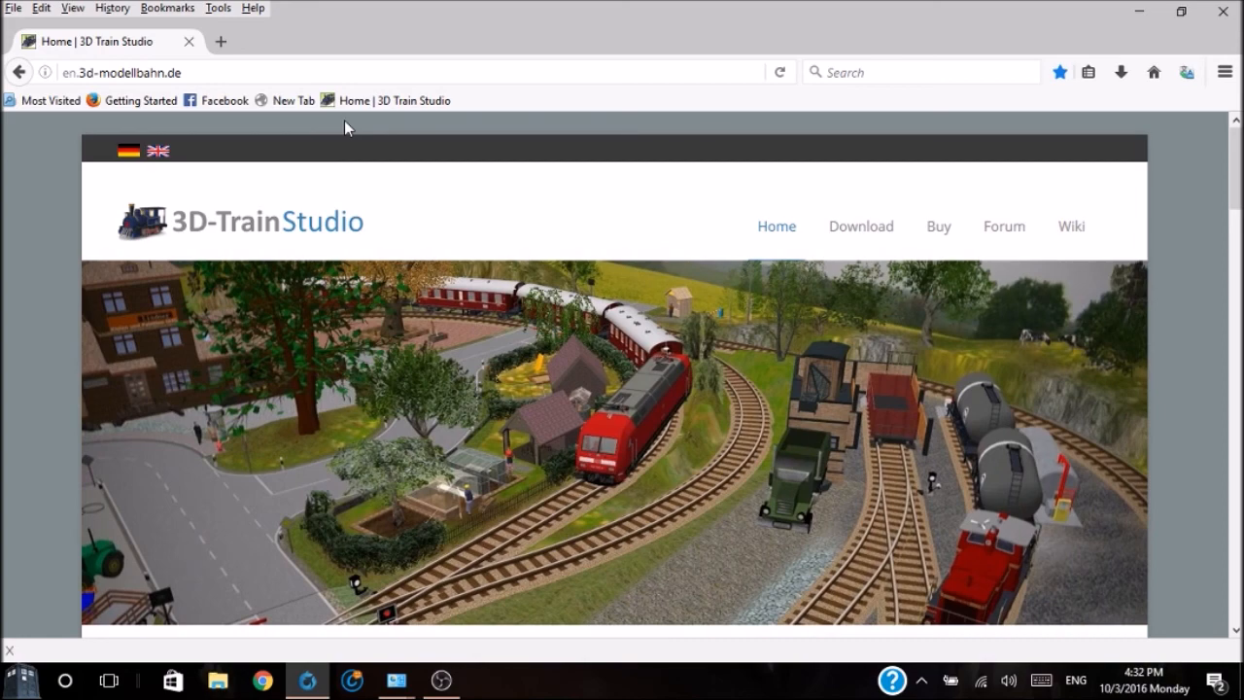
{"action": "mouse_move", "coordinate": [544, 204]}
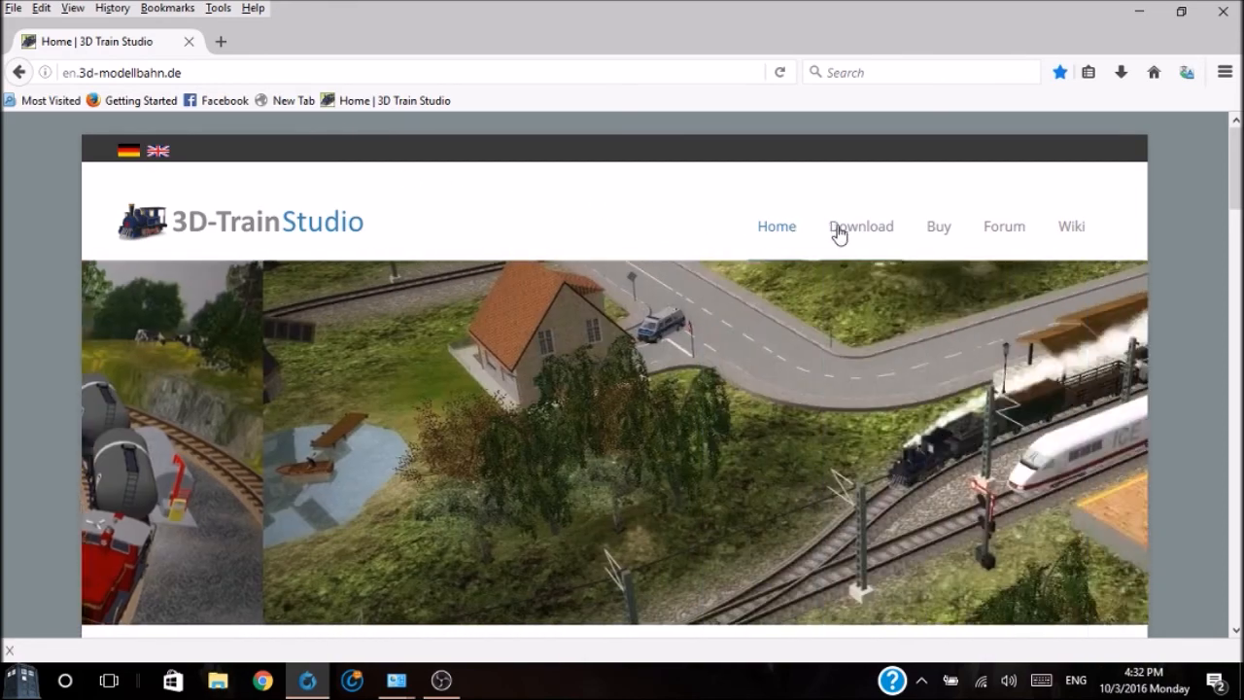
Start downloading the free SetupModellbahnStudio.exe installer, then view the Professional V3 purchase page
{"action": "left_click", "coordinate": [859, 226]}
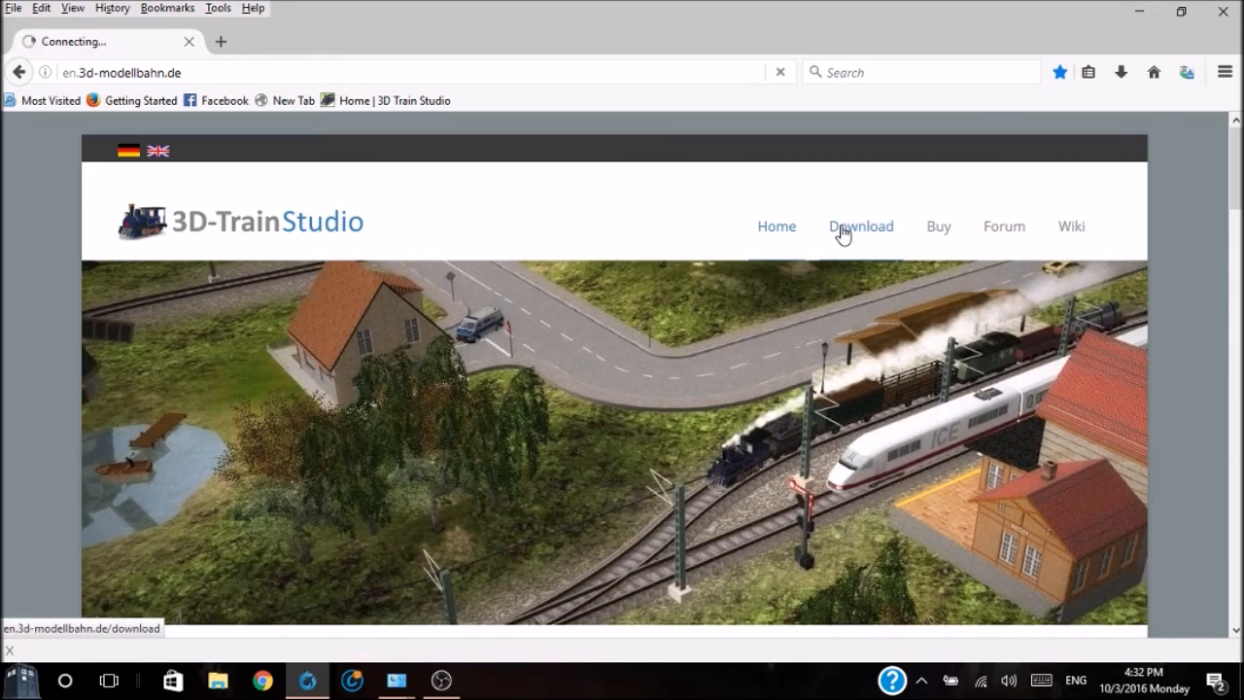
{"action": "left_click", "coordinate": [860, 226]}
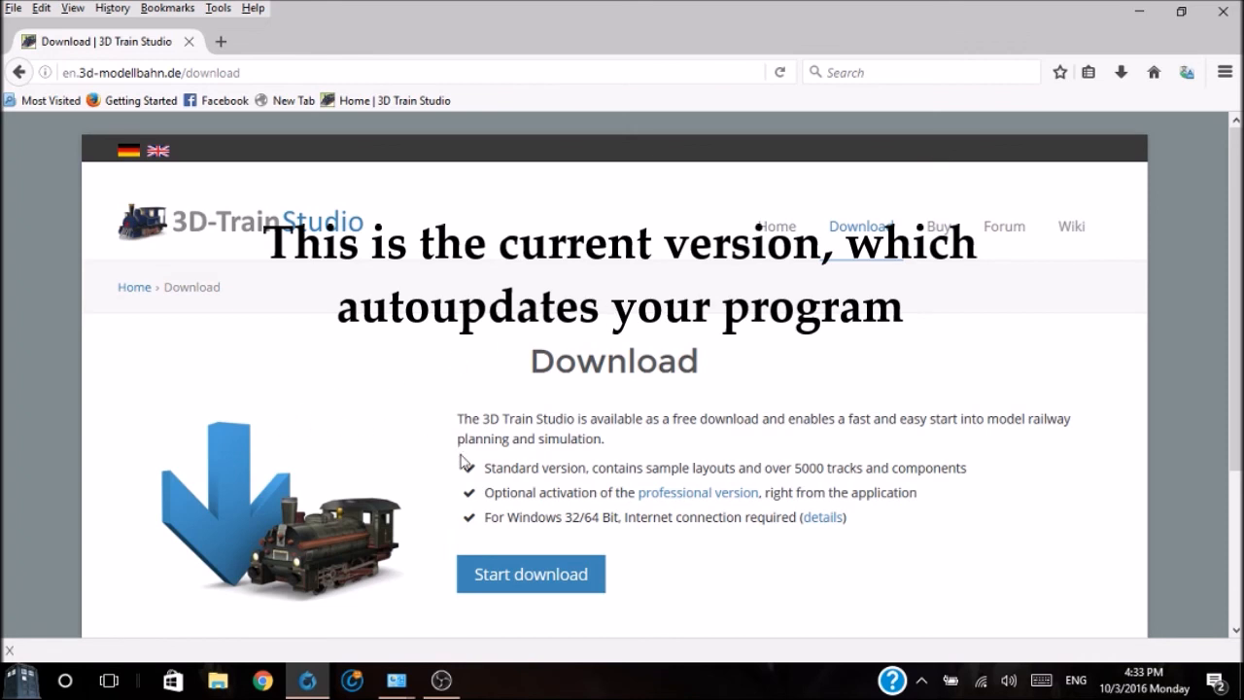
{"action": "mouse_move", "coordinate": [531, 573]}
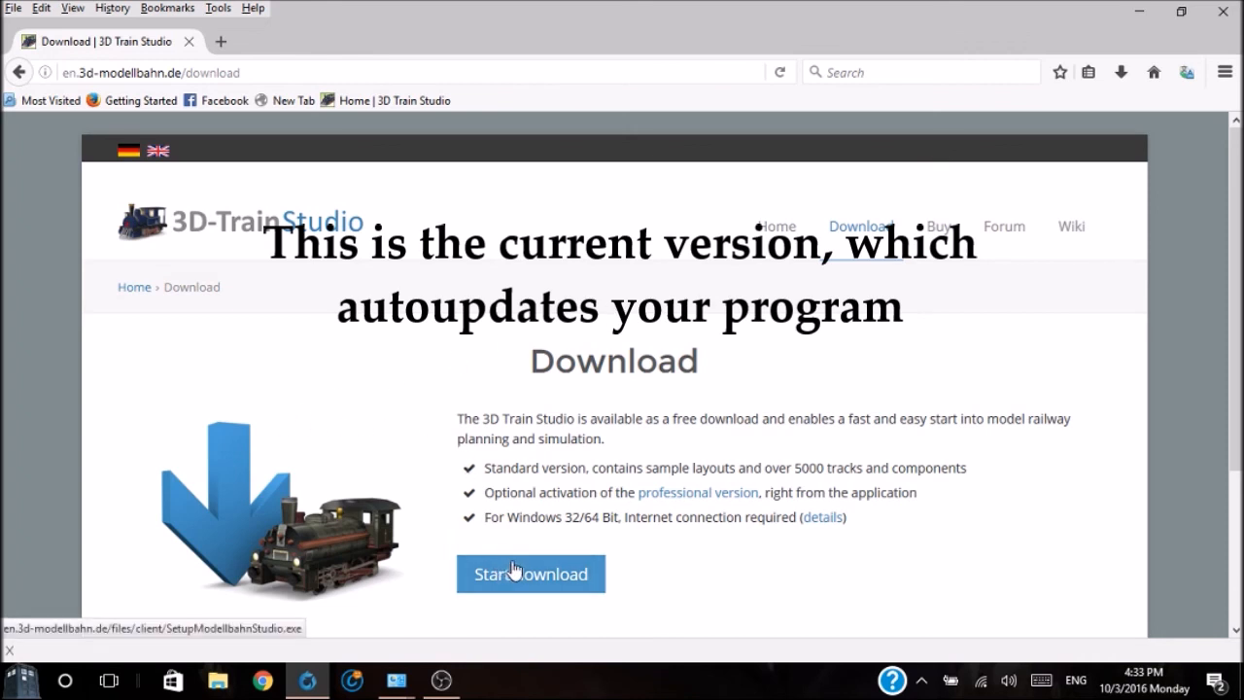
{"action": "mouse_move", "coordinate": [552, 460]}
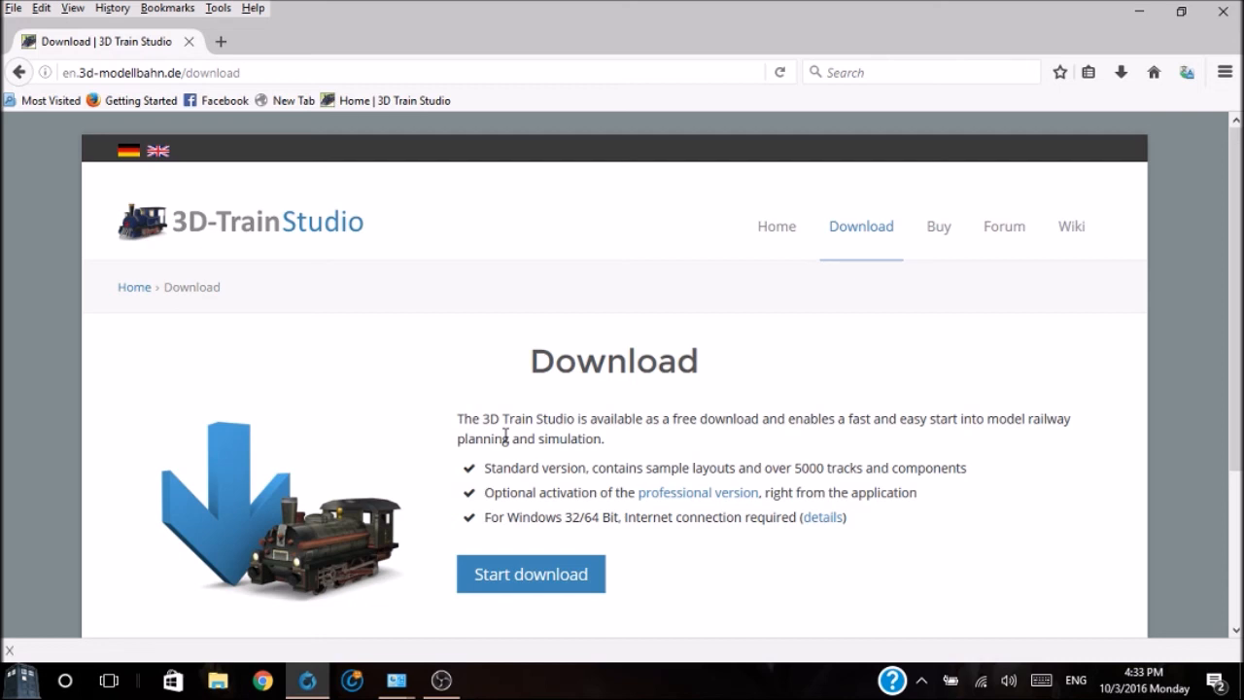
{"action": "mouse_move", "coordinate": [491, 544]}
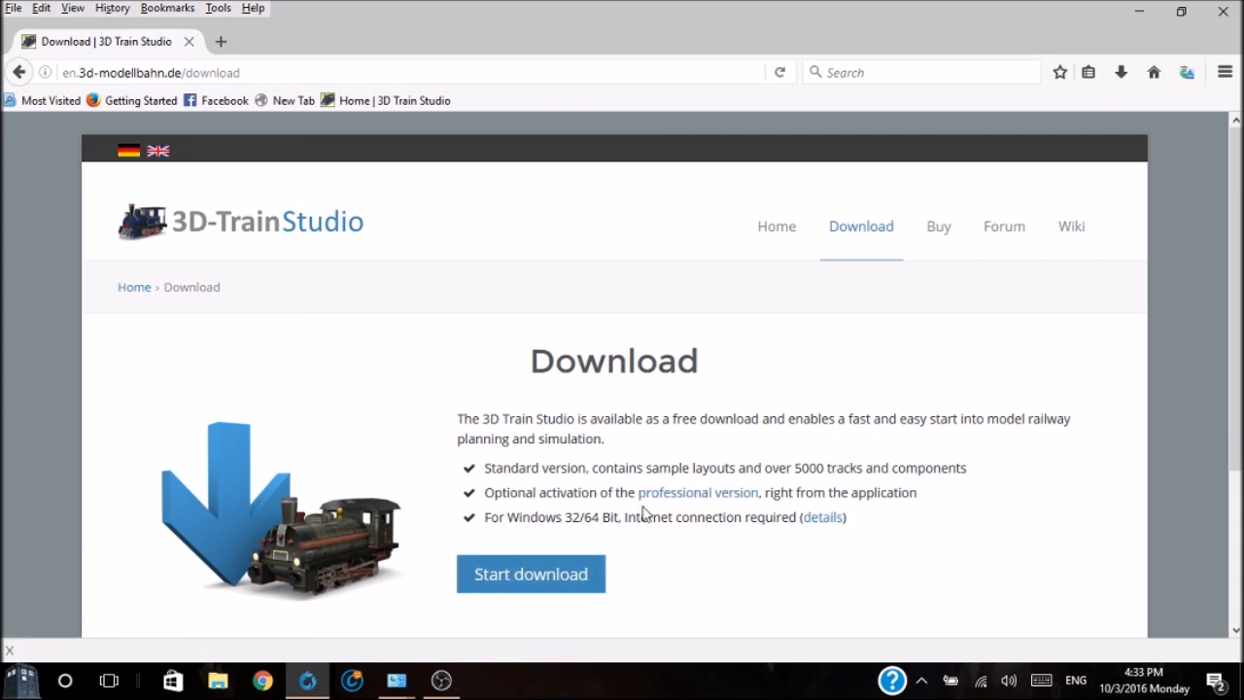
{"action": "mouse_move", "coordinate": [701, 517]}
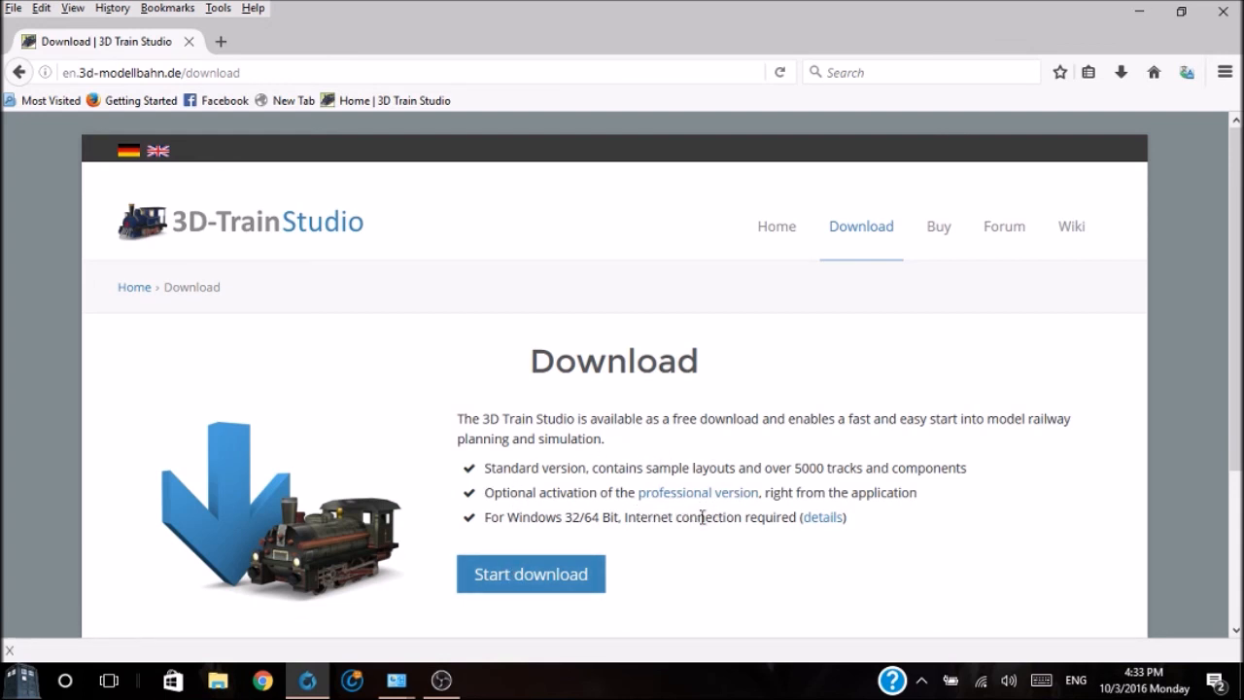
{"action": "mouse_move", "coordinate": [507, 536]}
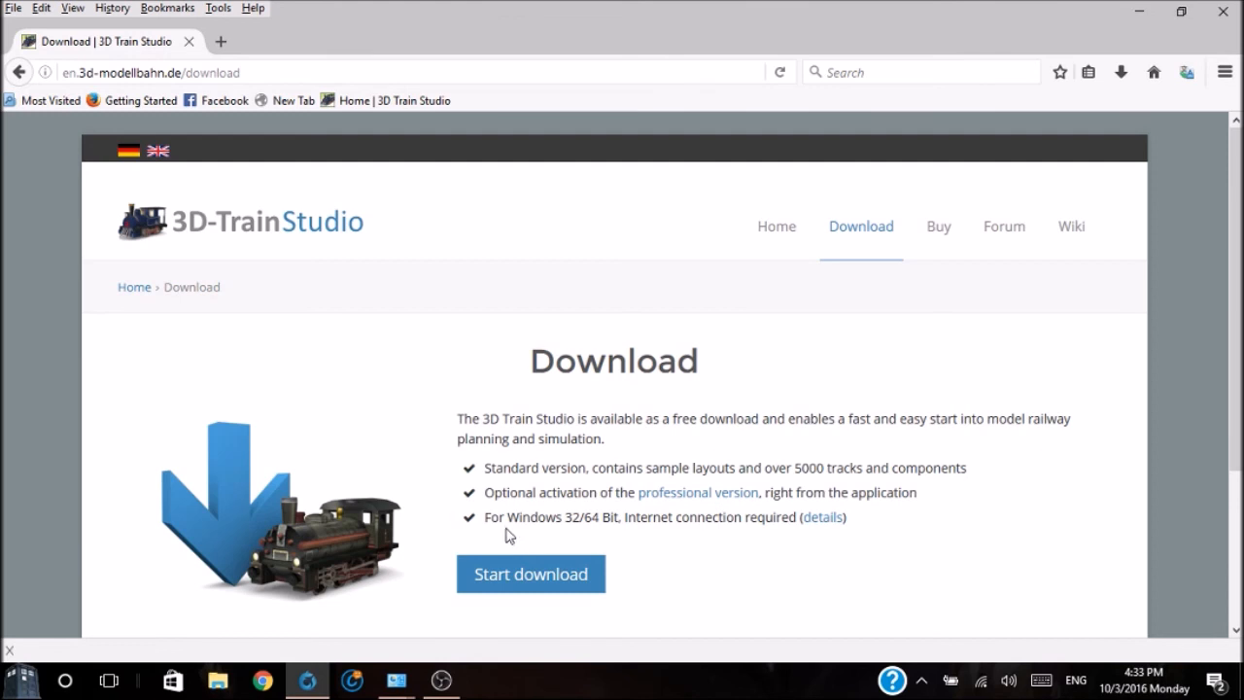
{"action": "mouse_move", "coordinate": [581, 525]}
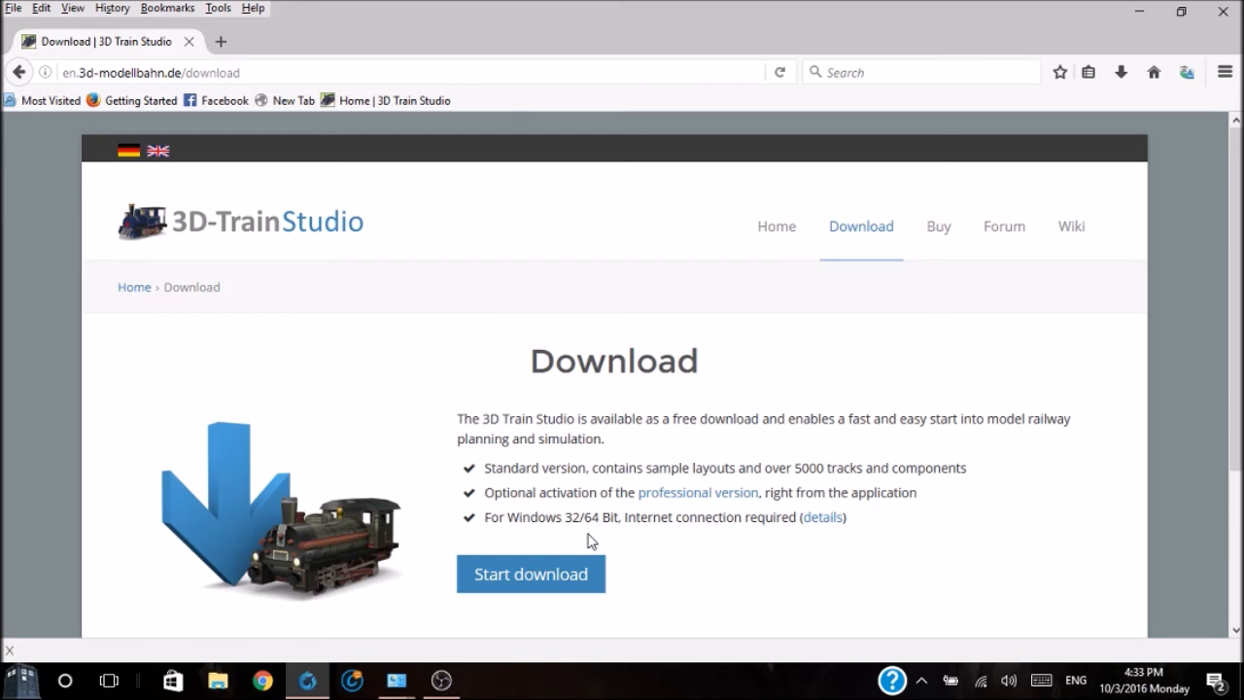
{"action": "mouse_move", "coordinate": [581, 542]}
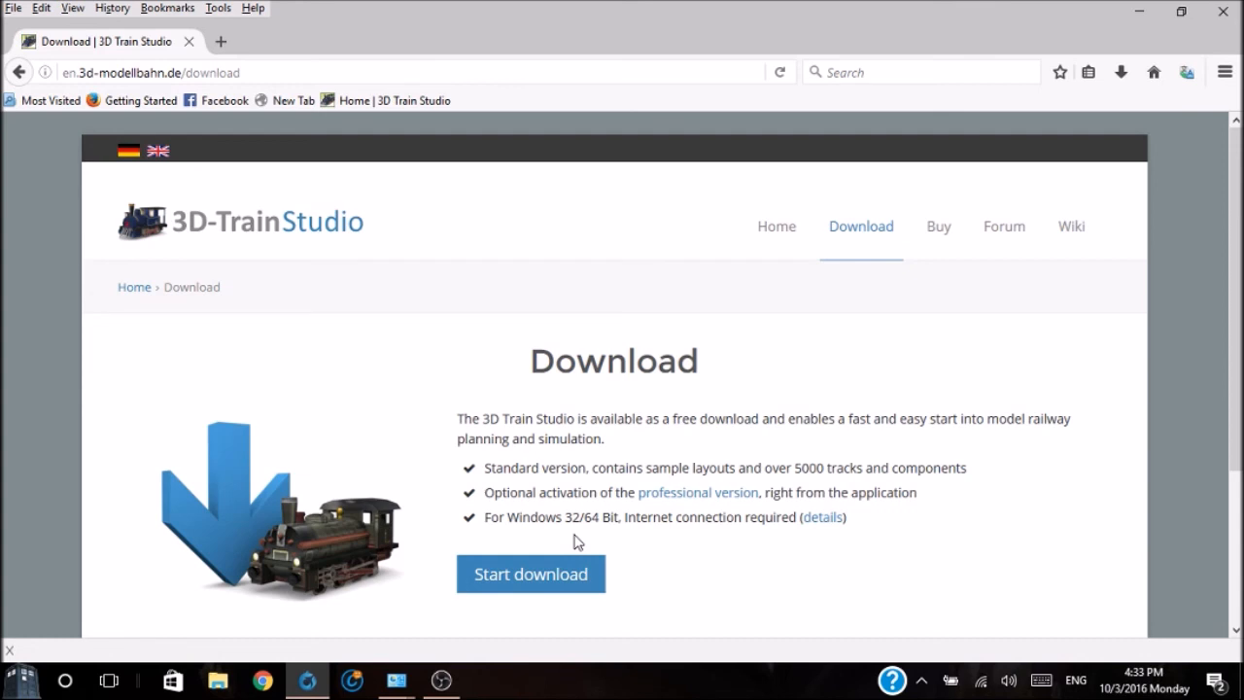
{"action": "mouse_move", "coordinate": [531, 573]}
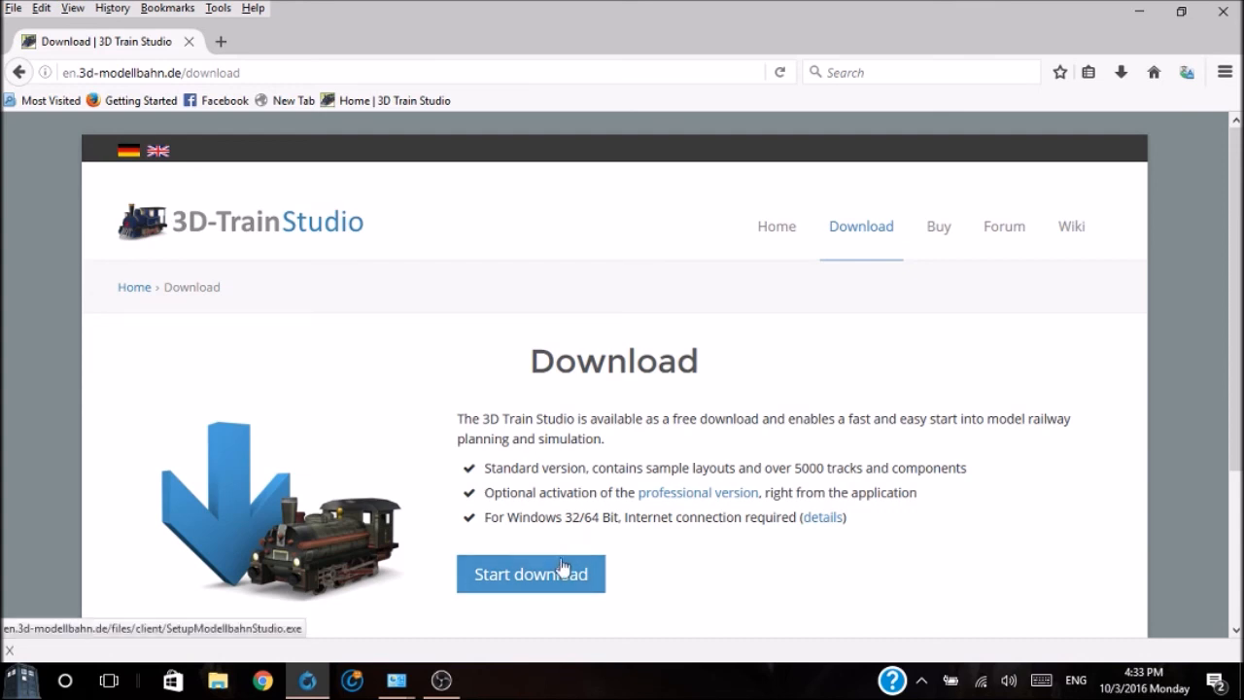
{"action": "mouse_move", "coordinate": [515, 580]}
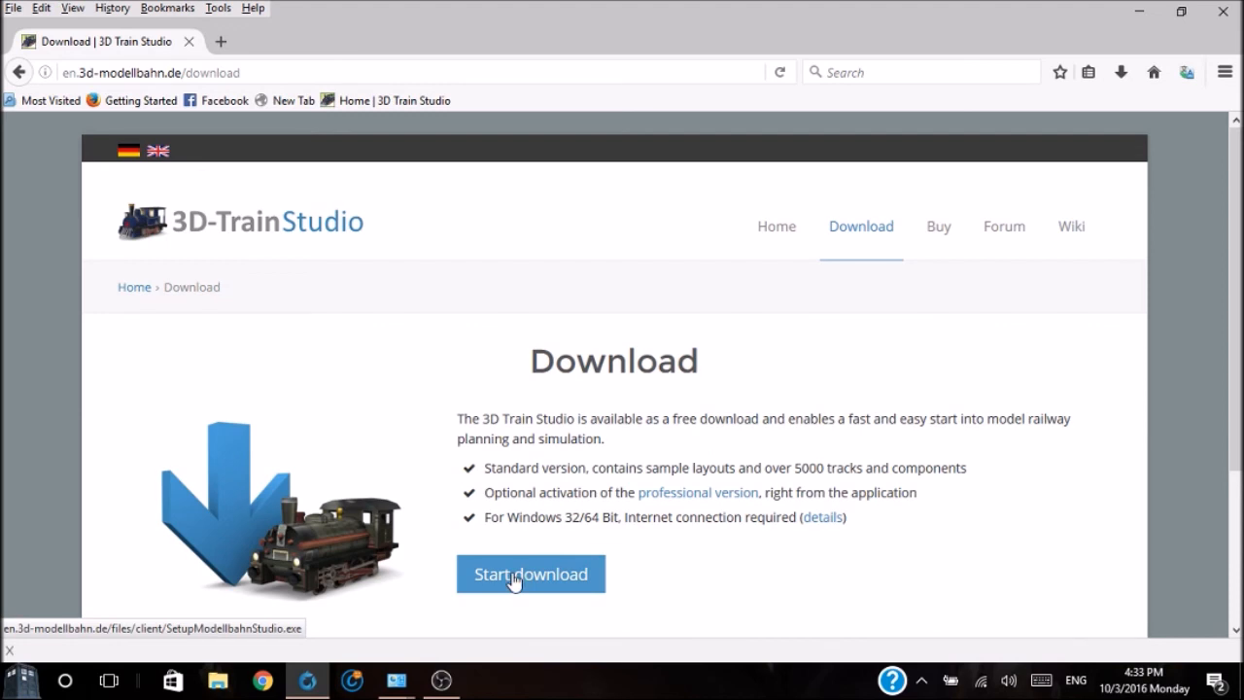
{"action": "left_click", "coordinate": [530, 573]}
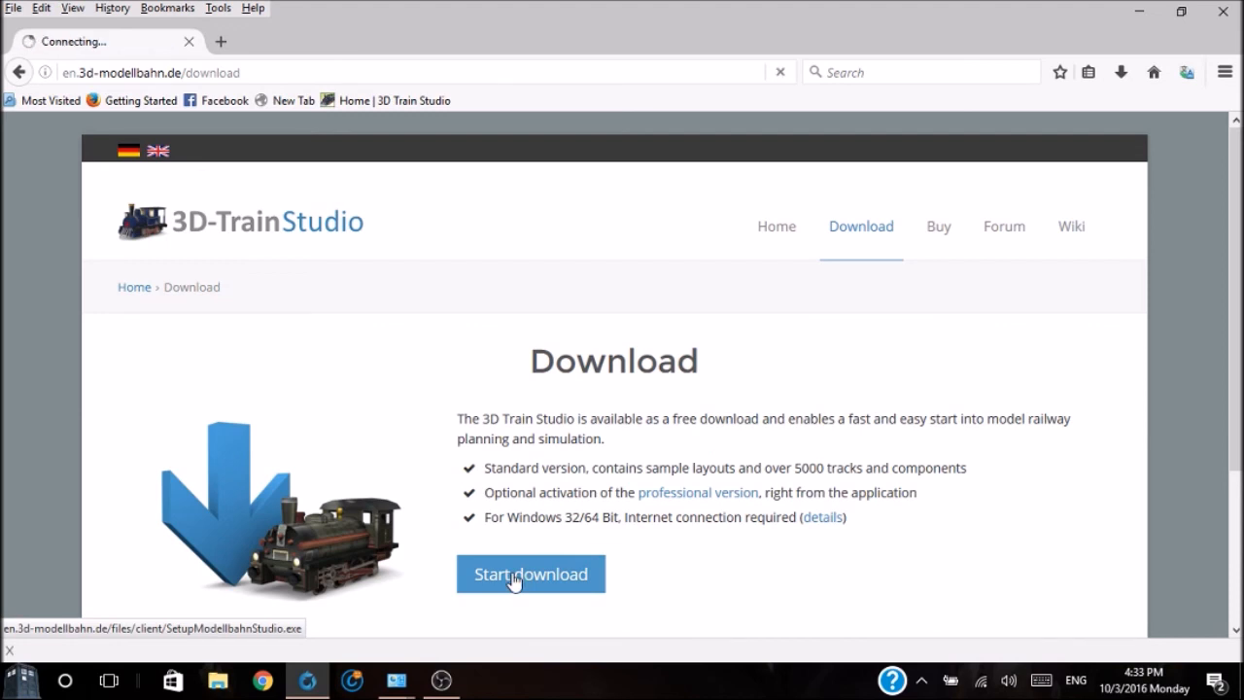
{"action": "left_click", "coordinate": [531, 573]}
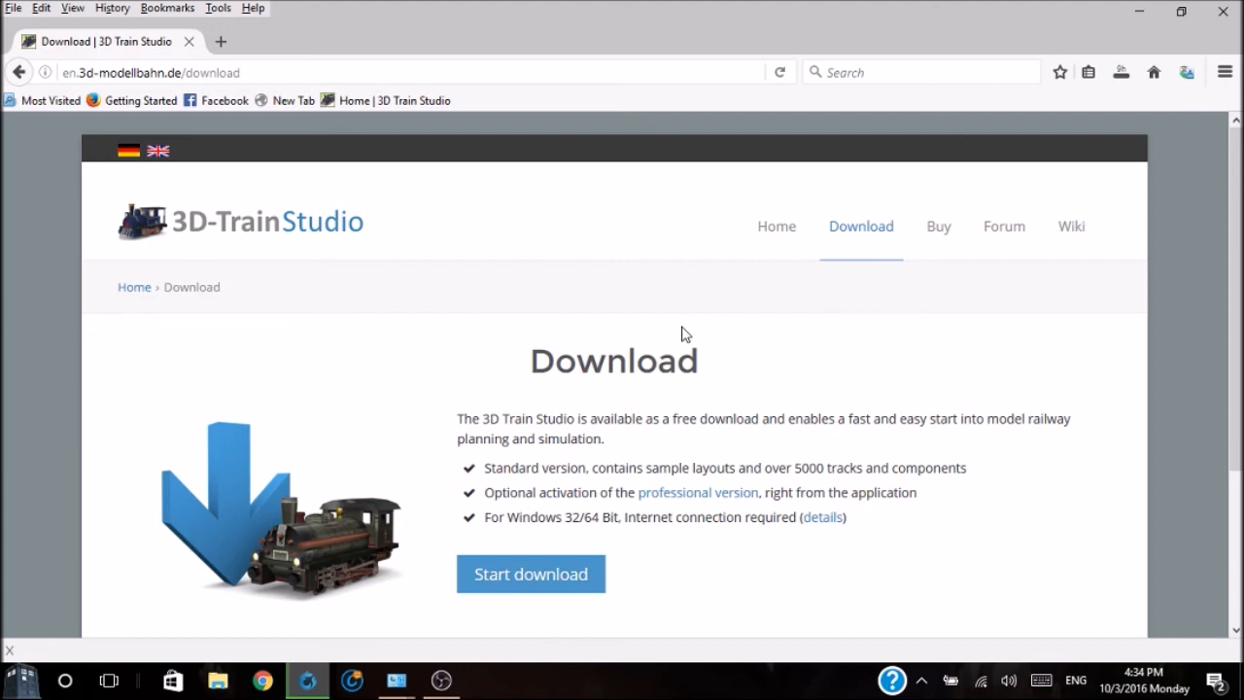
{"action": "mouse_move", "coordinate": [792, 296]}
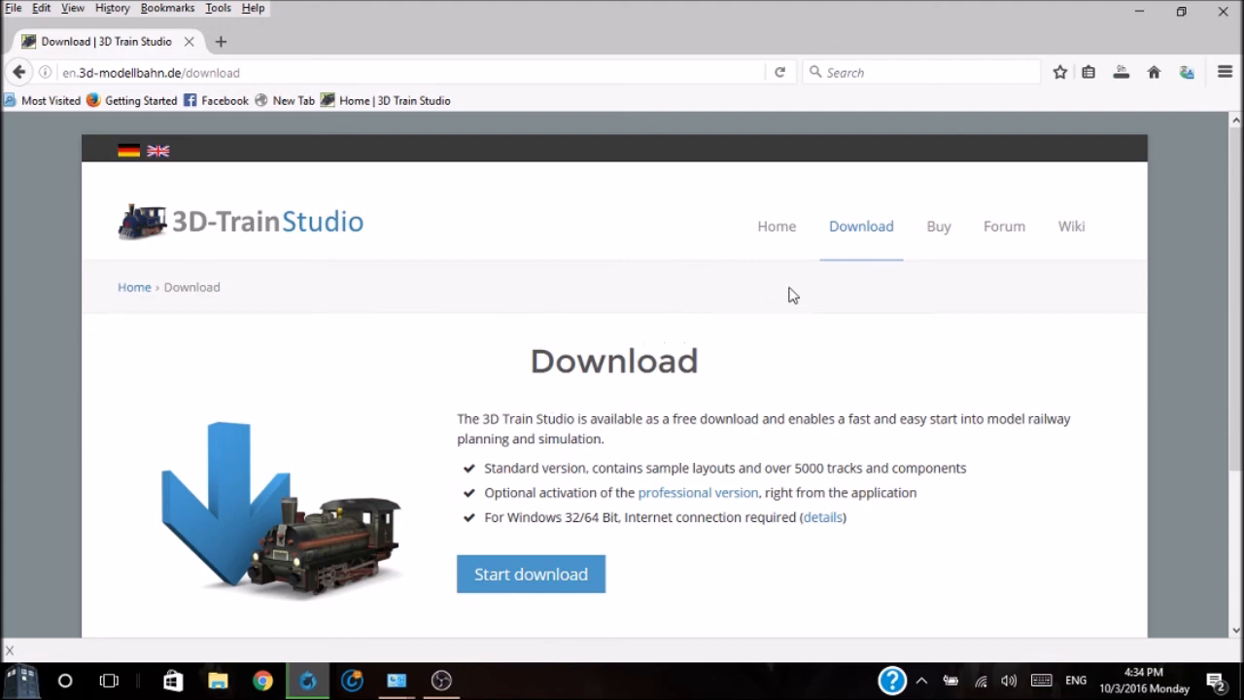
{"action": "left_click", "coordinate": [937, 225]}
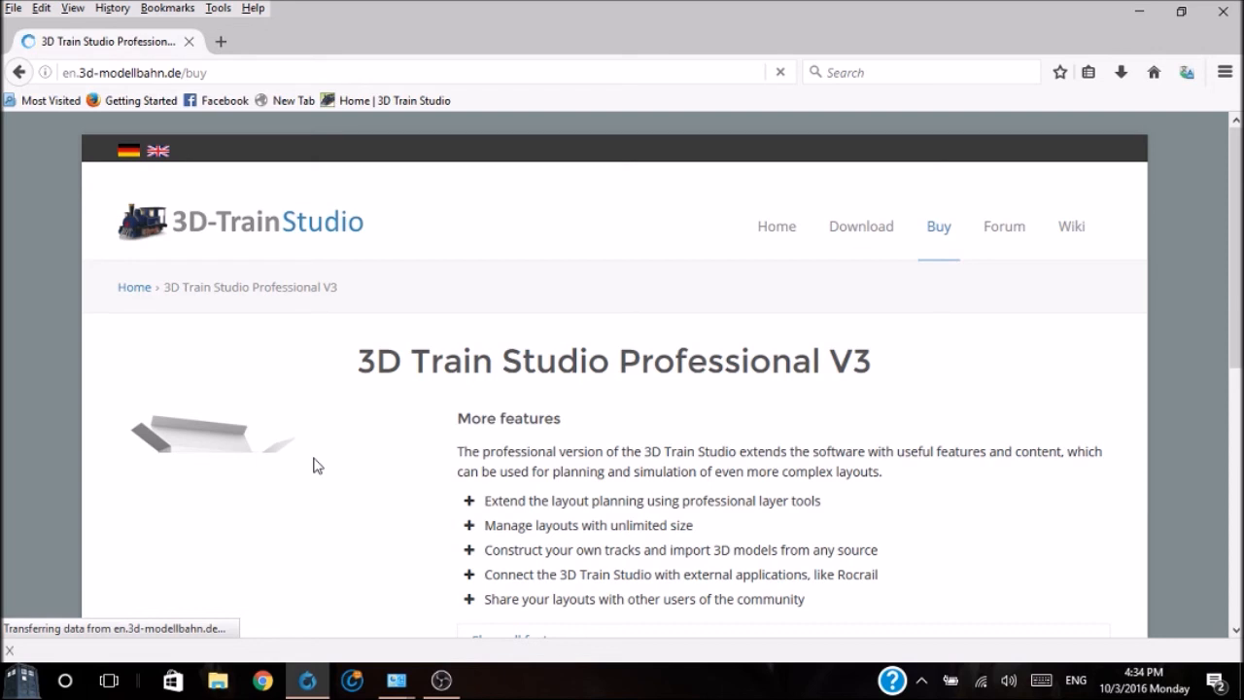
{"action": "mouse_move", "coordinate": [1004, 225]}
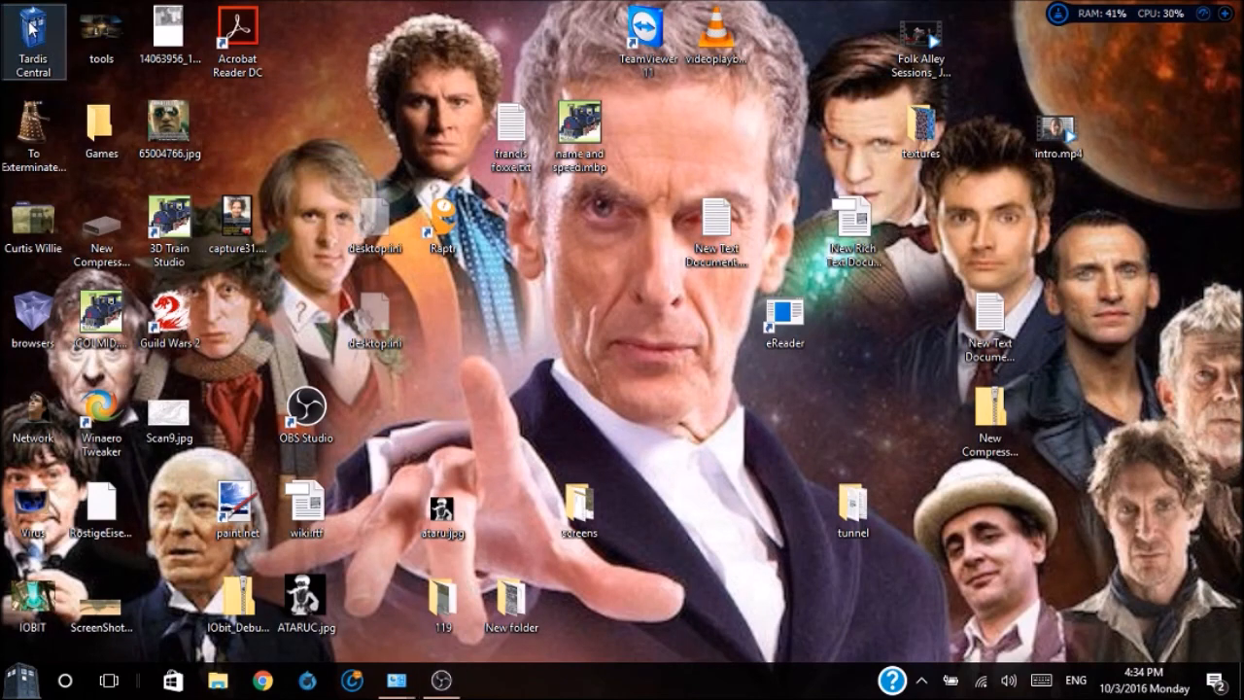
Launch SetupModellbahnStudio(1).exe from the Downloads folder
{"action": "double_click", "coordinate": [32, 41]}
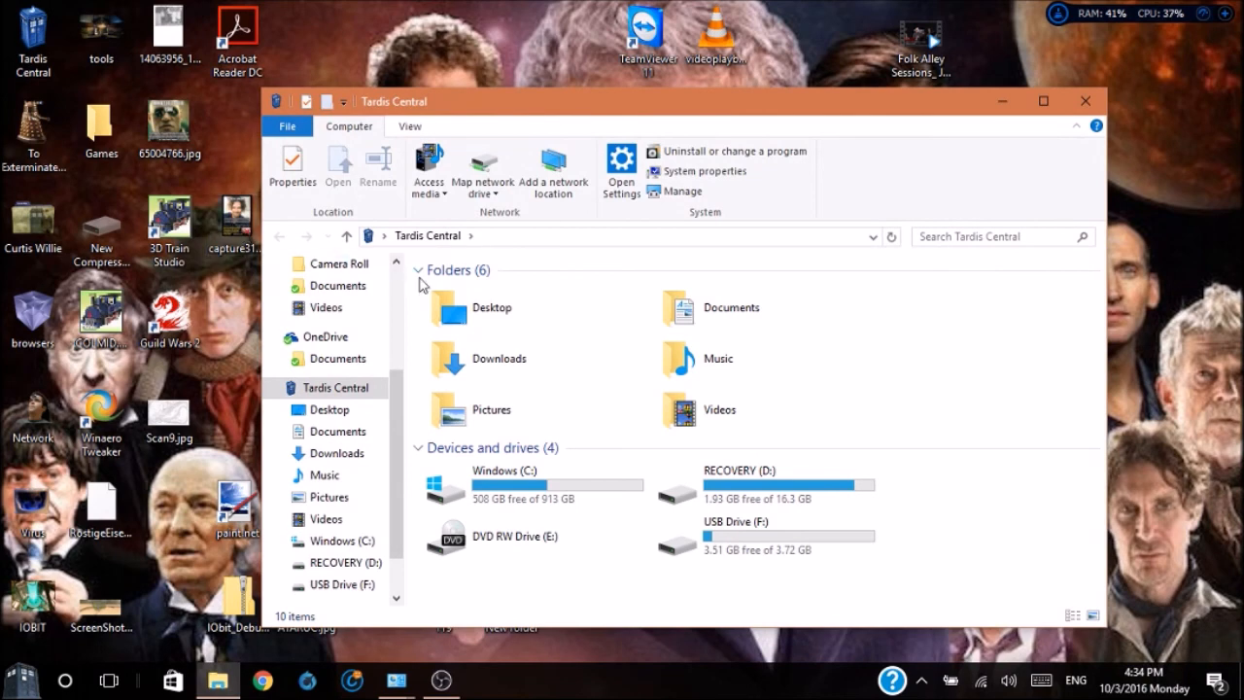
{"action": "double_click", "coordinate": [499, 359]}
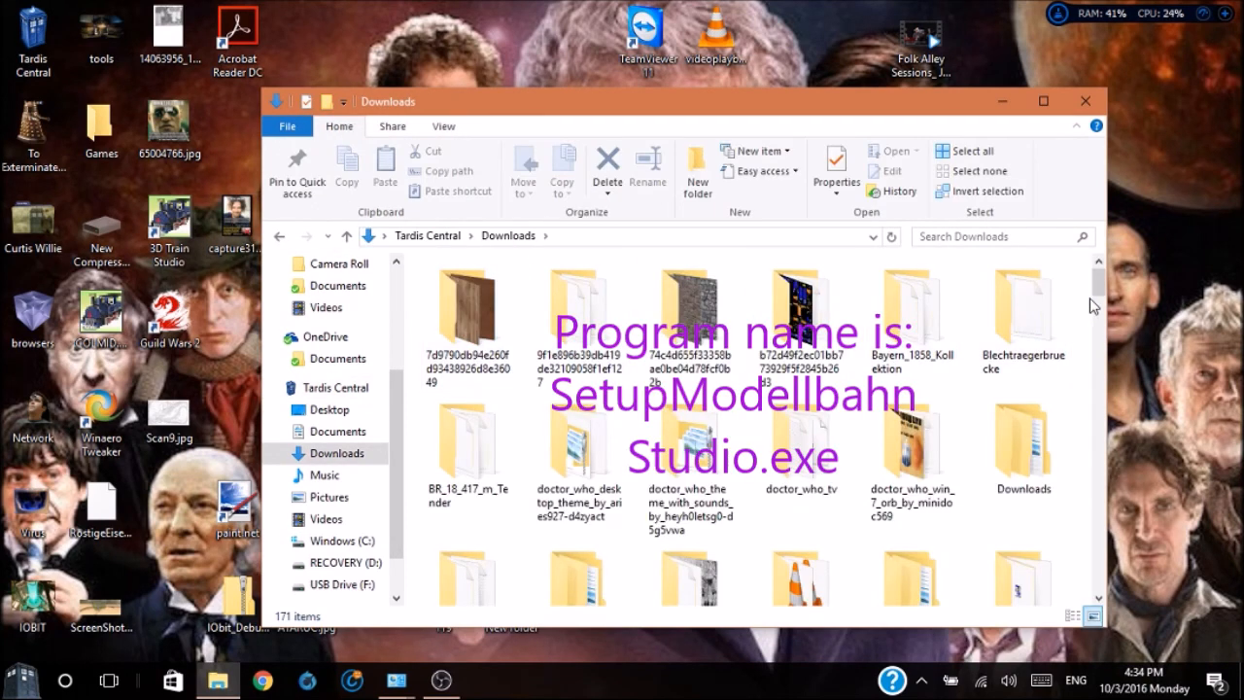
{"action": "scroll", "scroll_direction": "down", "scroll_amount": 3}
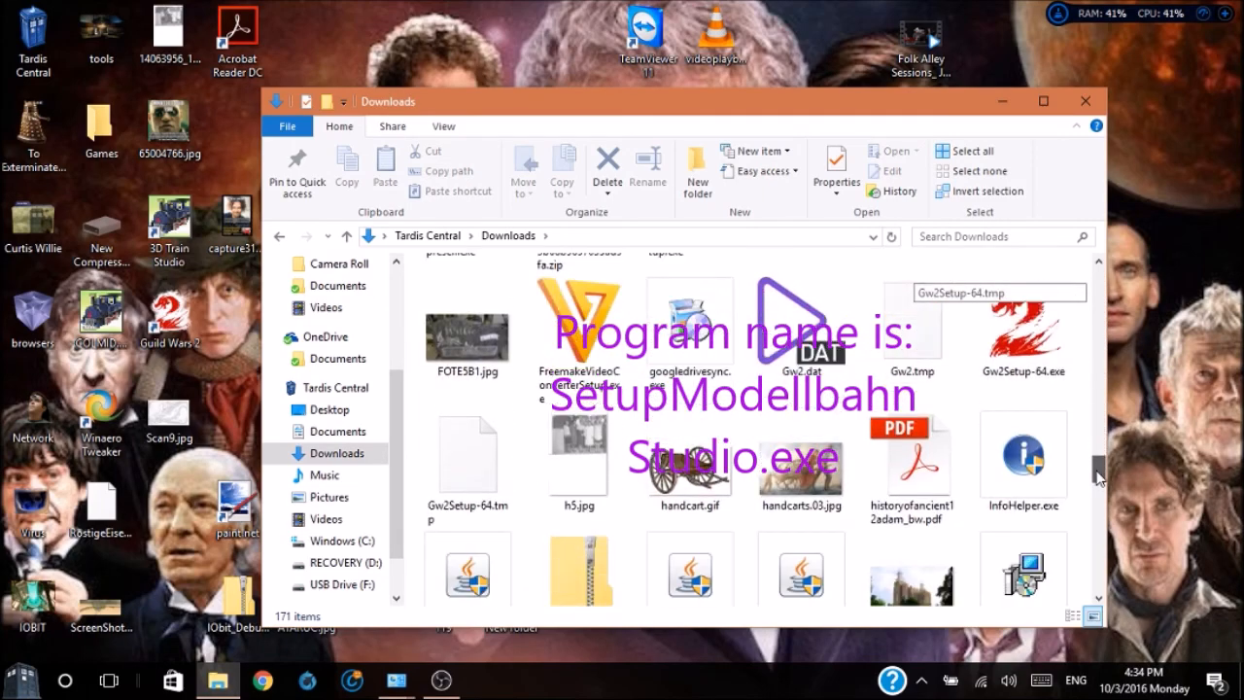
{"action": "scroll", "scroll_direction": "down", "scroll_amount": 3}
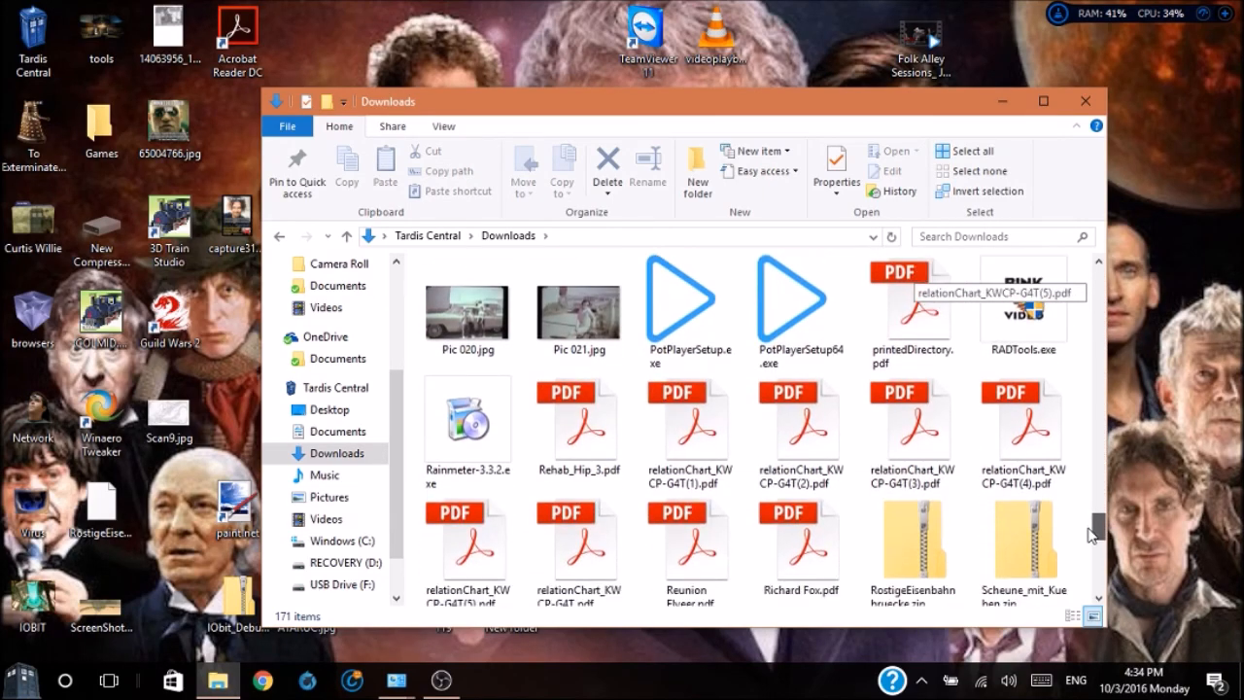
{"action": "scroll", "scroll_direction": "down", "scroll_amount": 3}
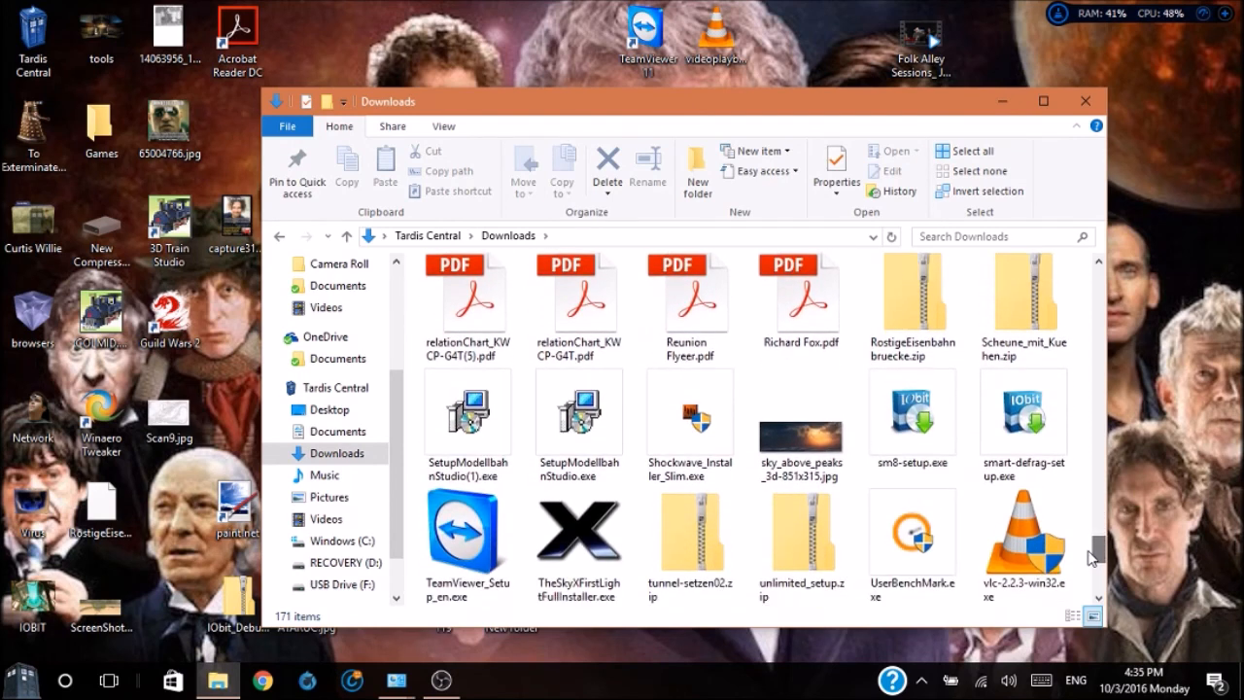
{"action": "left_click", "coordinate": [467, 423]}
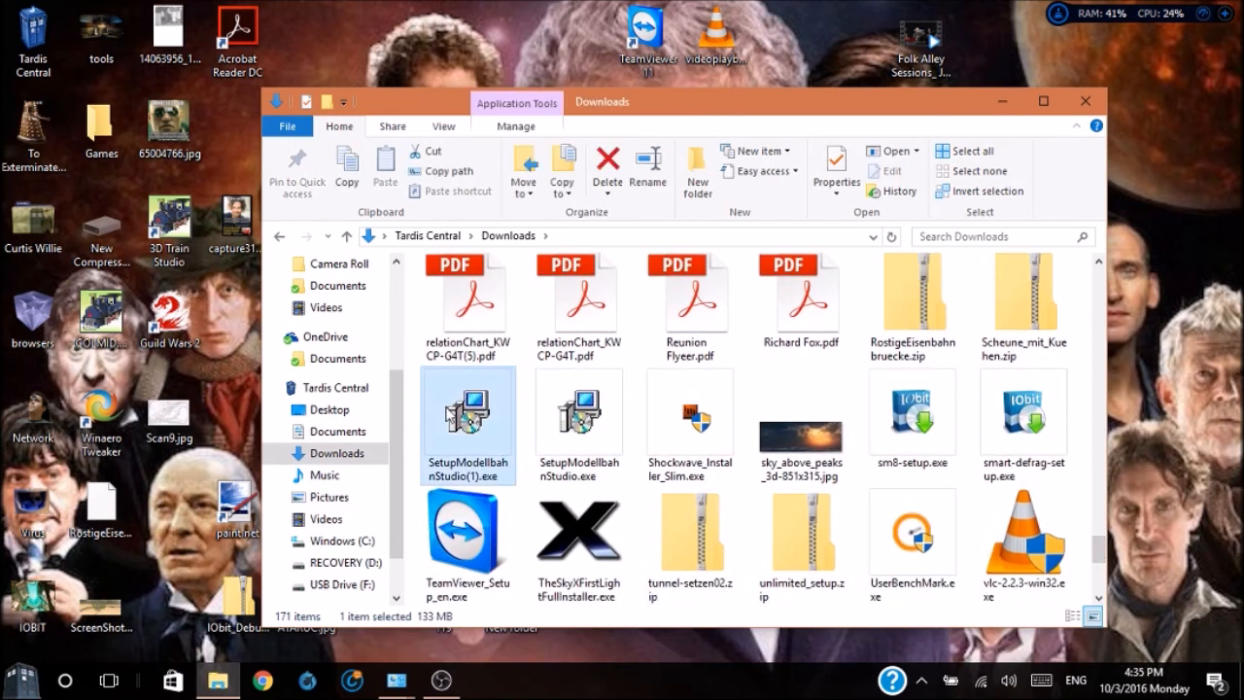
{"action": "double_click", "coordinate": [467, 426]}
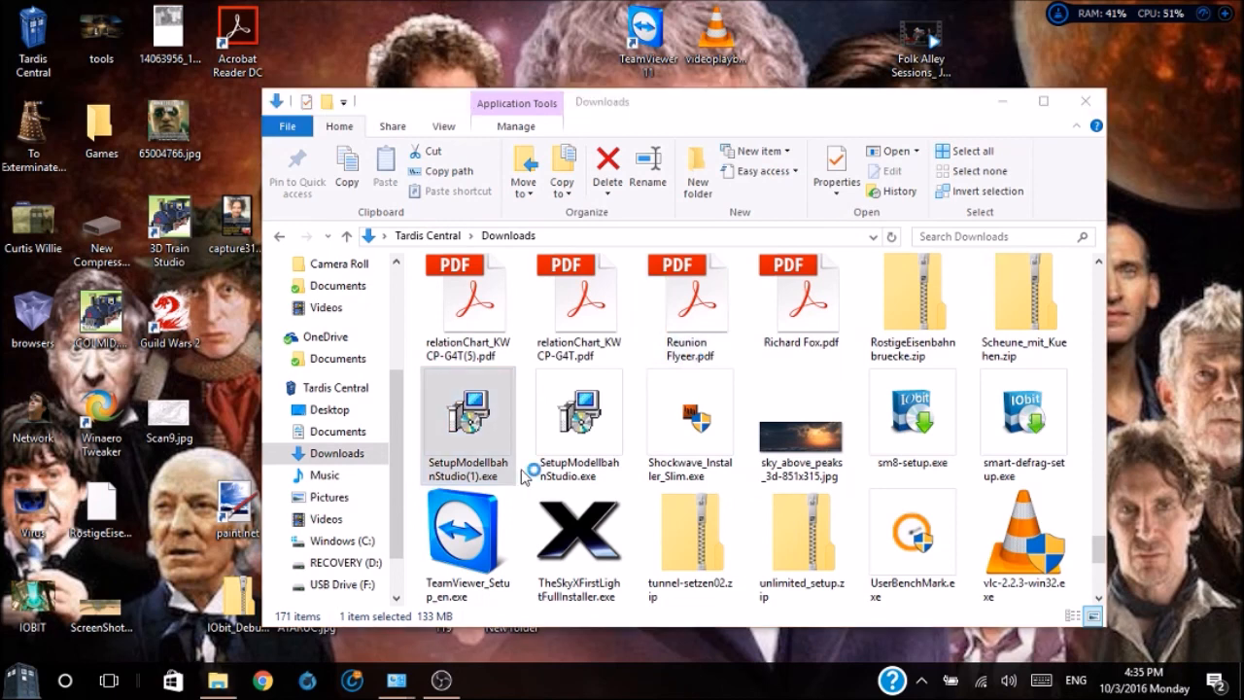
Start the installer with English as the setup language and accept the license agreement
{"action": "double_click", "coordinate": [467, 425]}
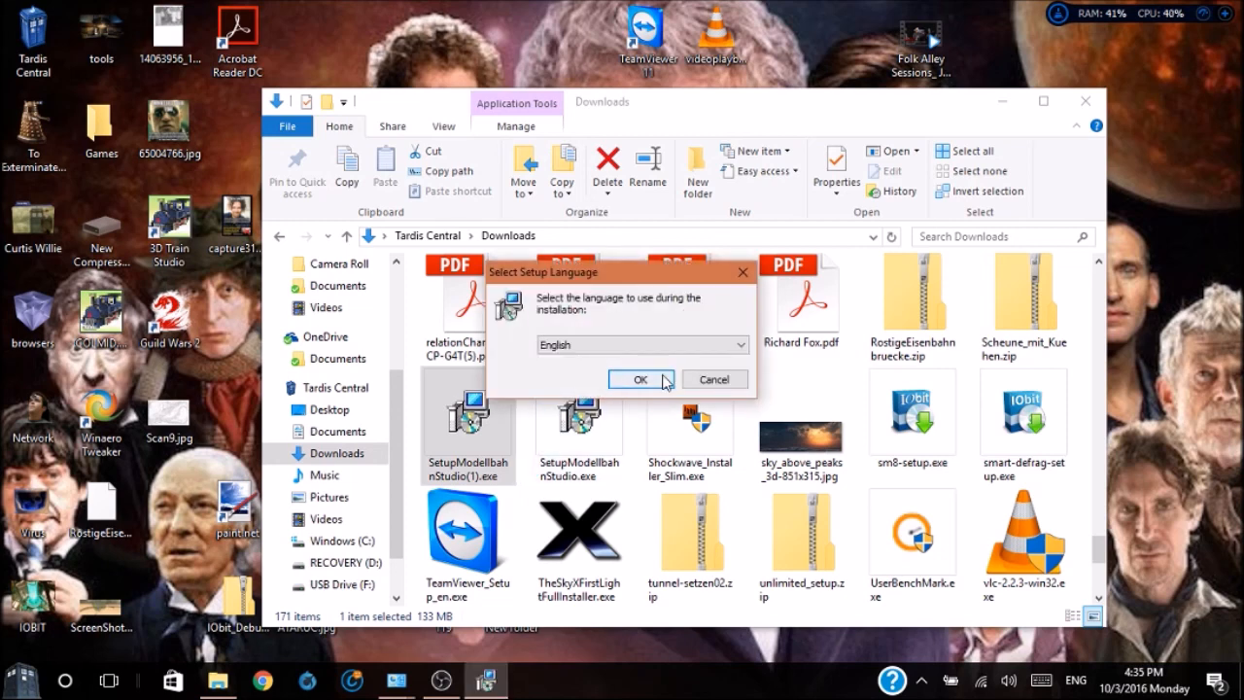
{"action": "left_click", "coordinate": [640, 379]}
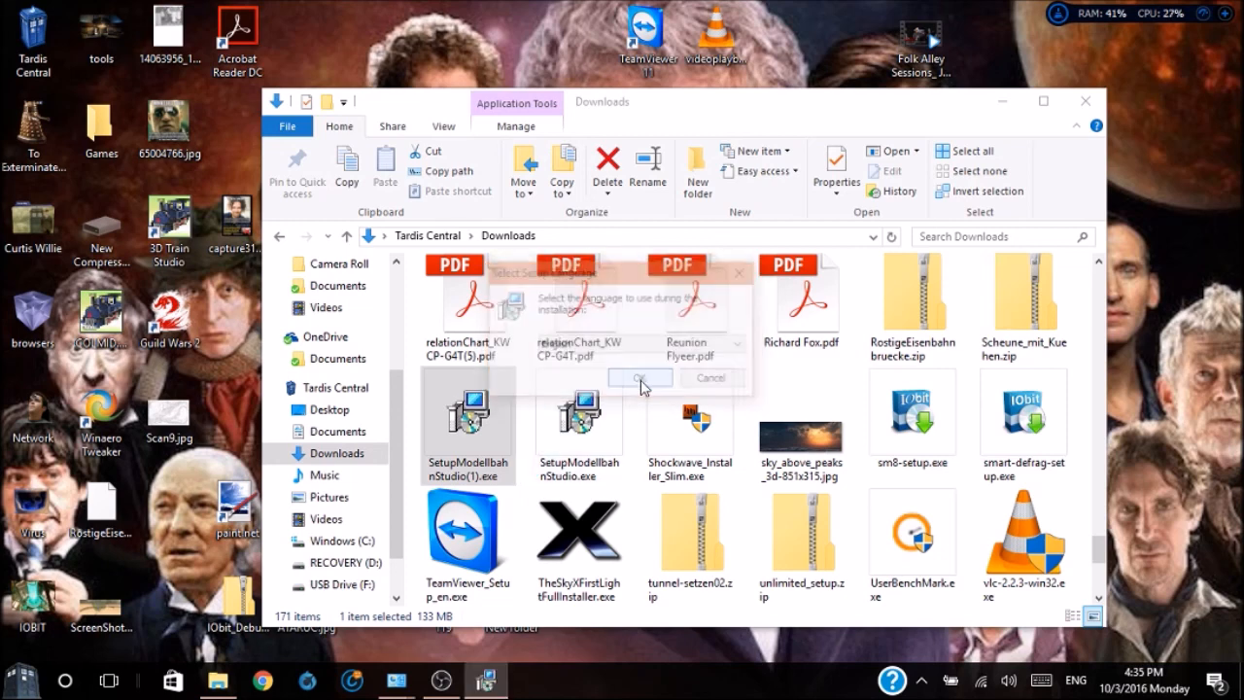
{"action": "left_click", "coordinate": [639, 377]}
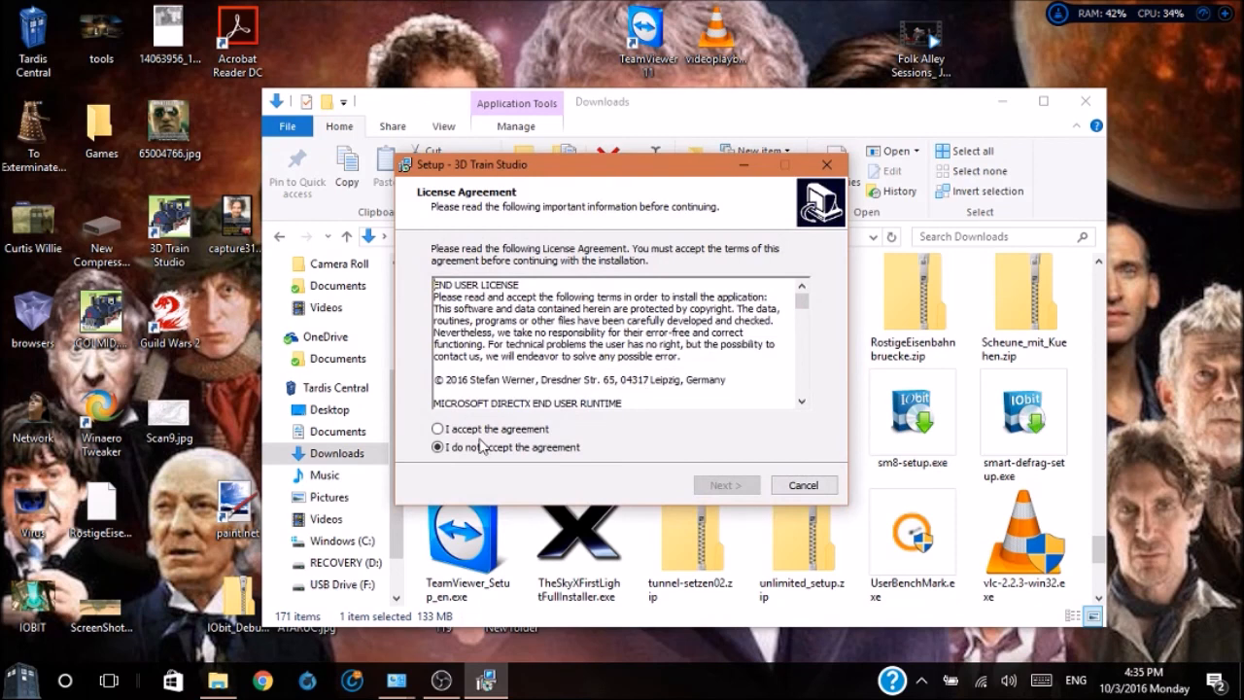
{"action": "mouse_move", "coordinate": [410, 428]}
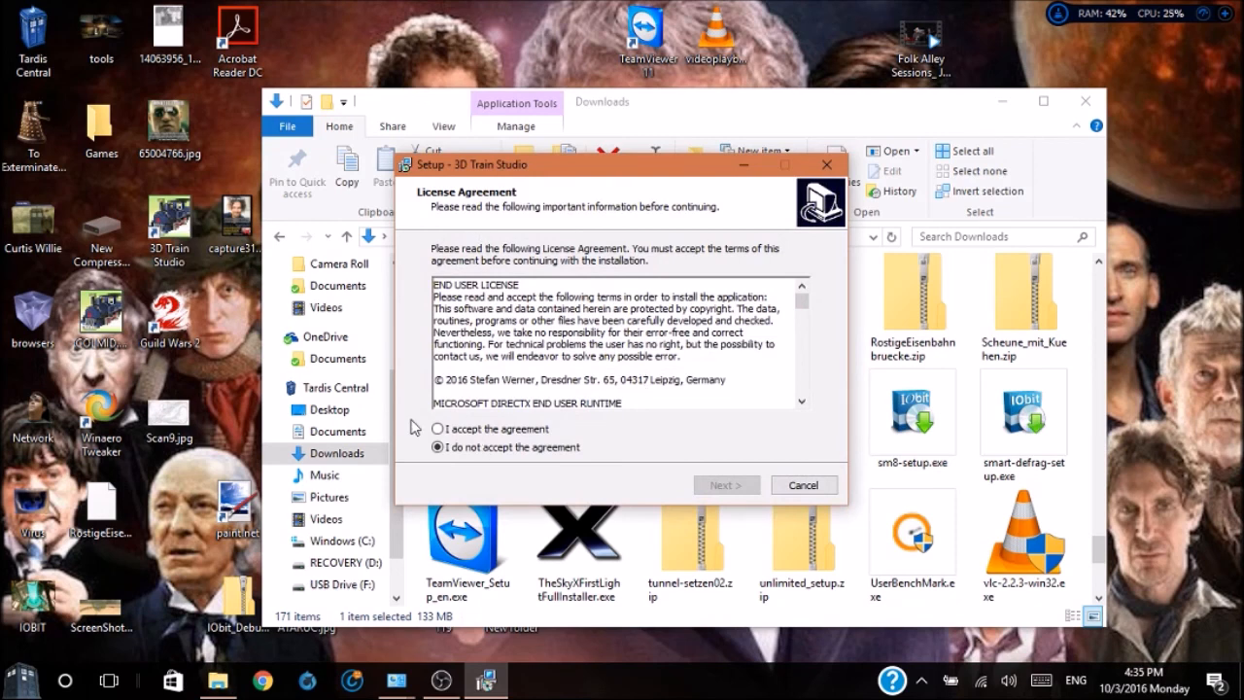
{"action": "left_click", "coordinate": [437, 429]}
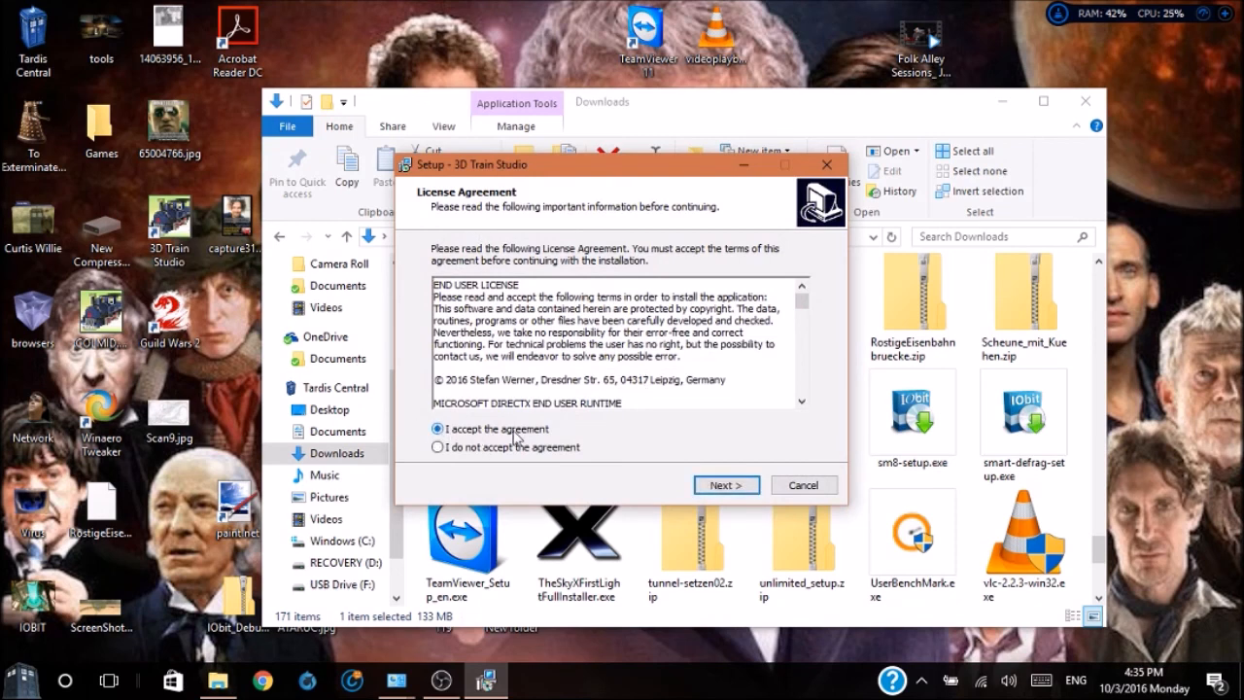
{"action": "left_click", "coordinate": [726, 484]}
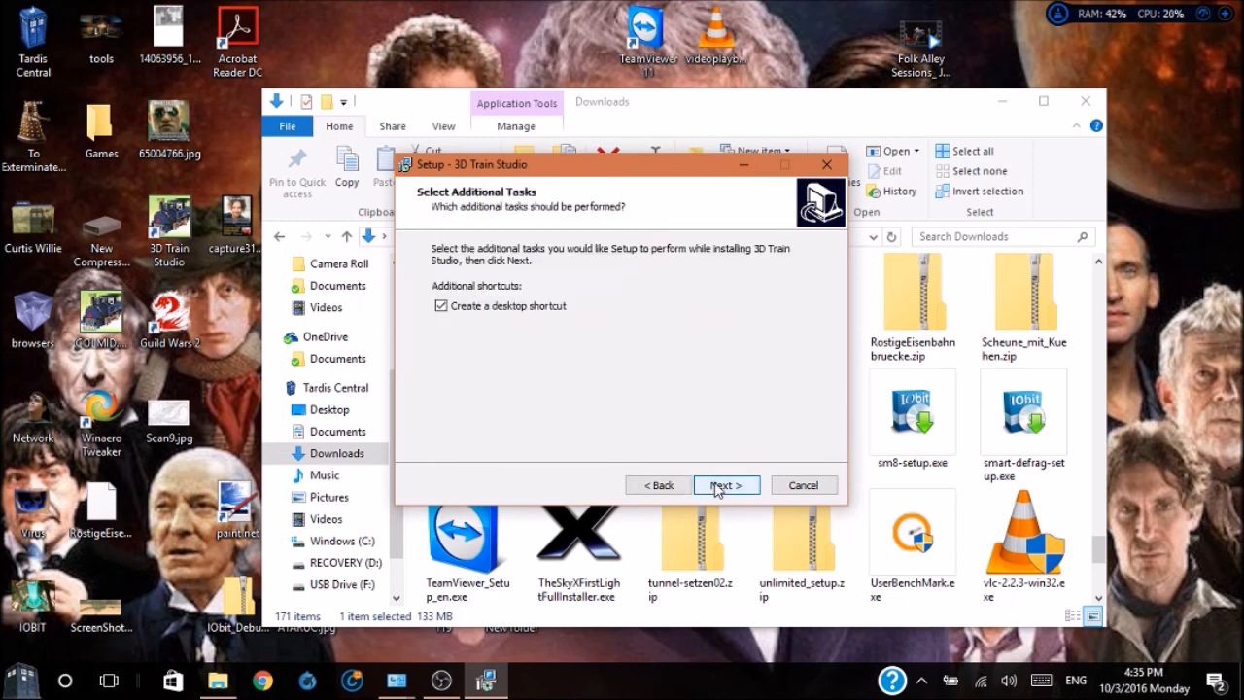
{"action": "mouse_move", "coordinate": [519, 356]}
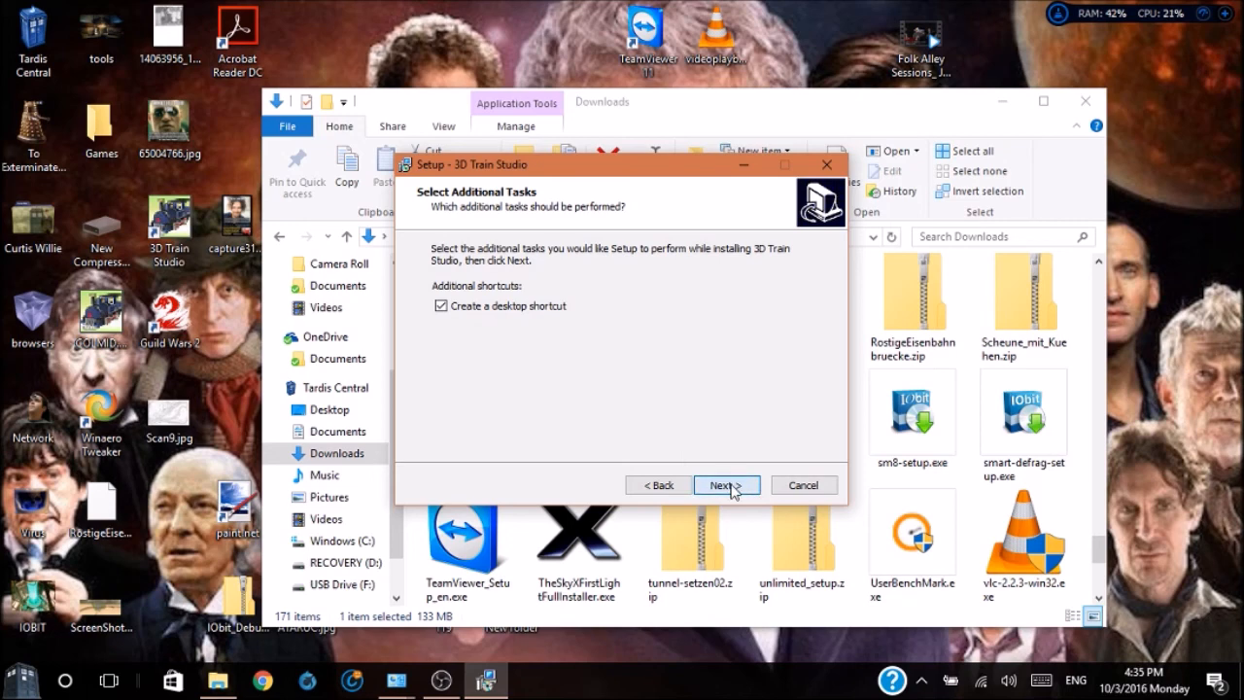
Install with a desktop shortcut and finish without opening the online manual
{"action": "left_click", "coordinate": [725, 485]}
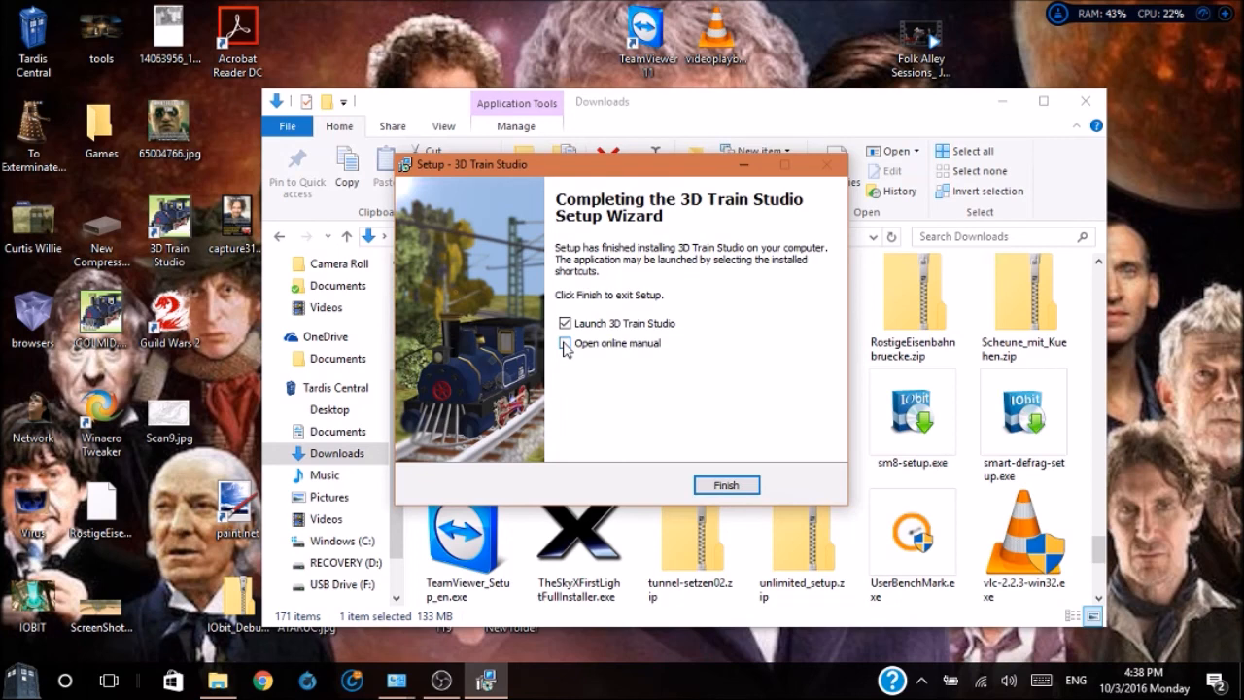
{"action": "left_click", "coordinate": [565, 343]}
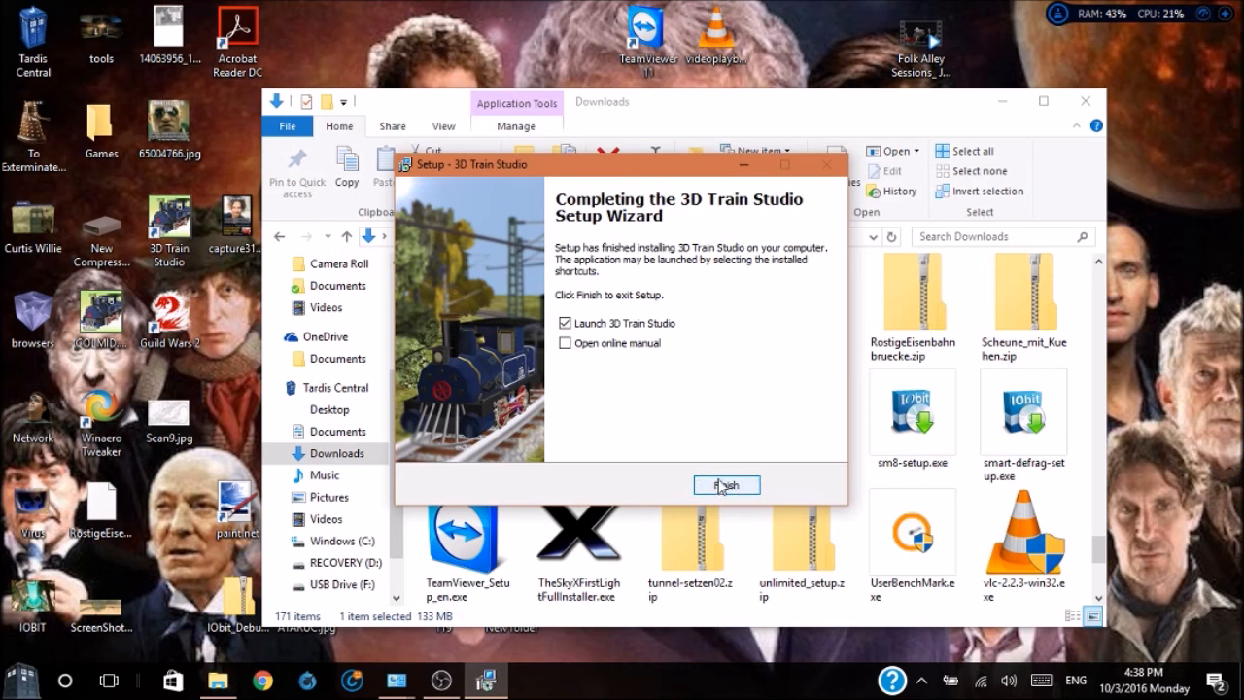
{"action": "left_click", "coordinate": [727, 485]}
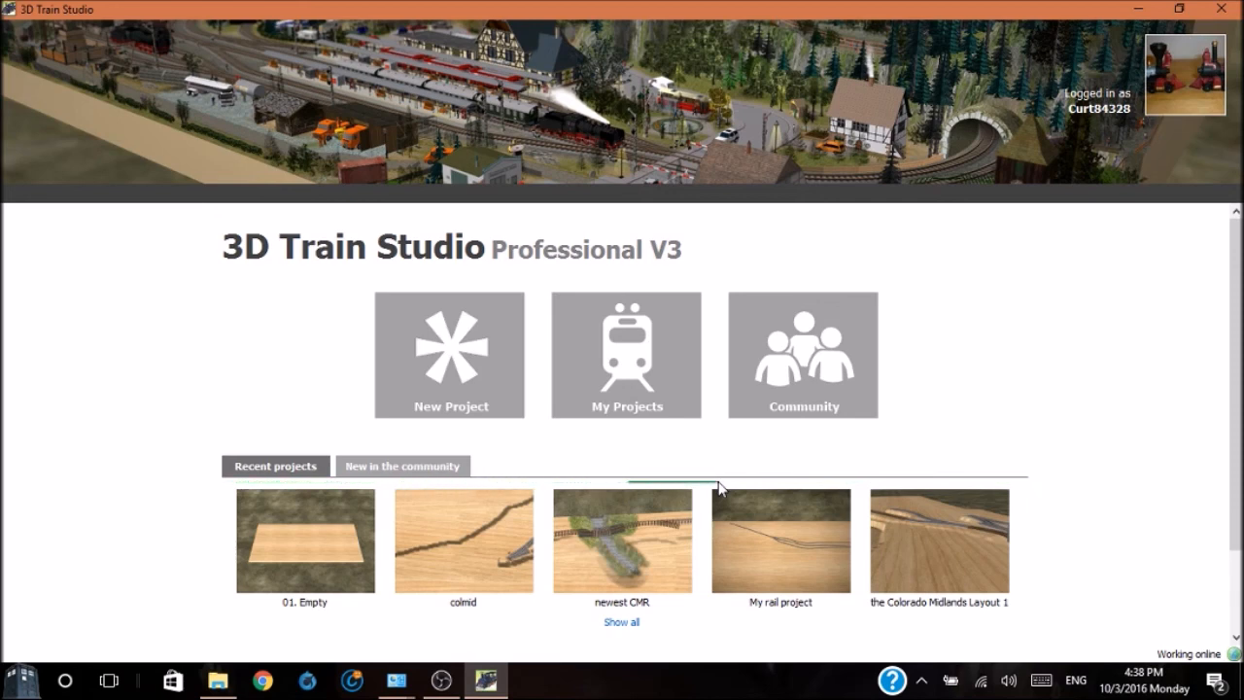
{"action": "mouse_move", "coordinate": [1045, 107]}
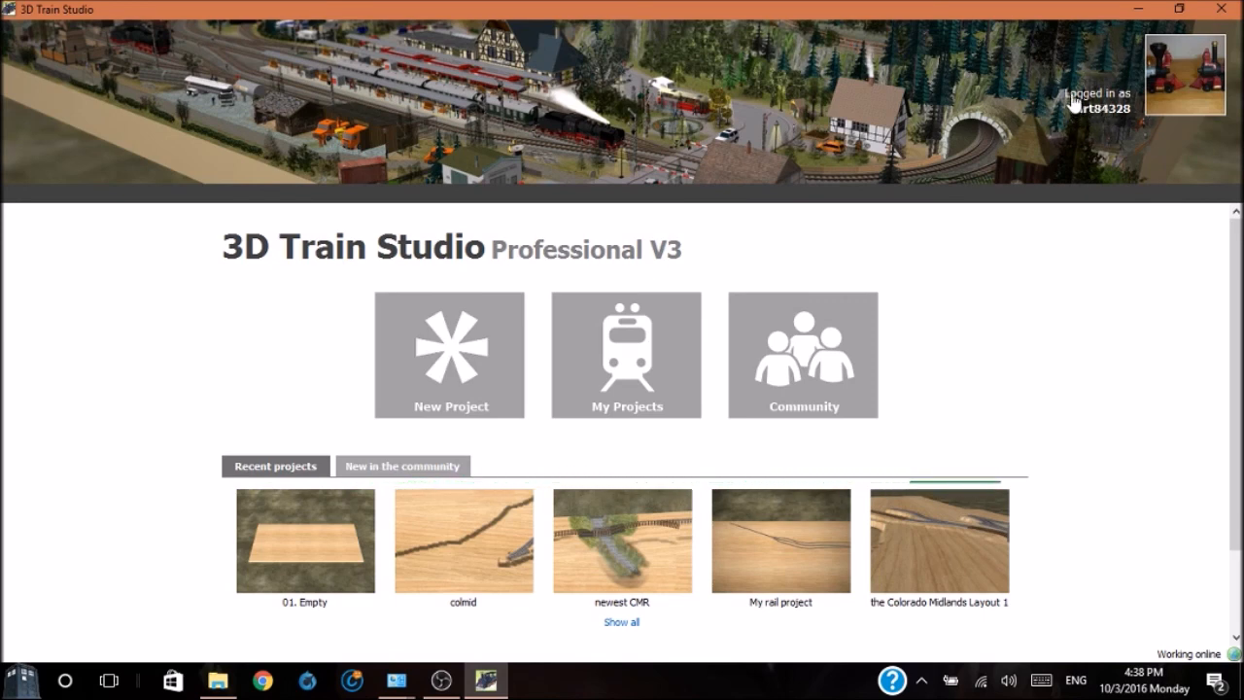
{"action": "mouse_move", "coordinate": [1083, 116]}
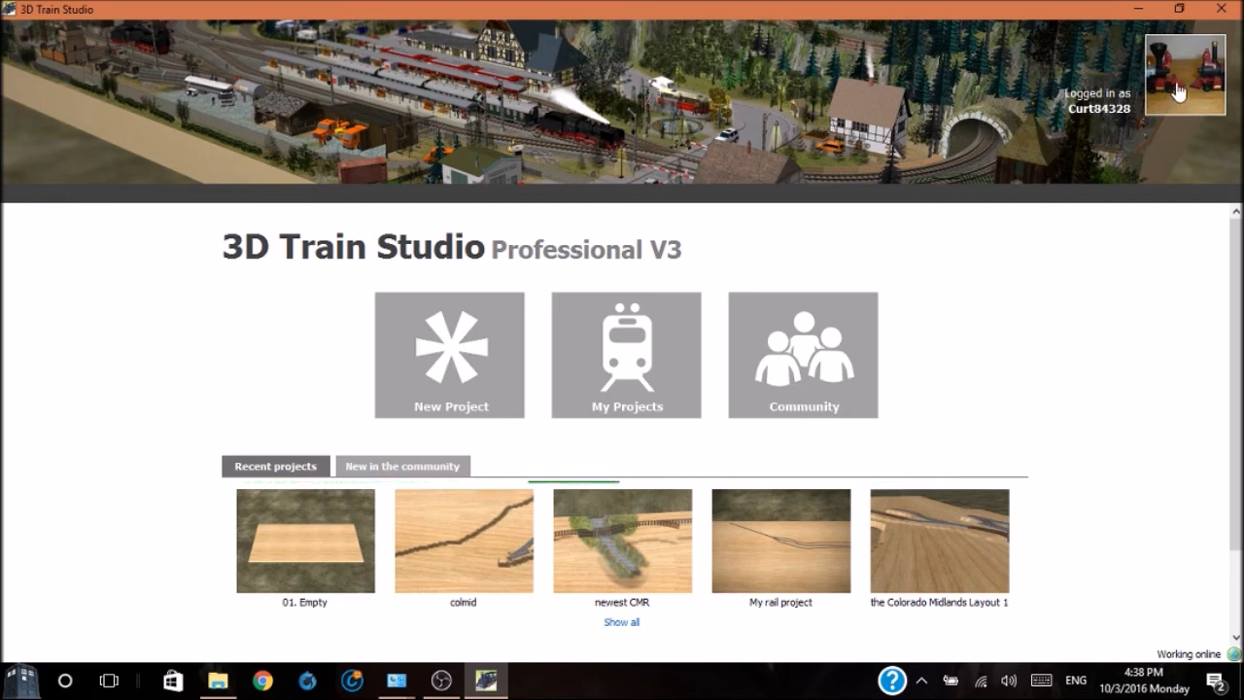
{"action": "mouse_move", "coordinate": [995, 185]}
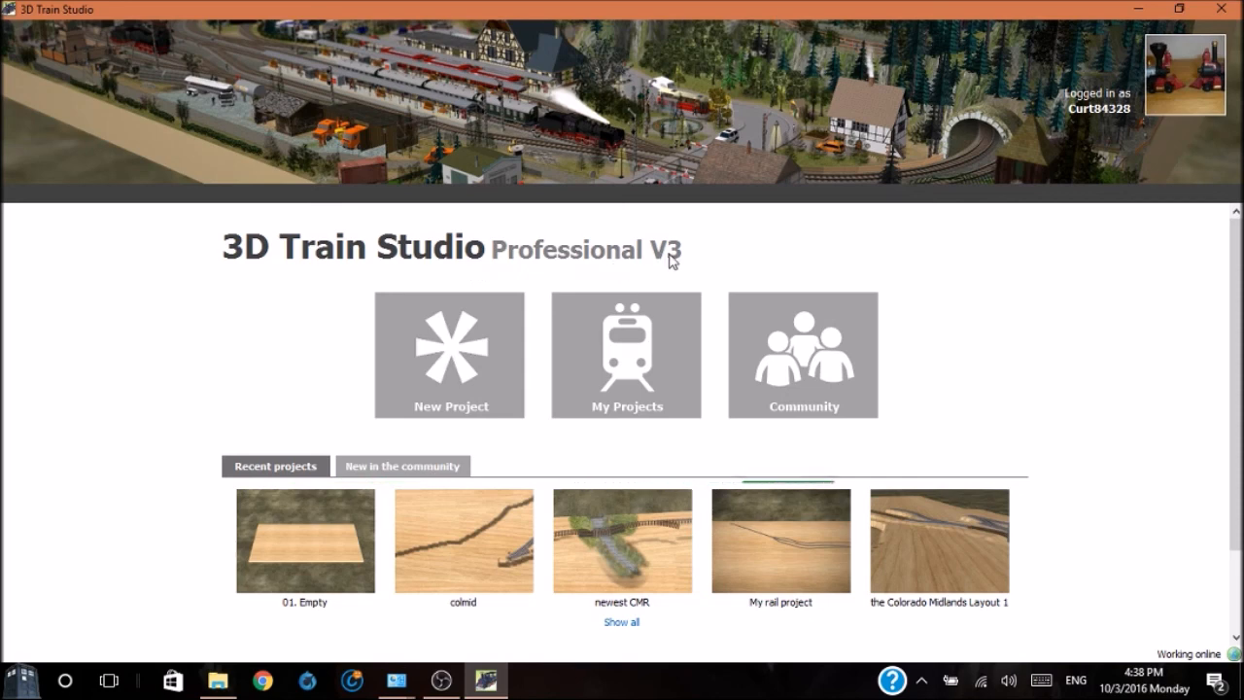
Browse the Recent projects thumbnails such as colmid, newest CMR and My rail project
{"action": "left_click", "coordinate": [275, 466]}
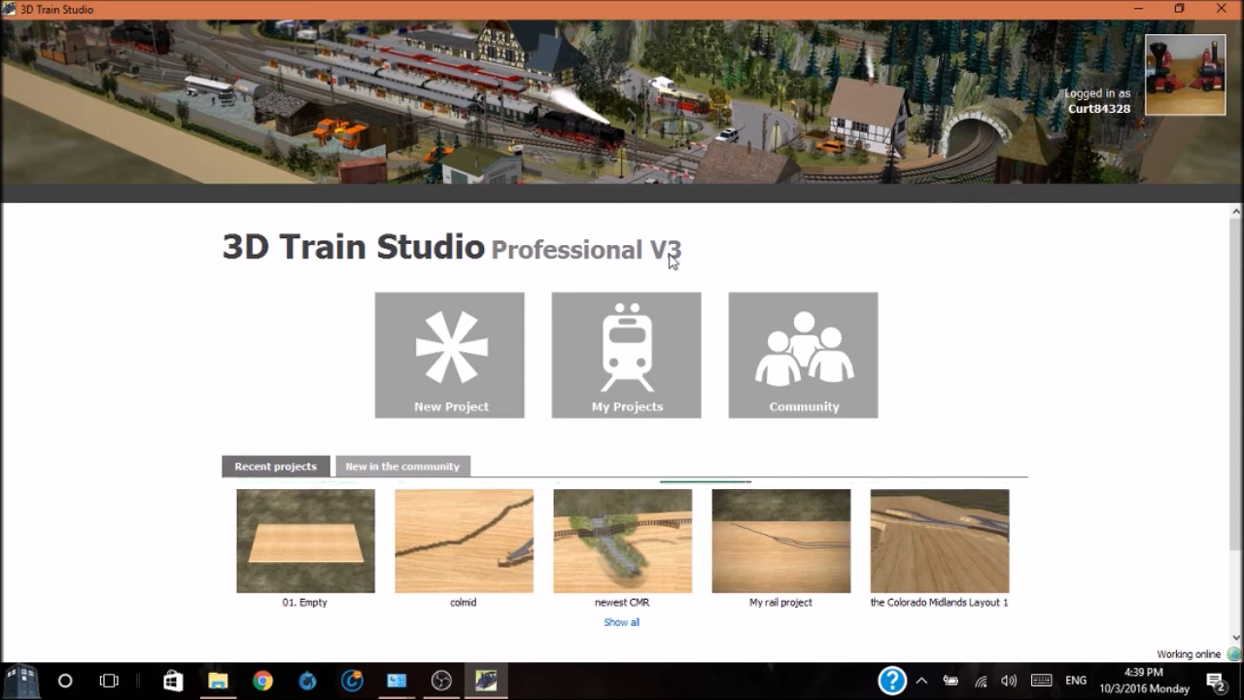
{"action": "mouse_move", "coordinate": [449, 355]}
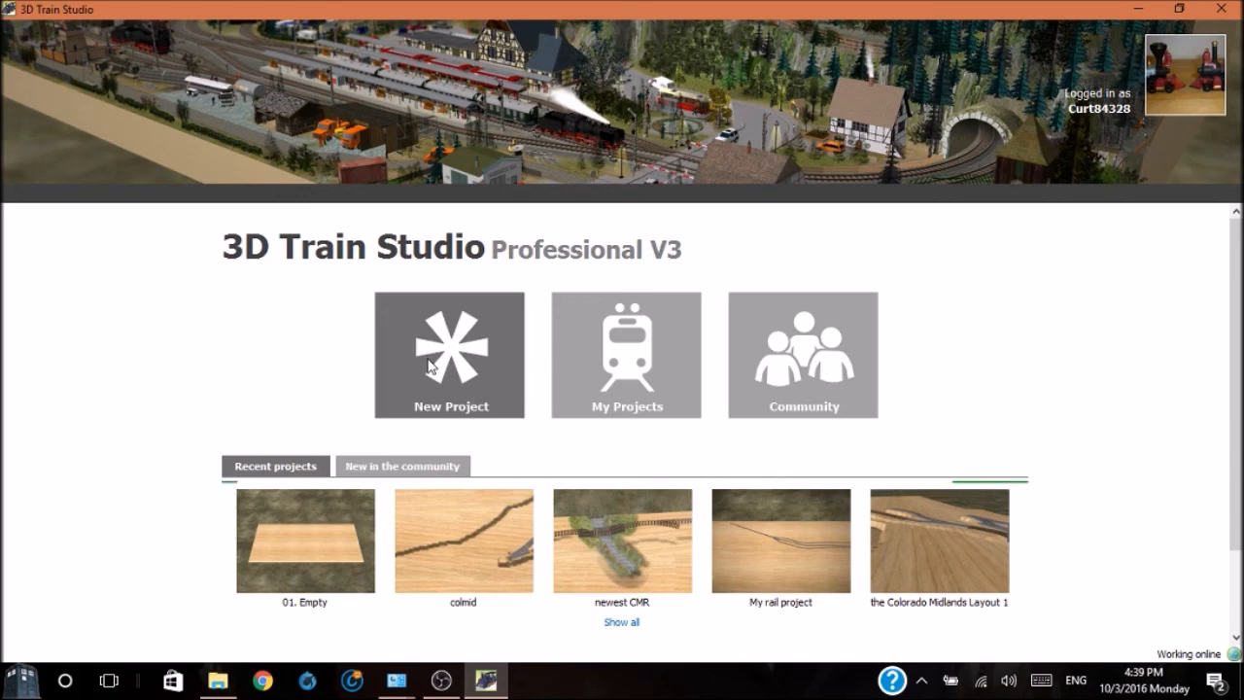
{"action": "mouse_move", "coordinate": [627, 389]}
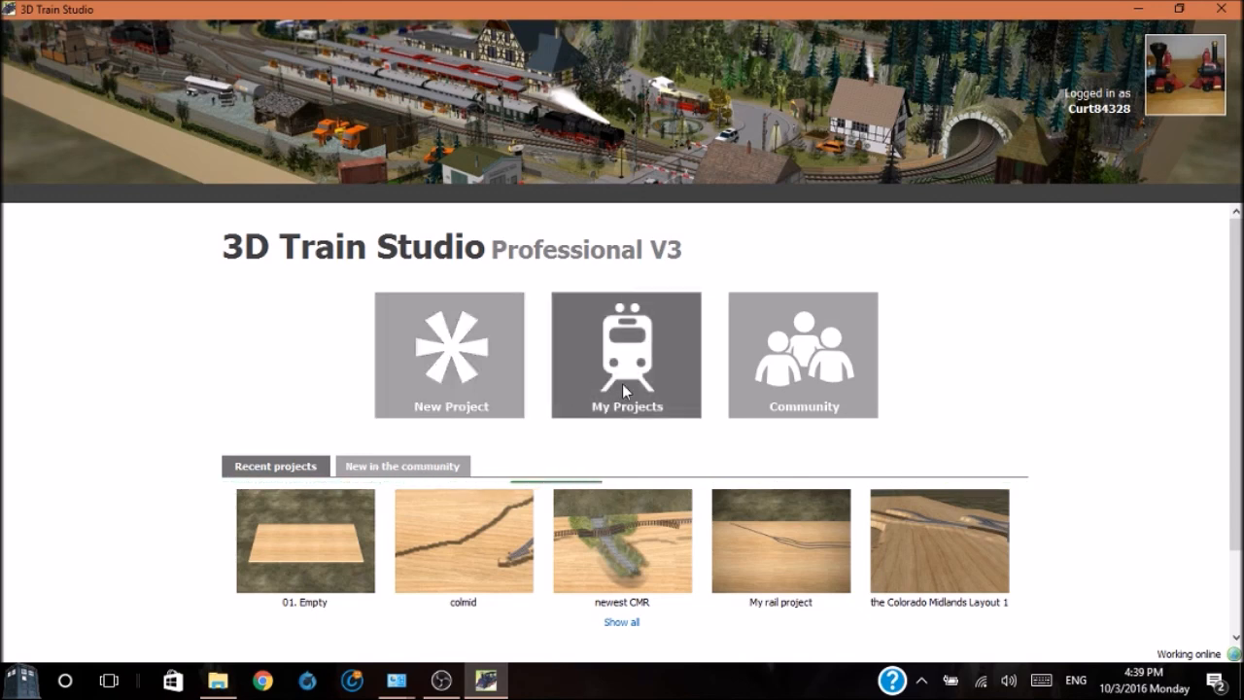
{"action": "mouse_move", "coordinate": [795, 389]}
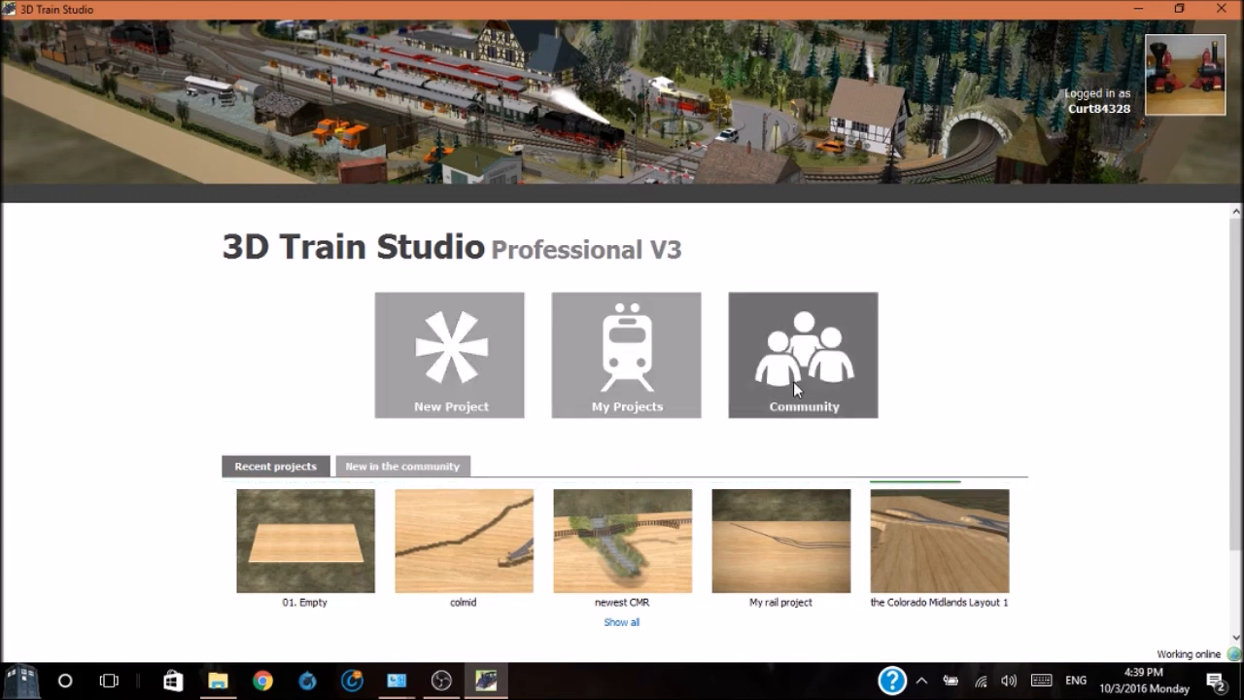
{"action": "mouse_move", "coordinate": [450, 389]}
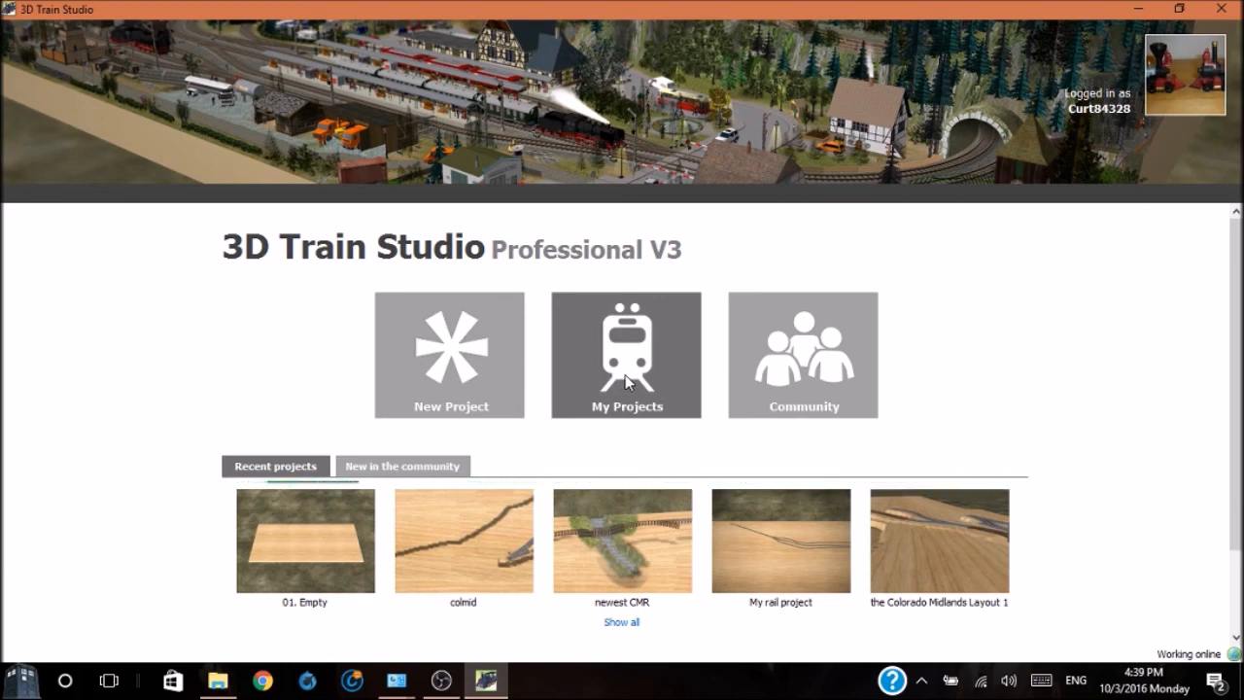
{"action": "left_click", "coordinate": [401, 466]}
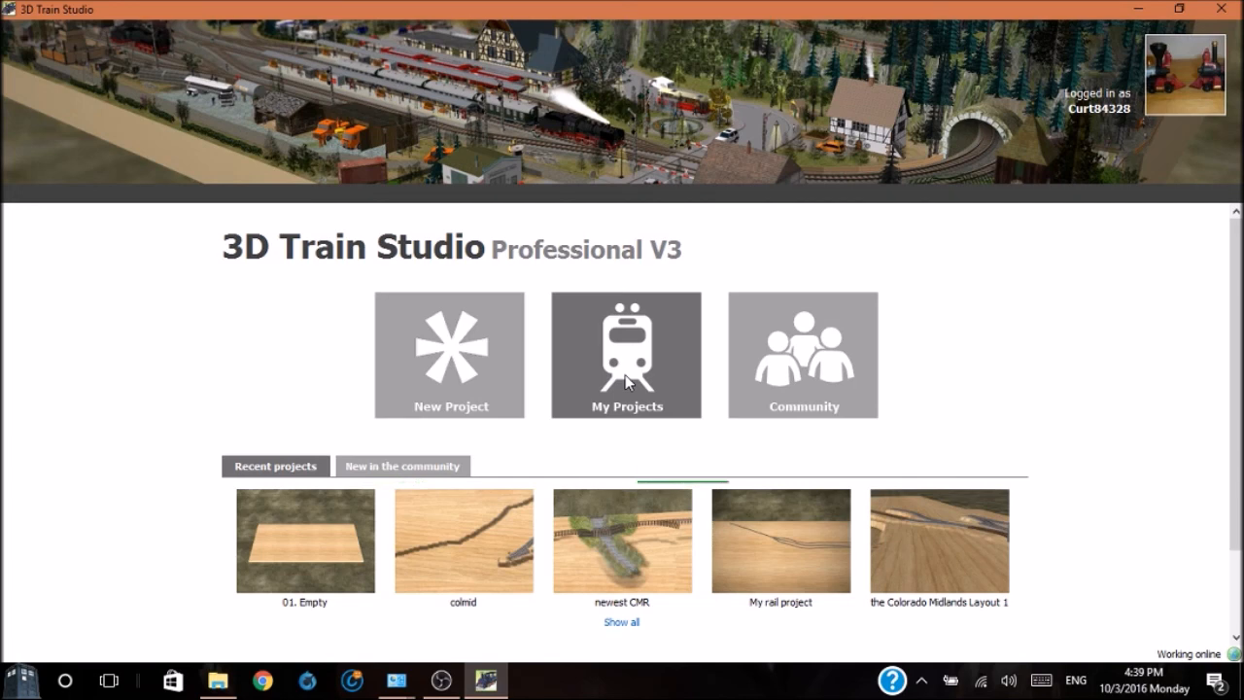
{"action": "mouse_move", "coordinate": [760, 391]}
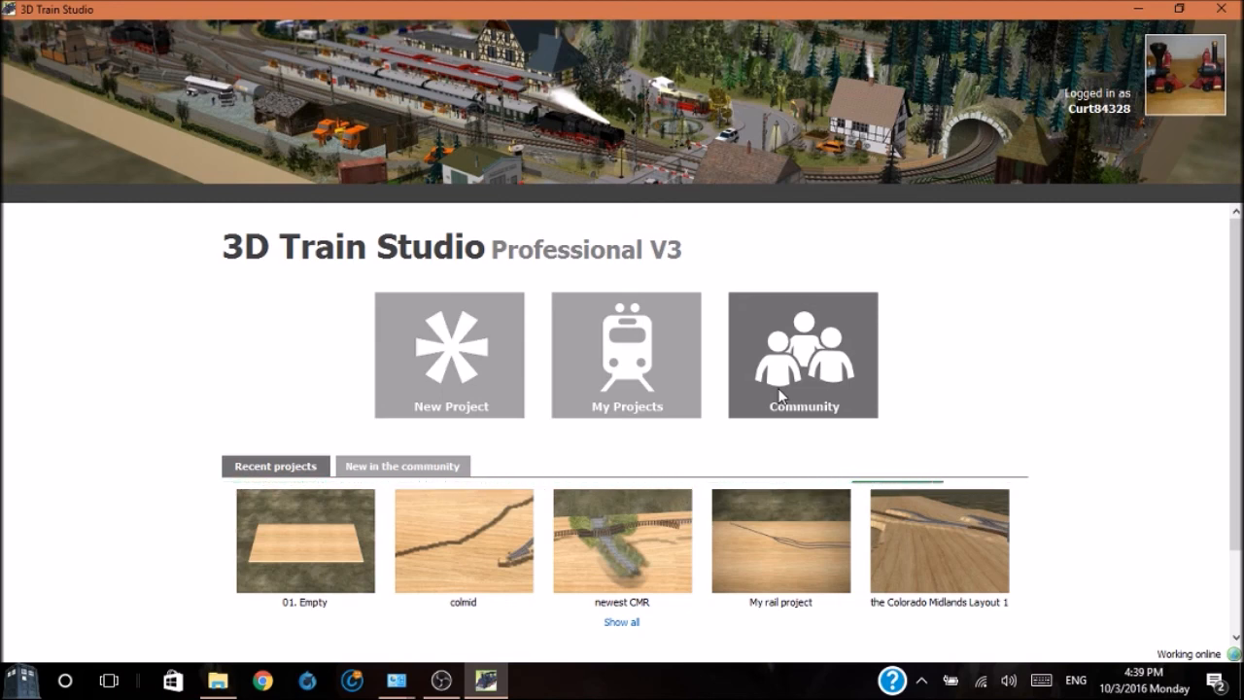
{"action": "mouse_move", "coordinate": [379, 457]}
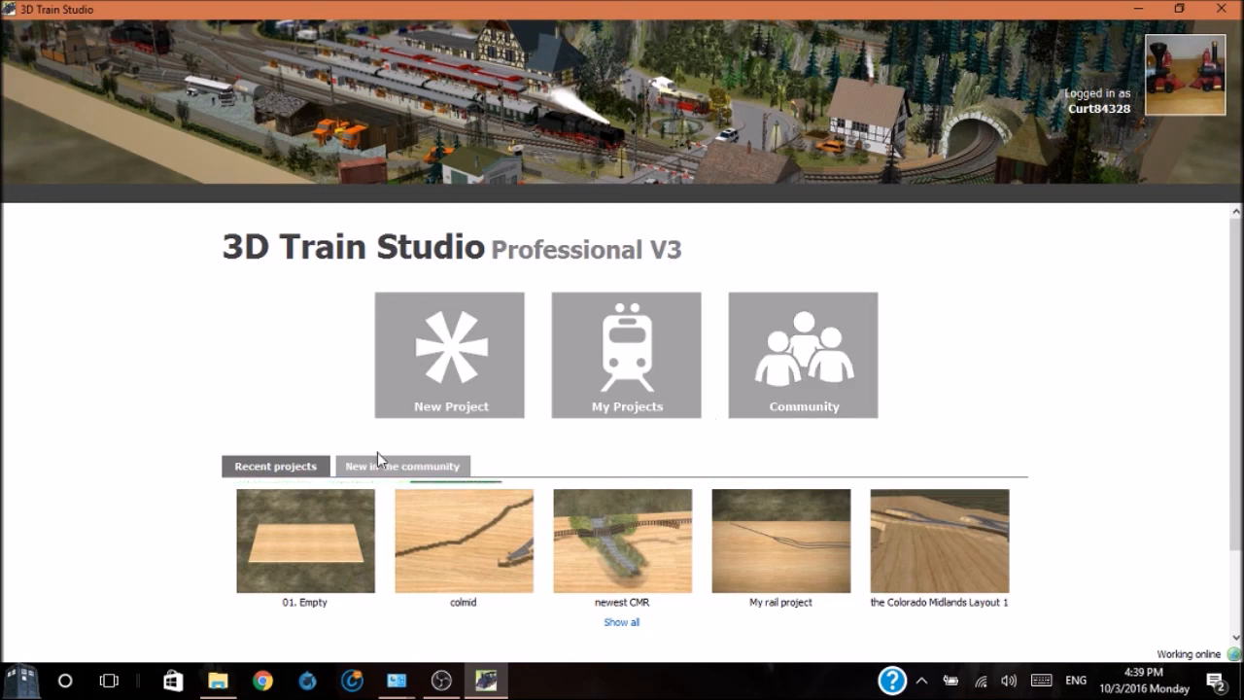
{"action": "left_click", "coordinate": [275, 466]}
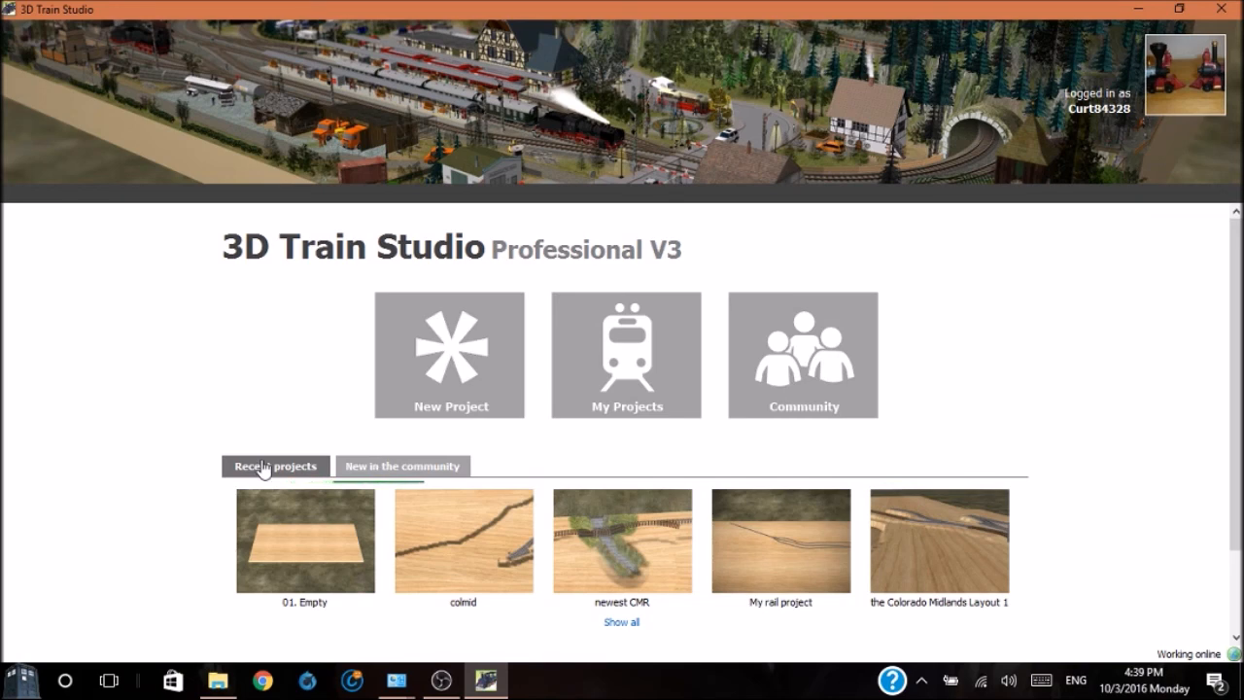
{"action": "mouse_move", "coordinate": [304, 540]}
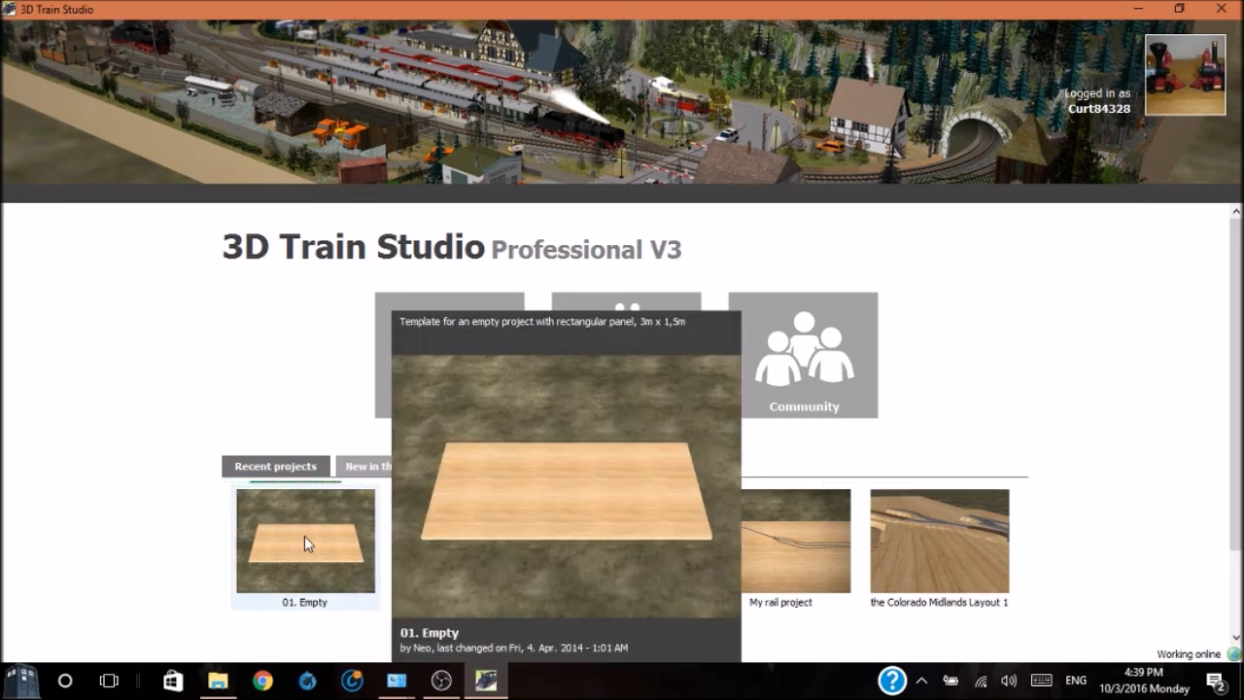
{"action": "mouse_move", "coordinate": [463, 539]}
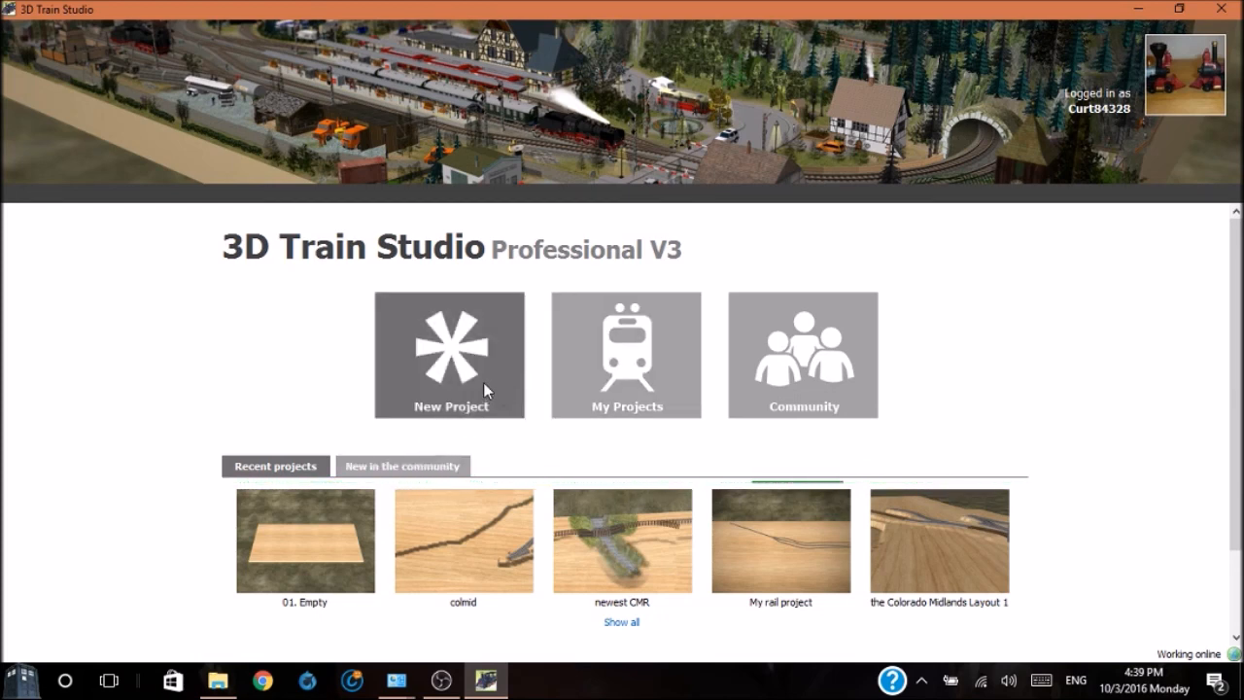
{"action": "mouse_move", "coordinate": [763, 377]}
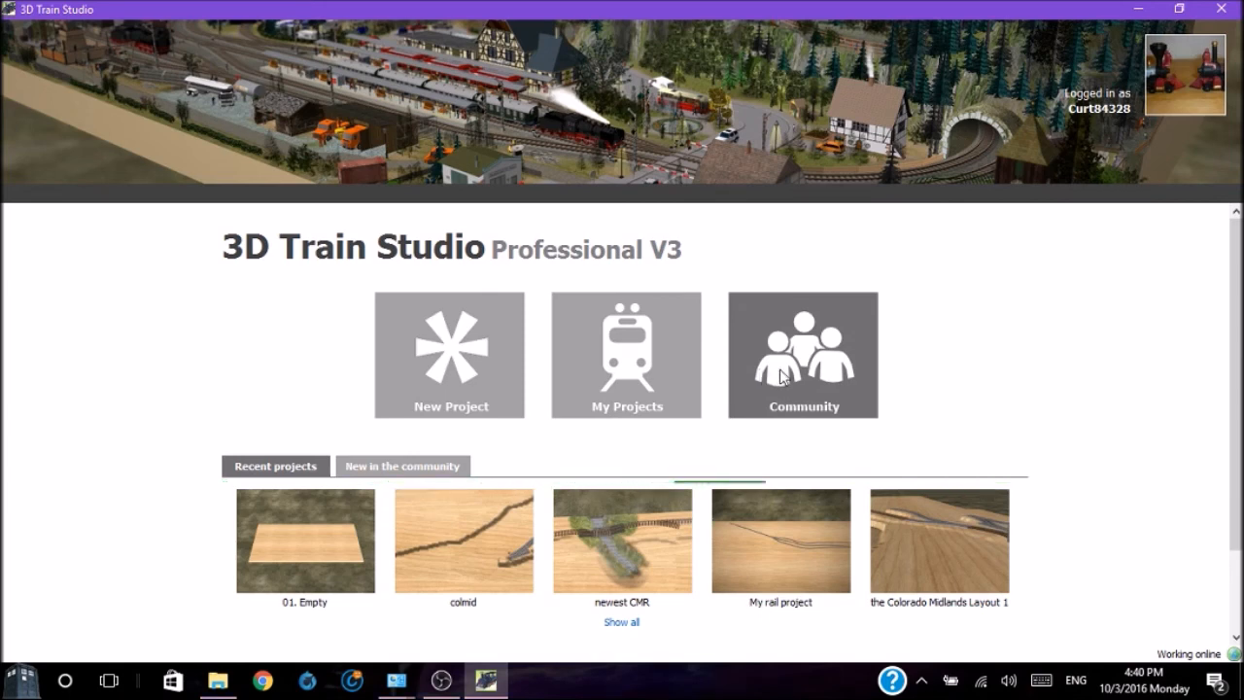
Open the Community catalog with categories like Layout of the month and Small projects
{"action": "left_click", "coordinate": [802, 355]}
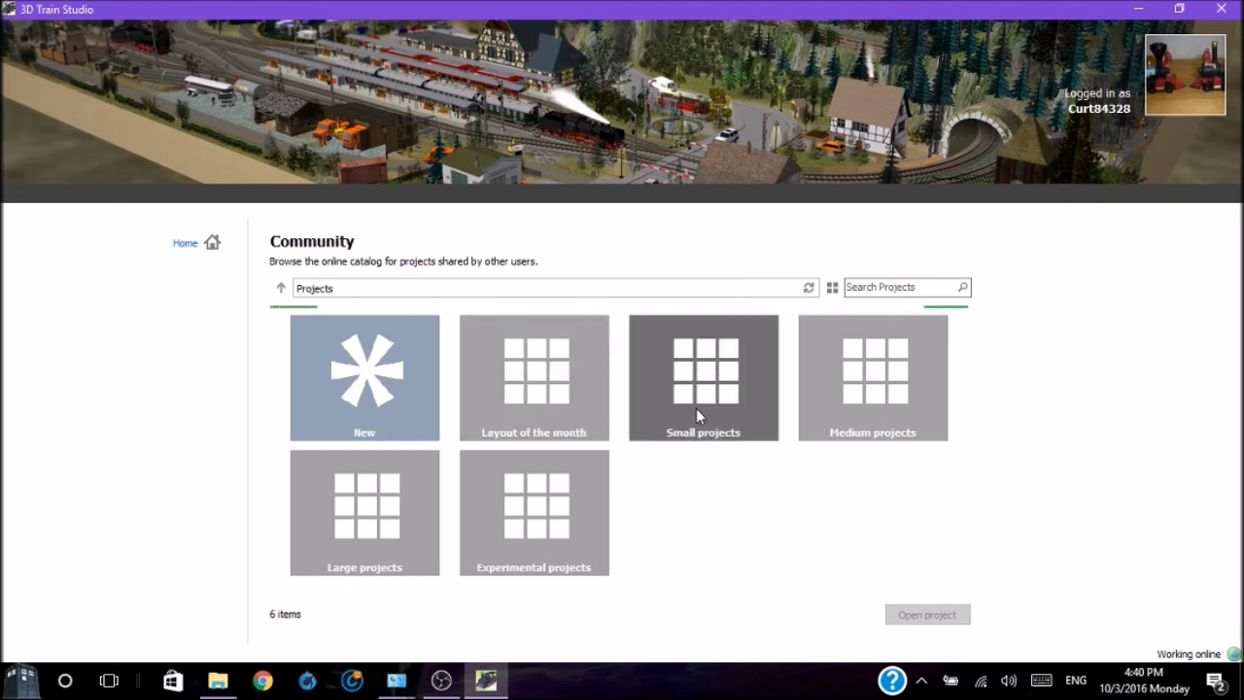
{"action": "mouse_move", "coordinate": [534, 513]}
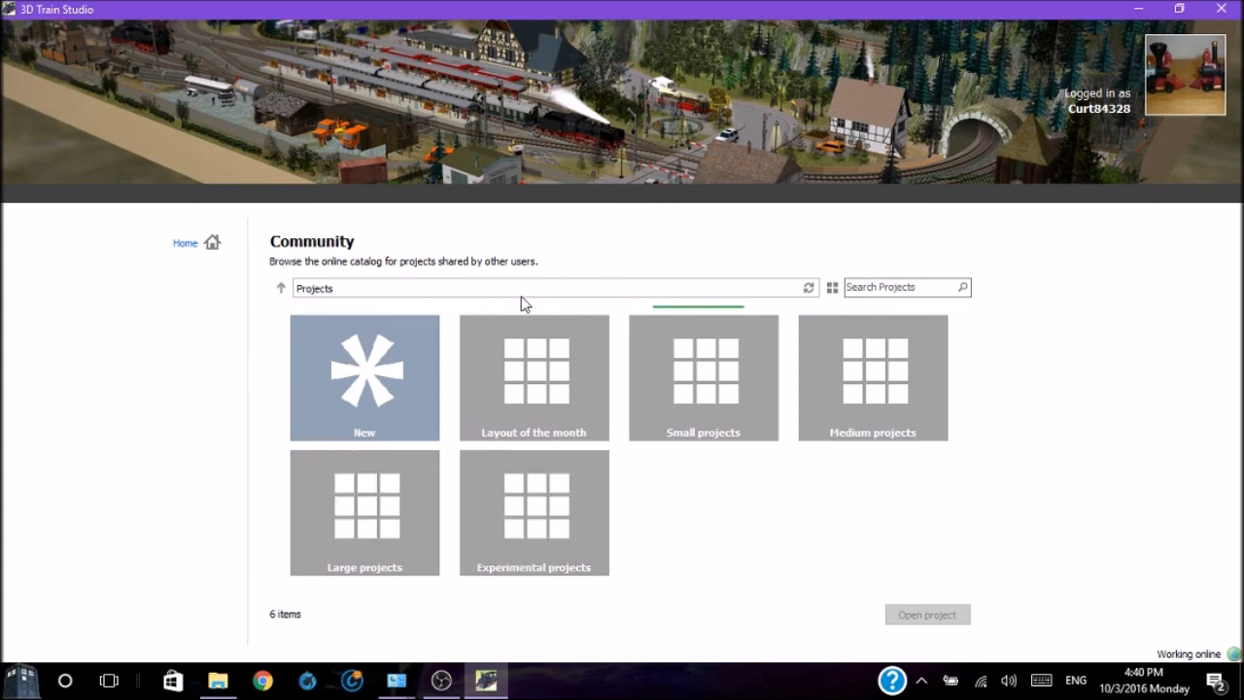
{"action": "mouse_move", "coordinate": [281, 275]}
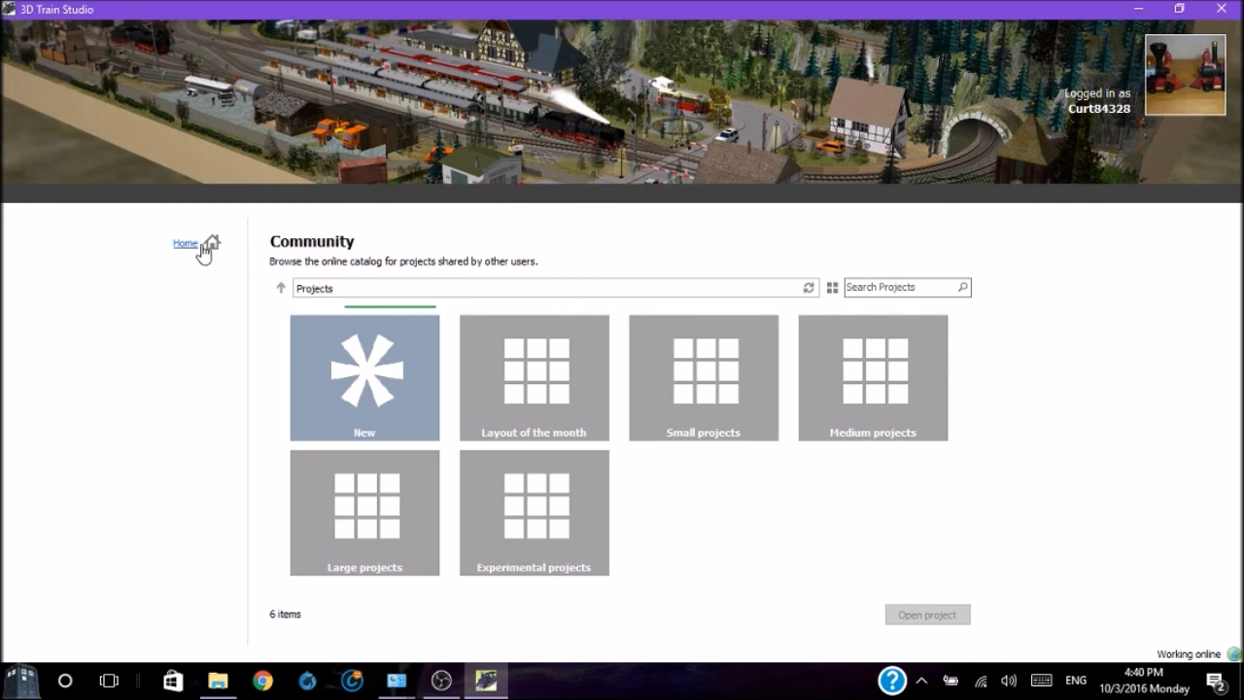
{"action": "left_click", "coordinate": [185, 243]}
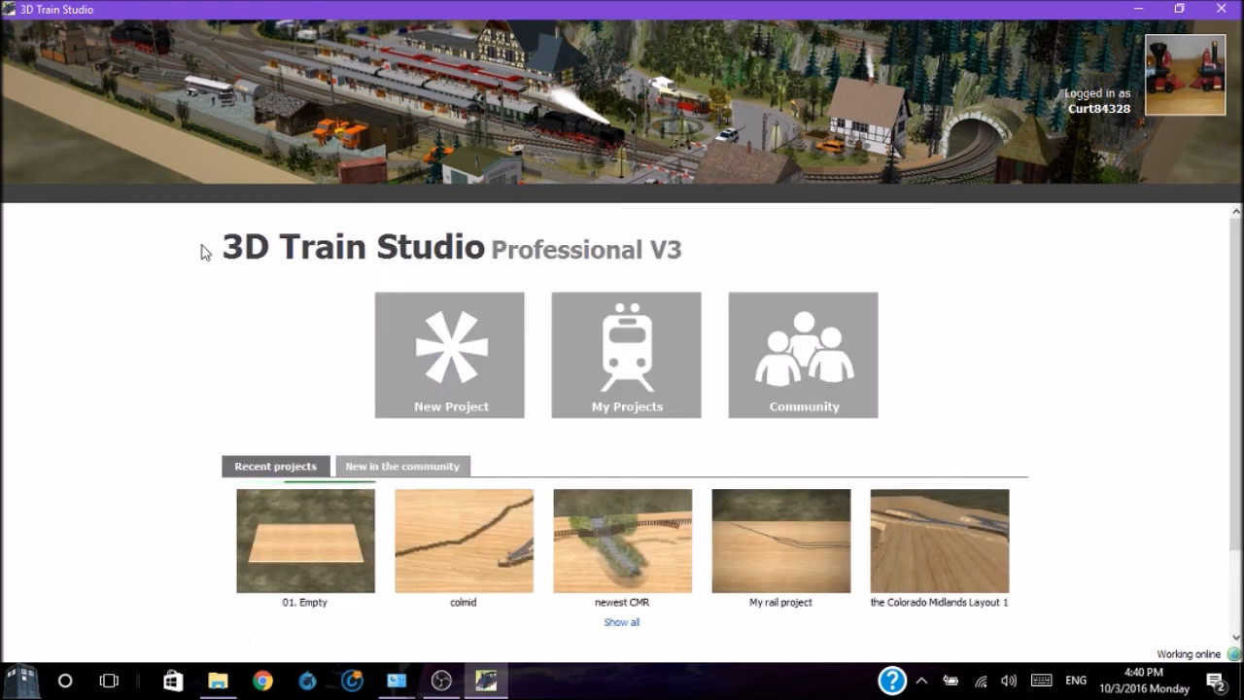
{"action": "mouse_move", "coordinate": [626, 365]}
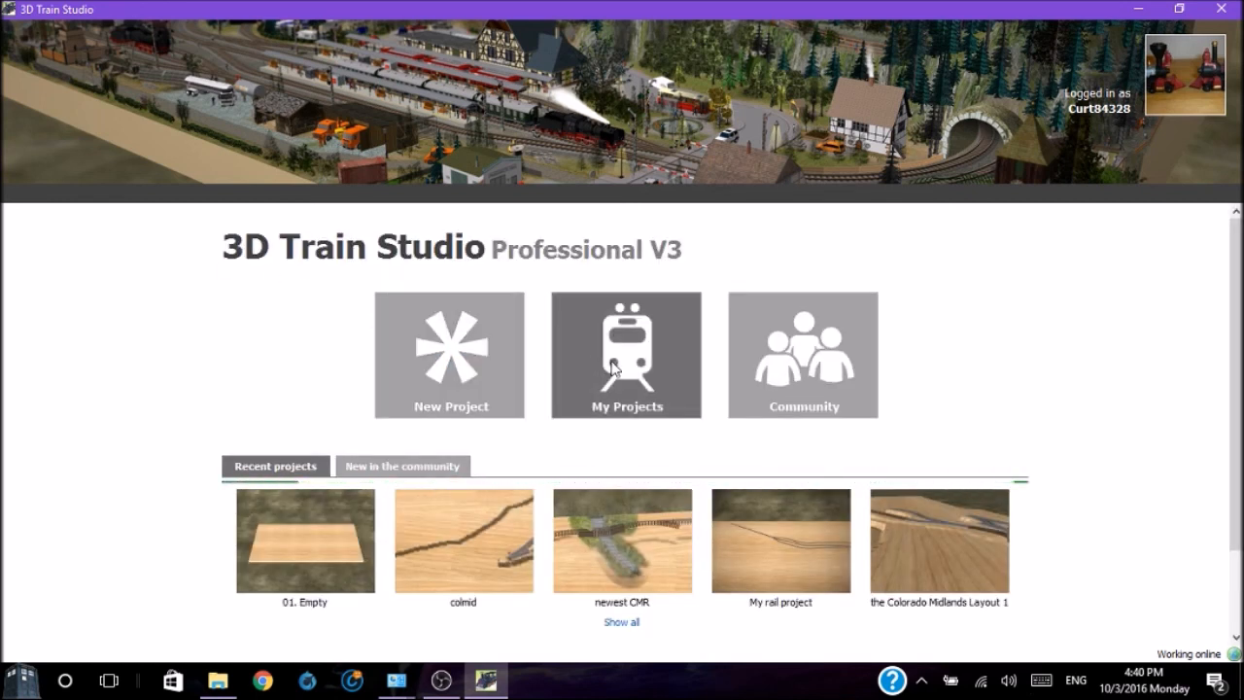
{"action": "left_click", "coordinate": [626, 355]}
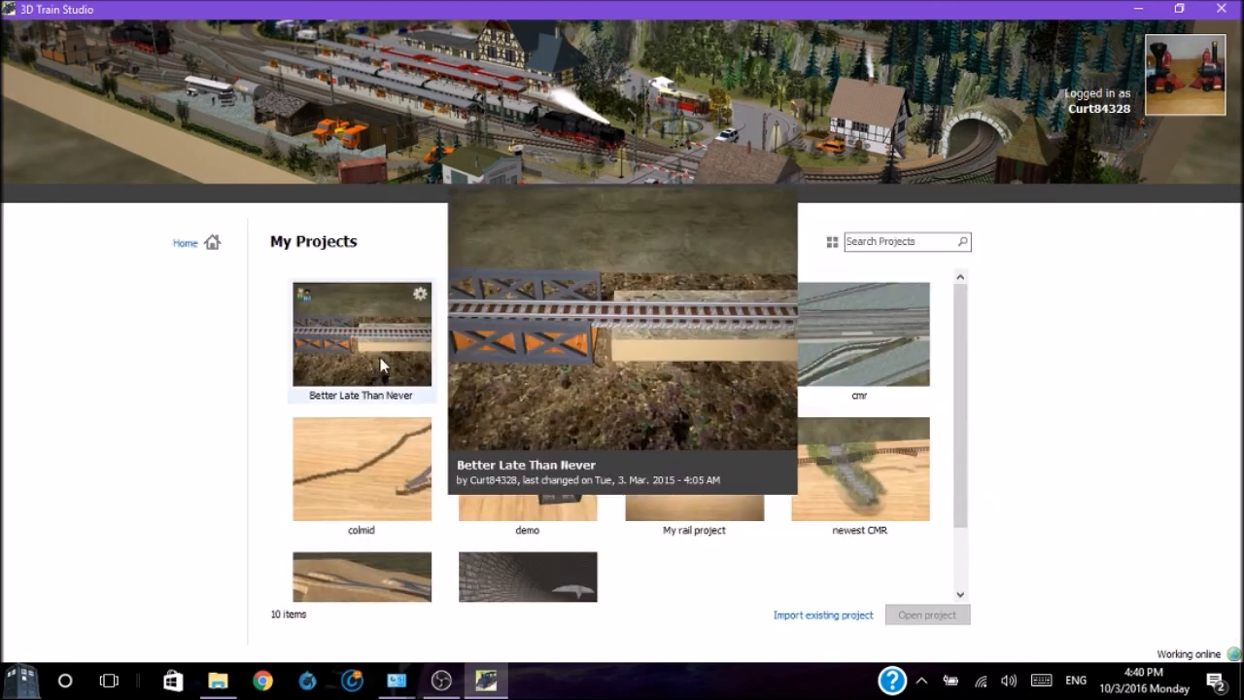
{"action": "mouse_move", "coordinate": [339, 348]}
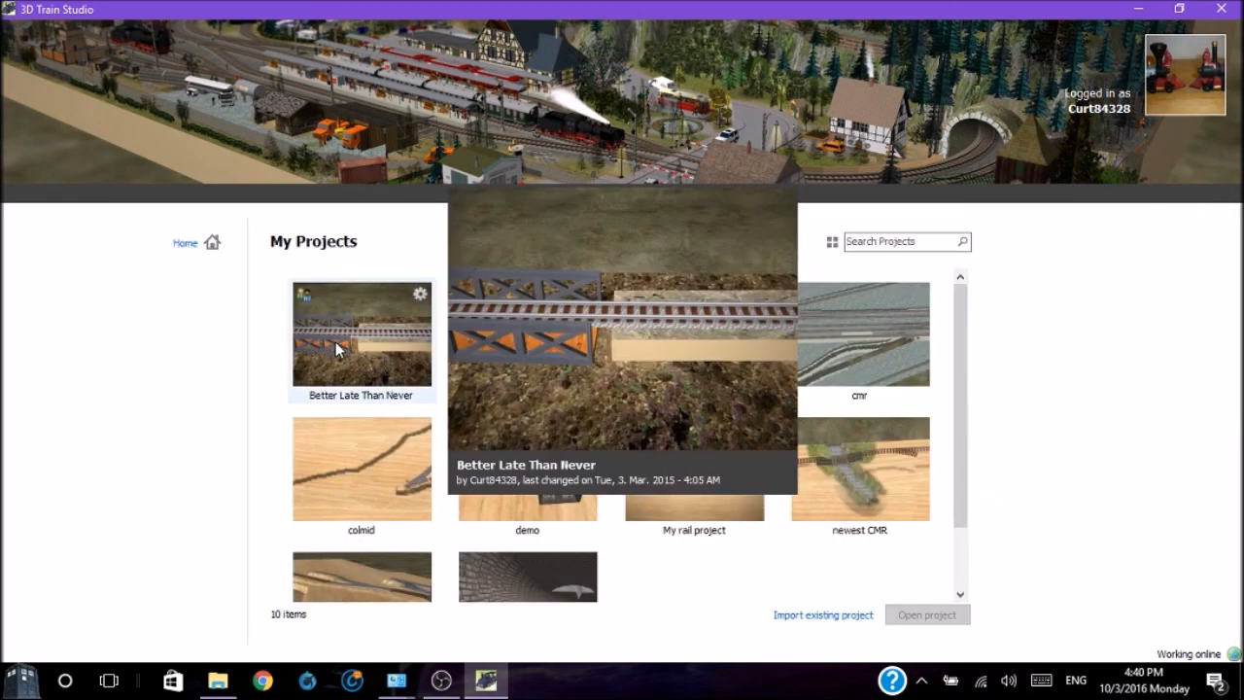
{"action": "mouse_move", "coordinate": [332, 321]}
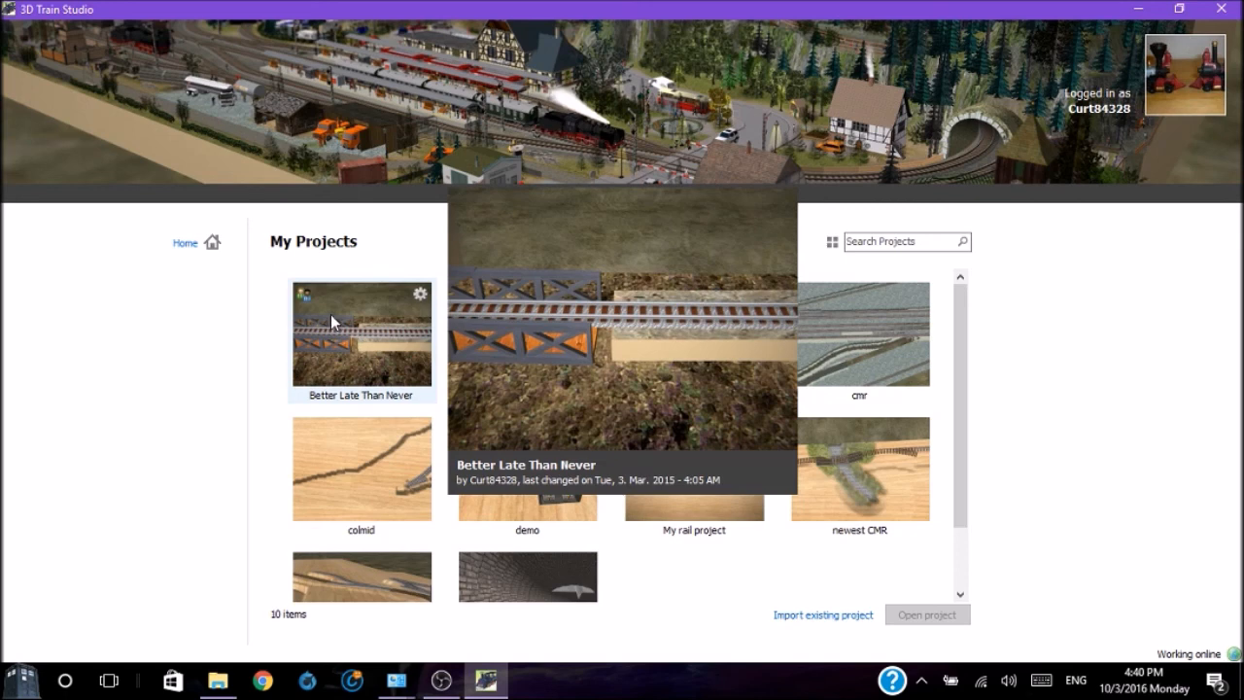
{"action": "mouse_move", "coordinate": [426, 301]}
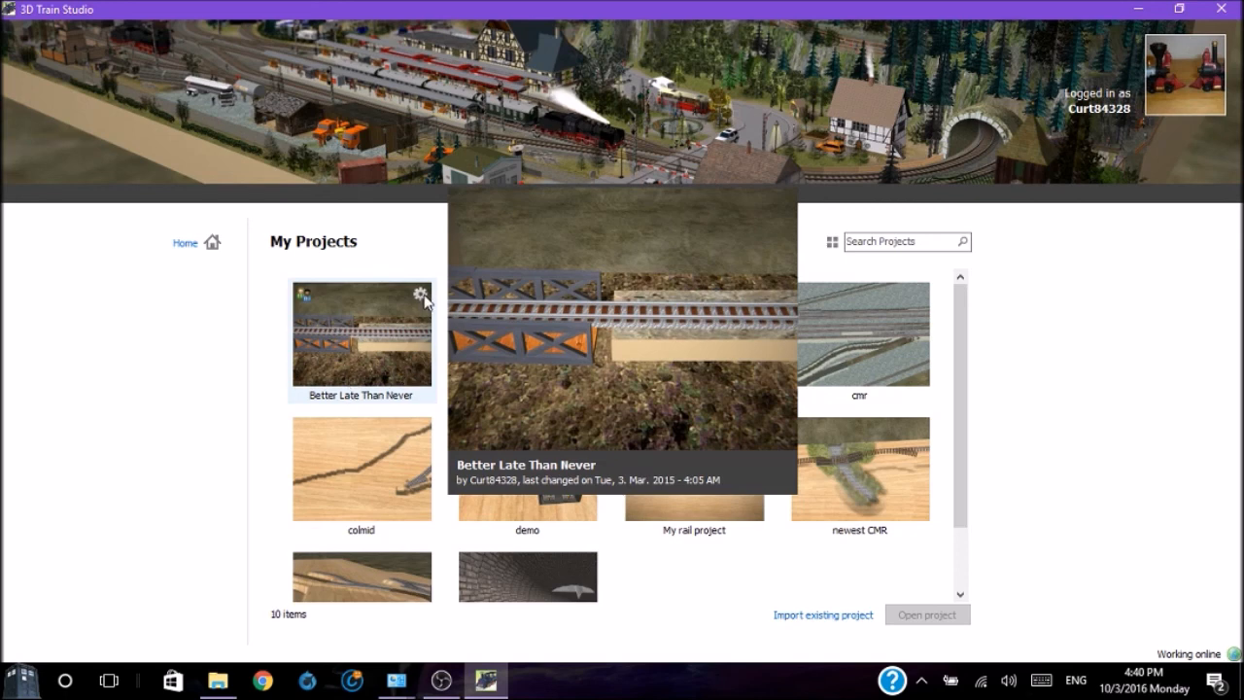
{"action": "mouse_move", "coordinate": [421, 293]}
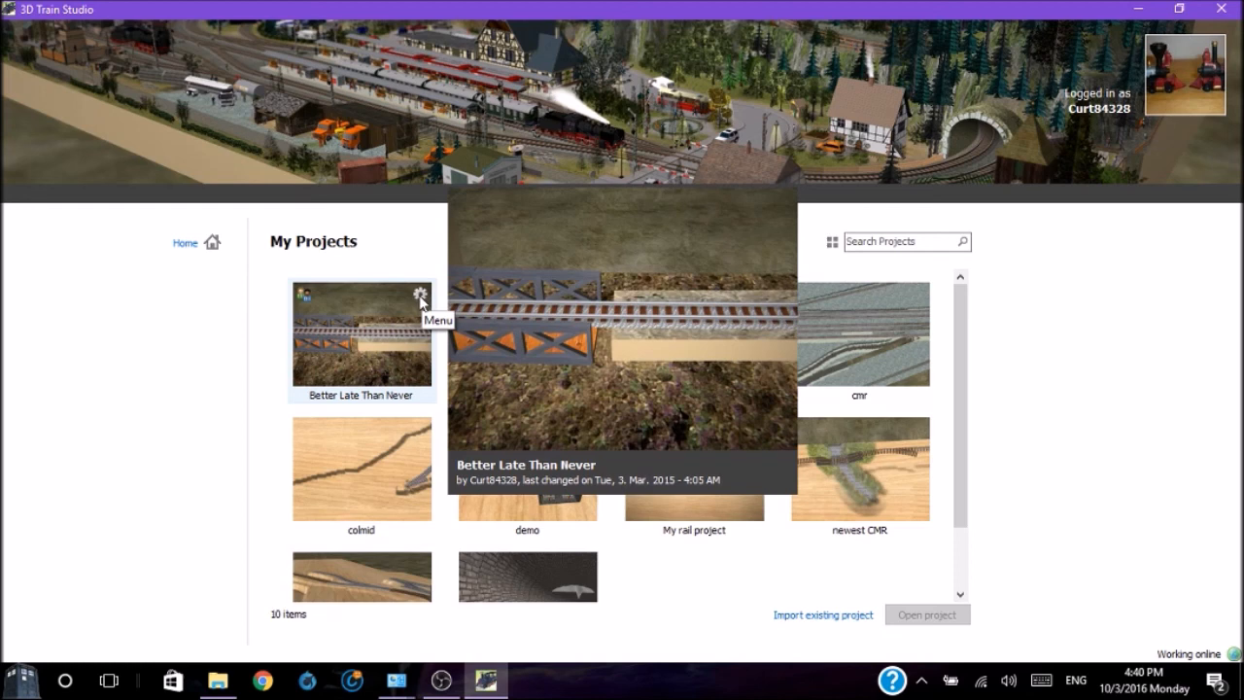
{"action": "mouse_move", "coordinate": [309, 309]}
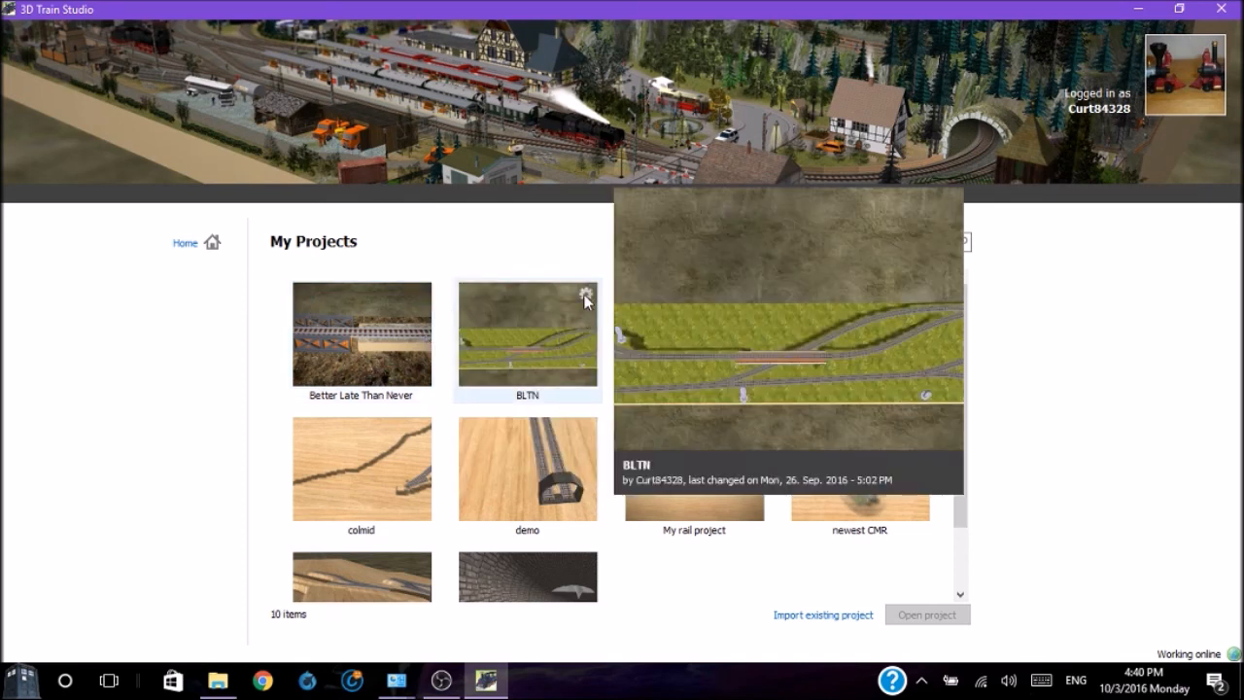
{"action": "mouse_move", "coordinate": [585, 297]}
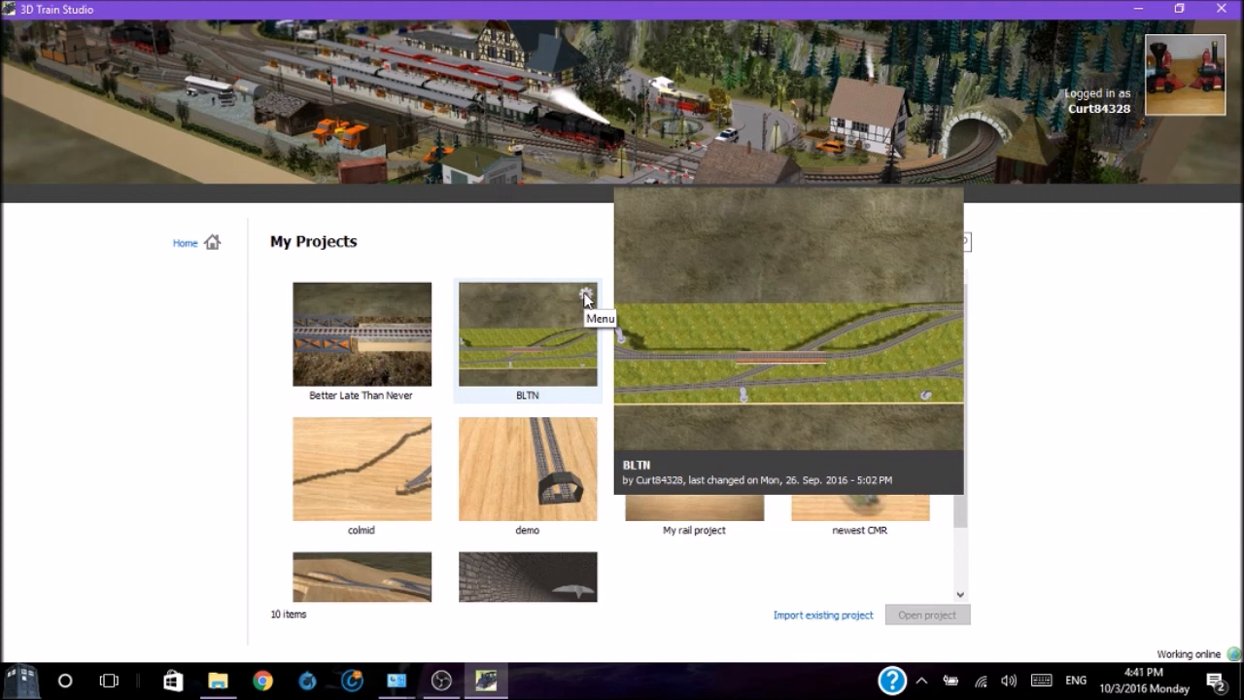
{"action": "mouse_move", "coordinate": [497, 312]}
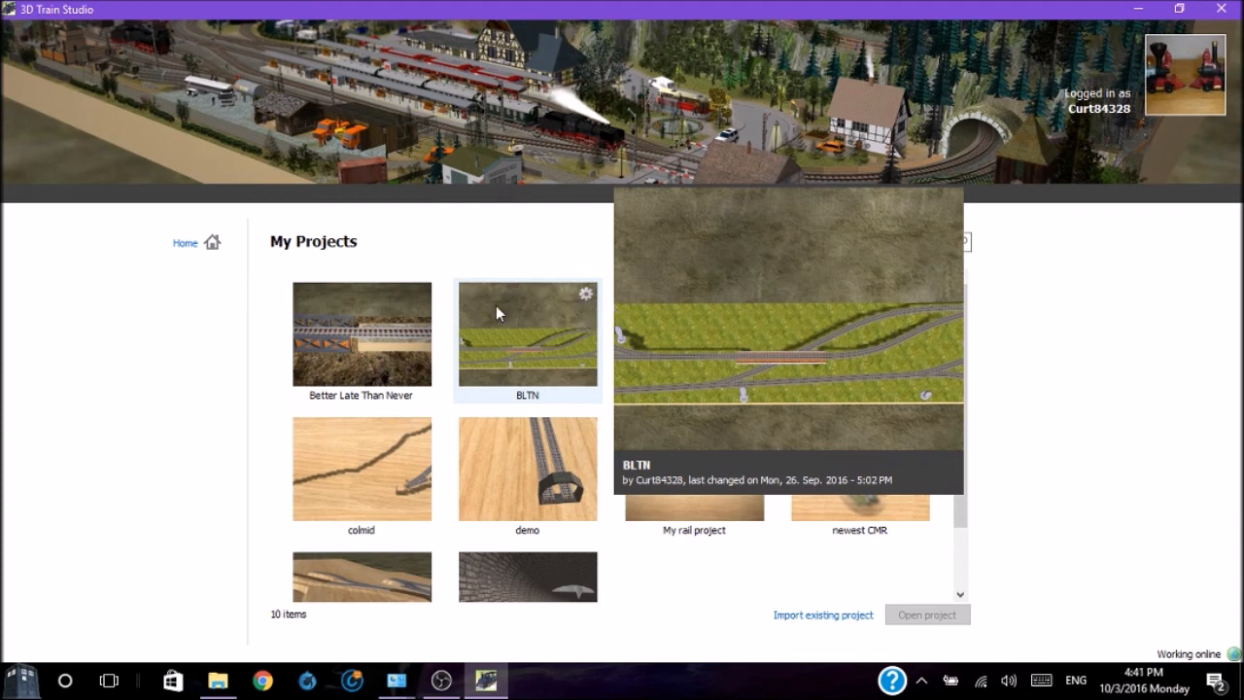
{"action": "mouse_move", "coordinate": [469, 301]}
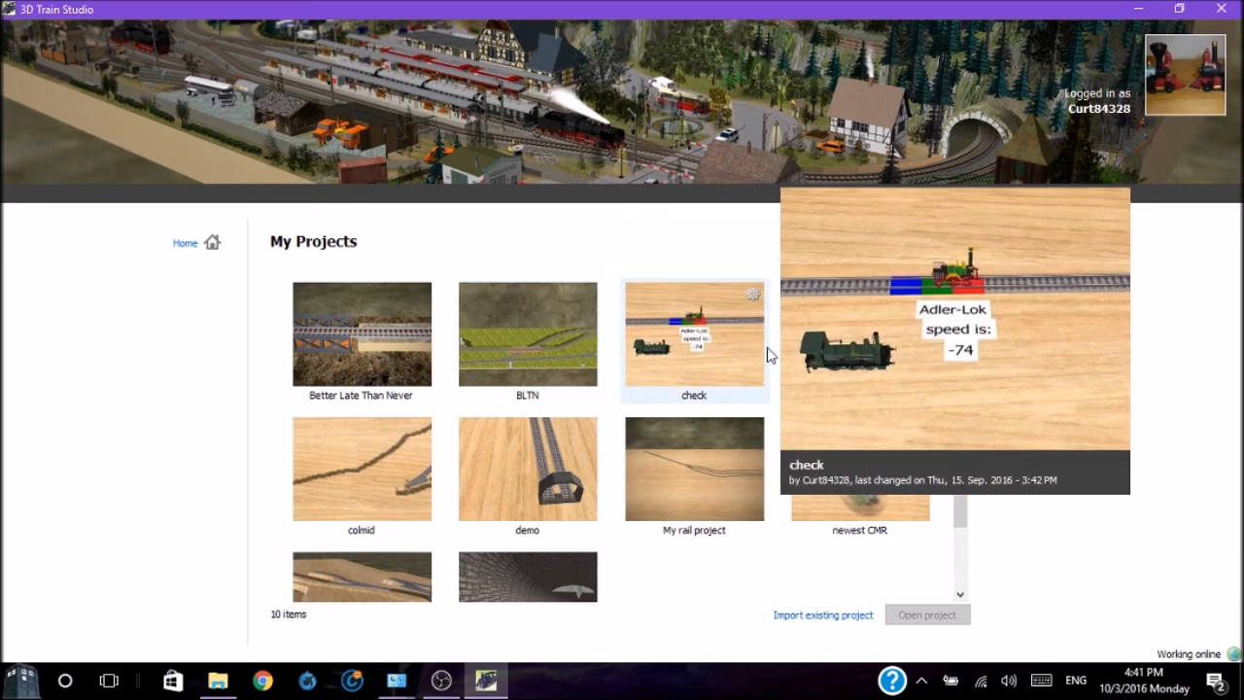
{"action": "mouse_move", "coordinate": [694, 469]}
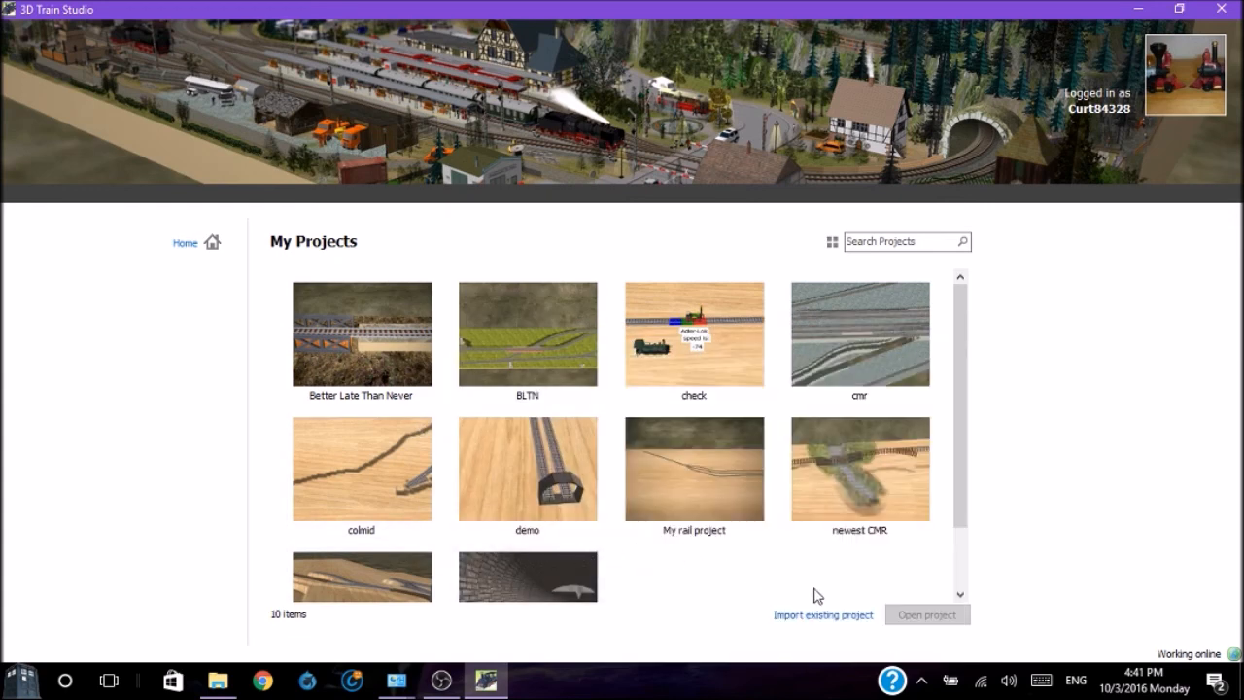
{"action": "mouse_move", "coordinate": [823, 630]}
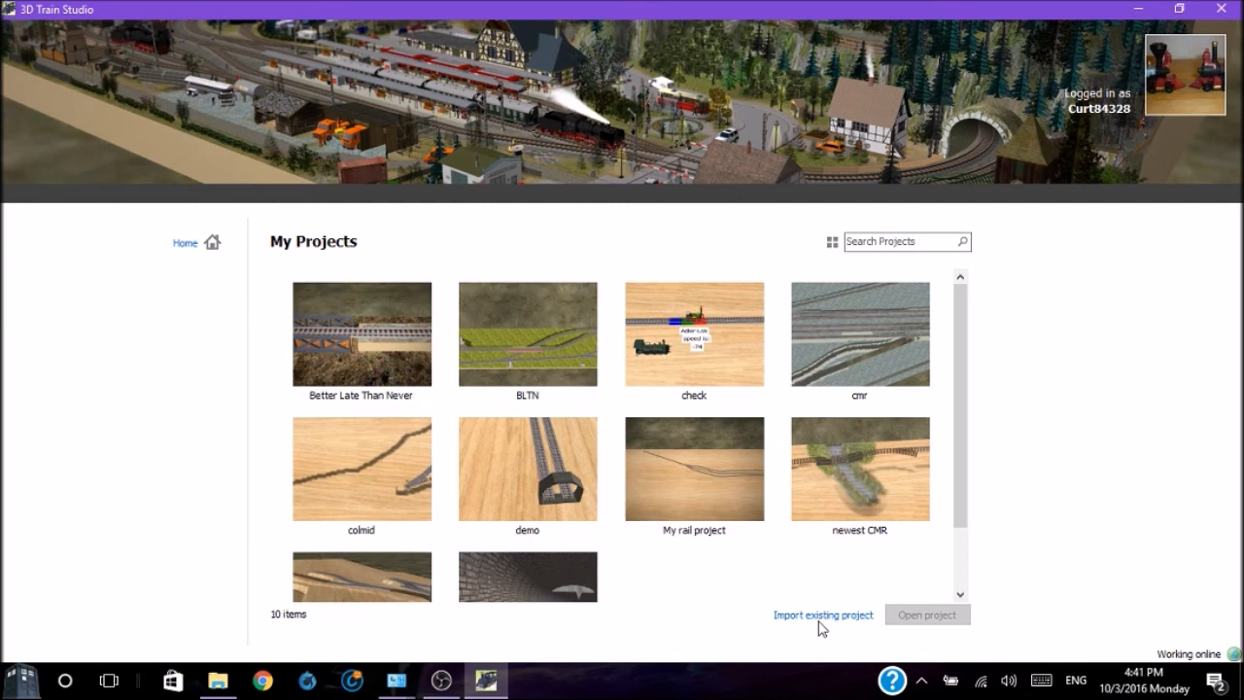
{"action": "mouse_move", "coordinate": [361, 469]}
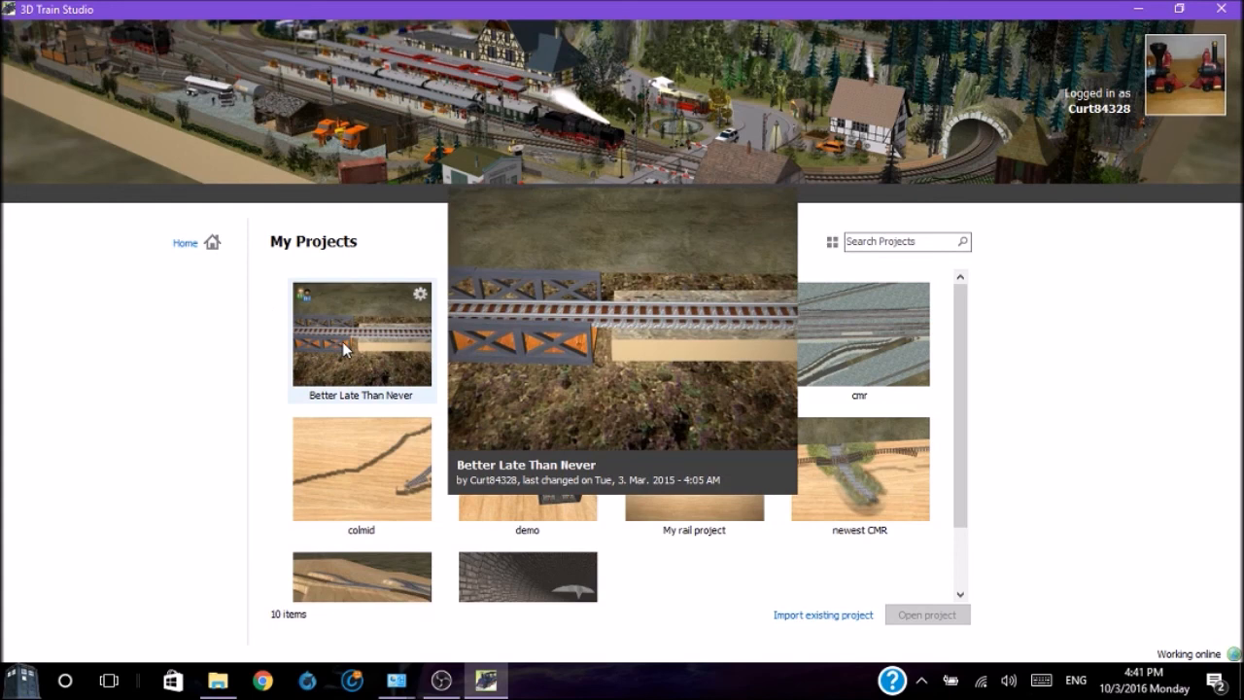
{"action": "mouse_move", "coordinate": [526, 469]}
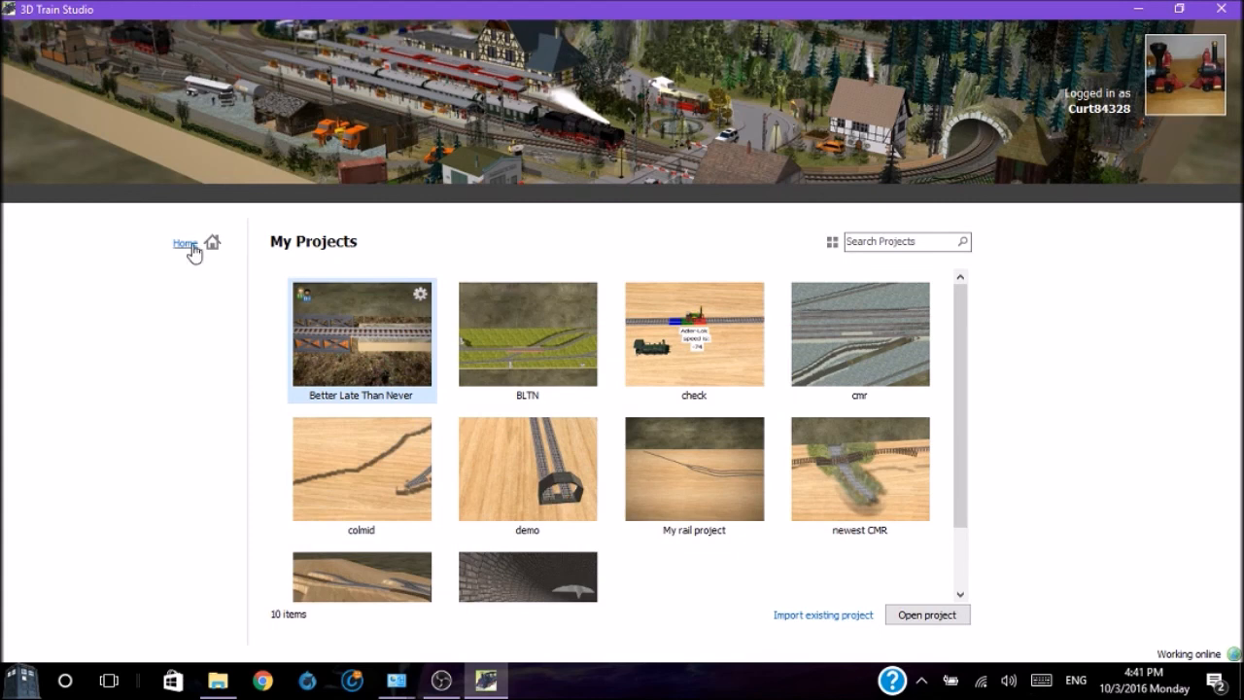
From Home, start a new project and preview the 01. Empty template thumbnail
{"action": "left_click", "coordinate": [184, 242]}
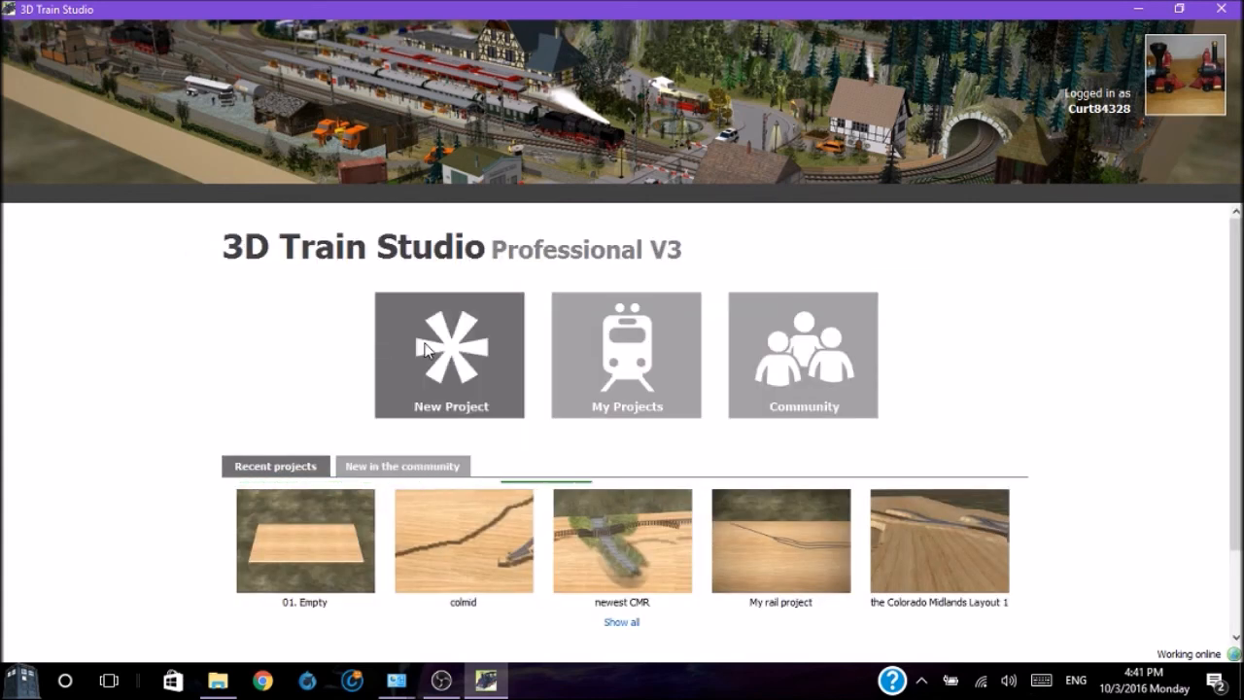
{"action": "left_click", "coordinate": [450, 355]}
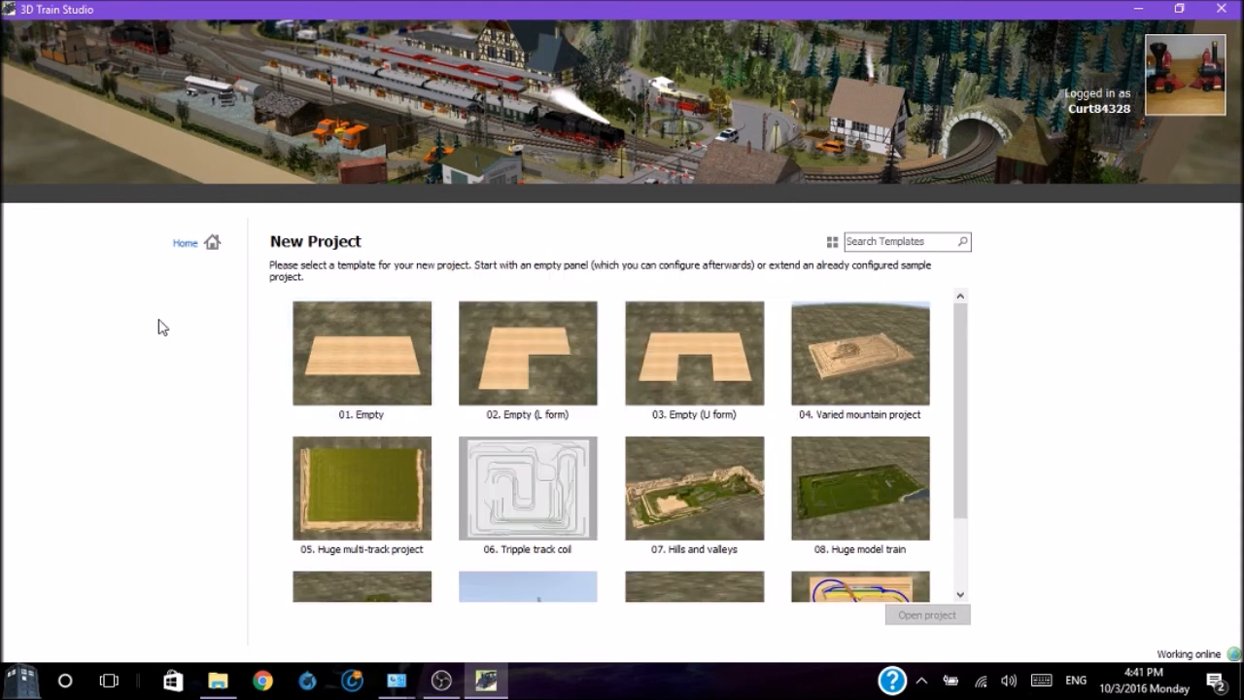
{"action": "mouse_move", "coordinate": [218, 330]}
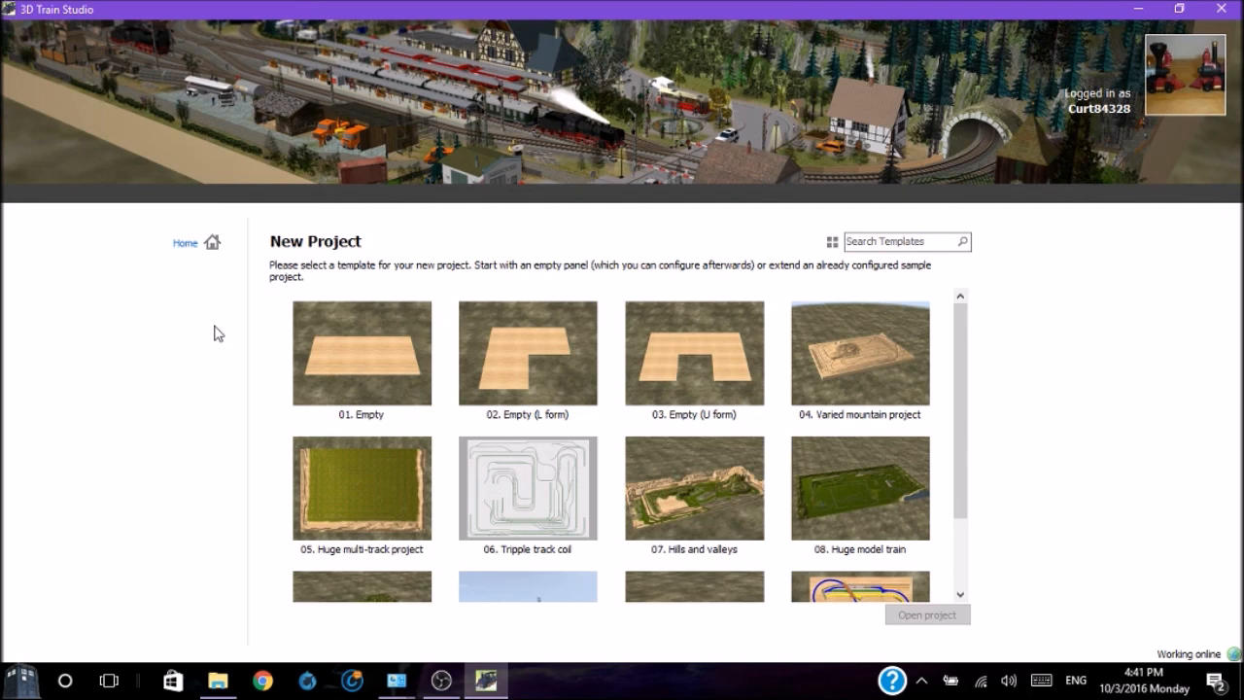
{"action": "mouse_move", "coordinate": [277, 332]}
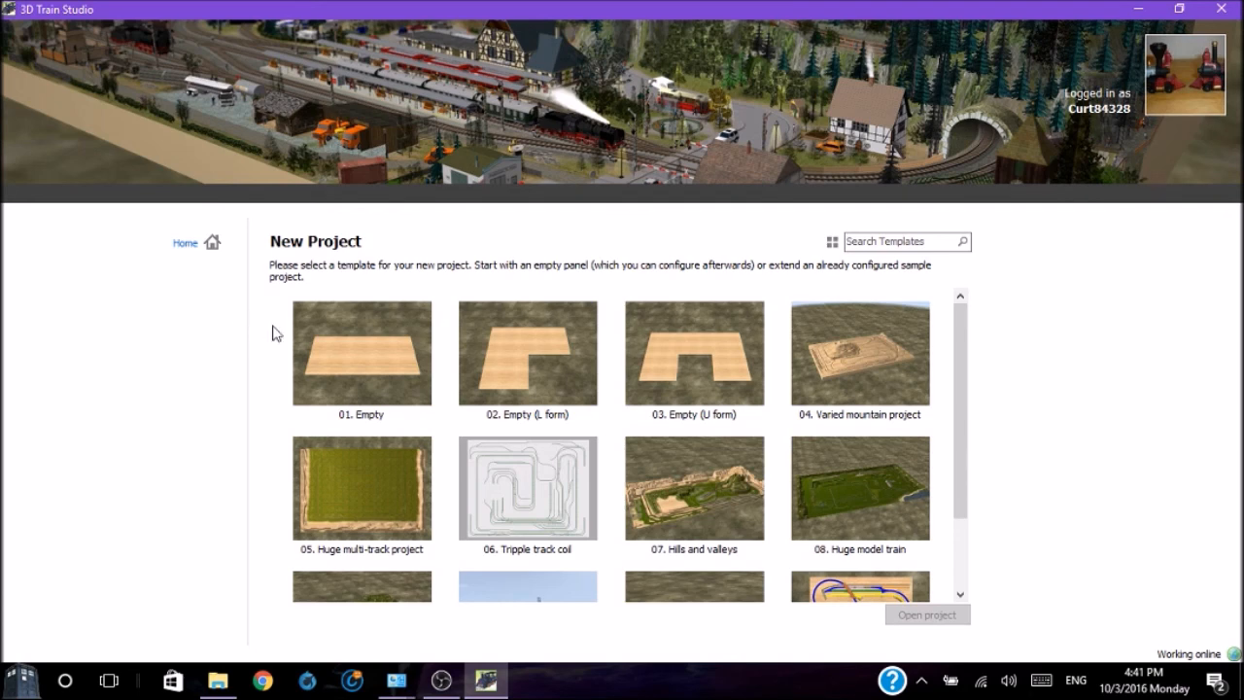
{"action": "mouse_move", "coordinate": [870, 361]}
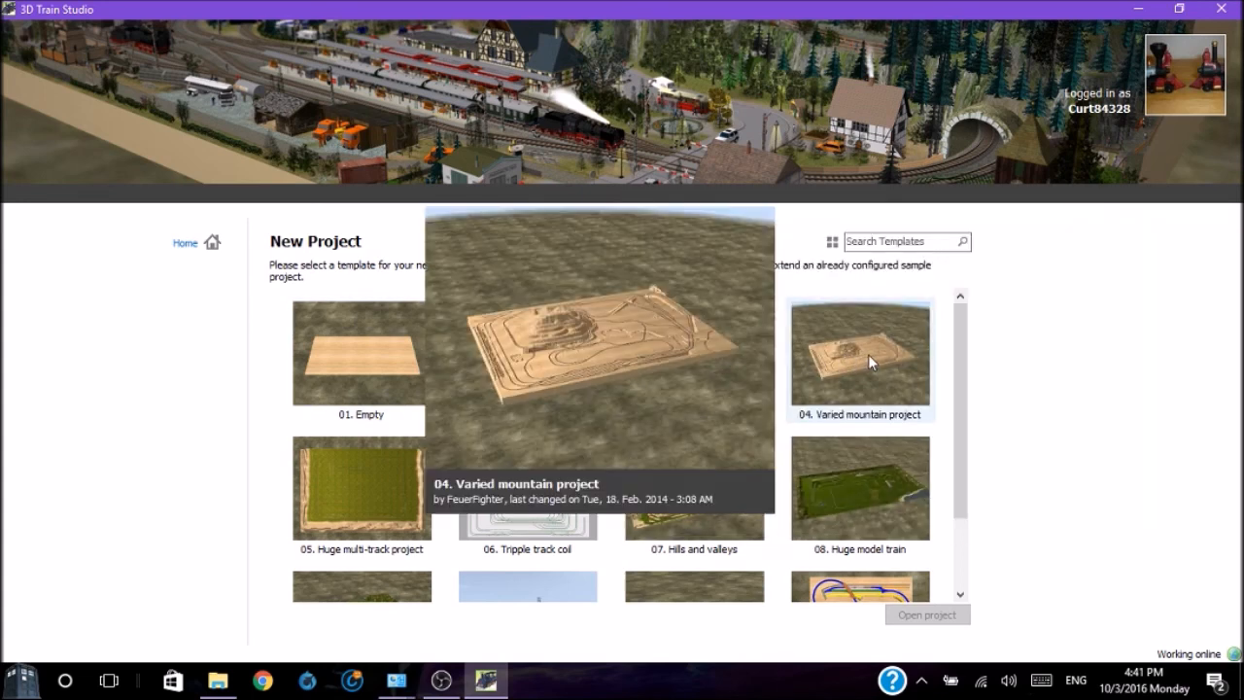
{"action": "mouse_move", "coordinate": [694, 486]}
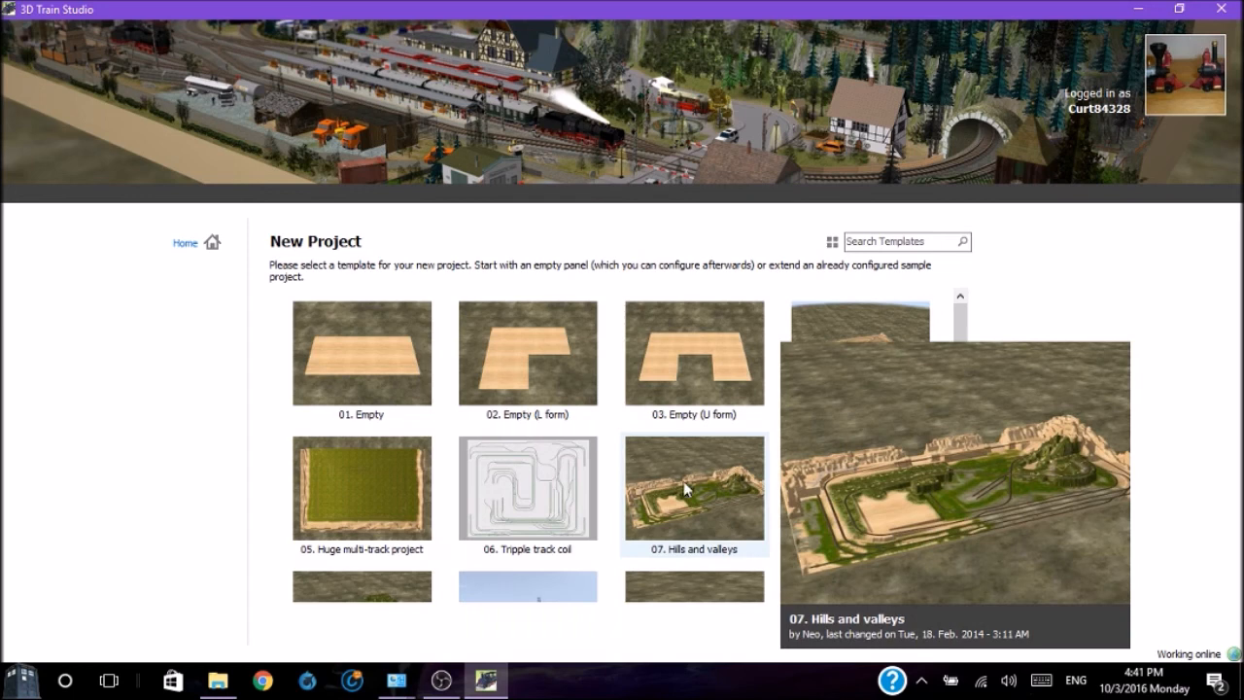
{"action": "left_click", "coordinate": [362, 488]}
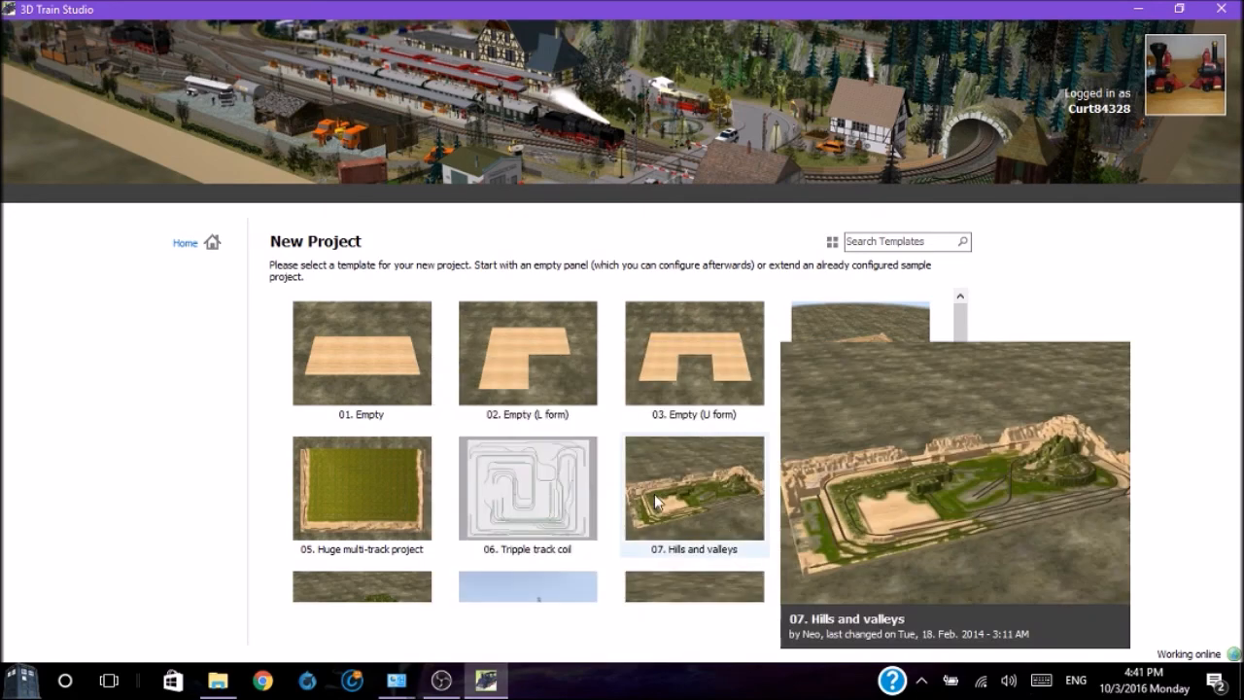
{"action": "left_click", "coordinate": [361, 353]}
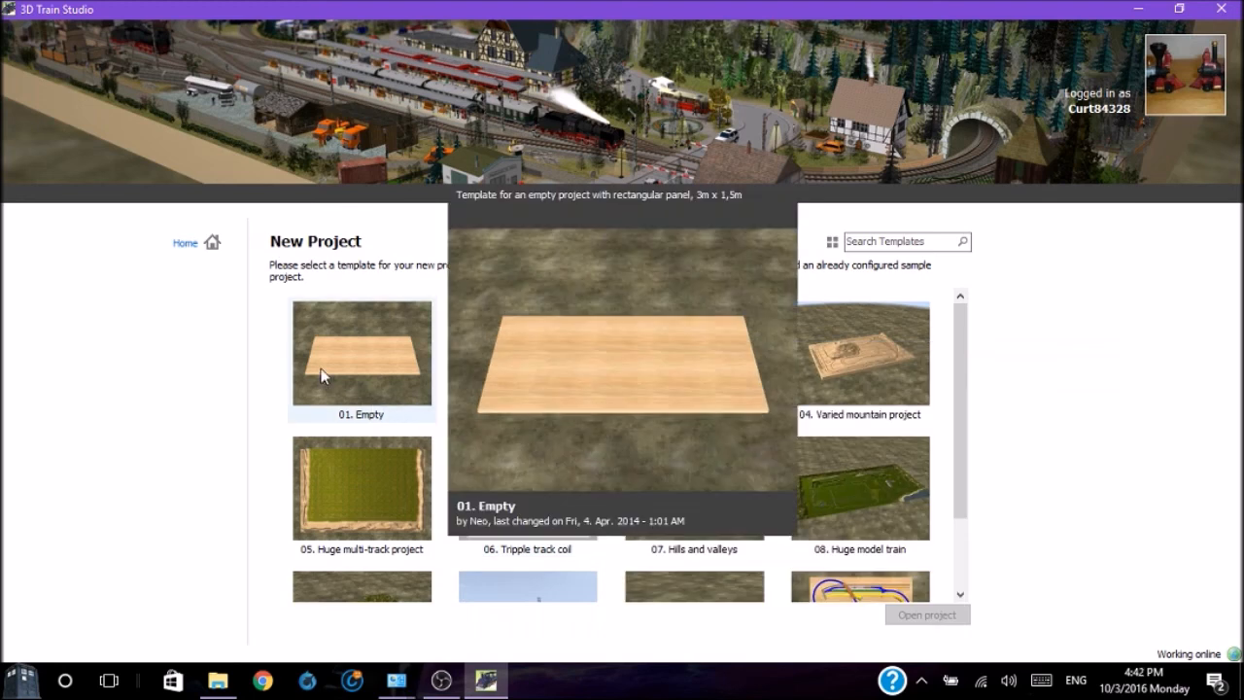
{"action": "mouse_move", "coordinate": [324, 376]}
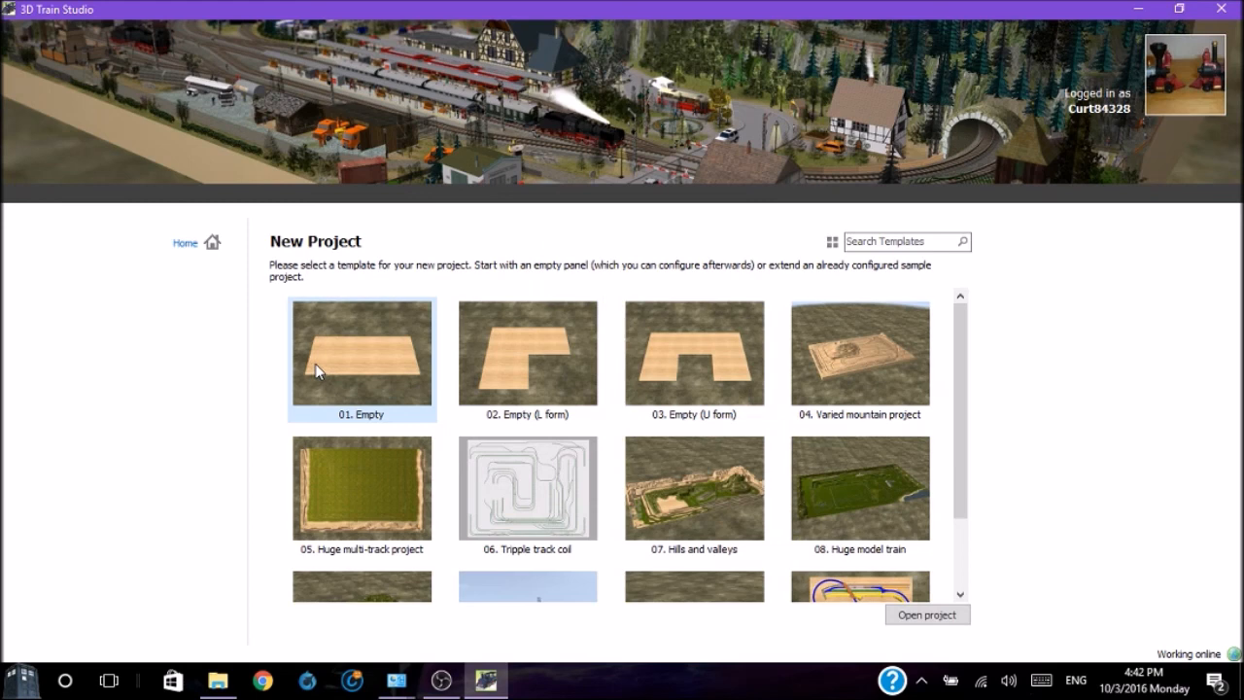
Open the 01. Empty template in the editor as a bare wooden panel
{"action": "double_click", "coordinate": [361, 353]}
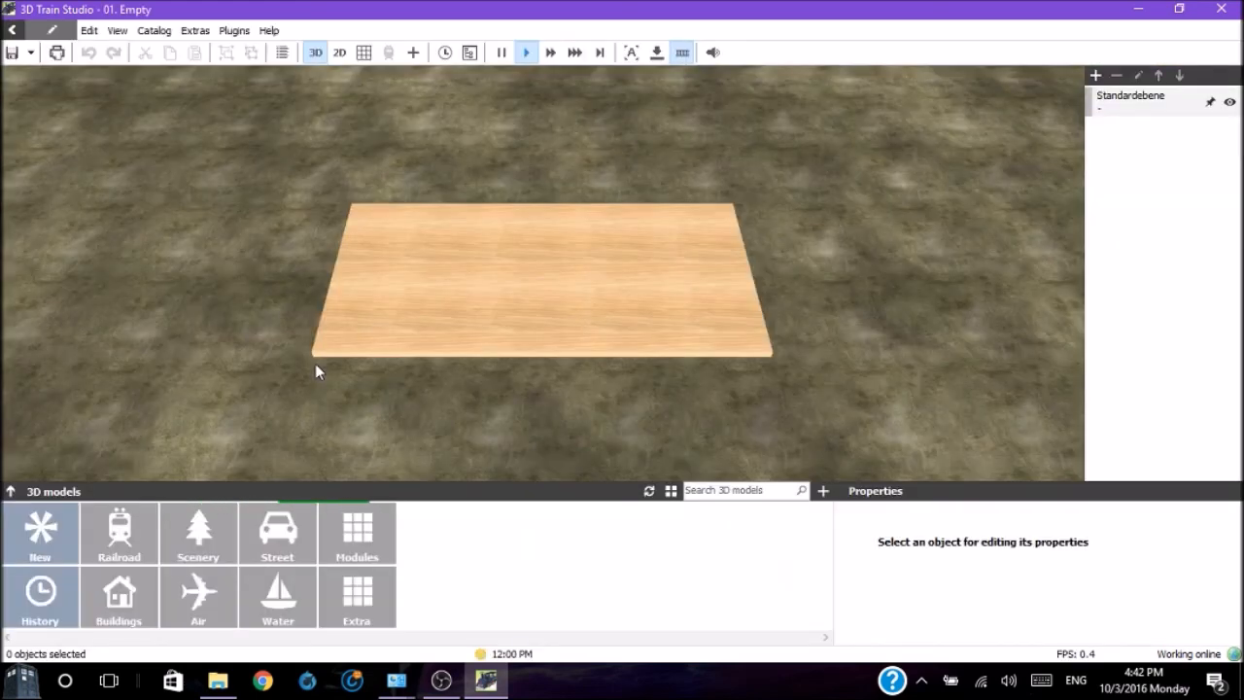
{"action": "mouse_move", "coordinate": [461, 299]}
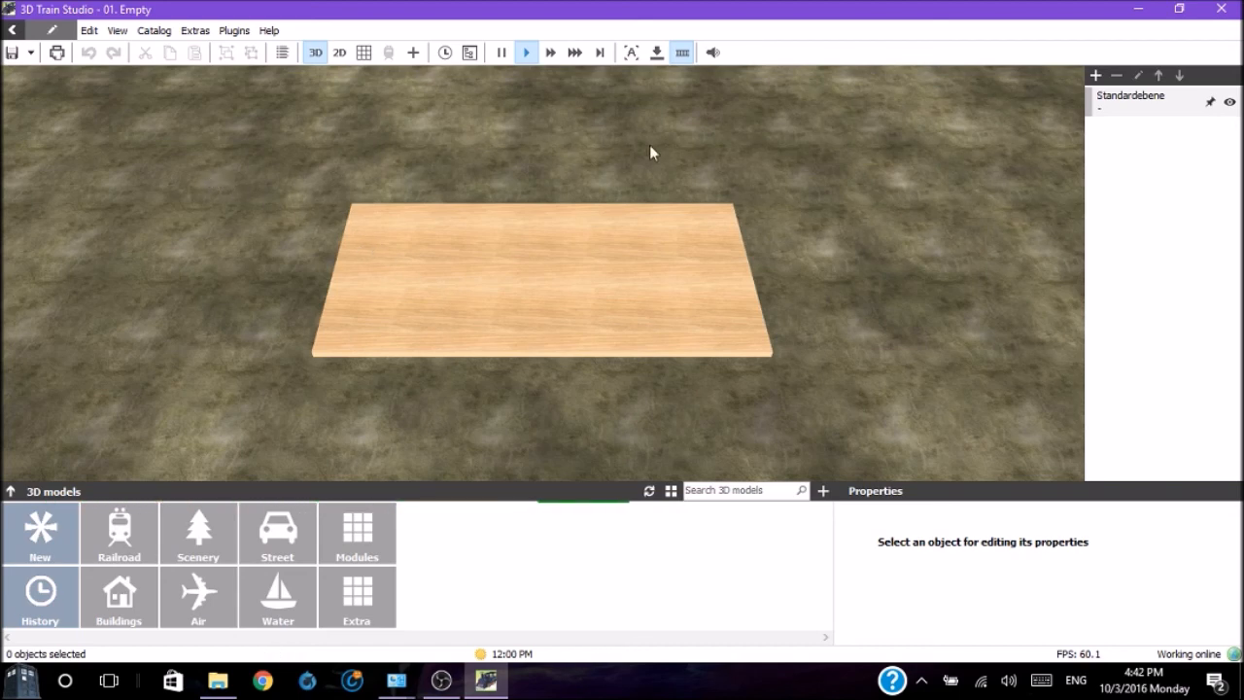
{"action": "mouse_move", "coordinate": [451, 398]}
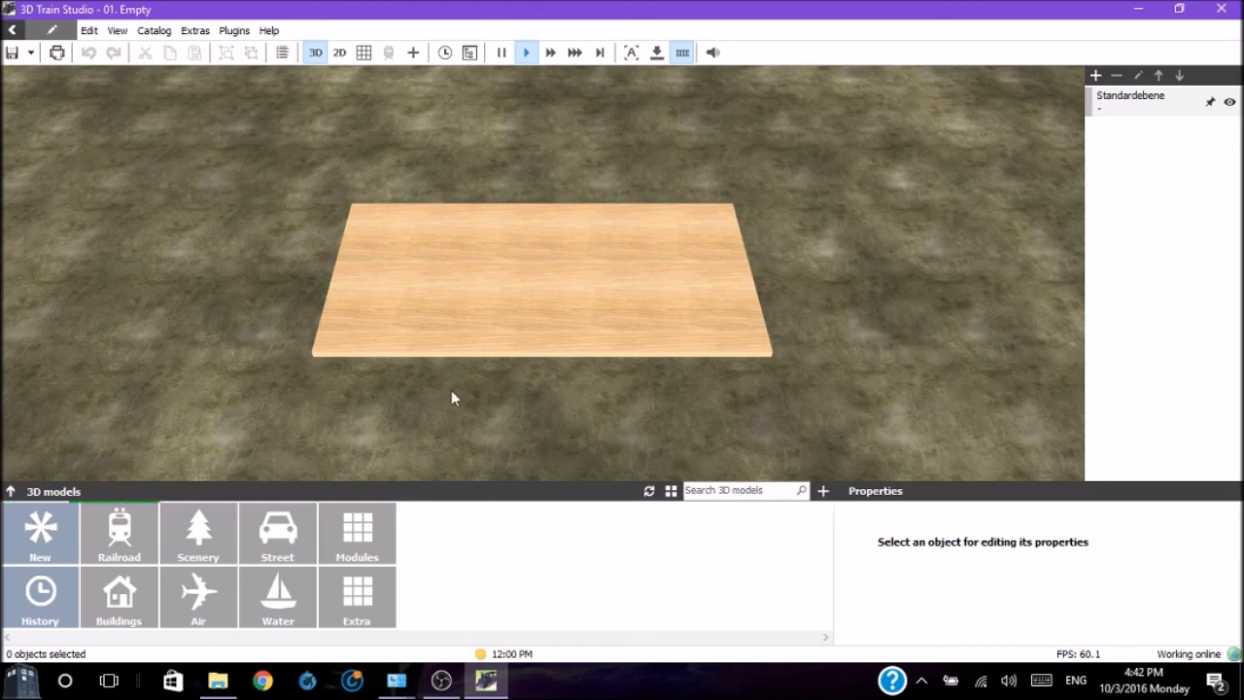
{"action": "mouse_move", "coordinate": [186, 291]}
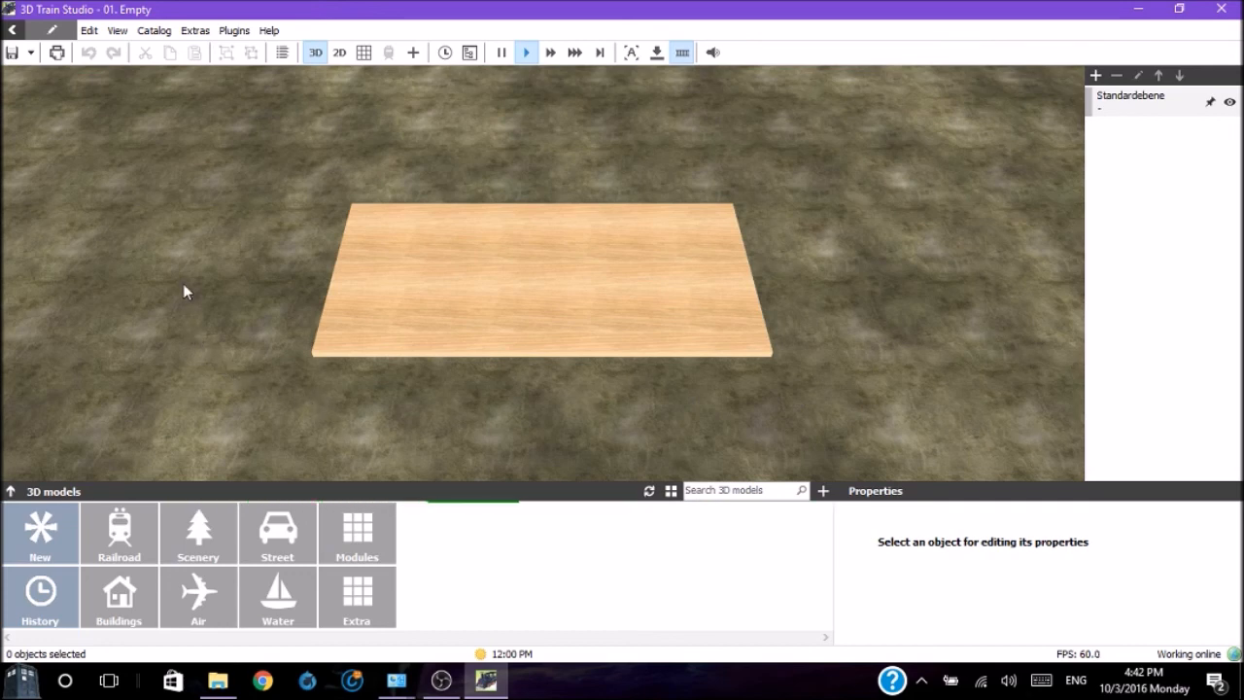
{"action": "mouse_move", "coordinate": [114, 182]}
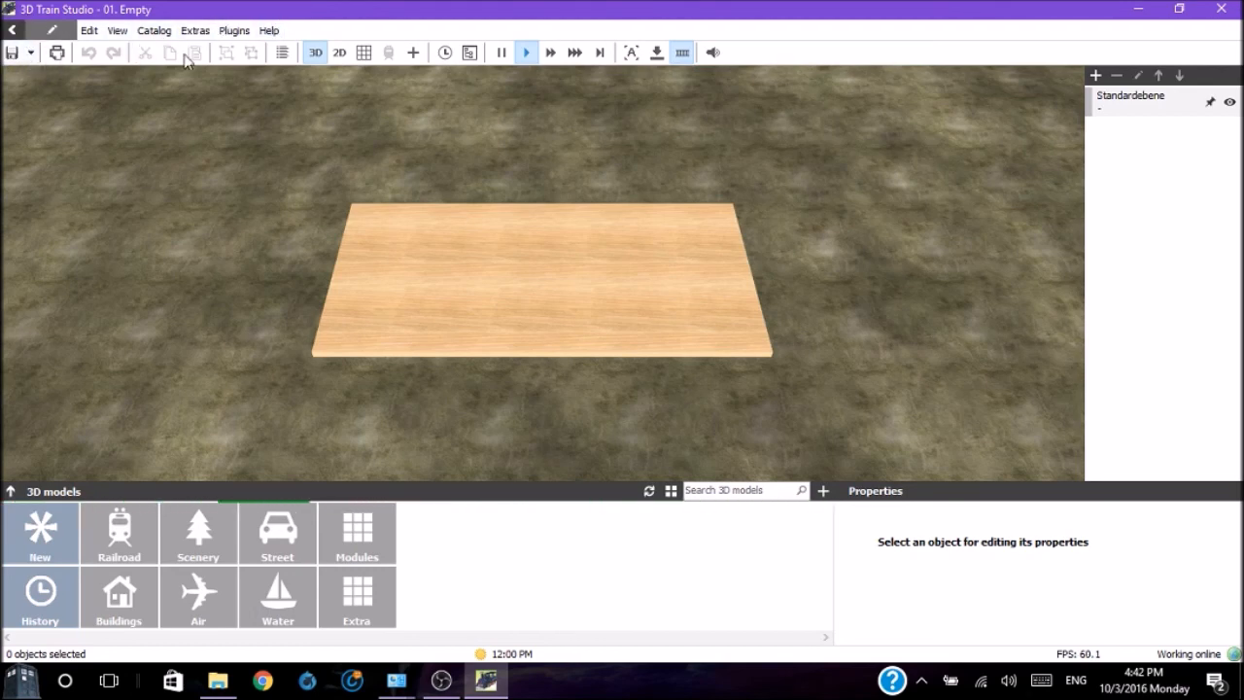
{"action": "mouse_move", "coordinate": [493, 111]}
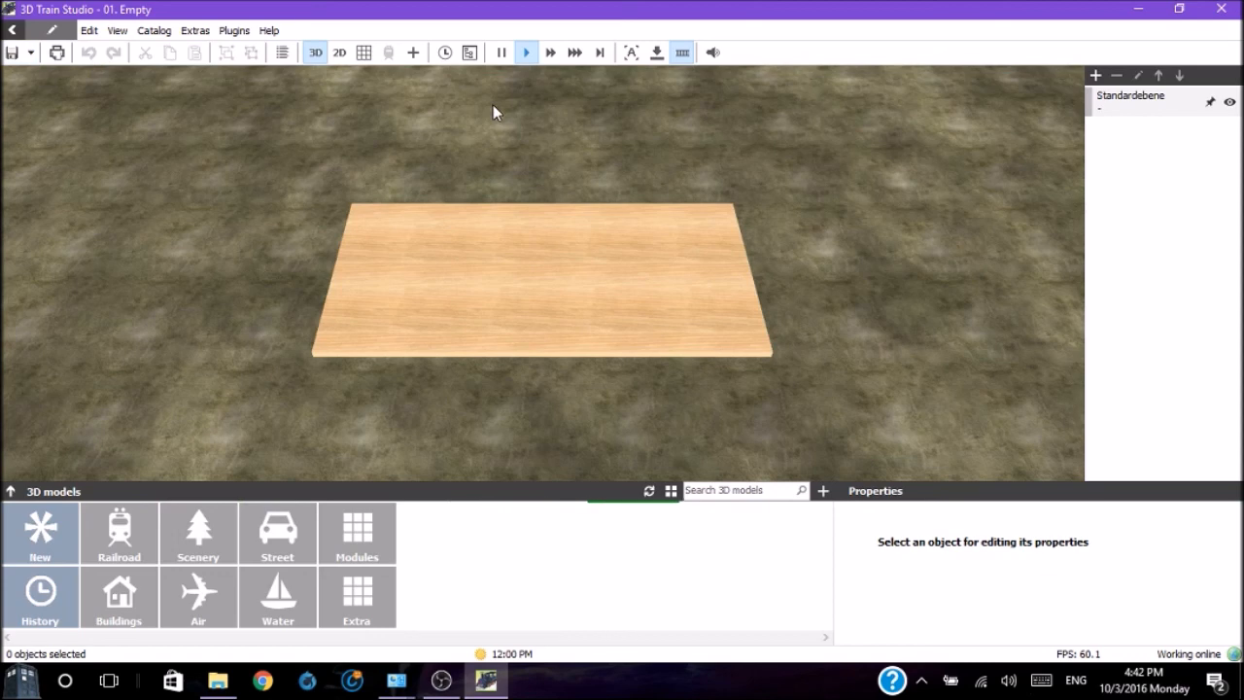
{"action": "mouse_move", "coordinate": [546, 267]}
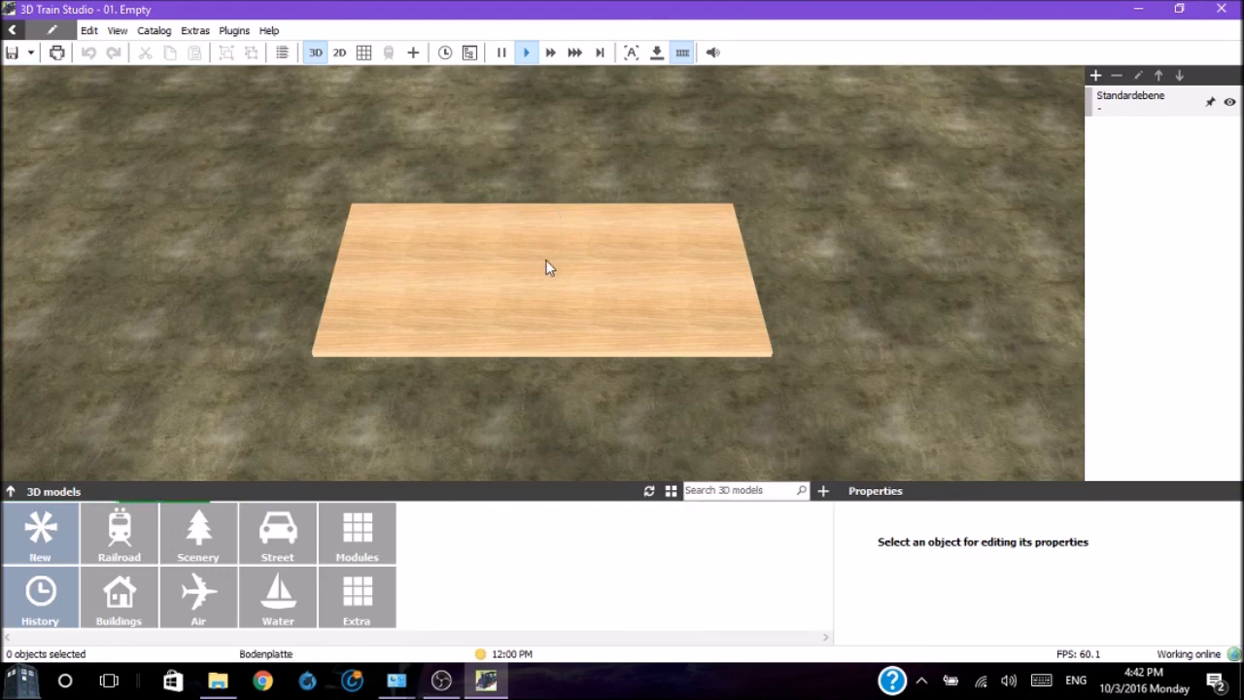
{"action": "mouse_move", "coordinate": [466, 294]}
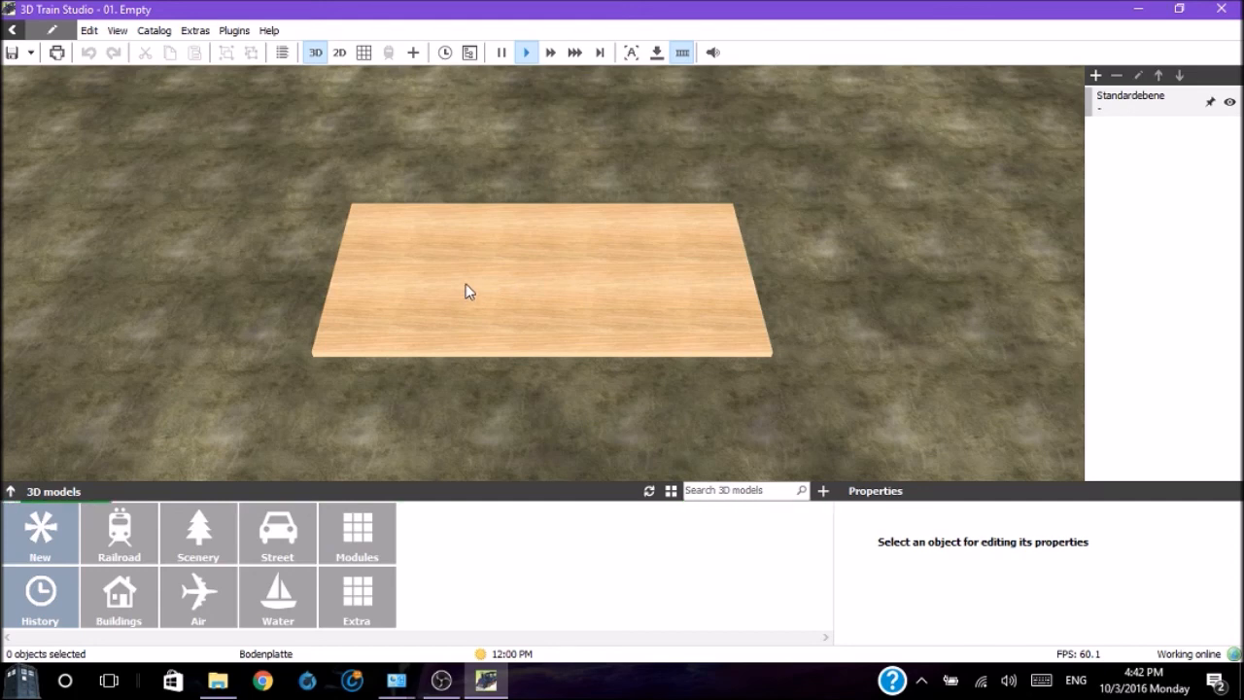
{"action": "mouse_move", "coordinate": [498, 284]}
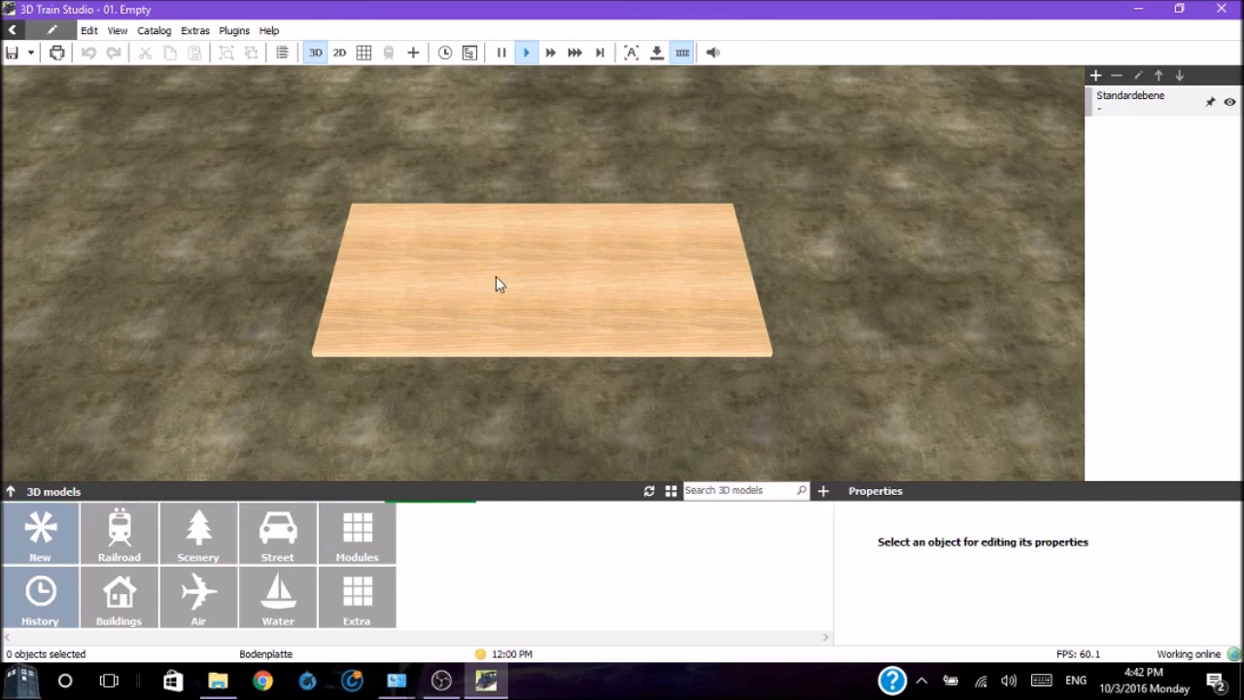
Select the Bodenplatte baseplate to show its 50 mm base and side walls
{"action": "left_click", "coordinate": [499, 282]}
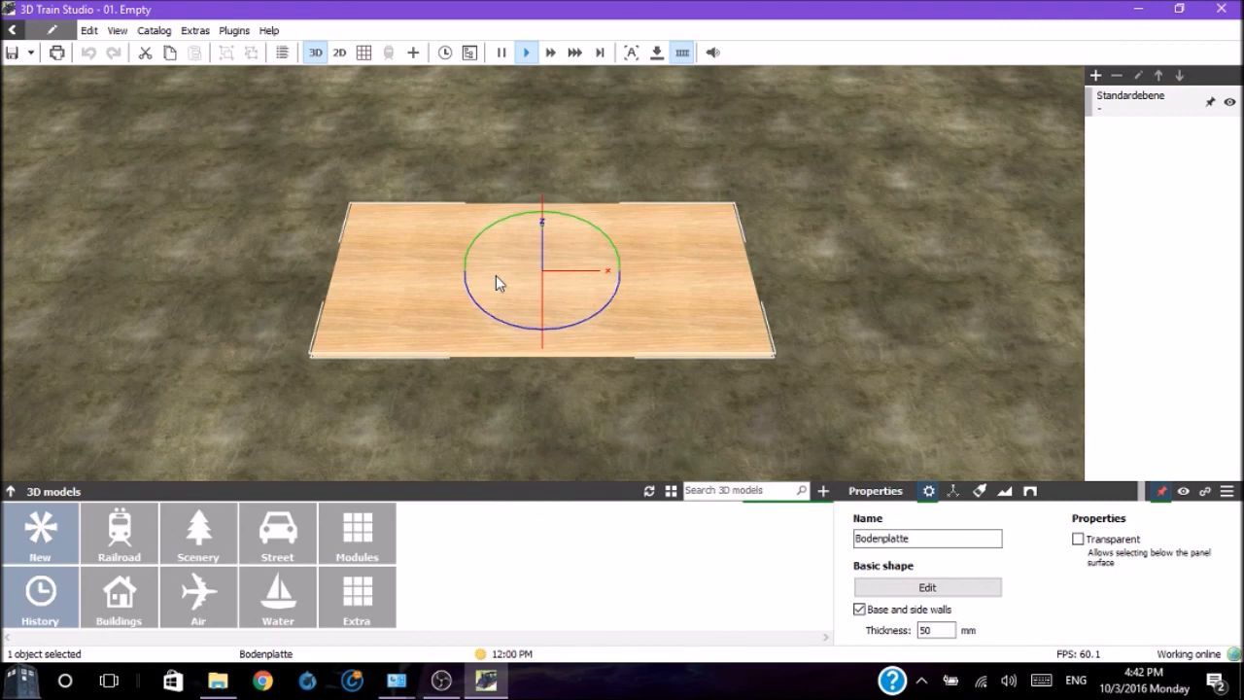
{"action": "mouse_move", "coordinate": [603, 201]}
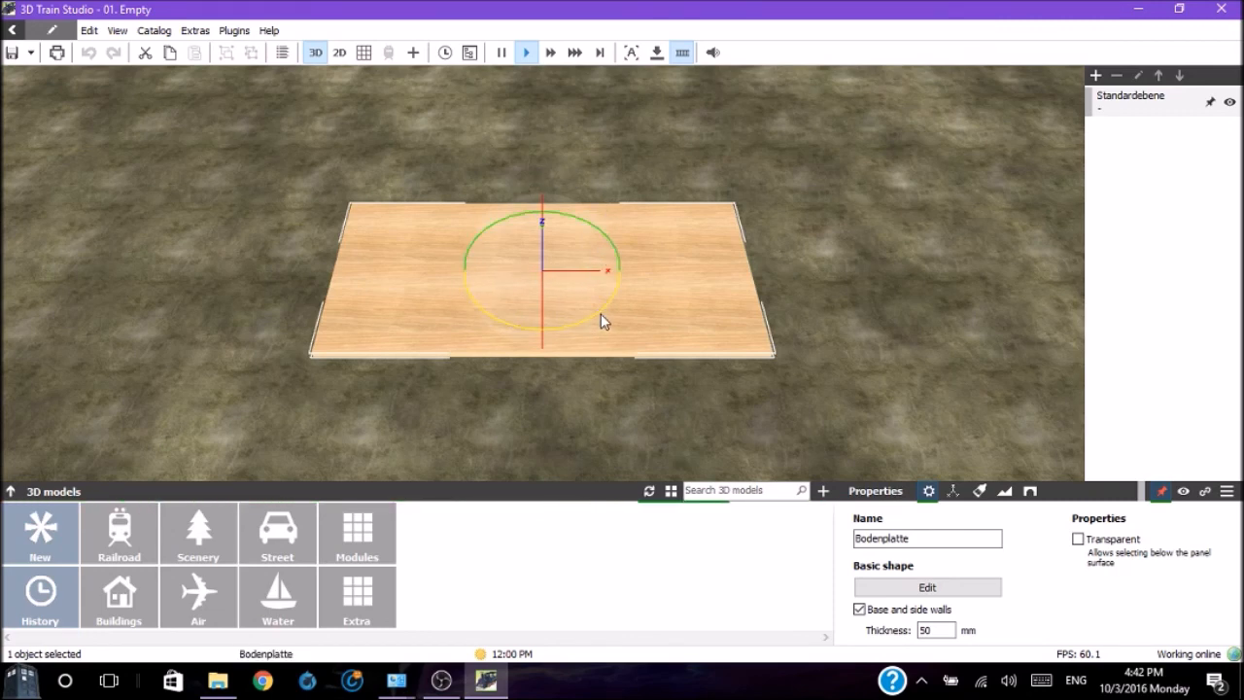
{"action": "mouse_move", "coordinate": [612, 316]}
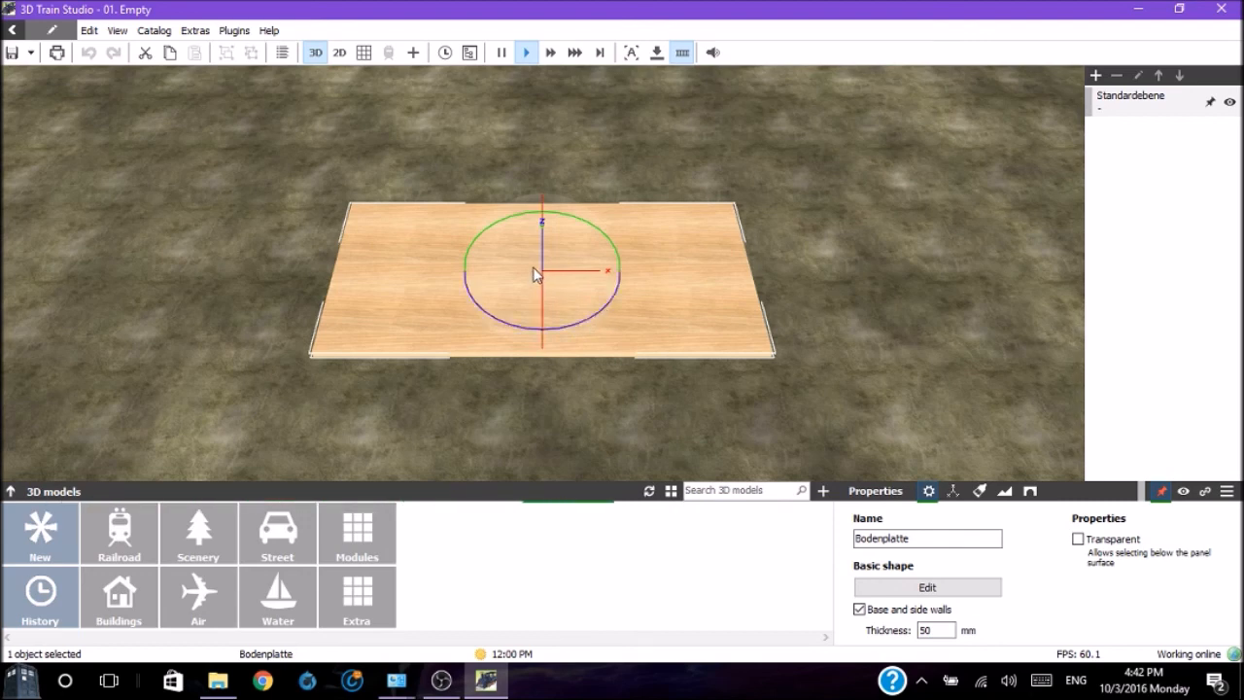
{"action": "mouse_move", "coordinate": [520, 295]}
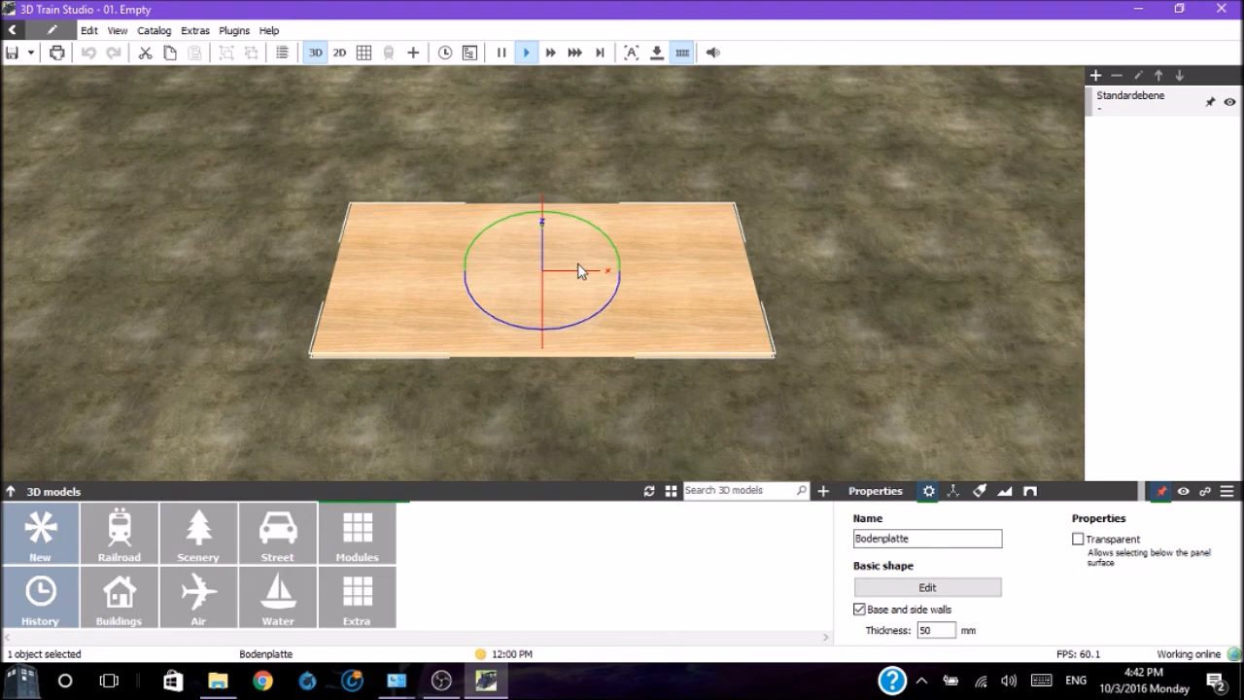
{"action": "mouse_move", "coordinate": [544, 255]}
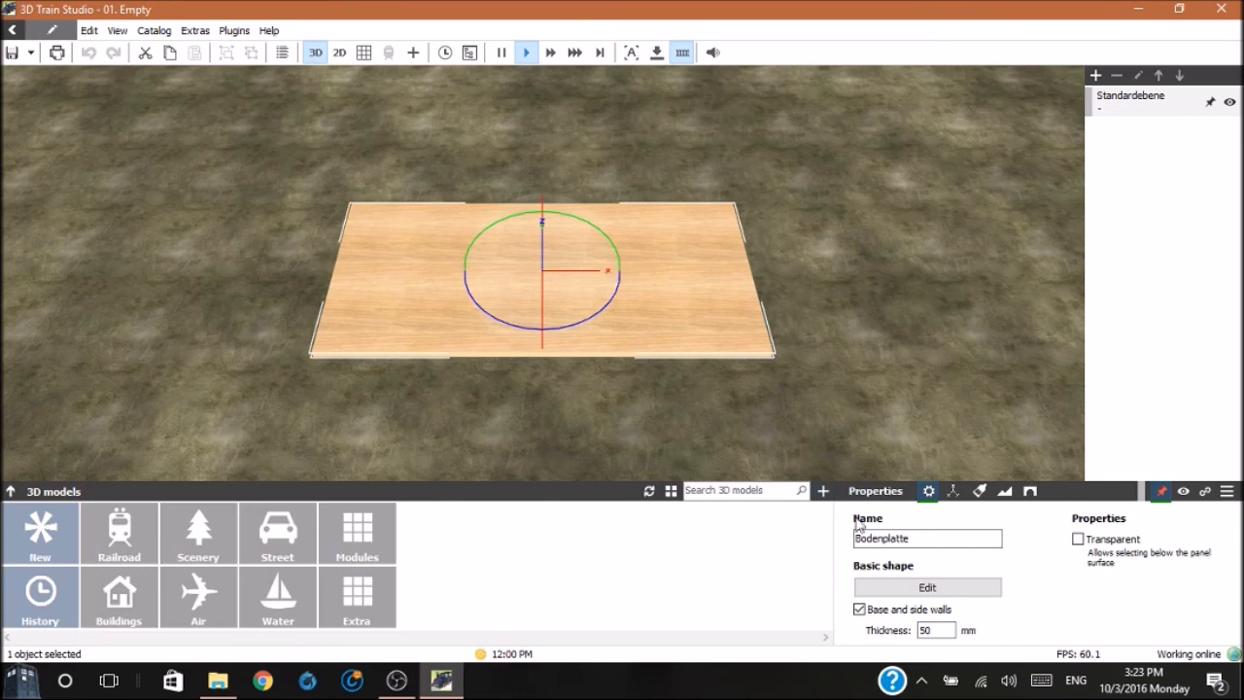
Replace the baseplate name Bodenplatte with 'Bottom PLATE' in the Properties panel
{"action": "left_click", "coordinate": [926, 539]}
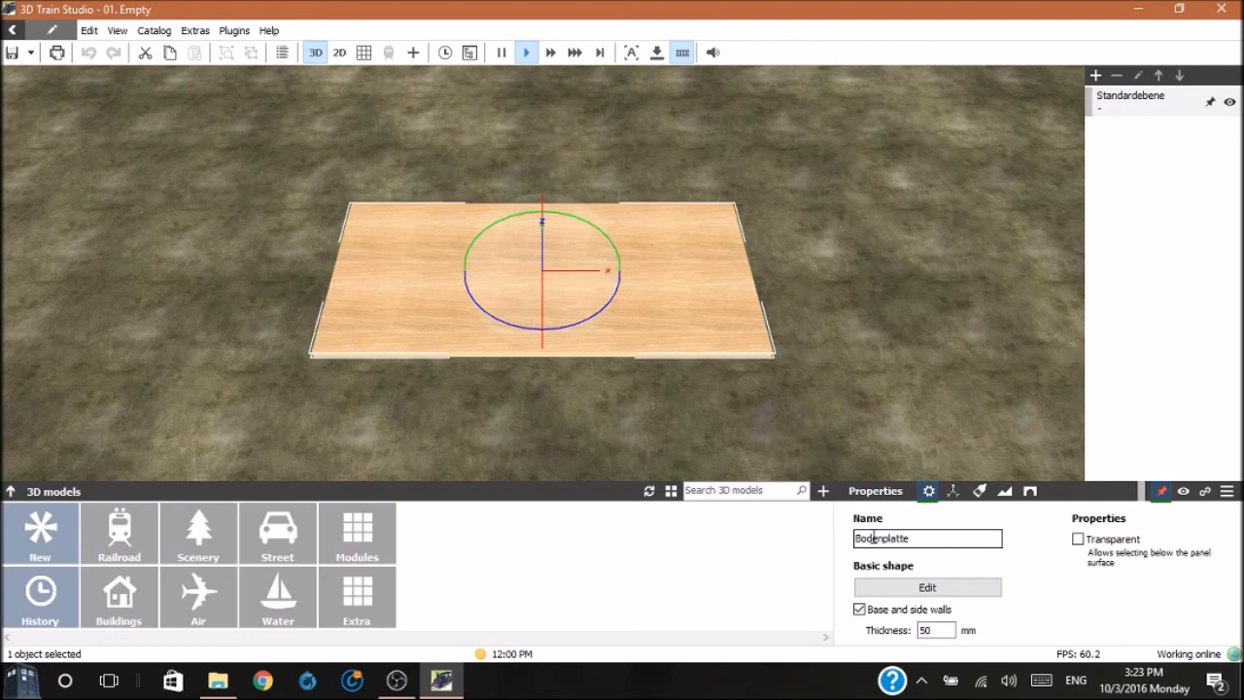
{"action": "triple_click", "coordinate": [926, 537]}
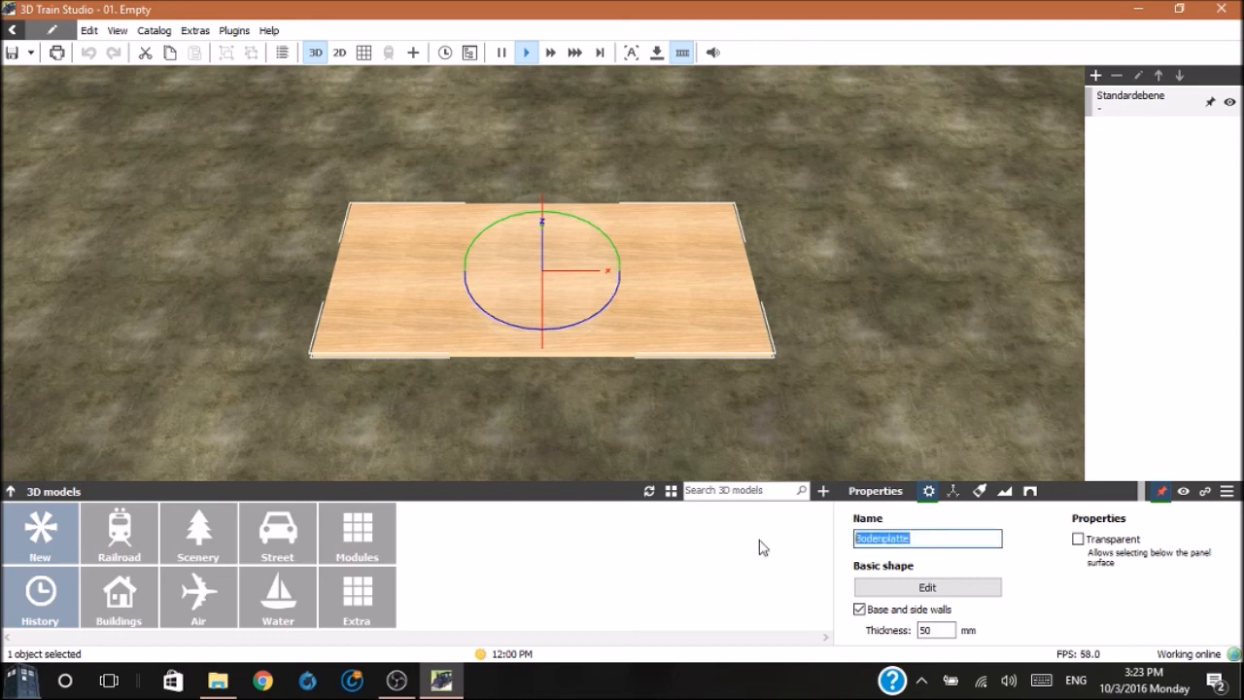
{"action": "type", "text": "Bol"}
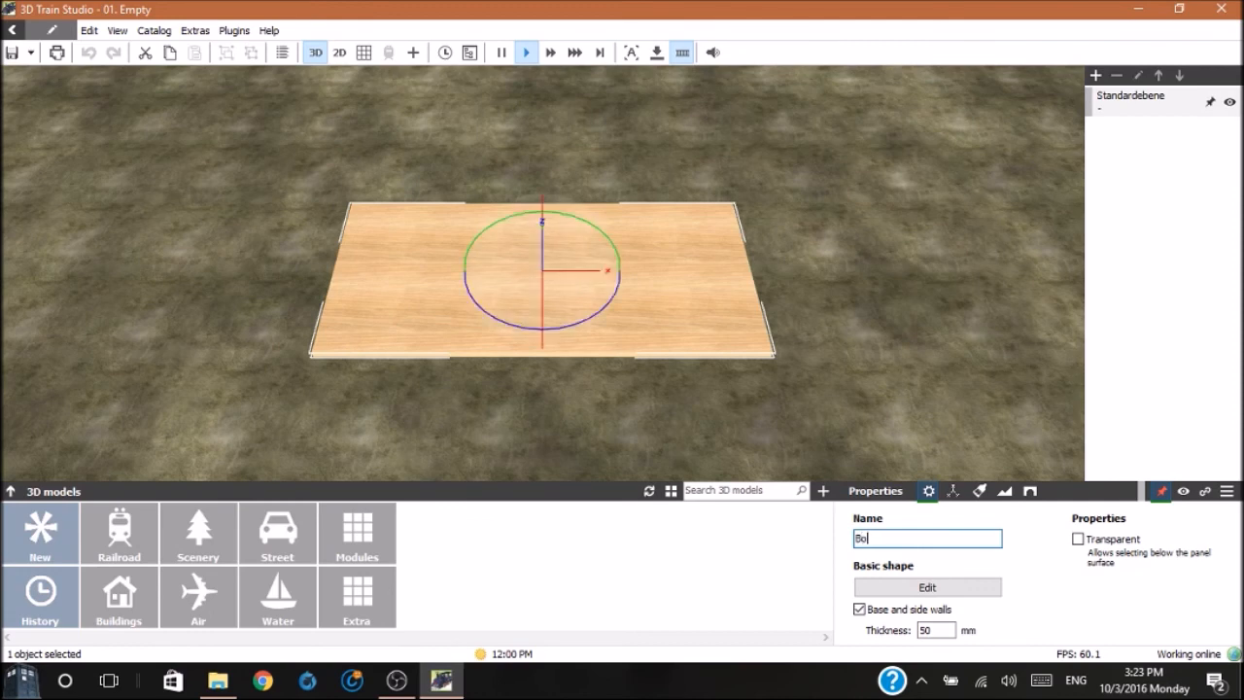
{"action": "type", "text": "Bottom"}
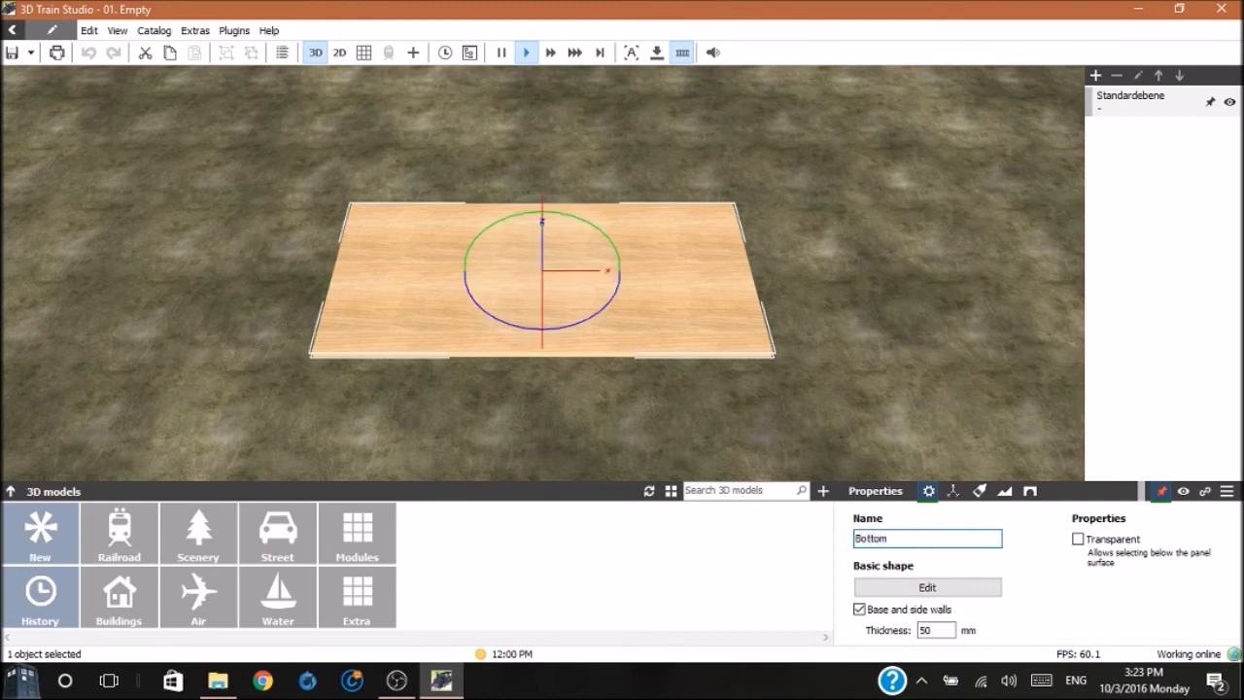
{"action": "type", "text": "Pl"}
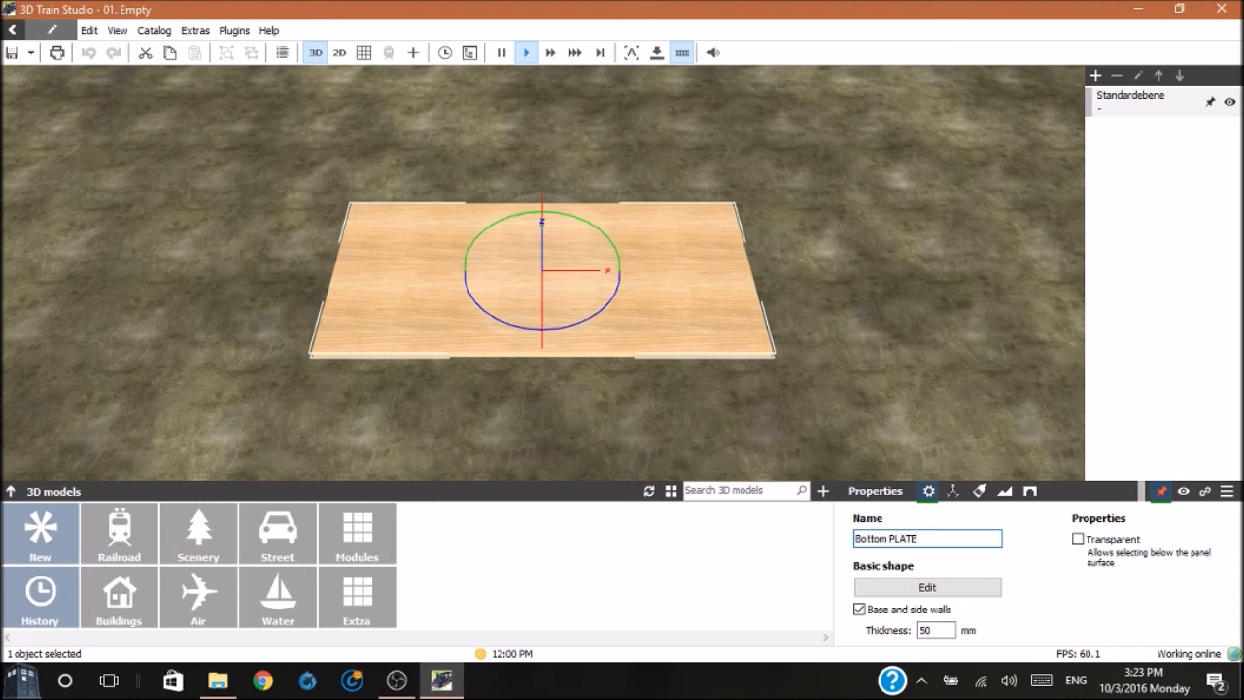
{"action": "triple_click", "coordinate": [927, 538]}
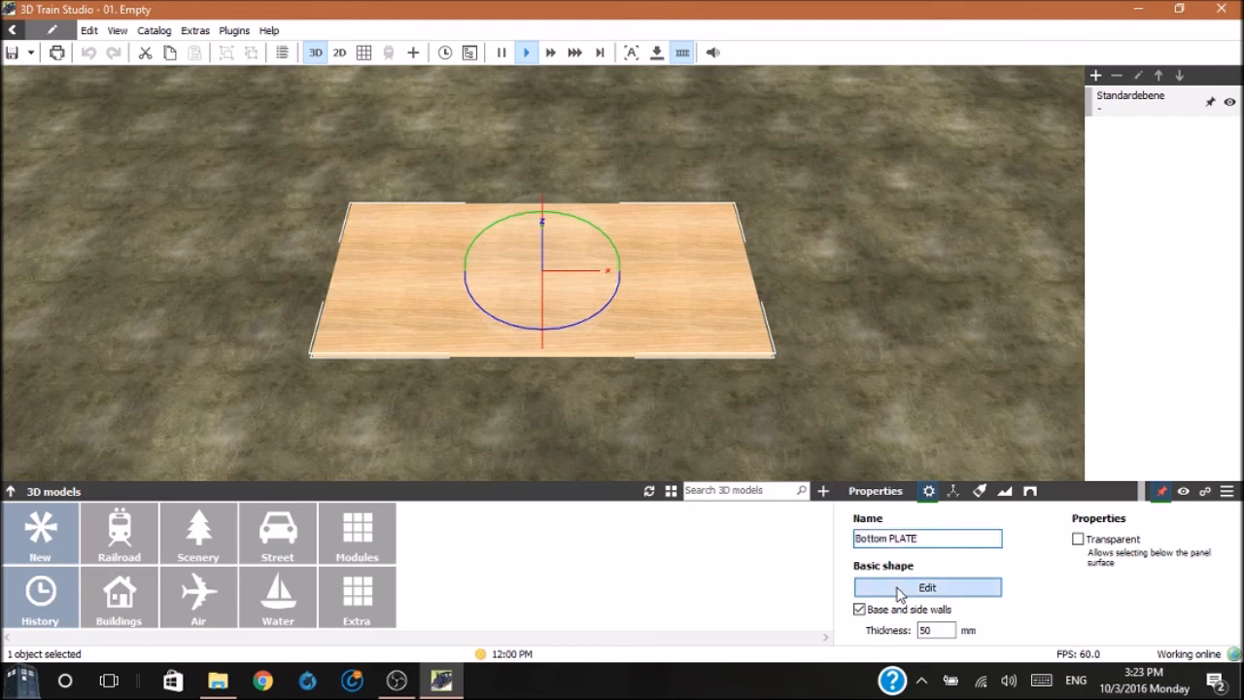
Set the 300 × 150 cm Bottom PLATE's grid size to 1 cm
{"action": "left_click", "coordinate": [926, 586]}
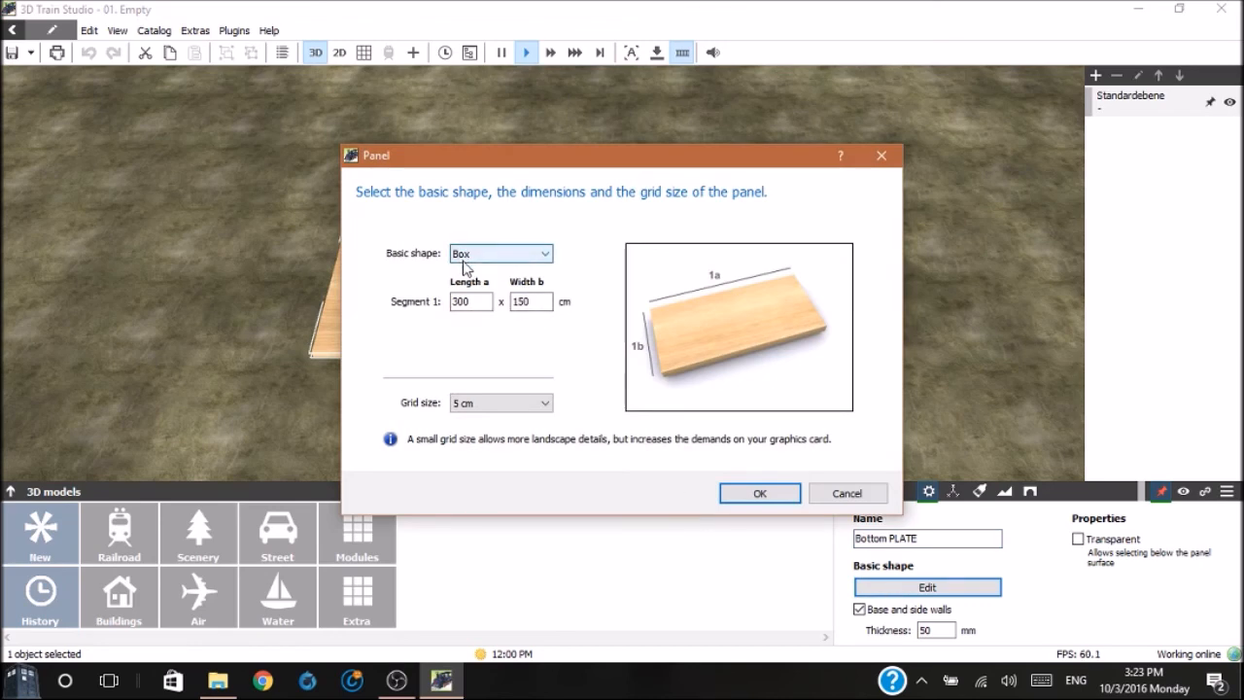
{"action": "mouse_move", "coordinate": [494, 267]}
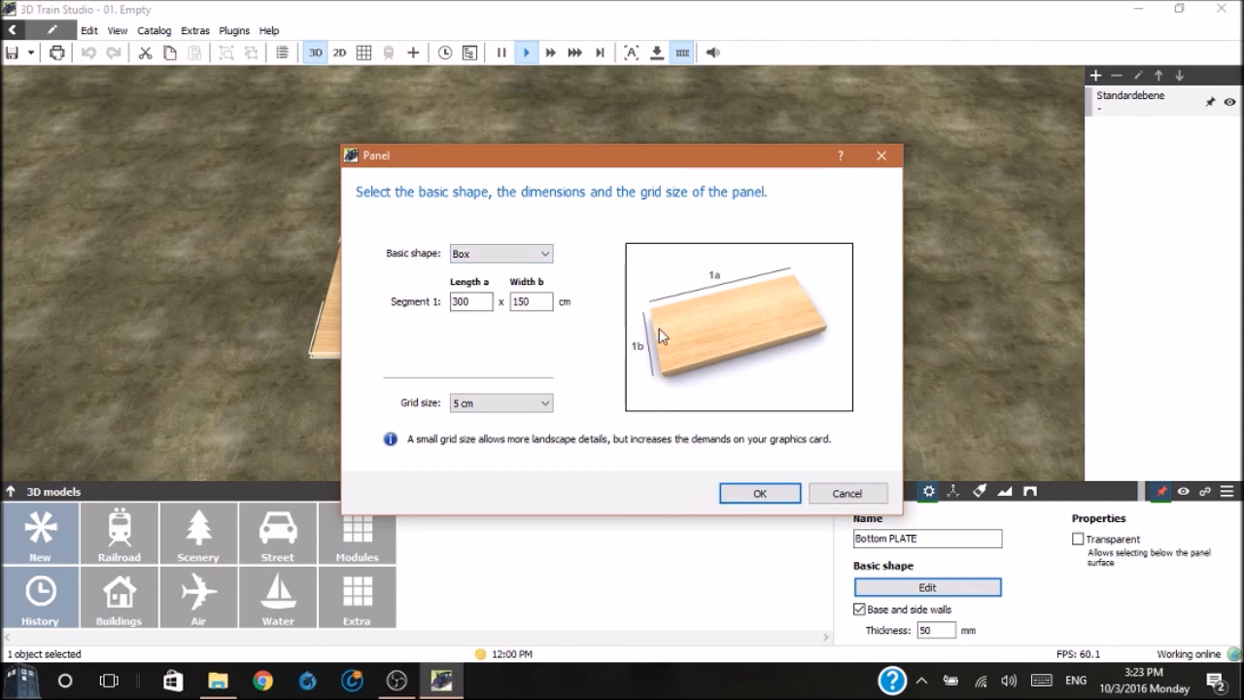
{"action": "left_click", "coordinate": [470, 301]}
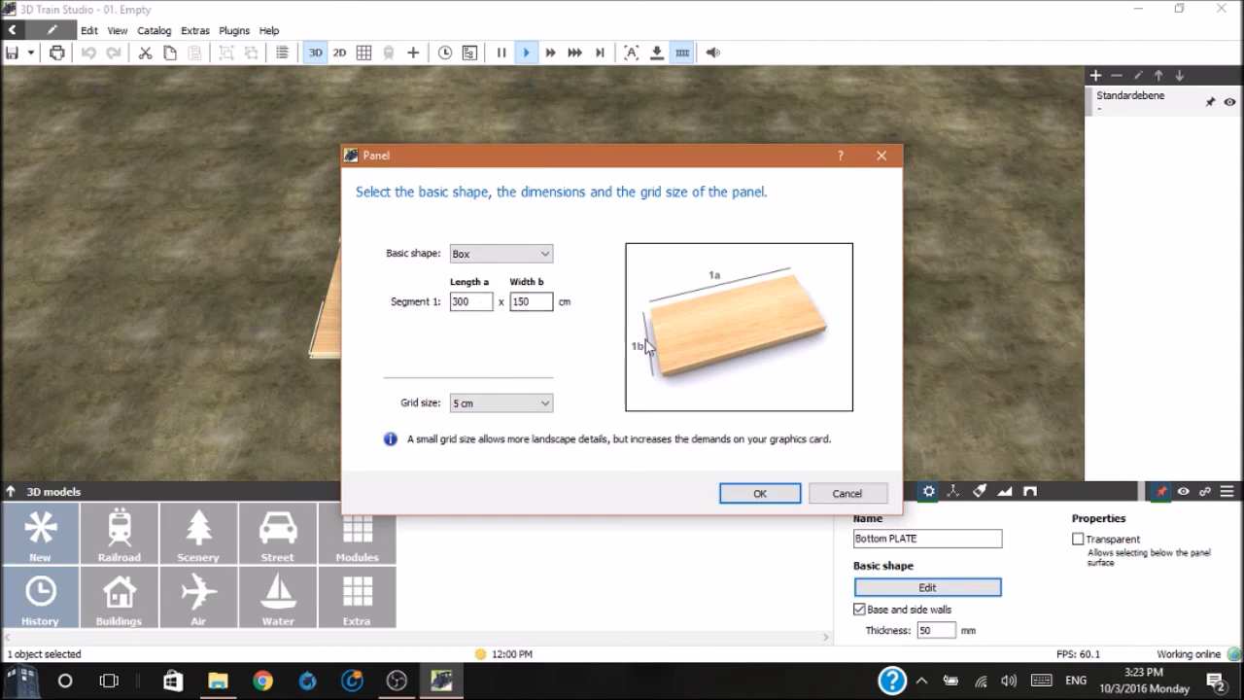
{"action": "left_click", "coordinate": [531, 301]}
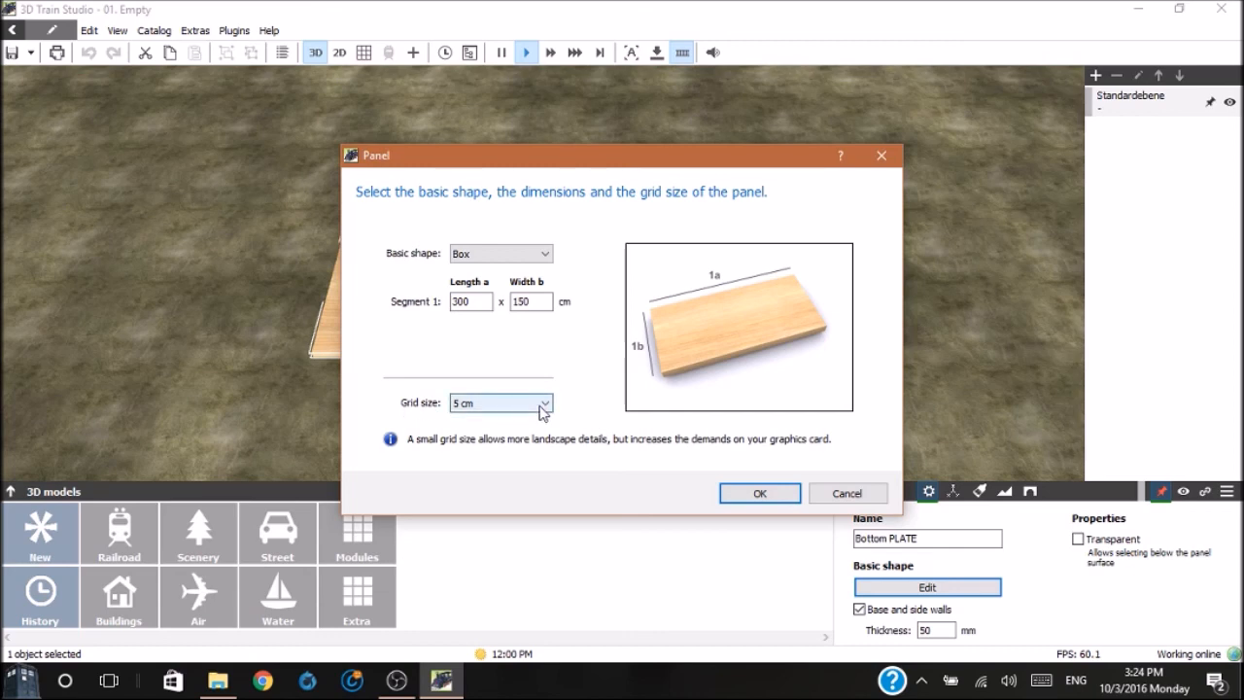
{"action": "left_click", "coordinate": [544, 402]}
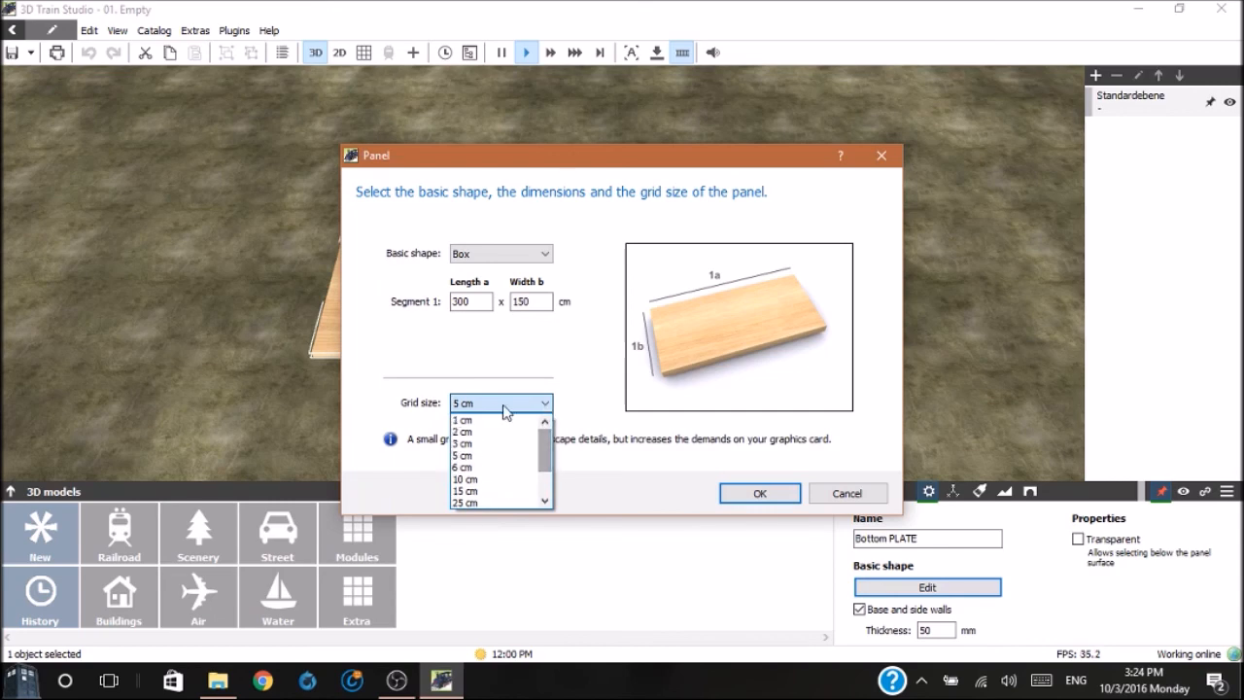
{"action": "mouse_move", "coordinate": [464, 419]}
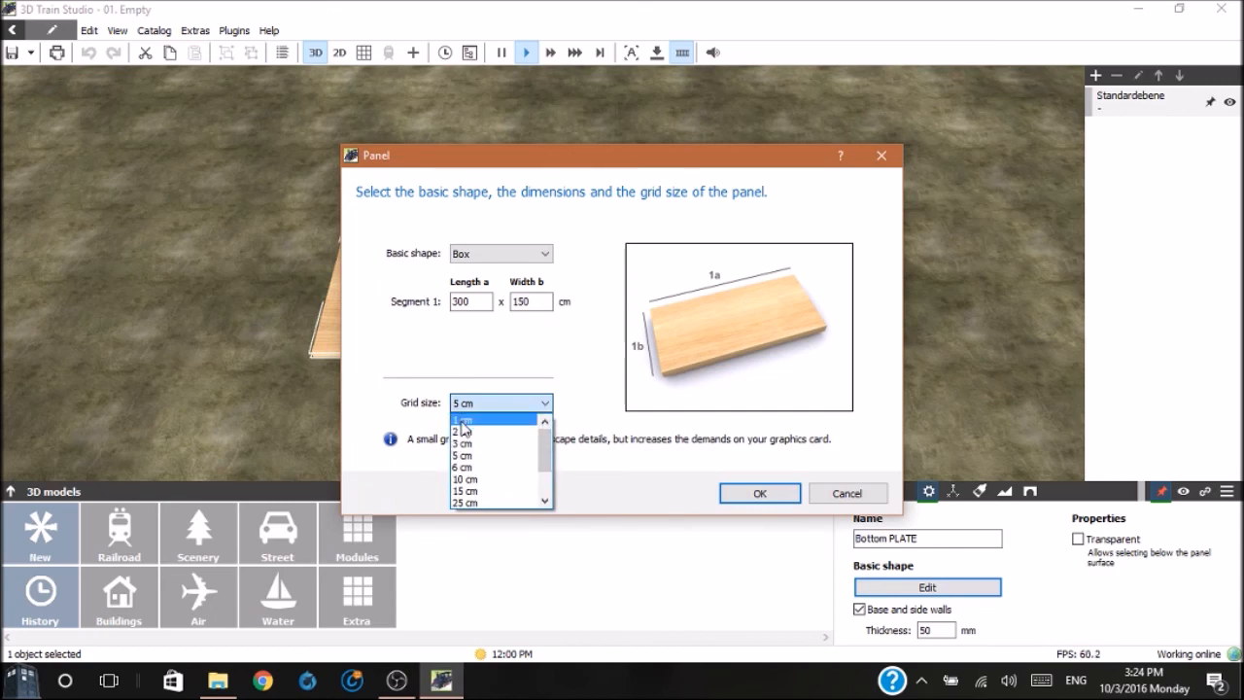
{"action": "left_click", "coordinate": [461, 419]}
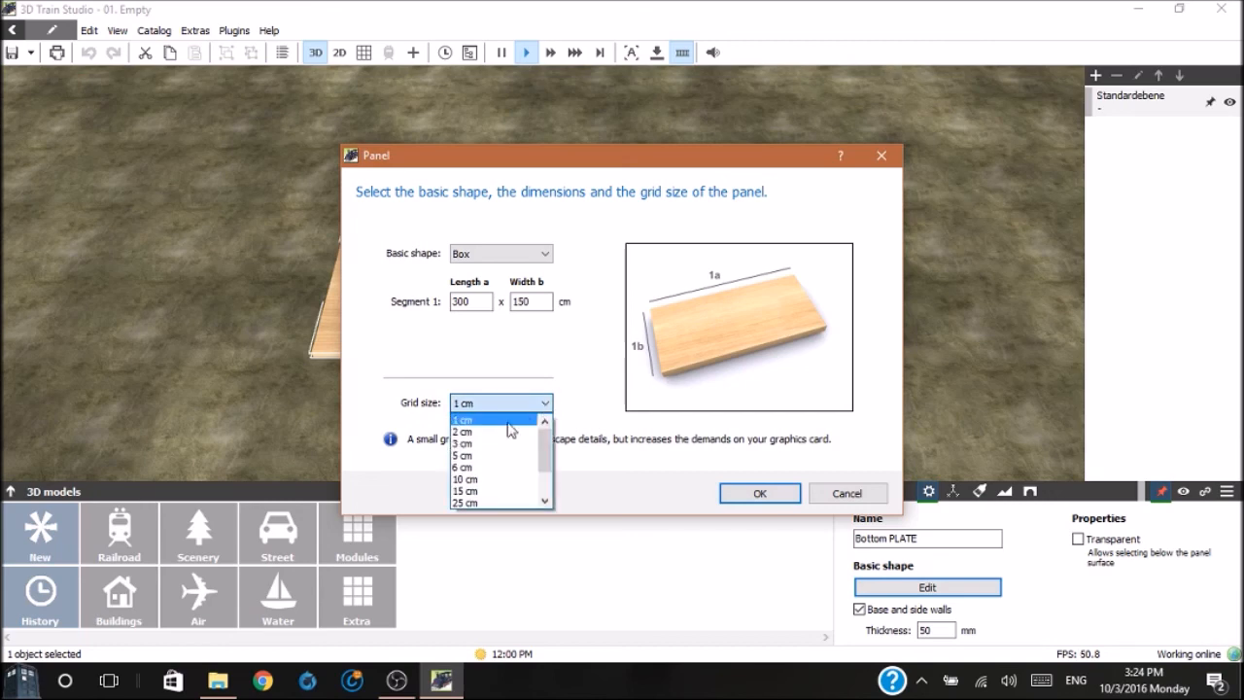
{"action": "mouse_move", "coordinate": [465, 455]}
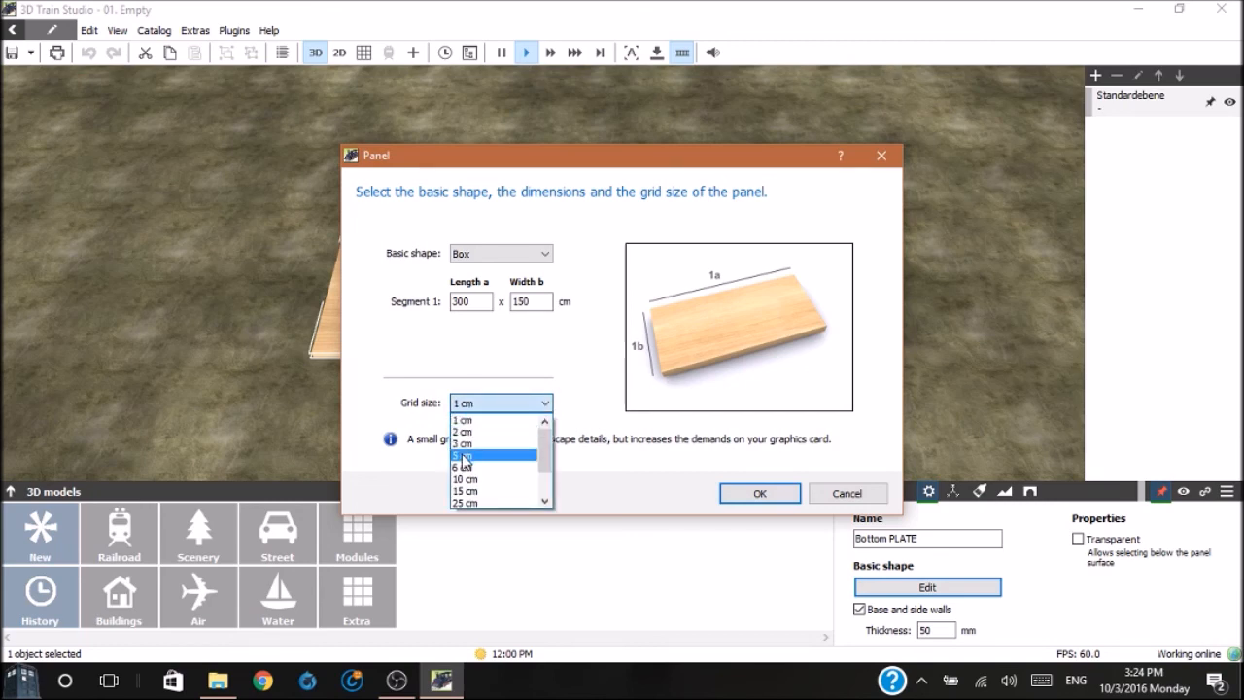
{"action": "mouse_move", "coordinate": [466, 478]}
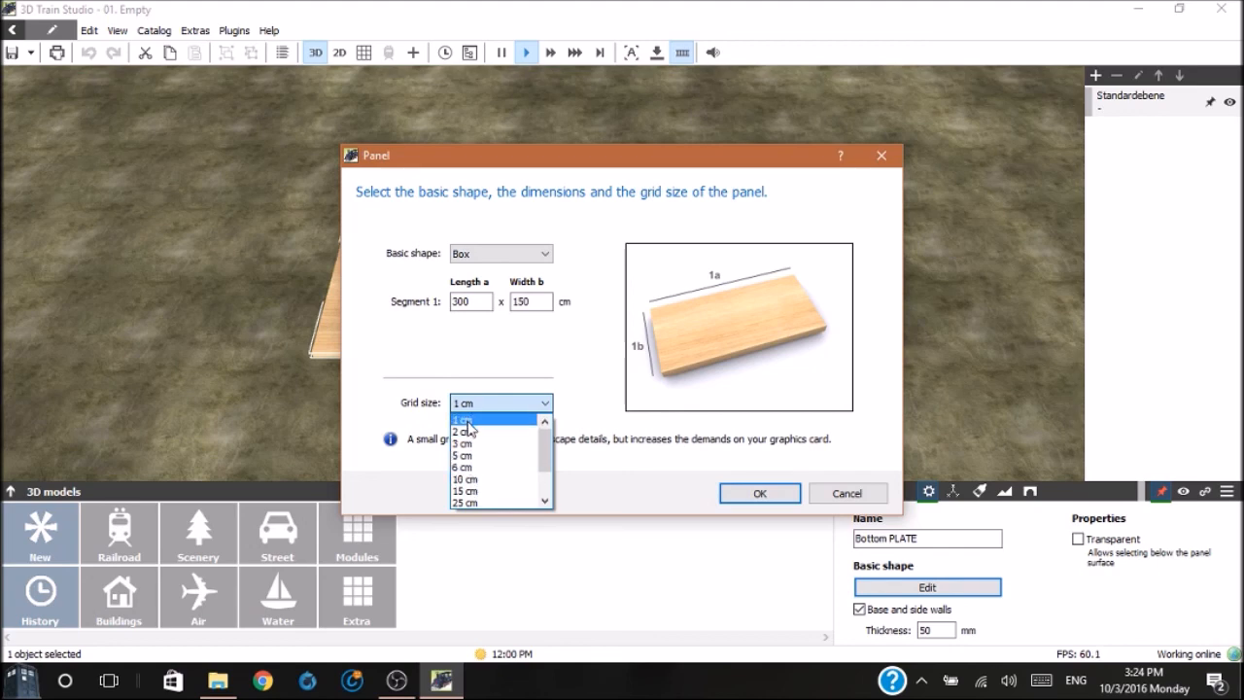
{"action": "left_click", "coordinate": [462, 420]}
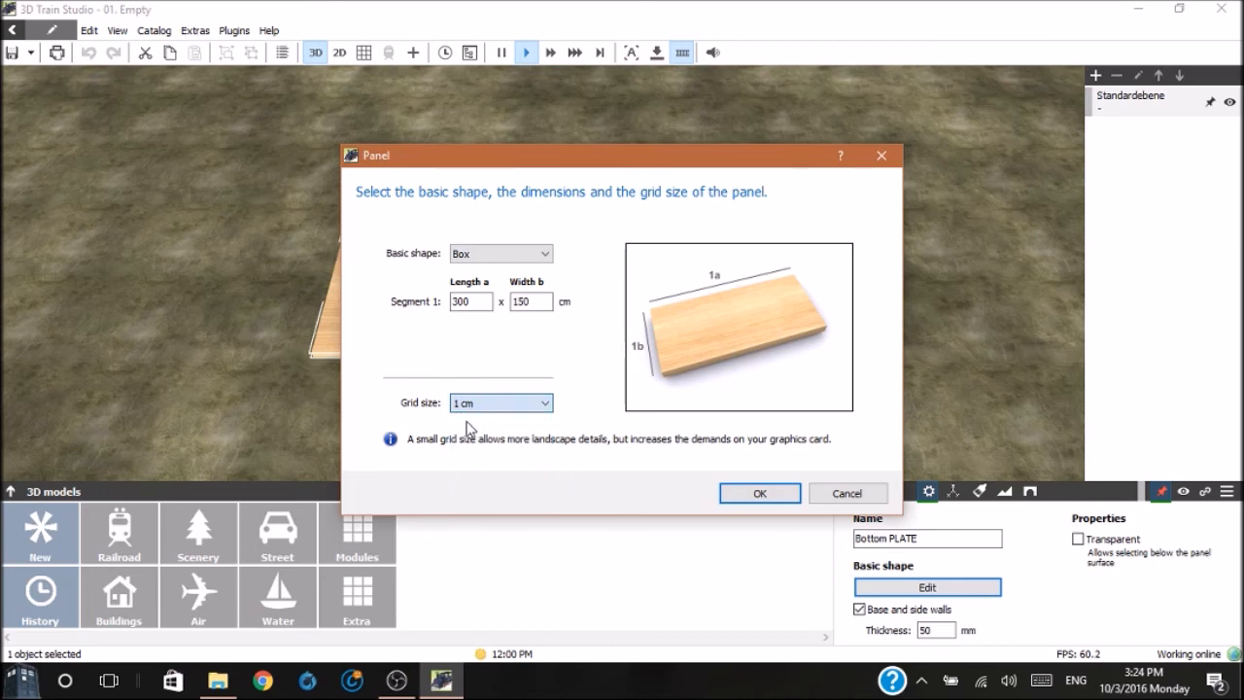
{"action": "mouse_move", "coordinate": [768, 481]}
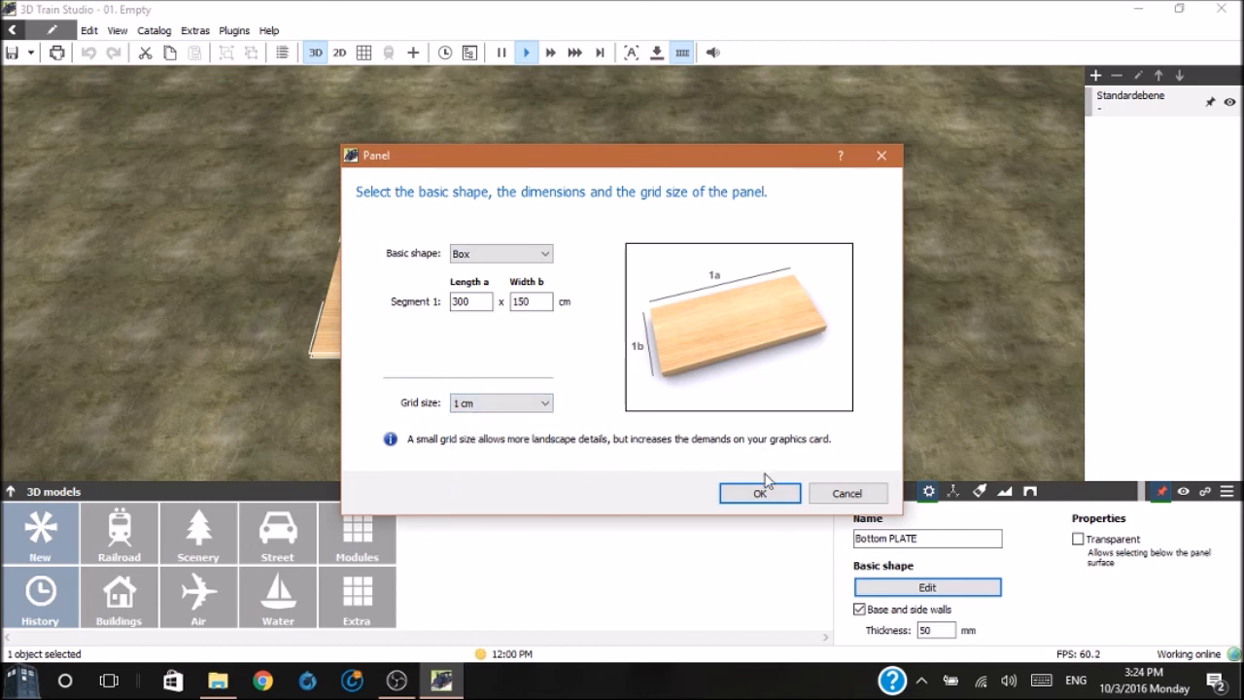
{"action": "mouse_move", "coordinate": [759, 498]}
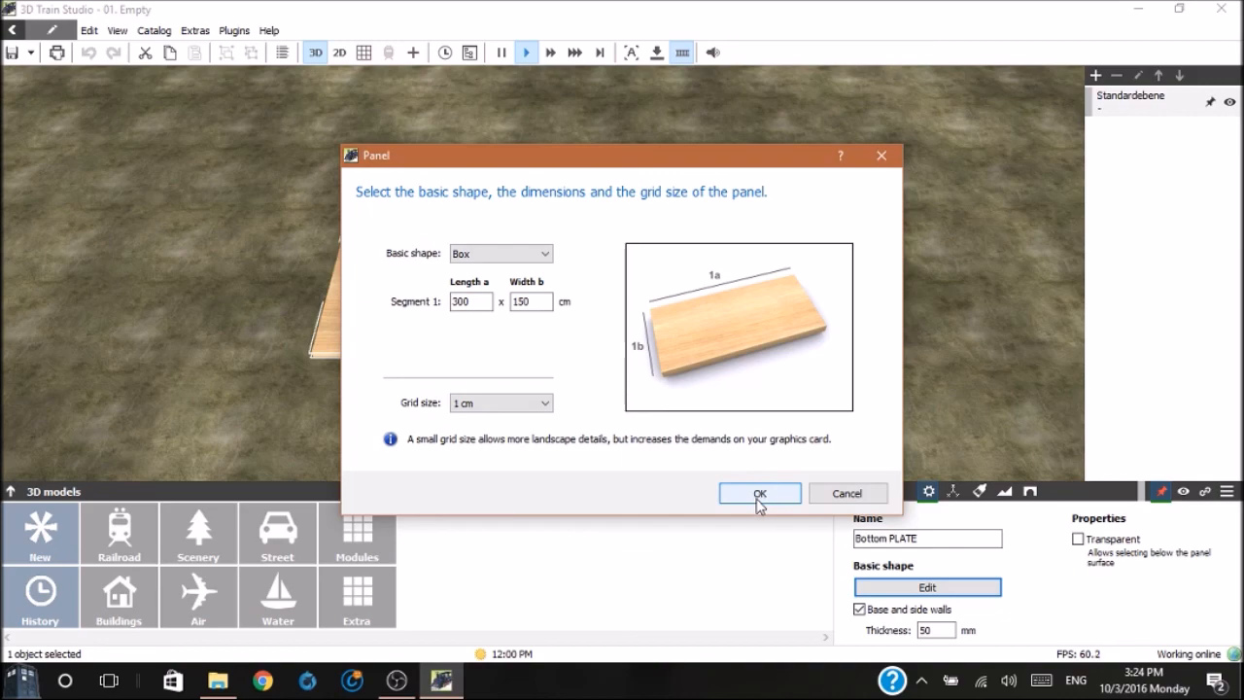
{"action": "left_click", "coordinate": [759, 492]}
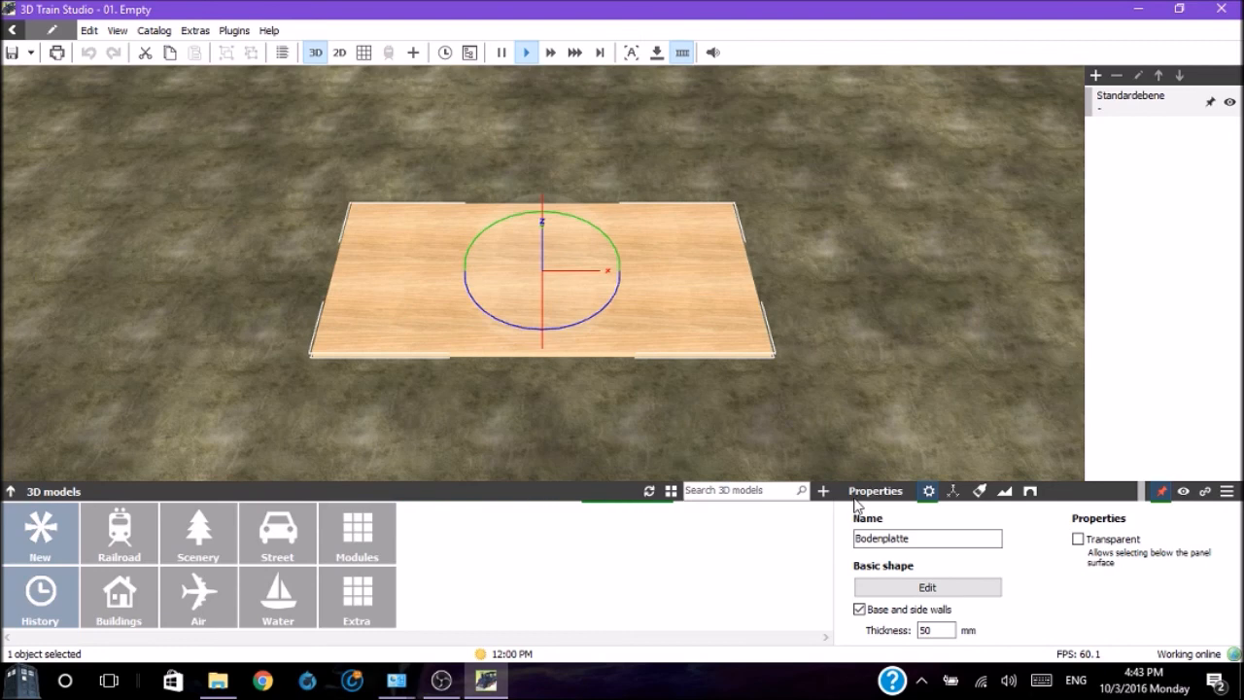
{"action": "mouse_move", "coordinate": [912, 499]}
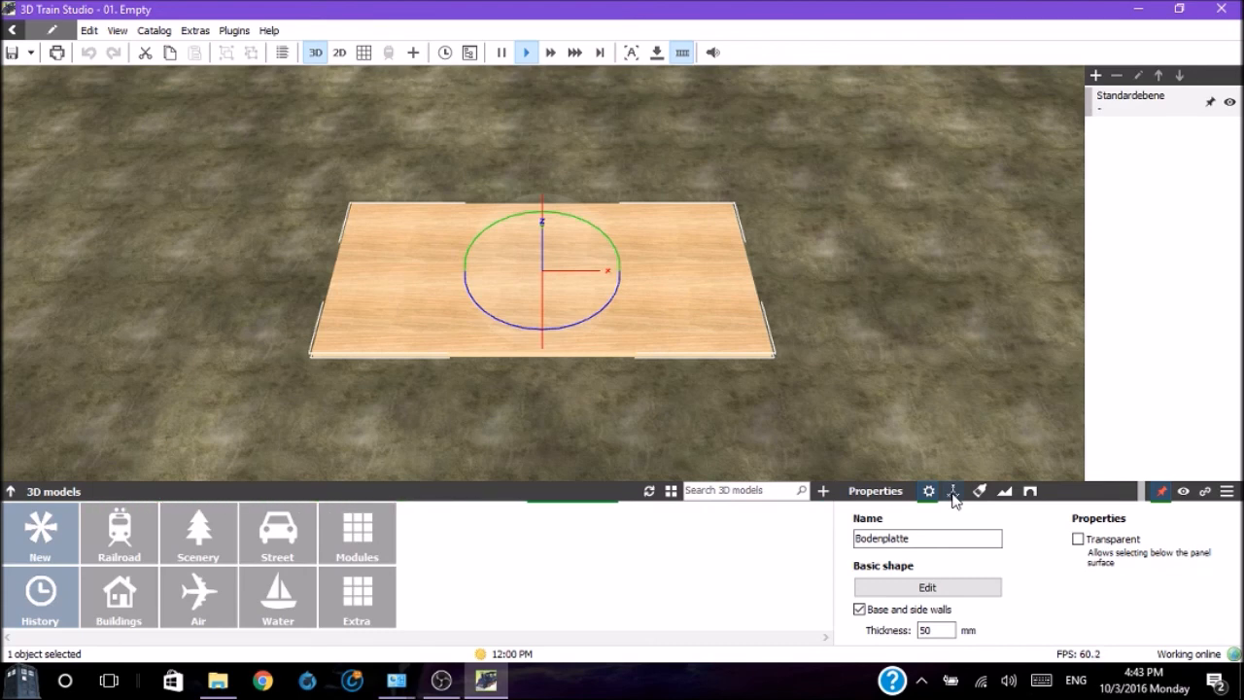
Browse the baseplate's Position, Texture and Holes tabs, then hide and reshow the plate
{"action": "left_click", "coordinate": [953, 490]}
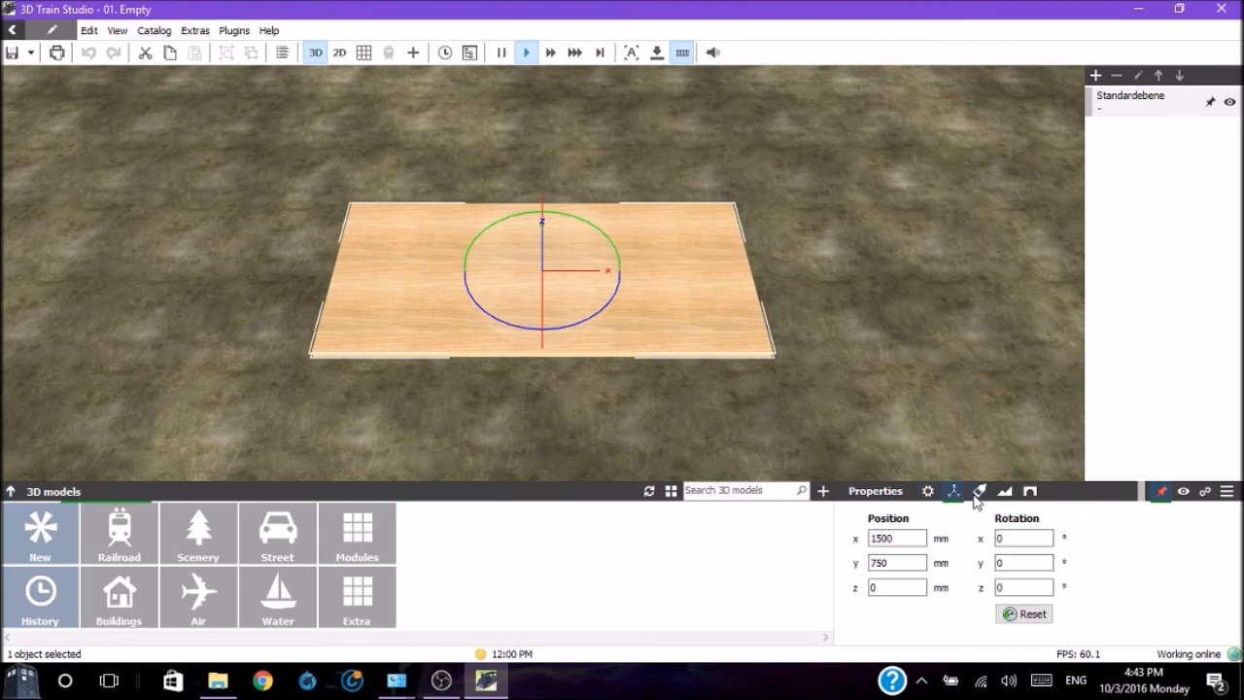
{"action": "left_click", "coordinate": [980, 489]}
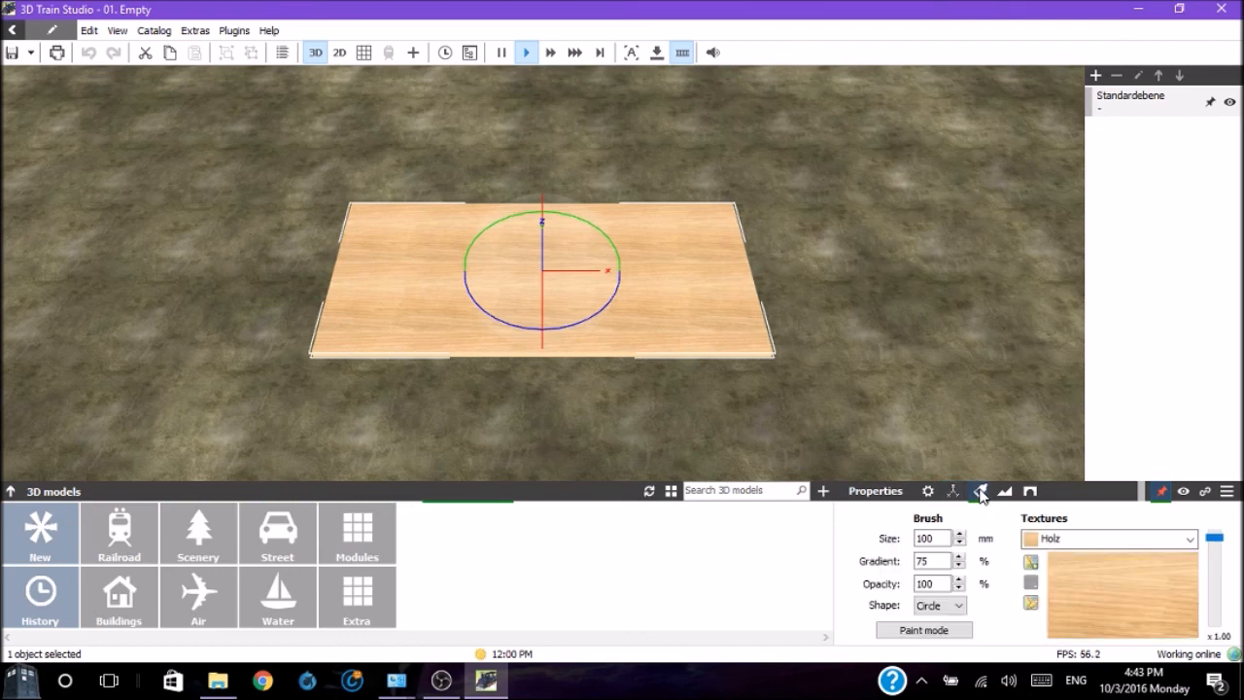
{"action": "mouse_move", "coordinate": [899, 476]}
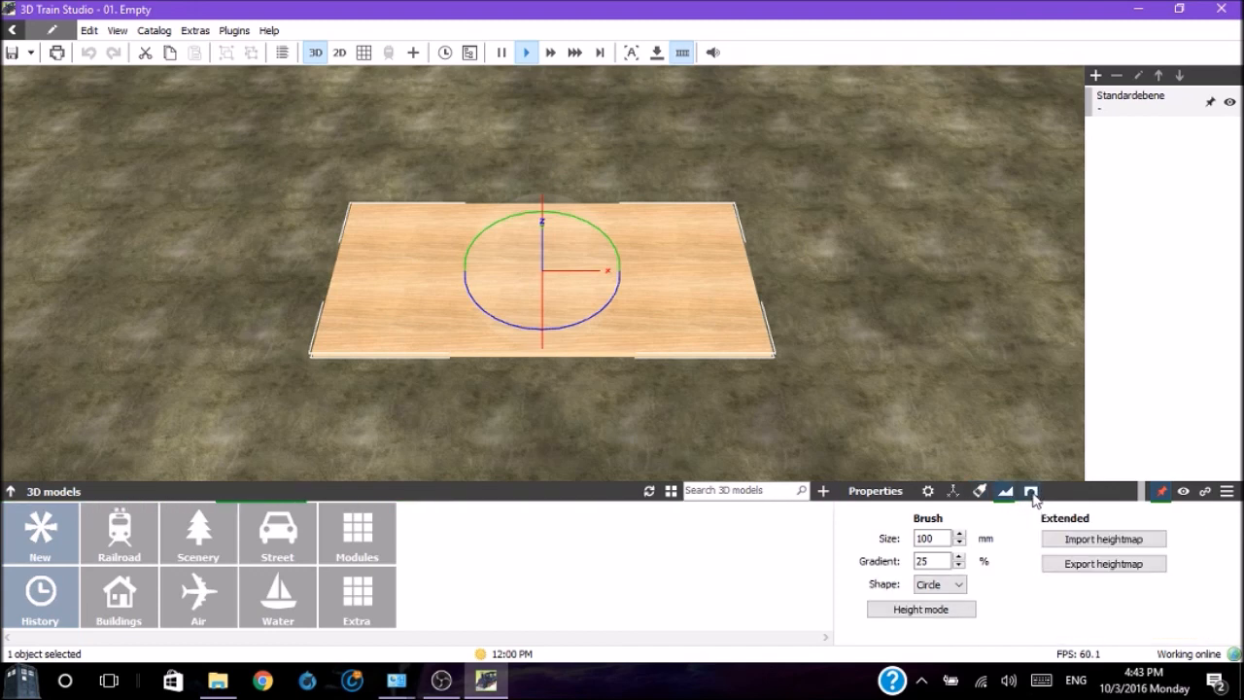
{"action": "left_click", "coordinate": [1030, 490]}
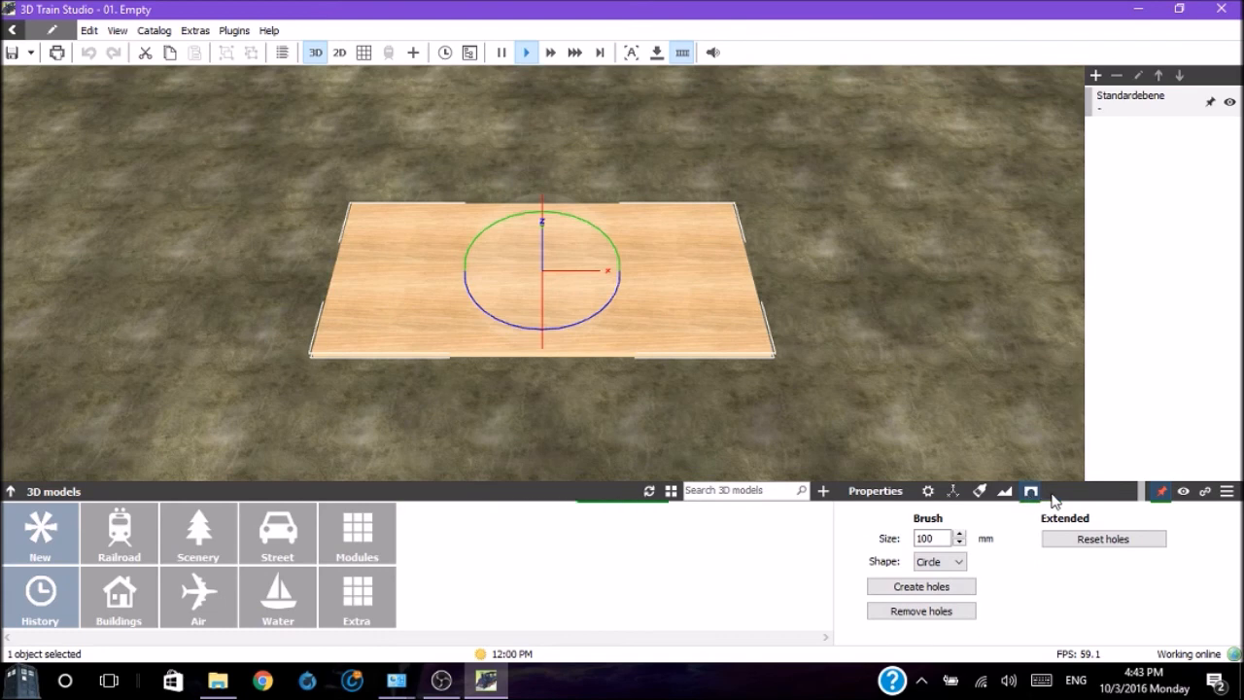
{"action": "mouse_move", "coordinate": [1160, 491]}
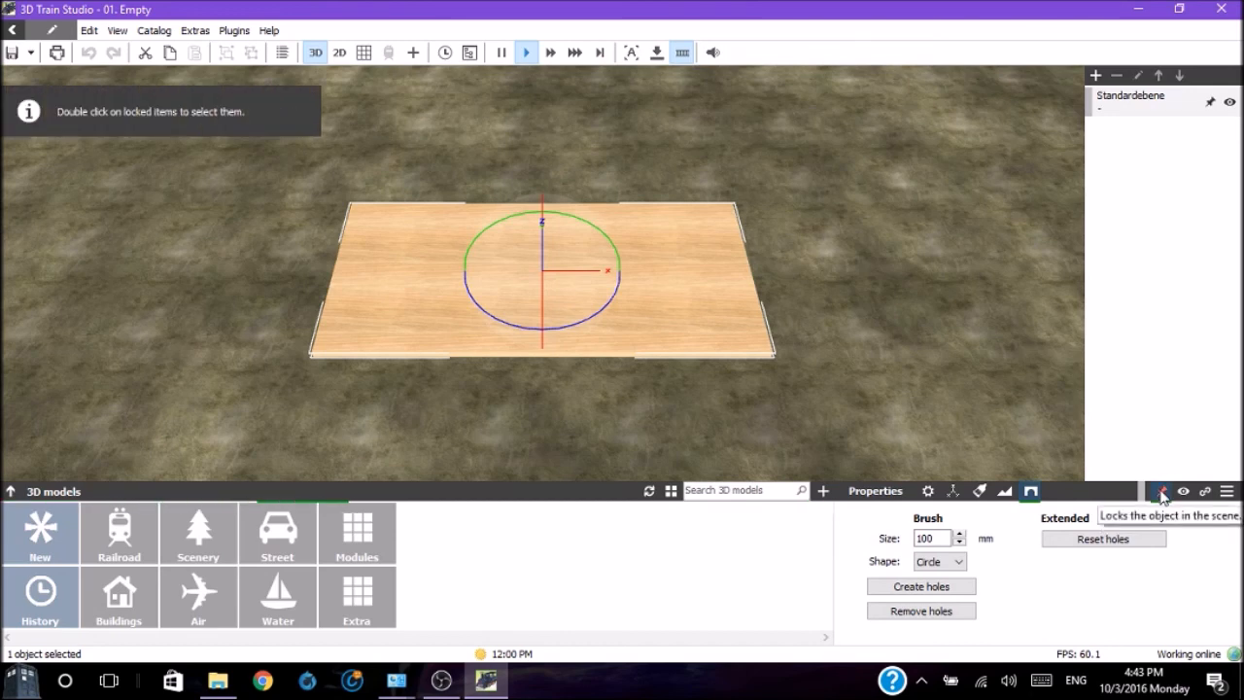
{"action": "mouse_move", "coordinate": [1183, 490]}
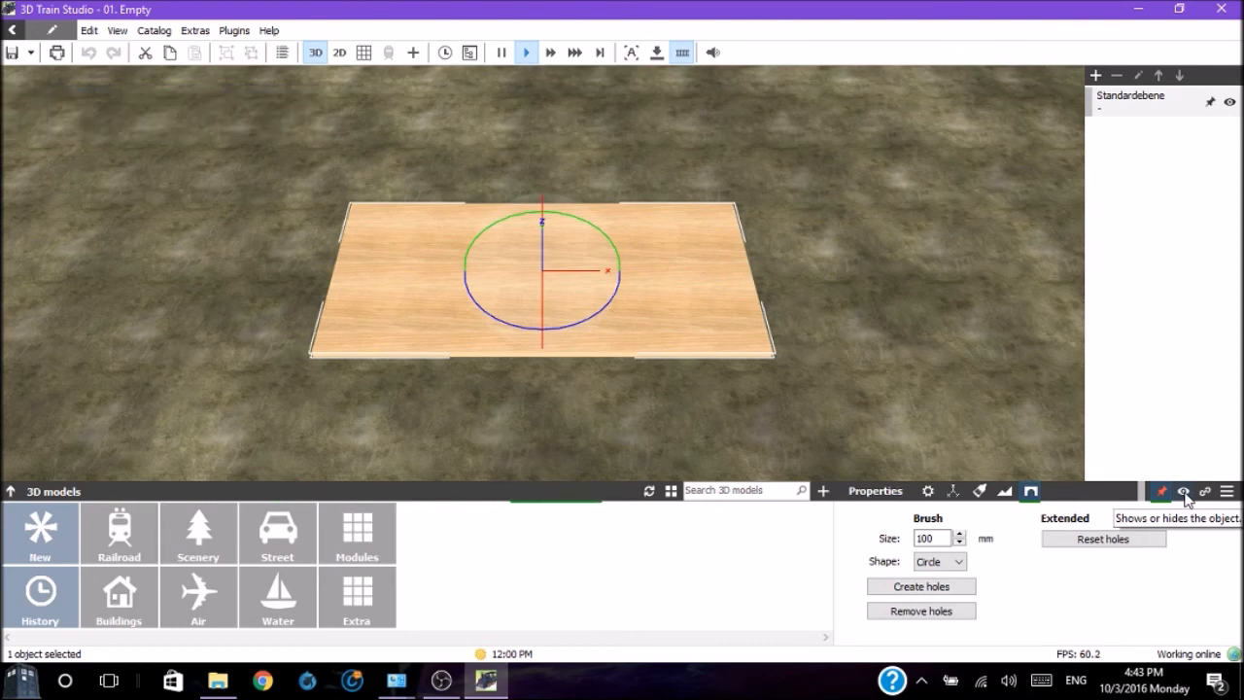
{"action": "left_click", "coordinate": [1183, 490]}
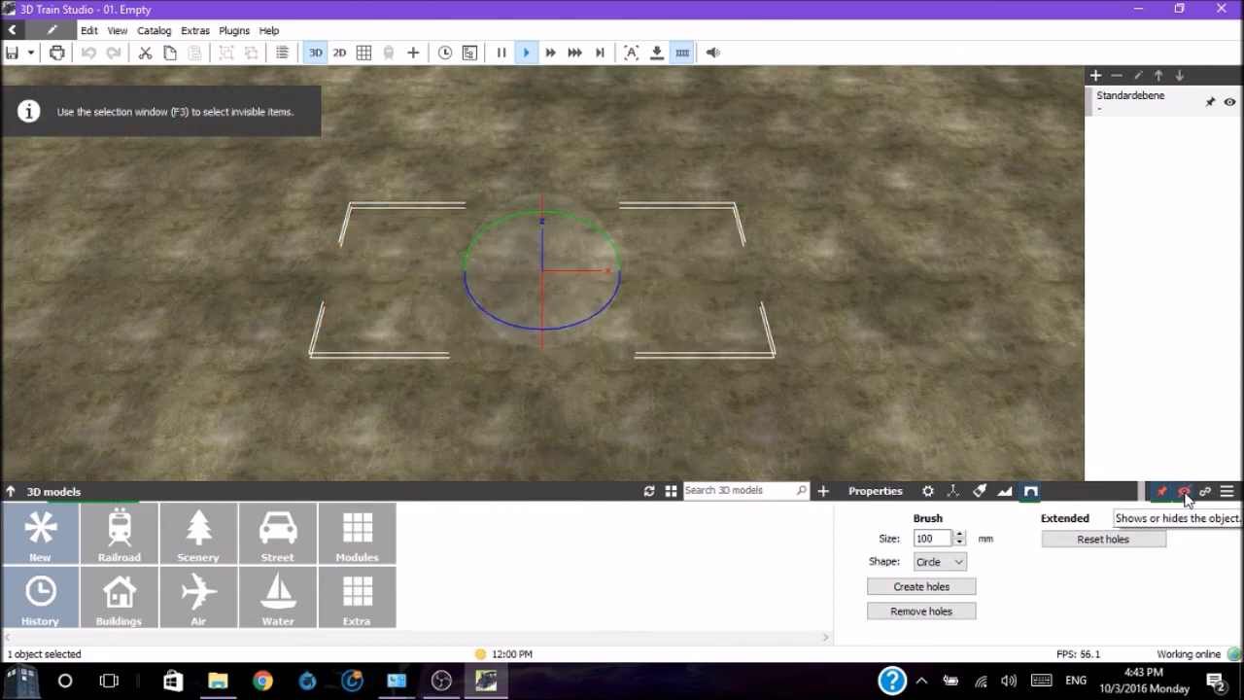
{"action": "left_click", "coordinate": [1184, 491]}
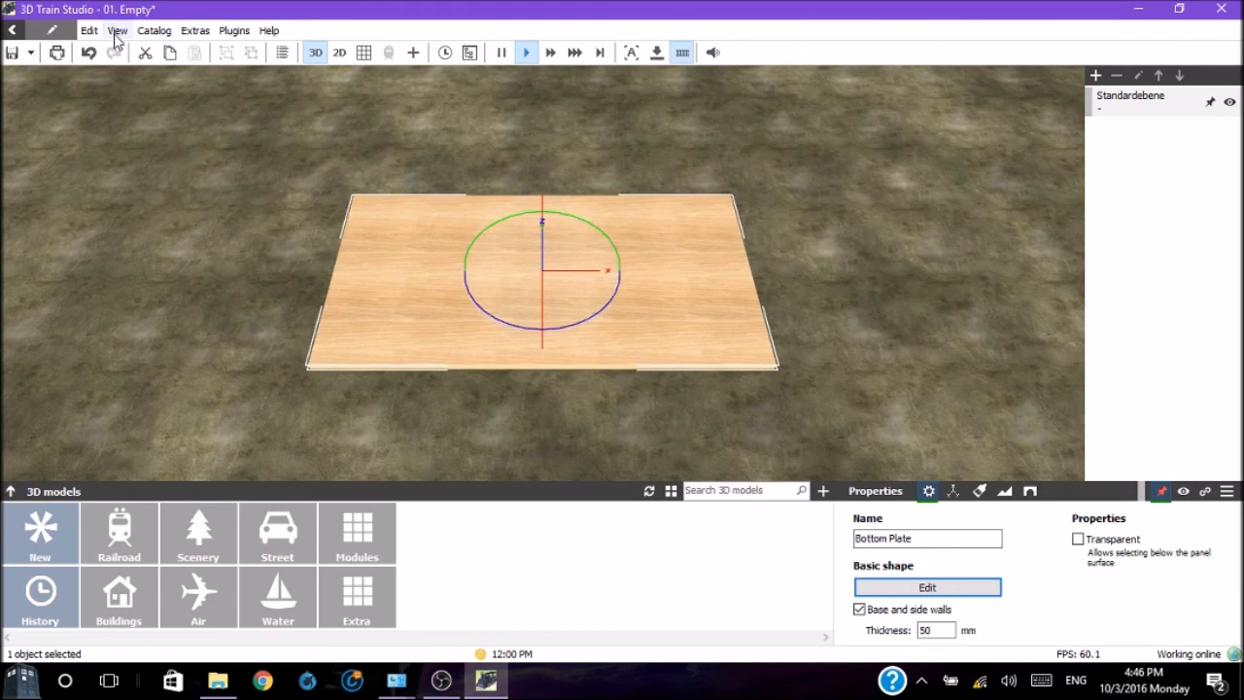
{"action": "left_click", "coordinate": [117, 30]}
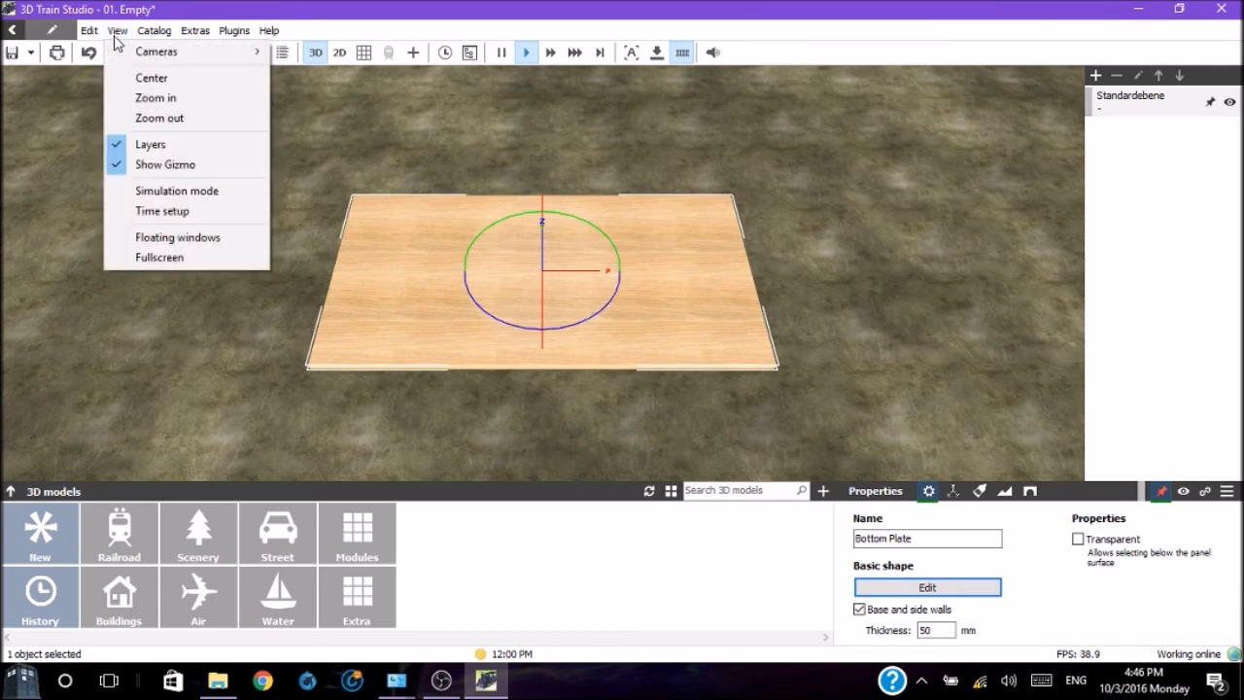
{"action": "mouse_move", "coordinate": [151, 144]}
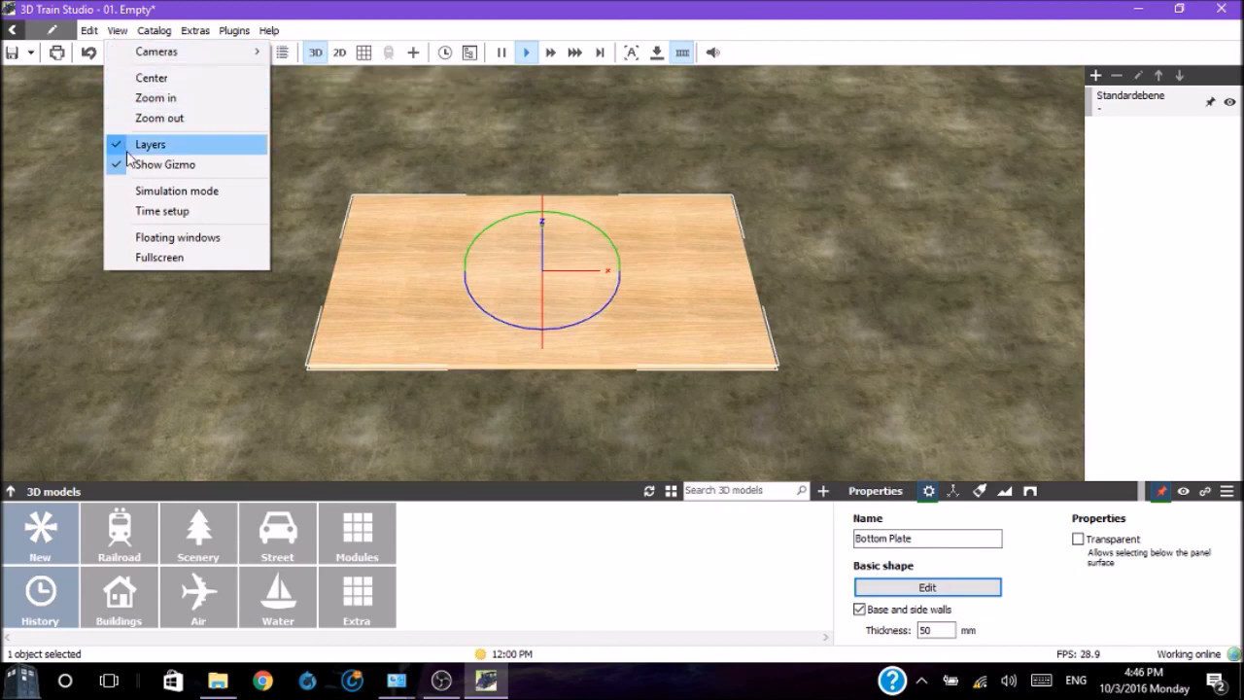
{"action": "mouse_move", "coordinate": [163, 165]}
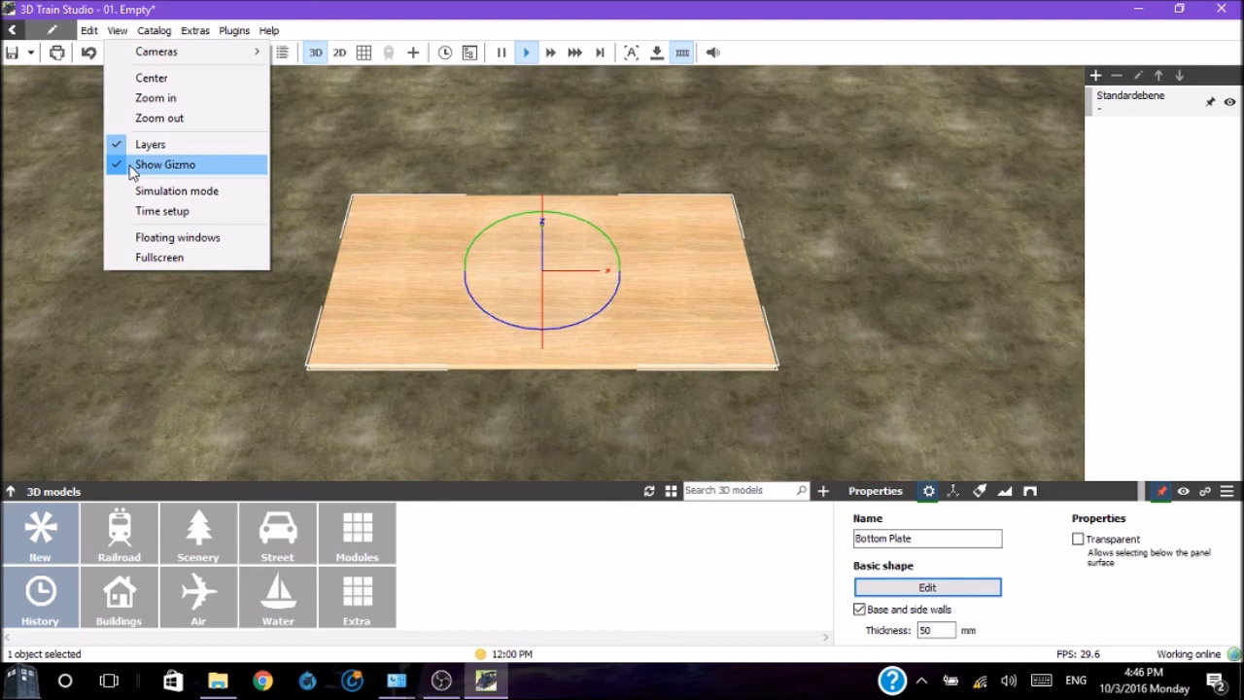
{"action": "left_click", "coordinate": [164, 163]}
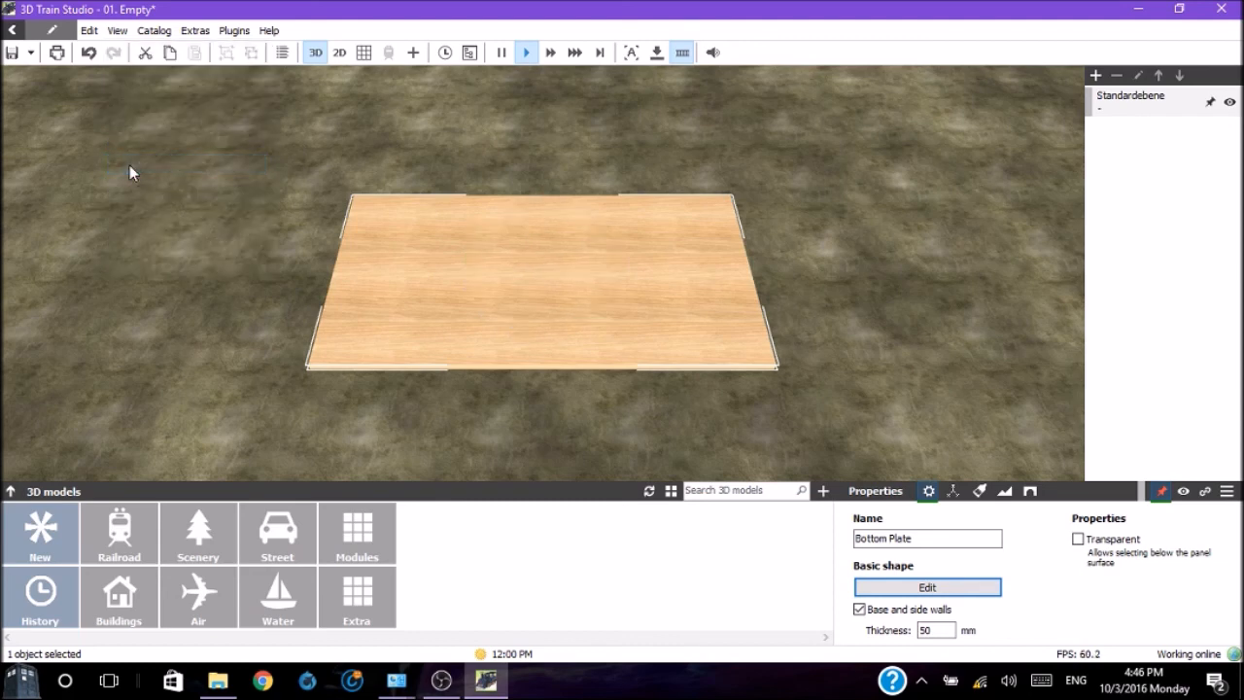
{"action": "mouse_move", "coordinate": [88, 53]}
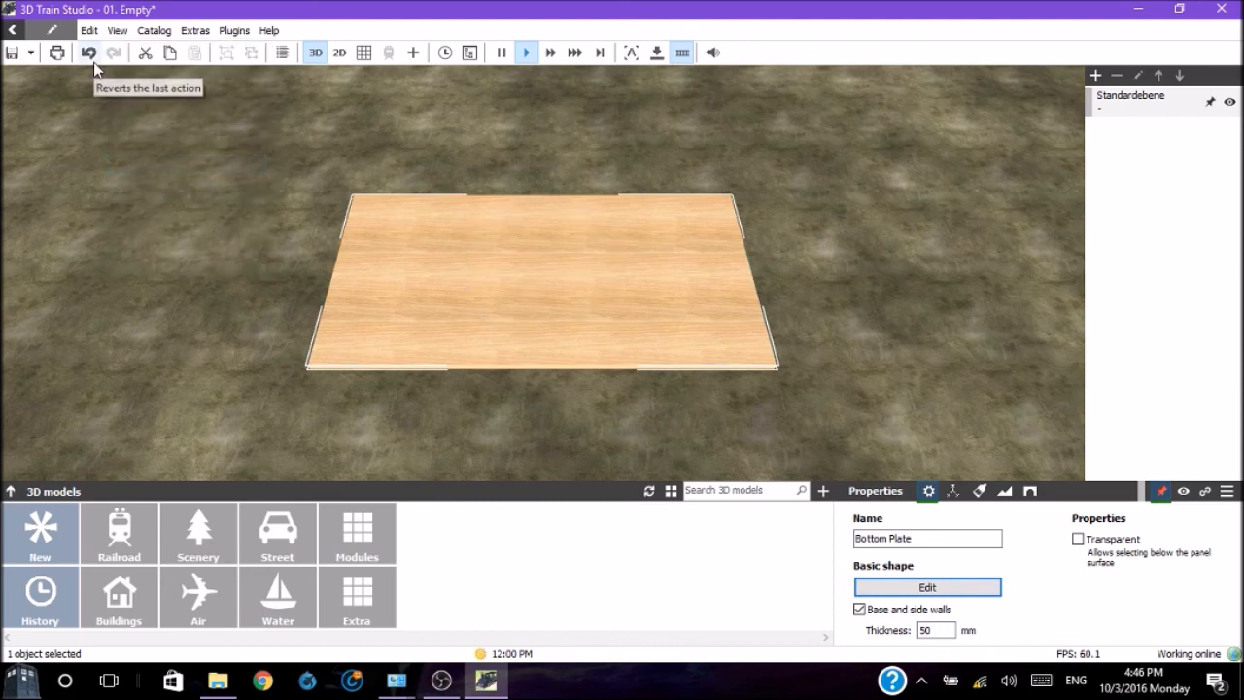
{"action": "left_click", "coordinate": [117, 30]}
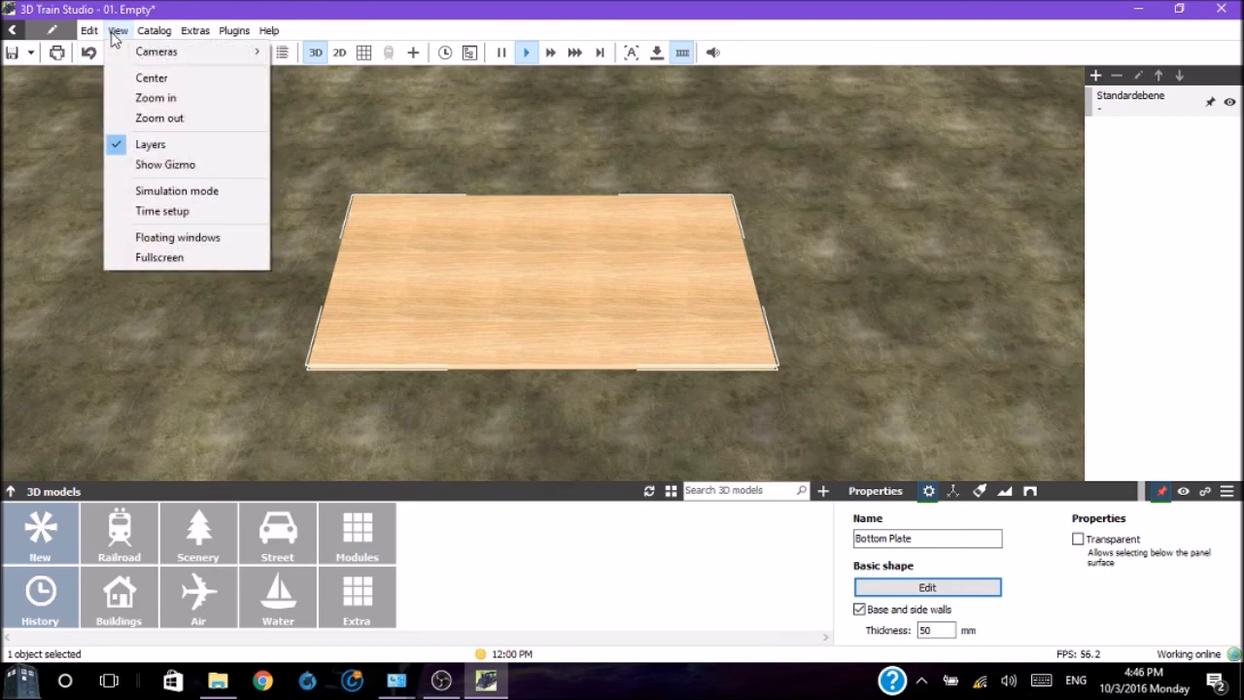
{"action": "left_click", "coordinate": [165, 163]}
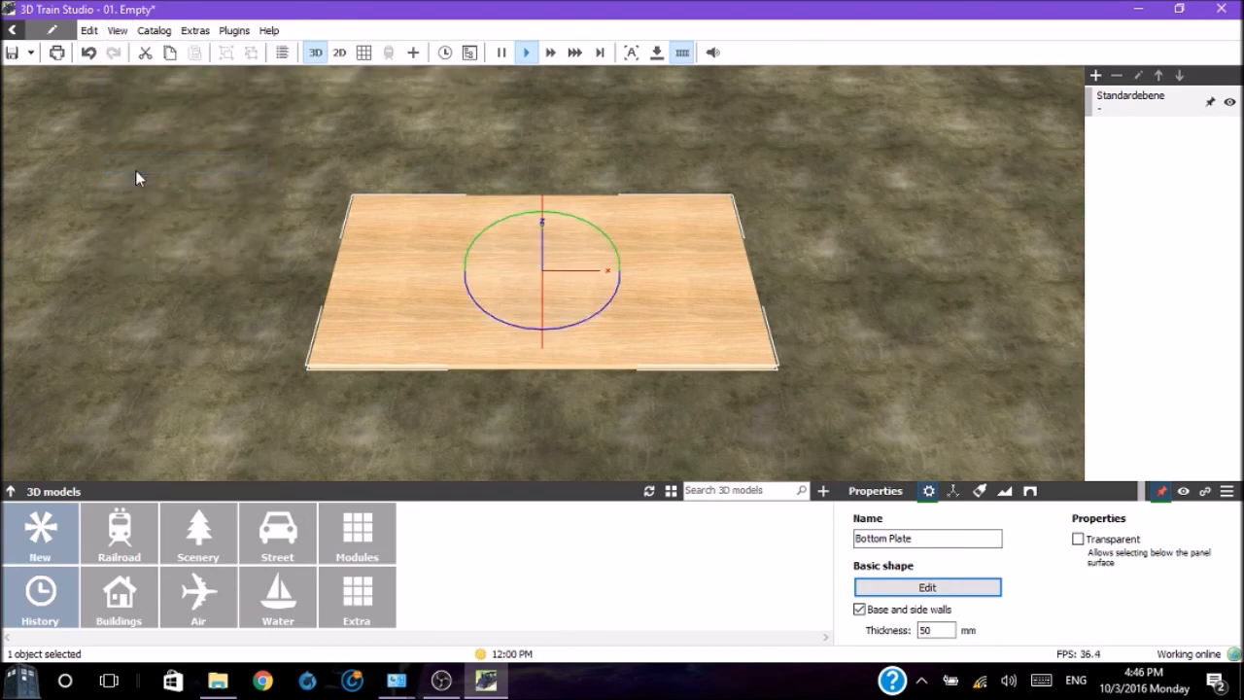
{"action": "mouse_move", "coordinate": [442, 297]}
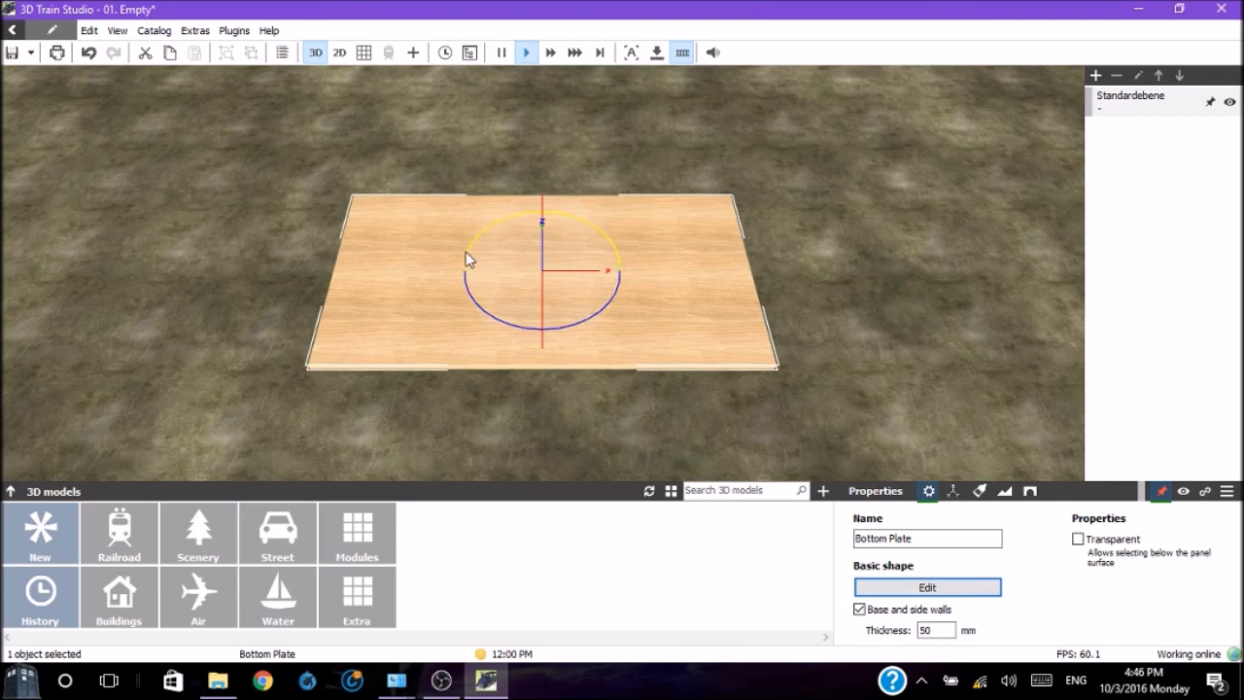
{"action": "mouse_move", "coordinate": [304, 467]}
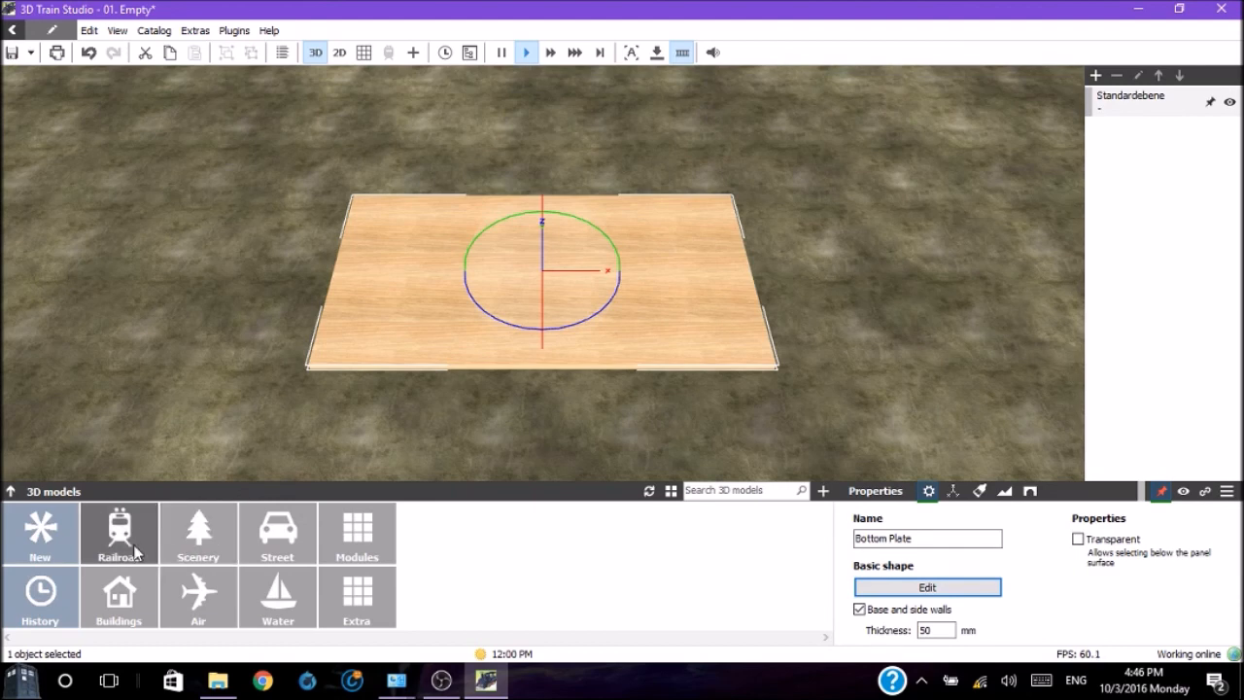
{"action": "mouse_move", "coordinate": [120, 540]}
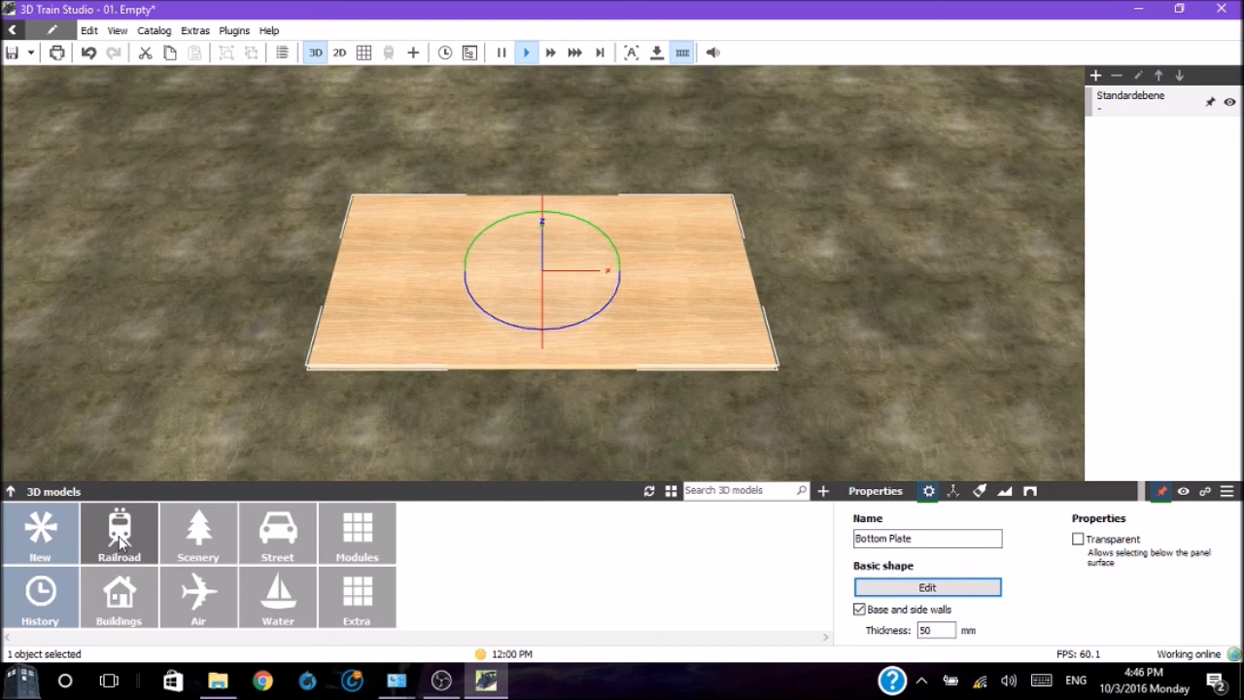
{"action": "mouse_move", "coordinate": [93, 541]}
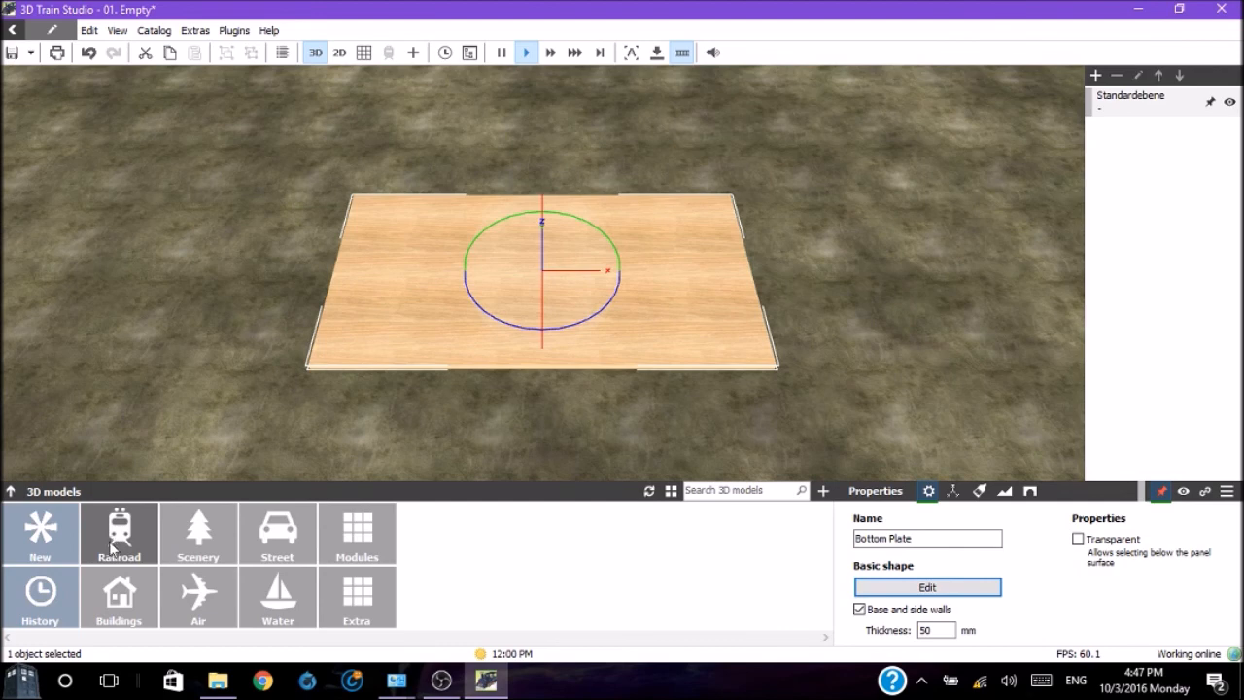
{"action": "mouse_move", "coordinate": [277, 533]}
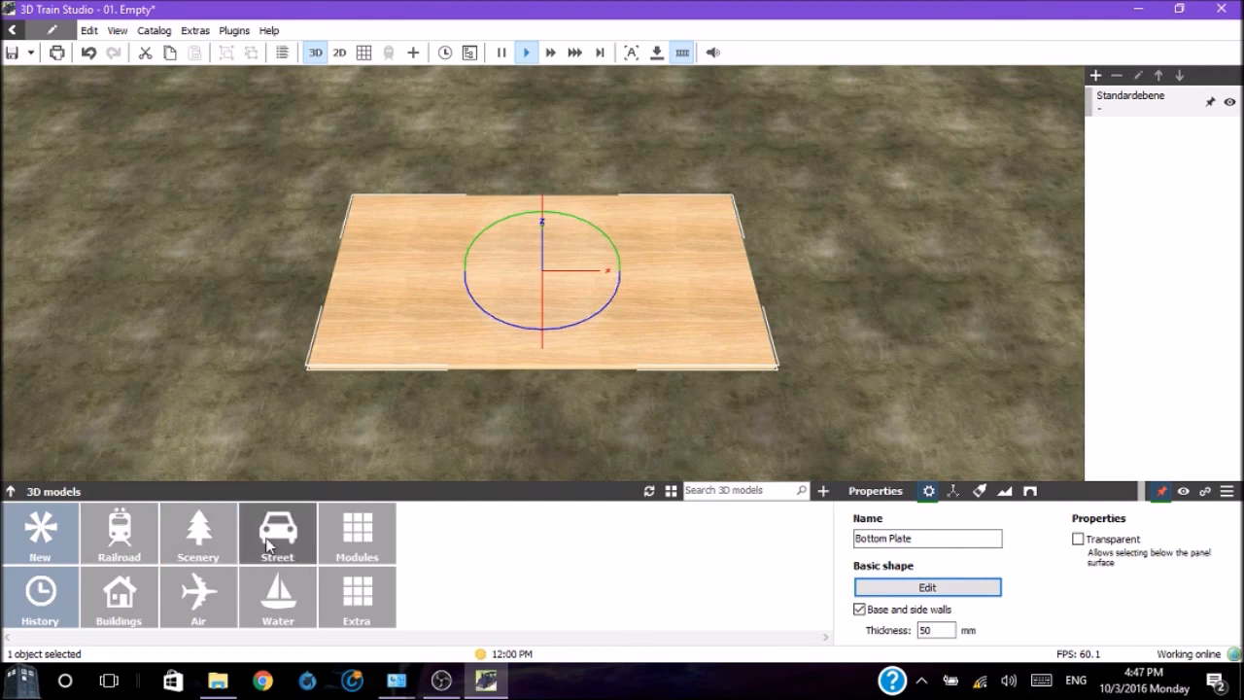
{"action": "mouse_move", "coordinate": [275, 544]}
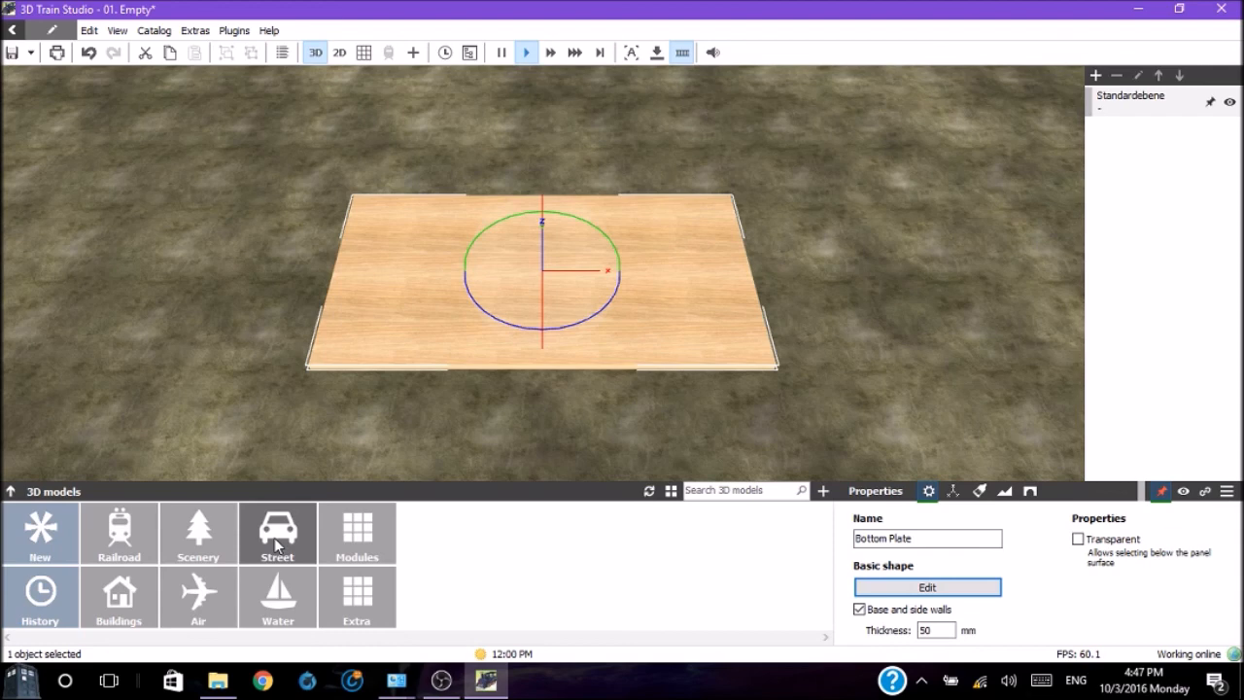
{"action": "mouse_move", "coordinate": [40, 596]}
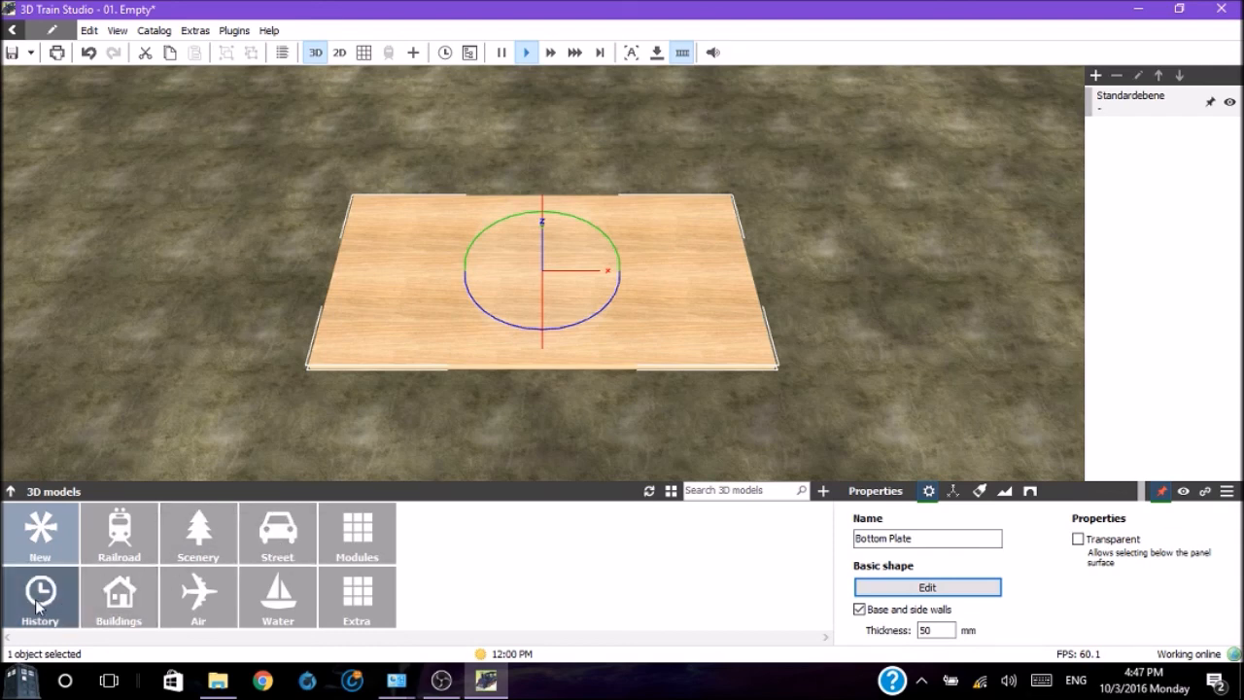
{"action": "mouse_move", "coordinate": [119, 596]}
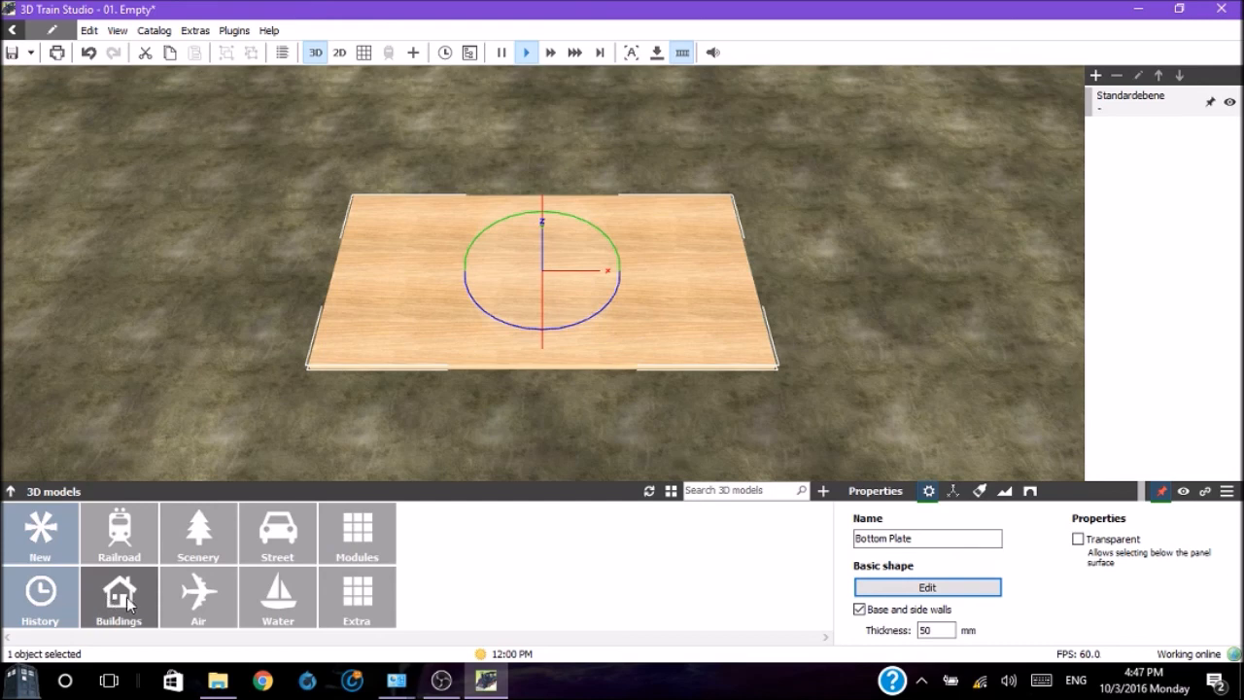
{"action": "mouse_move", "coordinate": [198, 597]}
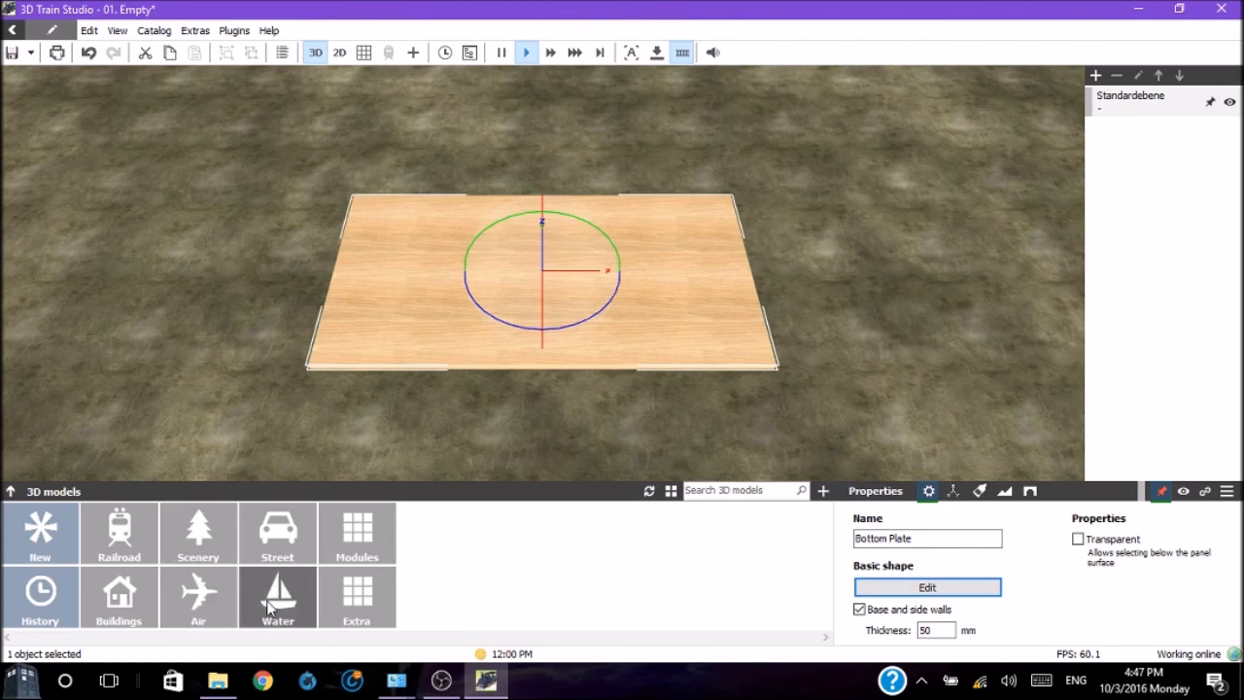
{"action": "mouse_move", "coordinate": [329, 585]}
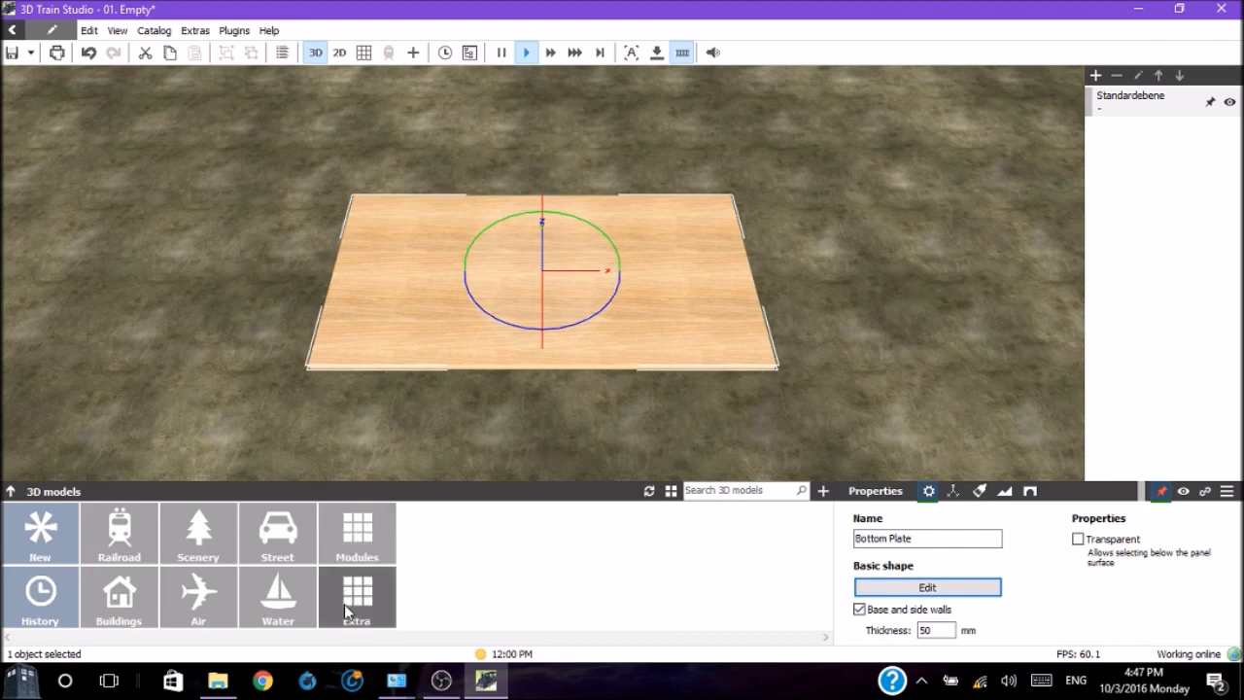
{"action": "mouse_move", "coordinate": [118, 533]}
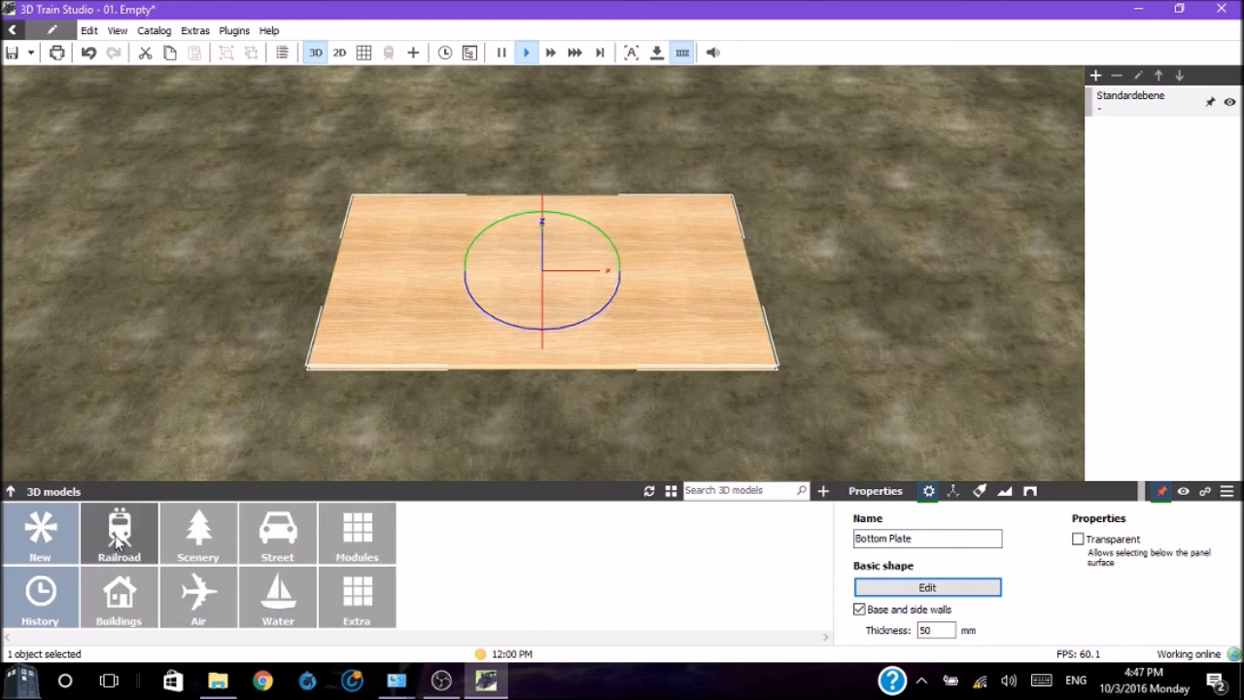
Browse the 3D models catalogue into Railroad, then Tracks, to list manufacturers
{"action": "left_click", "coordinate": [119, 534]}
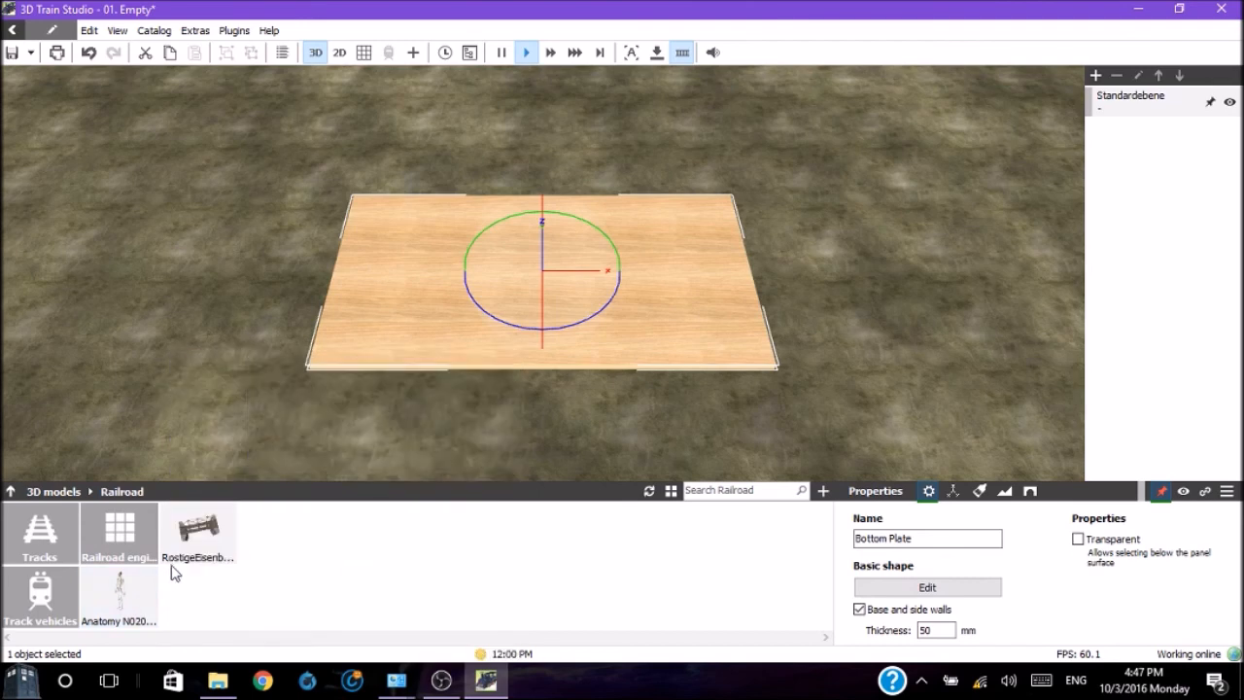
{"action": "mouse_move", "coordinate": [184, 602]}
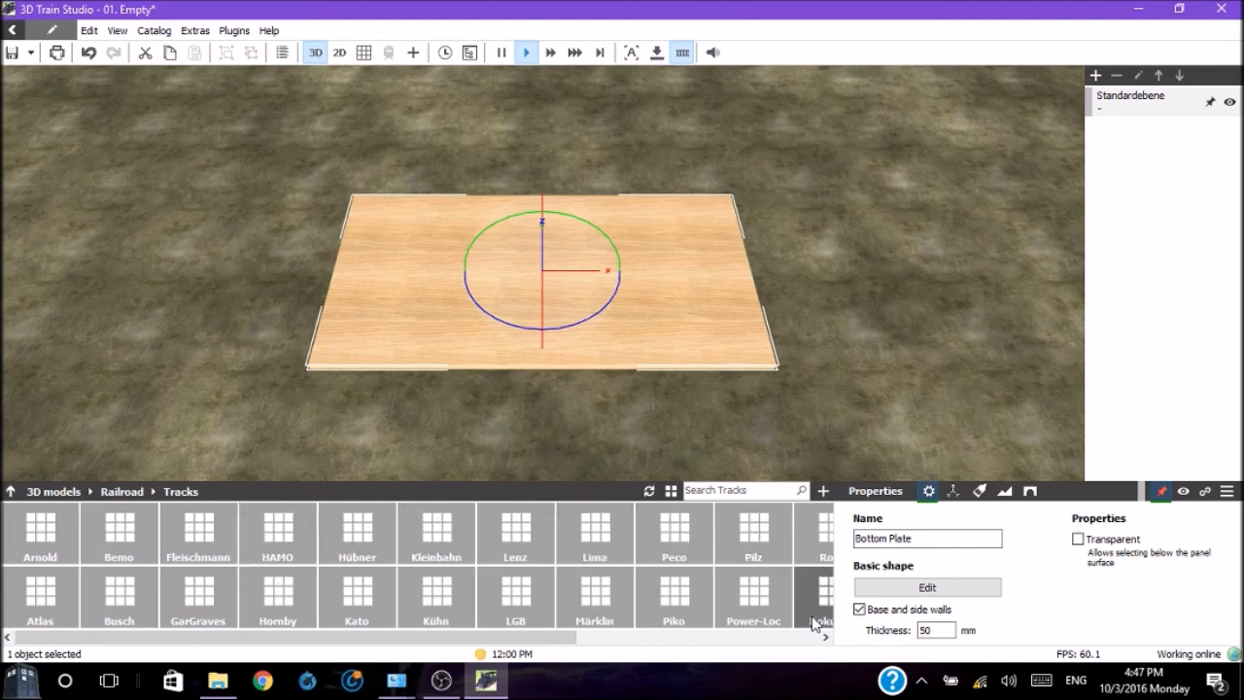
{"action": "left_click", "coordinate": [825, 637]}
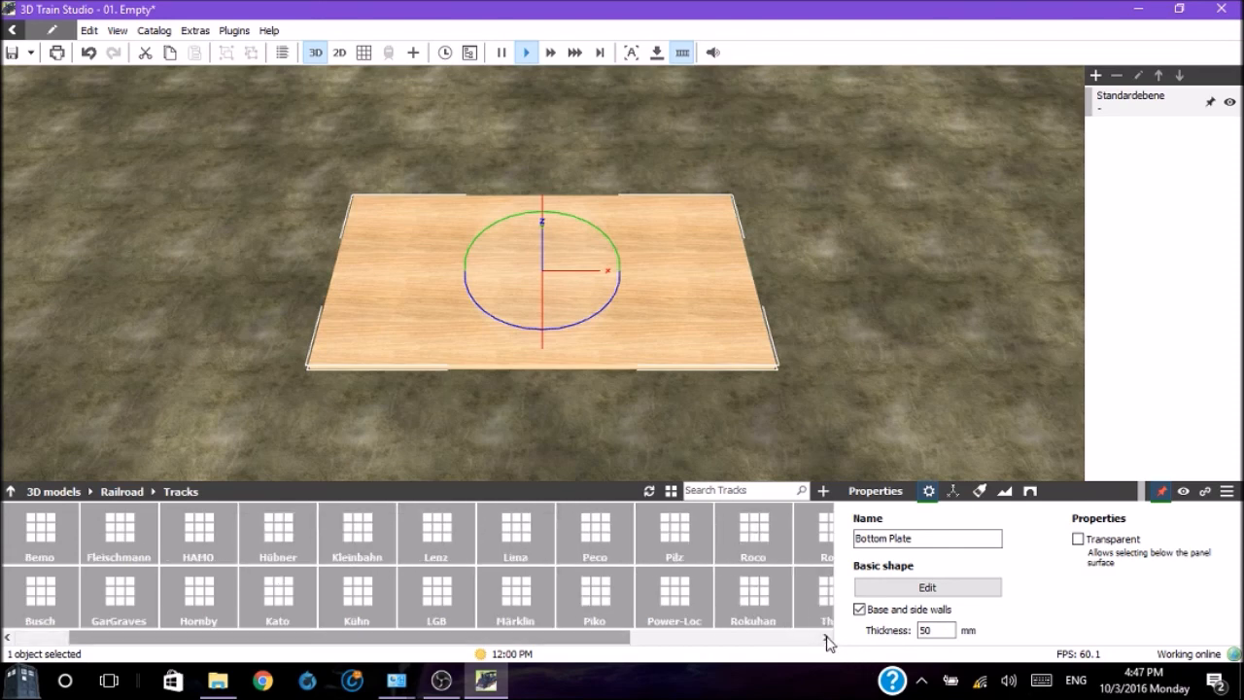
{"action": "scroll", "scroll_direction": "right", "scroll_amount": 3}
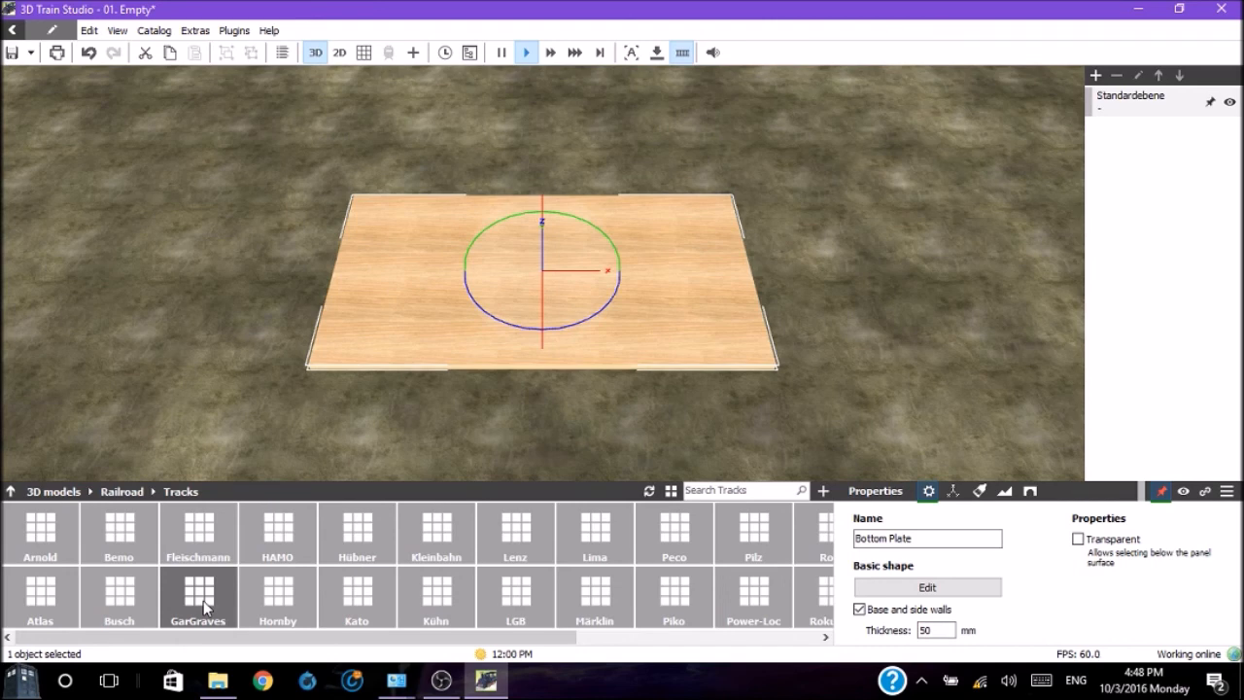
{"action": "mouse_move", "coordinate": [118, 597]}
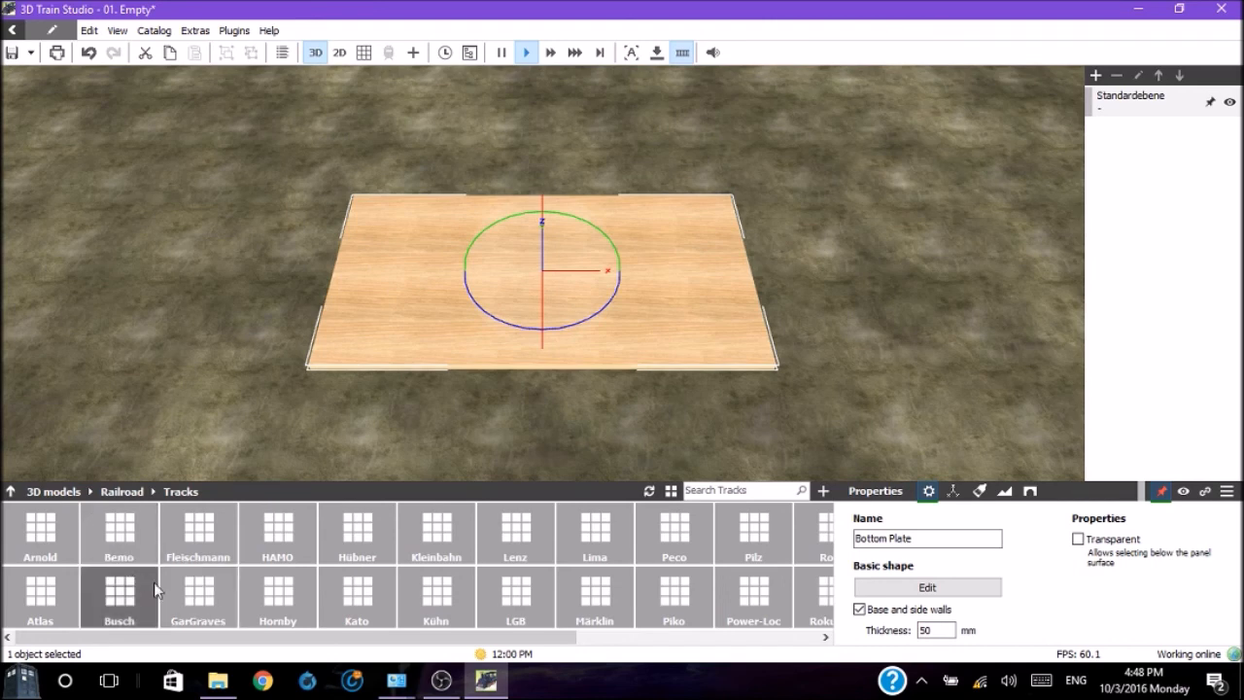
{"action": "mouse_move", "coordinate": [197, 597]}
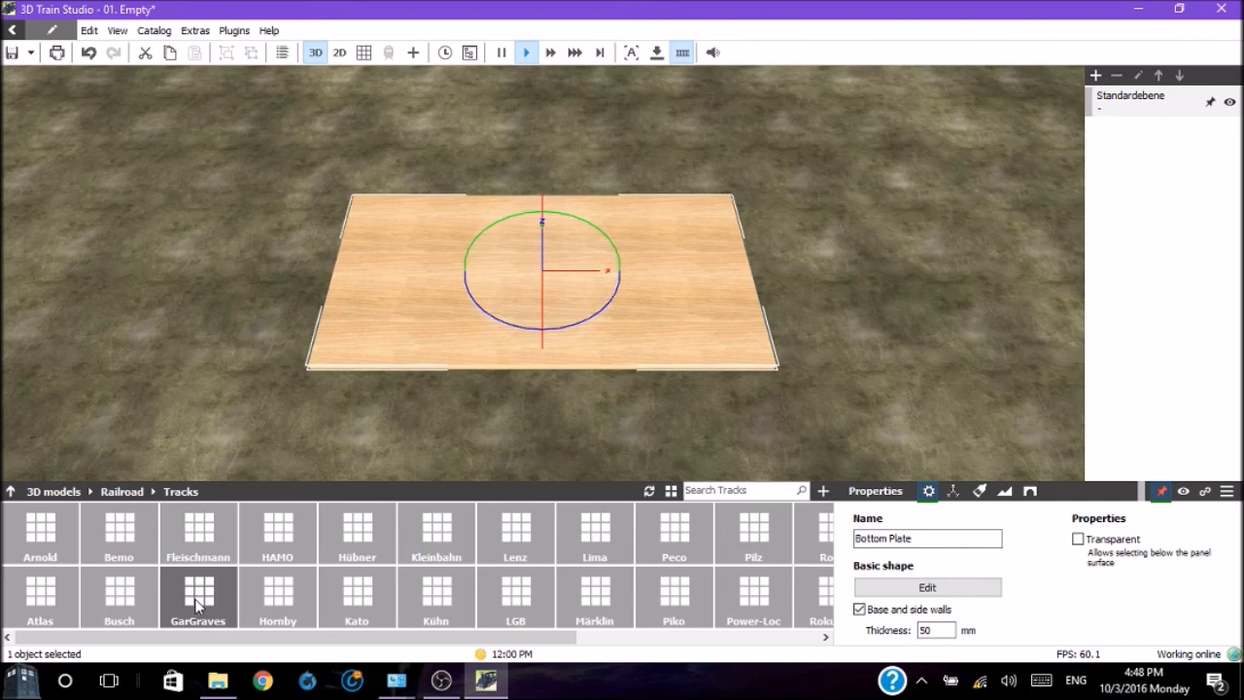
Open GarGraves > Spur 0 Wood Ties and show its Curved tracks pieces
{"action": "double_click", "coordinate": [198, 596]}
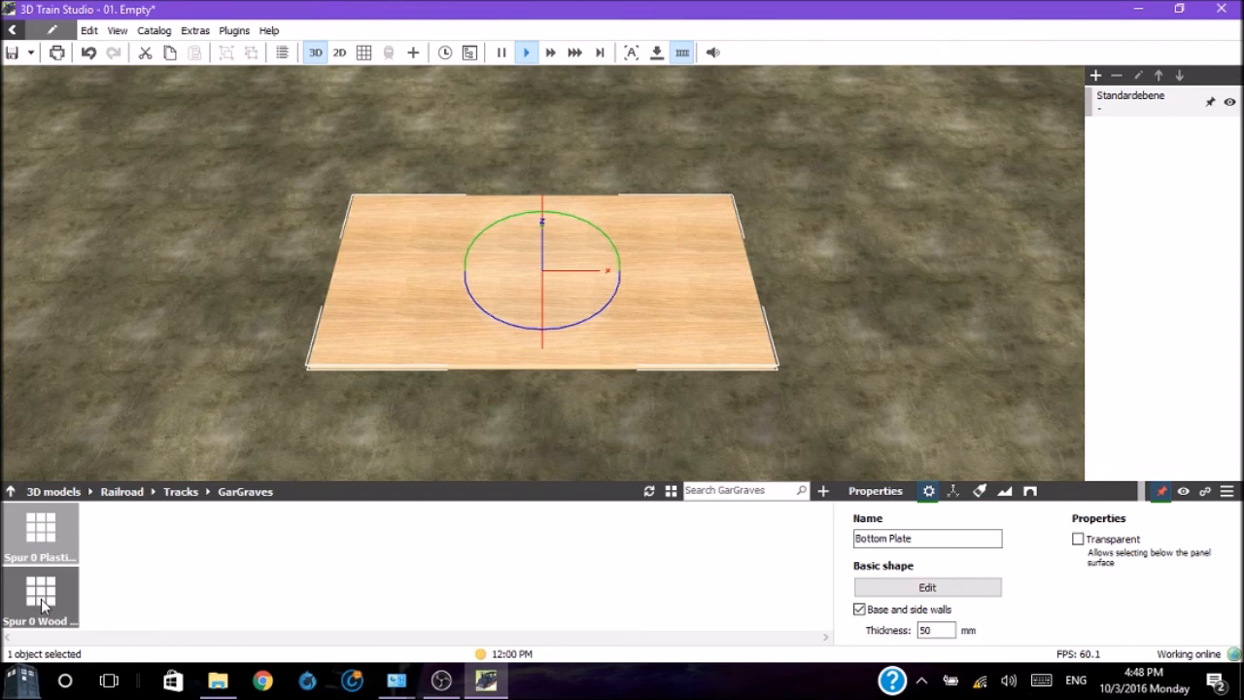
{"action": "double_click", "coordinate": [39, 591]}
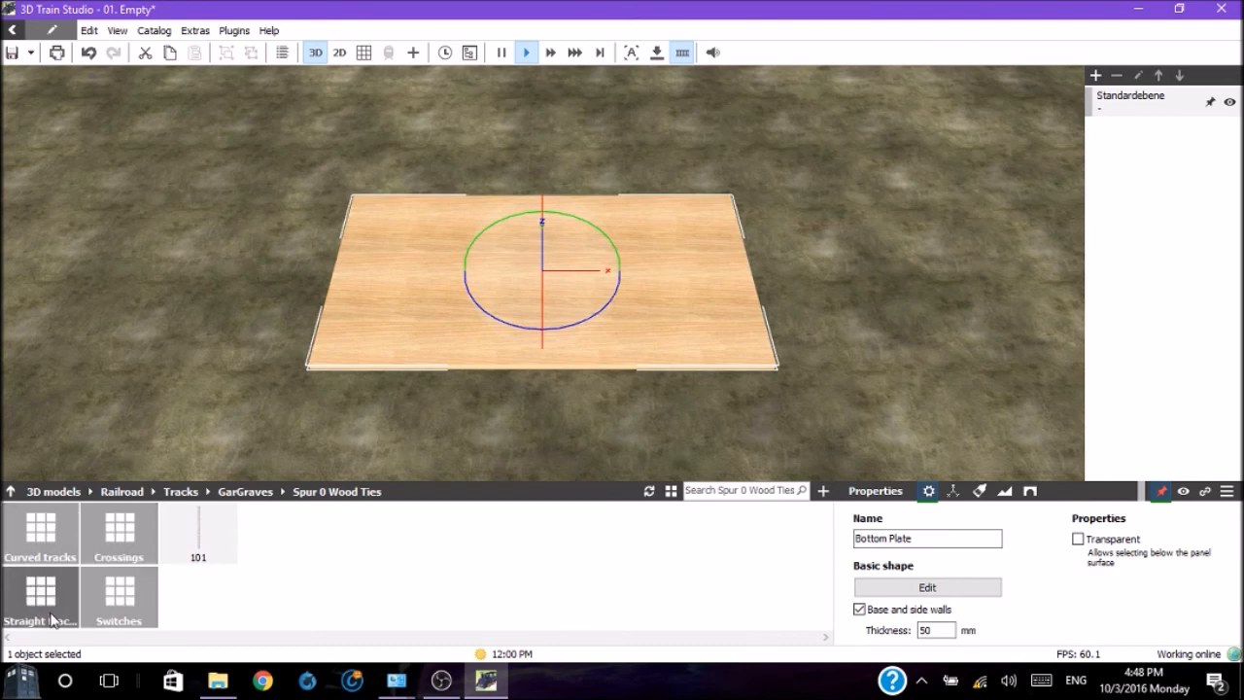
{"action": "mouse_move", "coordinate": [34, 585]}
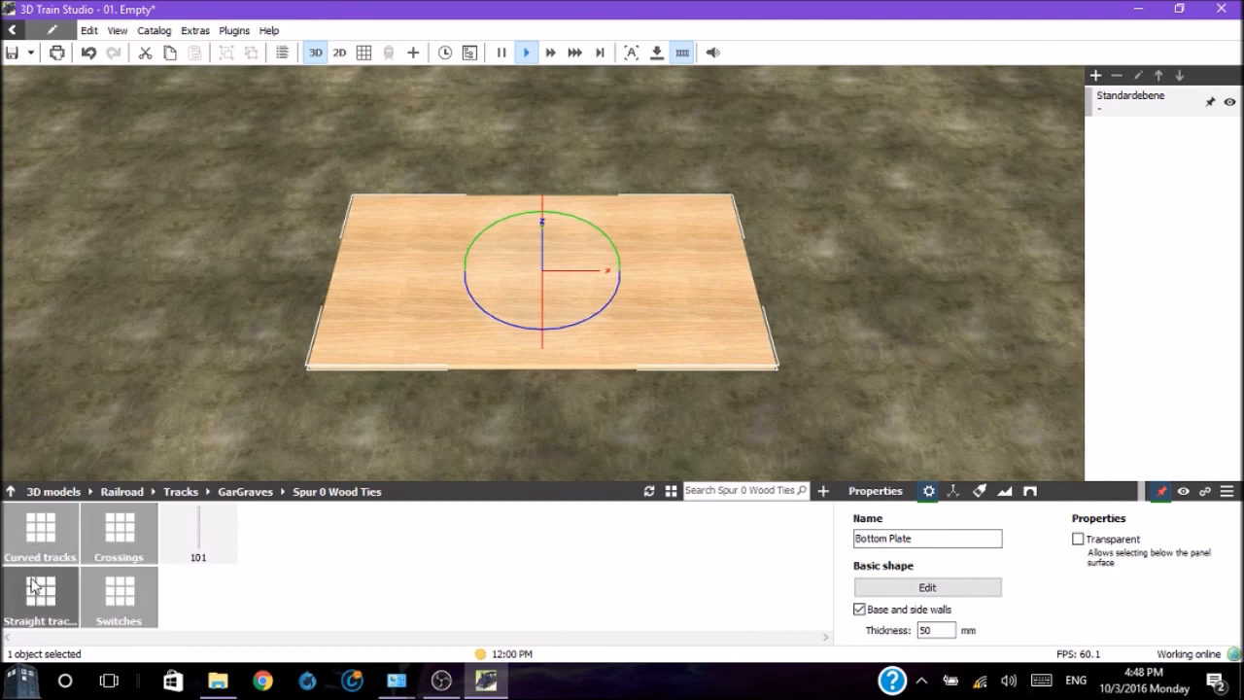
{"action": "mouse_move", "coordinate": [119, 533]}
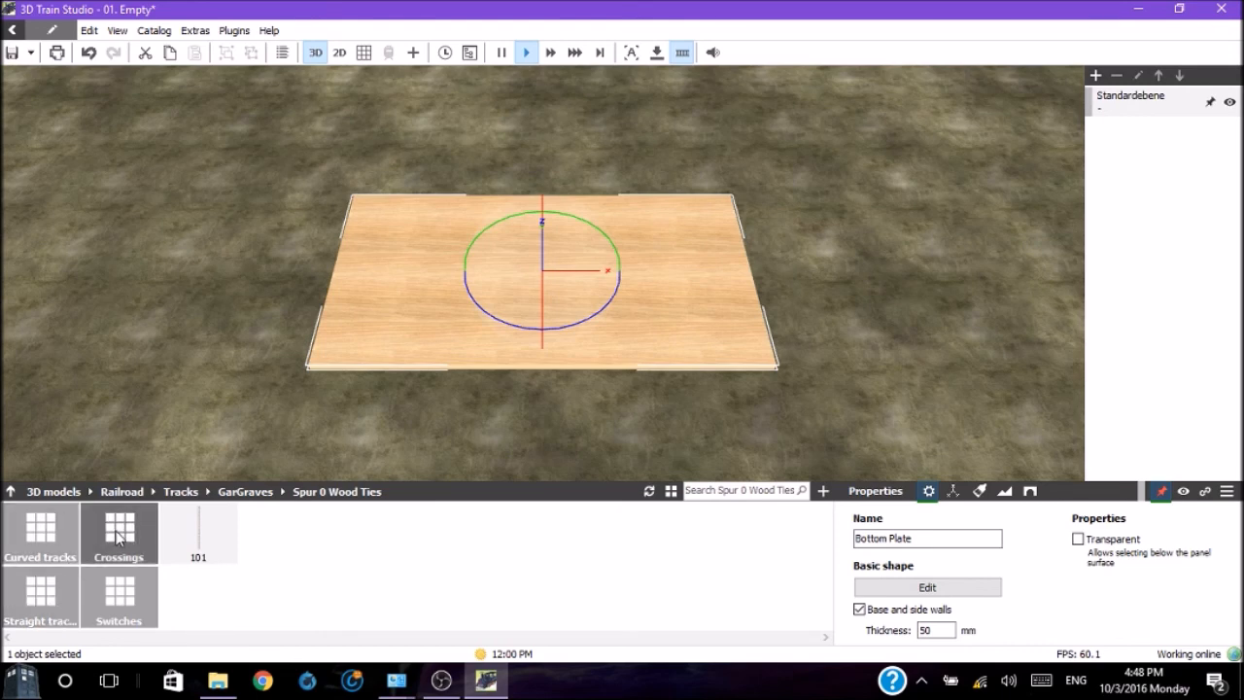
{"action": "mouse_move", "coordinate": [118, 596]}
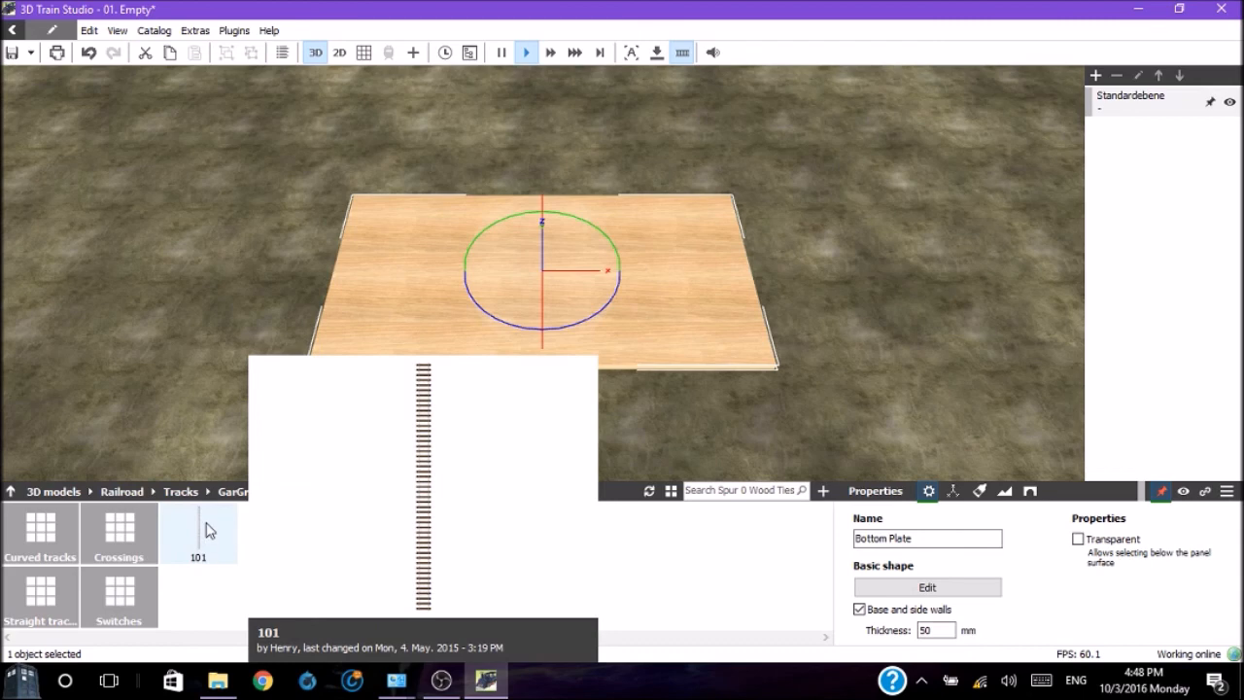
{"action": "mouse_move", "coordinate": [199, 532]}
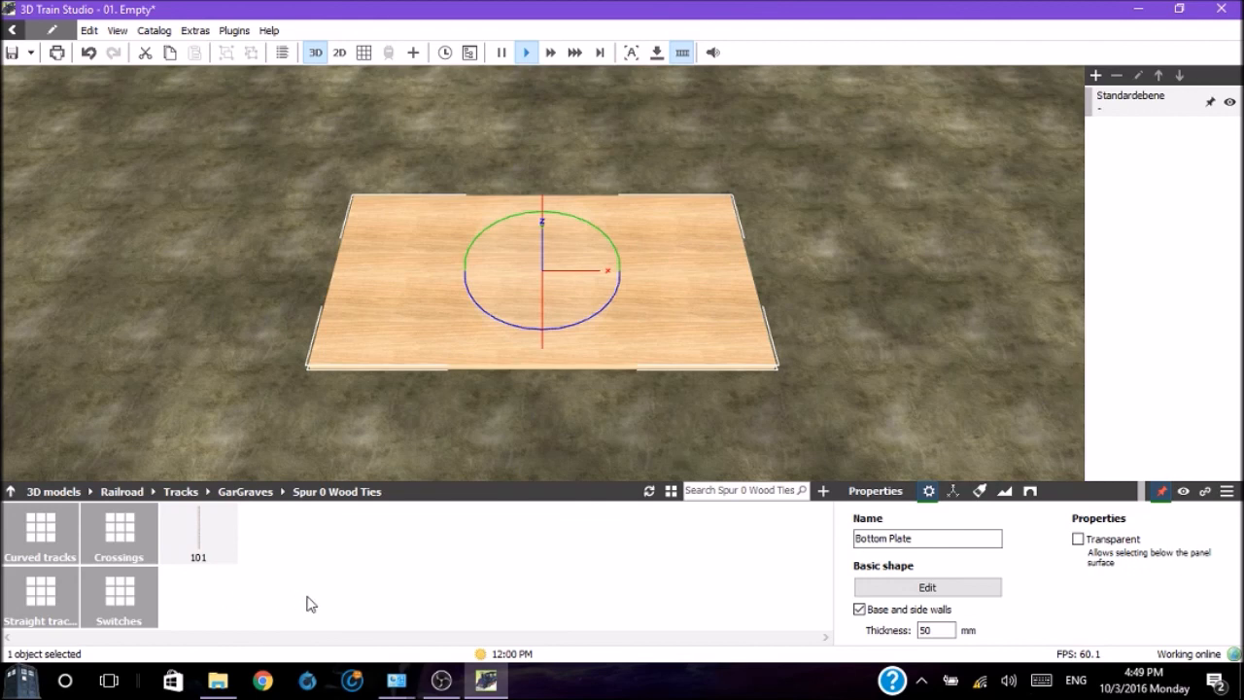
{"action": "mouse_move", "coordinate": [316, 562]}
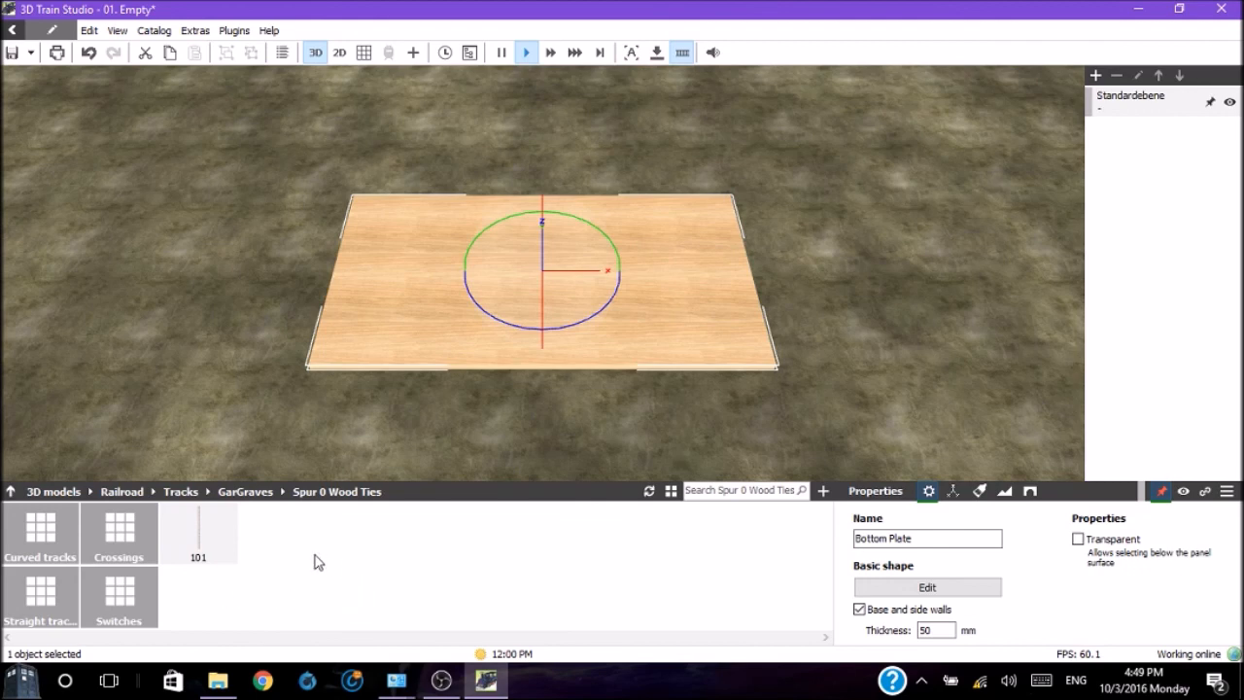
{"action": "mouse_move", "coordinate": [118, 556]}
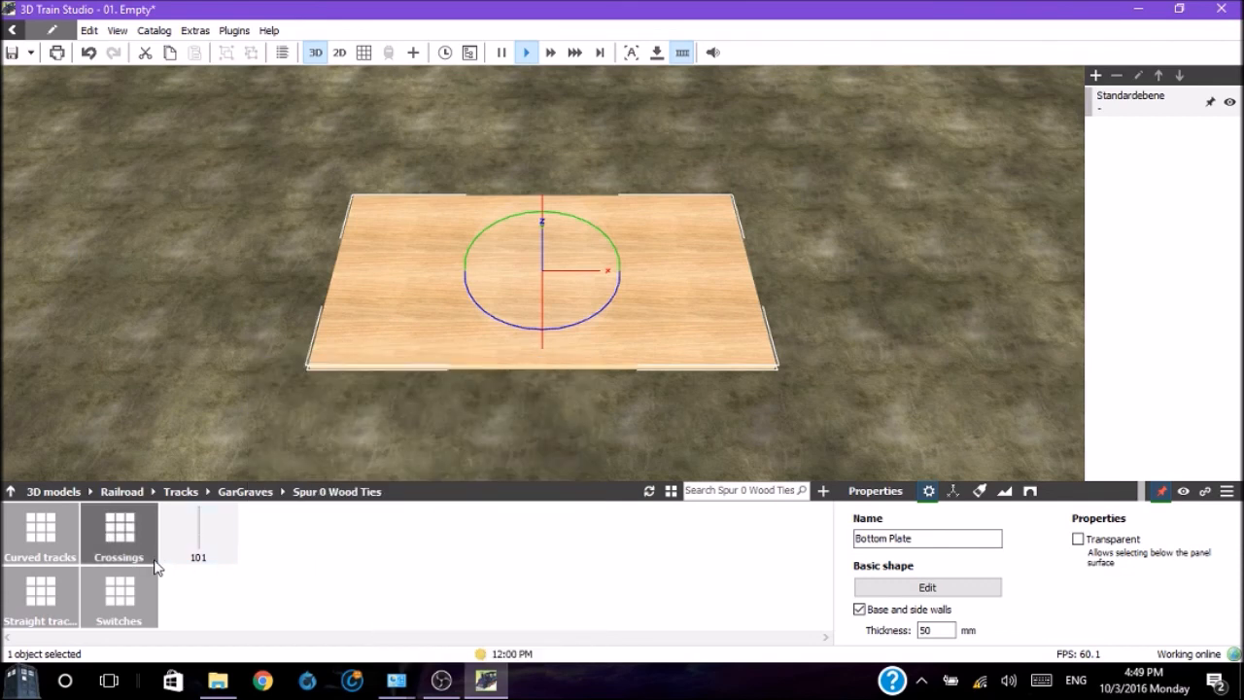
{"action": "mouse_move", "coordinate": [41, 532]}
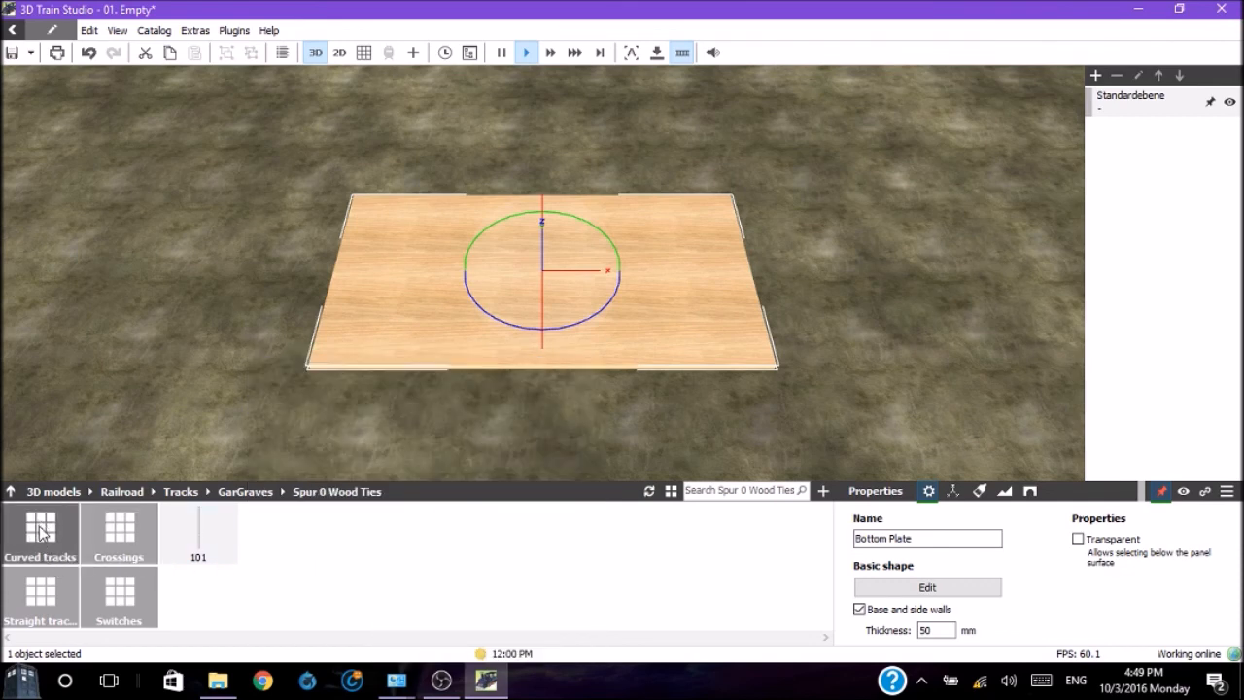
{"action": "left_click", "coordinate": [41, 533]}
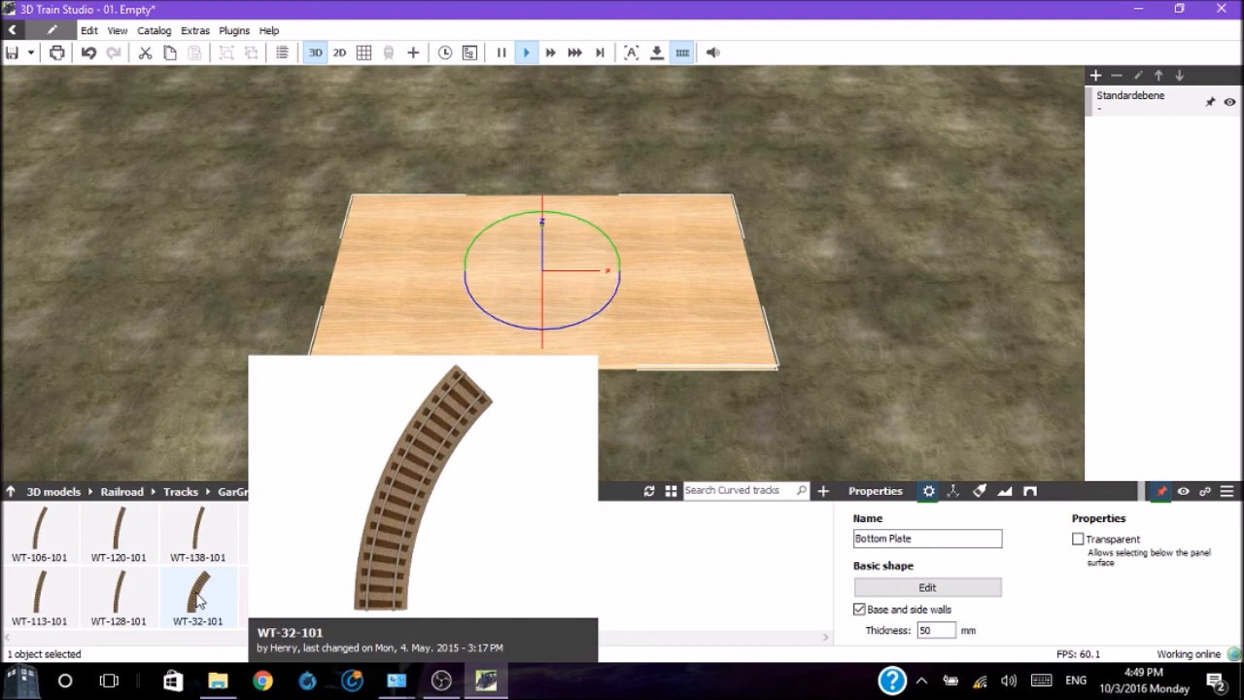
{"action": "double_click", "coordinate": [199, 598]}
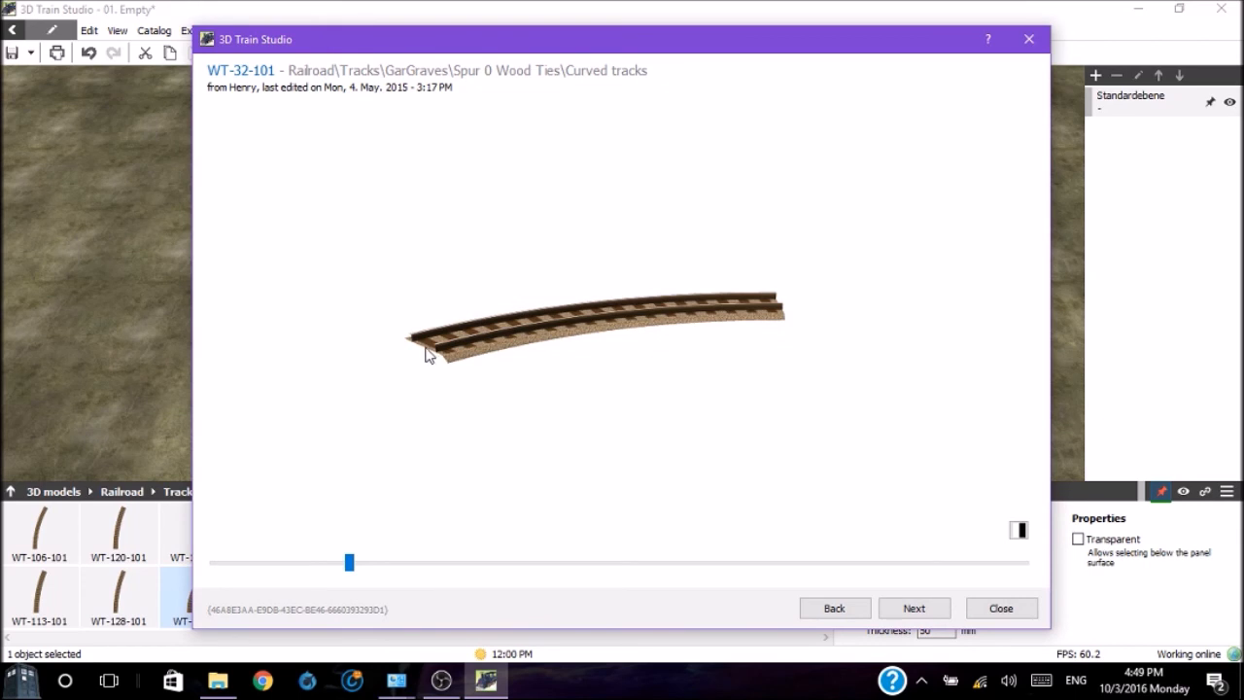
{"action": "mouse_move", "coordinate": [483, 345]}
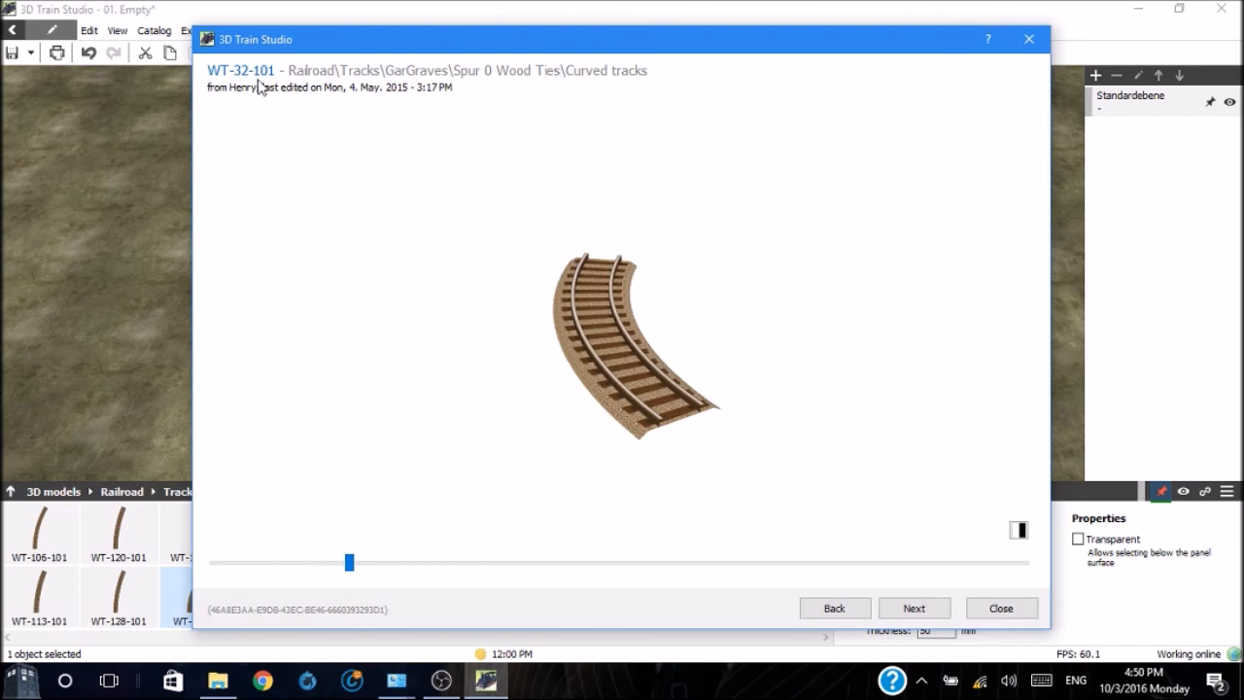
{"action": "mouse_move", "coordinate": [369, 94]}
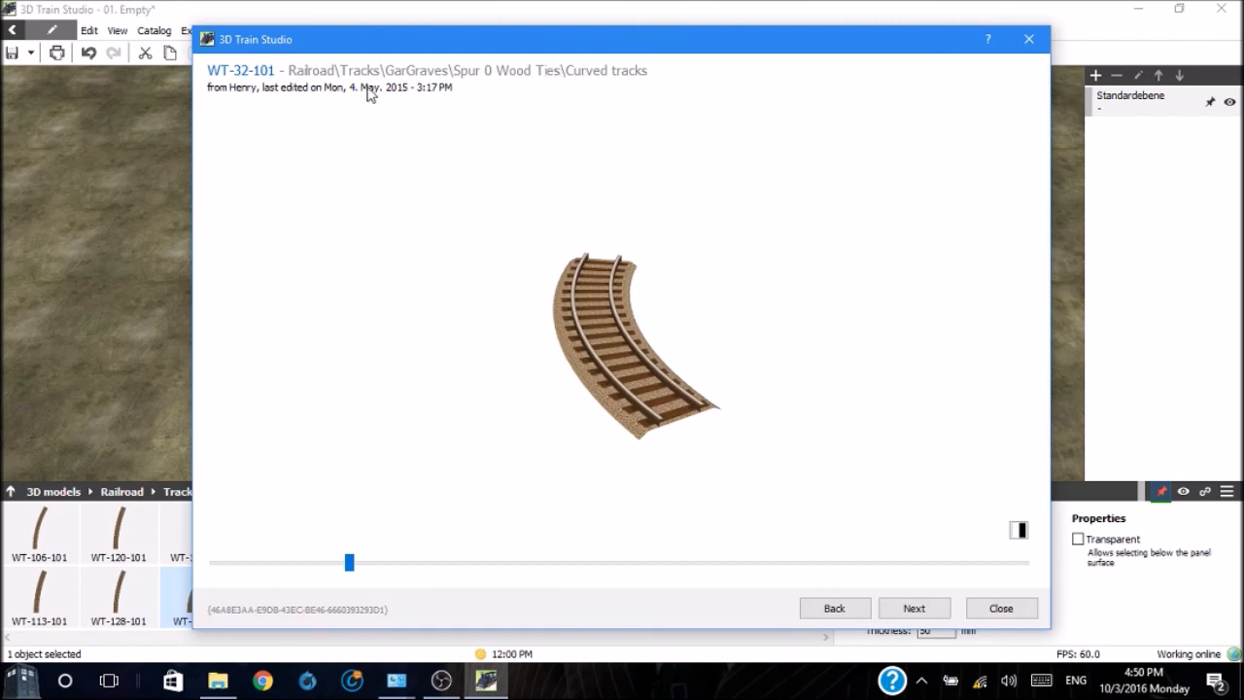
{"action": "mouse_move", "coordinate": [328, 594]}
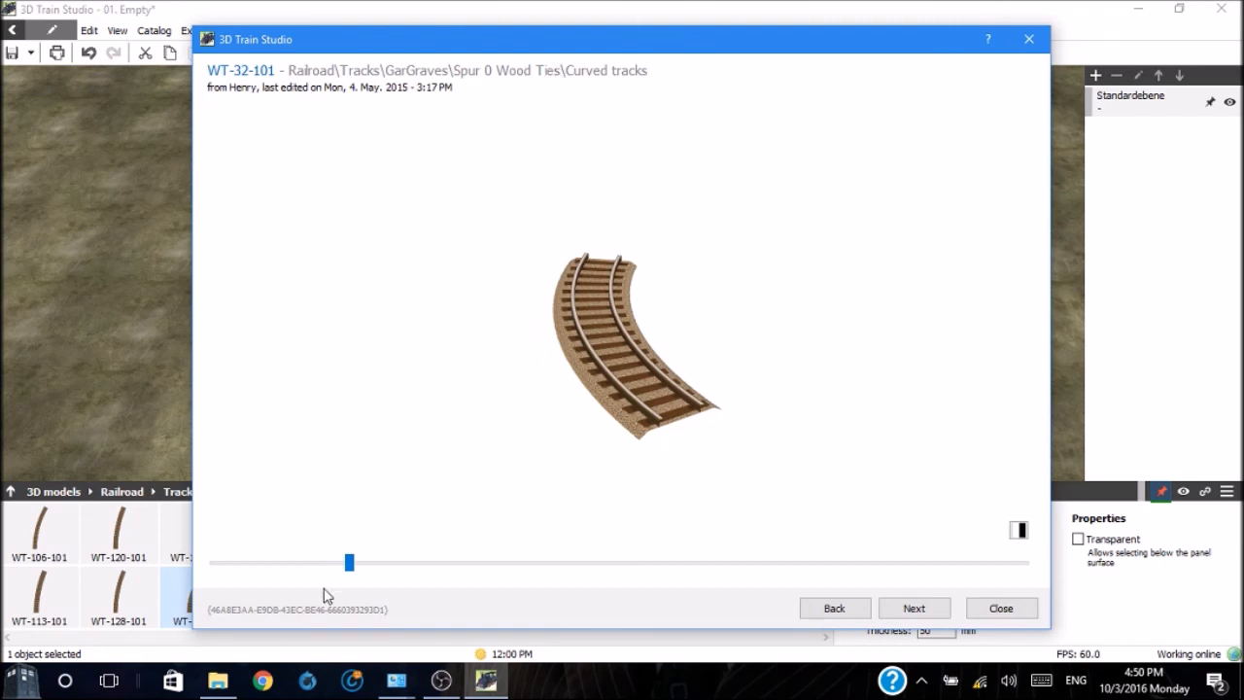
{"action": "mouse_move", "coordinate": [309, 609]}
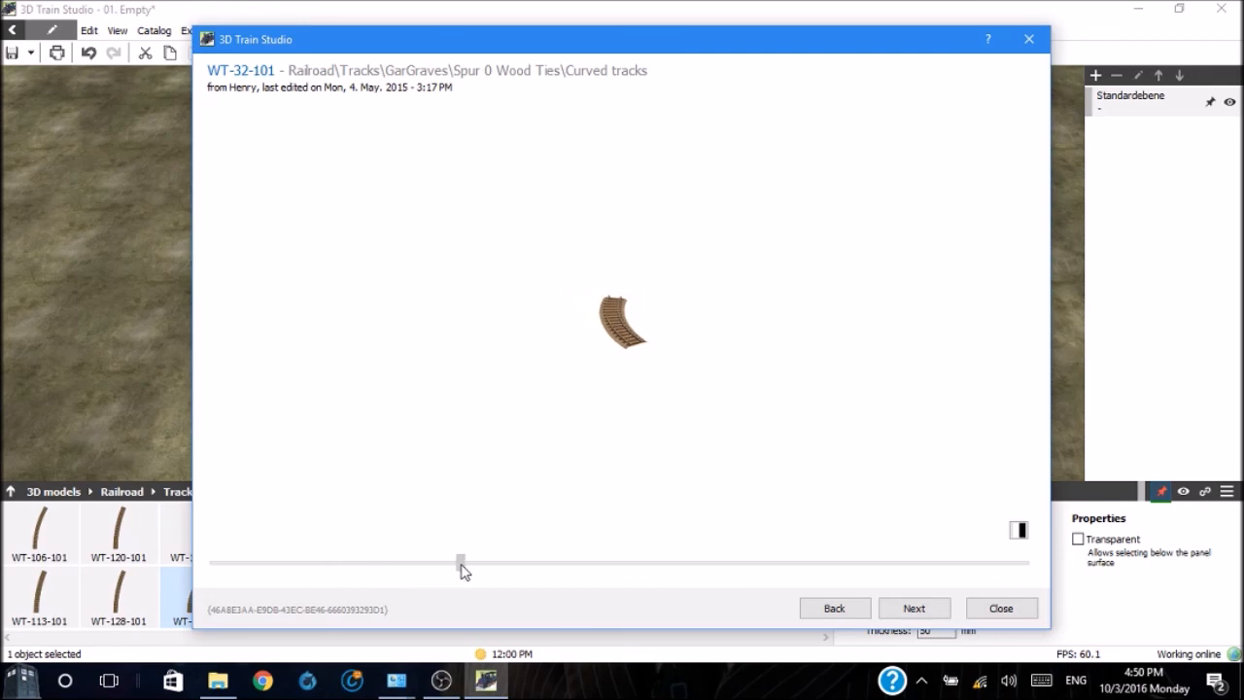
{"action": "left_click_drag", "start_coordinate": [460, 560], "coordinate": [275, 561]}
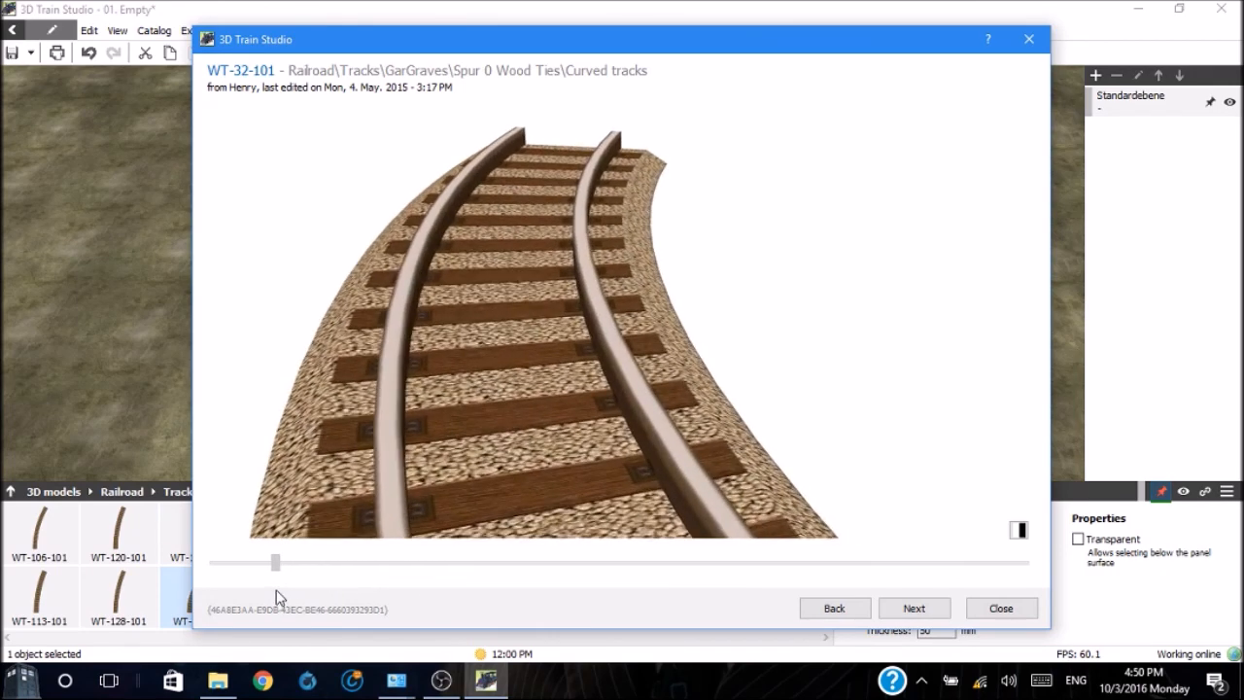
{"action": "left_click_drag", "start_coordinate": [275, 562], "coordinate": [296, 562]}
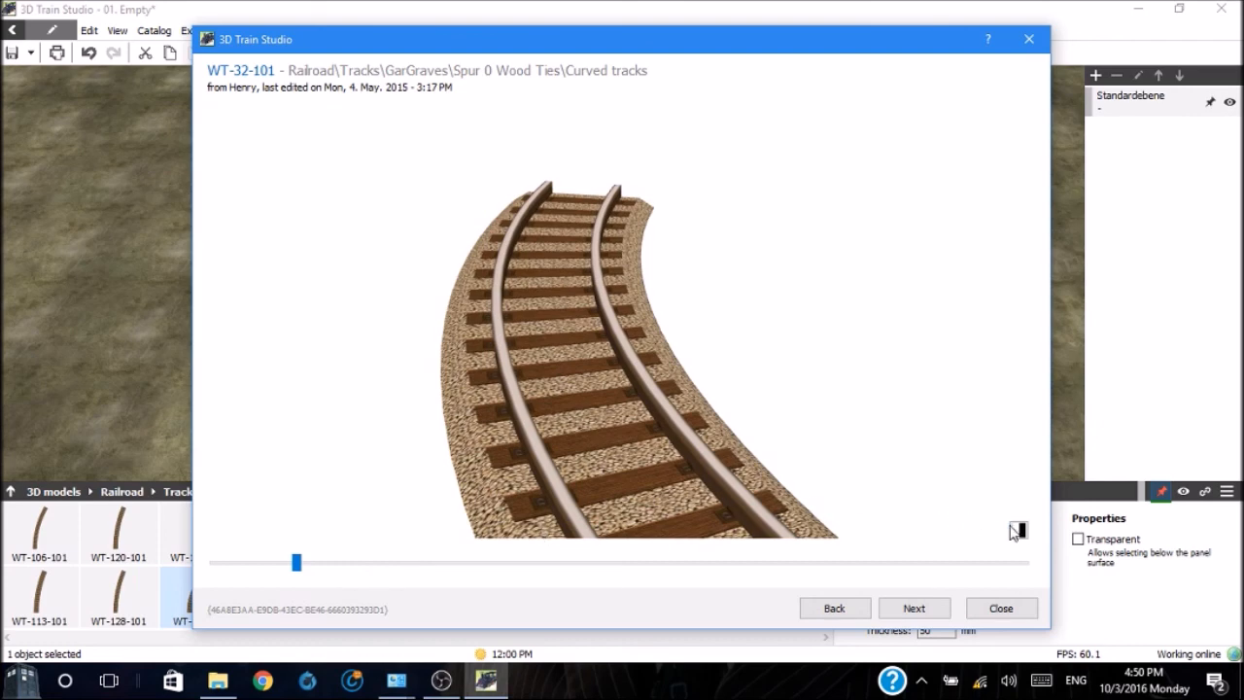
{"action": "mouse_move", "coordinate": [1018, 532]}
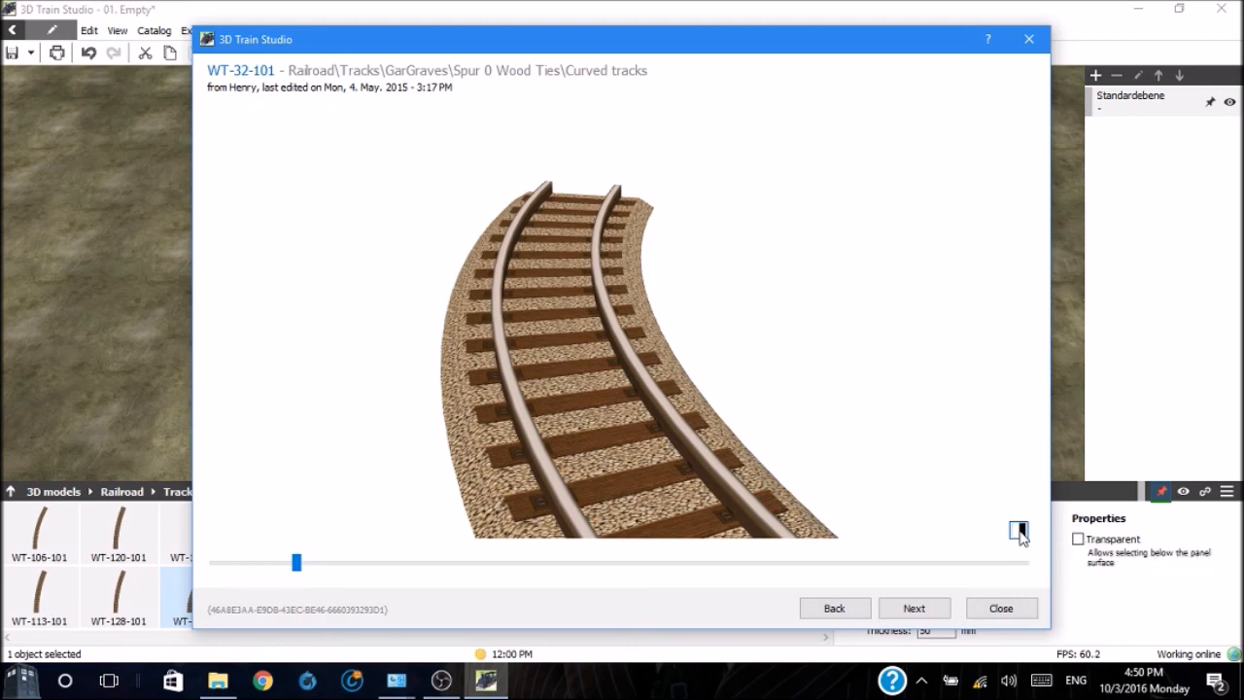
{"action": "left_click", "coordinate": [1019, 533]}
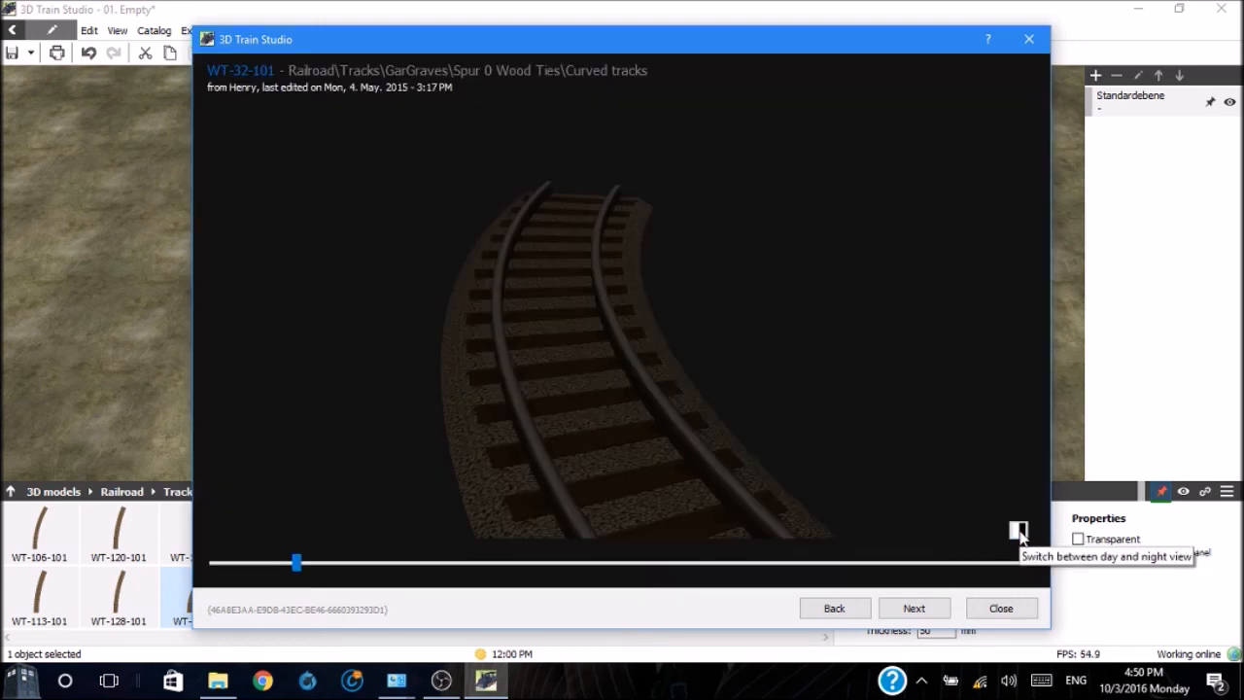
{"action": "left_click", "coordinate": [1017, 529]}
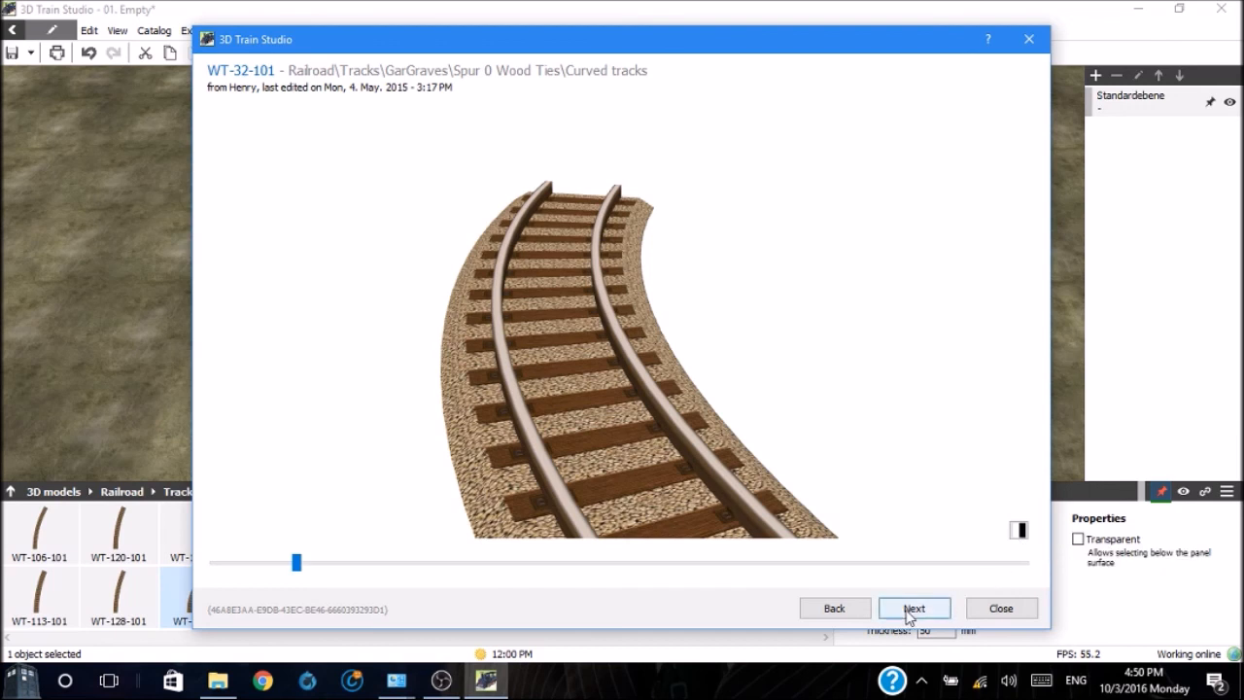
{"action": "mouse_move", "coordinate": [834, 607]}
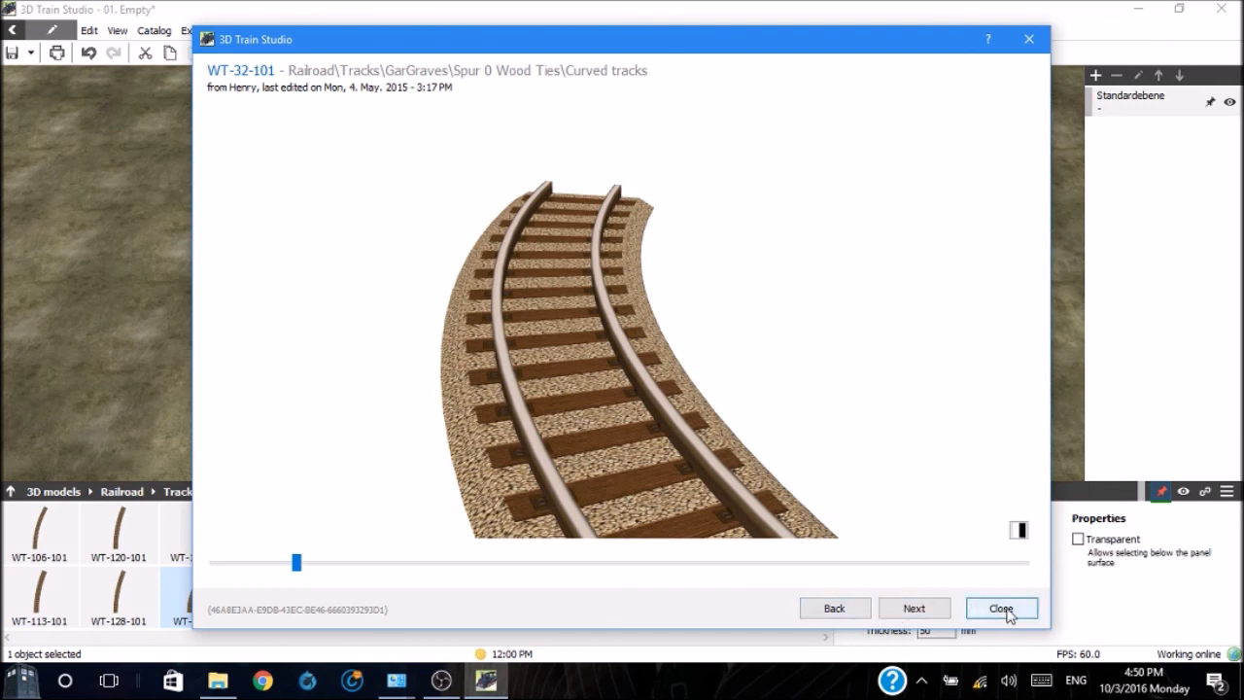
{"action": "left_click", "coordinate": [1000, 607]}
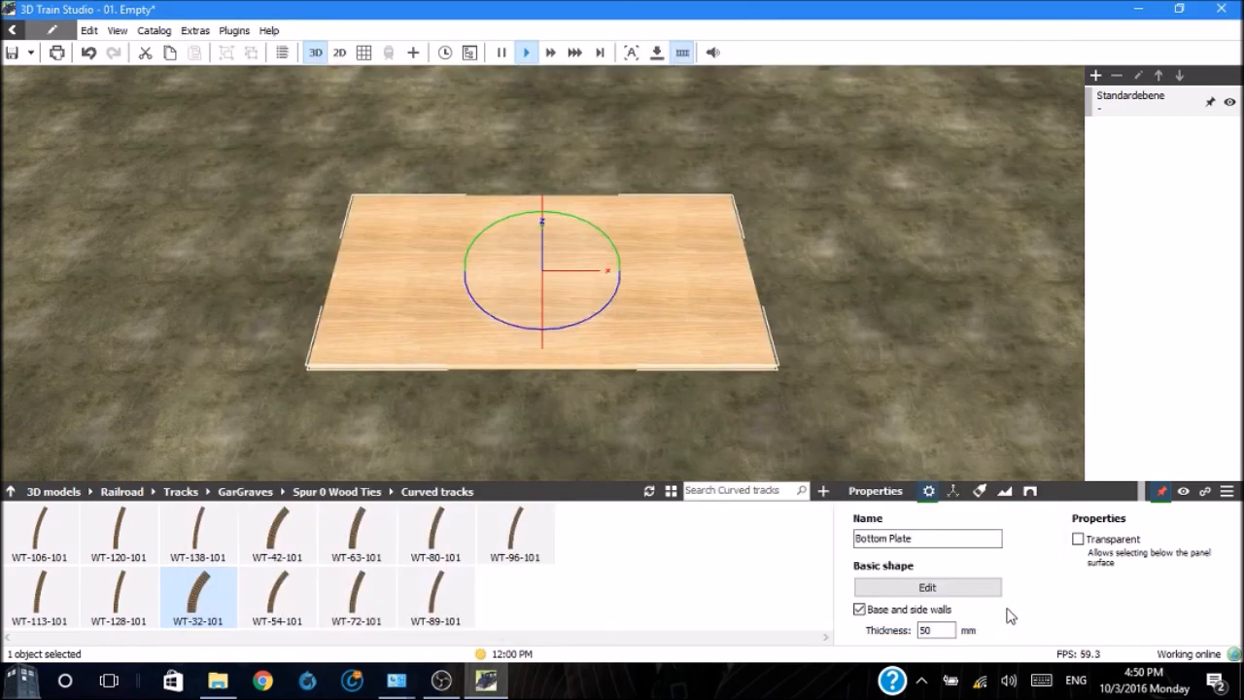
{"action": "mouse_move", "coordinate": [198, 597]}
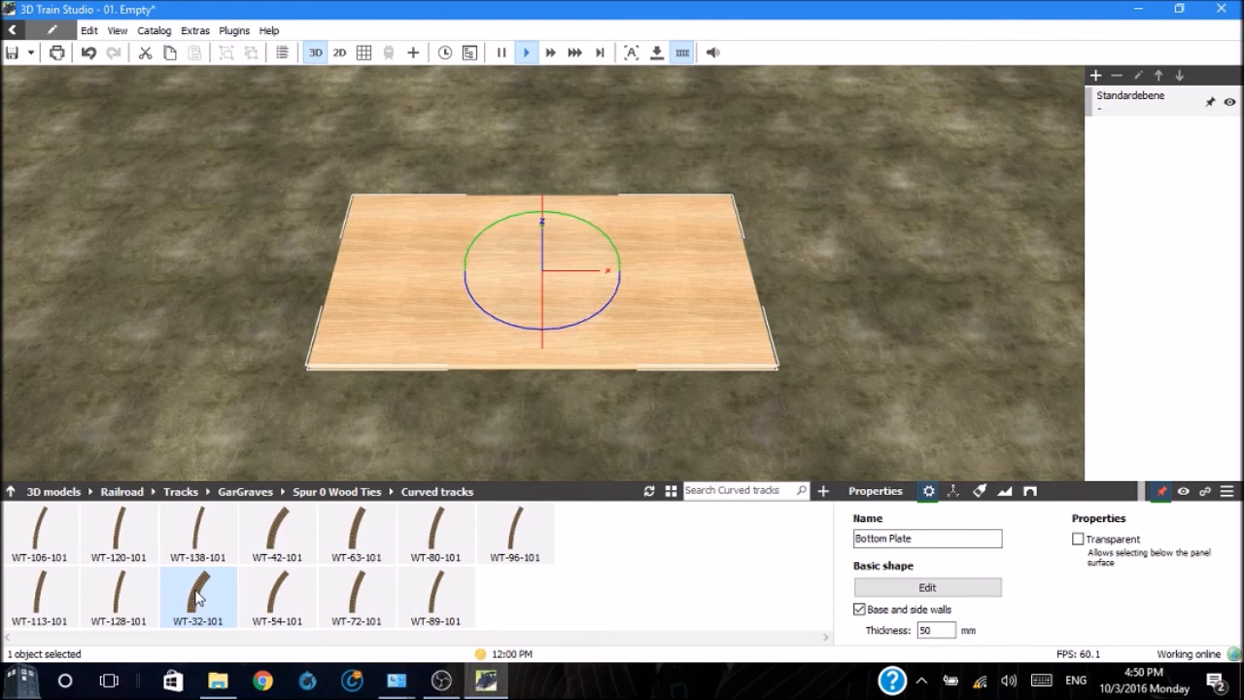
Place a WT-32-101 curve at the baseboard's back-left and toggle its track bed off and on
{"action": "left_click", "coordinate": [197, 596]}
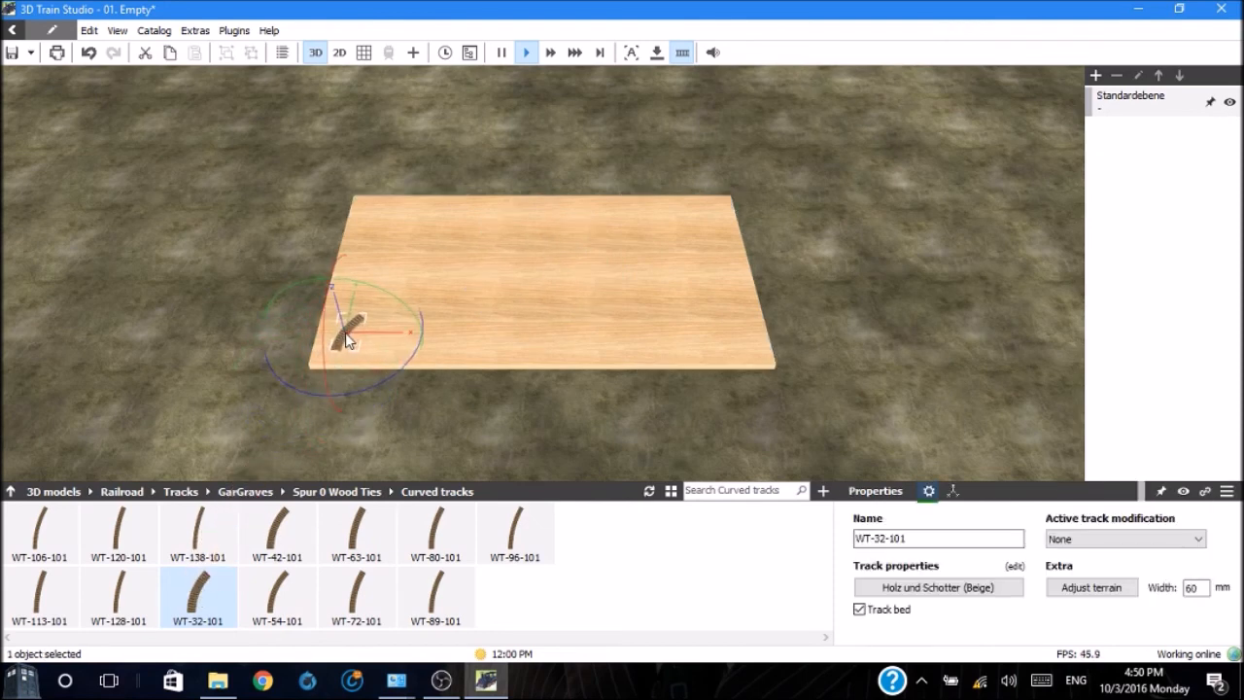
{"action": "left_click_drag", "start_coordinate": [350, 340], "coordinate": [367, 228]}
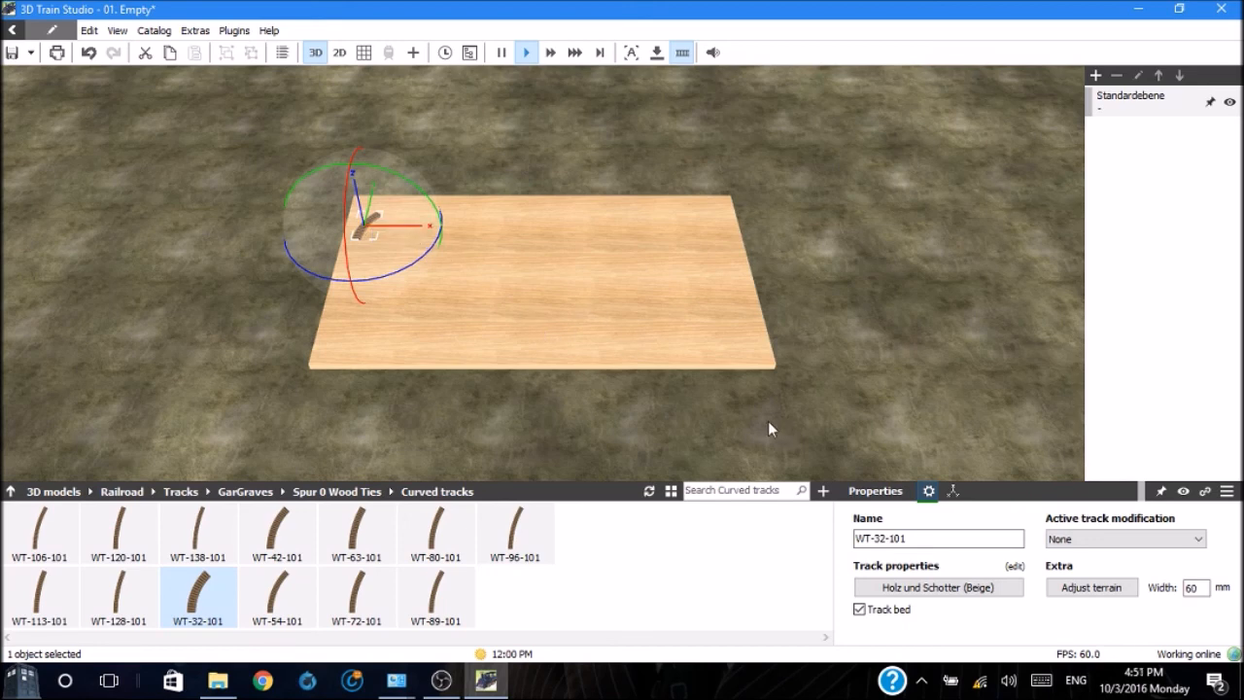
{"action": "mouse_move", "coordinate": [688, 345]}
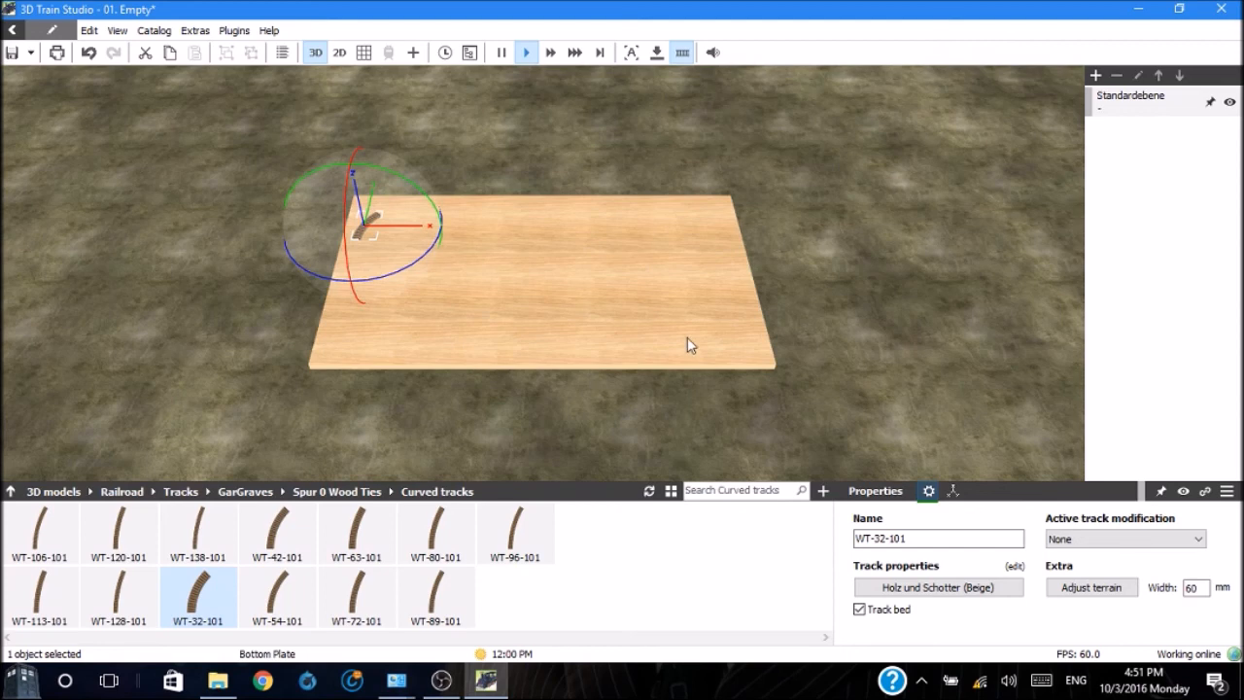
{"action": "left_click", "coordinate": [938, 539]}
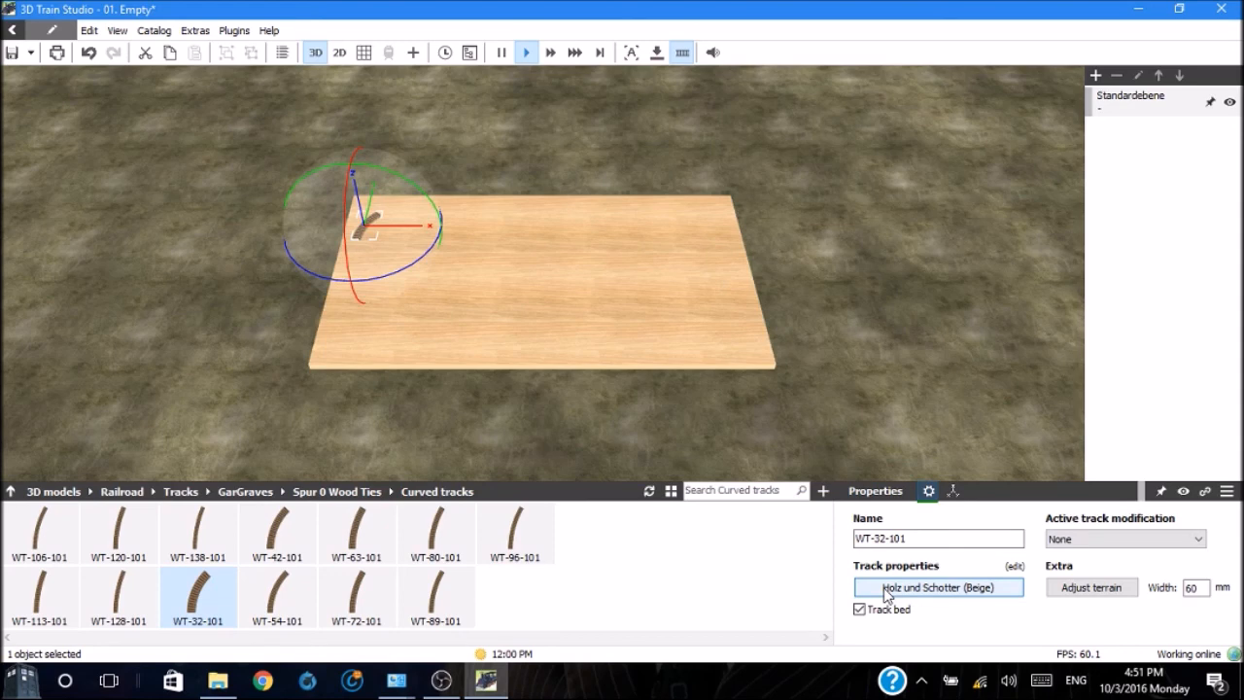
{"action": "mouse_move", "coordinate": [928, 586]}
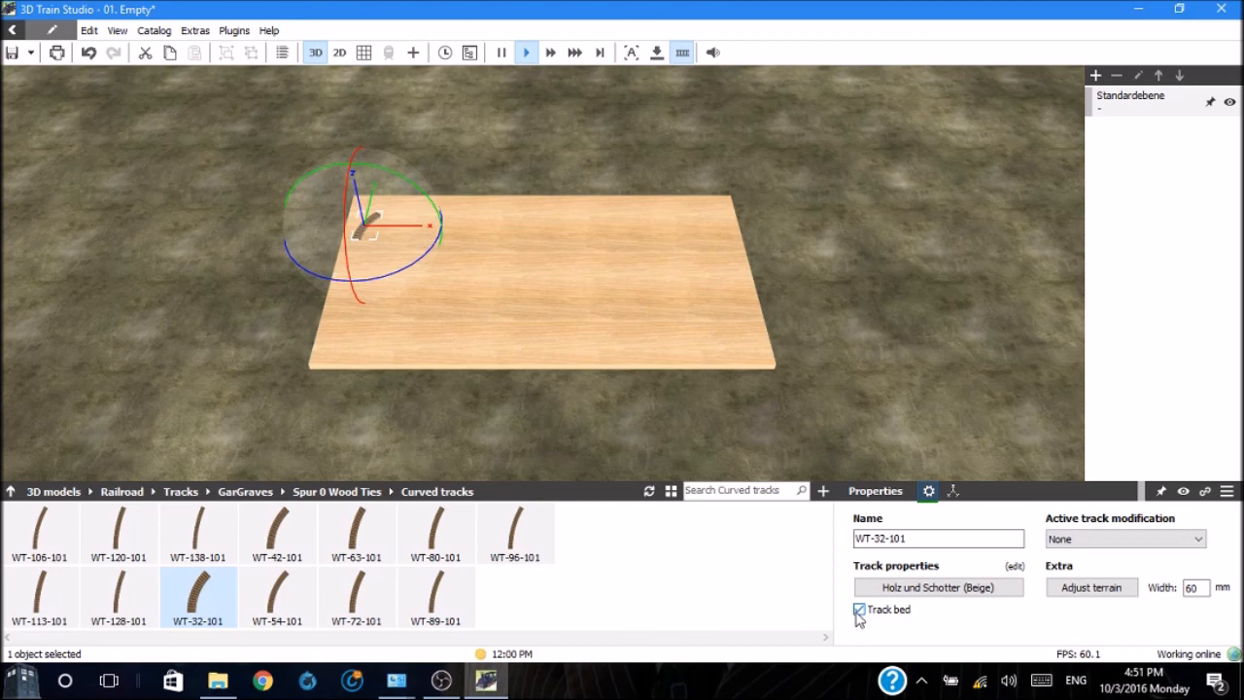
{"action": "left_click", "coordinate": [859, 609]}
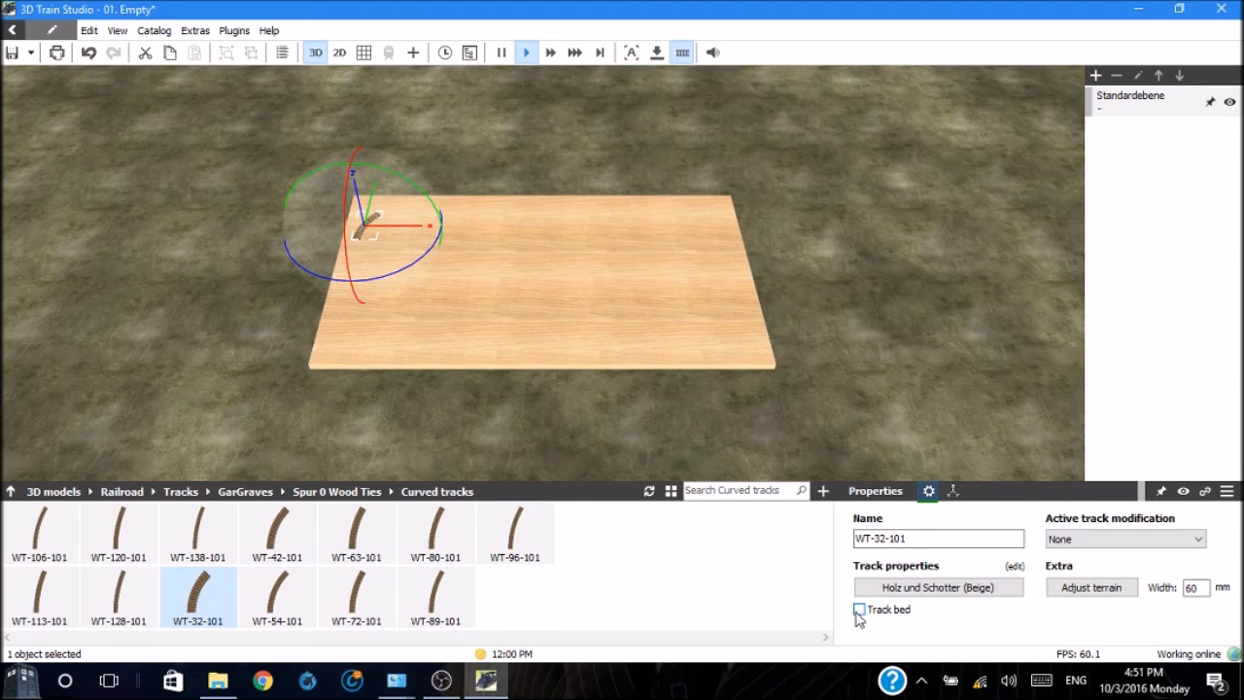
{"action": "left_click", "coordinate": [859, 610]}
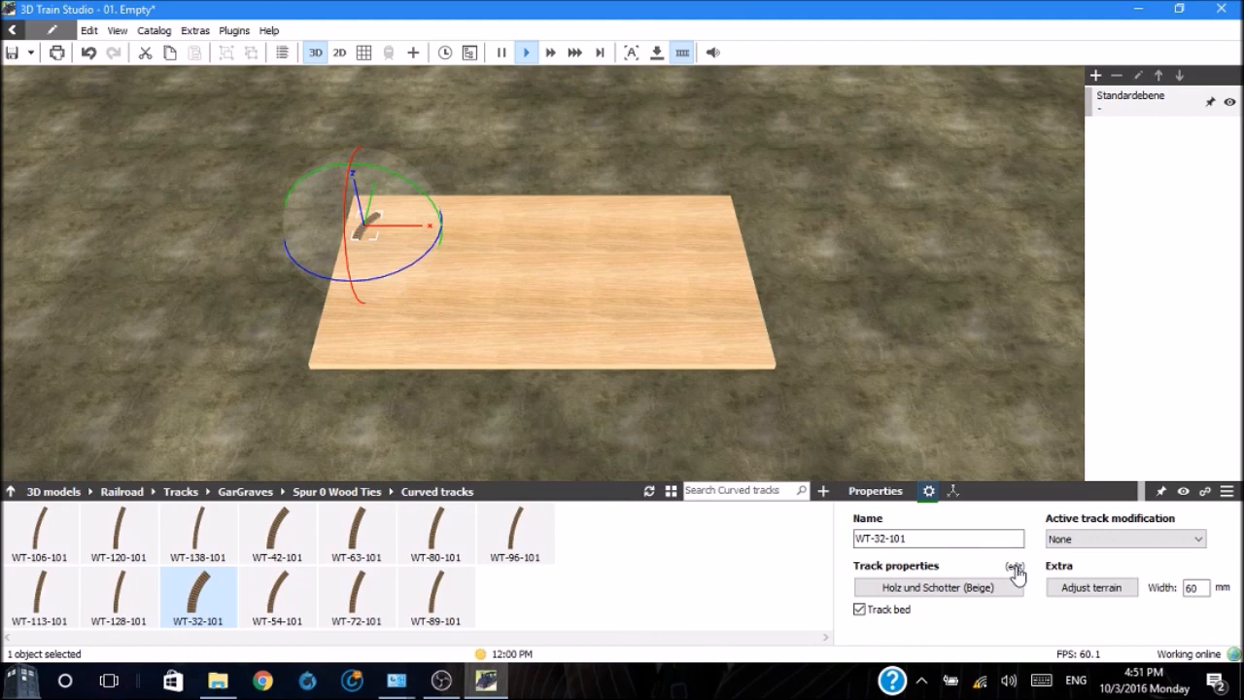
{"action": "left_click", "coordinate": [1015, 565]}
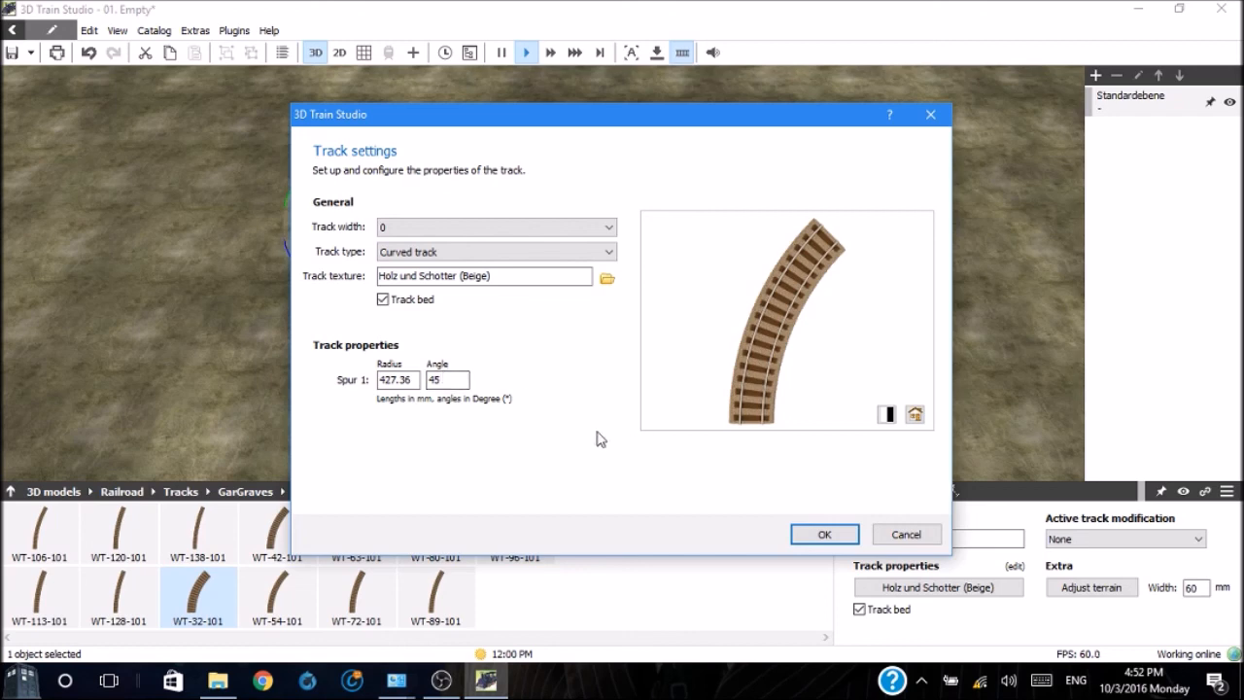
{"action": "mouse_move", "coordinate": [831, 507]}
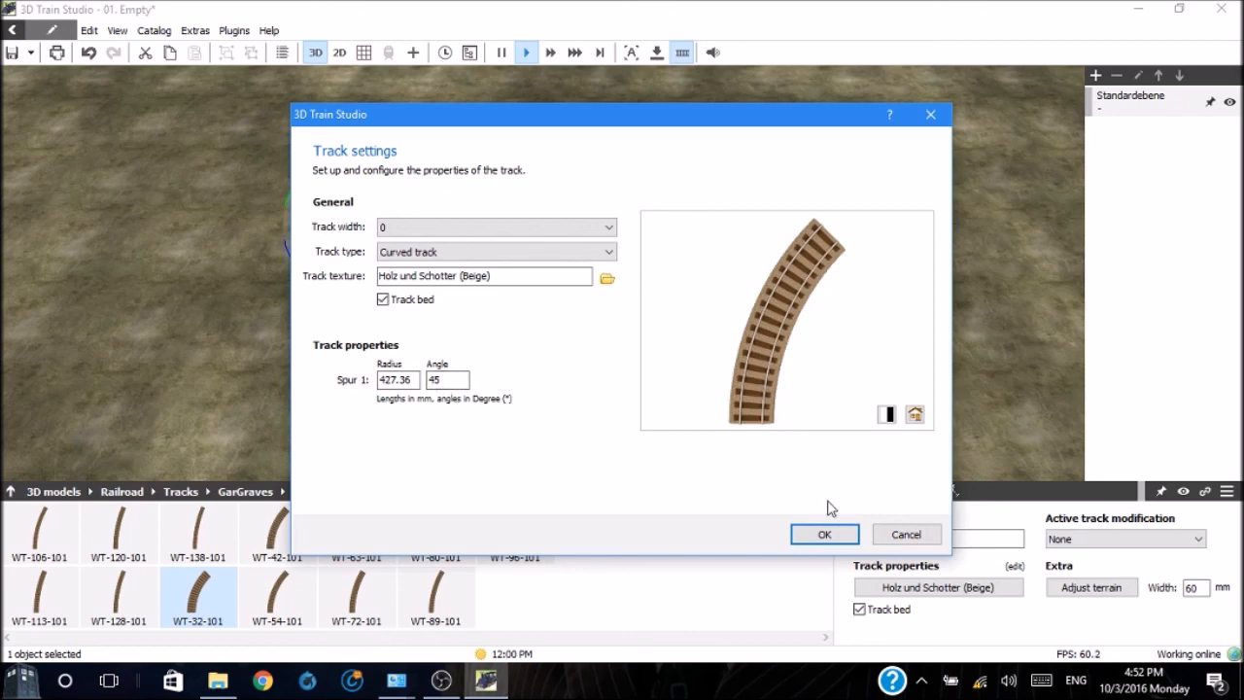
{"action": "mouse_move", "coordinate": [824, 534]}
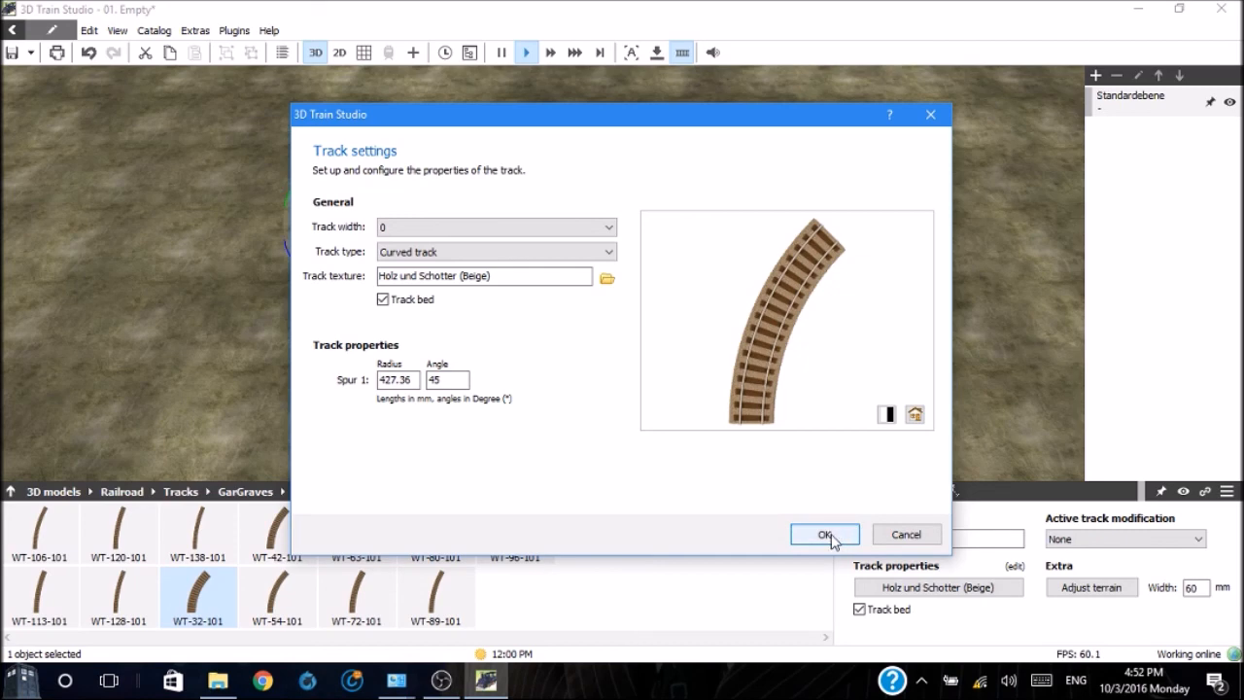
{"action": "left_click", "coordinate": [824, 534]}
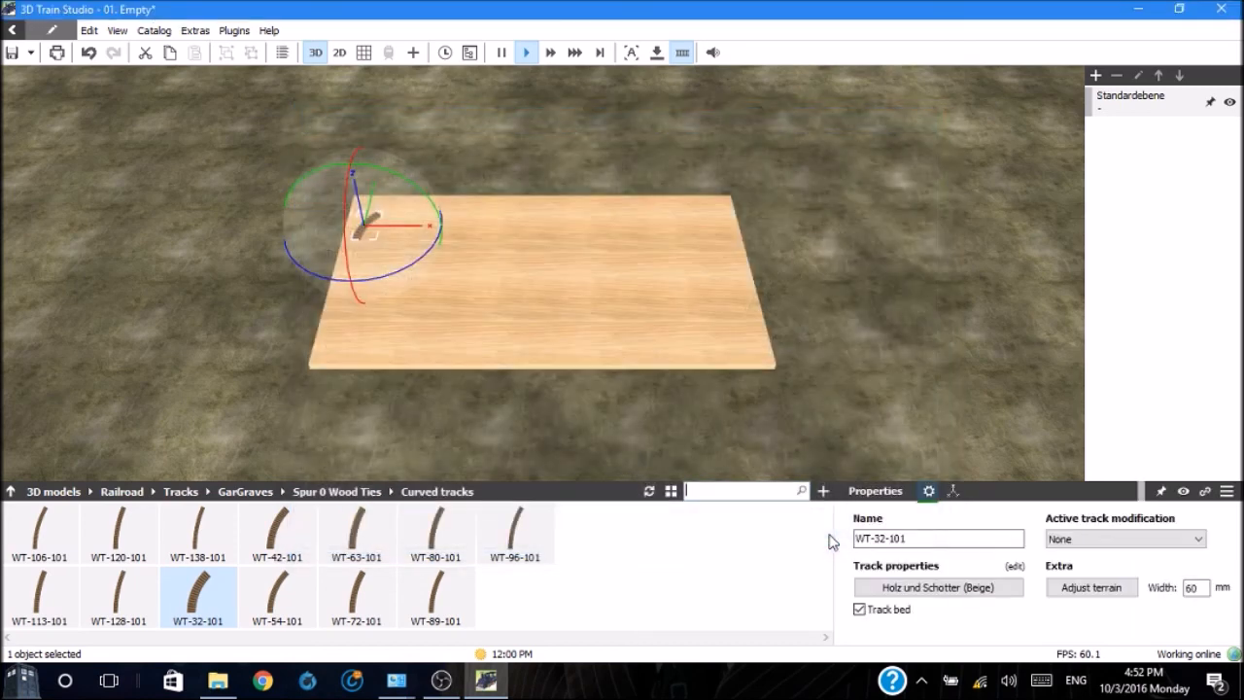
{"action": "mouse_move", "coordinate": [355, 530]}
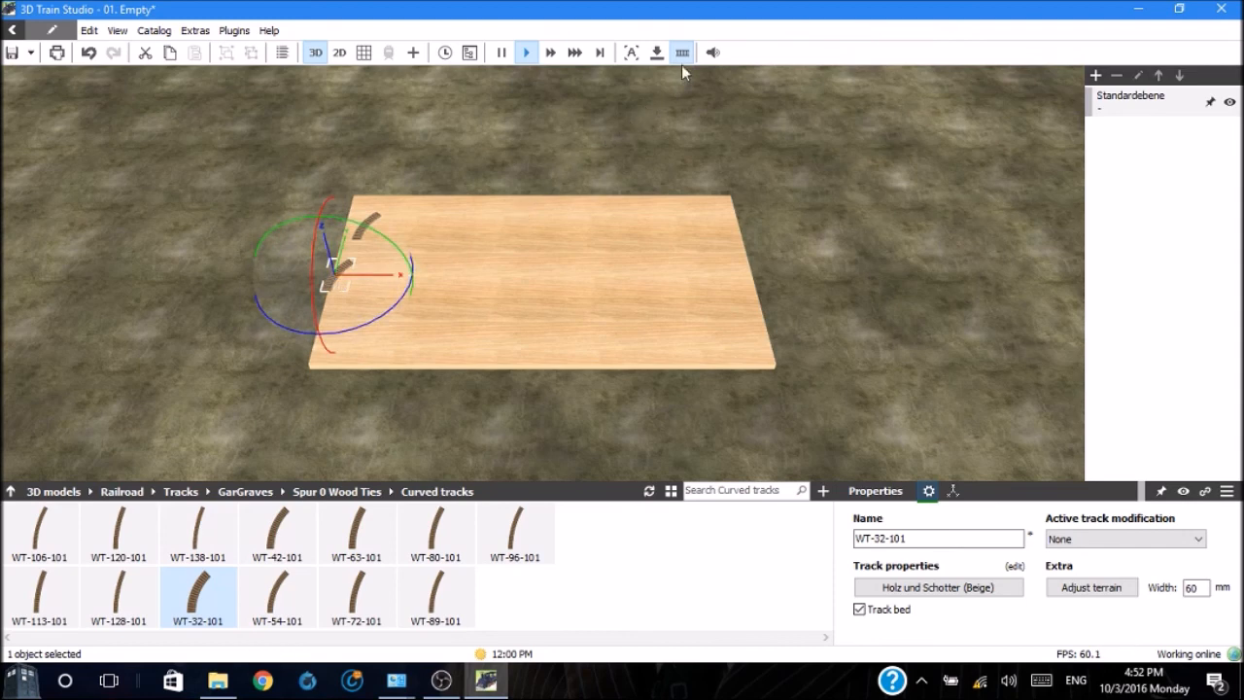
{"action": "mouse_move", "coordinate": [682, 53]}
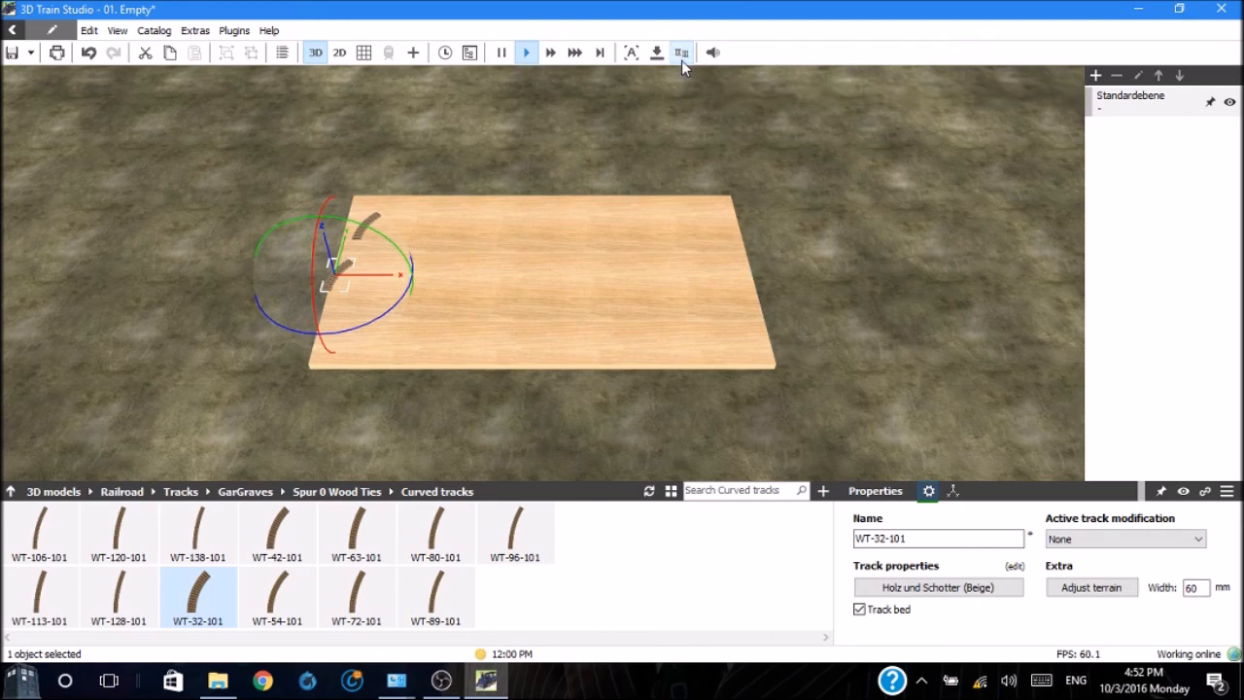
{"action": "mouse_move", "coordinate": [682, 53]}
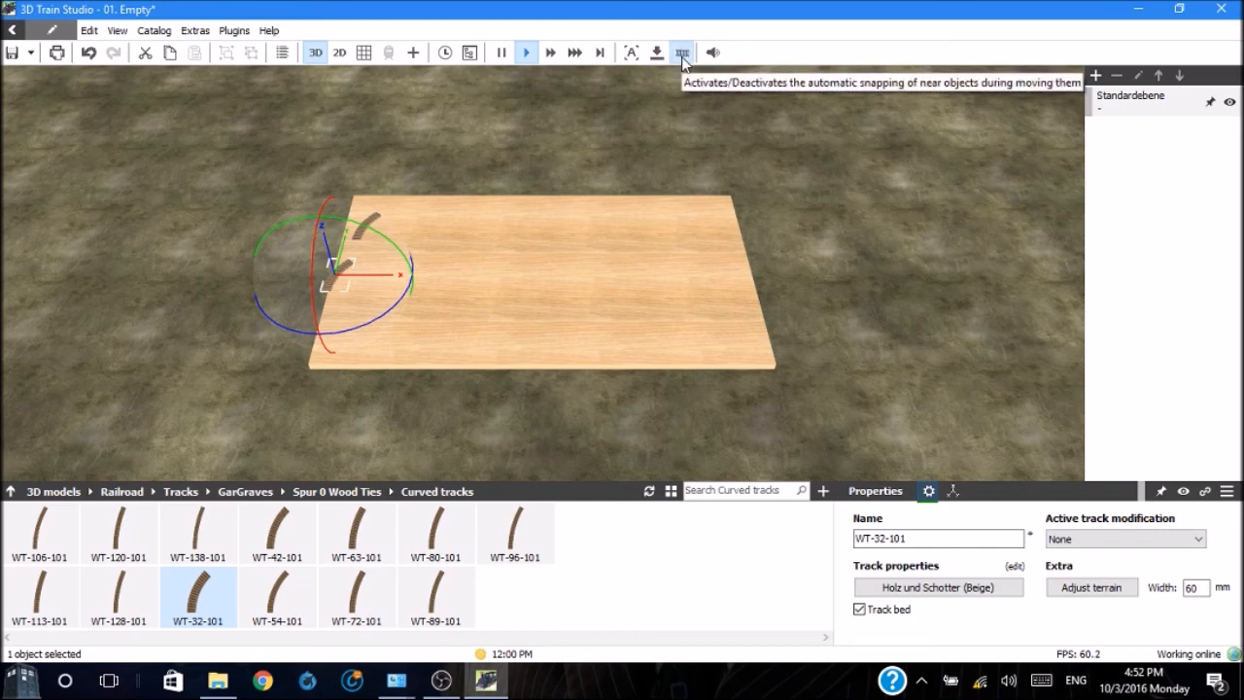
{"action": "mouse_move", "coordinate": [525, 127]}
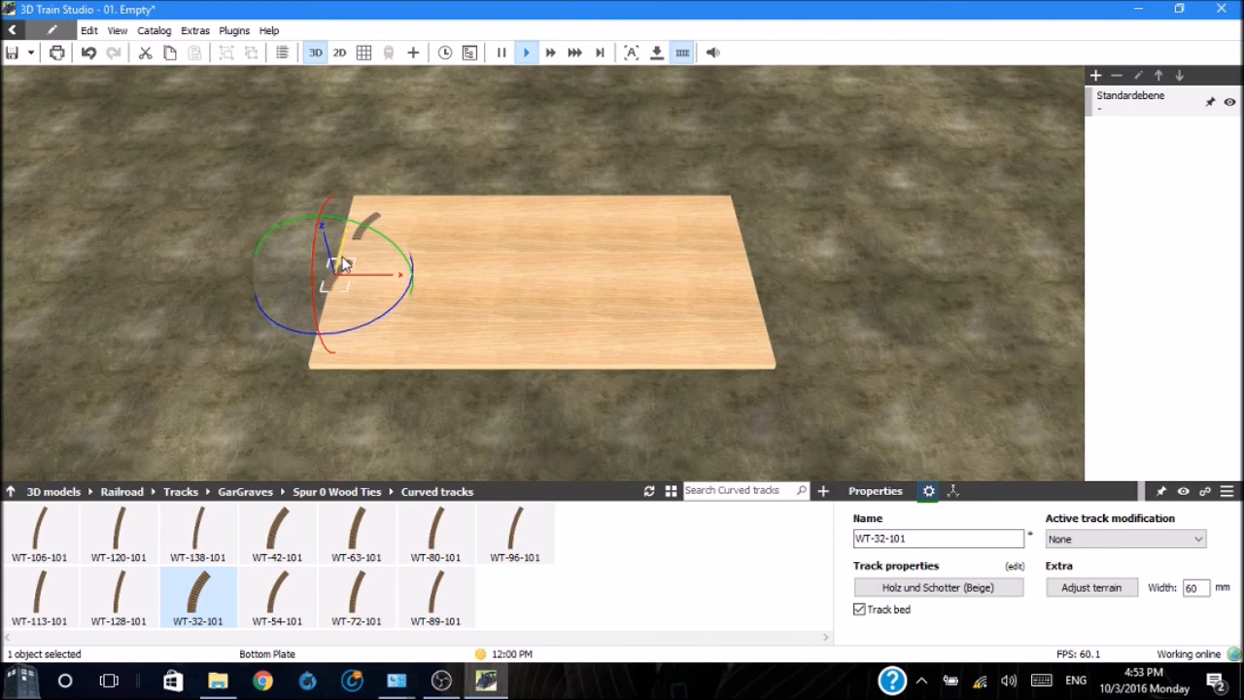
{"action": "mouse_move", "coordinate": [342, 261]}
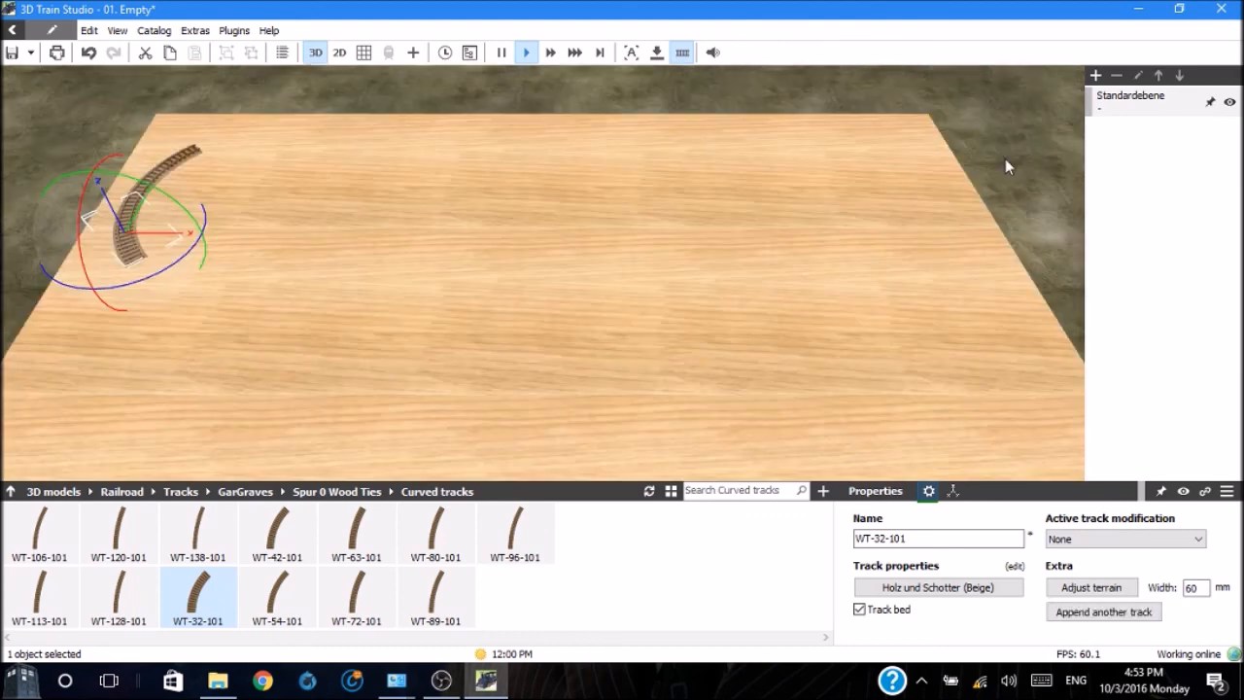
{"action": "mouse_move", "coordinate": [1007, 162]}
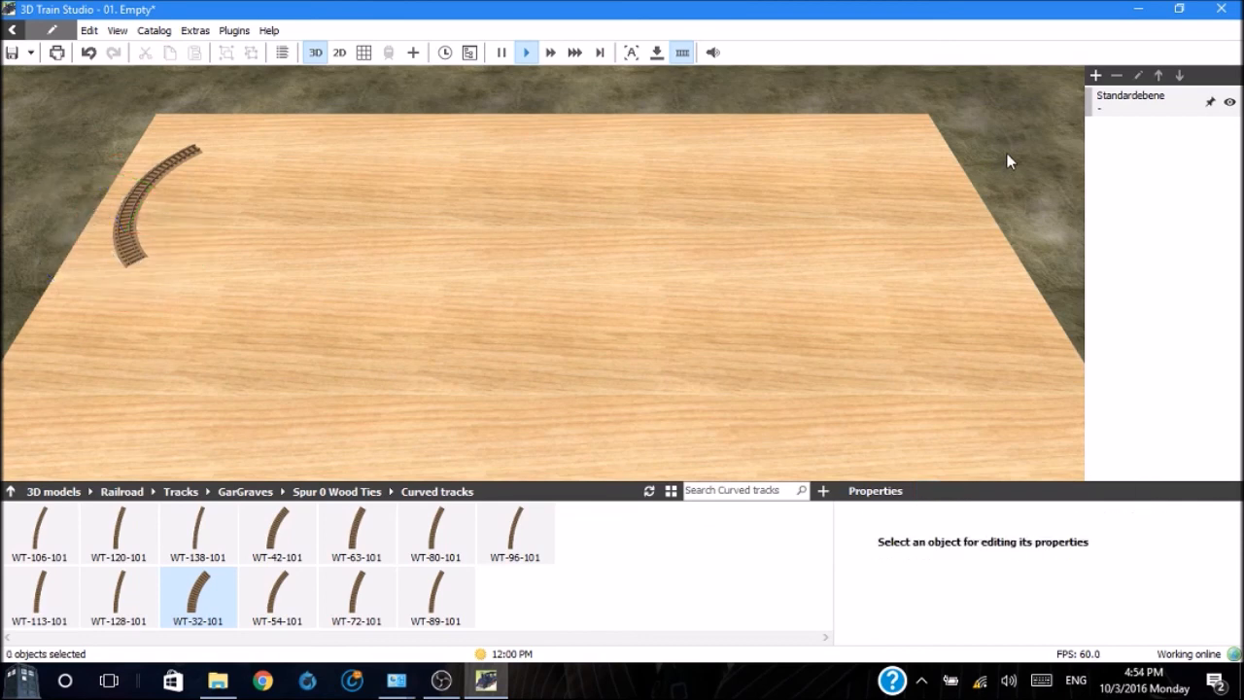
{"action": "mouse_move", "coordinate": [887, 531]}
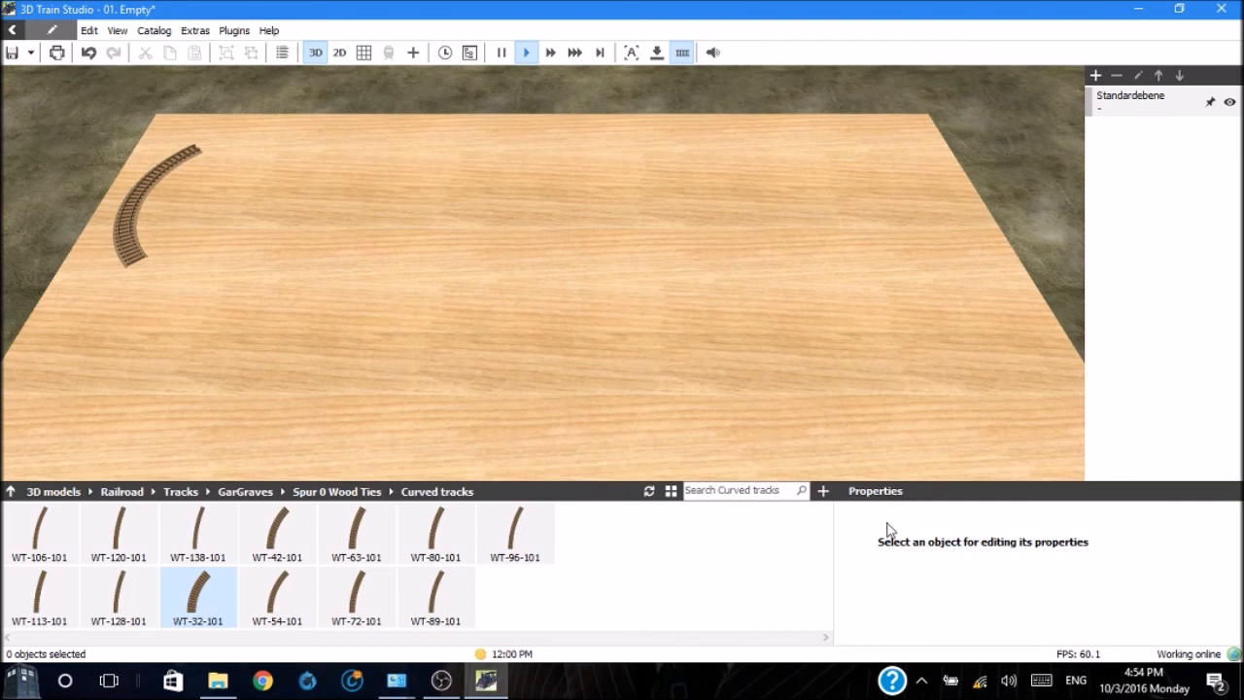
{"action": "mouse_move", "coordinate": [1032, 550]}
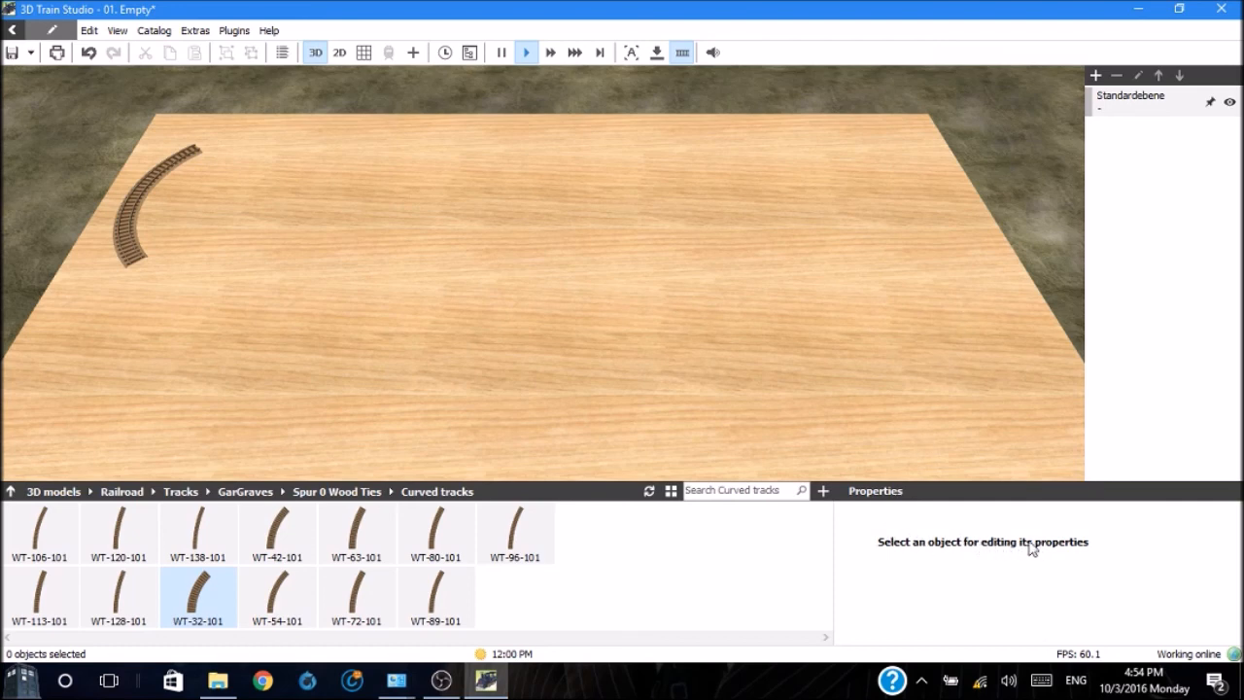
{"action": "mouse_move", "coordinate": [236, 381]}
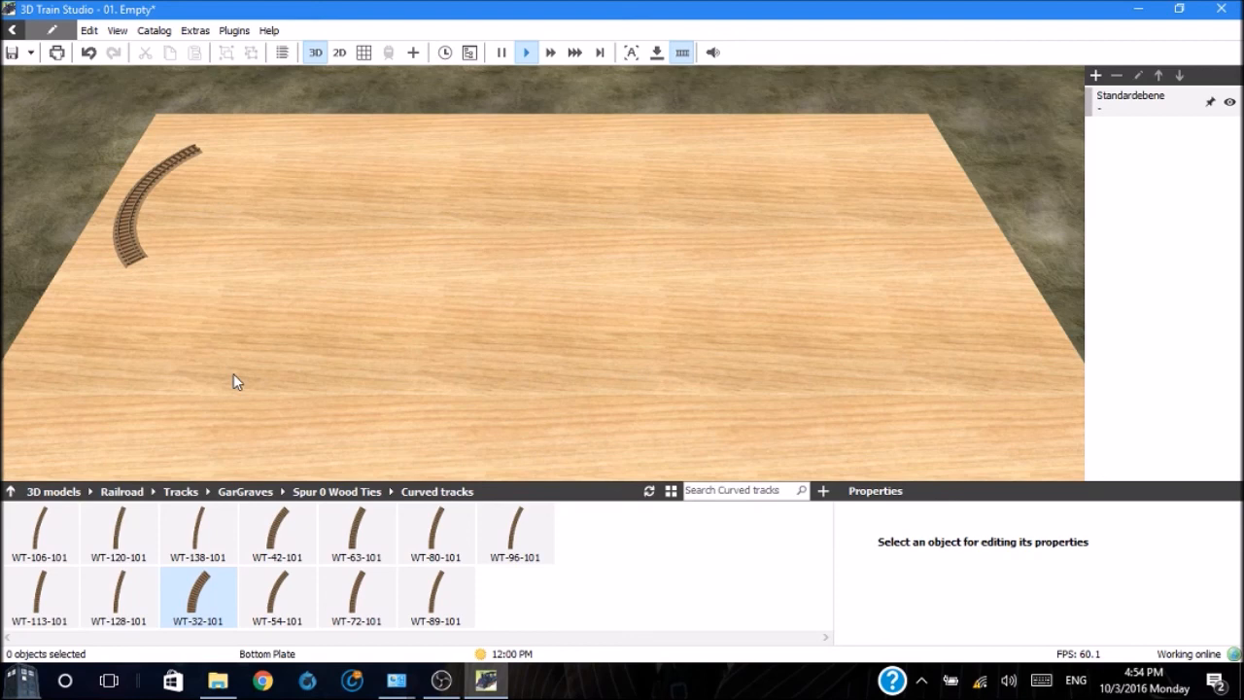
{"action": "mouse_move", "coordinate": [170, 136]}
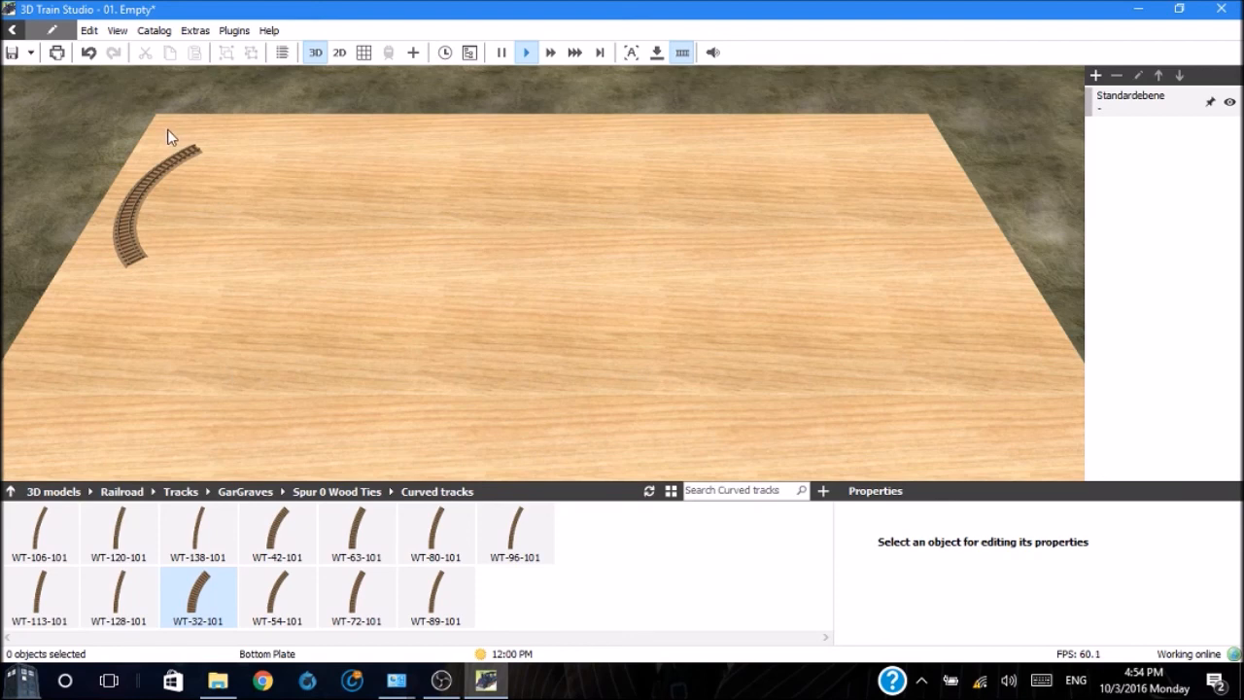
{"action": "mouse_move", "coordinate": [154, 139]}
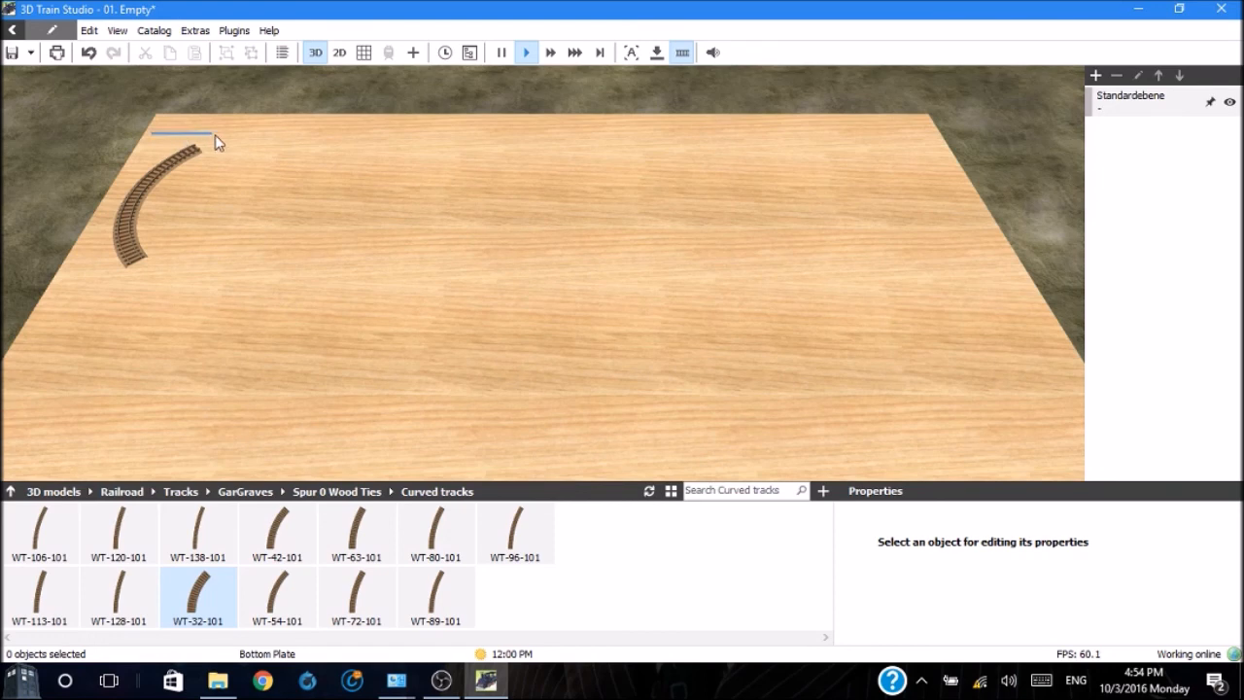
Drag the WT-32-101 curved track toward the board's upper-left corner
{"action": "left_click_drag", "start_coordinate": [219, 141], "coordinate": [214, 223]}
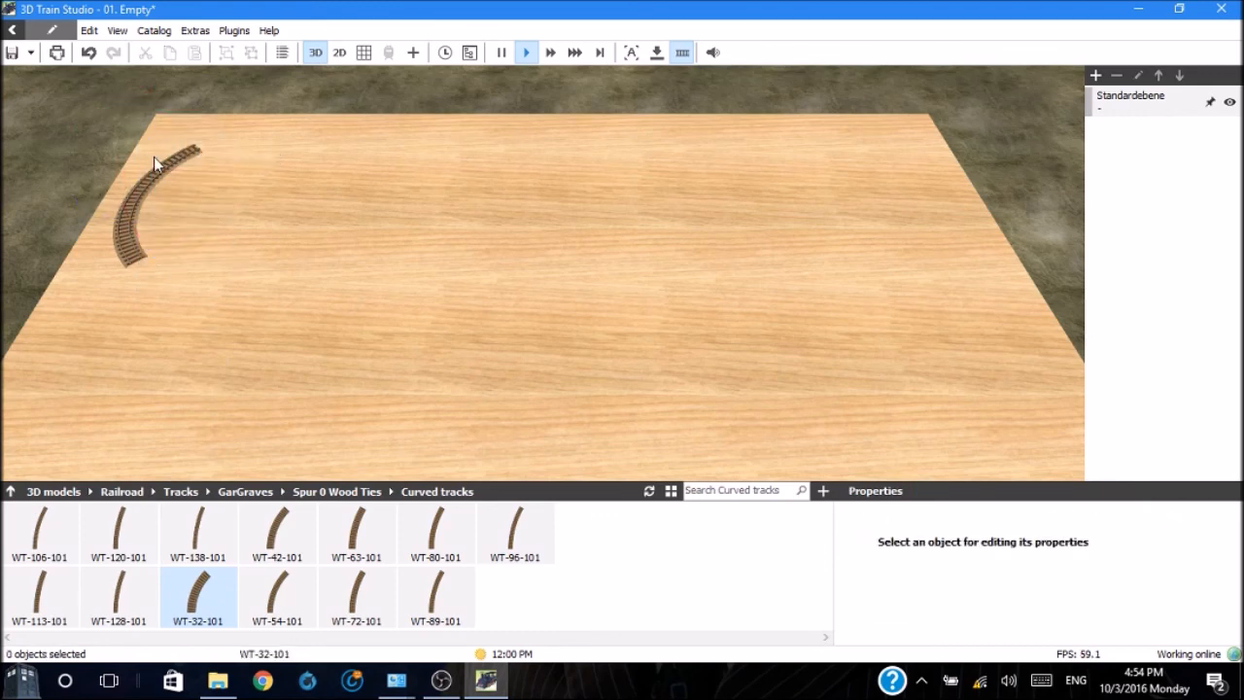
{"action": "mouse_move", "coordinate": [125, 145]}
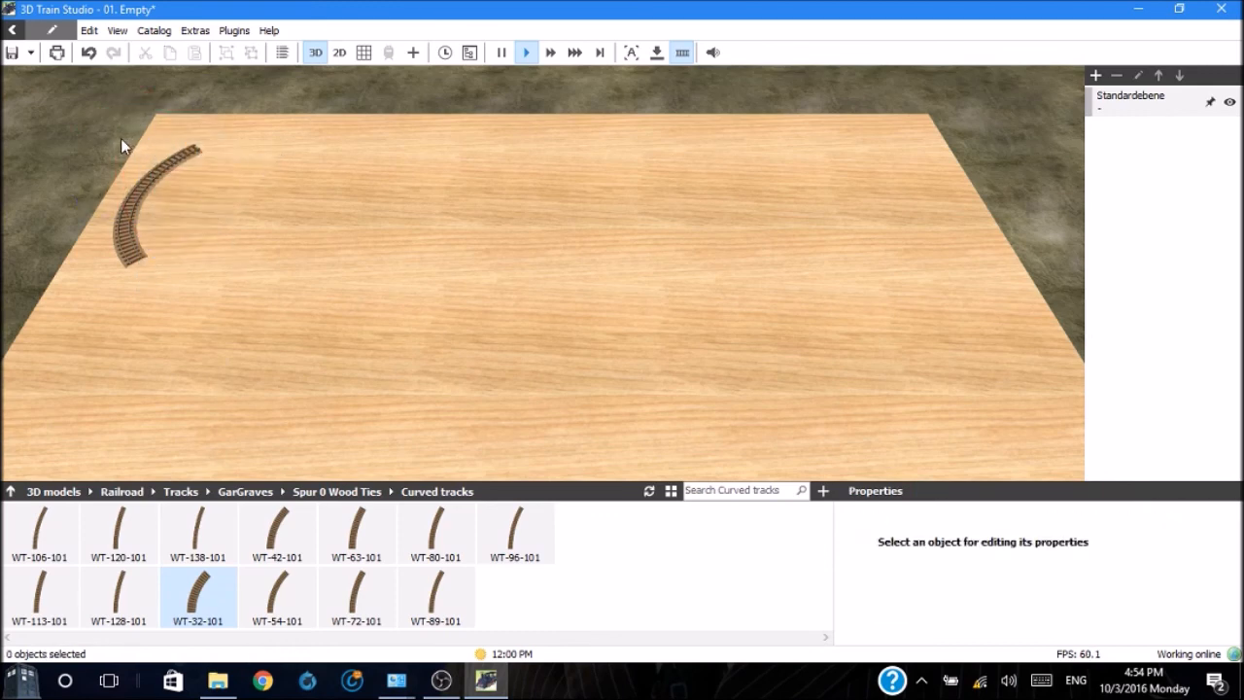
Select both upper-left curved pieces and rotate the curve to meet the top edge
{"action": "left_click", "coordinate": [156, 204]}
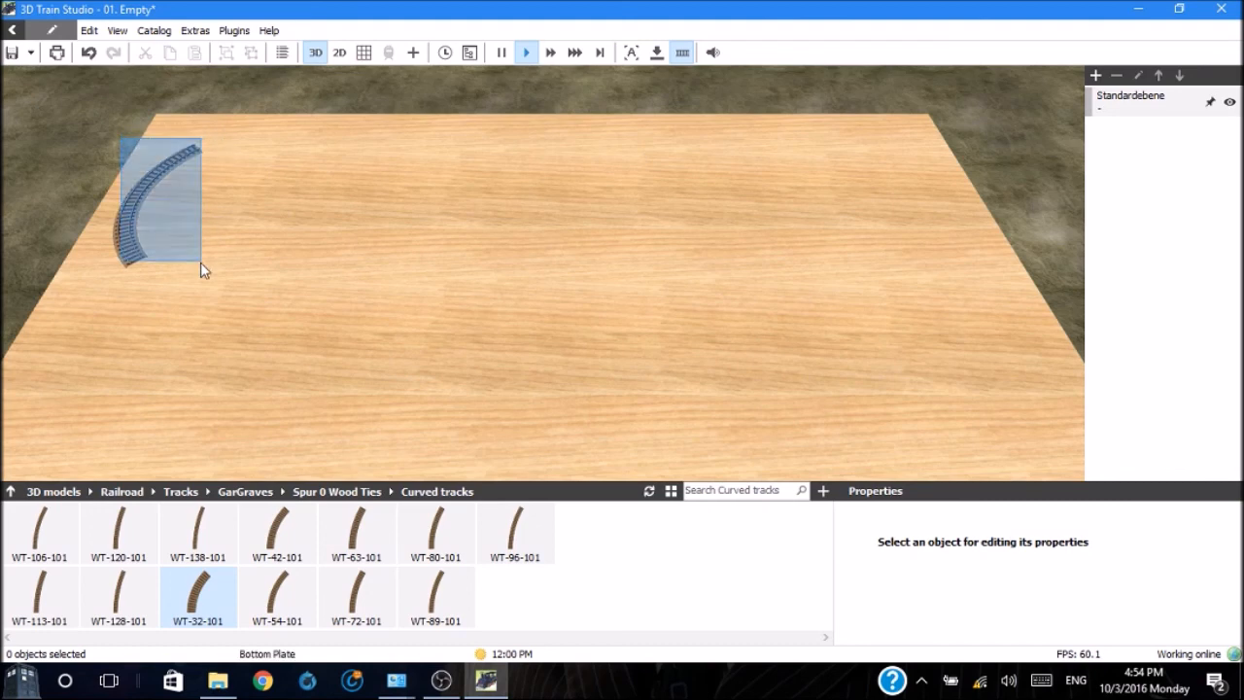
{"action": "left_click", "coordinate": [155, 200]}
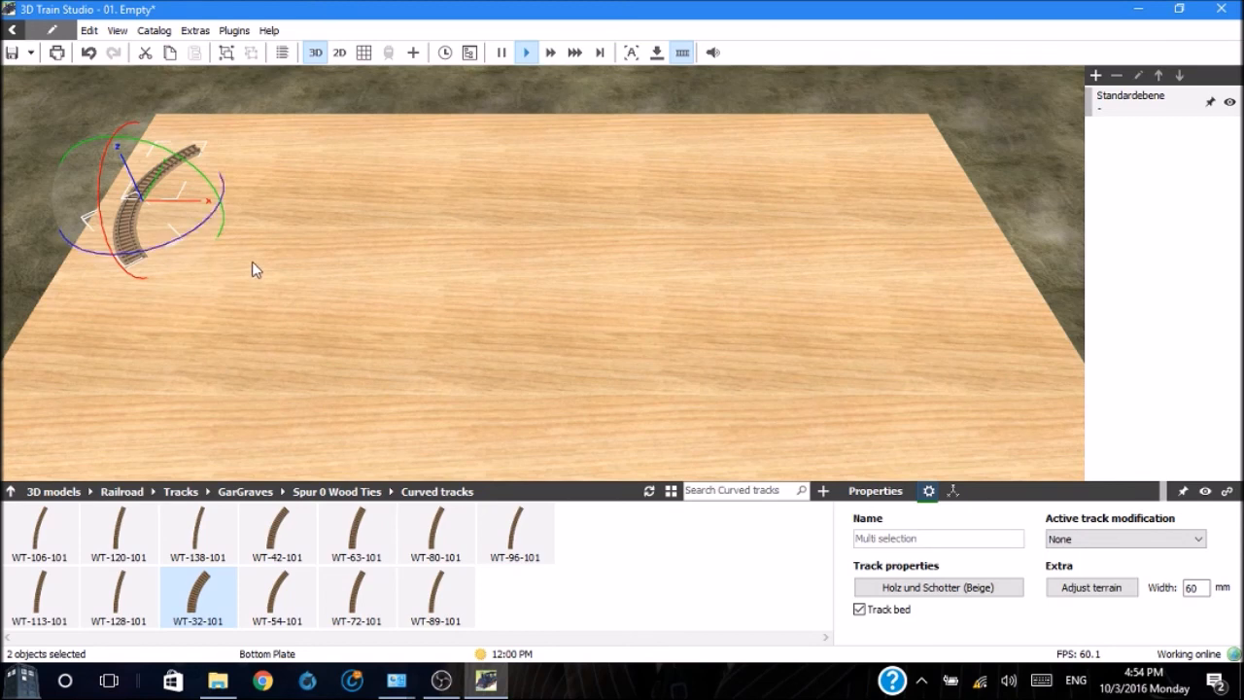
{"action": "mouse_move", "coordinate": [223, 222]}
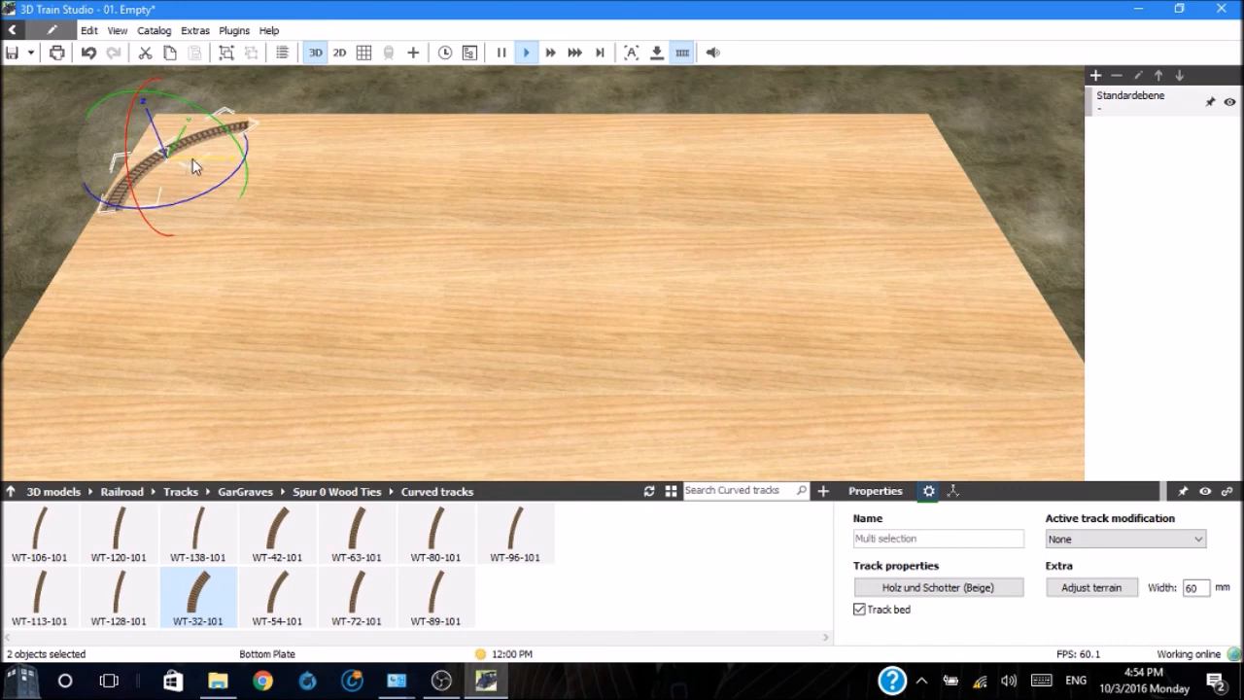
{"action": "left_click_drag", "start_coordinate": [195, 163], "coordinate": [396, 183]}
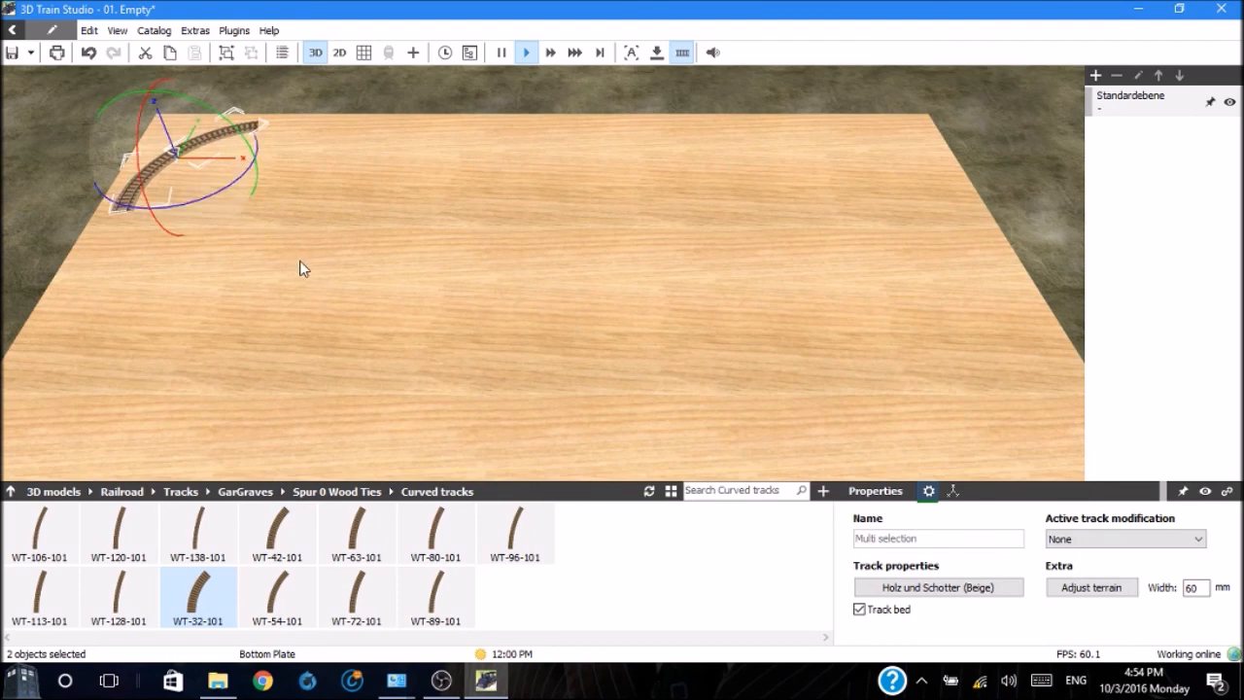
{"action": "left_click", "coordinate": [303, 268]}
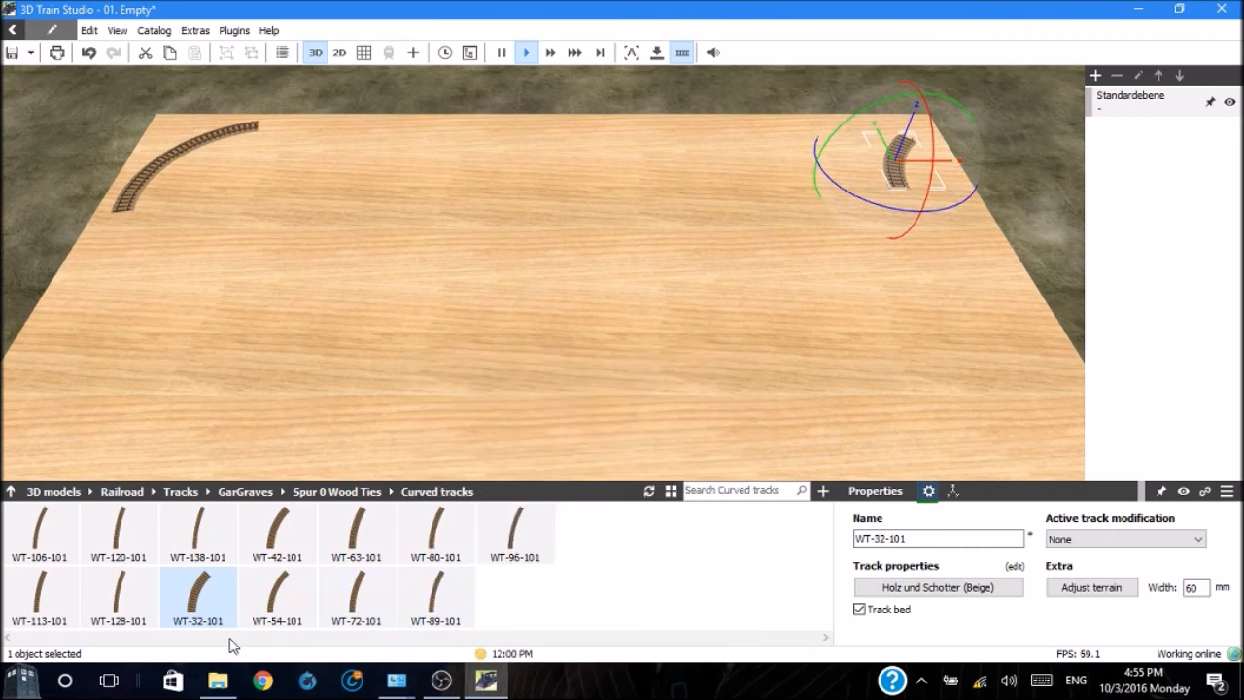
Drag WT-32-101 curves onto the top-right, bottom-right and bottom-left corners
{"action": "left_click_drag", "start_coordinate": [894, 156], "coordinate": [763, 243]}
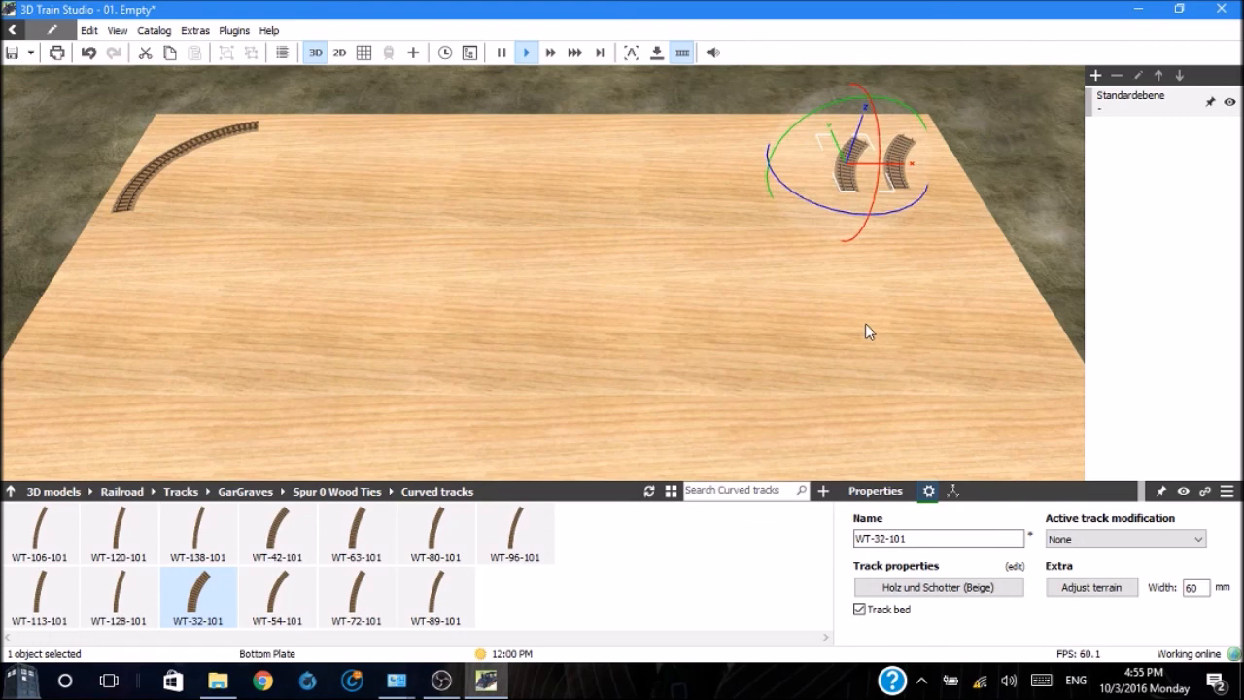
{"action": "mouse_move", "coordinate": [1006, 168]}
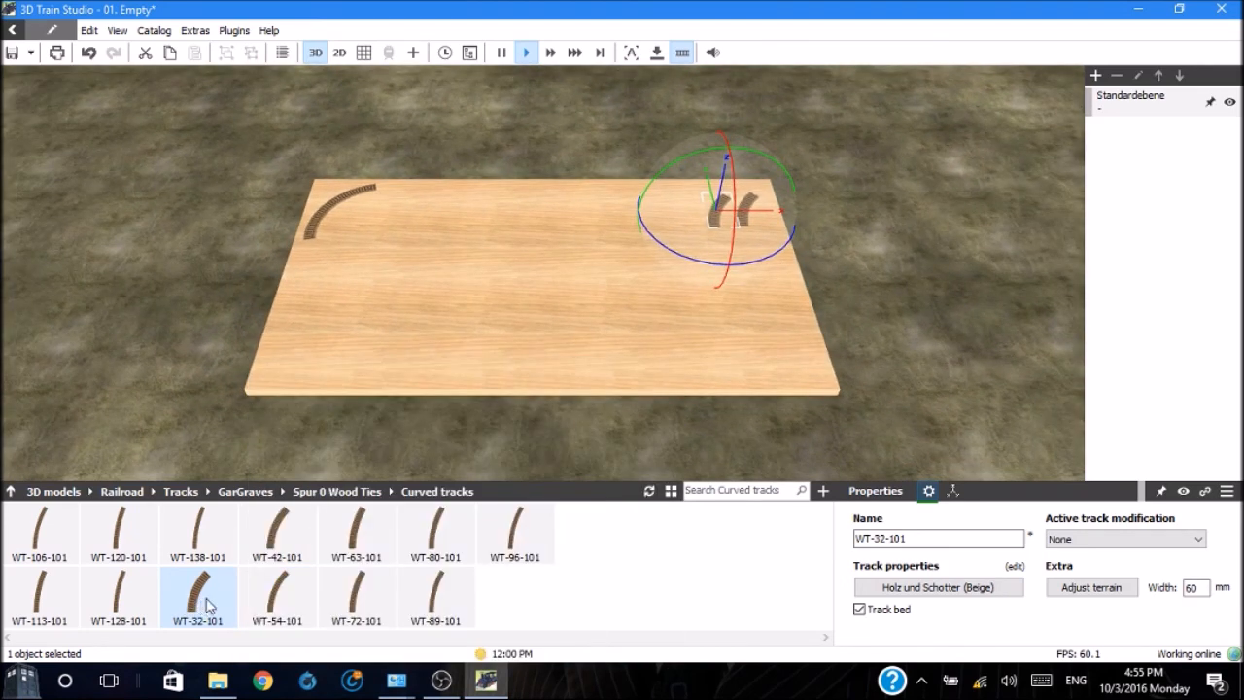
{"action": "left_click_drag", "start_coordinate": [724, 209], "coordinate": [777, 355]}
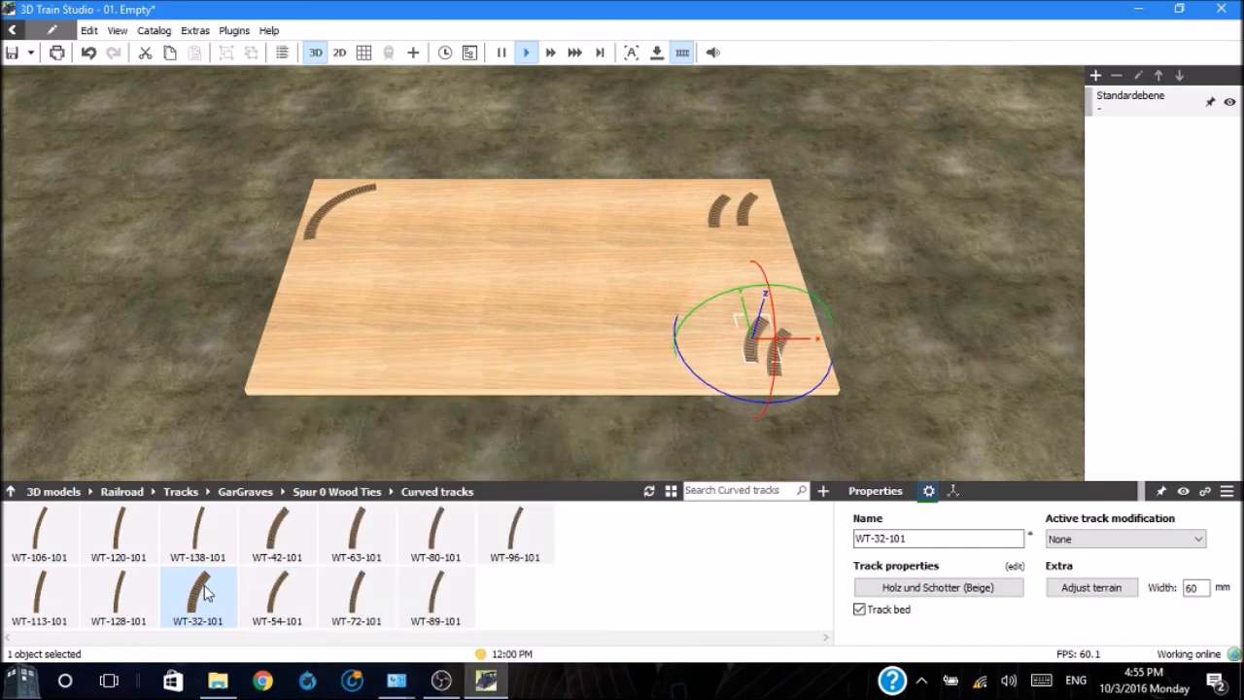
{"action": "left_click_drag", "start_coordinate": [758, 340], "coordinate": [282, 350]}
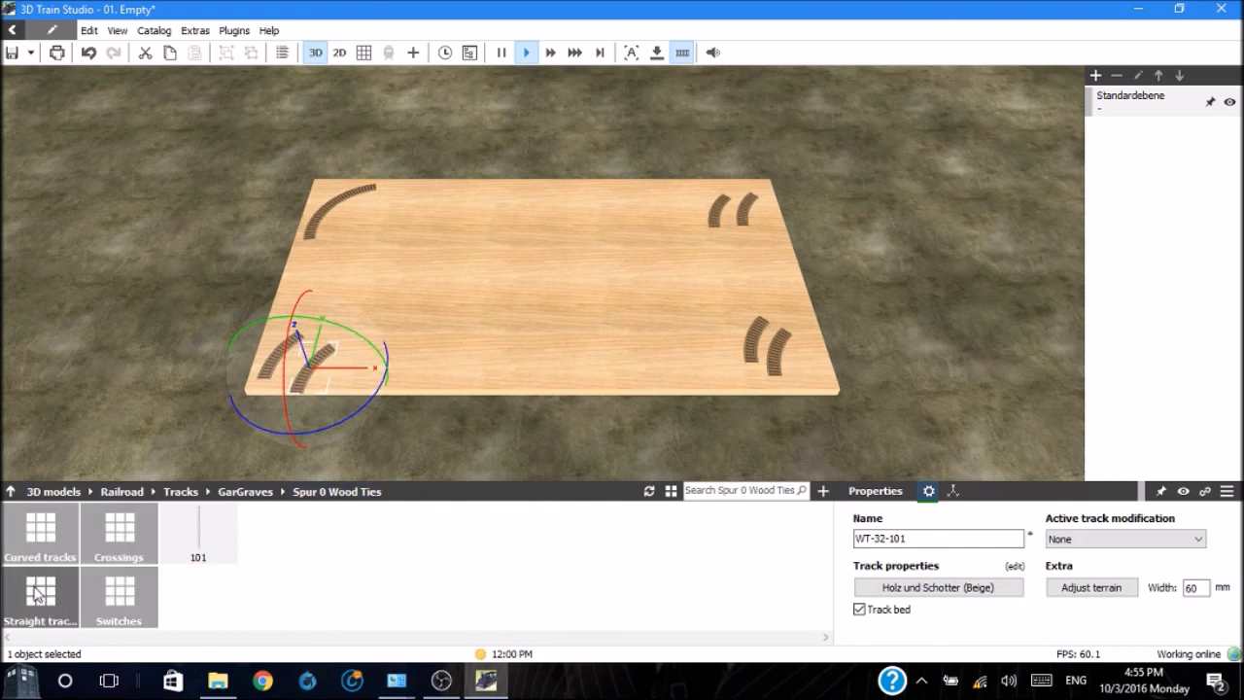
Attach two WT-101-24 straight pieces to the upper-left curve along the top edge
{"action": "left_click", "coordinate": [40, 597]}
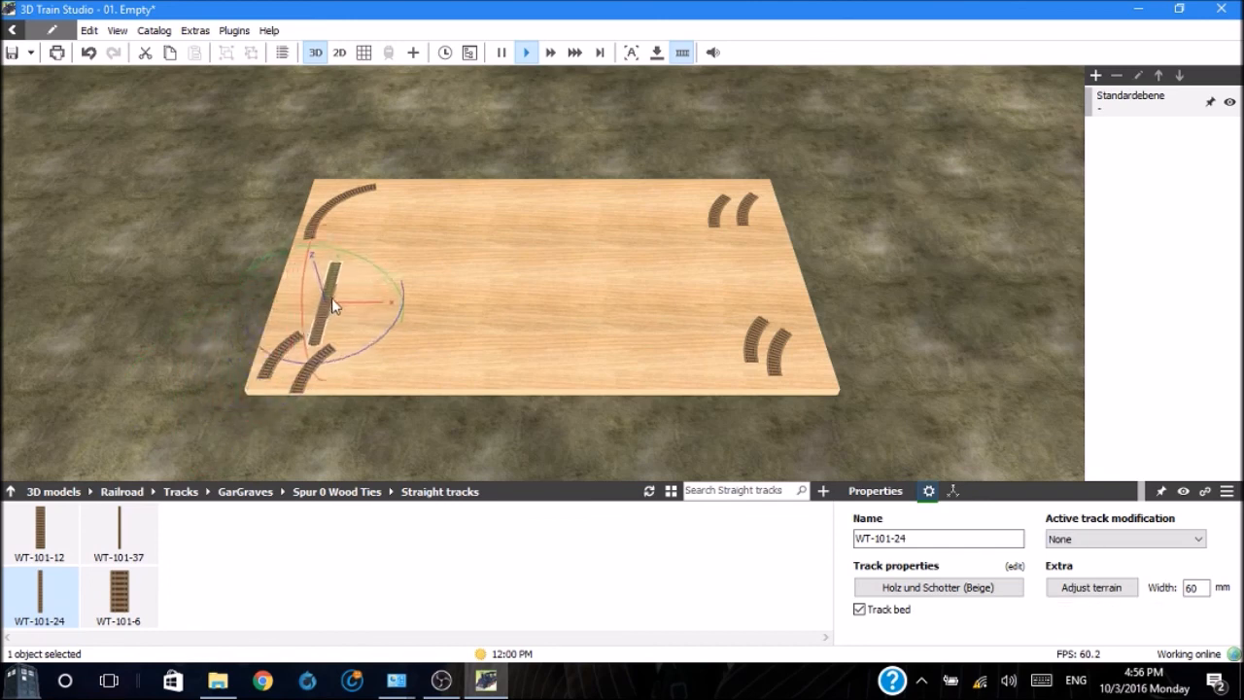
{"action": "left_click_drag", "start_coordinate": [335, 301], "coordinate": [377, 233]}
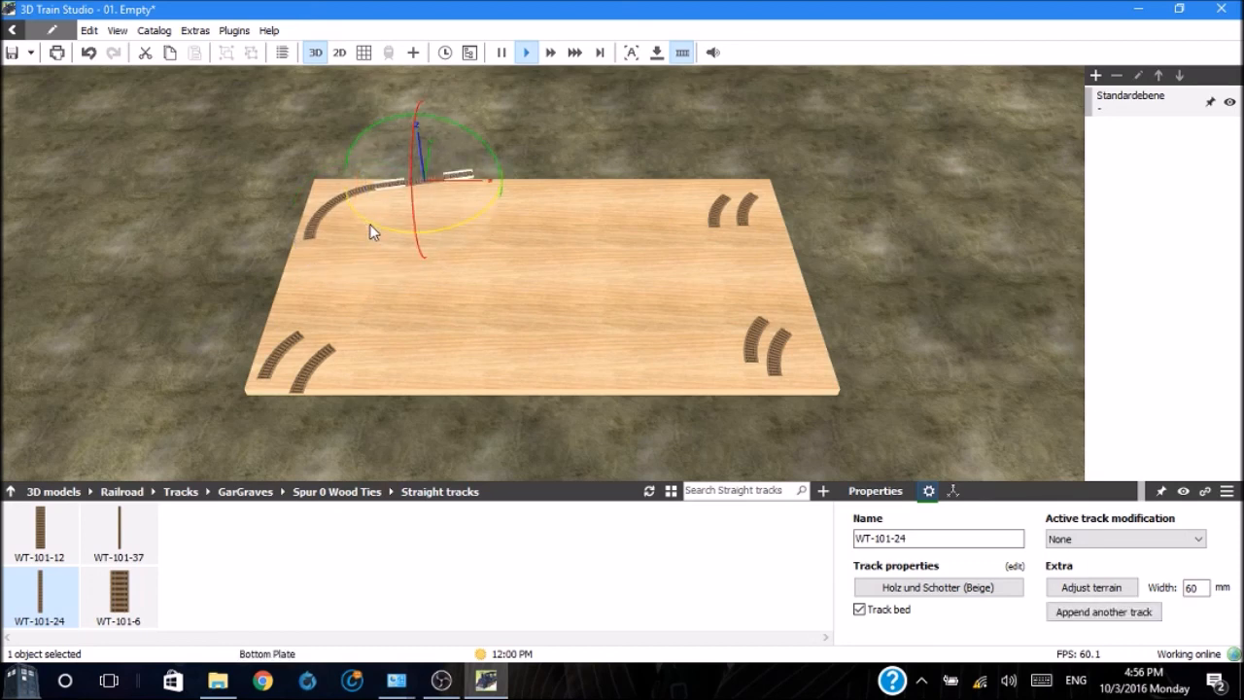
{"action": "mouse_move", "coordinate": [41, 593]}
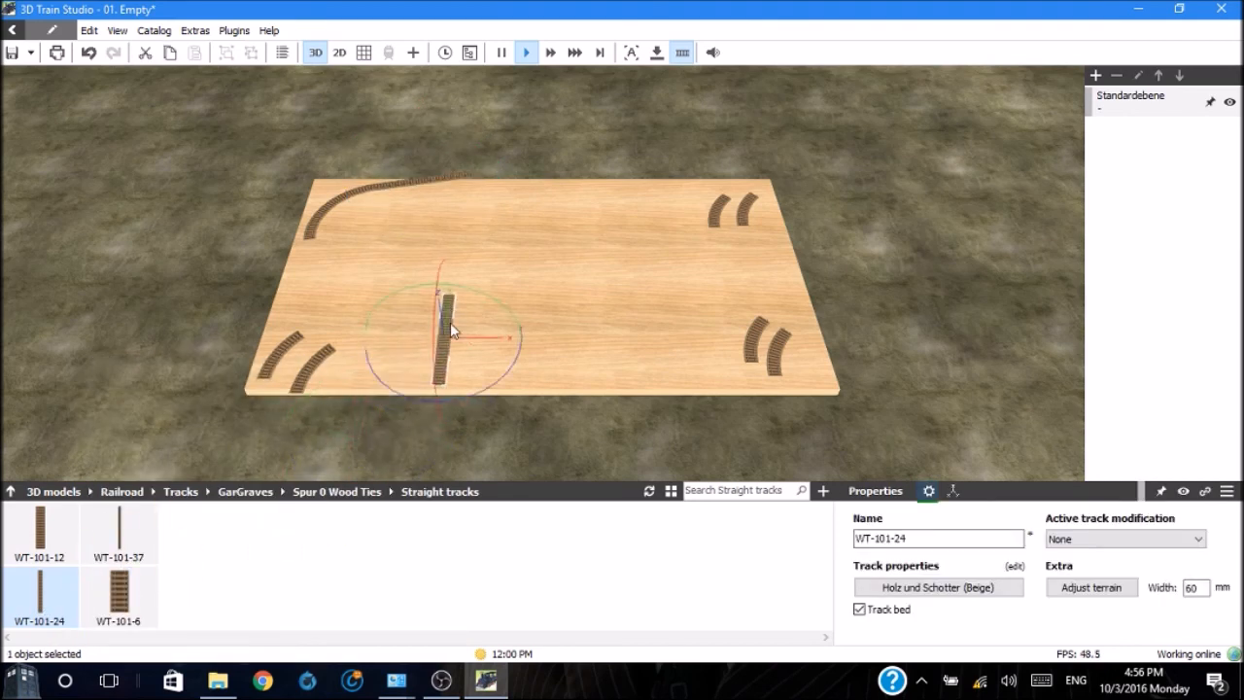
{"action": "left_click_drag", "start_coordinate": [447, 335], "coordinate": [464, 213]}
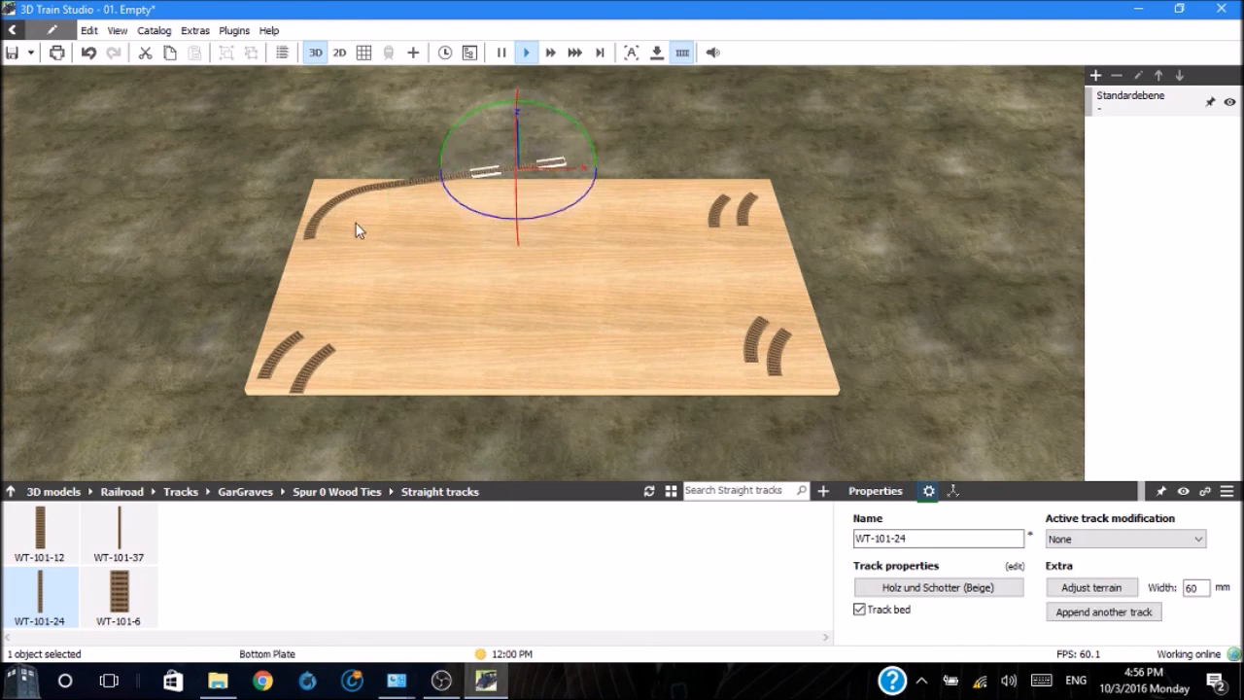
{"action": "mouse_move", "coordinate": [430, 272]}
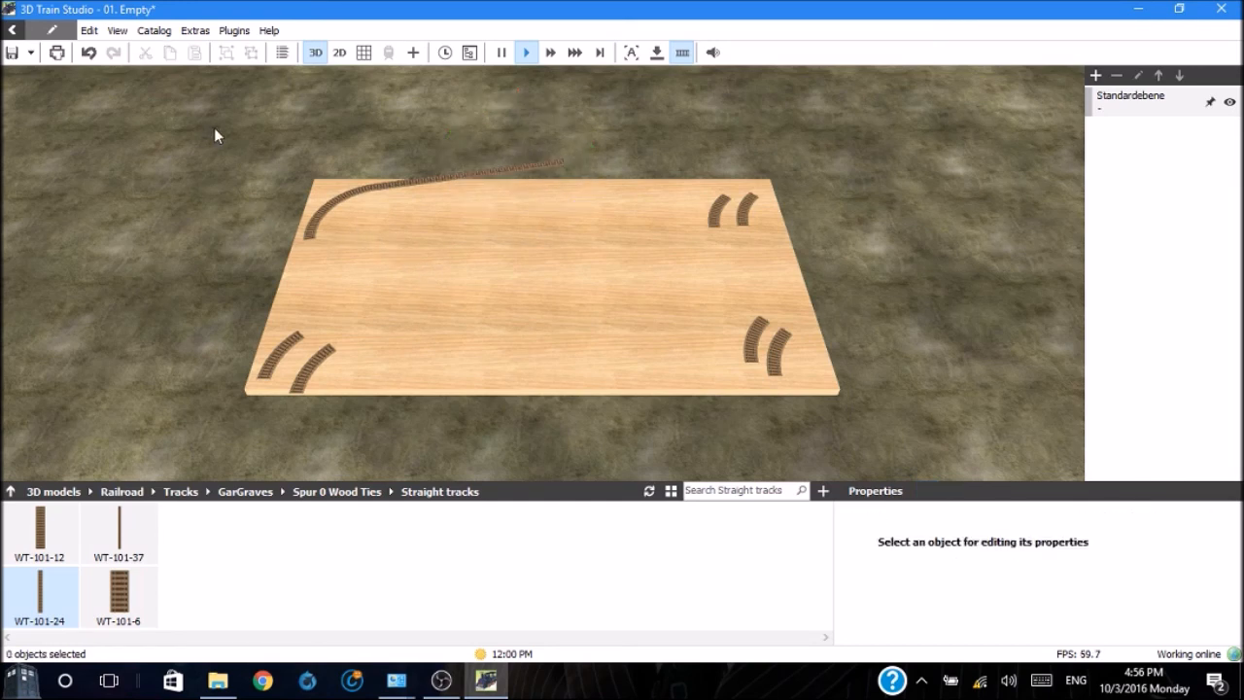
{"action": "mouse_move", "coordinate": [224, 251]}
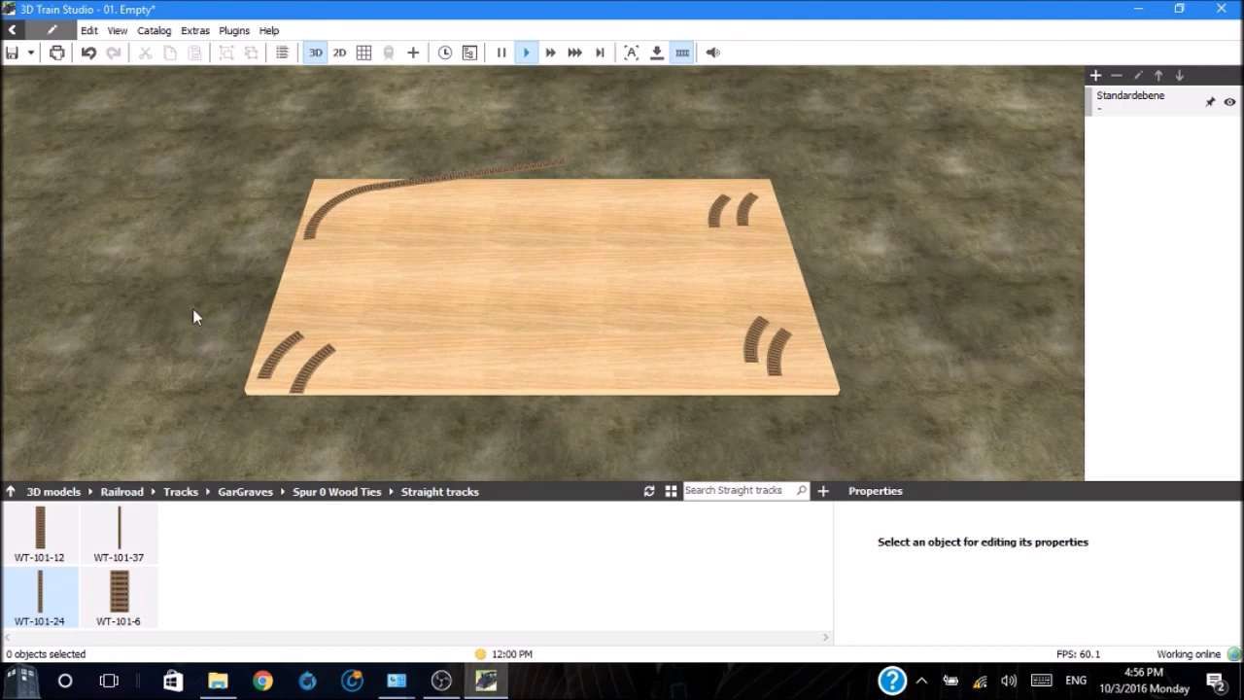
{"action": "mouse_move", "coordinate": [172, 316]}
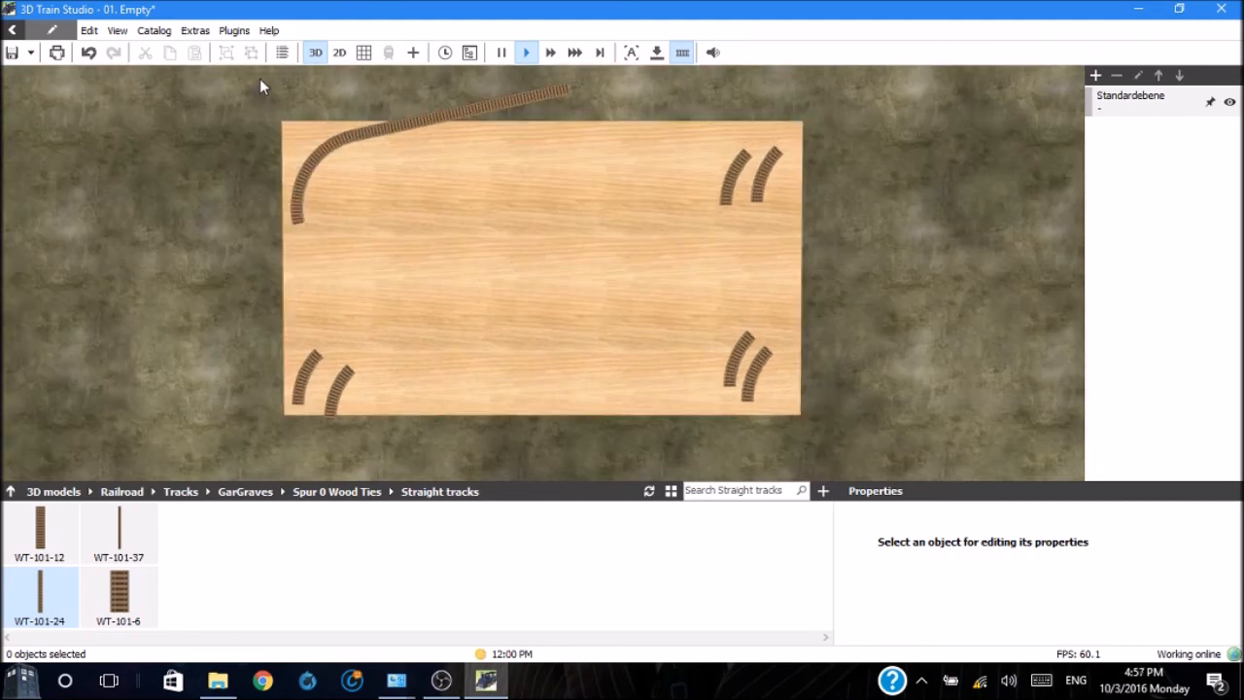
Box-select the upper-left curve together with its straight track pieces
{"action": "left_click_drag", "start_coordinate": [260, 85], "coordinate": [552, 140]}
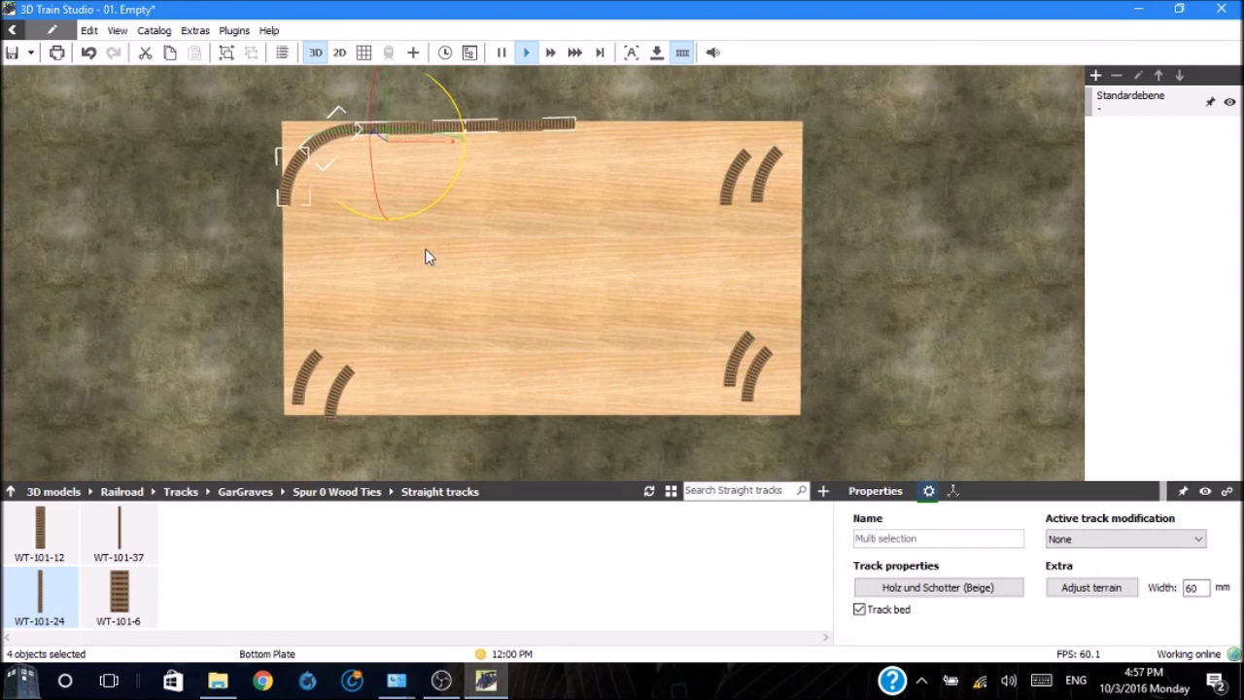
{"action": "mouse_move", "coordinate": [429, 276]}
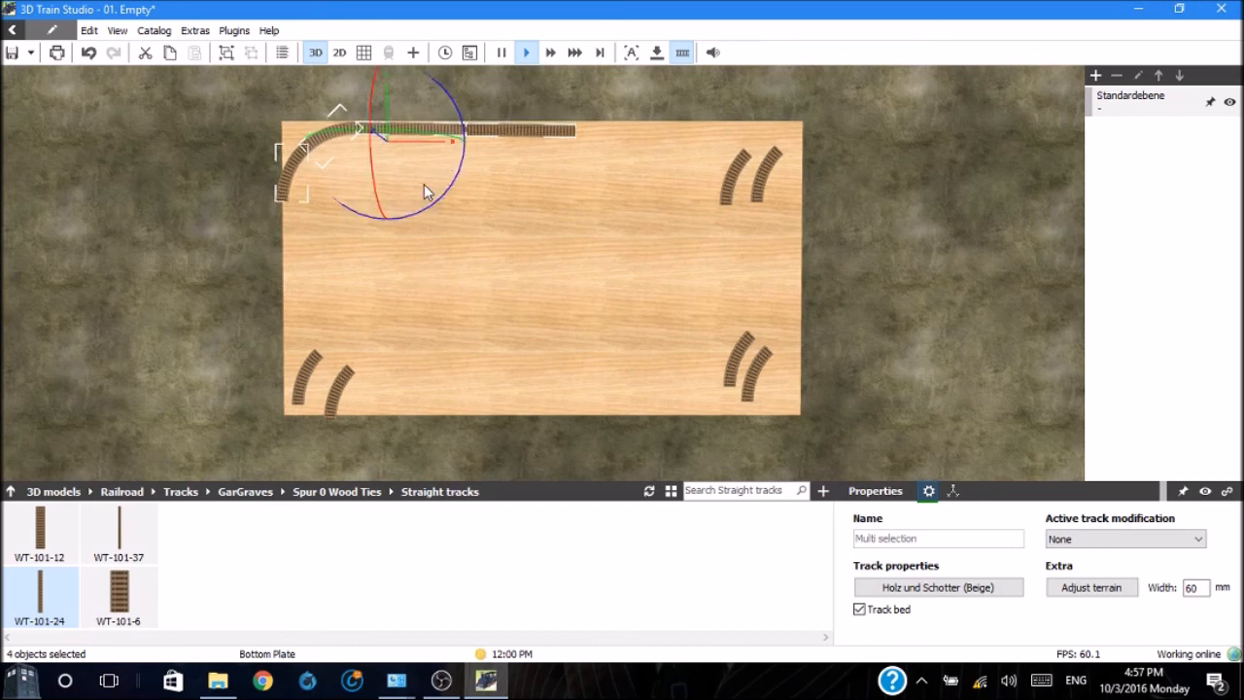
{"action": "mouse_move", "coordinate": [668, 332]}
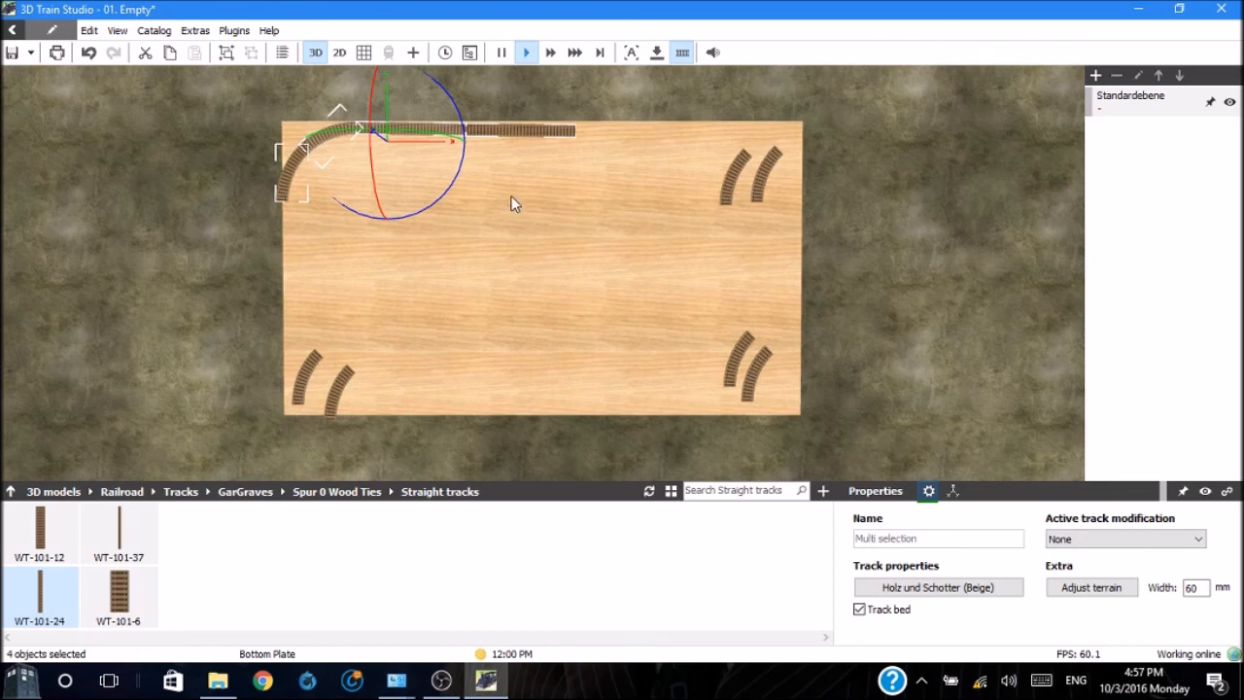
{"action": "mouse_move", "coordinate": [478, 167]}
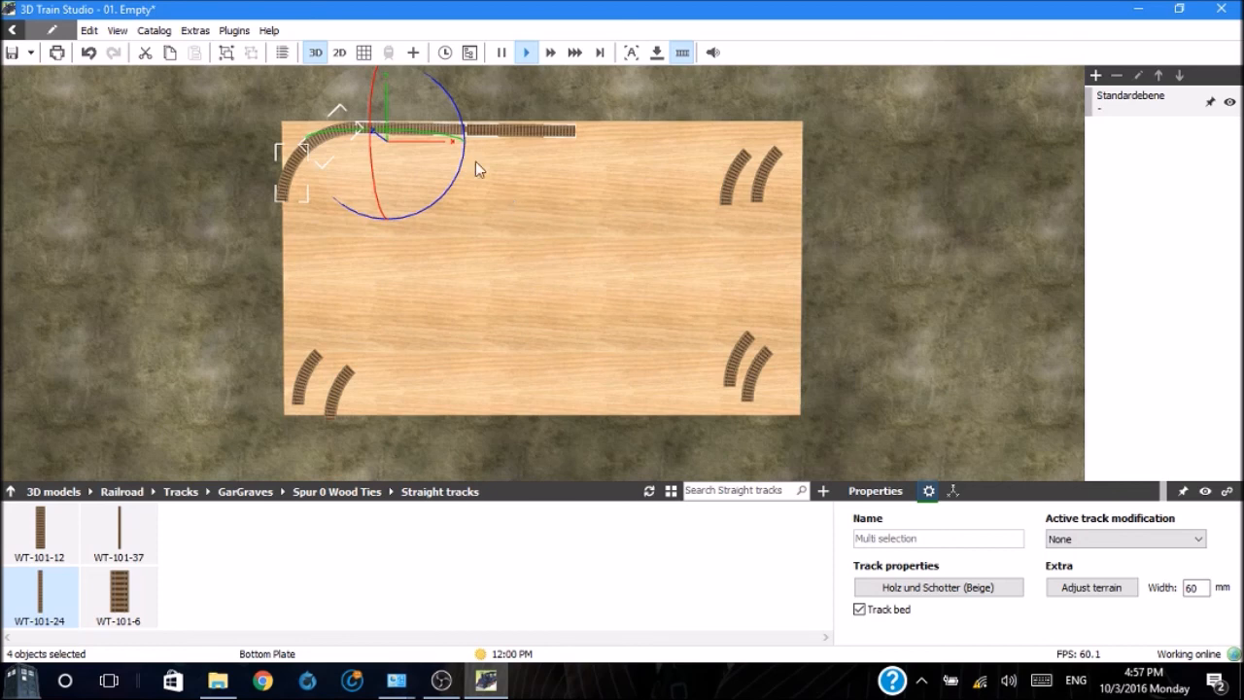
{"action": "mouse_move", "coordinate": [594, 257]}
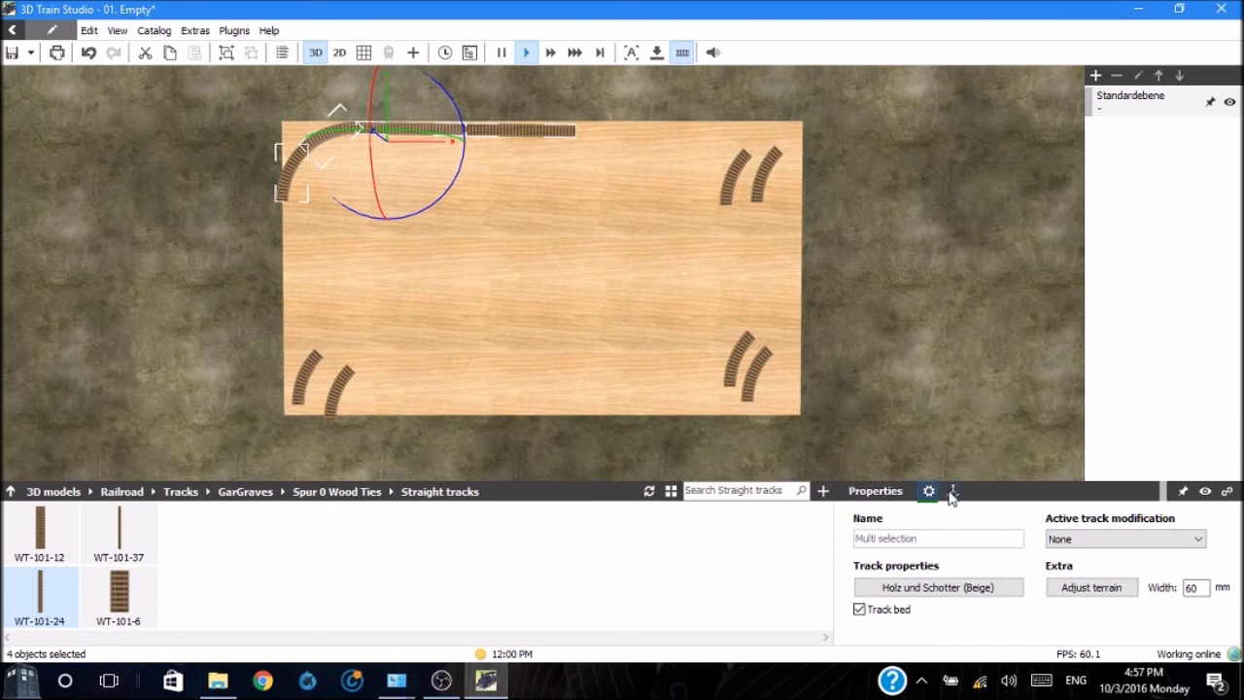
{"action": "mouse_move", "coordinate": [953, 499]}
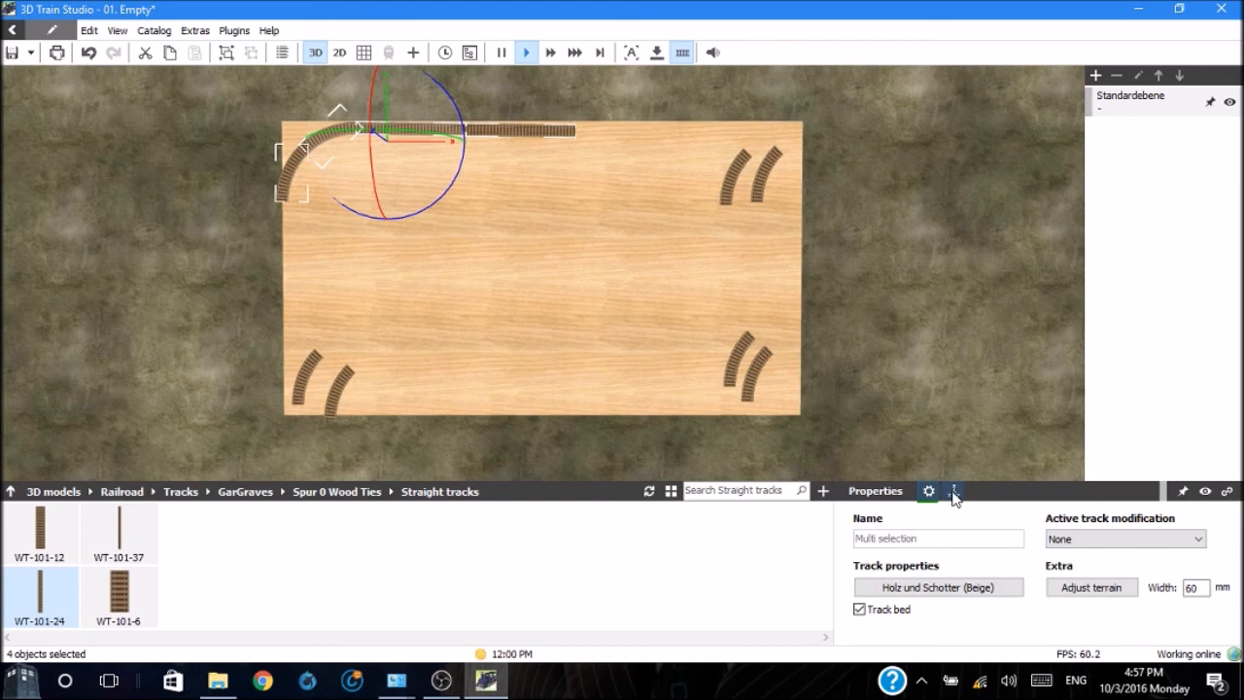
Set the selected tracks' z rotation to 11 in the transform tab
{"action": "left_click", "coordinate": [953, 491]}
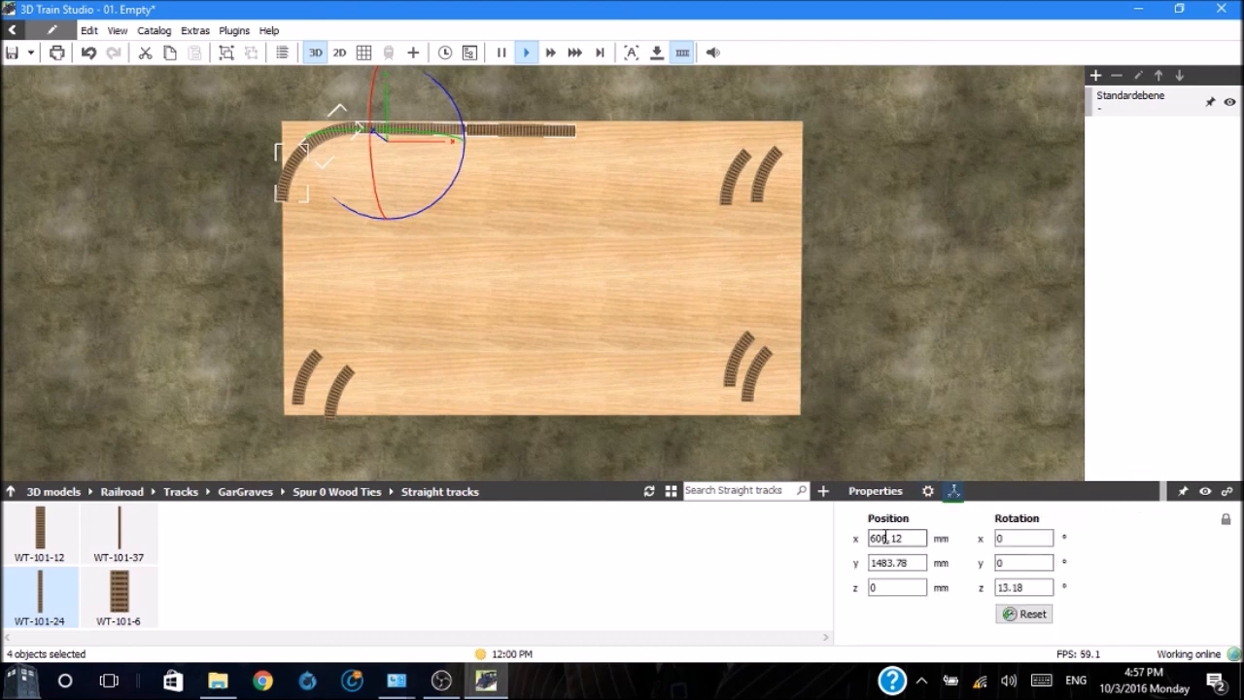
{"action": "left_click", "coordinate": [896, 561]}
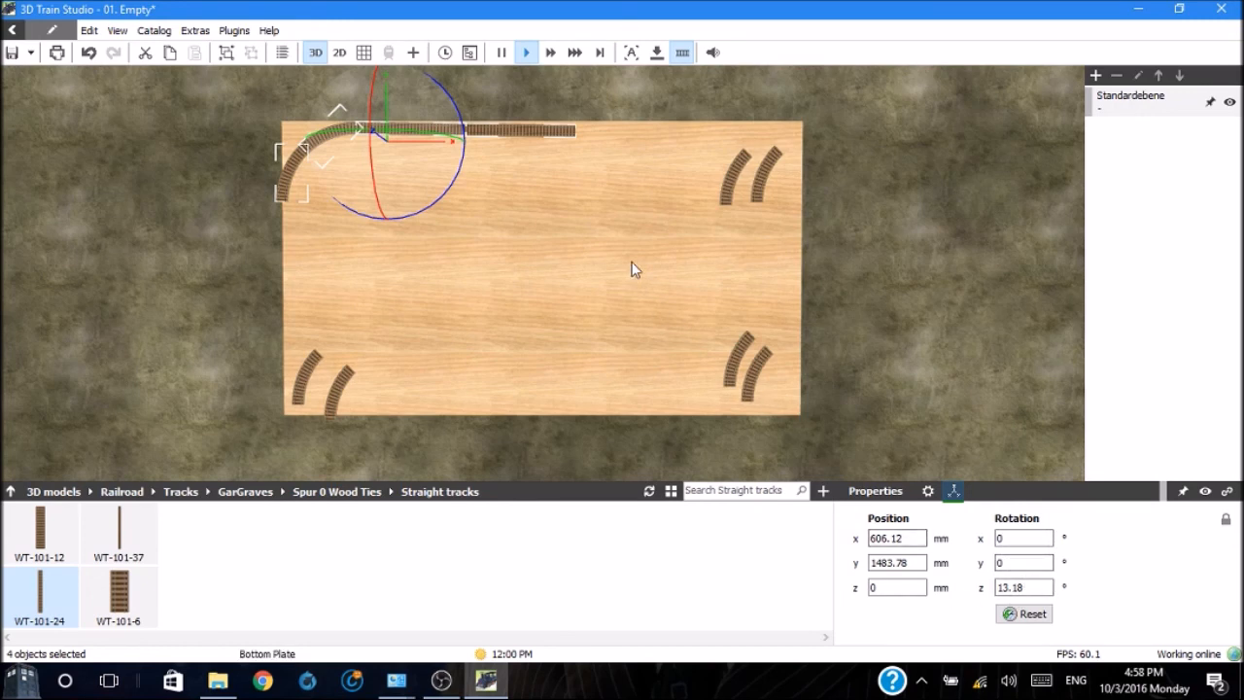
{"action": "mouse_move", "coordinate": [765, 247]}
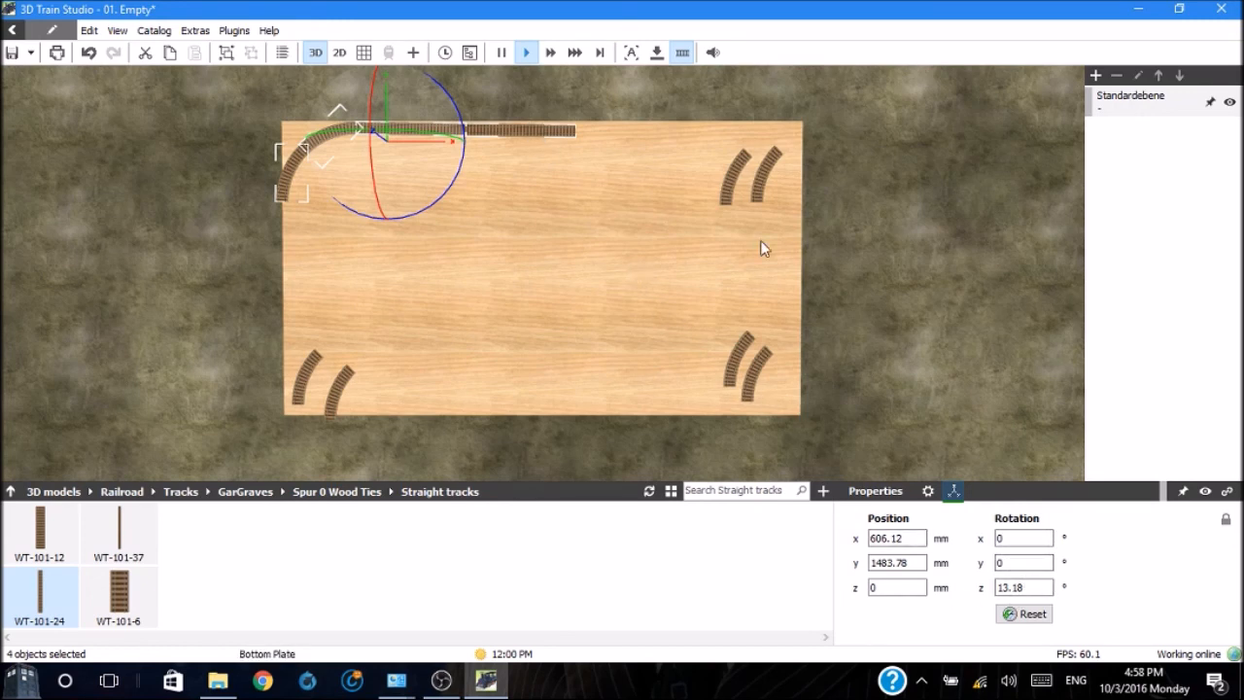
{"action": "left_click", "coordinate": [1024, 586]}
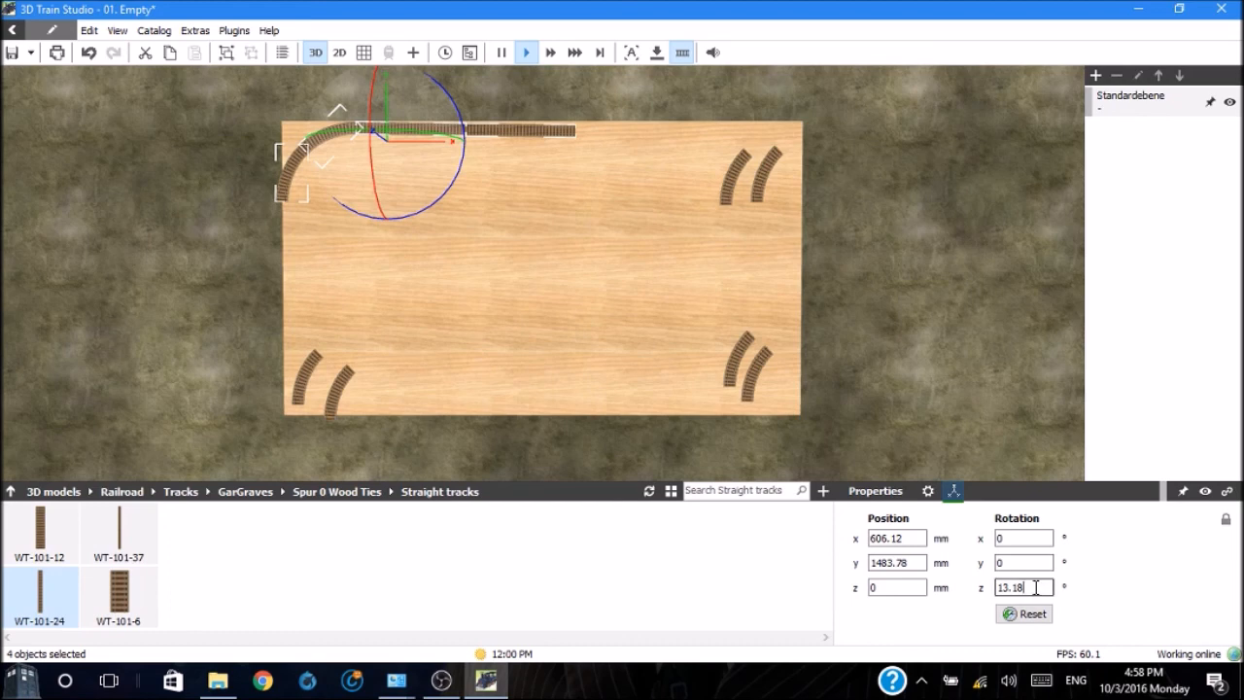
{"action": "triple_click", "coordinate": [1022, 586]}
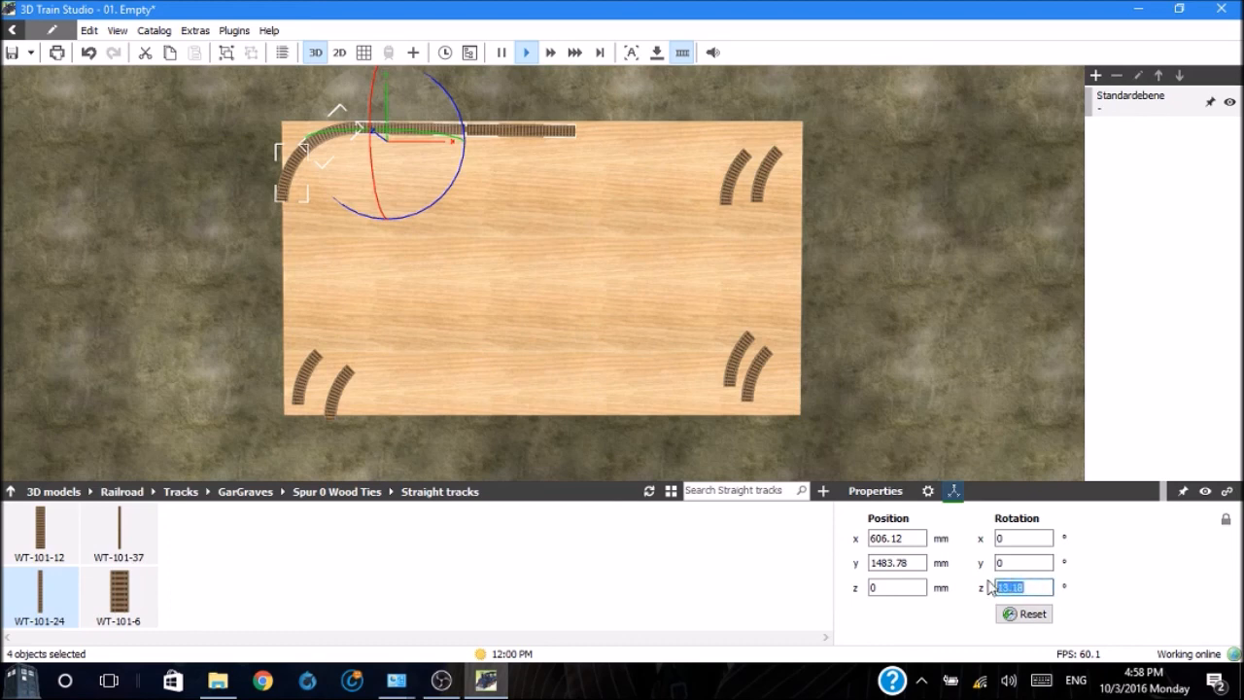
{"action": "type", "text": "8"}
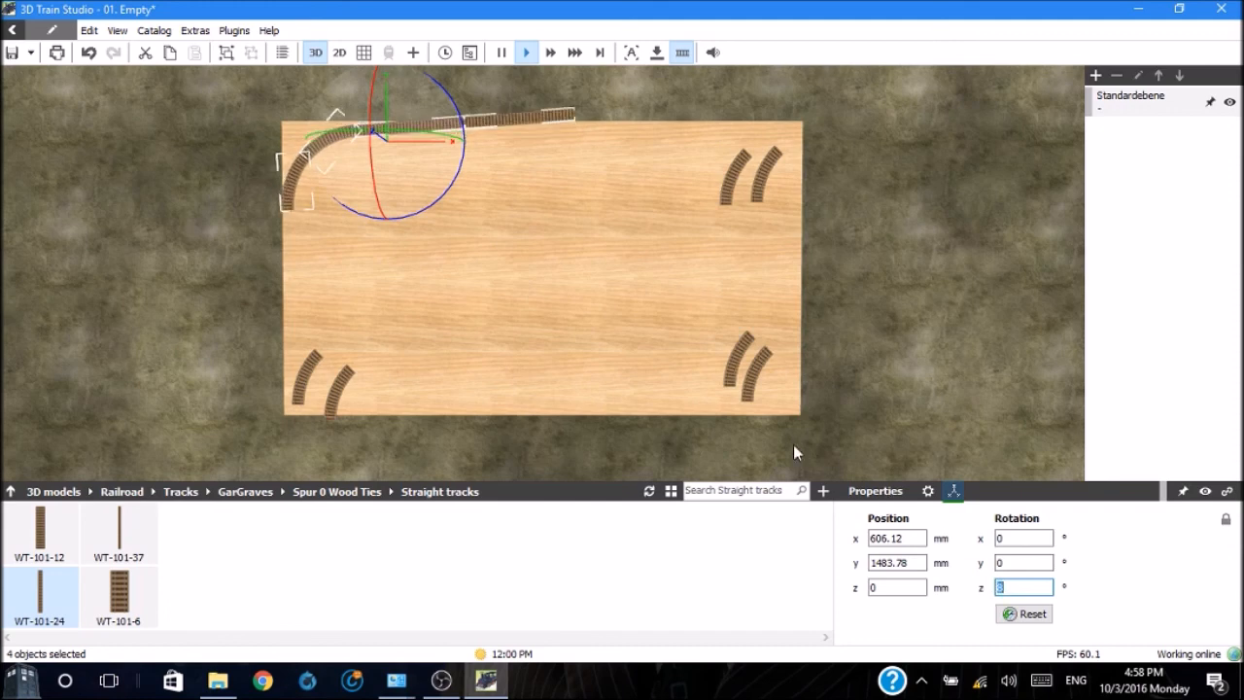
{"action": "mouse_move", "coordinate": [423, 156]}
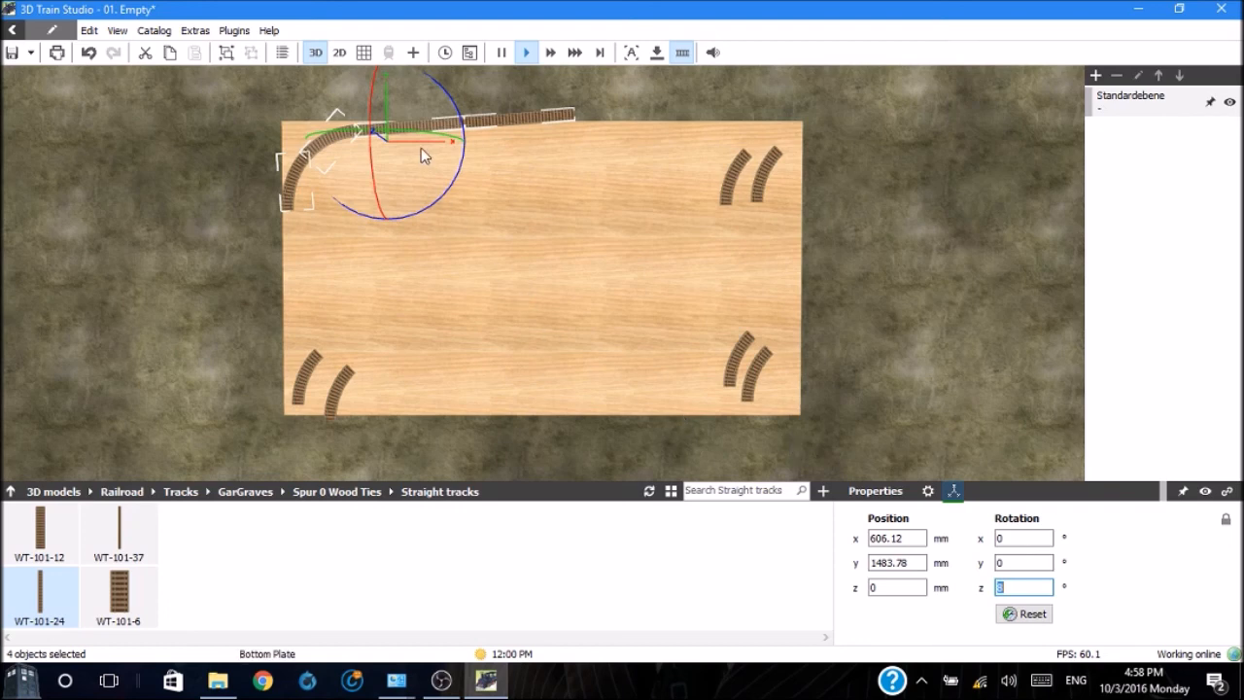
{"action": "mouse_move", "coordinate": [984, 591]}
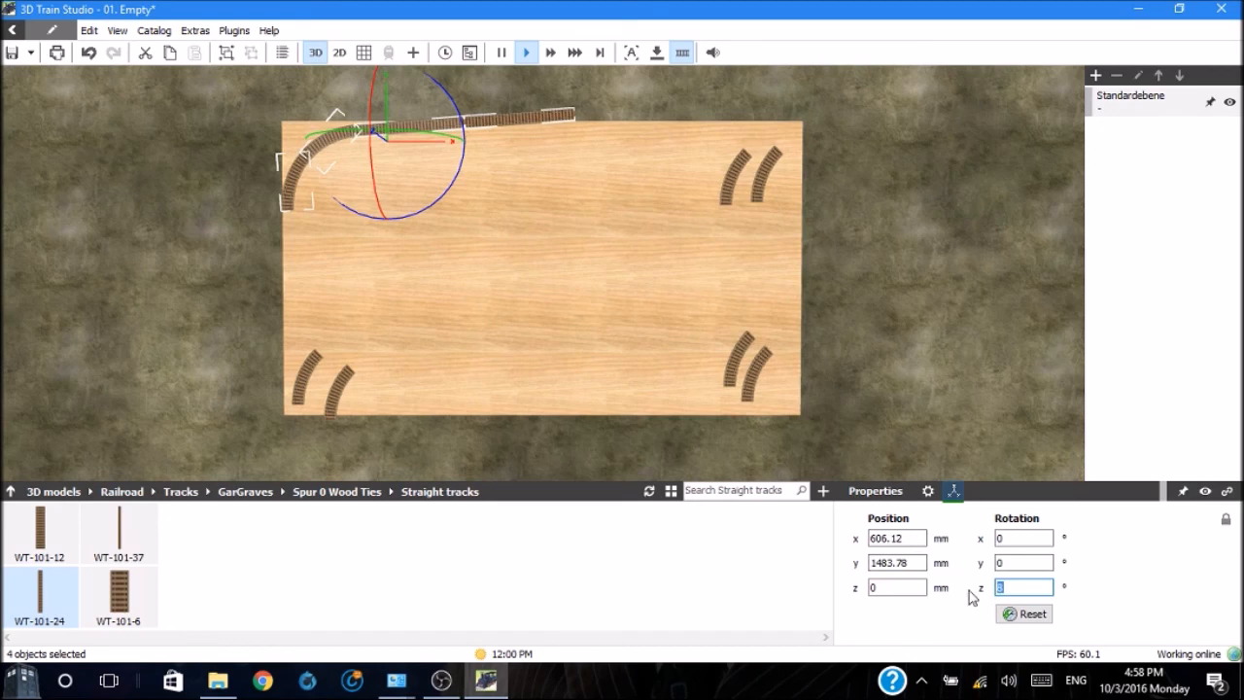
{"action": "type", "text": "9"}
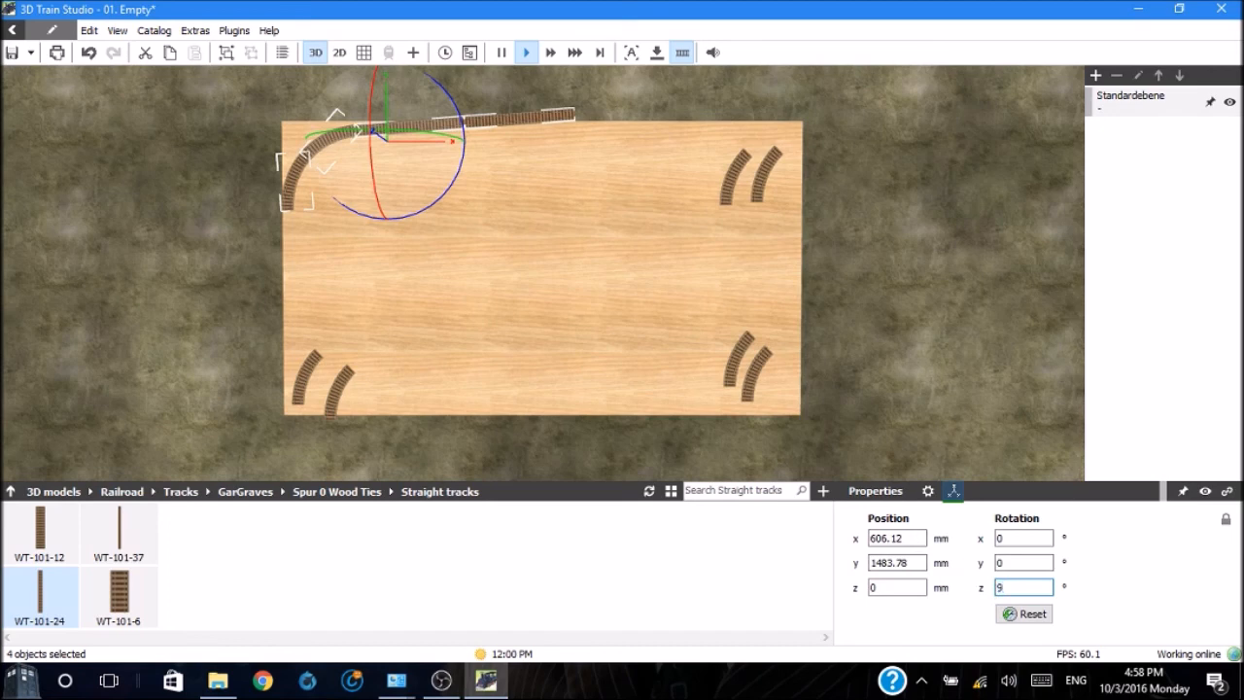
{"action": "triple_click", "coordinate": [1024, 586]}
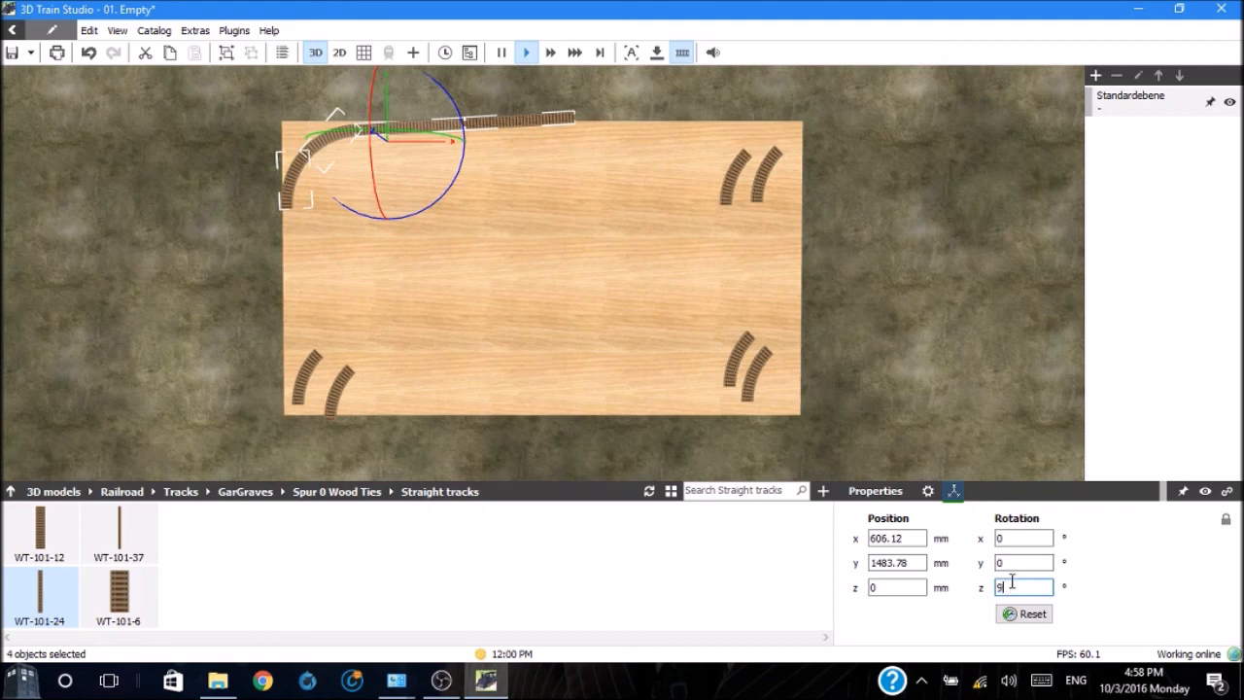
{"action": "type", "text": "0"}
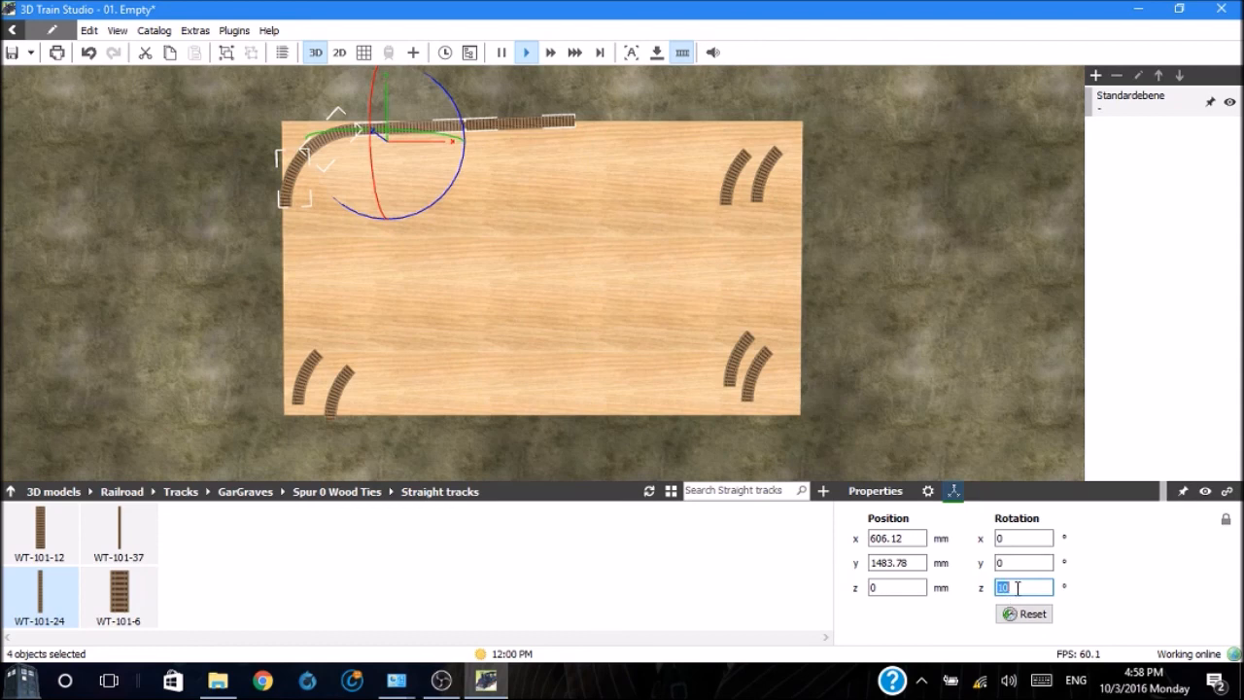
{"action": "type", "text": "11"}
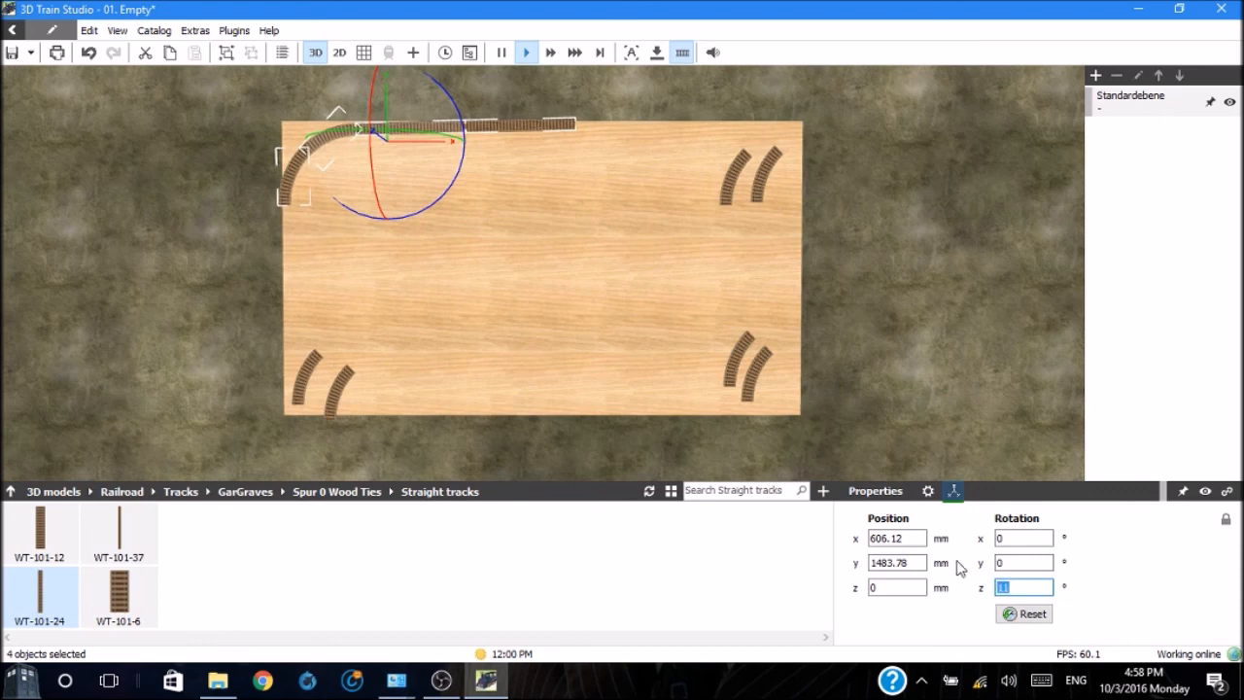
{"action": "mouse_move", "coordinate": [477, 214]}
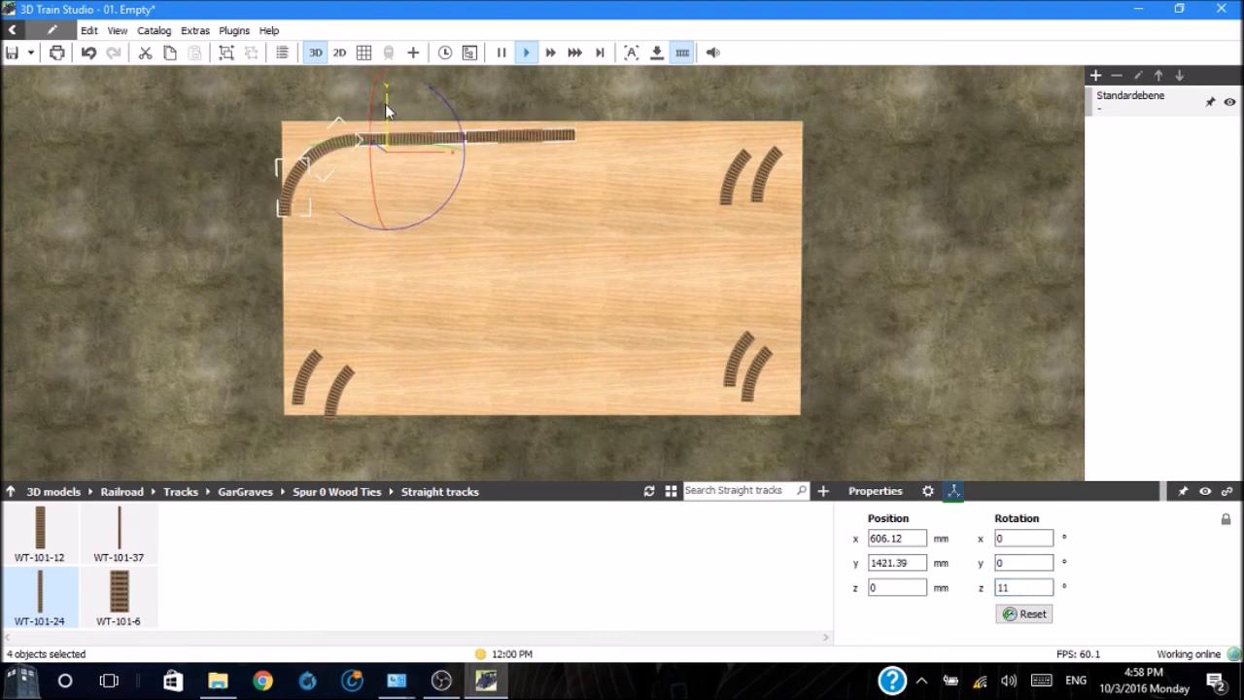
Deselect to check the join, reselect the run, then select the rightmost straight
{"action": "left_click", "coordinate": [404, 163]}
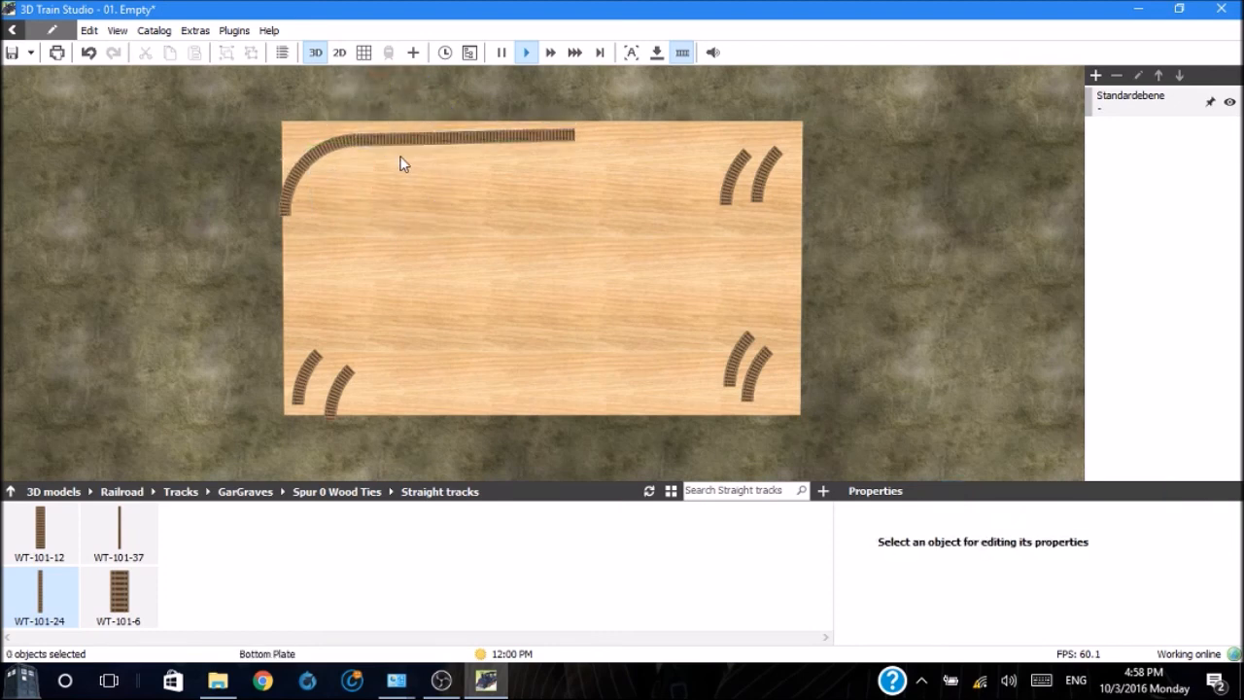
{"action": "mouse_move", "coordinate": [328, 158]}
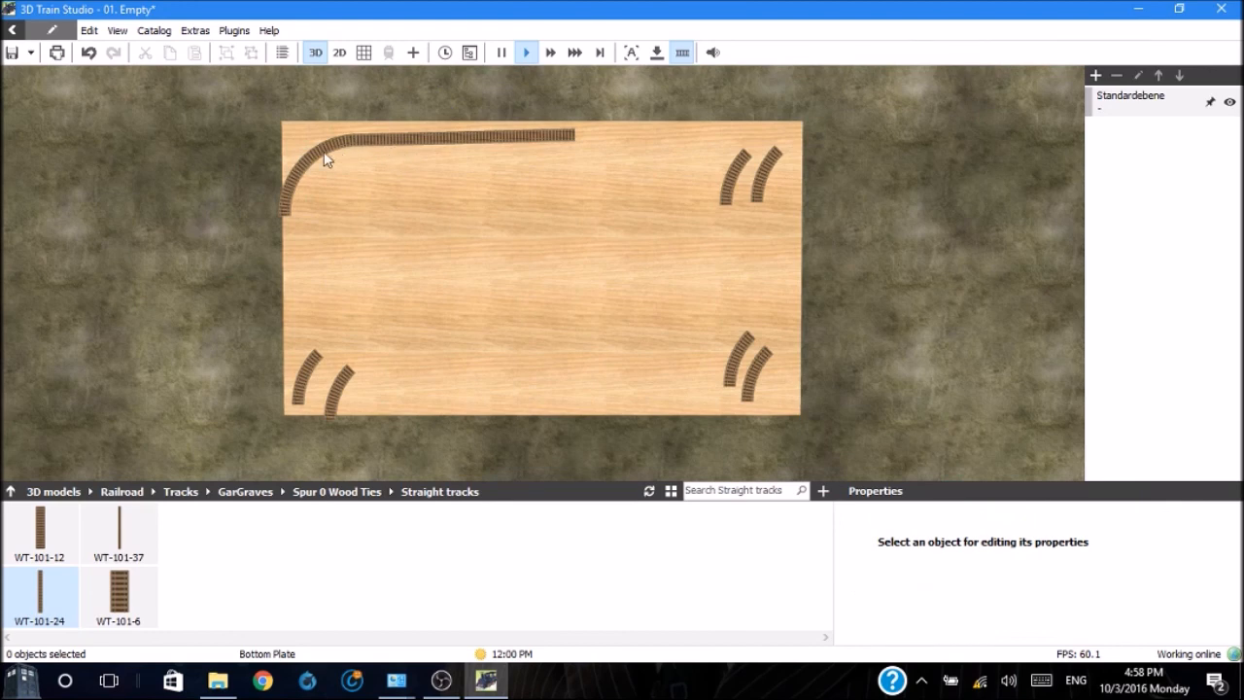
{"action": "mouse_move", "coordinate": [403, 181]}
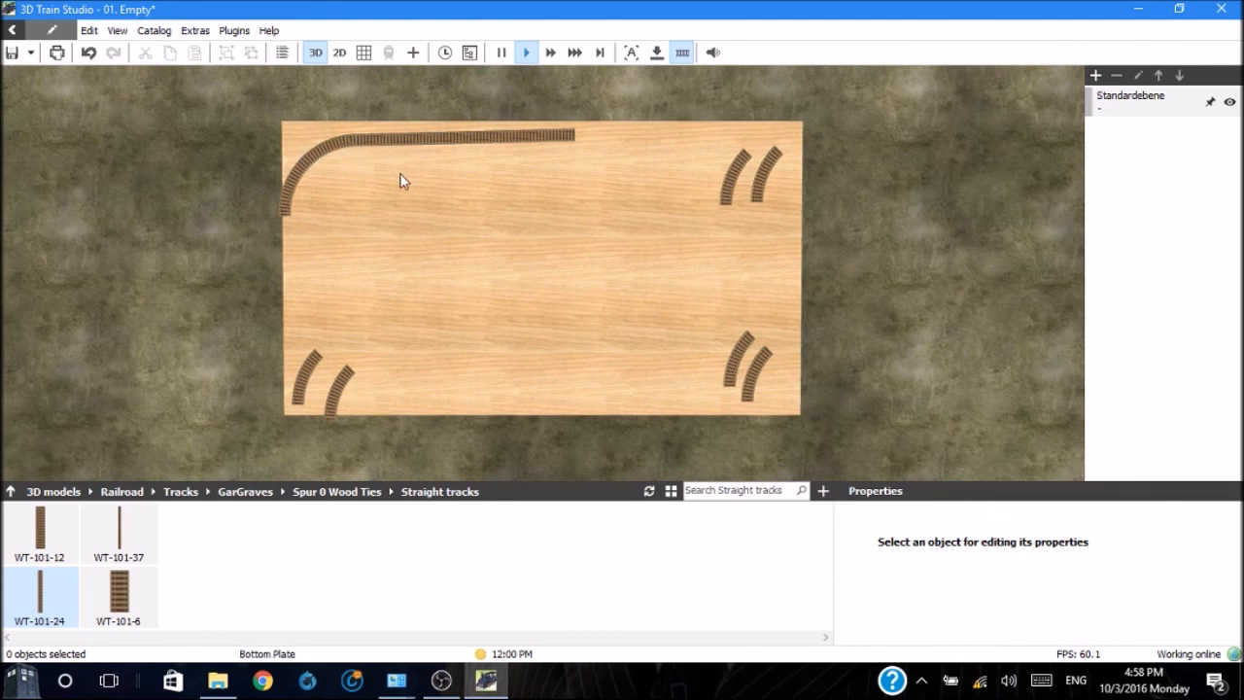
{"action": "mouse_move", "coordinate": [268, 116]}
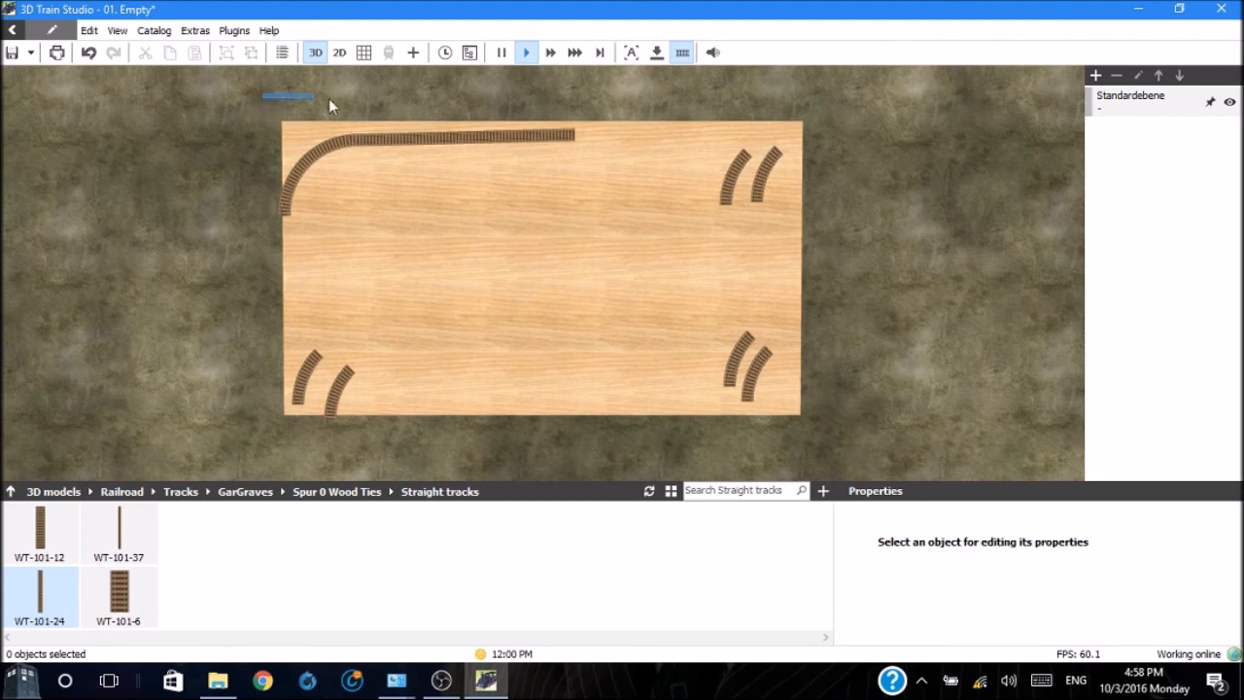
{"action": "left_click_drag", "start_coordinate": [286, 95], "coordinate": [609, 228]}
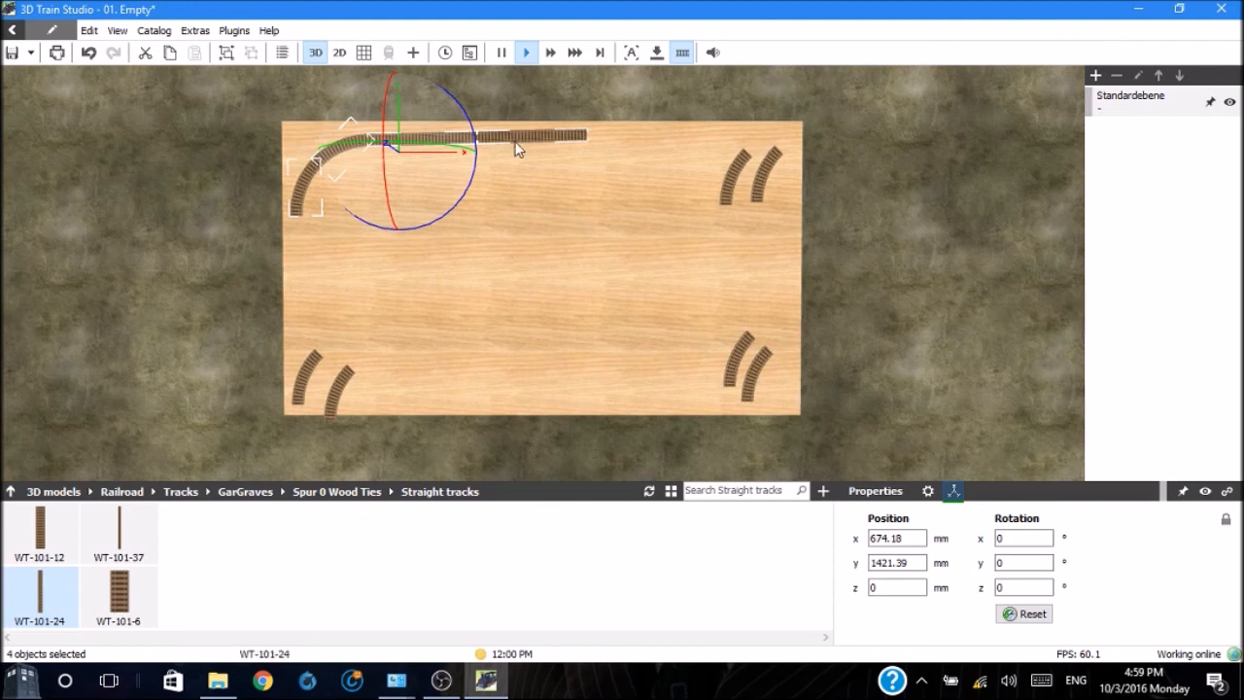
{"action": "mouse_move", "coordinate": [533, 143]}
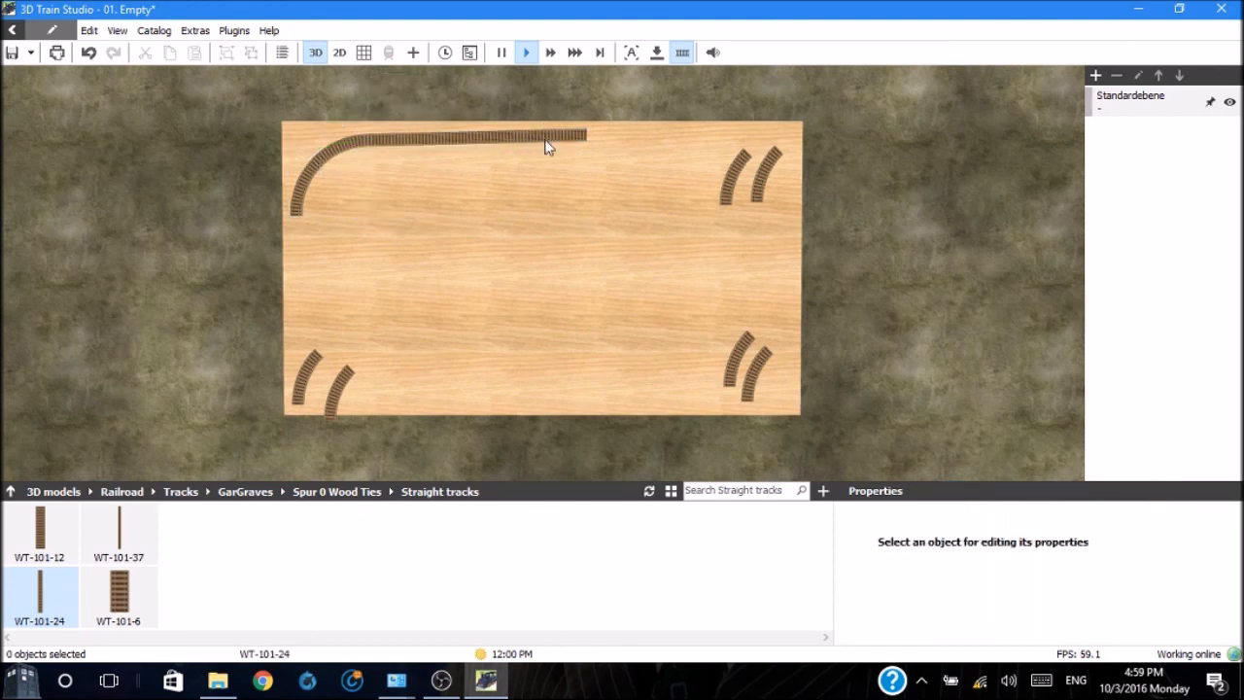
{"action": "left_click", "coordinate": [544, 136]}
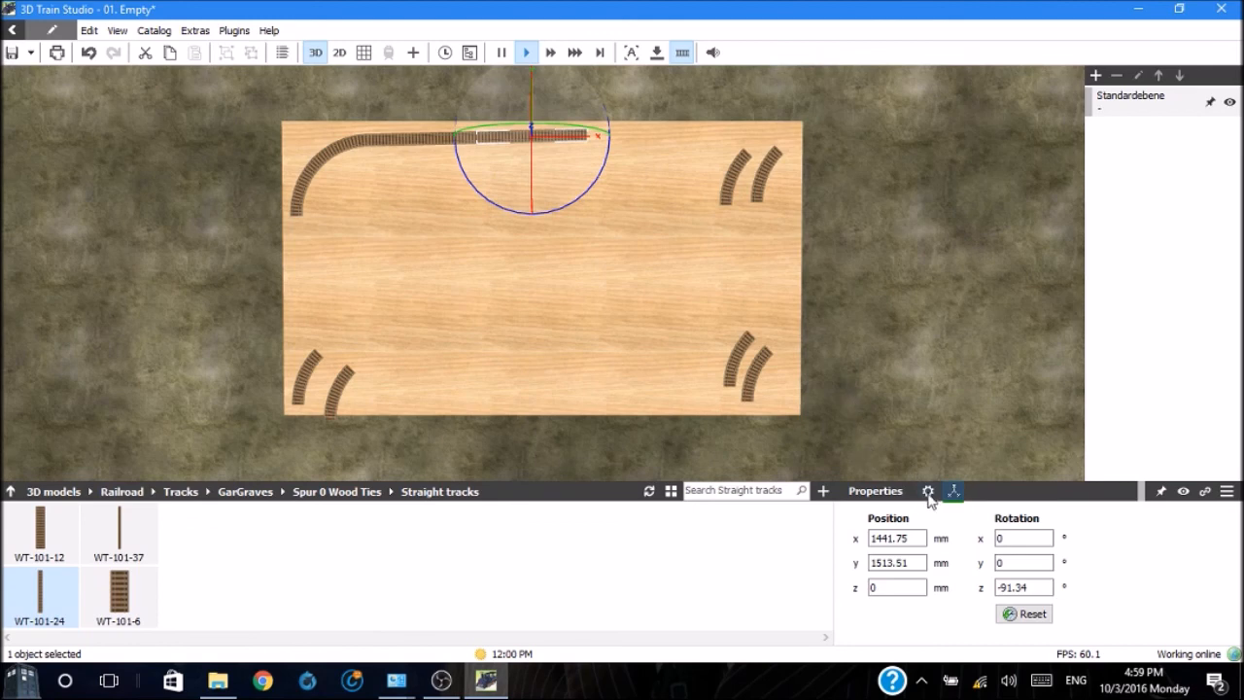
Append a WT-32-101 curve to the top straight's right end and rotate it downward
{"action": "left_click", "coordinate": [953, 490]}
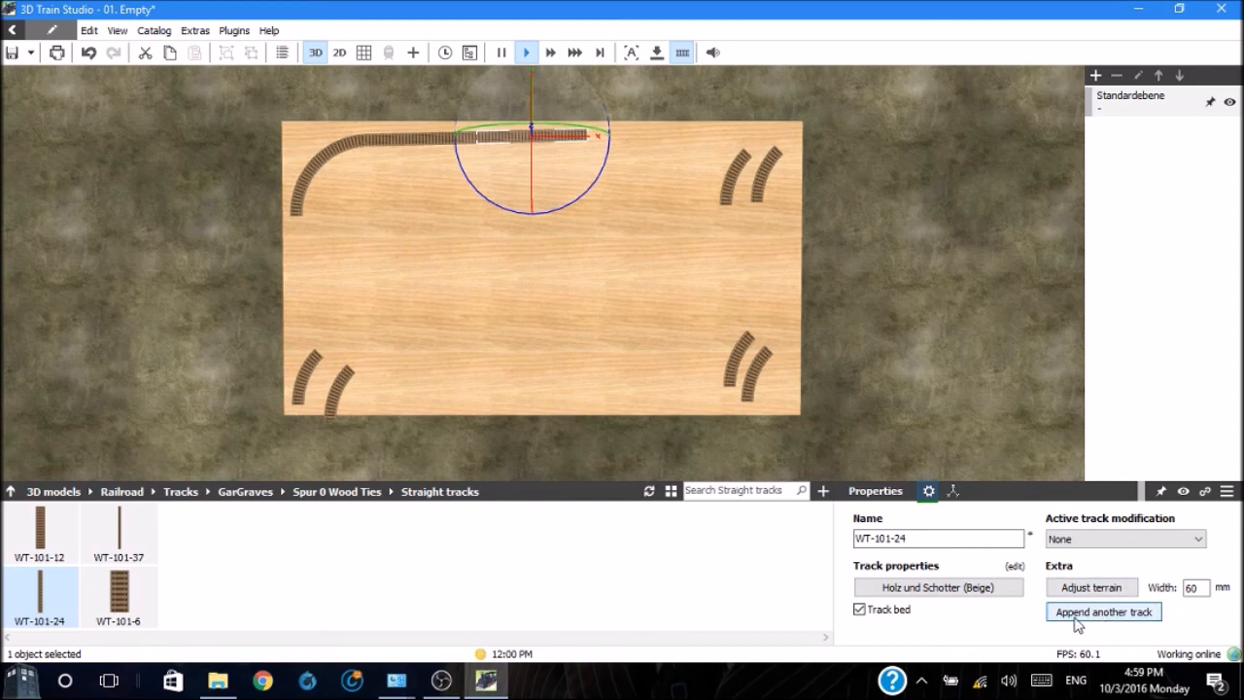
{"action": "left_click", "coordinate": [1102, 611]}
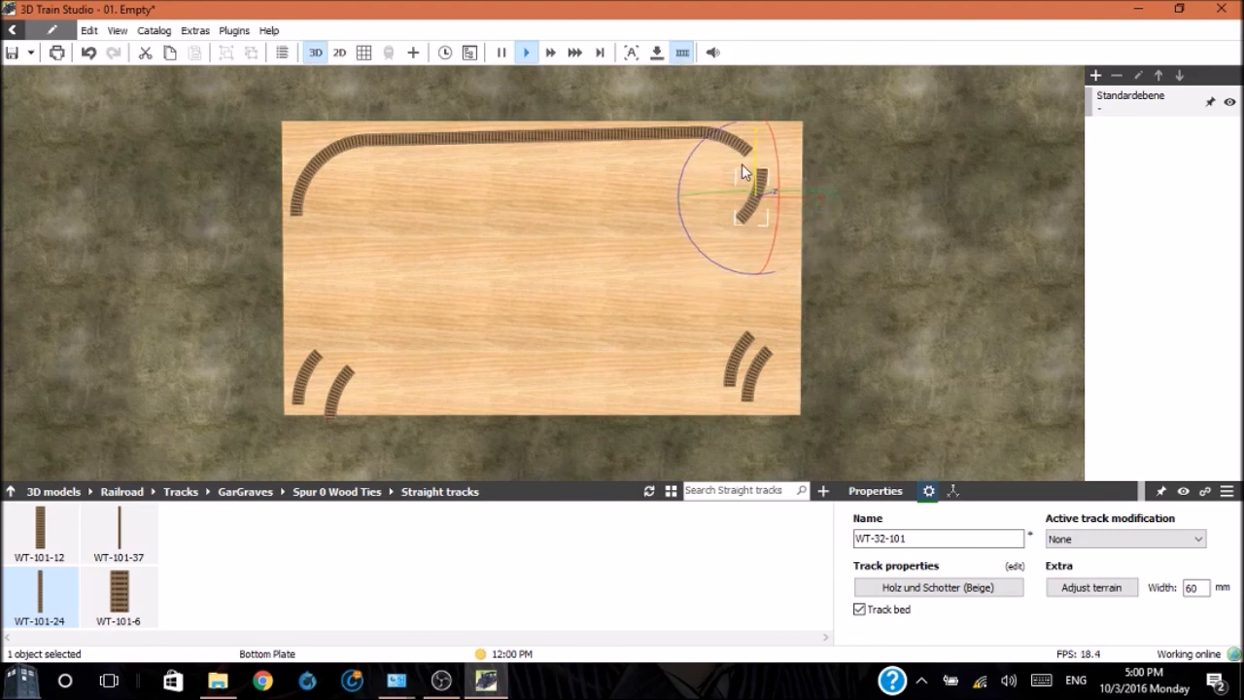
{"action": "left_click_drag", "start_coordinate": [741, 172], "coordinate": [790, 199]}
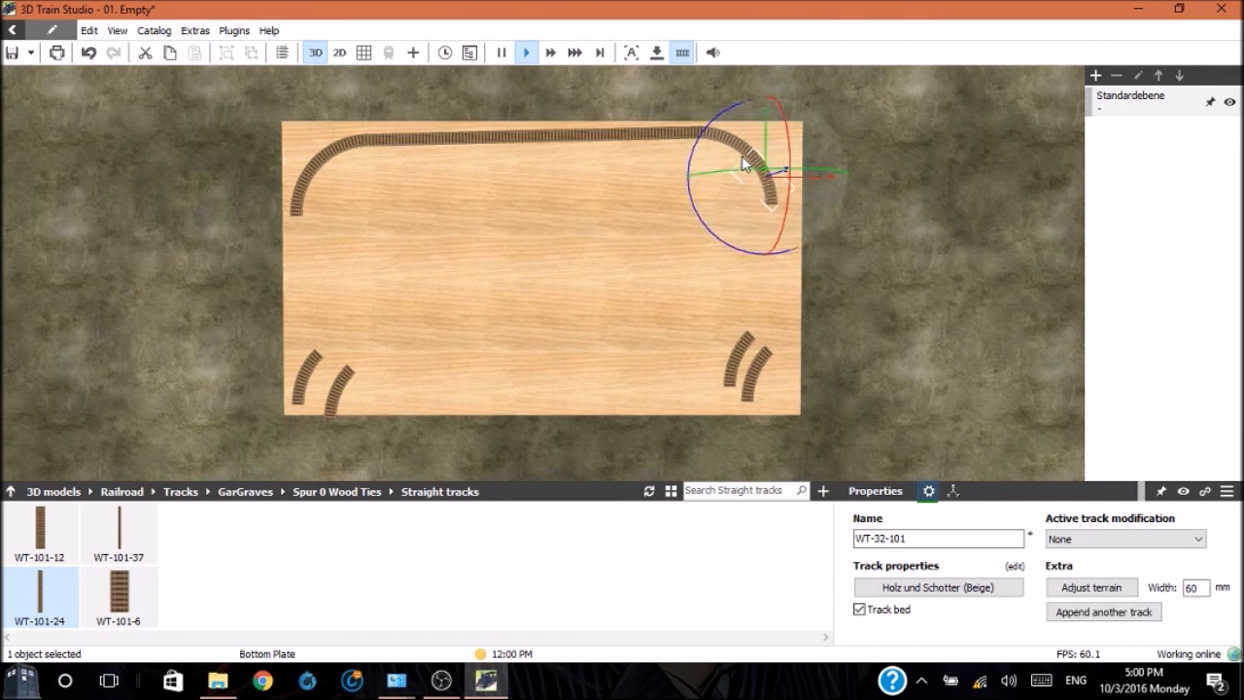
{"action": "mouse_move", "coordinate": [711, 325]}
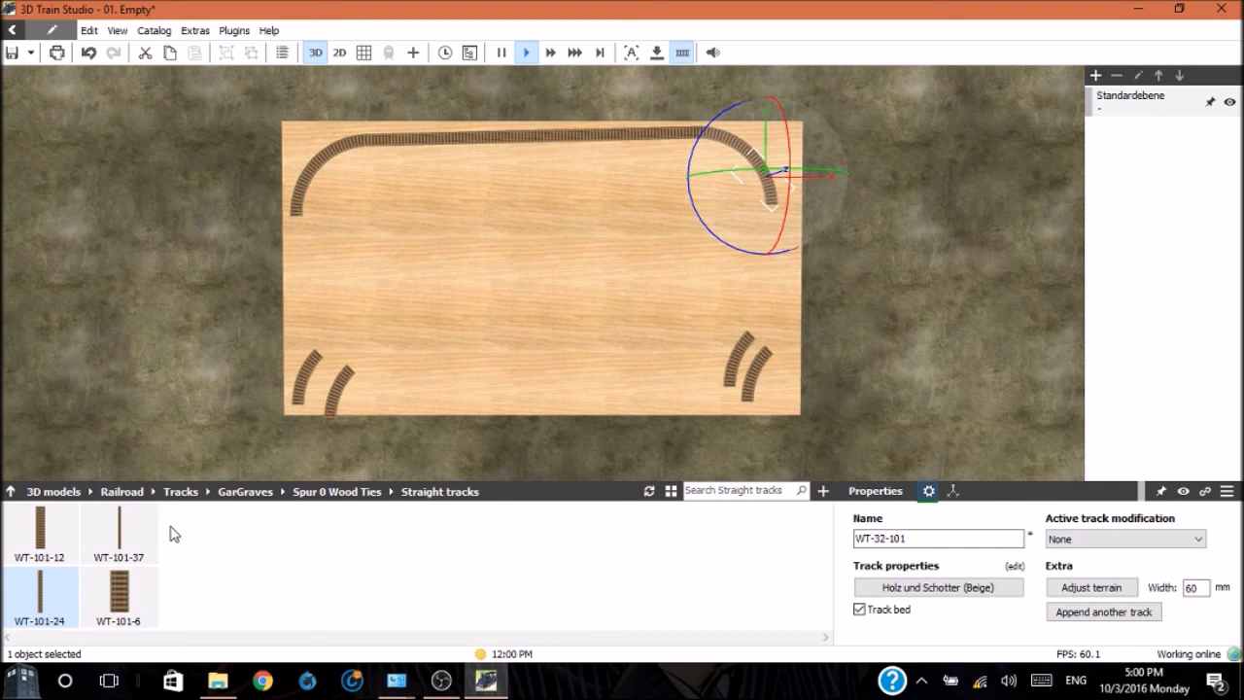
{"action": "mouse_move", "coordinate": [142, 506]}
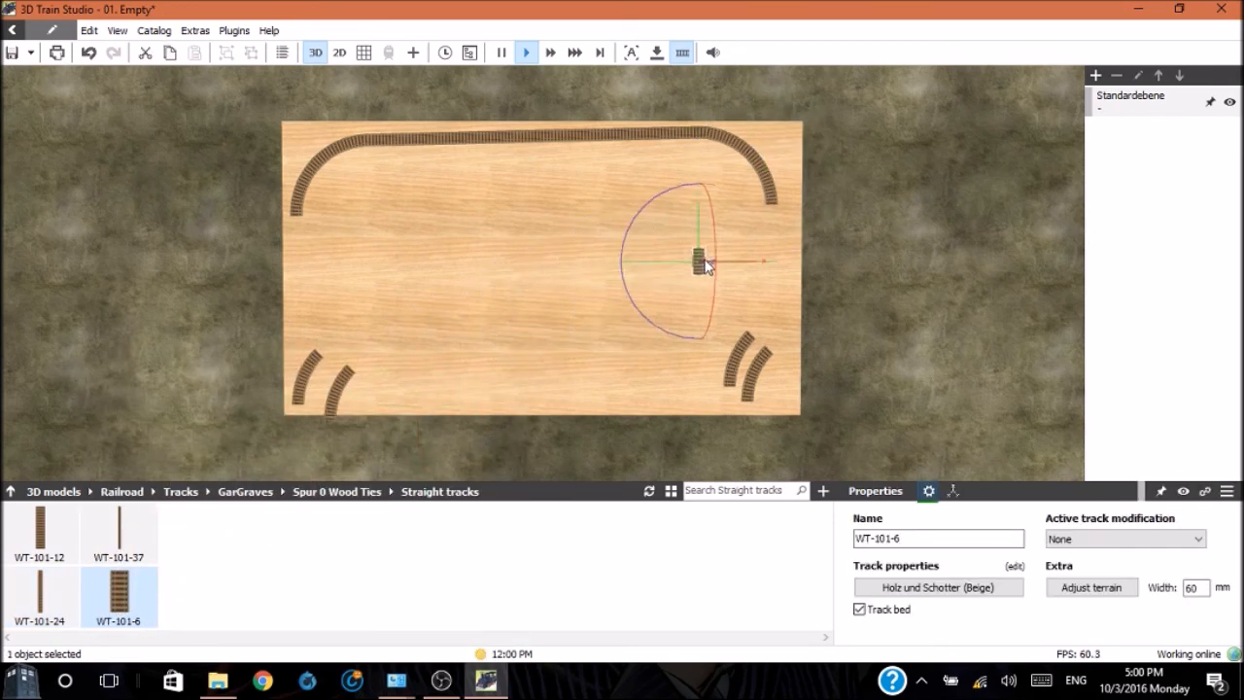
Snap short WT-101-6 straights onto both lower ends of the top-corner curves
{"action": "left_click_drag", "start_coordinate": [698, 255], "coordinate": [772, 214]}
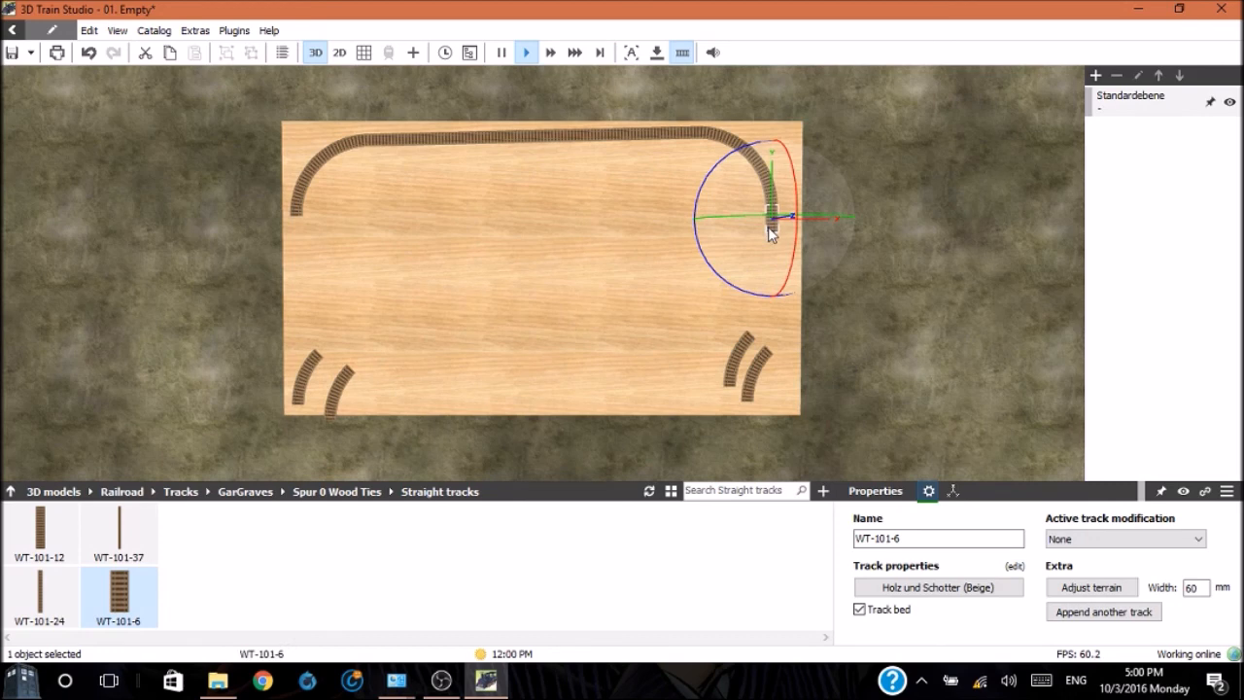
{"action": "left_click_drag", "start_coordinate": [773, 228], "coordinate": [592, 287]}
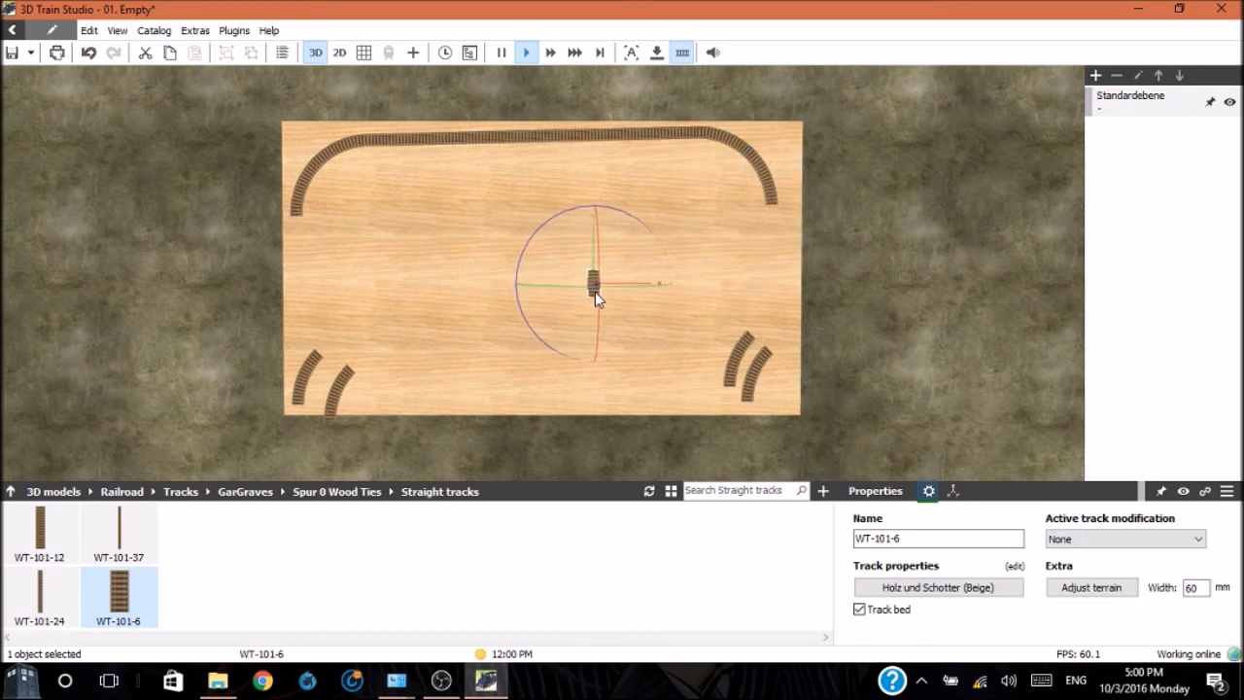
{"action": "left_click_drag", "start_coordinate": [593, 287], "coordinate": [734, 248]}
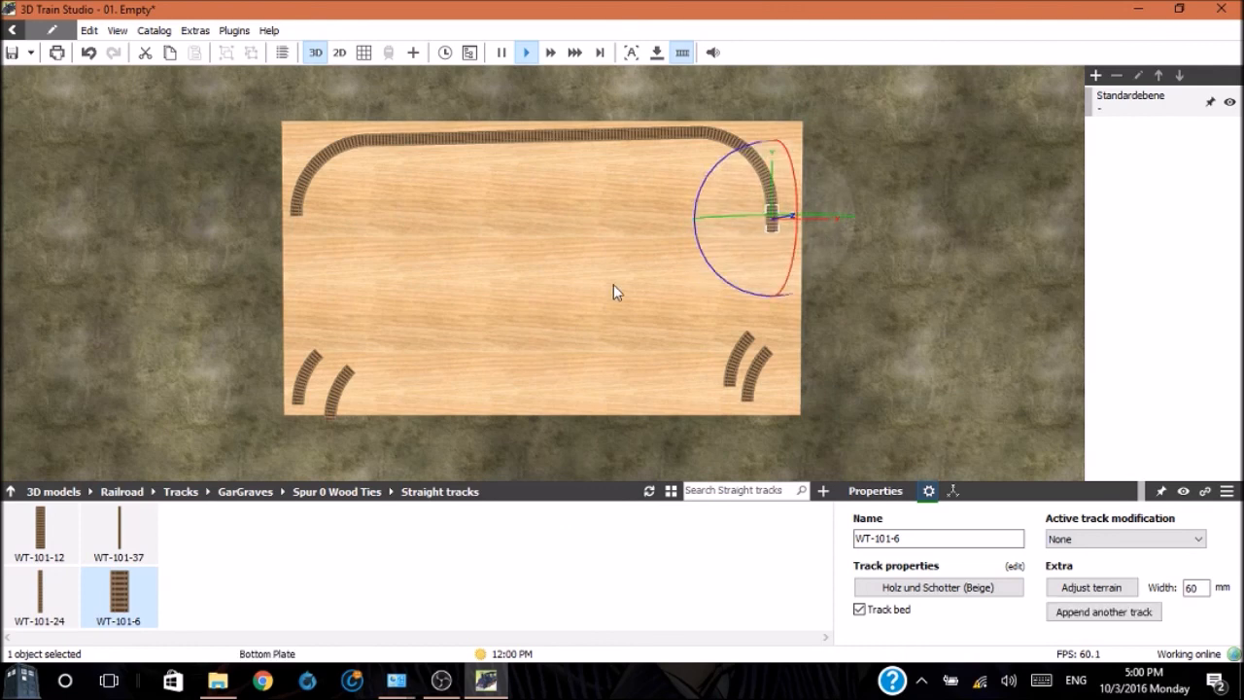
{"action": "mouse_move", "coordinate": [423, 403]}
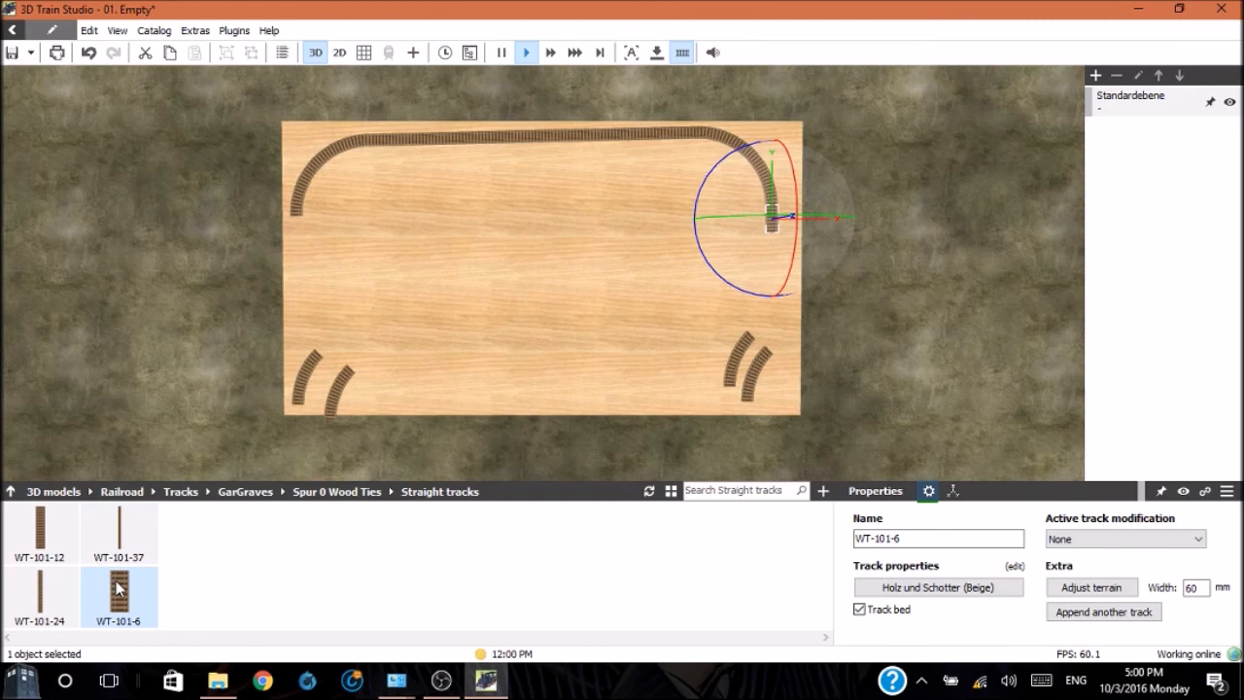
{"action": "left_click_drag", "start_coordinate": [772, 214], "coordinate": [296, 262]}
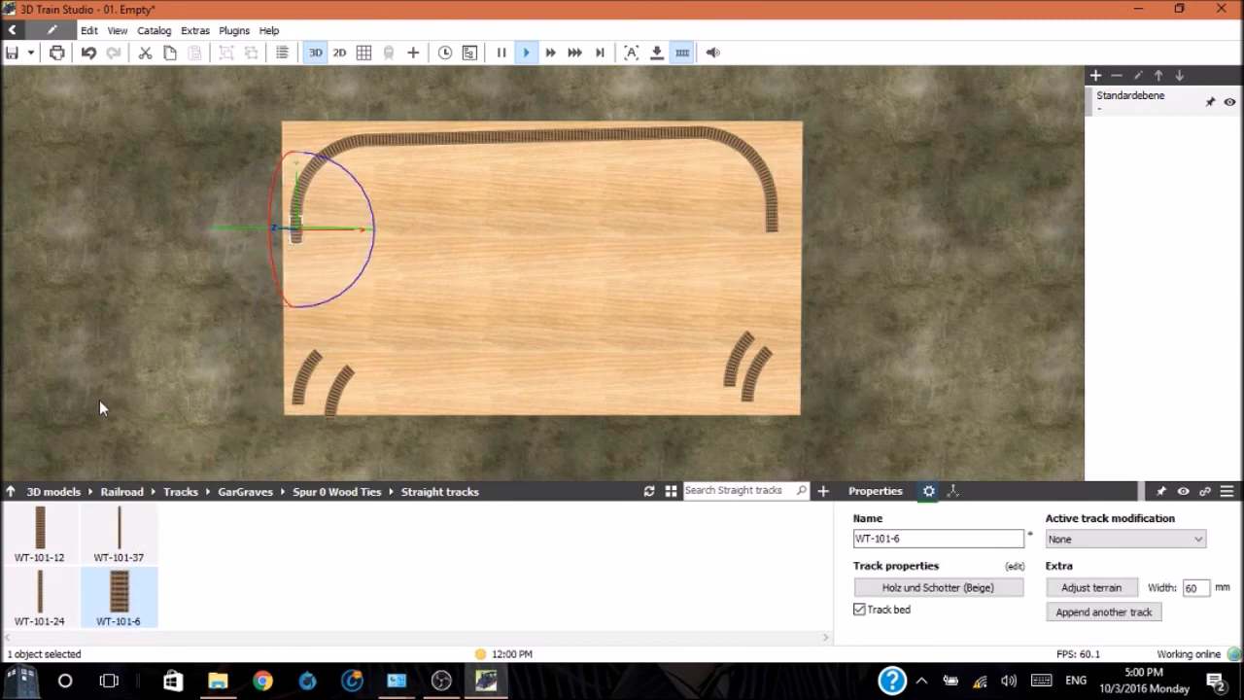
{"action": "mouse_move", "coordinate": [240, 506]}
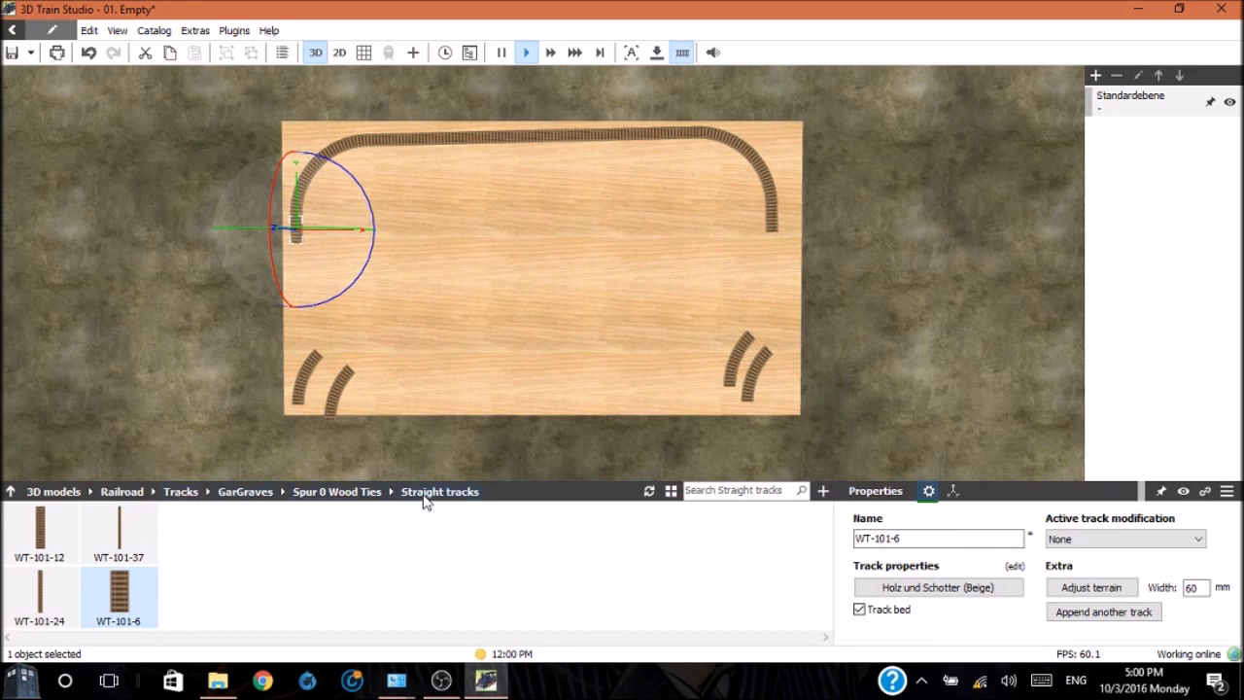
{"action": "left_click", "coordinate": [336, 491]}
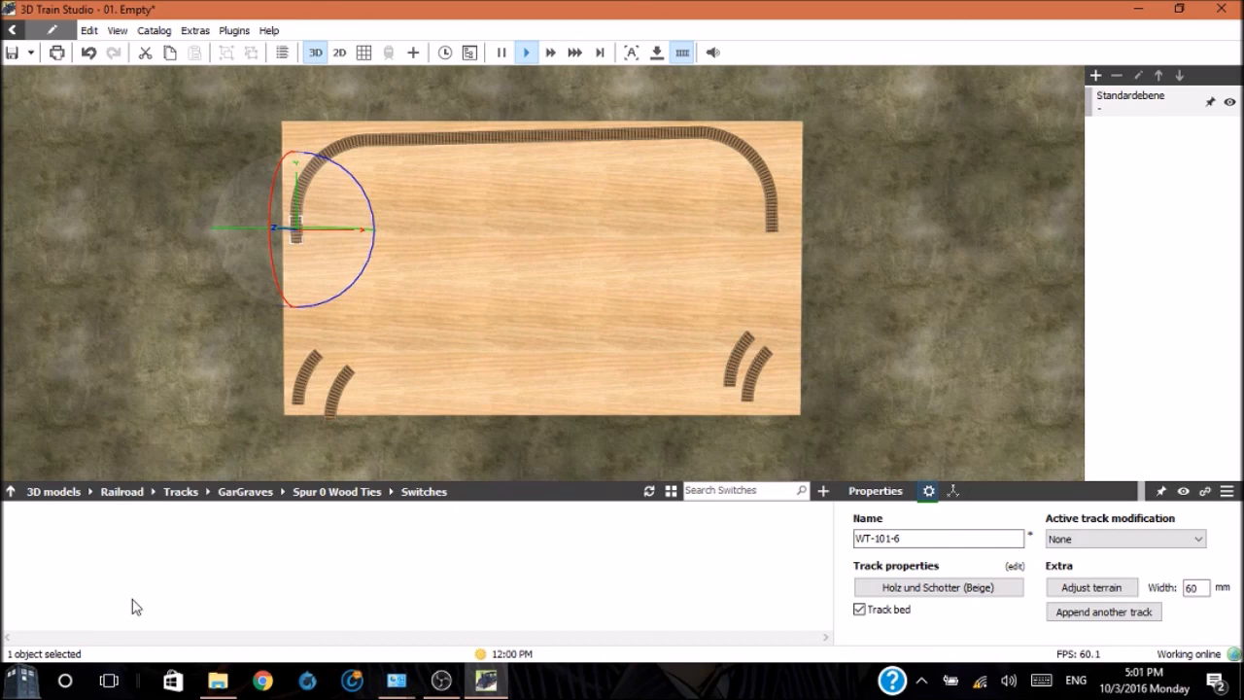
{"action": "mouse_move", "coordinate": [418, 510]}
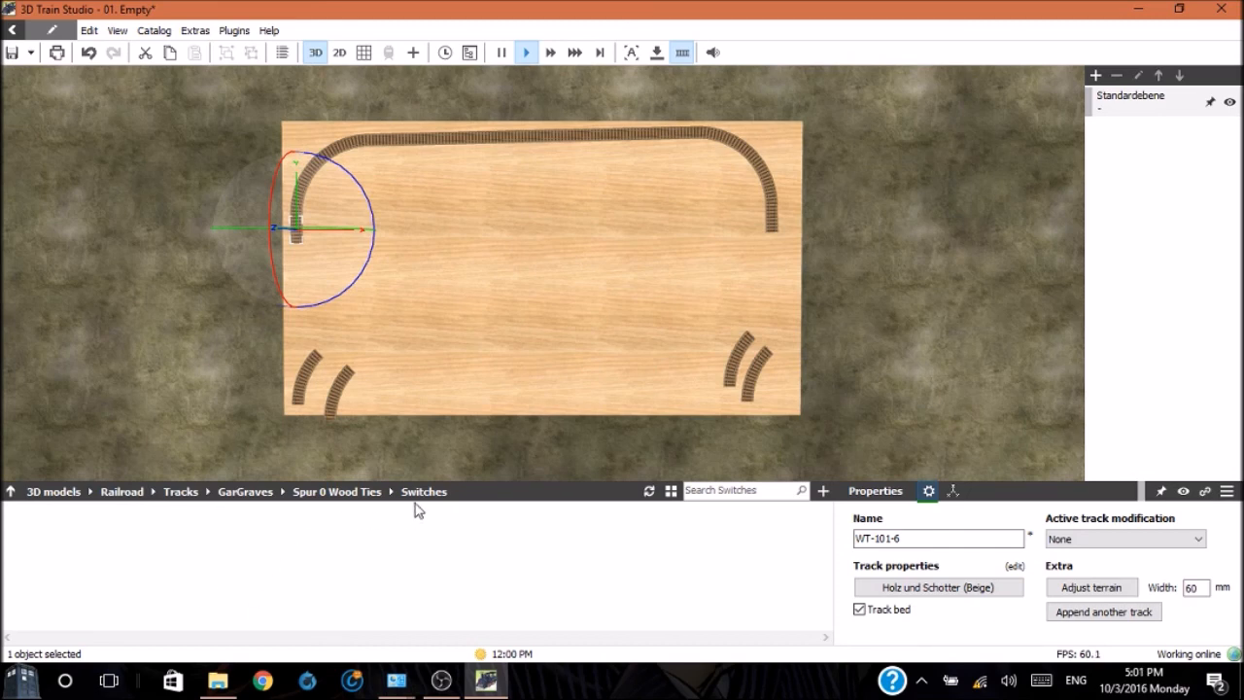
{"action": "mouse_move", "coordinate": [350, 507]}
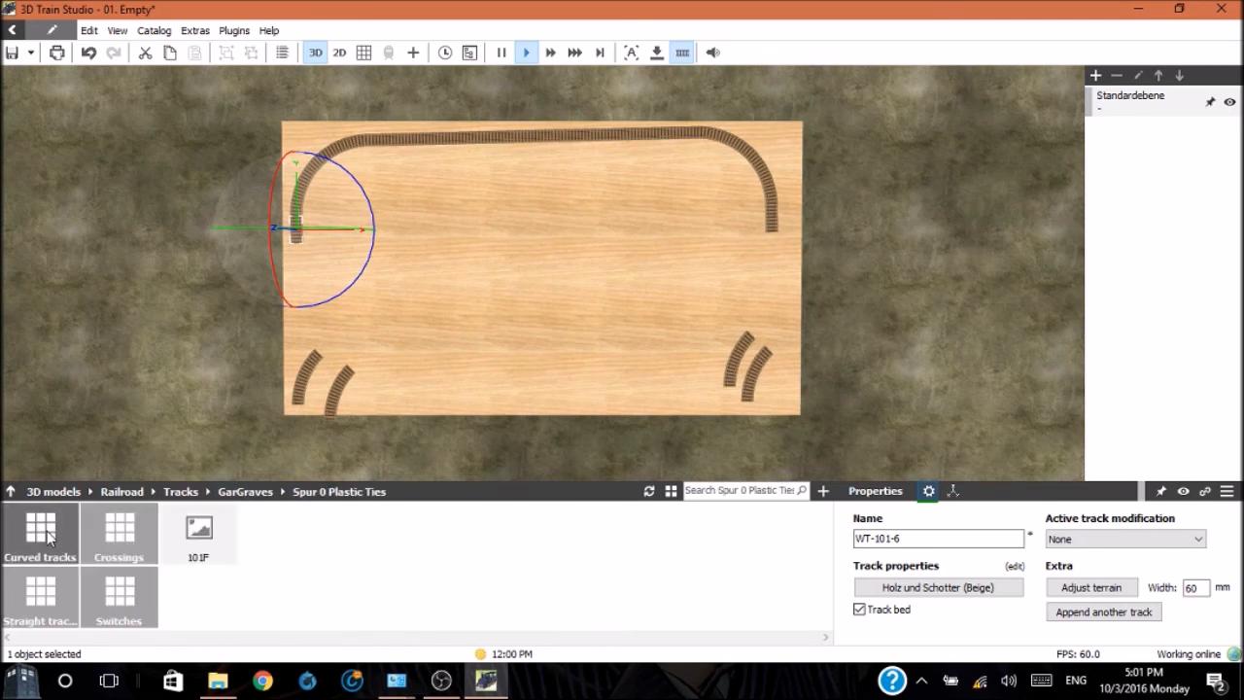
Show the GarGraves Spur 0 Plastic Ties switches (LH/RH O-42 and O-54)
{"action": "left_click", "coordinate": [118, 598]}
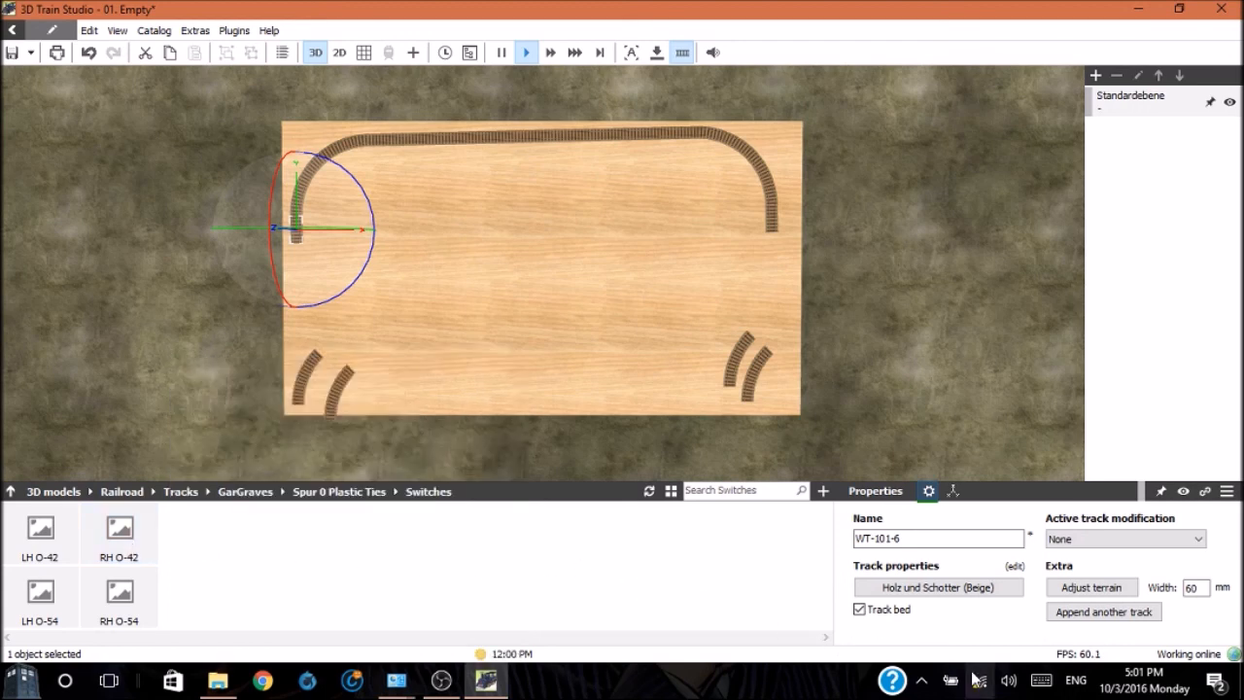
{"action": "mouse_move", "coordinate": [980, 679]}
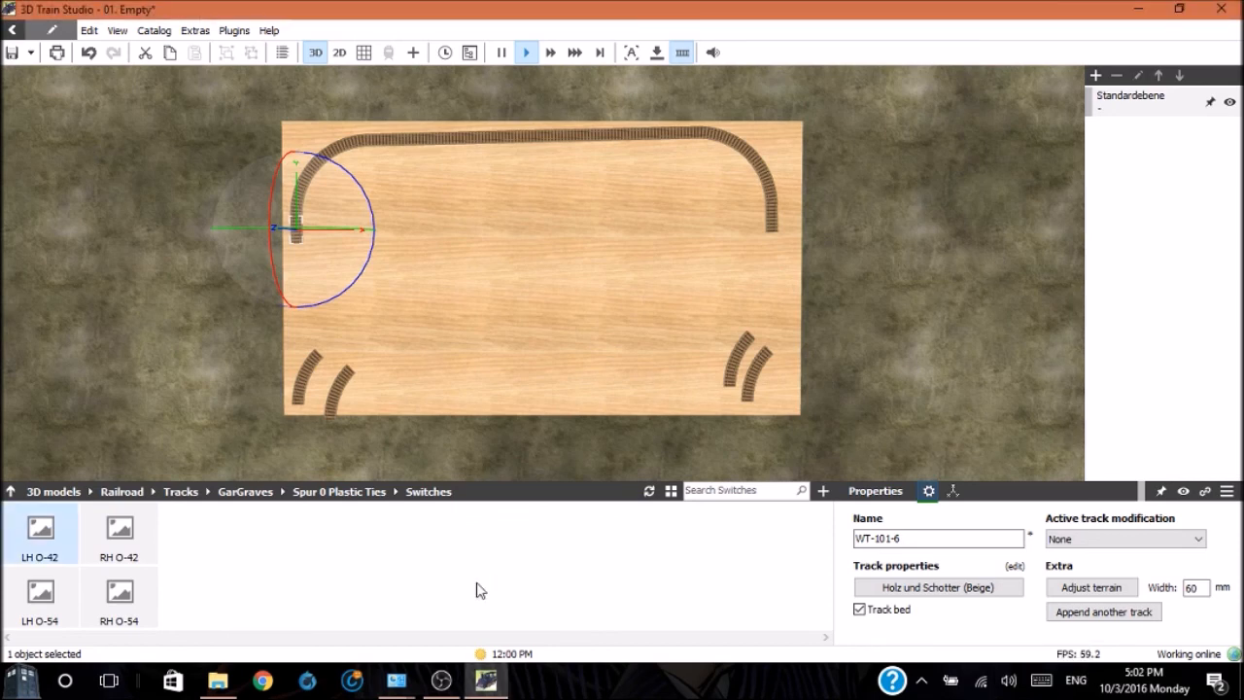
{"action": "mouse_move", "coordinate": [41, 531]}
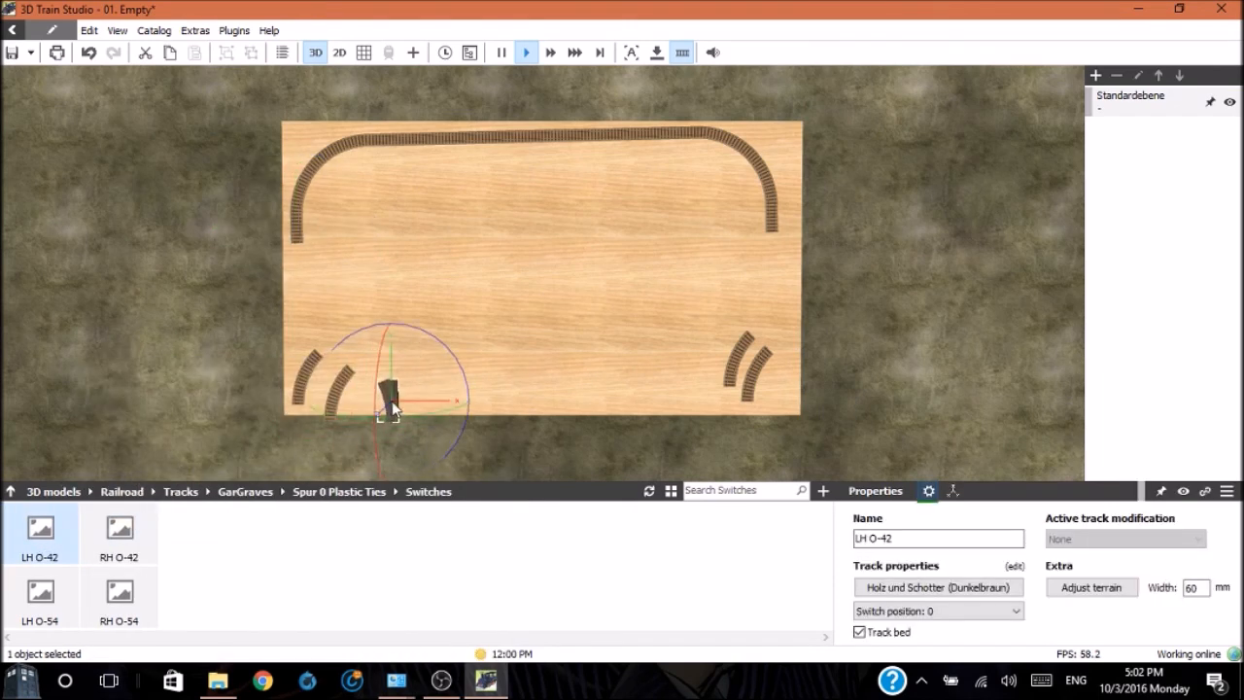
Attach an LH O-42 switch at the top track's left end and an RH O-42 at the right
{"action": "left_click_drag", "start_coordinate": [388, 398], "coordinate": [505, 281]}
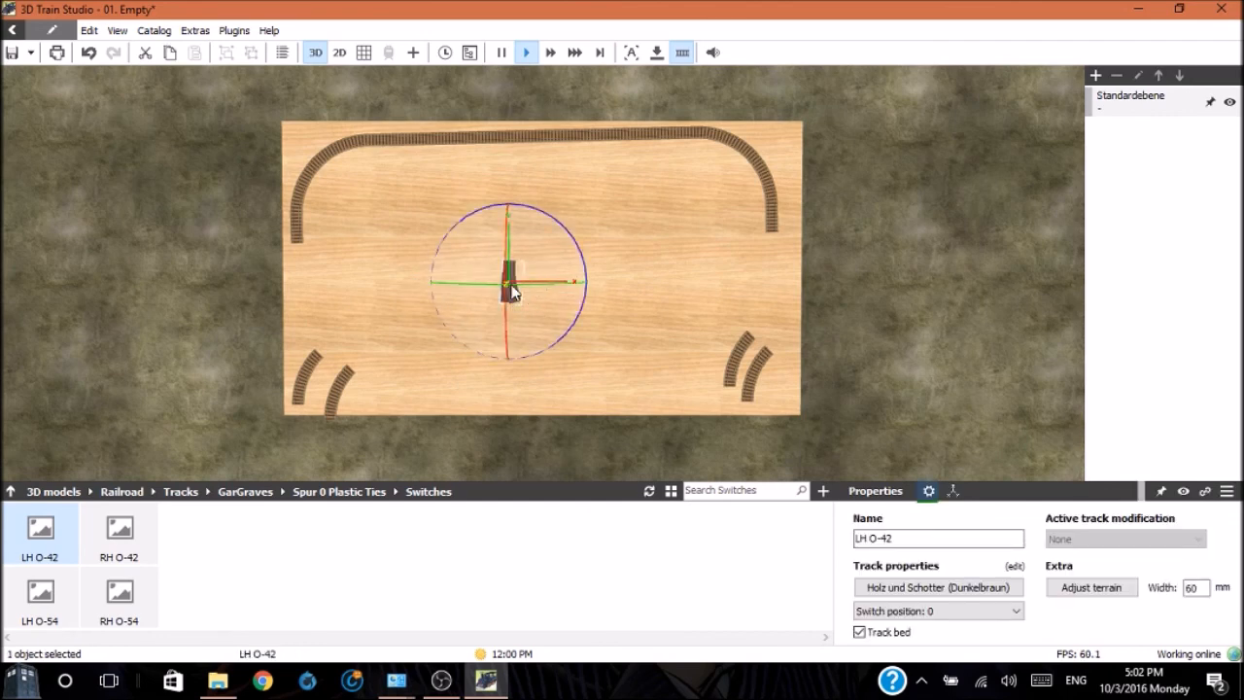
{"action": "left_click_drag", "start_coordinate": [513, 288], "coordinate": [351, 282]}
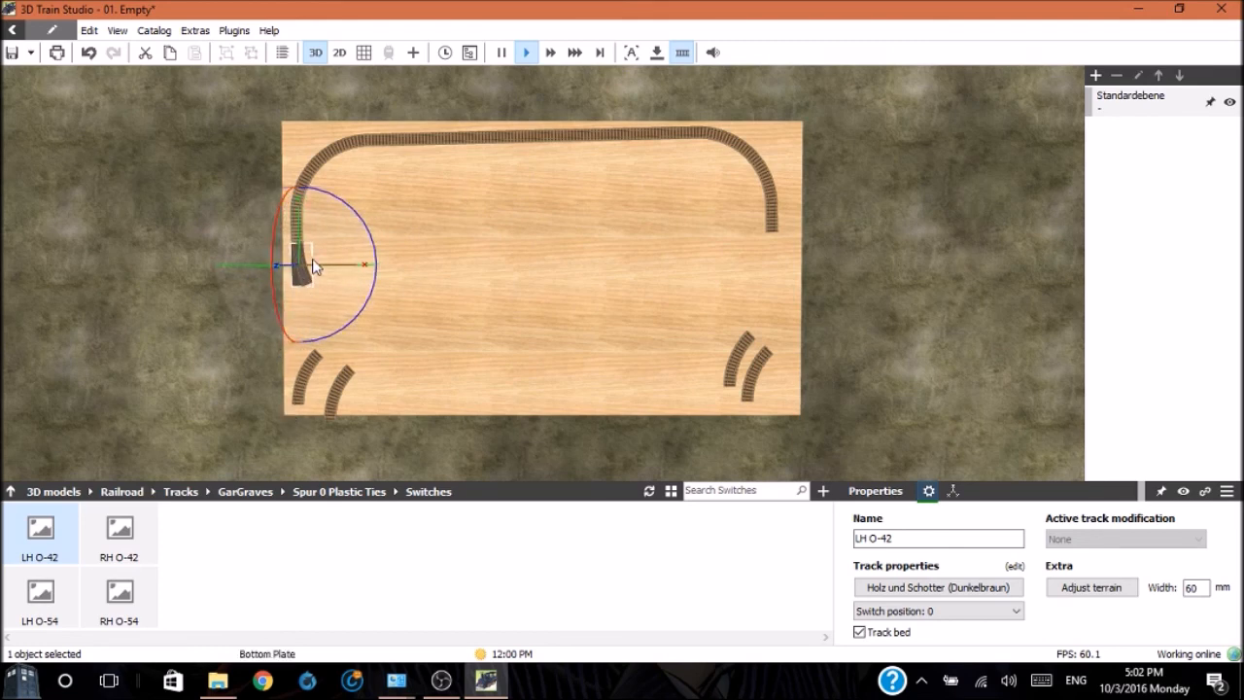
{"action": "mouse_move", "coordinate": [119, 530]}
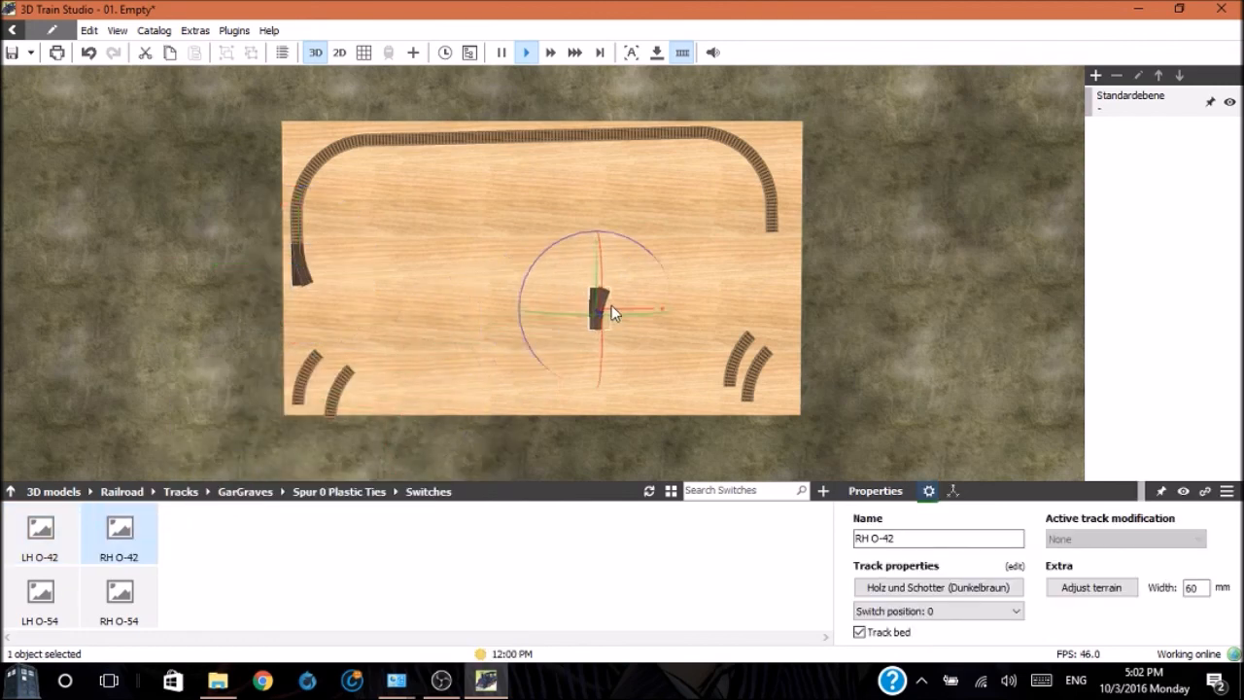
{"action": "left_click_drag", "start_coordinate": [599, 306], "coordinate": [749, 289]}
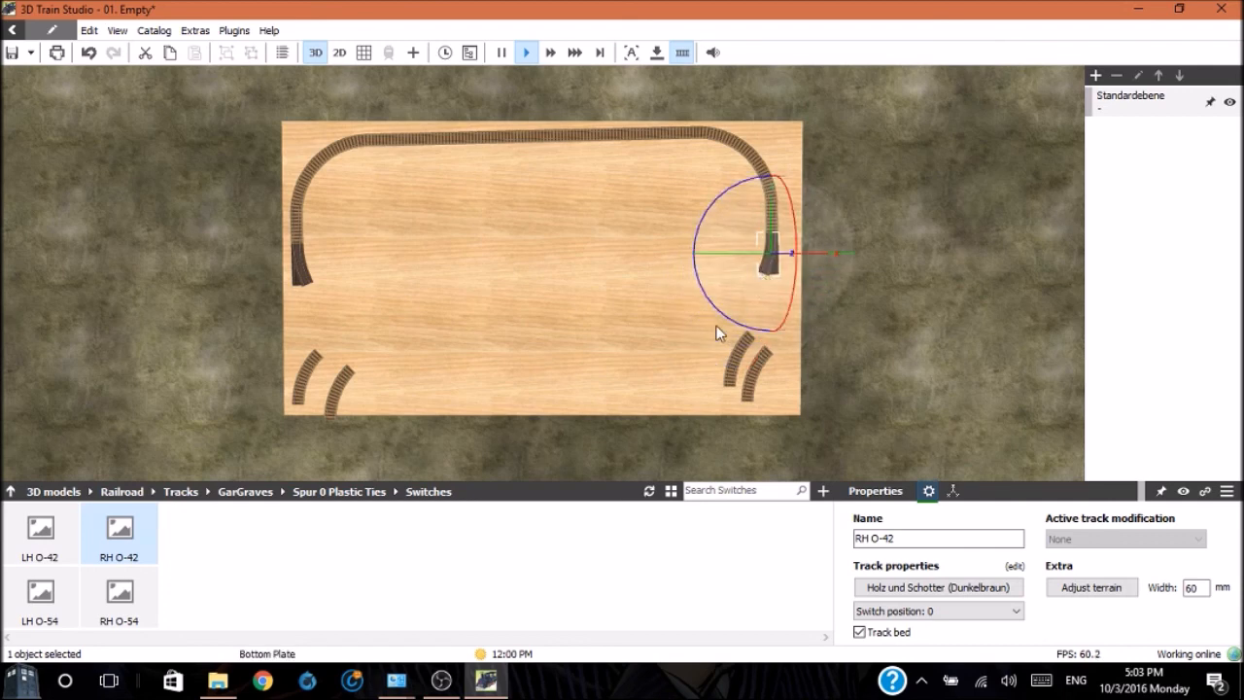
{"action": "mouse_move", "coordinate": [411, 391]}
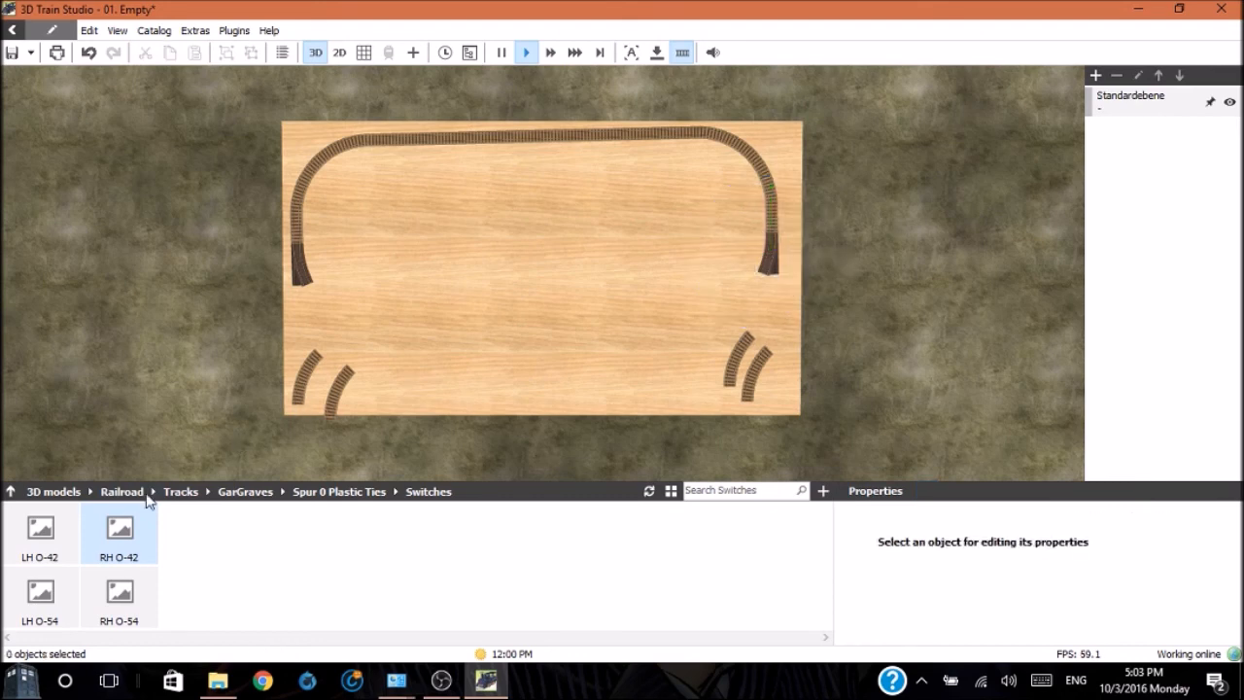
{"action": "mouse_move", "coordinate": [264, 505]}
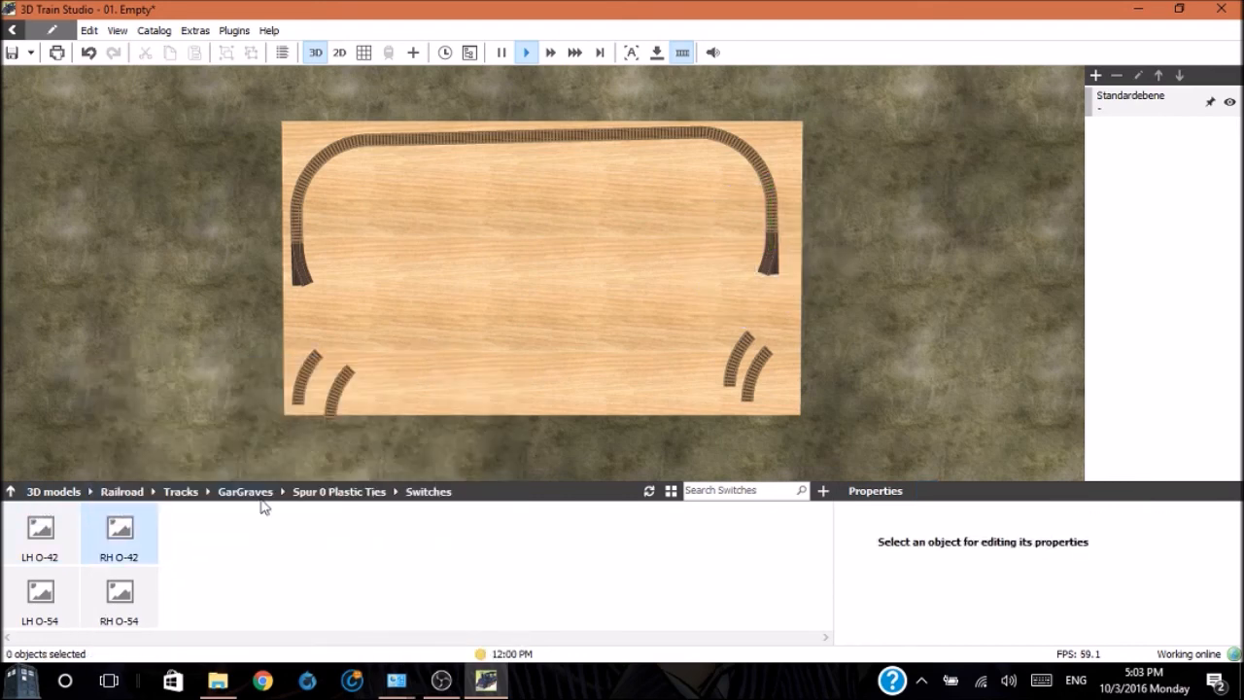
Place a WT-101-12 wood-tie straight below the left switch and copy it for the right switch
{"action": "left_click", "coordinate": [245, 490]}
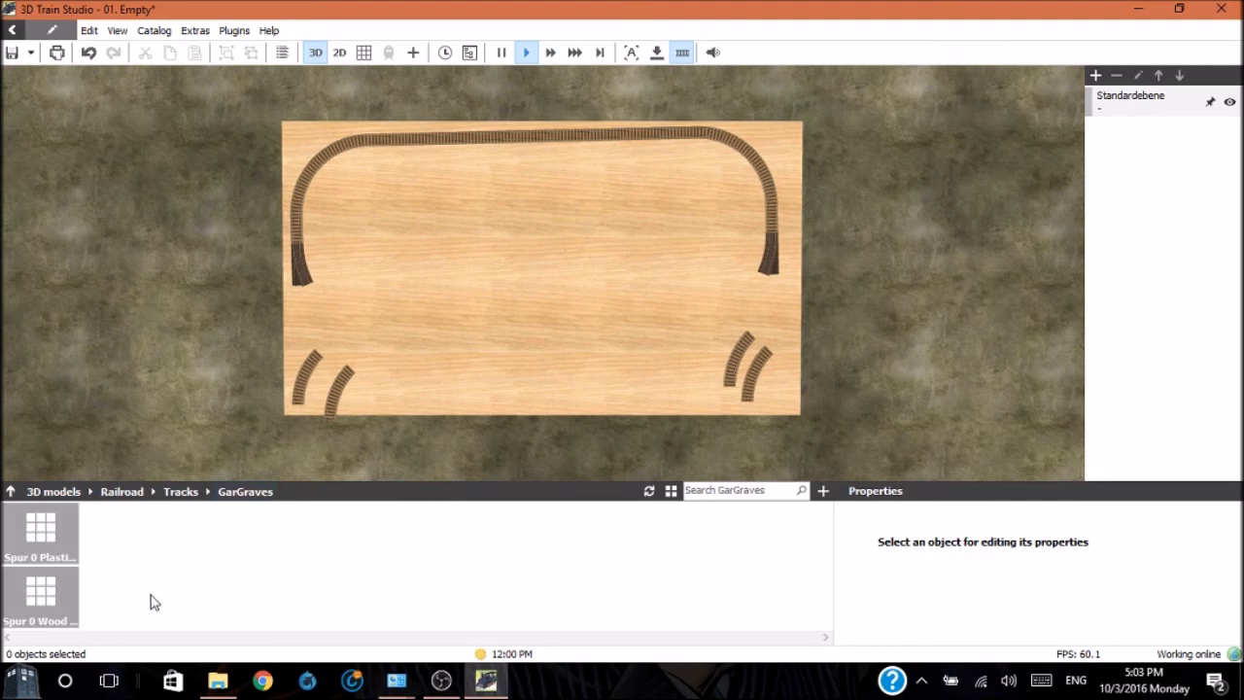
{"action": "double_click", "coordinate": [40, 596]}
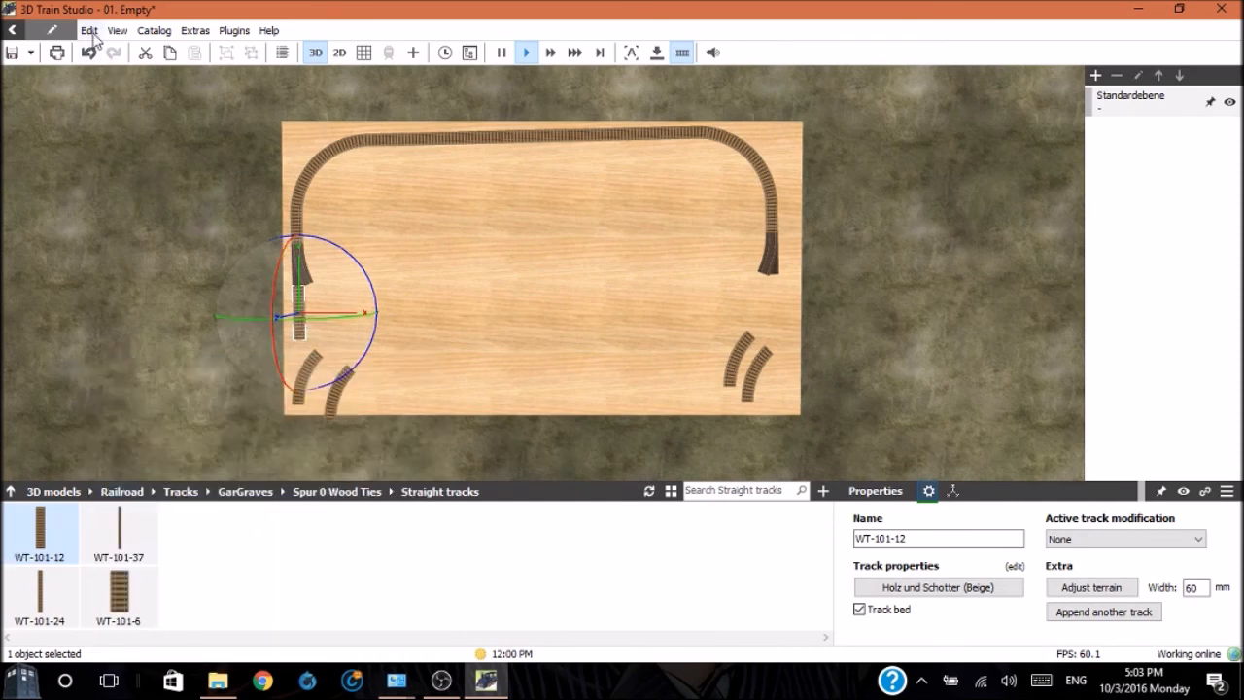
{"action": "left_click", "coordinate": [88, 30]}
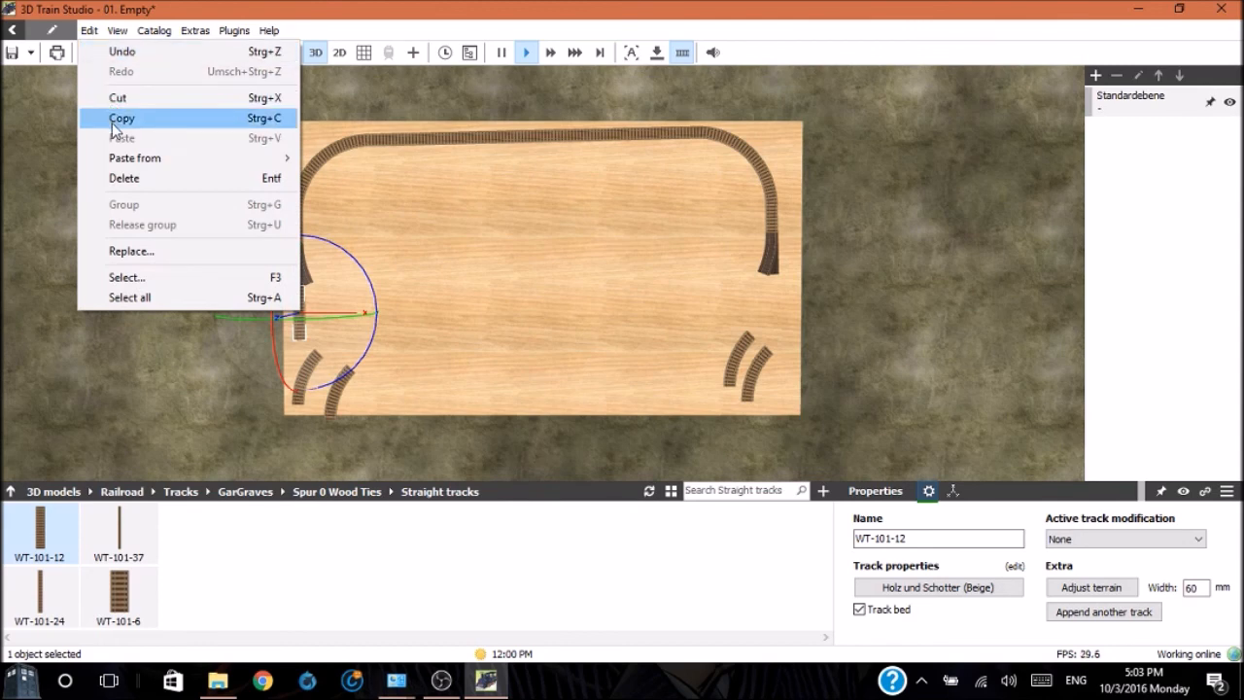
{"action": "left_click", "coordinate": [121, 117]}
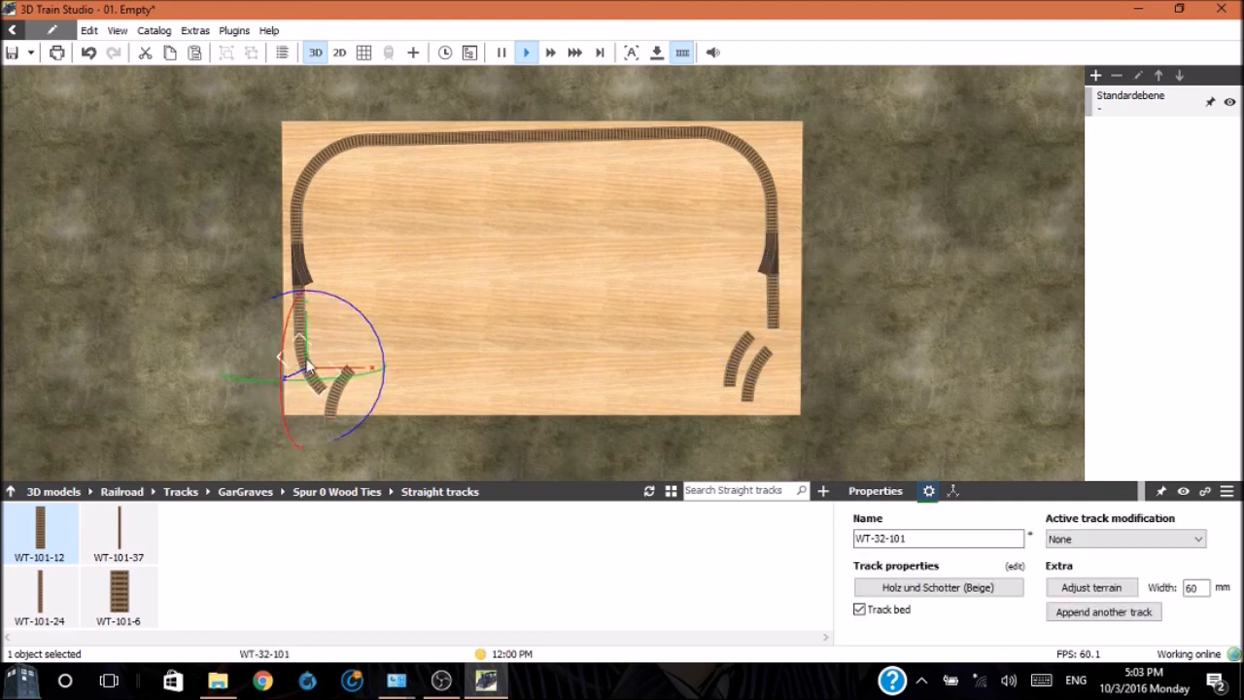
Join corner curves to the lower ends of the left and right straights
{"action": "left_click_drag", "start_coordinate": [321, 367], "coordinate": [340, 388]}
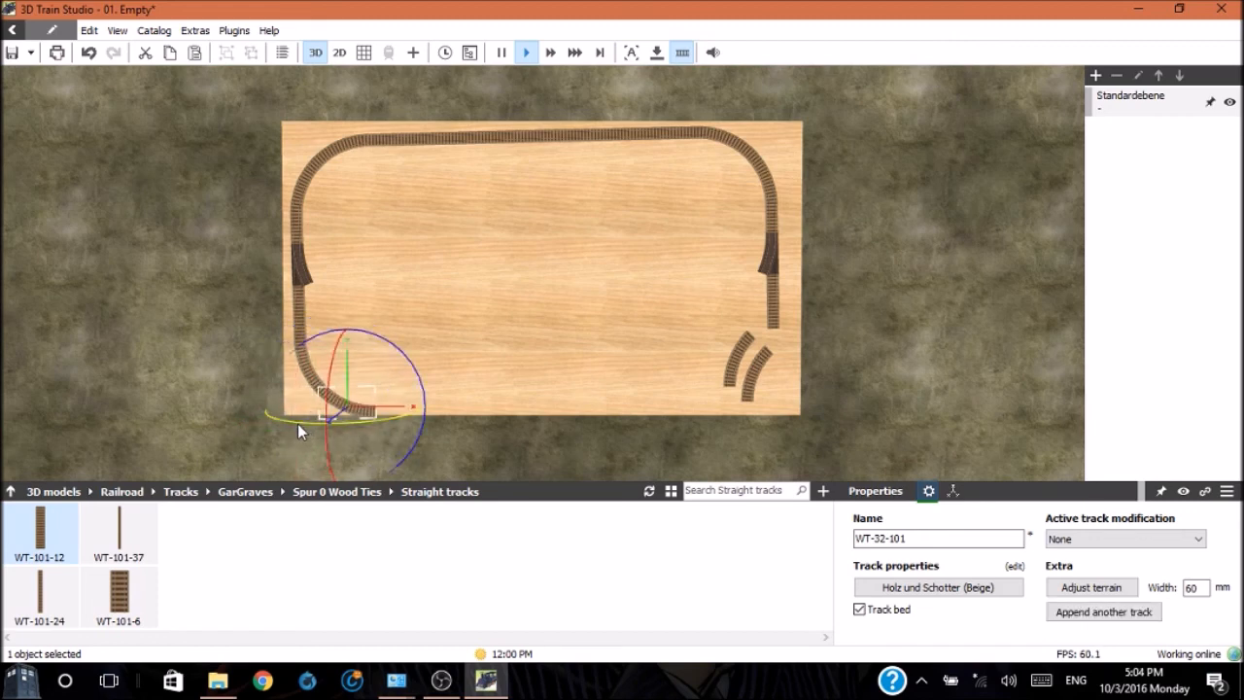
{"action": "mouse_move", "coordinate": [765, 379]}
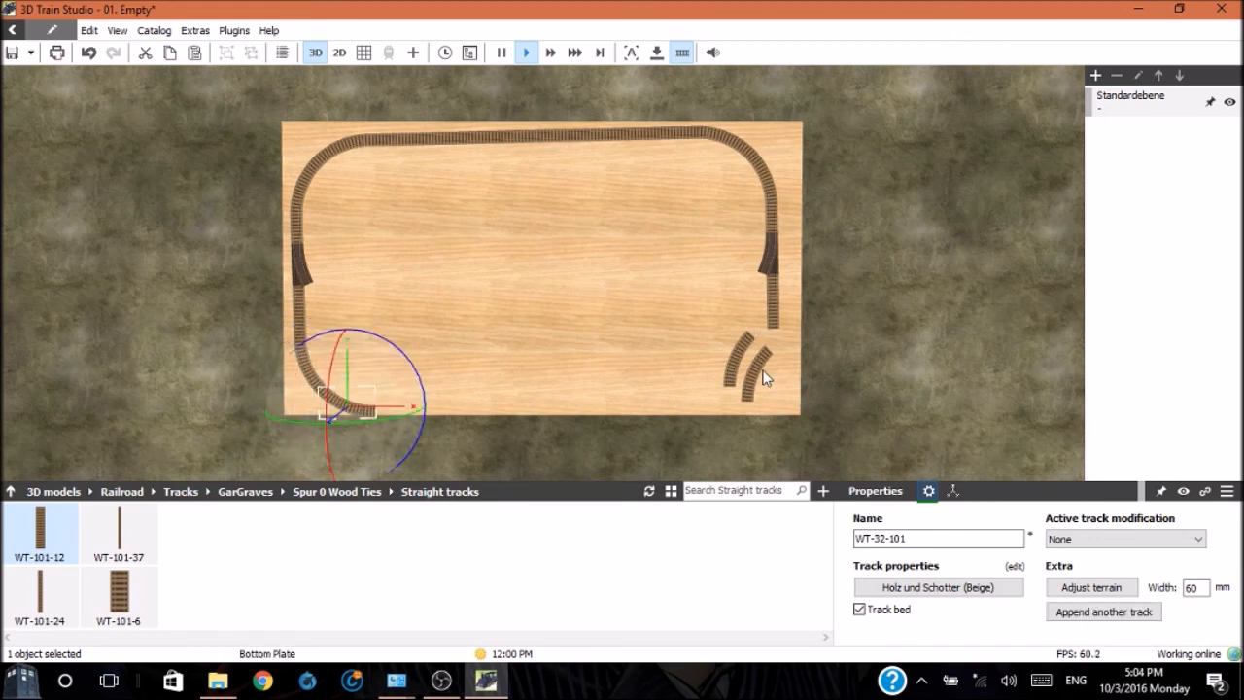
{"action": "left_click_drag", "start_coordinate": [350, 379], "coordinate": [680, 350]}
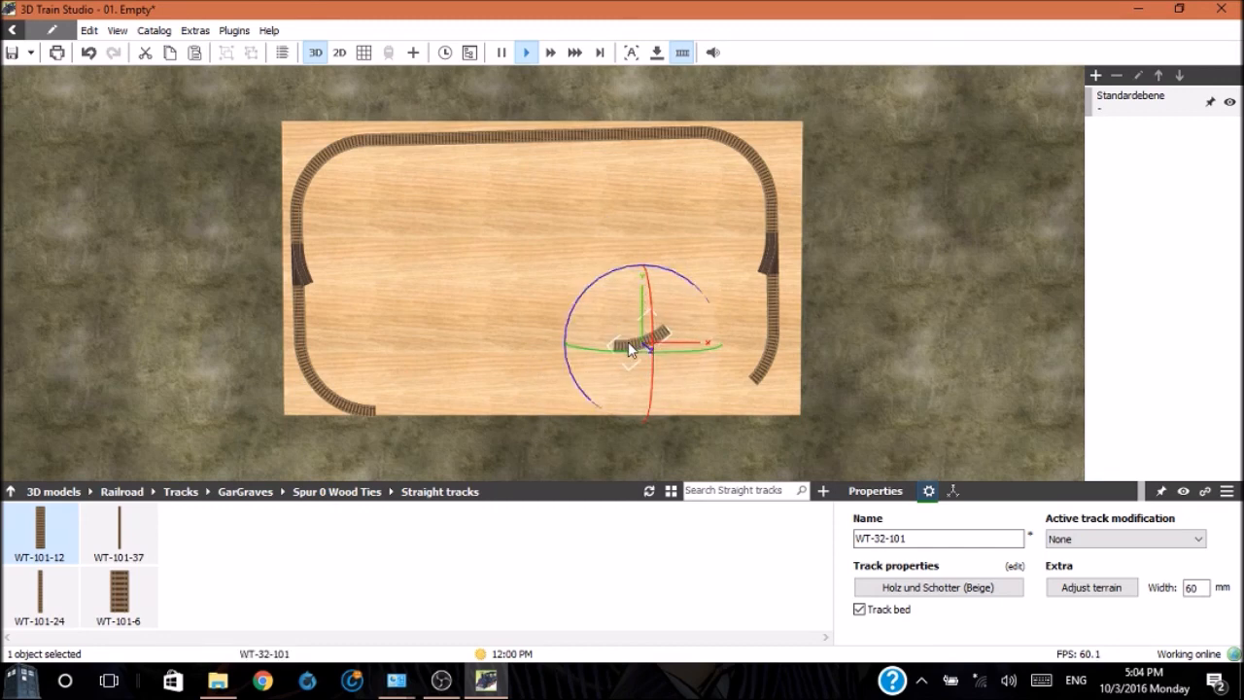
{"action": "left_click_drag", "start_coordinate": [641, 340], "coordinate": [704, 398]}
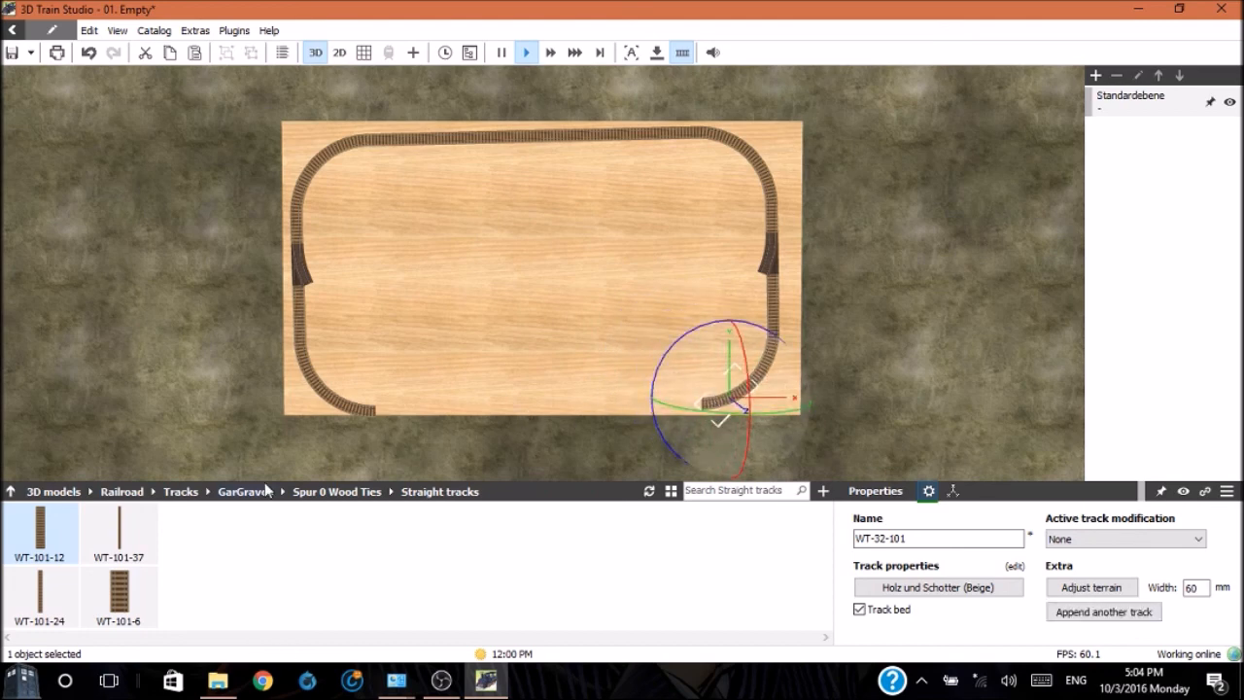
{"action": "mouse_move", "coordinate": [365, 344]}
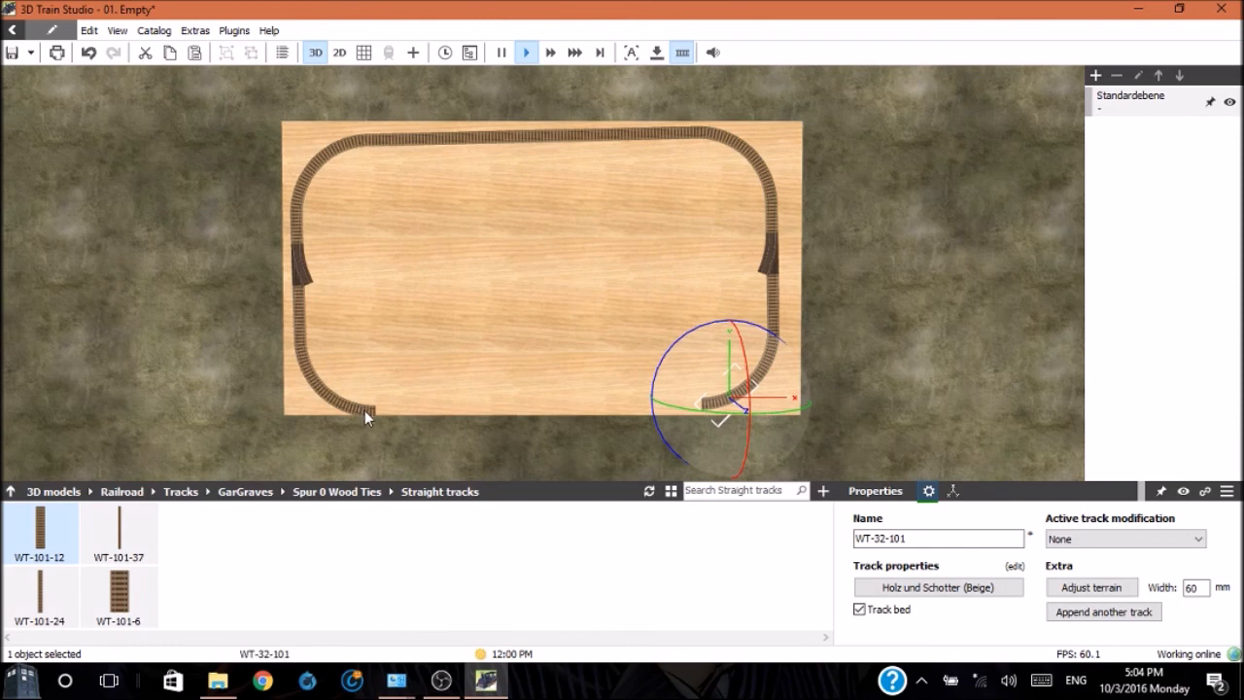
{"action": "mouse_move", "coordinate": [710, 413]}
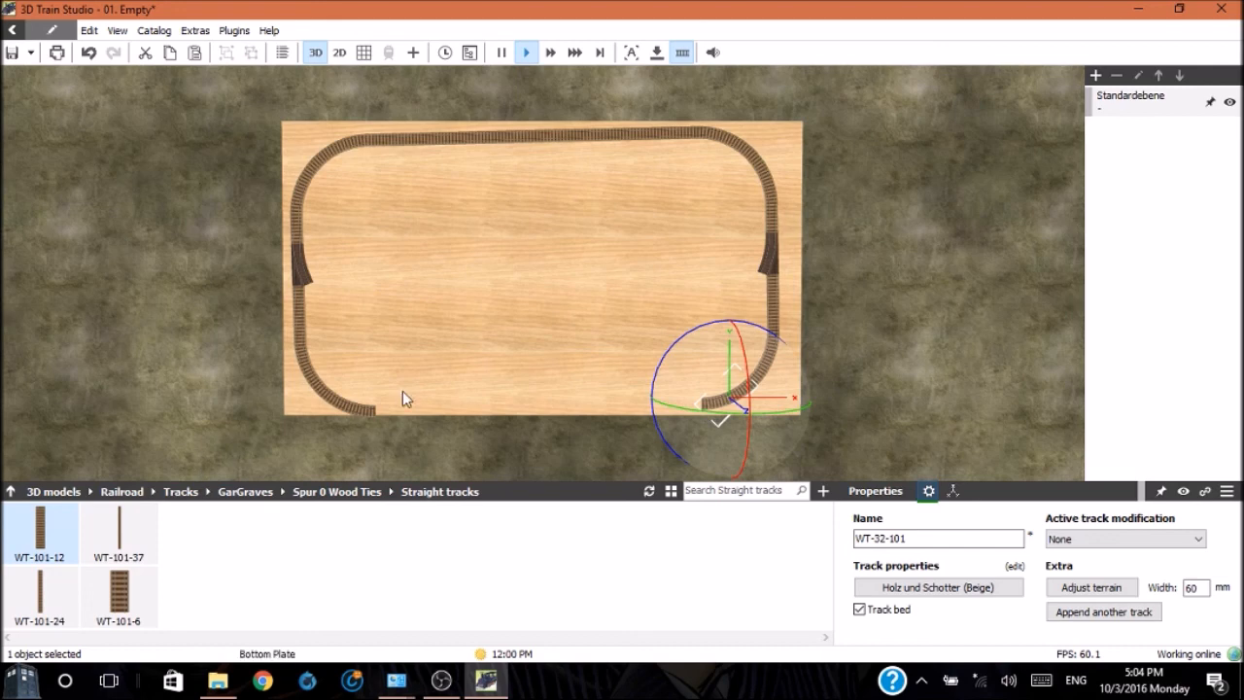
{"action": "mouse_move", "coordinate": [463, 165]}
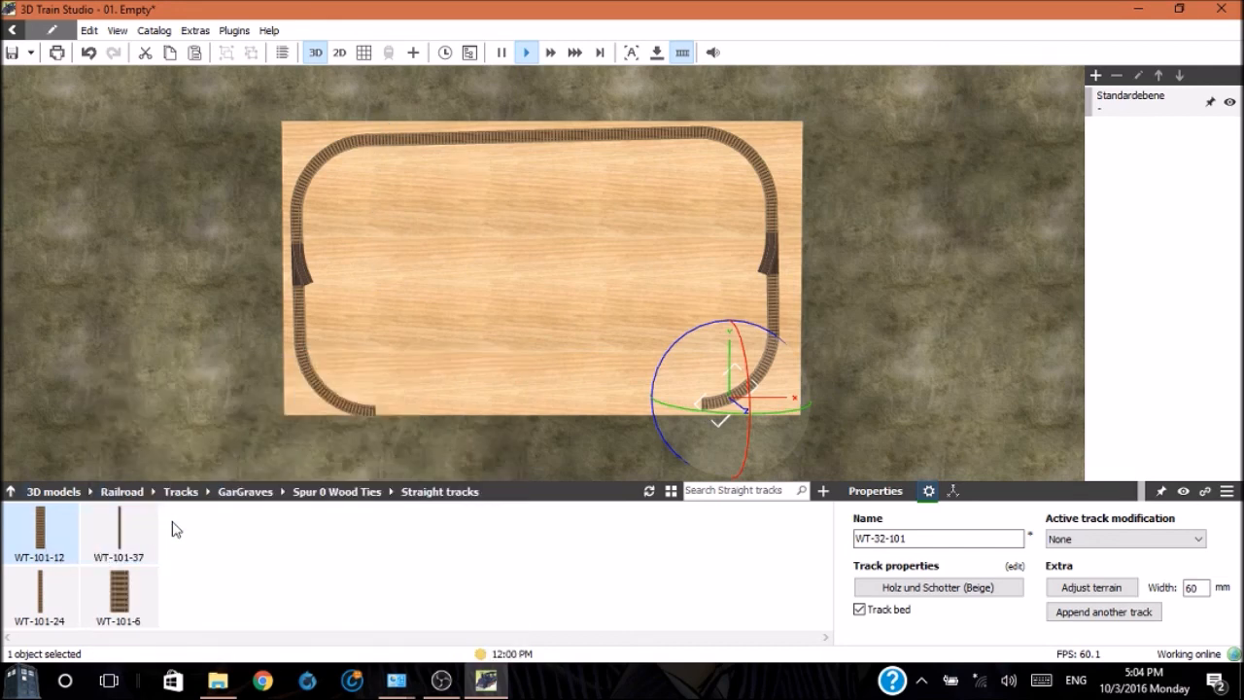
{"action": "mouse_move", "coordinate": [118, 532]}
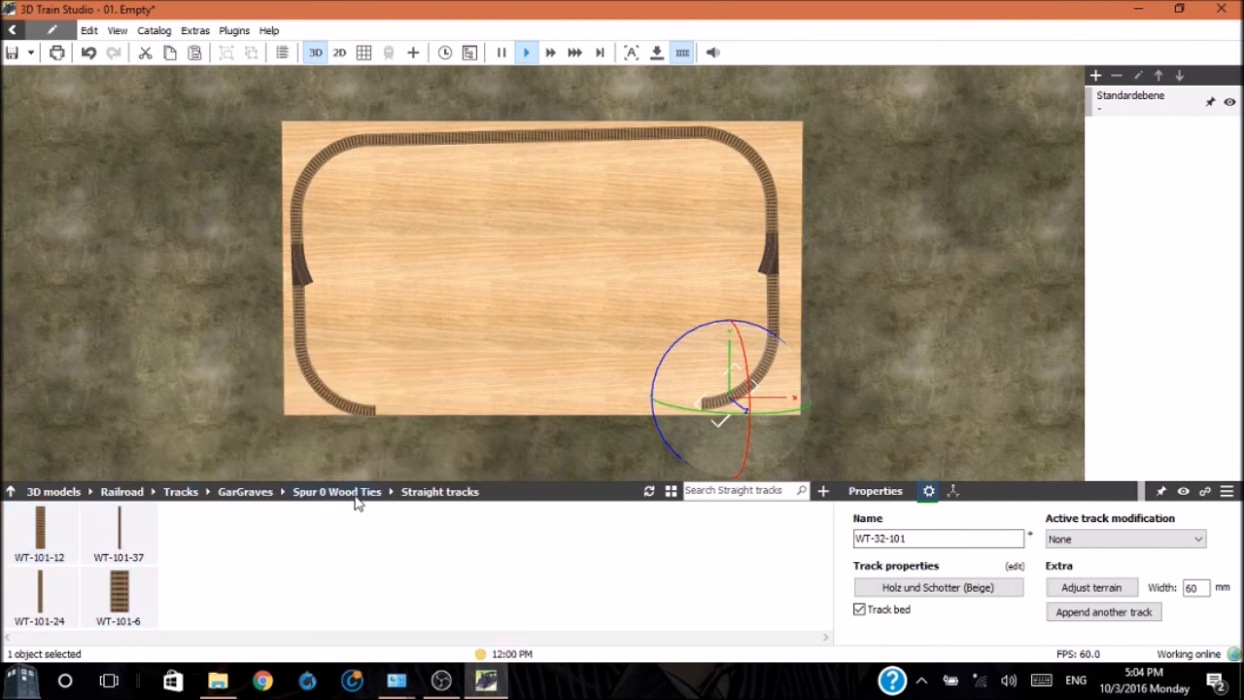
Drop the long 101 wood-tie straight loose in the centre of the board
{"action": "left_click", "coordinate": [337, 491]}
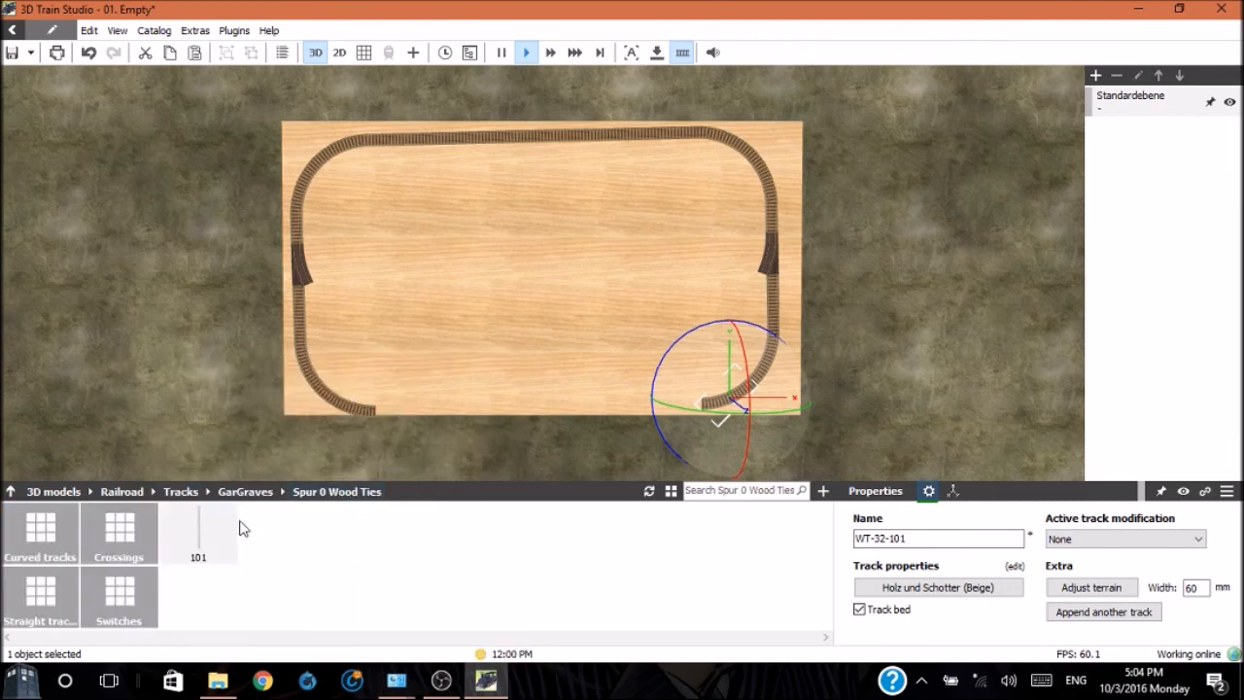
{"action": "left_click", "coordinate": [360, 461]}
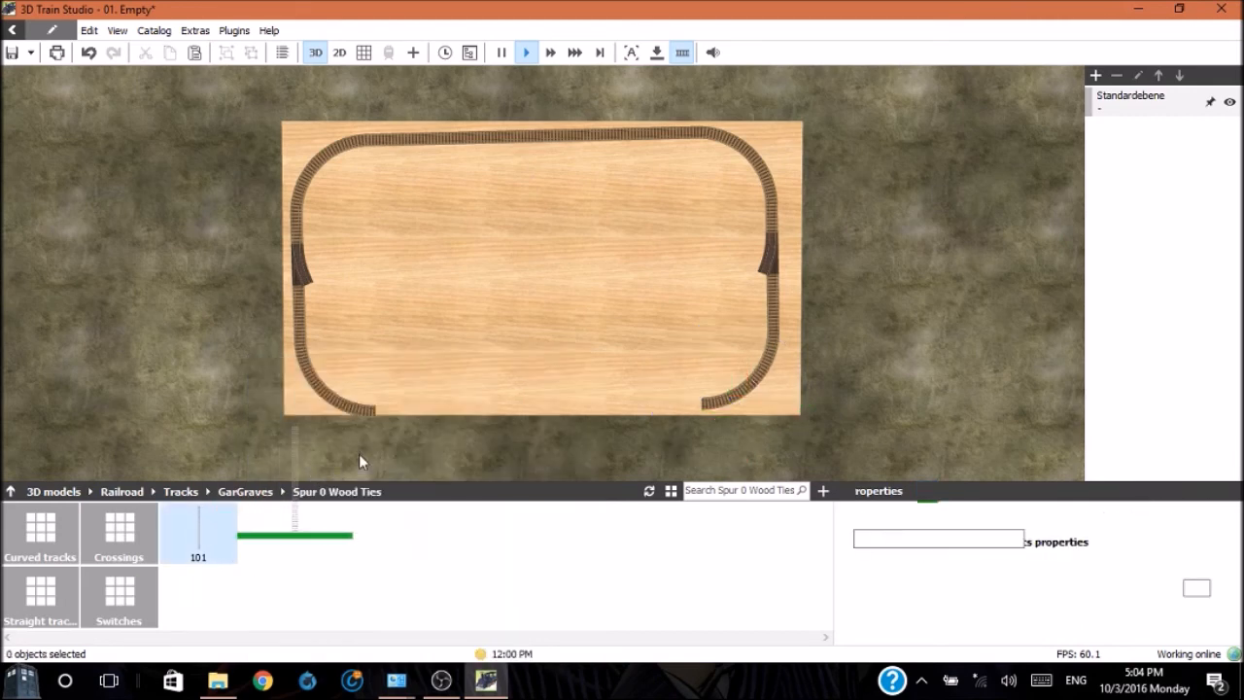
{"action": "left_click", "coordinate": [455, 291]}
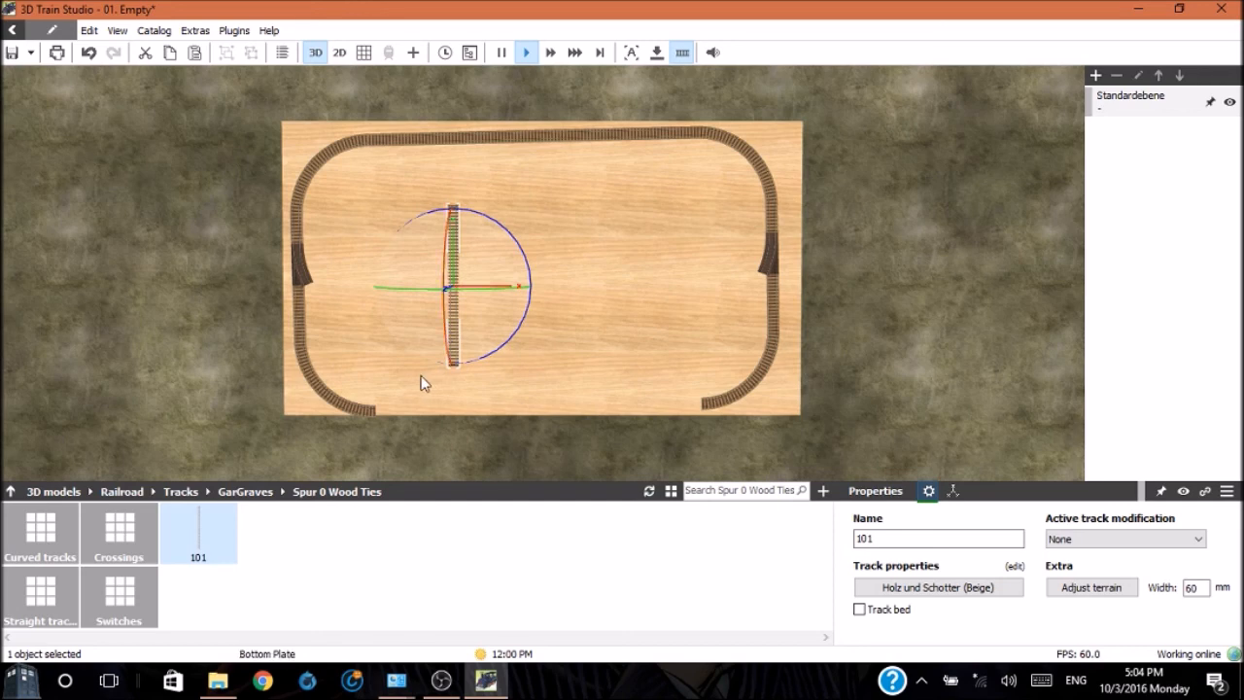
{"action": "mouse_move", "coordinate": [493, 351]}
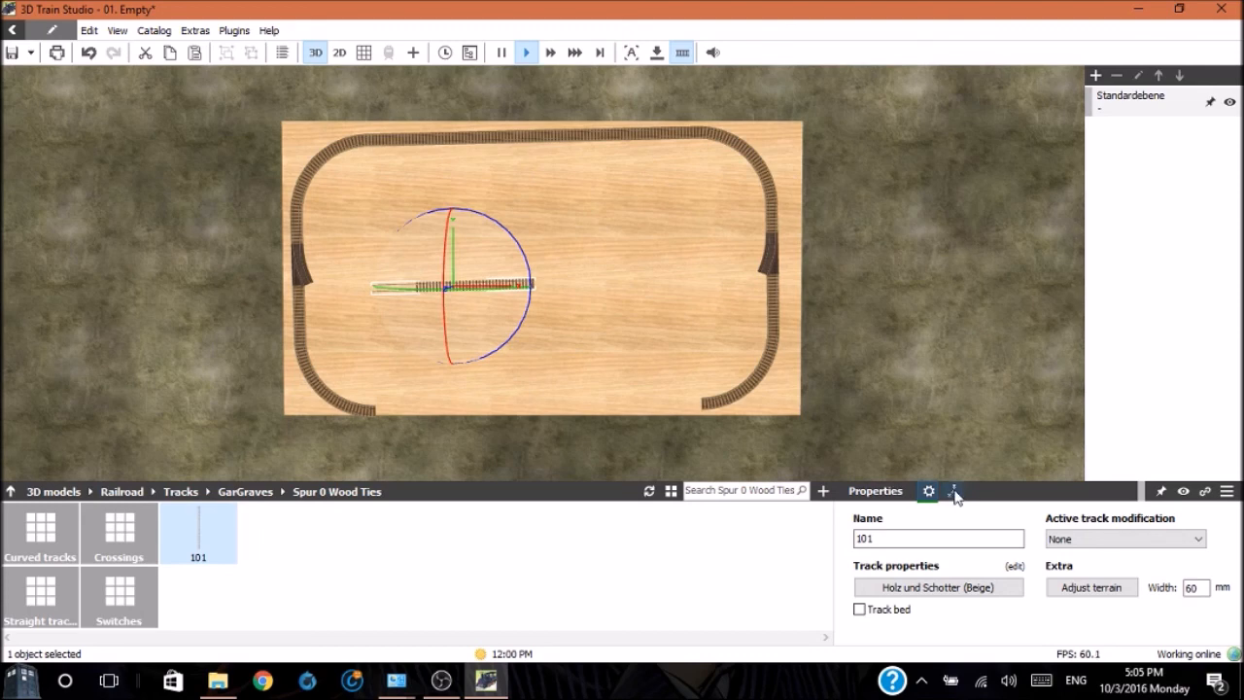
Zero the 101 straight's X and Y rotation and lay it in the bottom-edge gap
{"action": "left_click", "coordinate": [953, 490]}
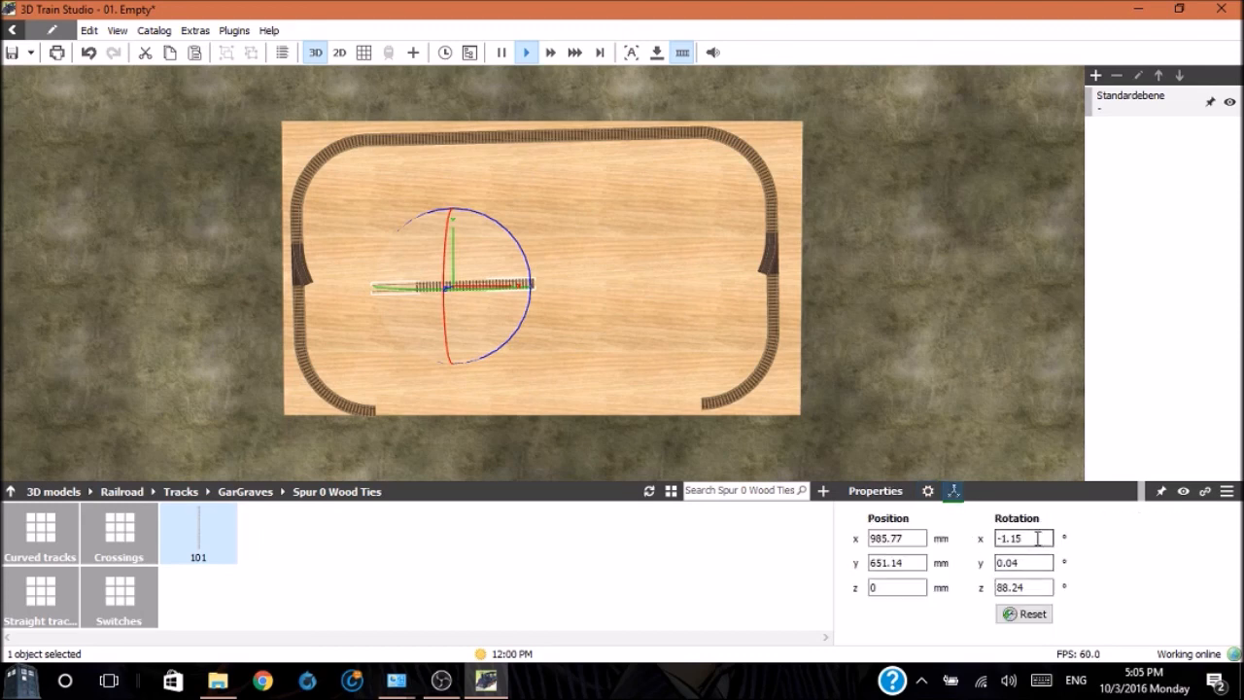
{"action": "triple_click", "coordinate": [1024, 537]}
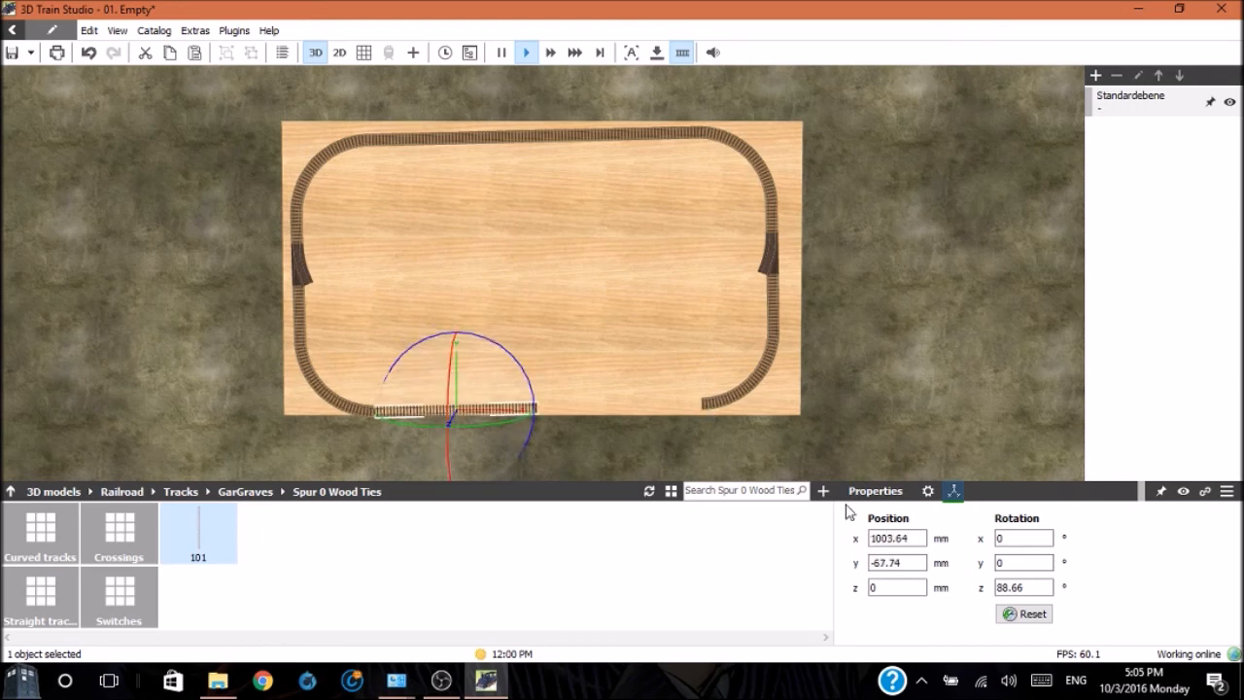
{"action": "left_click", "coordinate": [927, 491]}
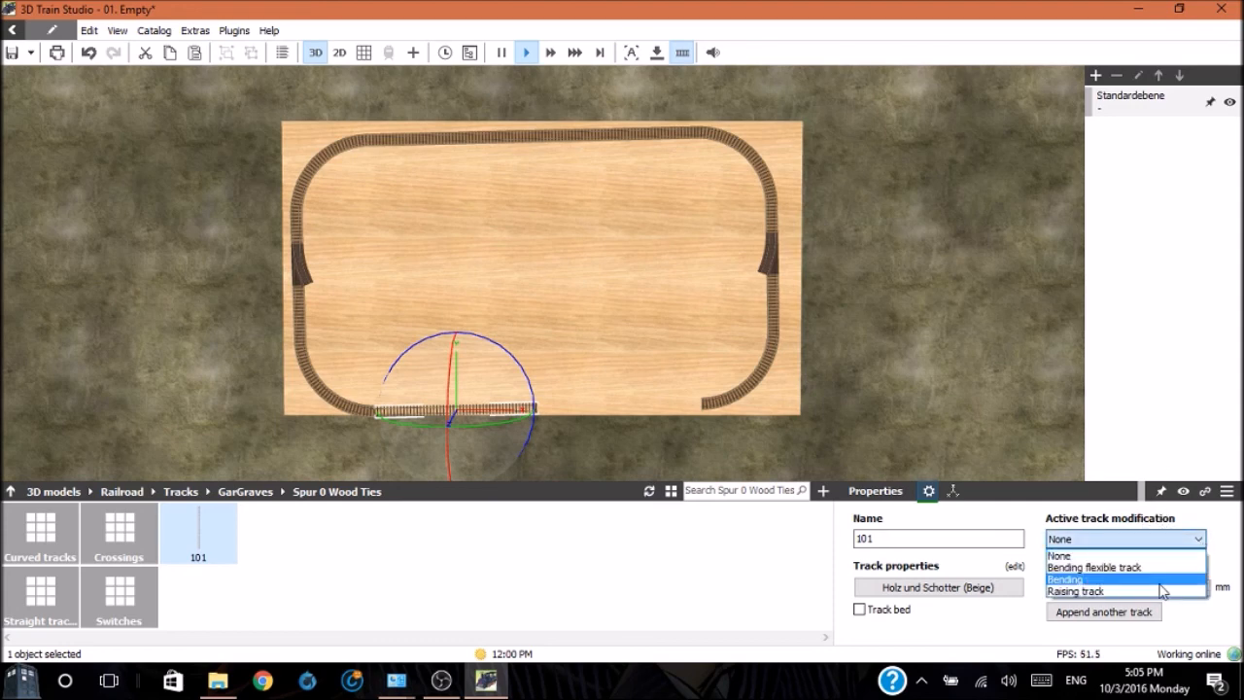
{"action": "mouse_move", "coordinate": [1142, 567]}
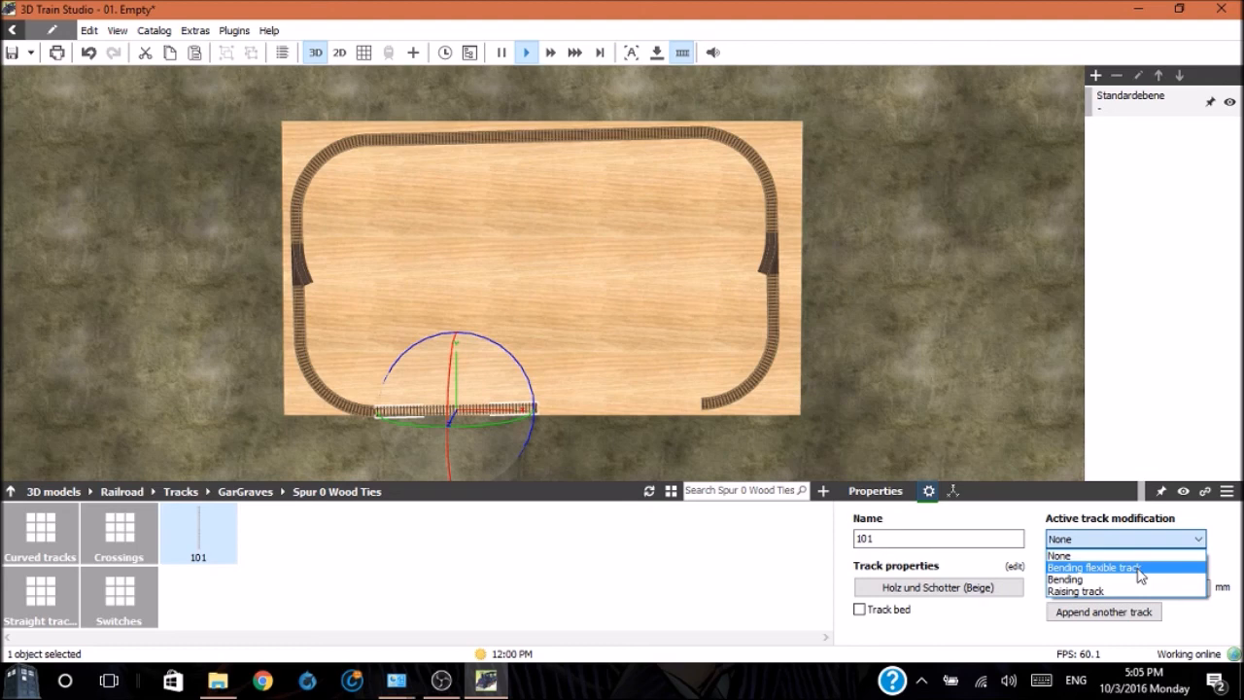
{"action": "mouse_move", "coordinate": [1140, 579]}
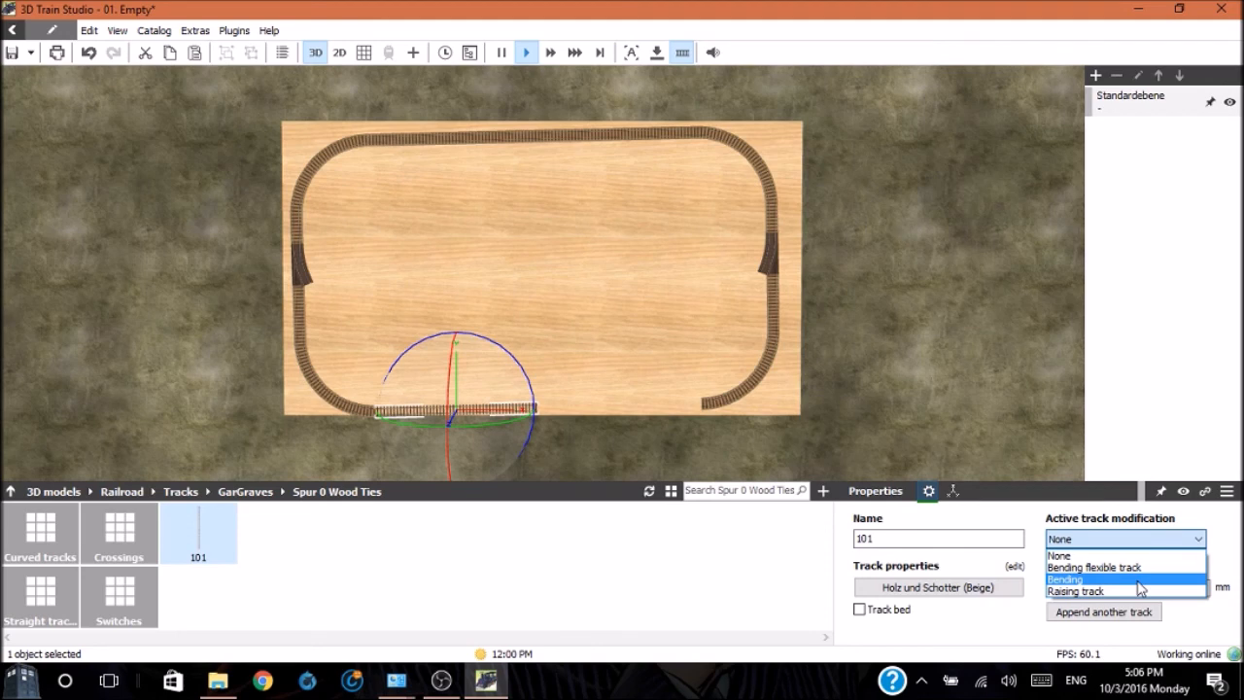
{"action": "mouse_move", "coordinate": [1140, 591]}
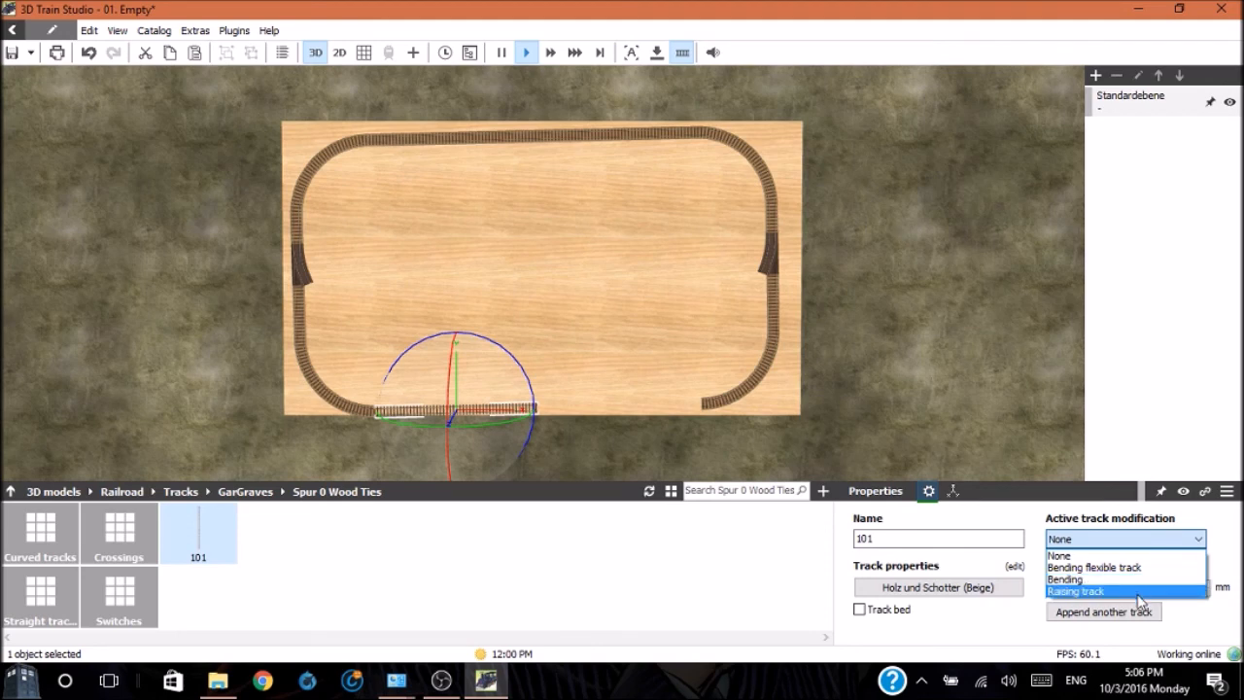
{"action": "mouse_move", "coordinate": [1137, 566]}
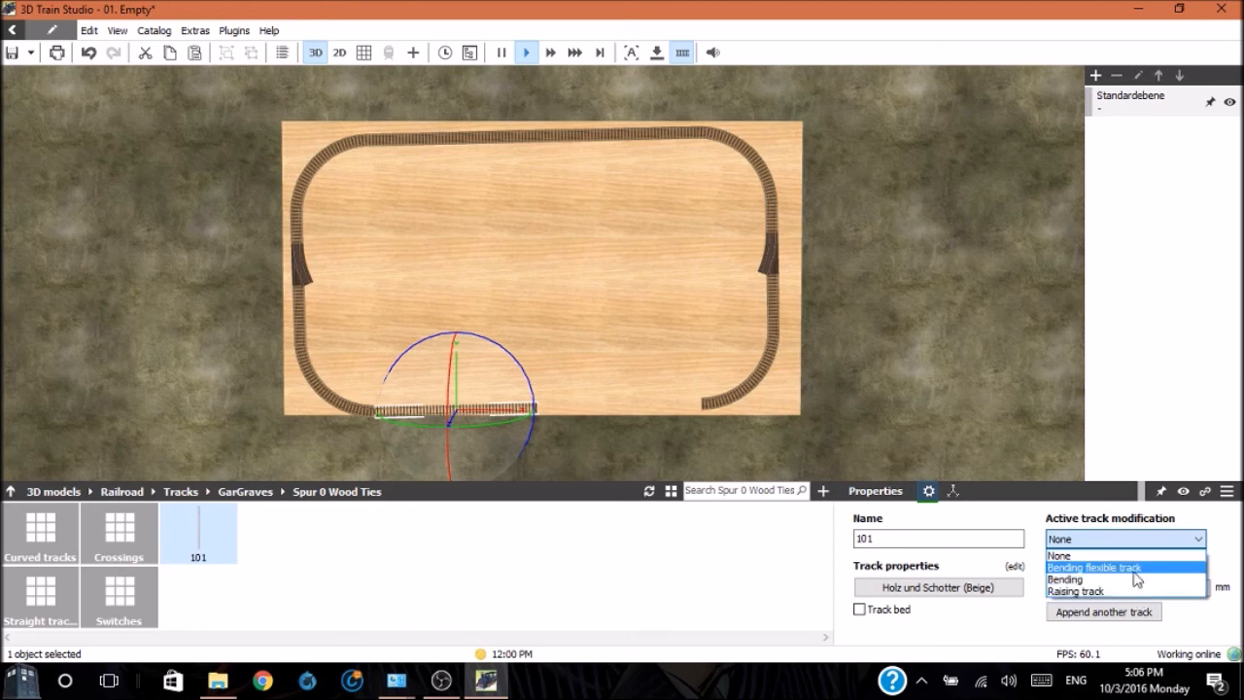
Set the bottom 101 straight's active modification to Bending flexible track
{"action": "left_click", "coordinate": [1093, 566]}
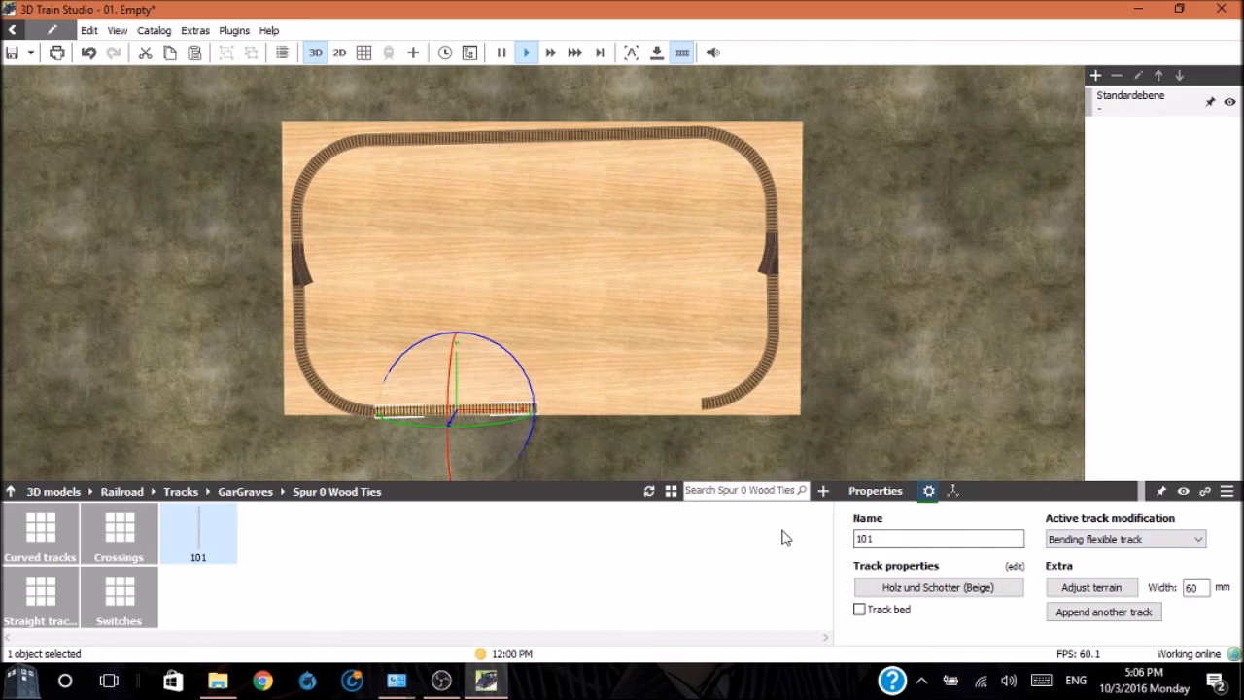
{"action": "mouse_move", "coordinate": [646, 486]}
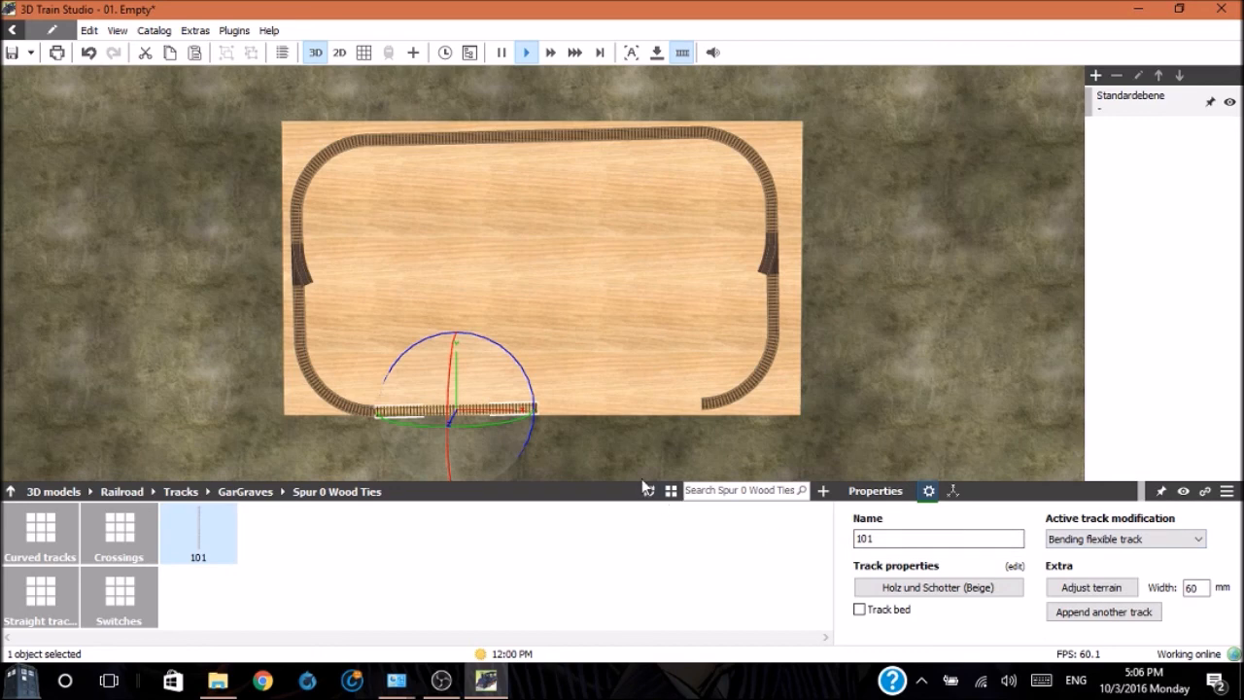
{"action": "mouse_move", "coordinate": [640, 416]}
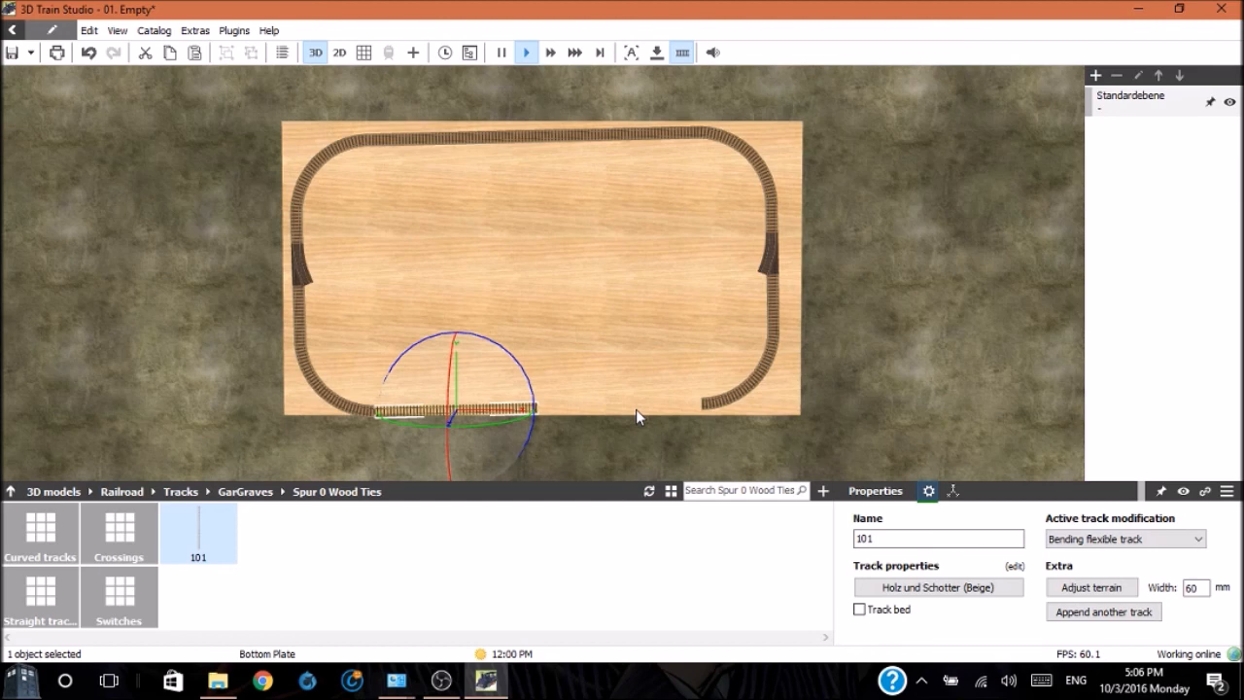
Select the bottom flexible straight to stretch it toward the right-hand curve
{"action": "left_click", "coordinate": [573, 315]}
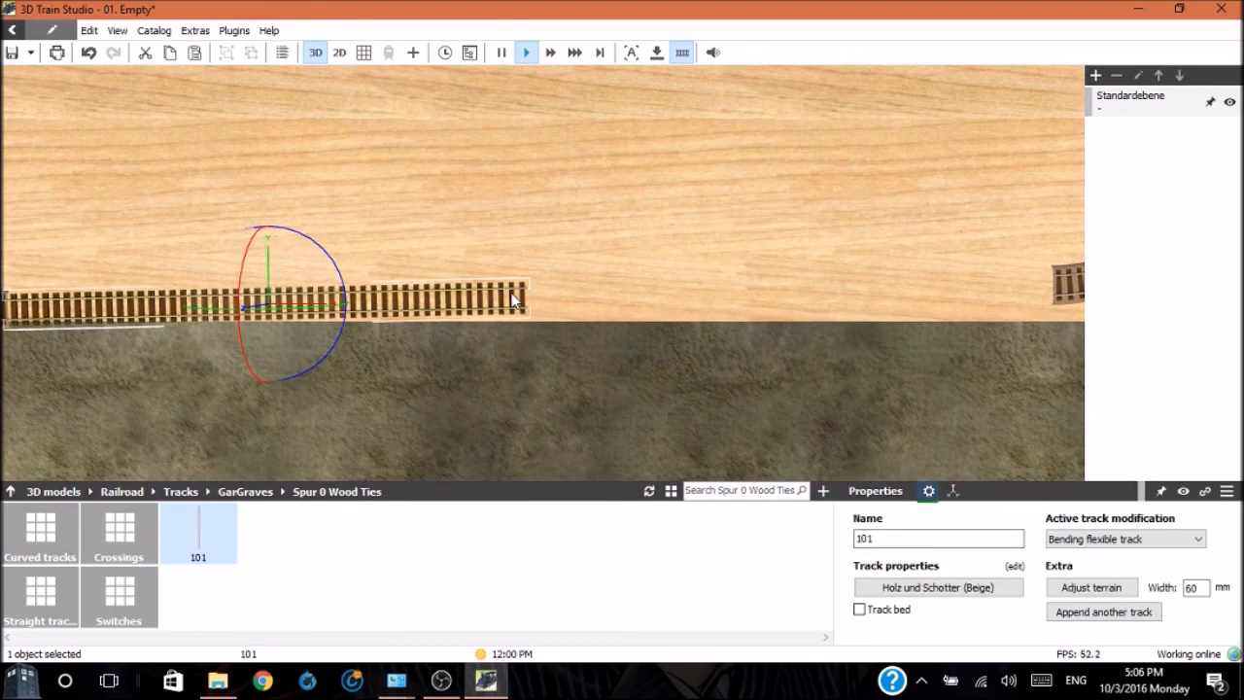
{"action": "mouse_move", "coordinate": [702, 287]}
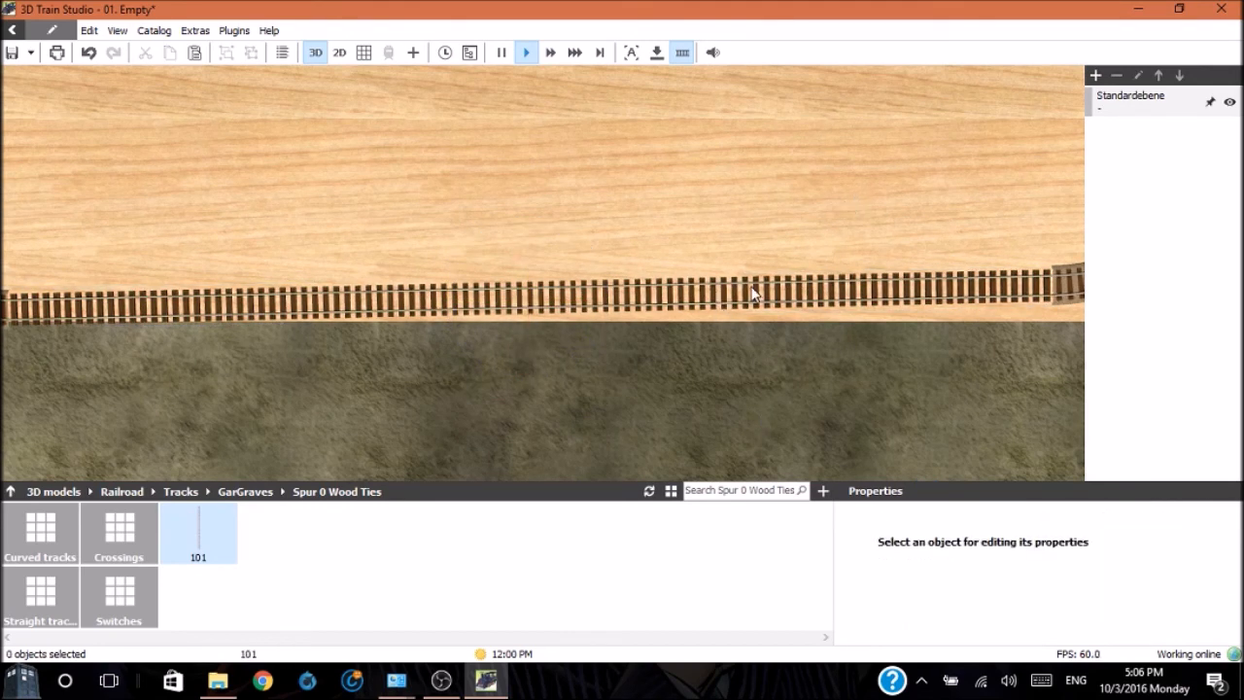
Turn on the track bed for the stretched bottom 101 track, then deselect it
{"action": "left_click", "coordinate": [529, 292]}
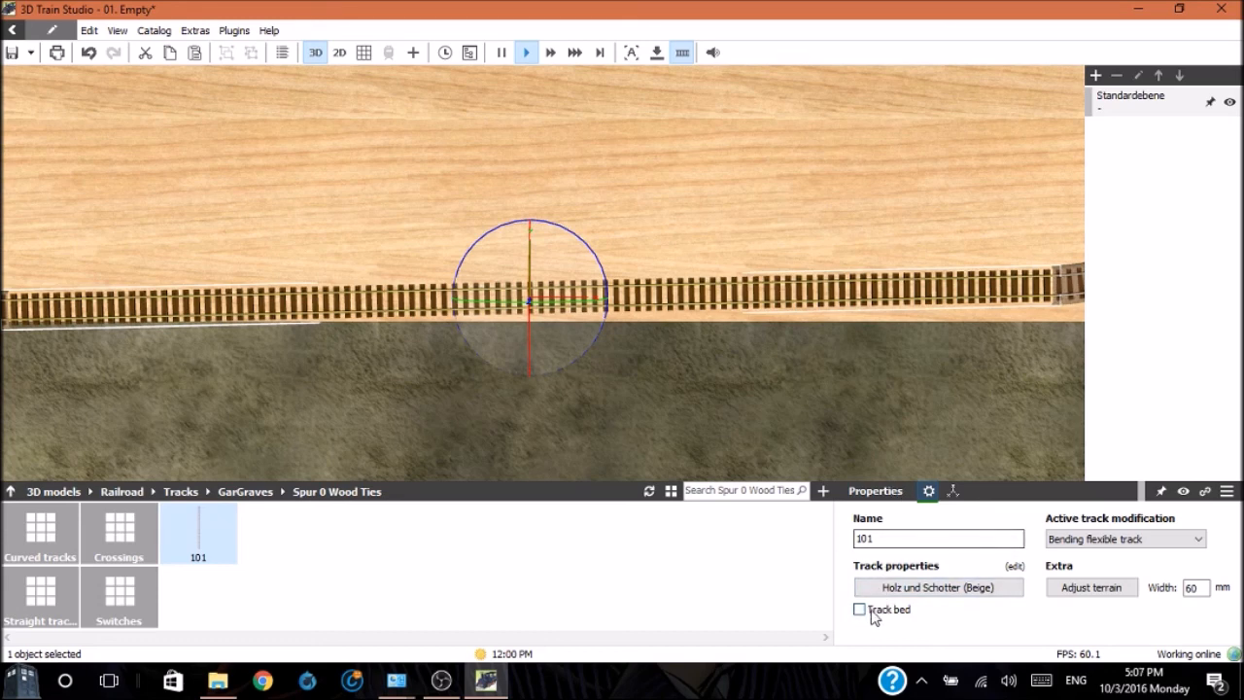
{"action": "left_click", "coordinate": [859, 609]}
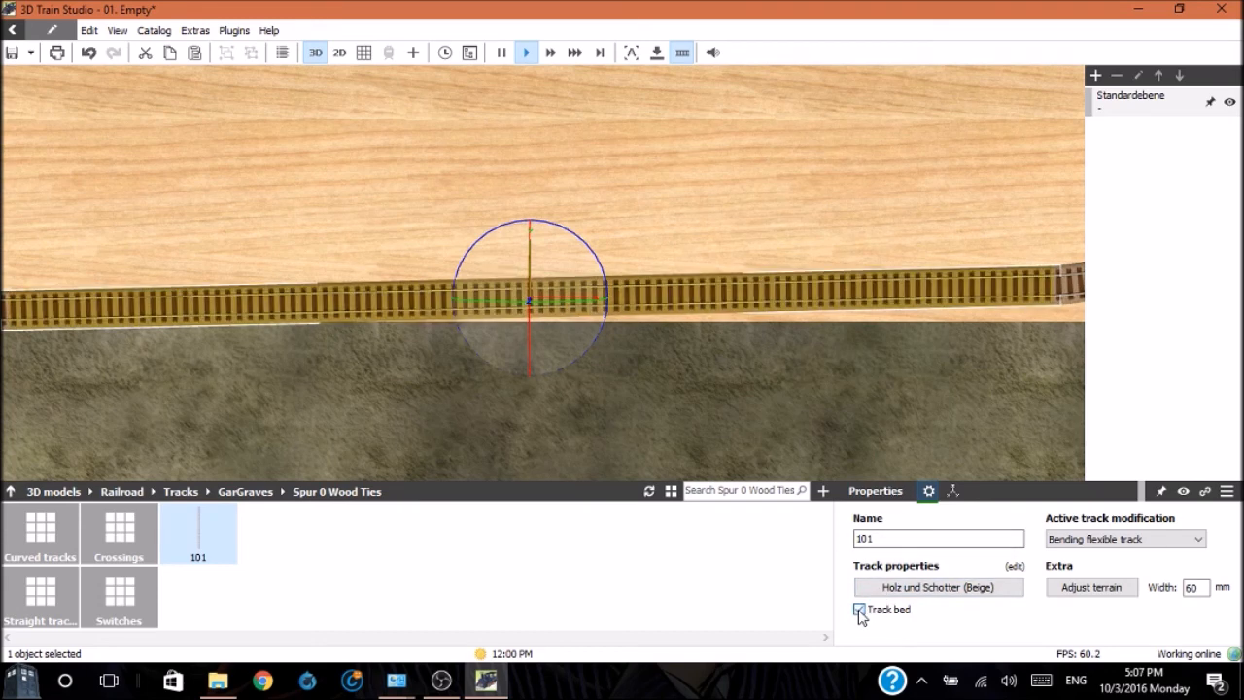
{"action": "left_click", "coordinate": [859, 609]}
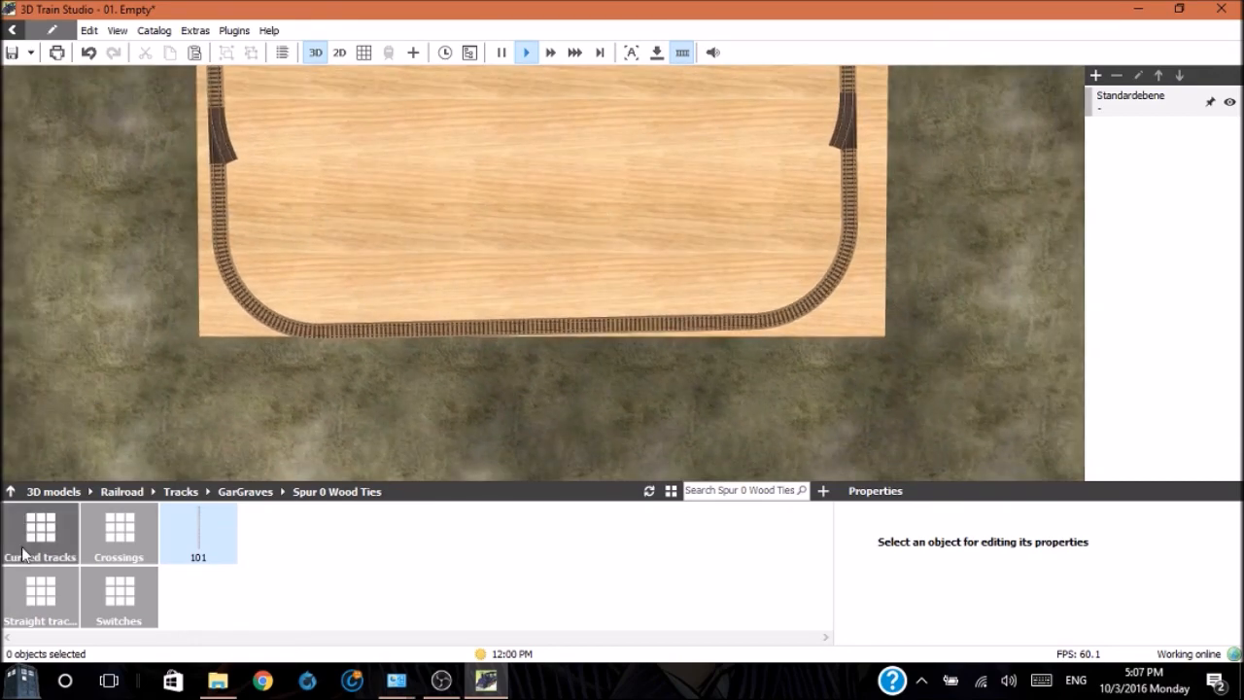
Paste a WT-32-101 curve copy at the left switch and reset its tilt rotation to 0
{"action": "left_click", "coordinate": [40, 533]}
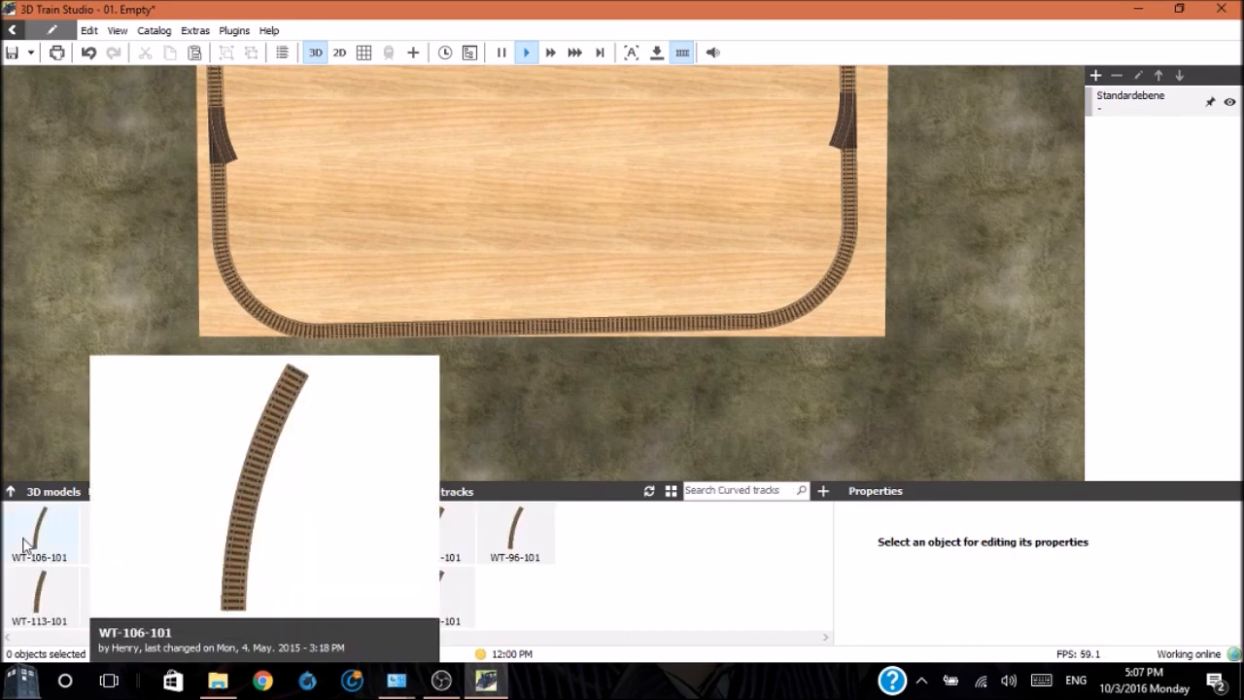
{"action": "mouse_move", "coordinate": [44, 527]}
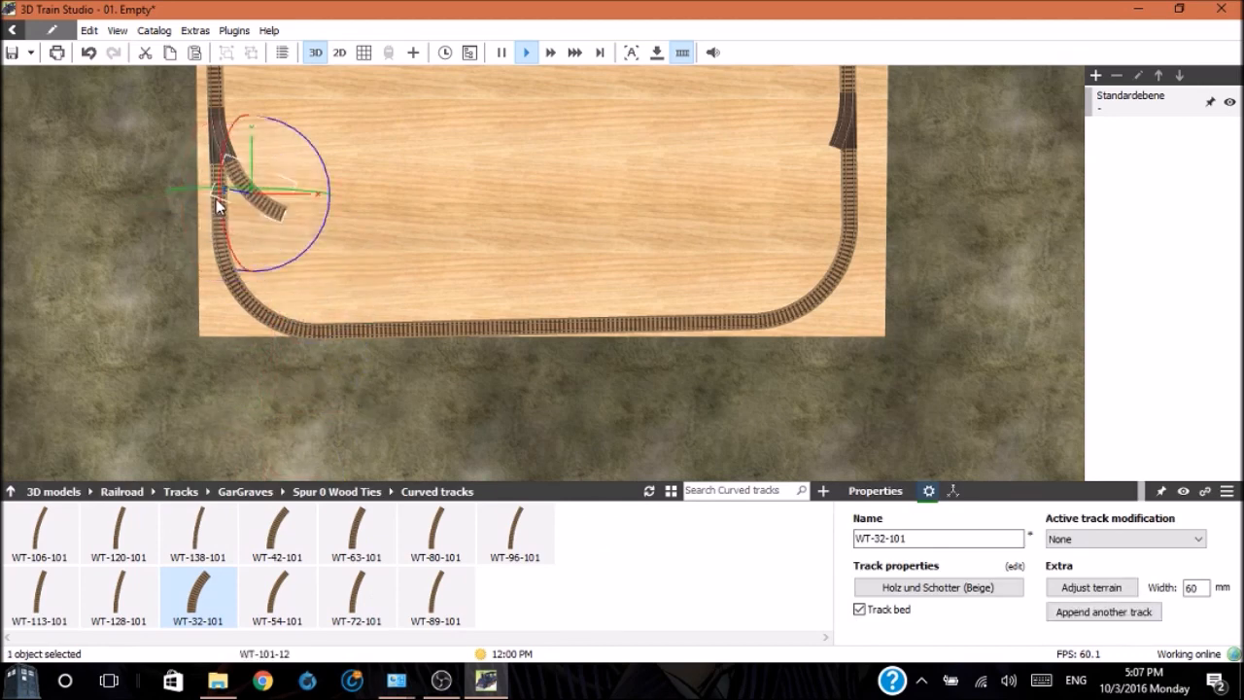
{"action": "left_click", "coordinate": [89, 30]}
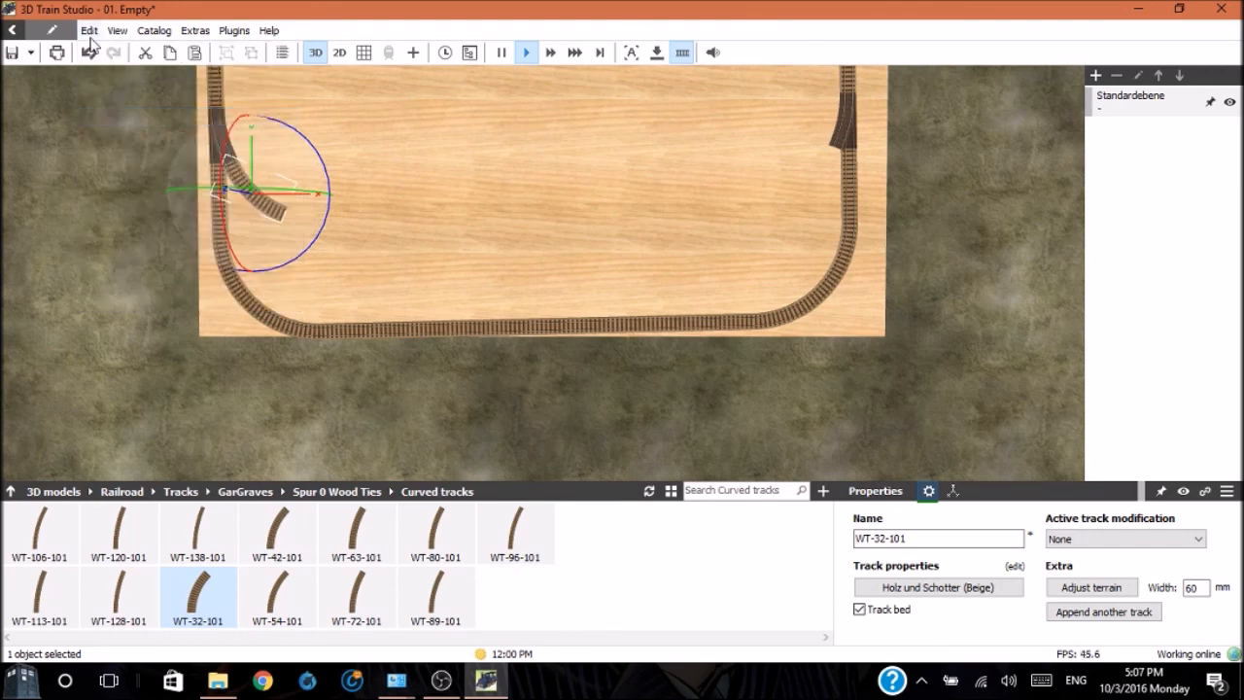
{"action": "left_click", "coordinate": [89, 31]}
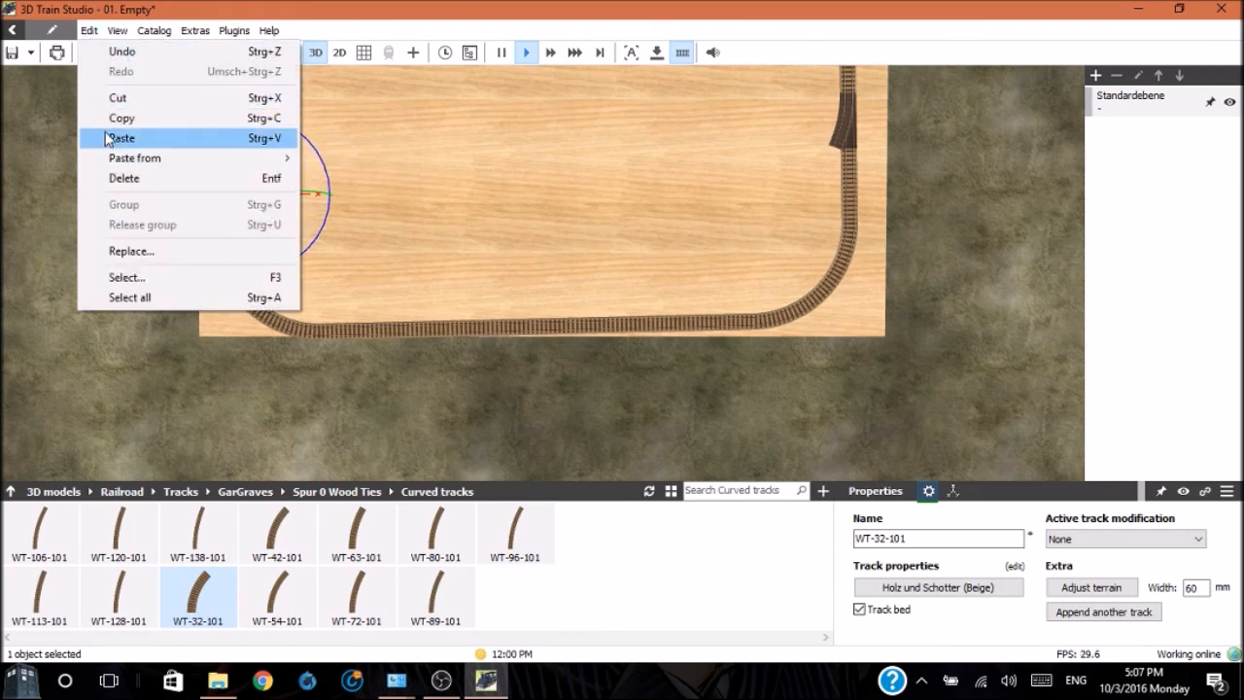
{"action": "left_click", "coordinate": [122, 137]}
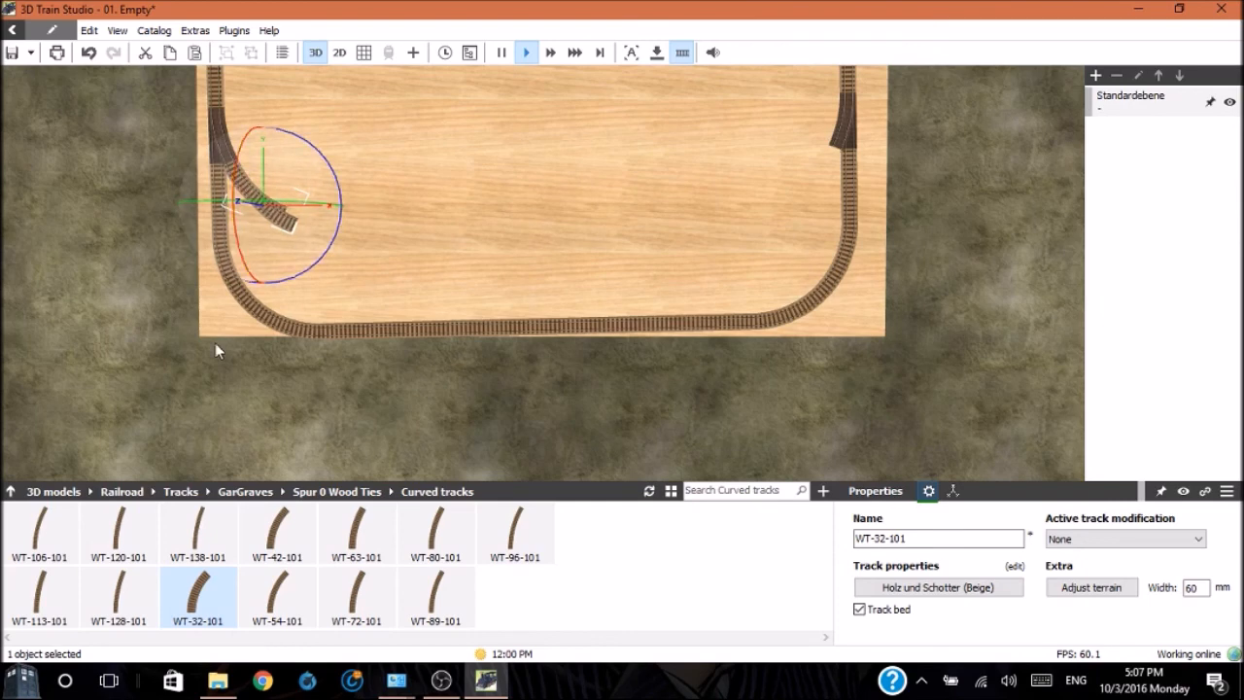
{"action": "mouse_move", "coordinate": [904, 434]}
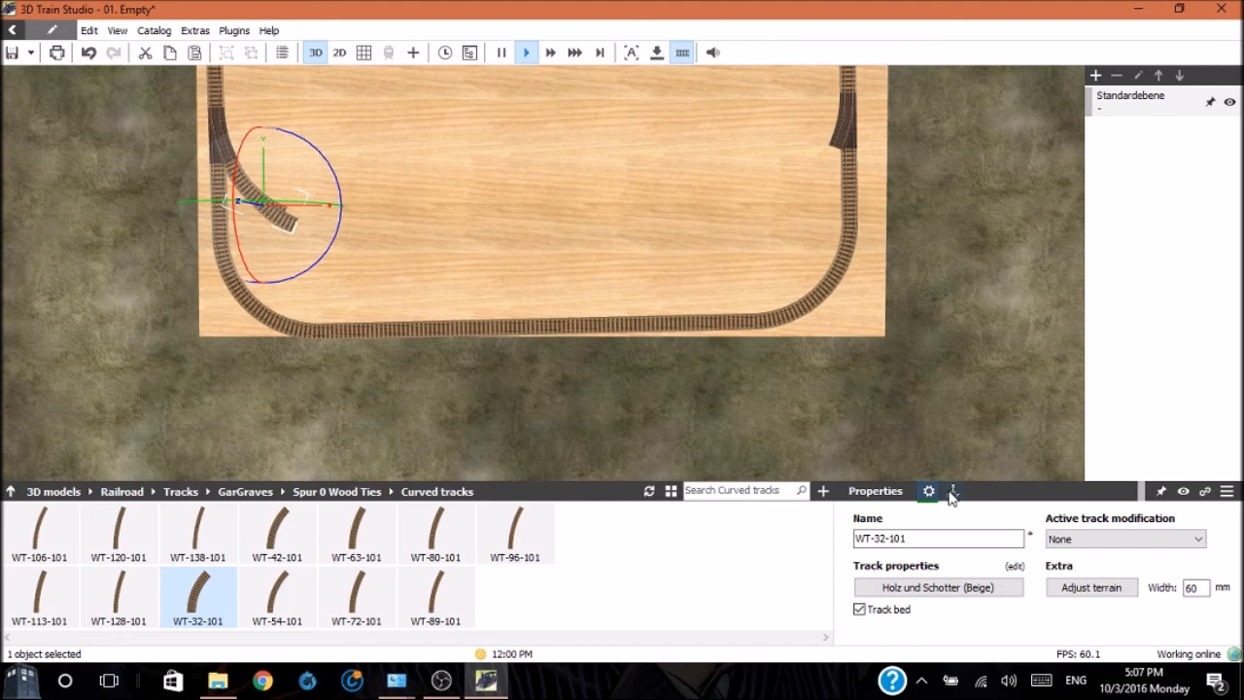
{"action": "left_click", "coordinate": [954, 491]}
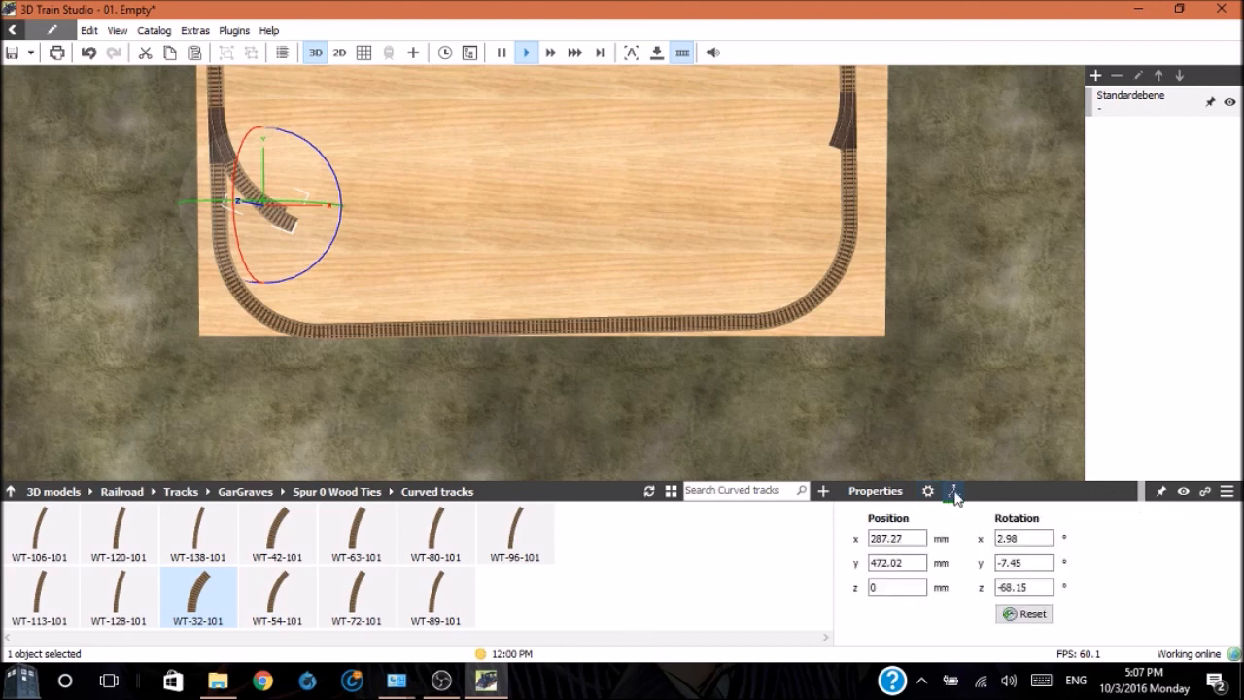
{"action": "triple_click", "coordinate": [1022, 537]}
{"action": "type", "text": "0"}
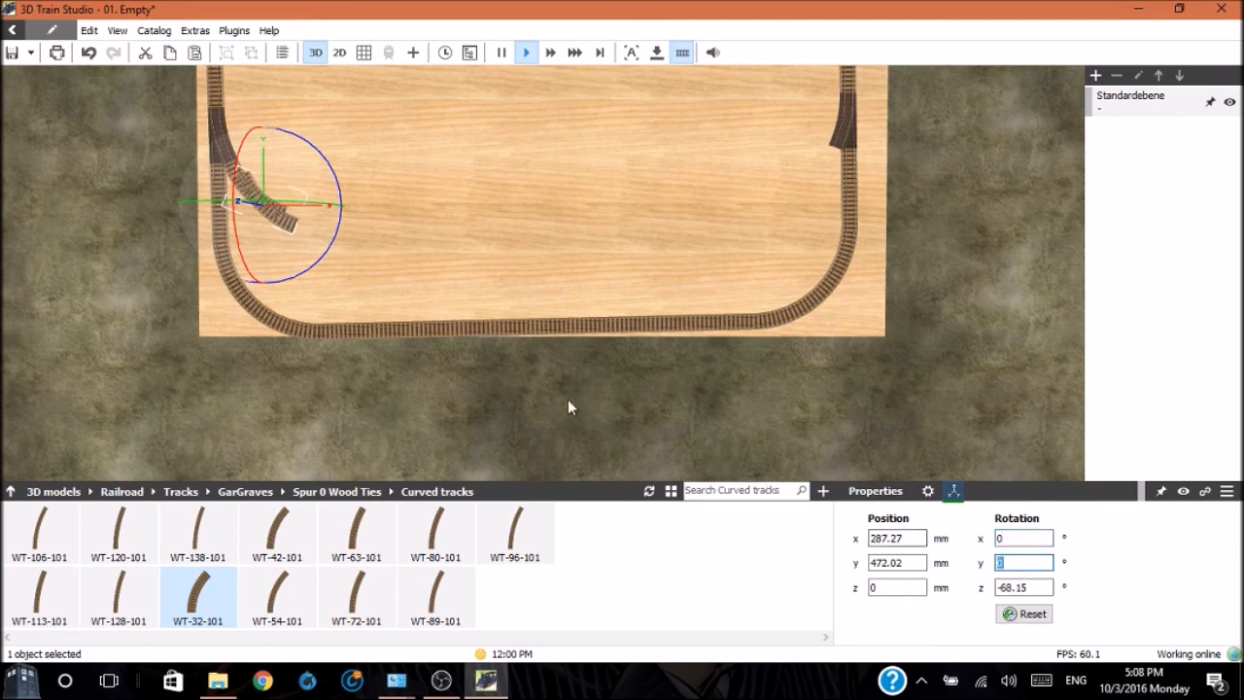
{"action": "mouse_move", "coordinate": [290, 201]}
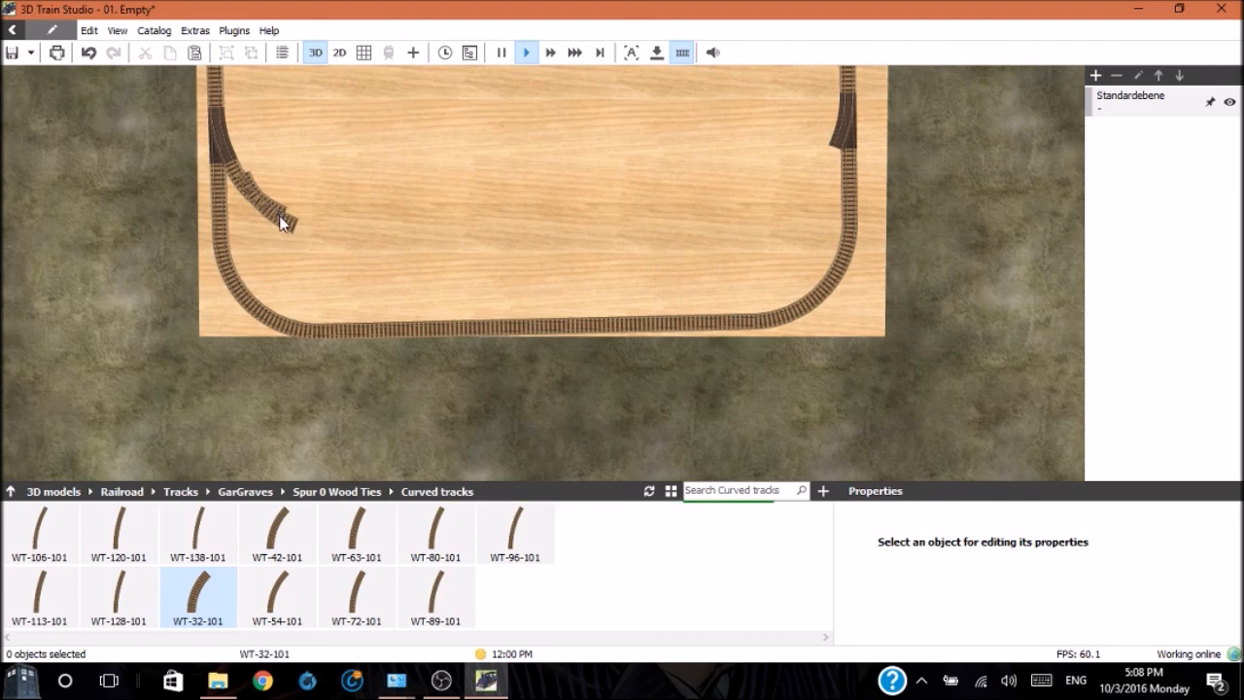
Move the spare WT-32-101 curve copy onto the right-hand switch's branch, turned inward
{"action": "left_click", "coordinate": [282, 214]}
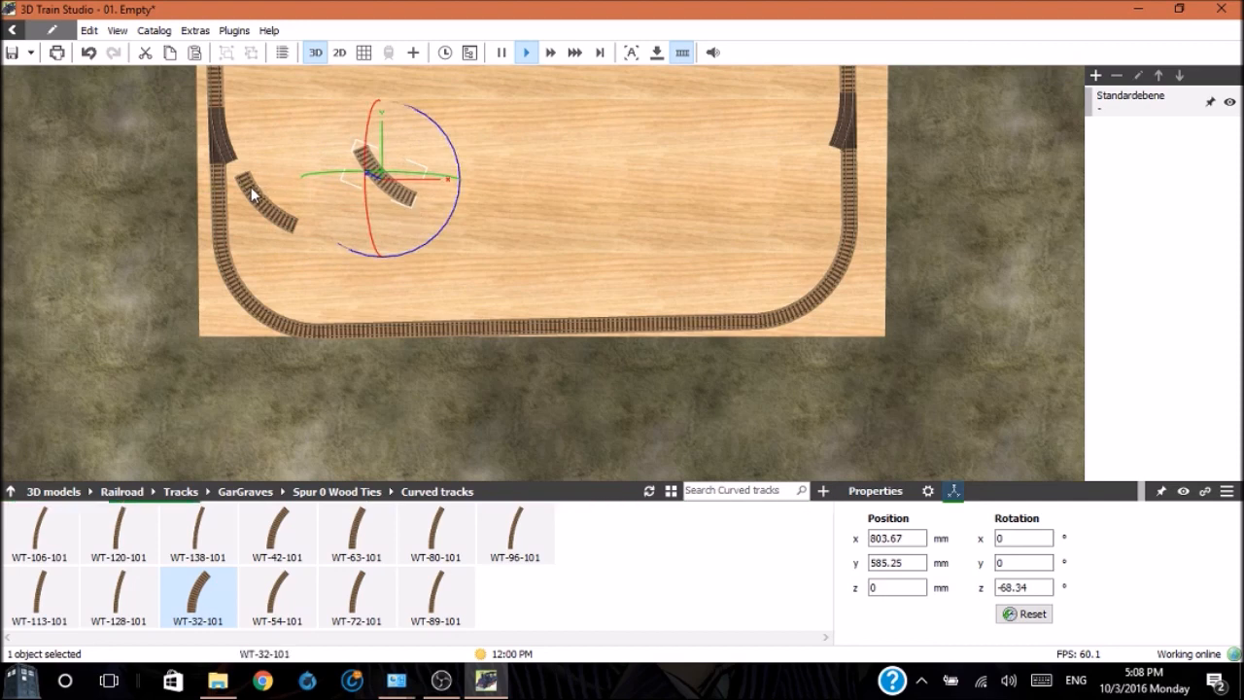
{"action": "left_click_drag", "start_coordinate": [379, 180], "coordinate": [272, 204]}
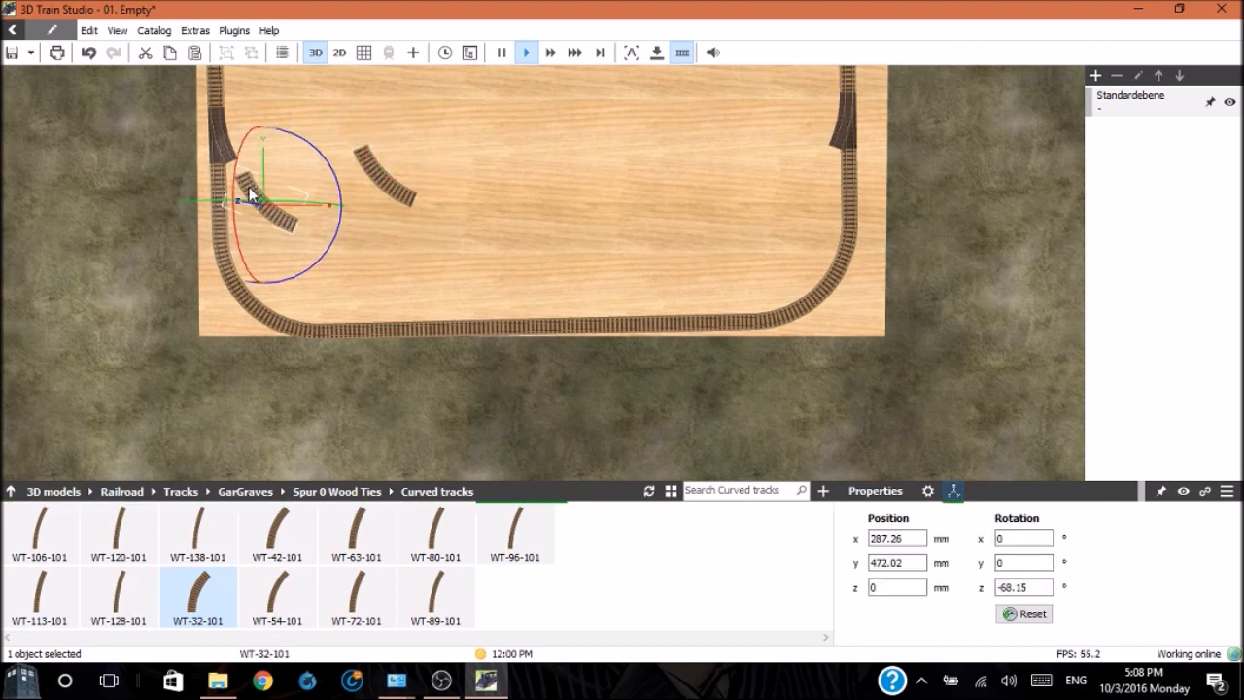
{"action": "left_click_drag", "start_coordinate": [279, 204], "coordinate": [243, 189]}
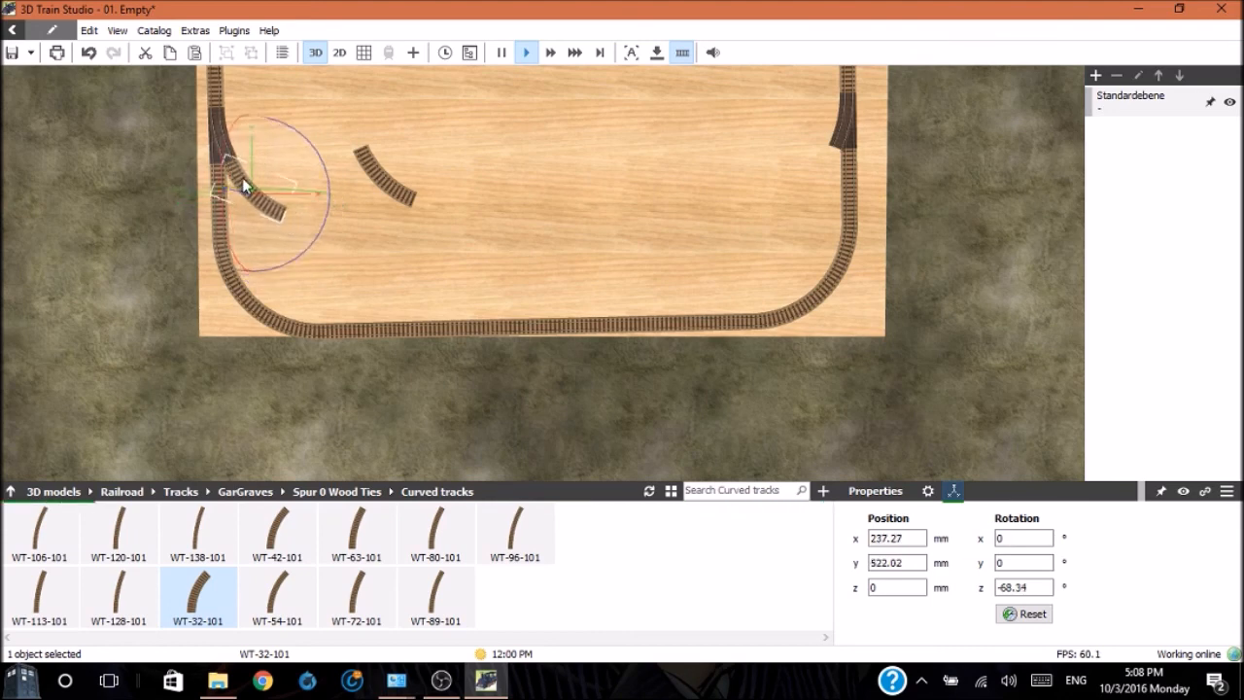
{"action": "left_click_drag", "start_coordinate": [253, 184], "coordinate": [379, 175]}
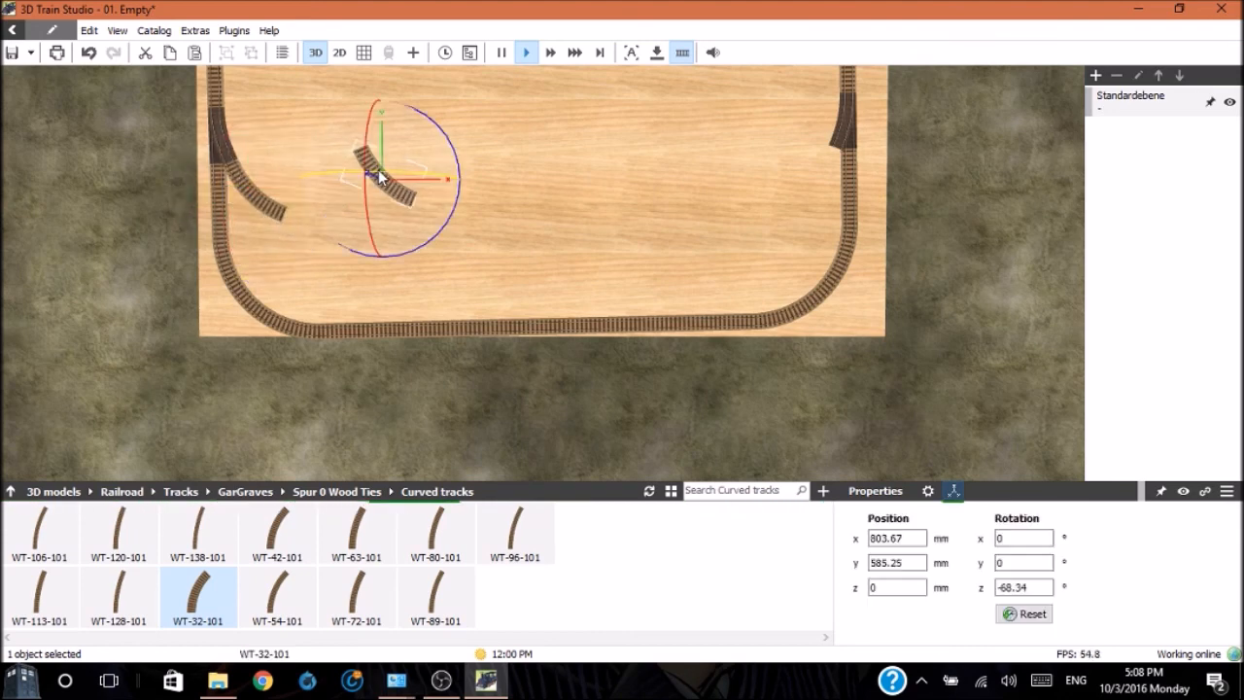
{"action": "left_click_drag", "start_coordinate": [379, 177], "coordinate": [758, 132]}
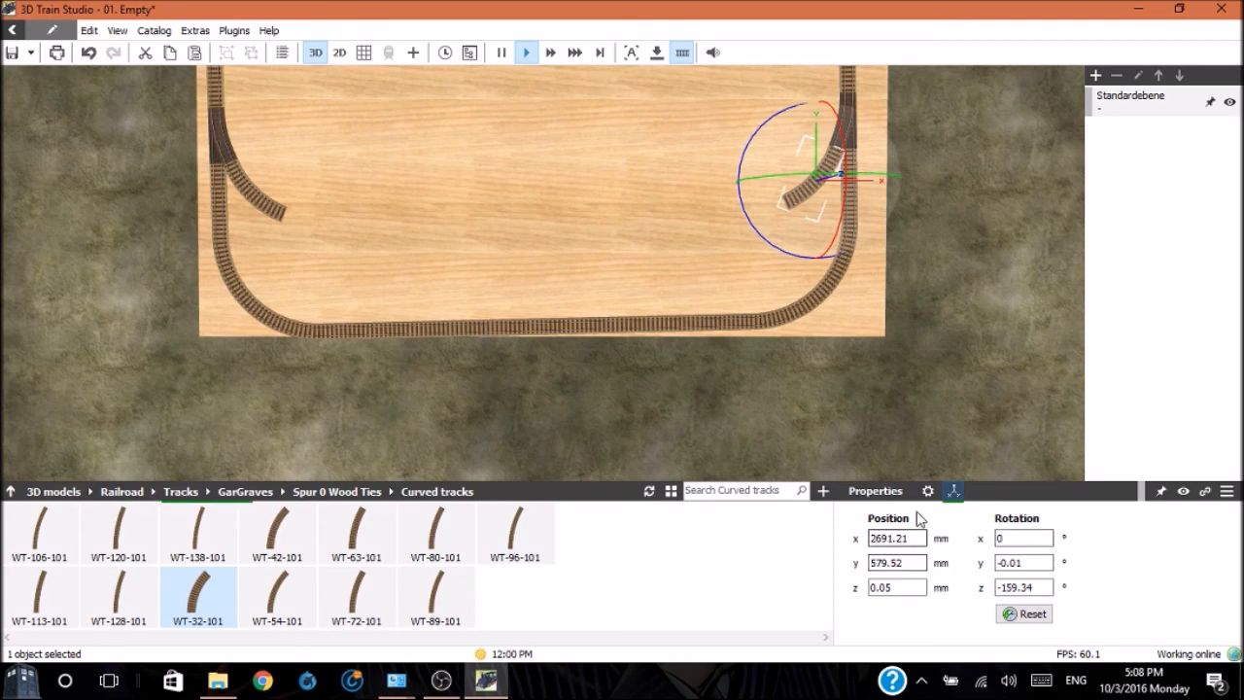
{"action": "left_click", "coordinate": [927, 491]}
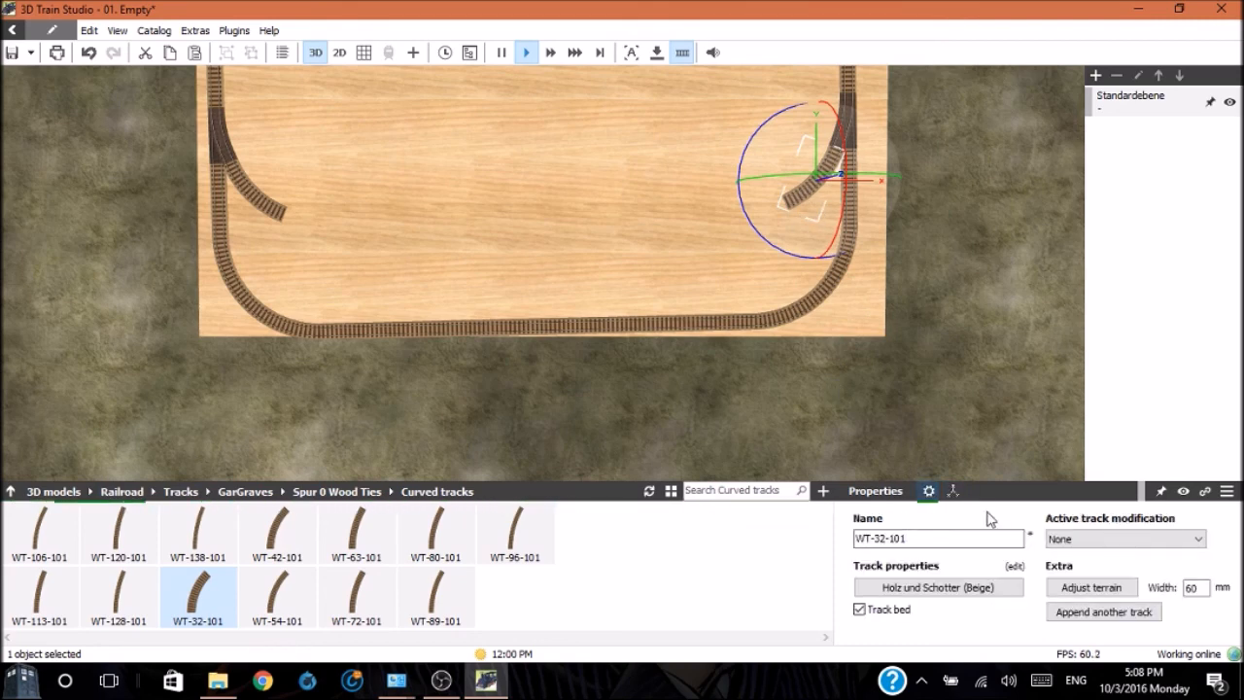
{"action": "left_click", "coordinate": [1103, 612]}
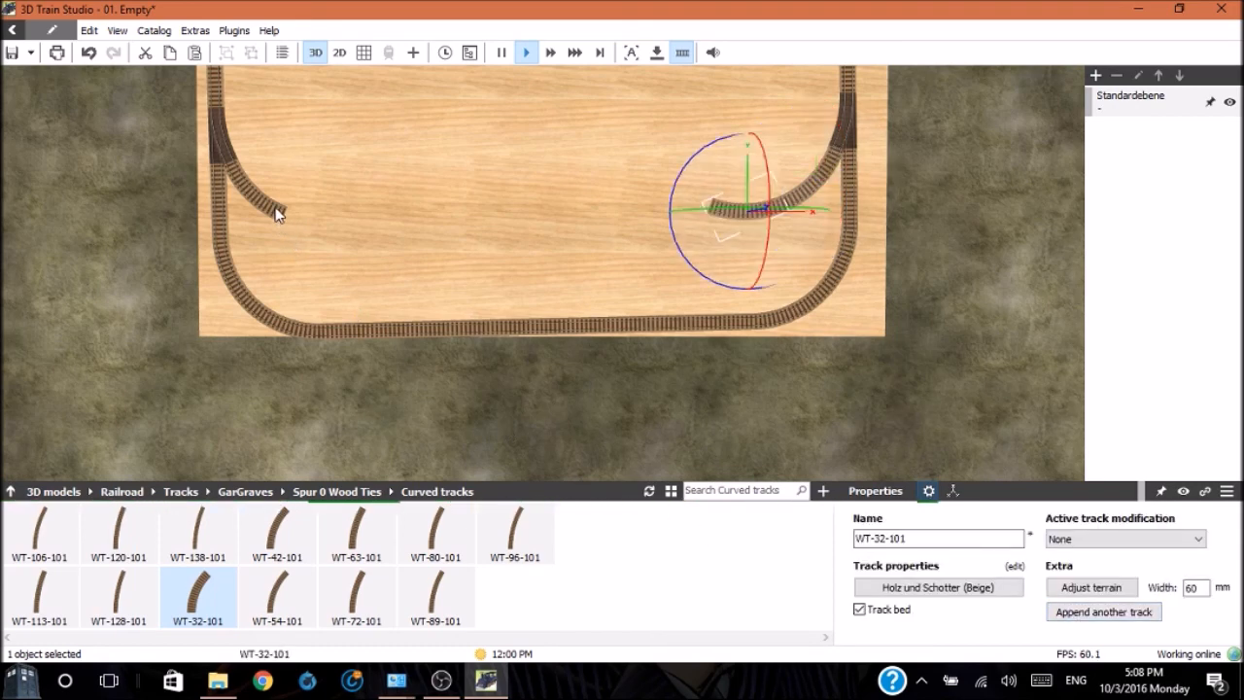
Drag another curved piece onto the end of the left switch's branch toward the centre
{"action": "left_click_drag", "start_coordinate": [768, 209], "coordinate": [282, 190]}
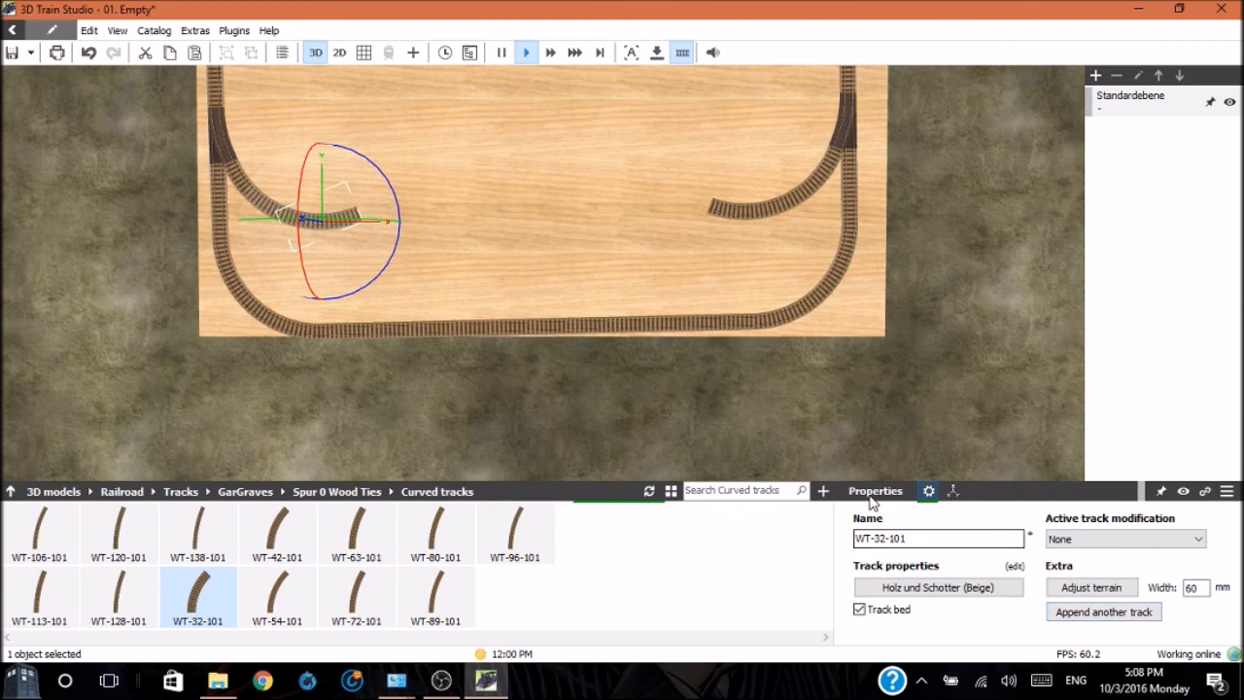
{"action": "mouse_move", "coordinate": [265, 156]}
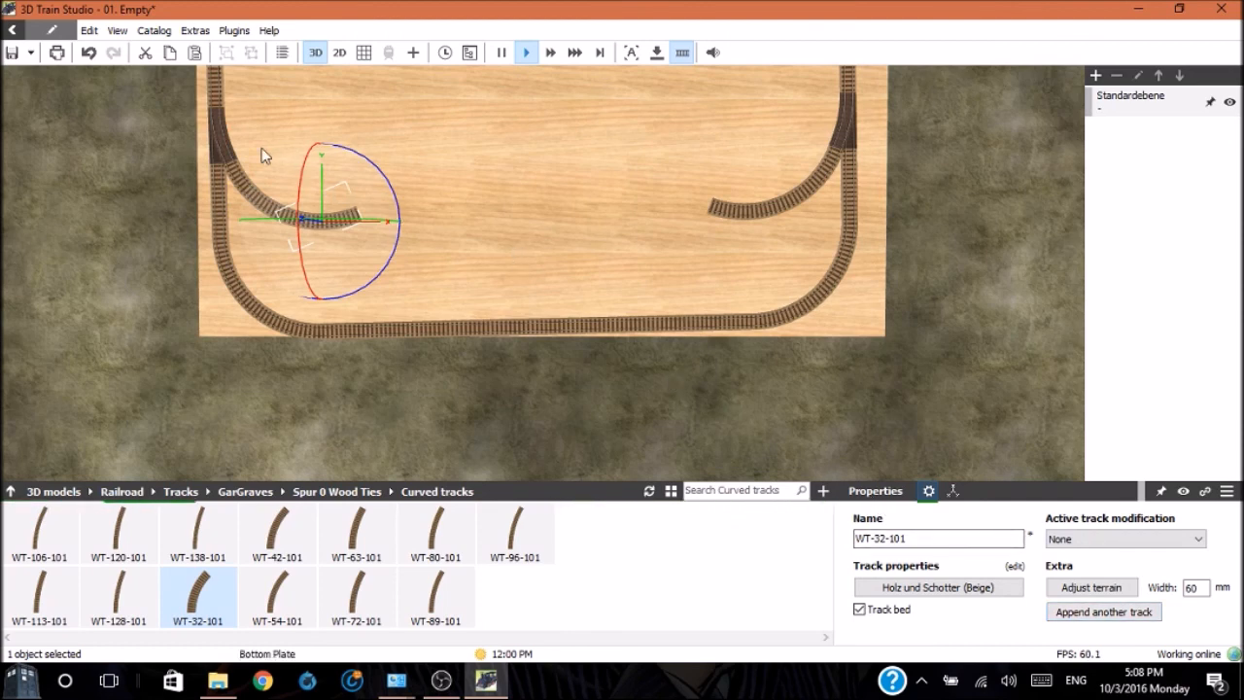
{"action": "mouse_move", "coordinate": [224, 136]}
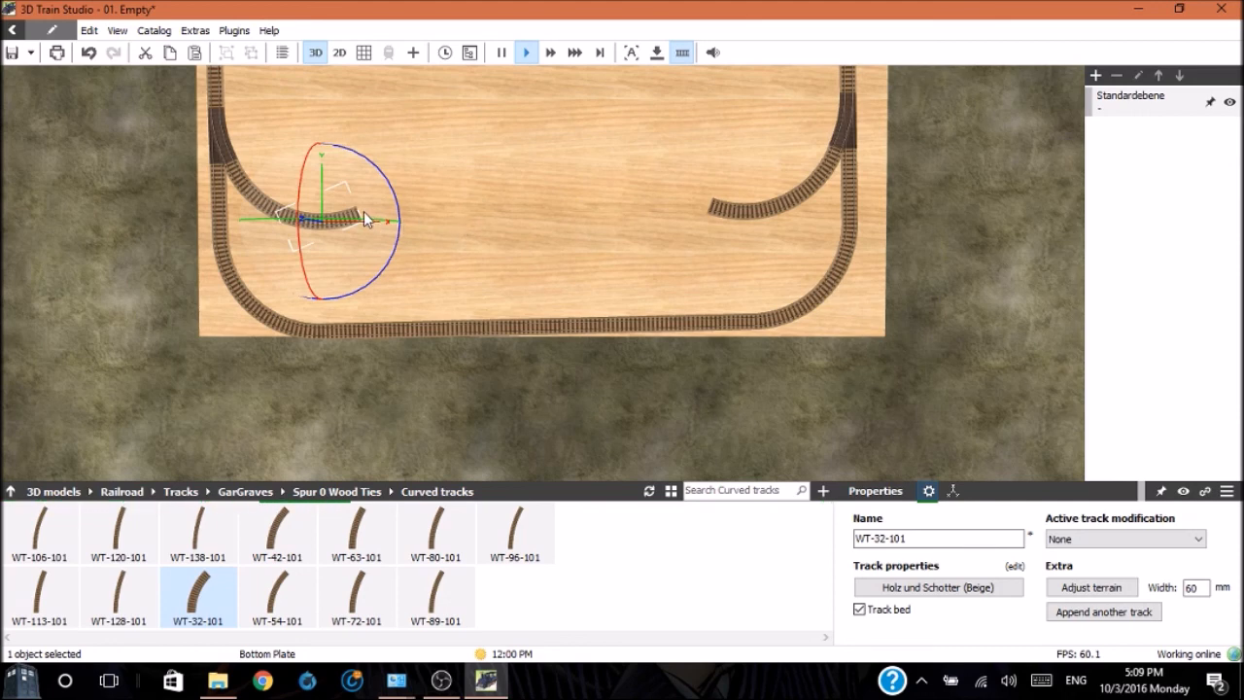
{"action": "mouse_move", "coordinate": [477, 150]}
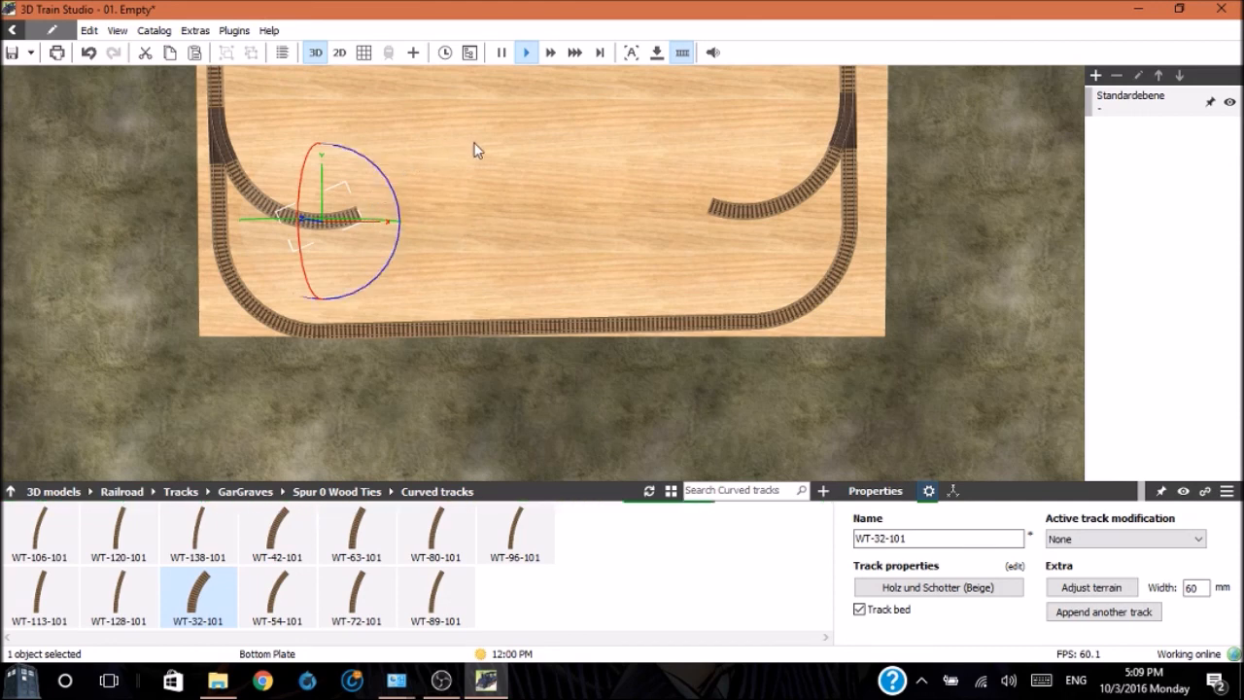
{"action": "mouse_move", "coordinate": [381, 199]}
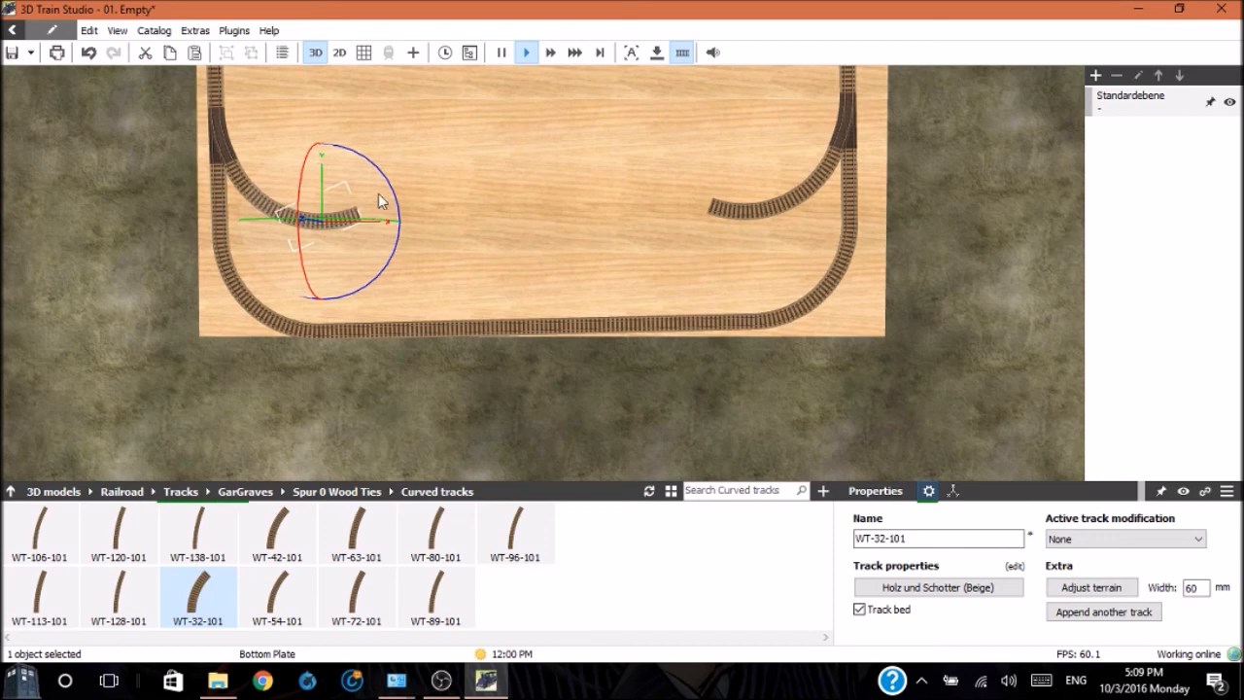
{"action": "mouse_move", "coordinate": [621, 165]}
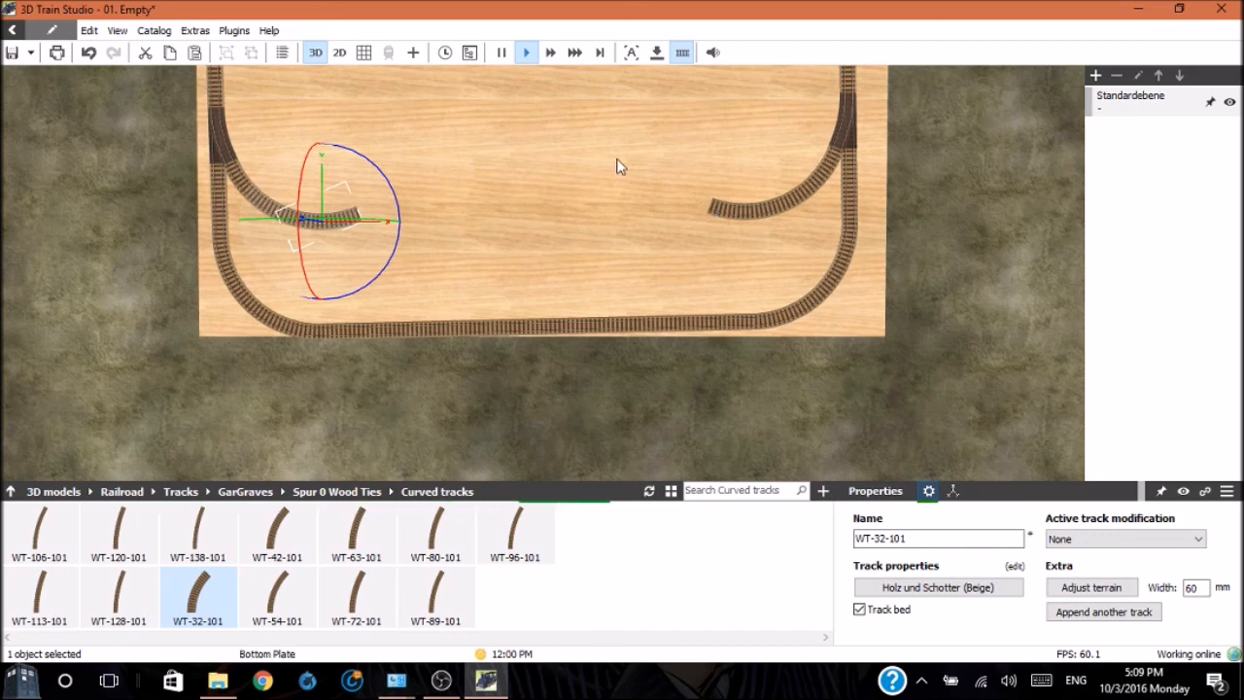
{"action": "mouse_move", "coordinate": [222, 448]}
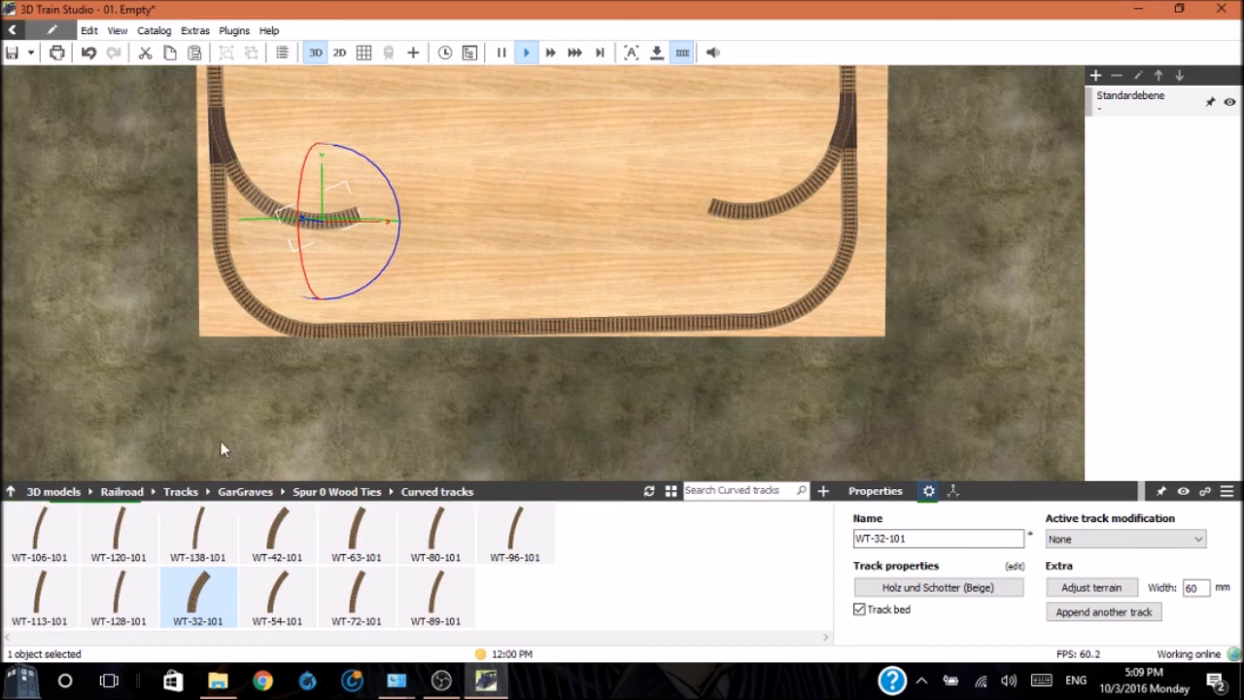
{"action": "mouse_move", "coordinate": [348, 507]}
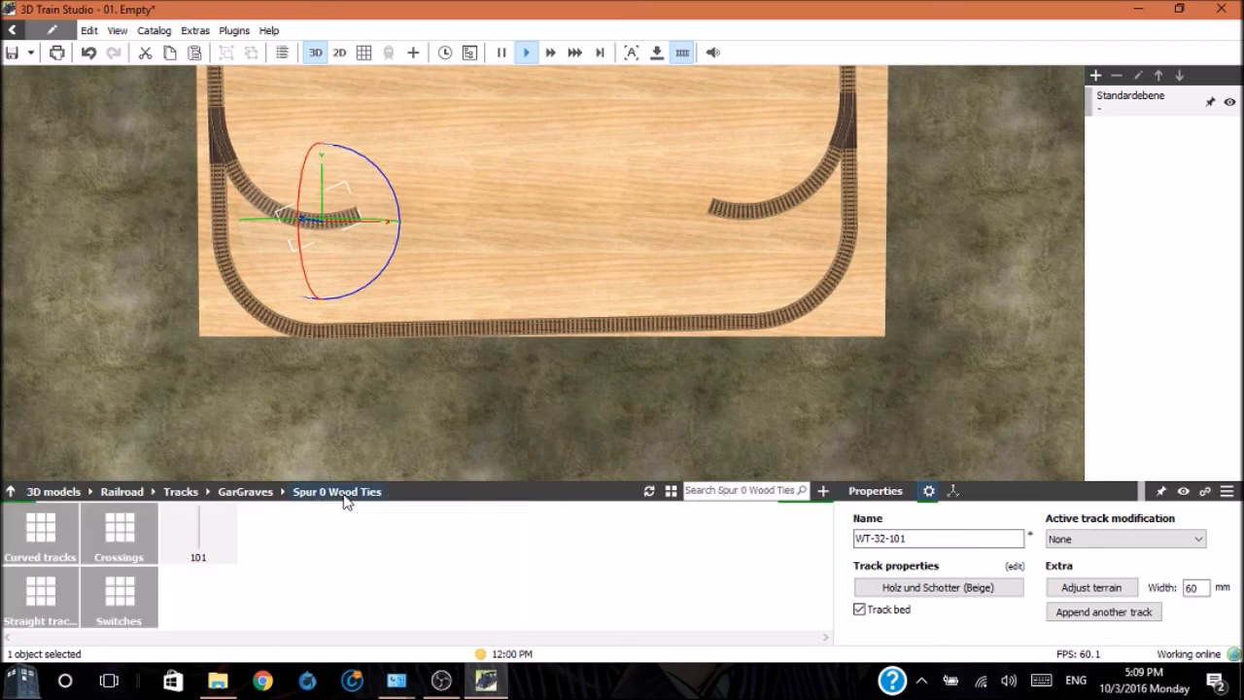
{"action": "mouse_move", "coordinate": [198, 532]}
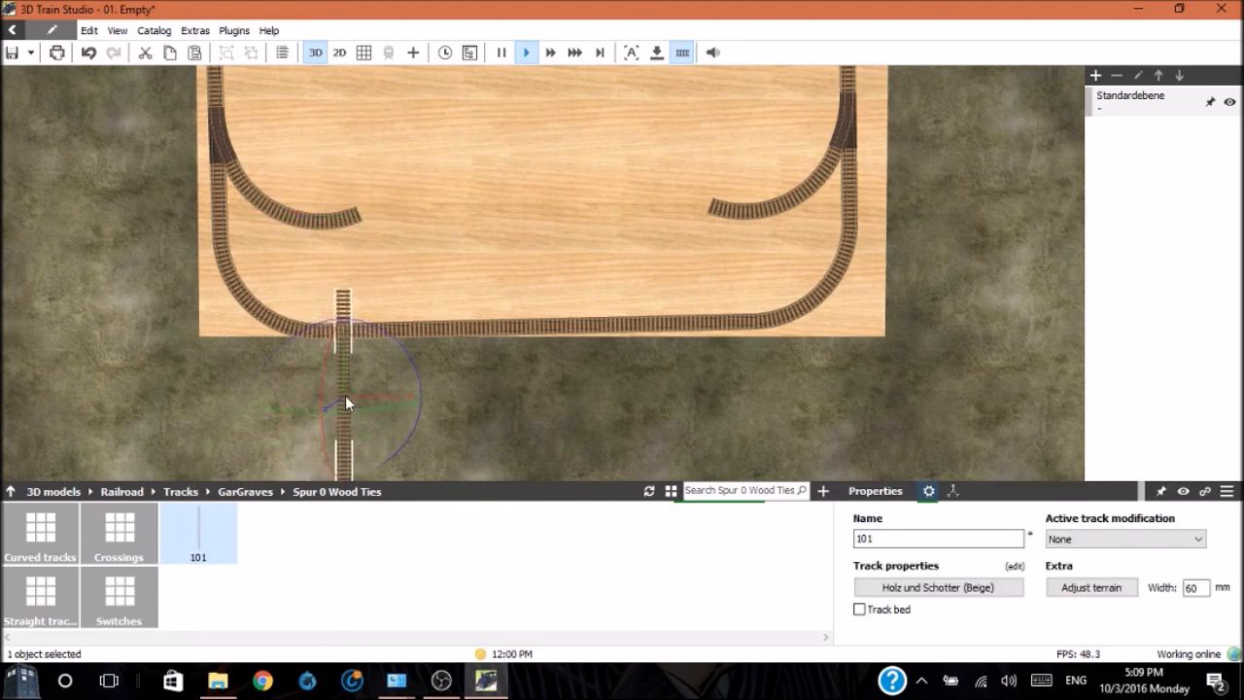
Place flexible track 101 and bend it to join the left and right inner branches
{"action": "left_click_drag", "start_coordinate": [345, 399], "coordinate": [374, 340]}
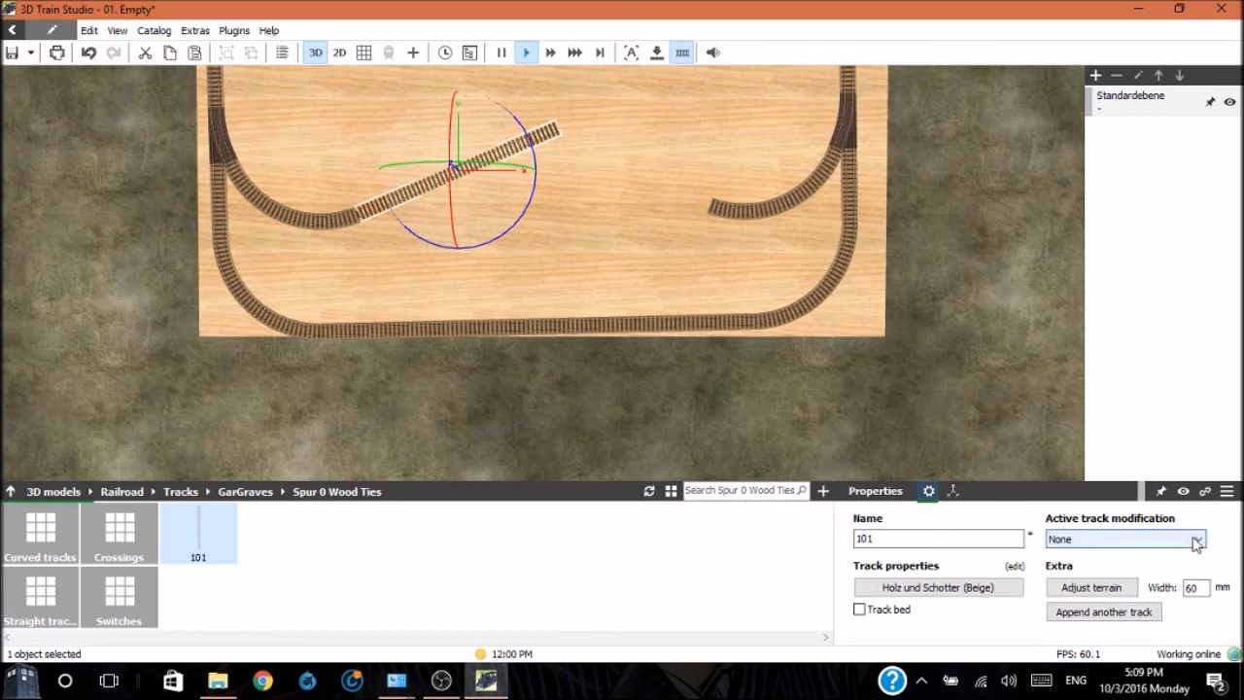
{"action": "left_click", "coordinate": [1198, 539]}
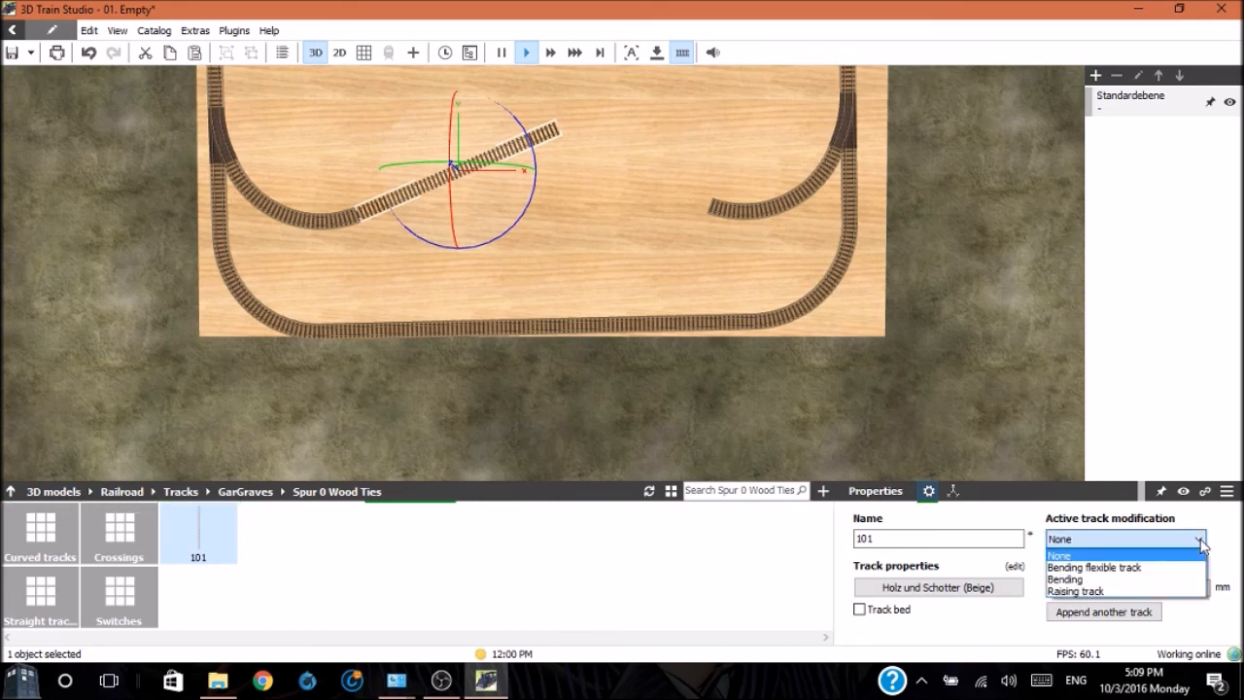
{"action": "left_click", "coordinate": [1093, 566]}
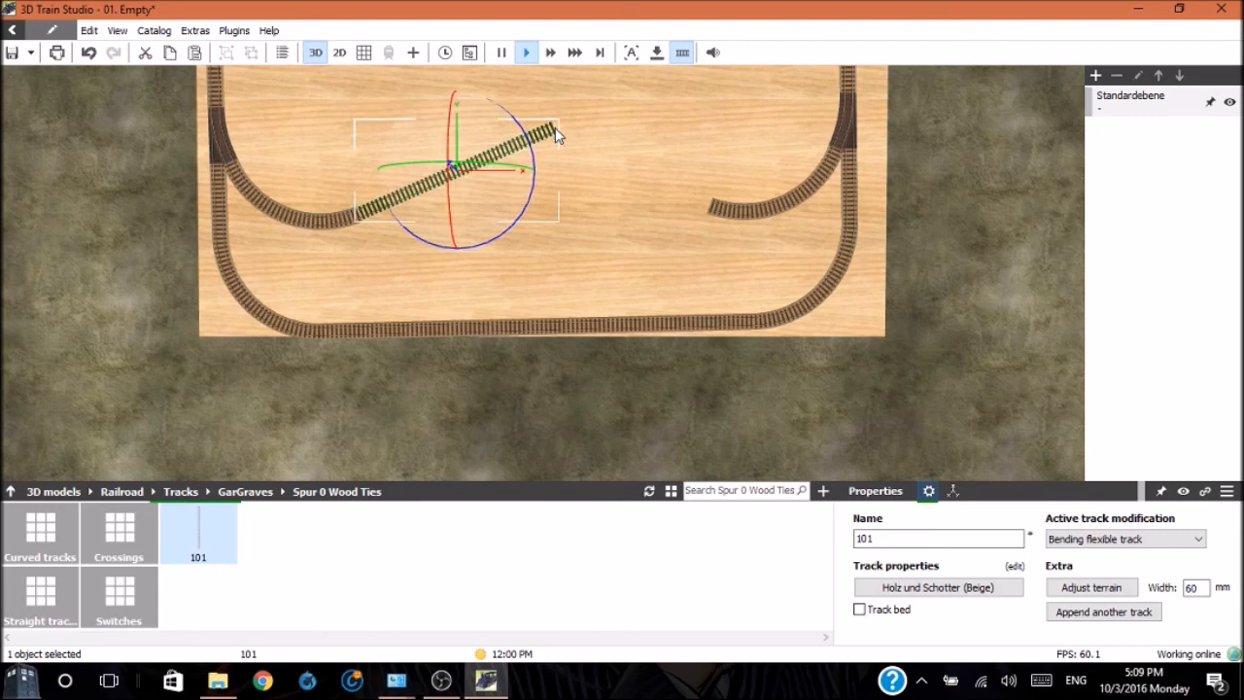
{"action": "left_click_drag", "start_coordinate": [559, 134], "coordinate": [673, 167]}
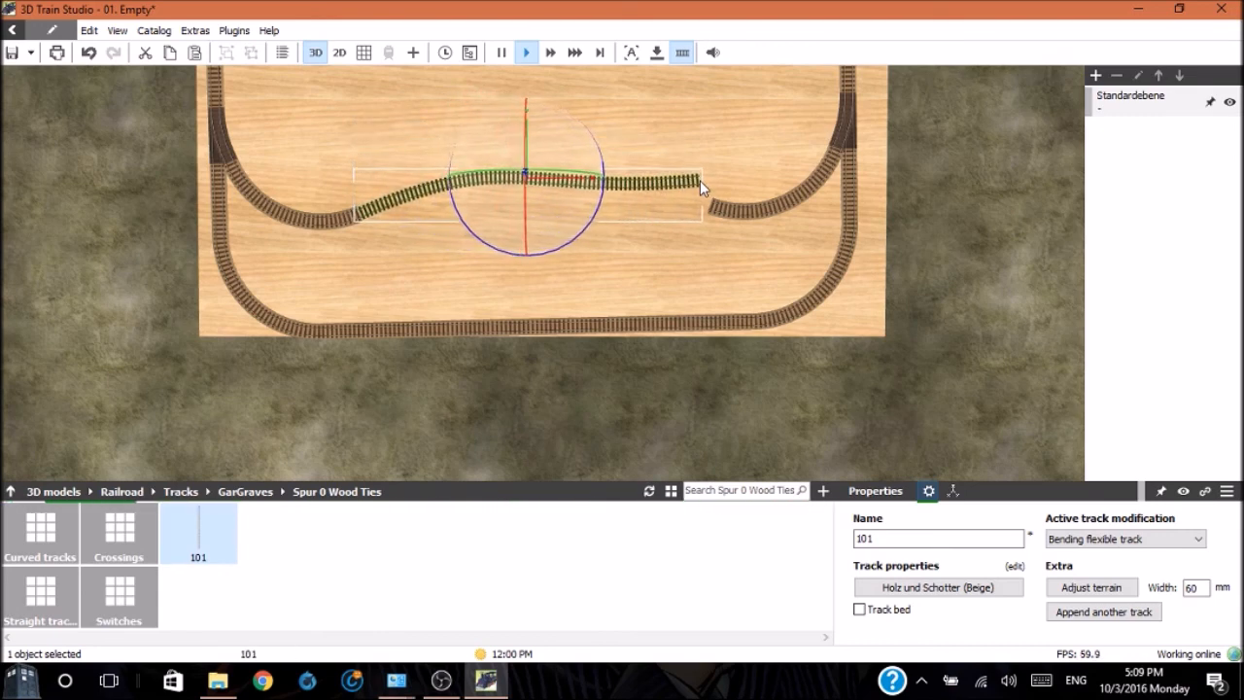
{"action": "left_click_drag", "start_coordinate": [705, 184], "coordinate": [714, 207]}
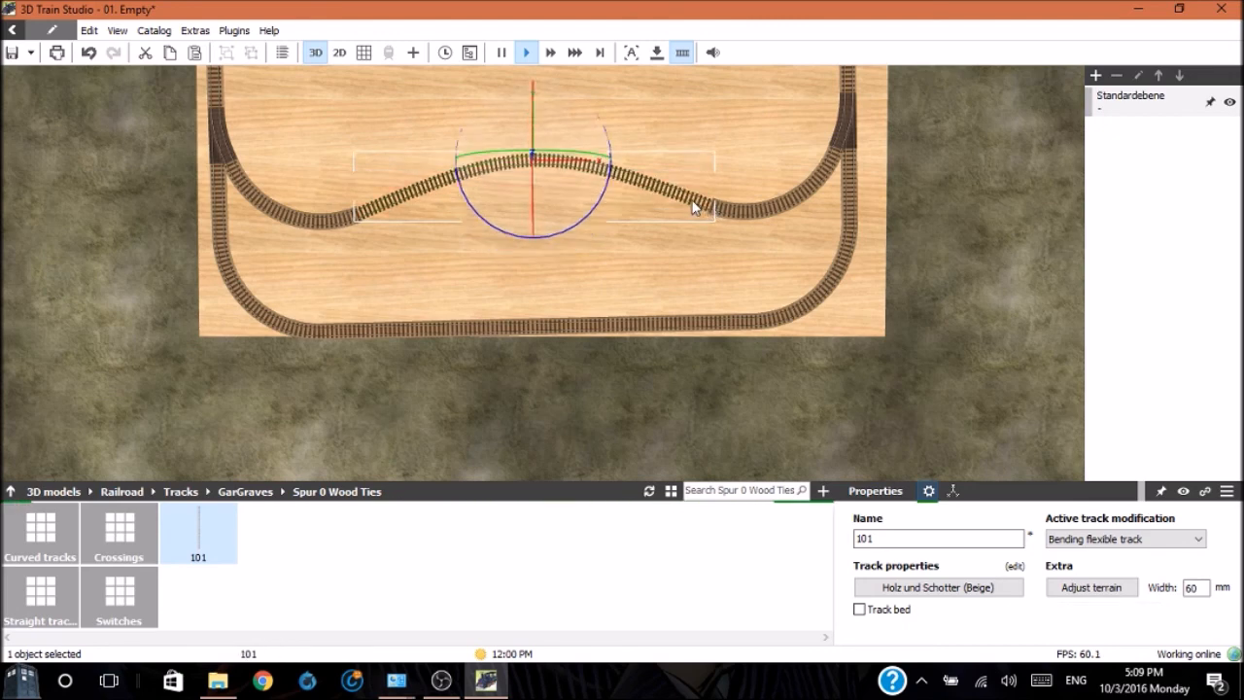
{"action": "mouse_move", "coordinate": [364, 211]}
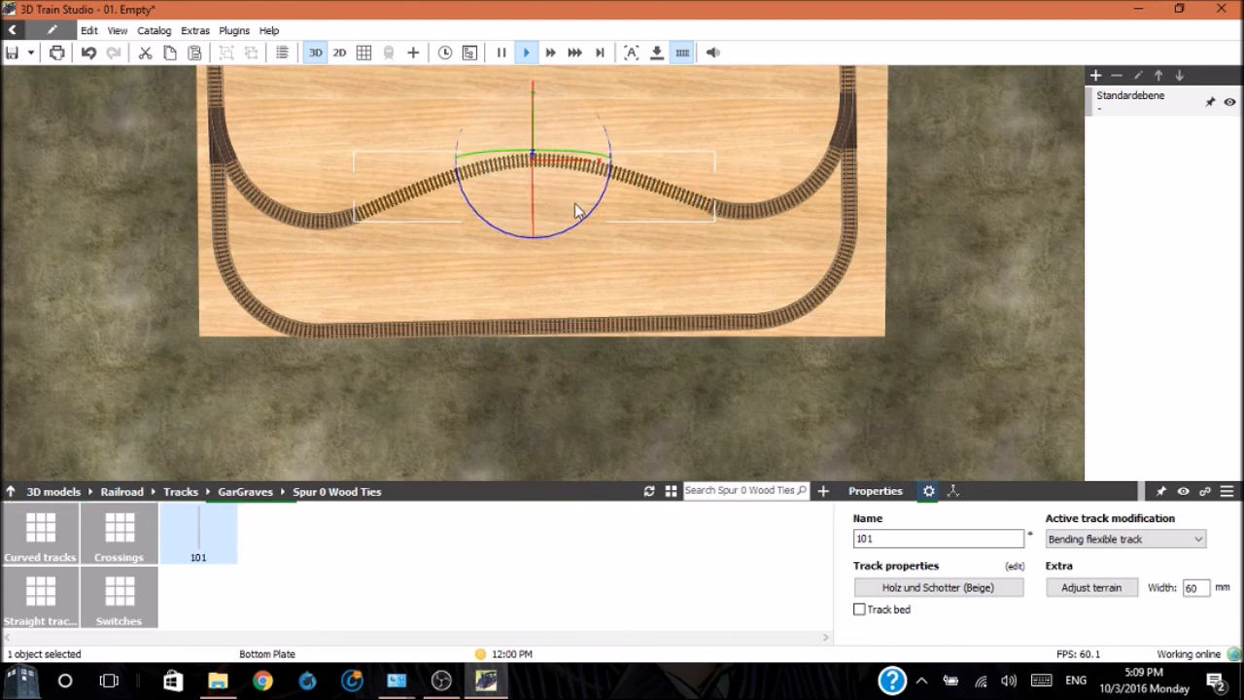
{"action": "left_click", "coordinate": [460, 251]}
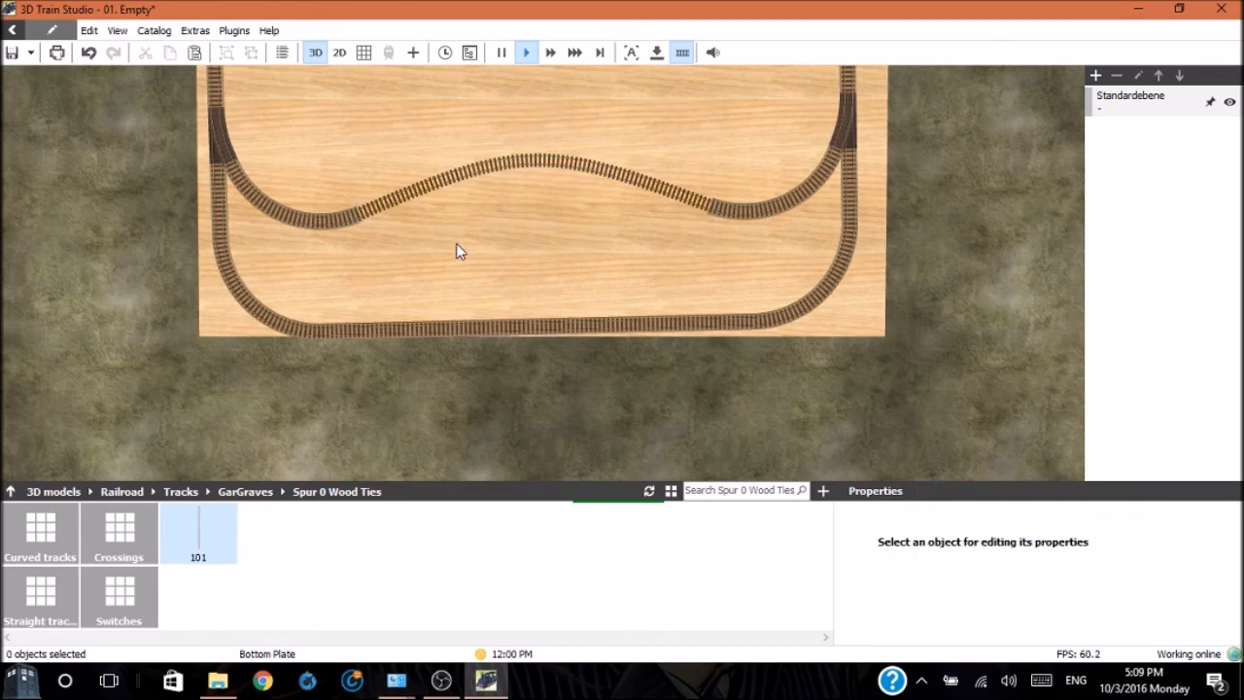
{"action": "mouse_move", "coordinate": [403, 224]}
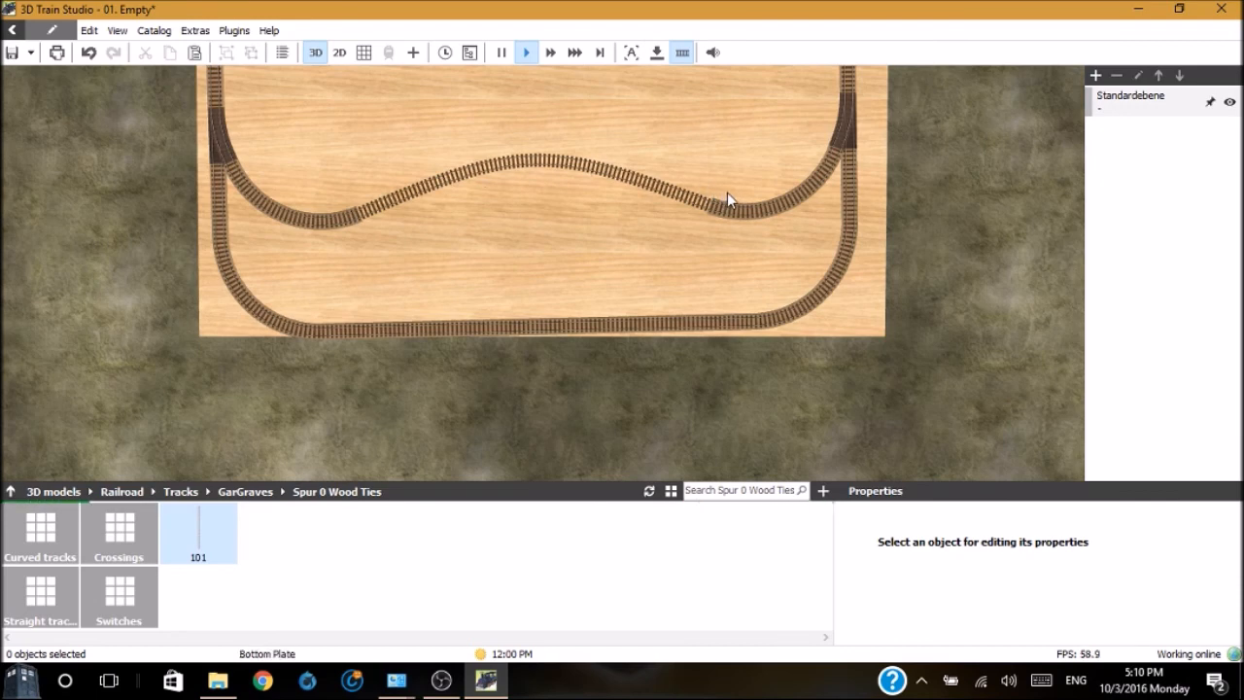
{"action": "mouse_move", "coordinate": [586, 204]}
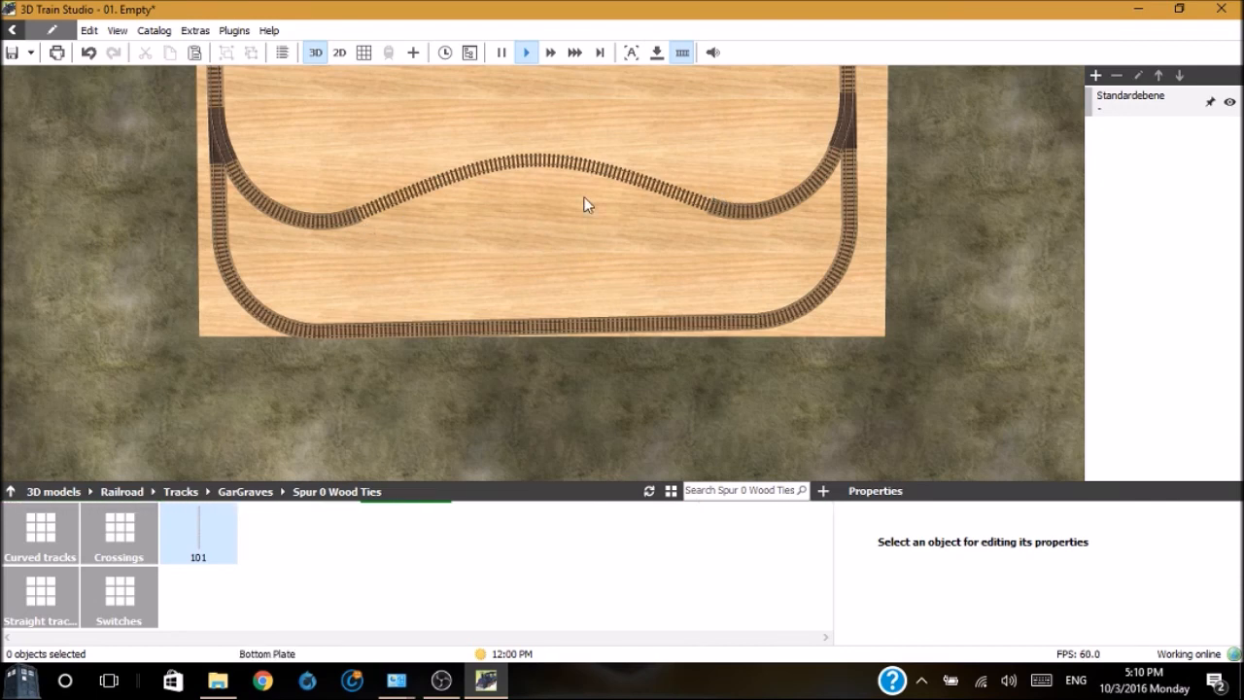
Turn on the track bed for the bent inner track
{"action": "left_click", "coordinate": [532, 180]}
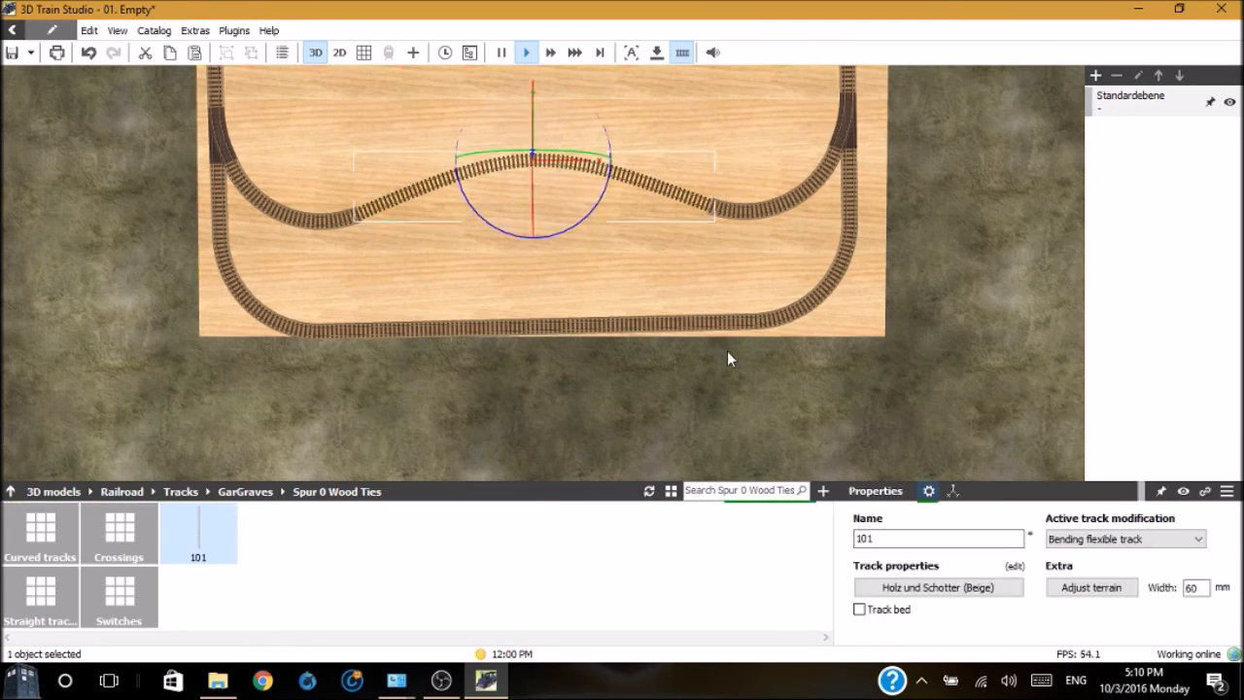
{"action": "left_click", "coordinate": [859, 608]}
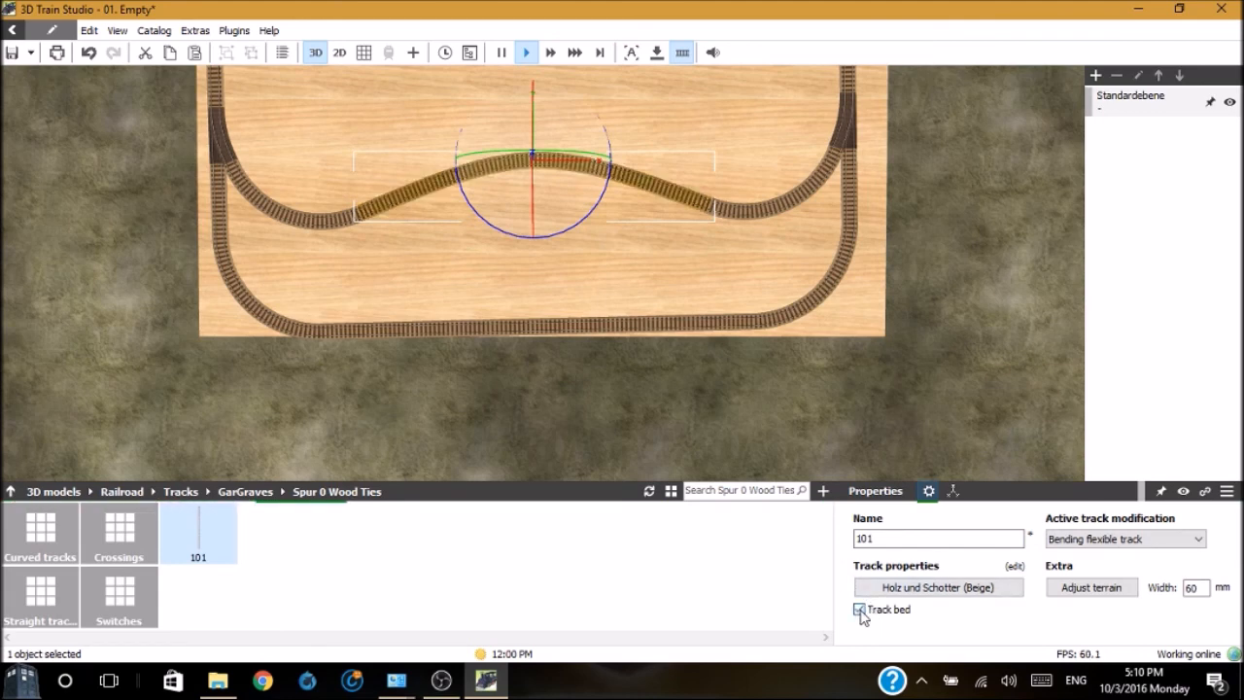
{"action": "left_click", "coordinate": [859, 609]}
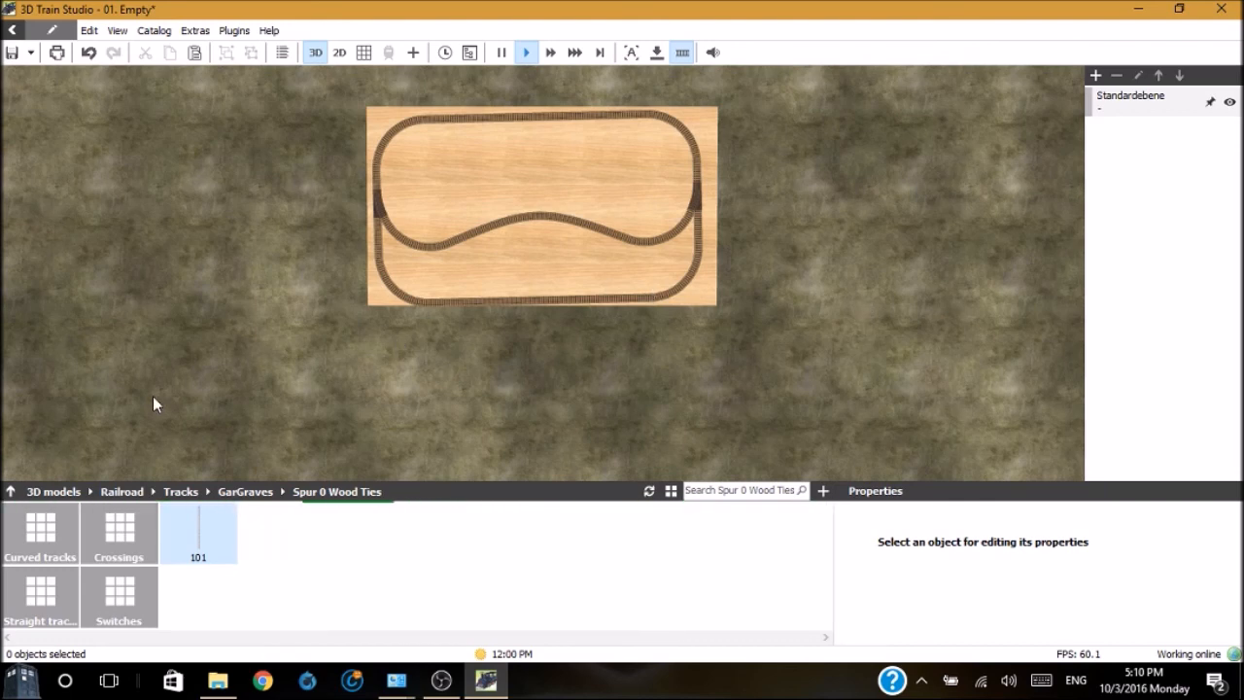
{"action": "mouse_move", "coordinate": [104, 476]}
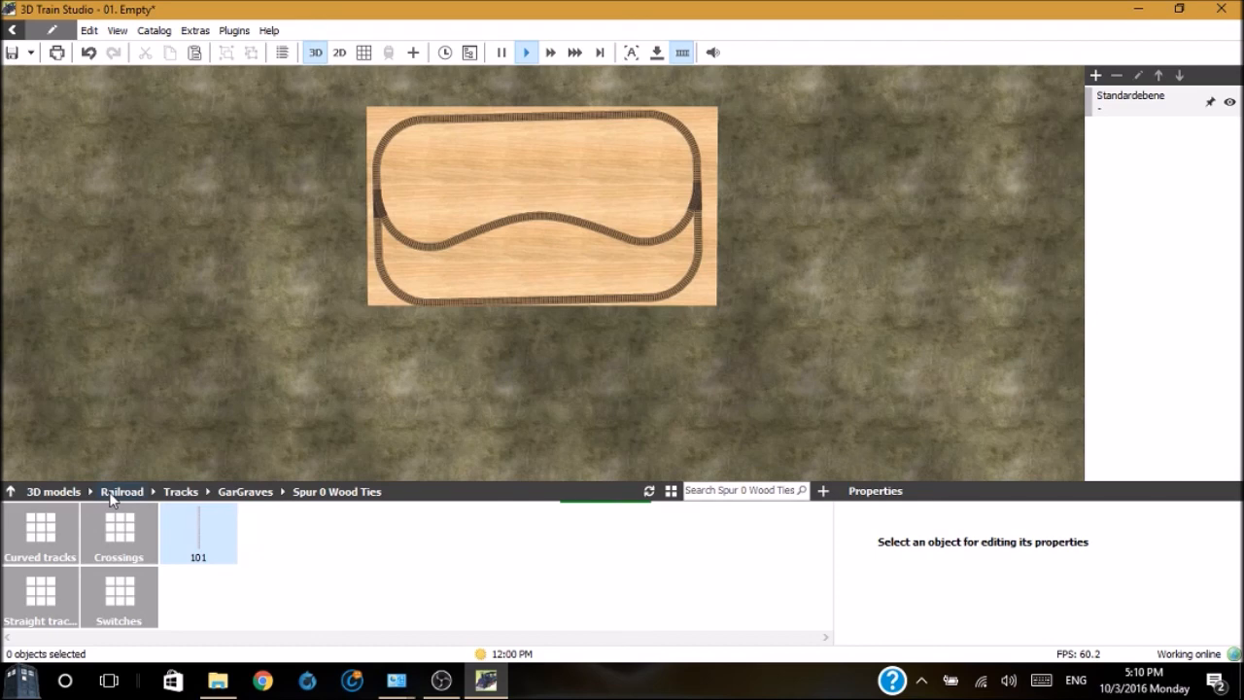
Browse the catalogue from Railroad through Track vehicles to Diesel locos
{"action": "left_click", "coordinate": [122, 491]}
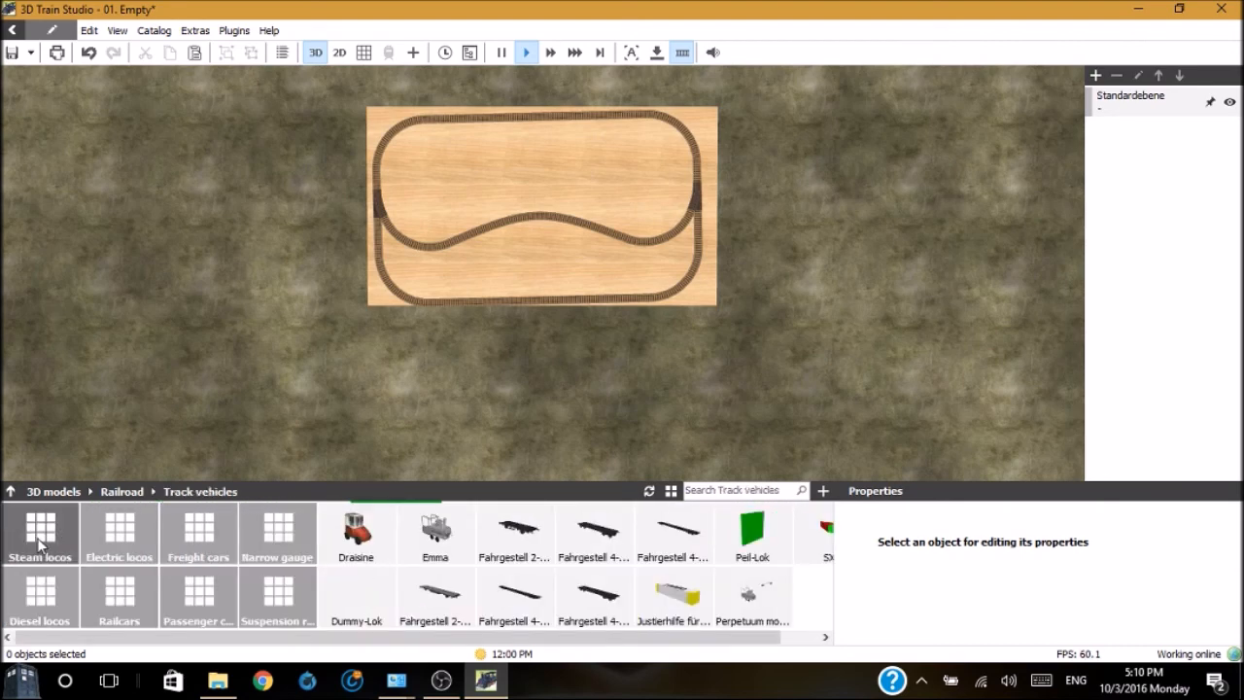
{"action": "mouse_move", "coordinate": [39, 593]}
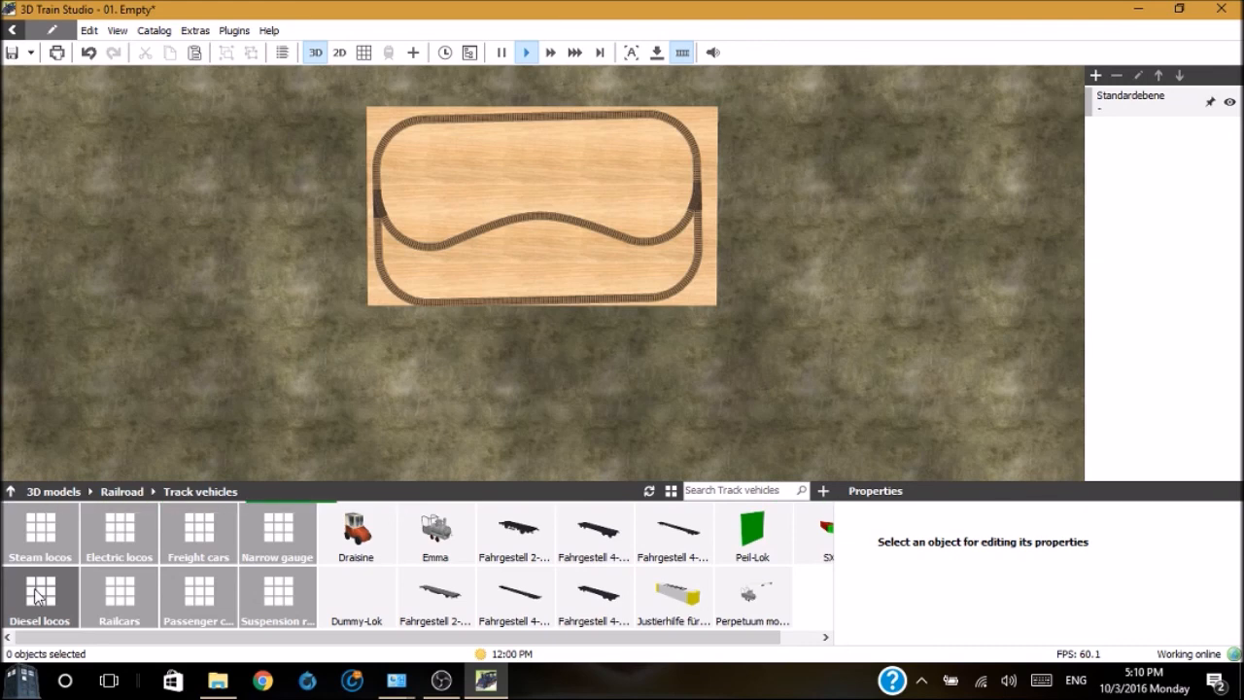
{"action": "mouse_move", "coordinate": [117, 533]}
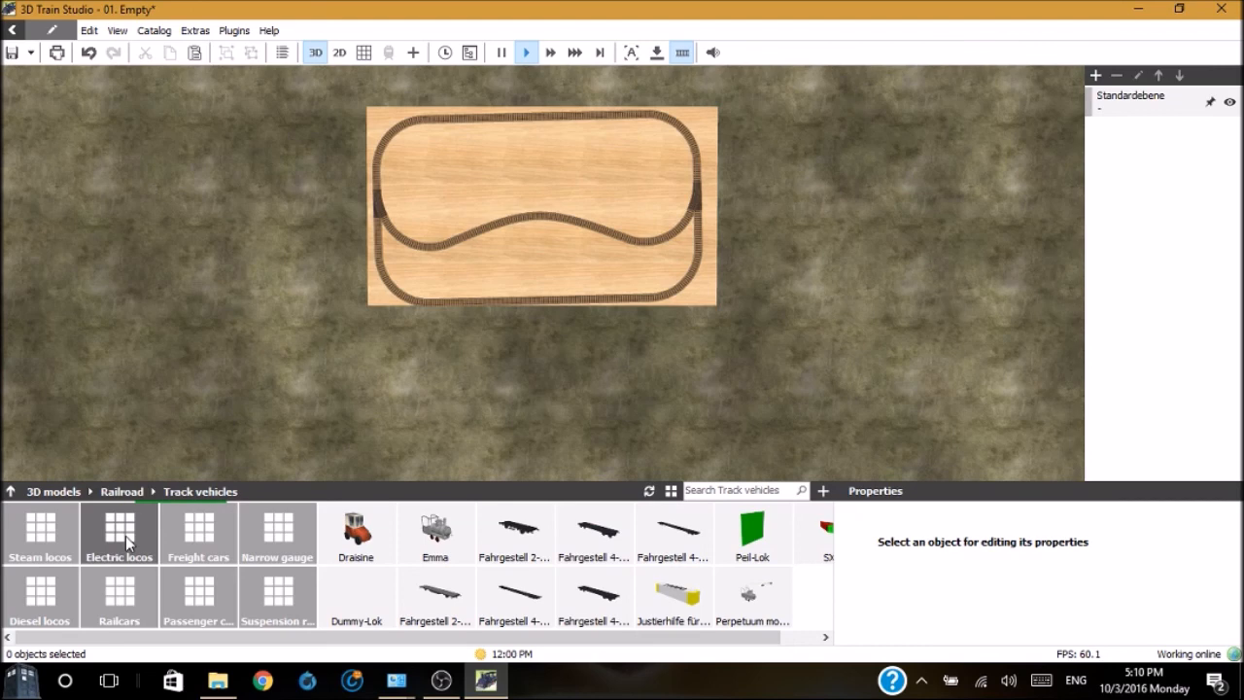
{"action": "mouse_move", "coordinate": [119, 597]}
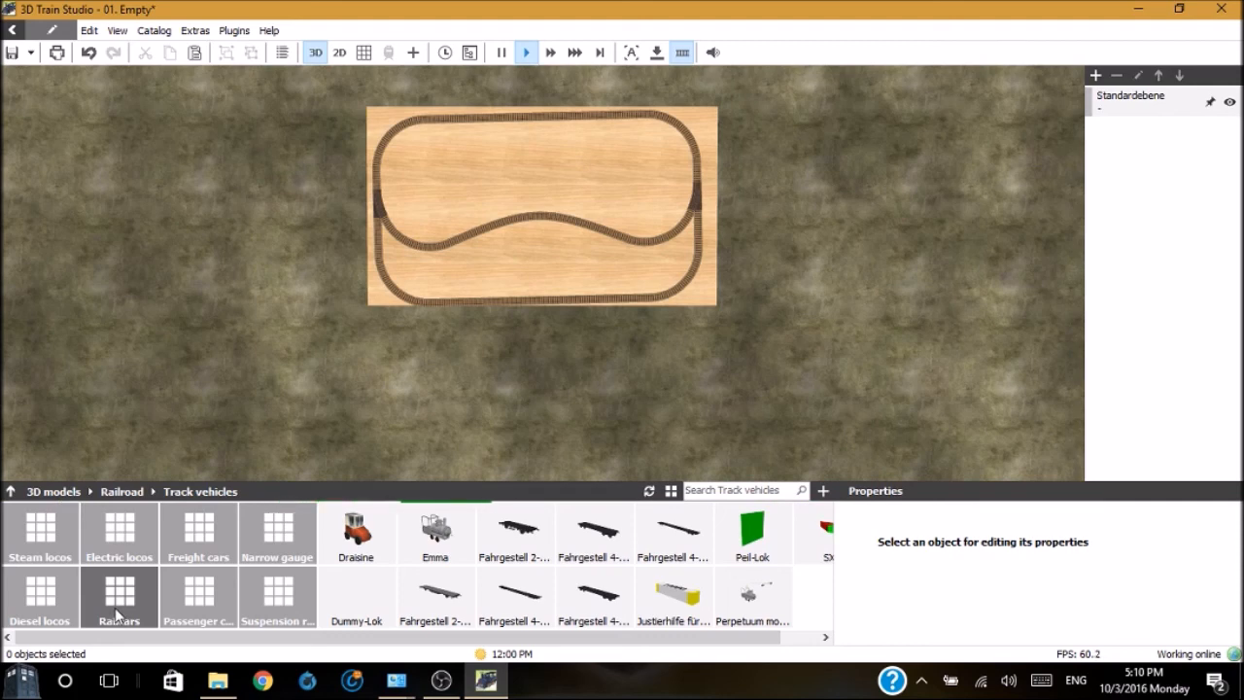
{"action": "mouse_move", "coordinate": [40, 593]}
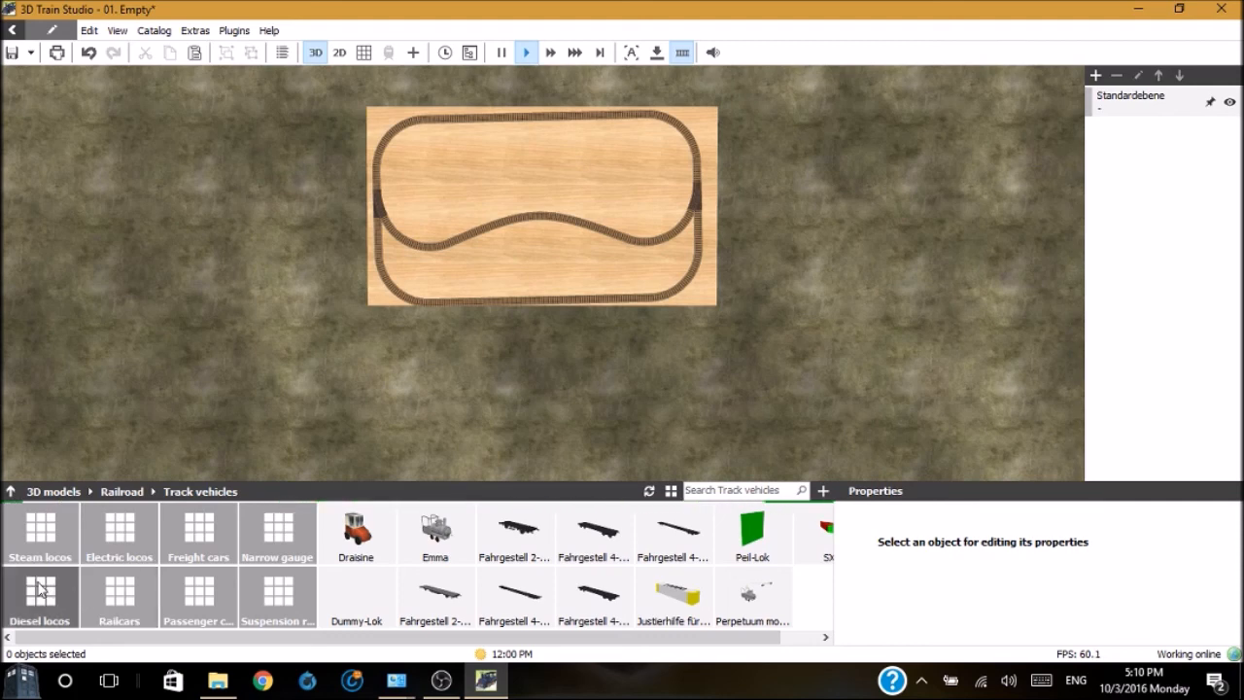
{"action": "left_click", "coordinate": [40, 598]}
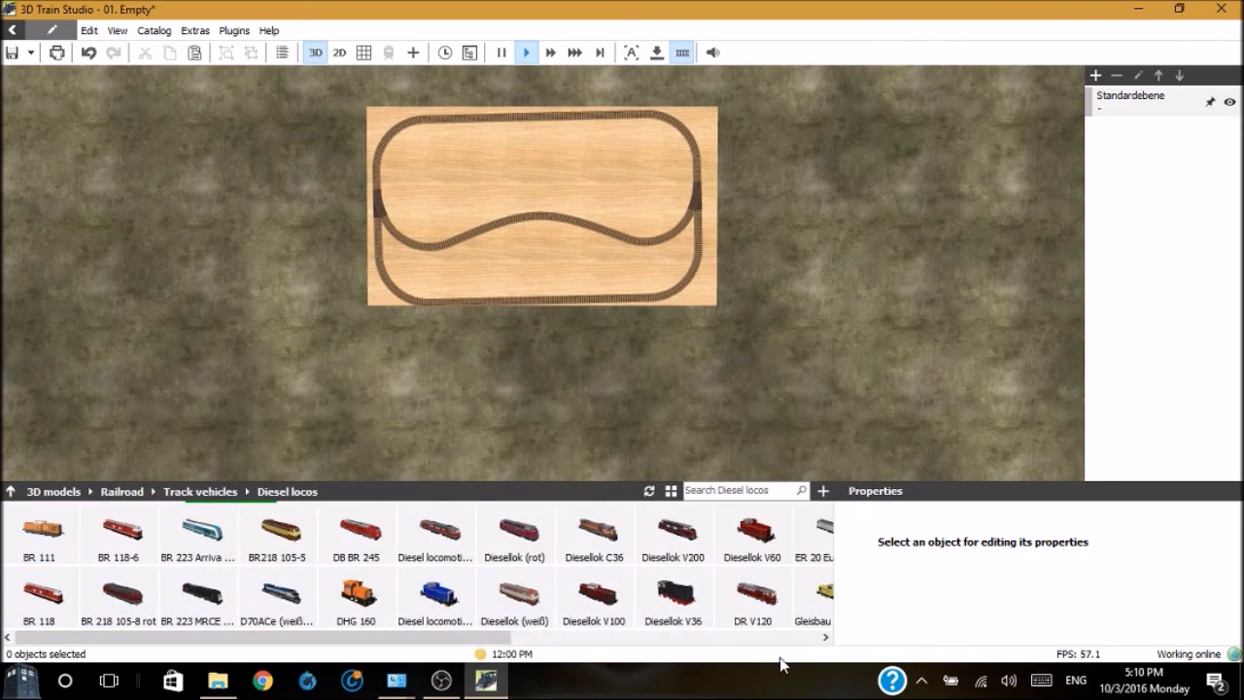
Adjust the view and deselect the Union Pacific locomotive sitting on the track
{"action": "scroll", "scroll_direction": "right", "scroll_amount": 3}
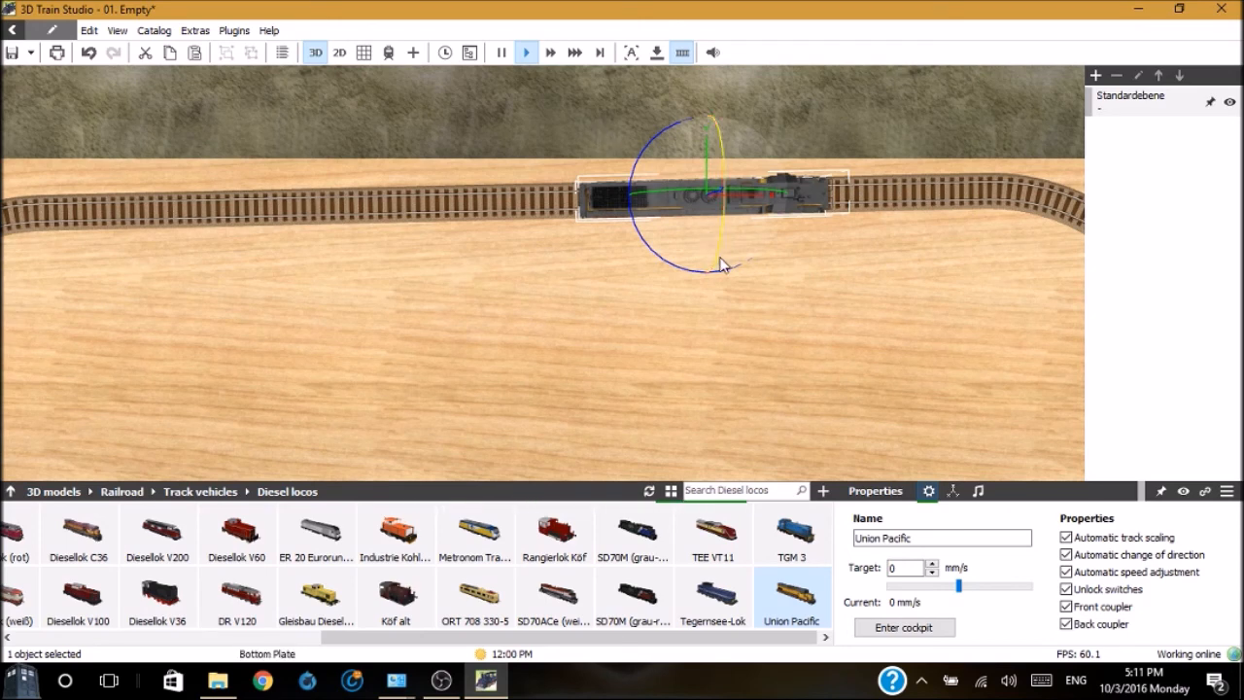
{"action": "mouse_move", "coordinate": [767, 279]}
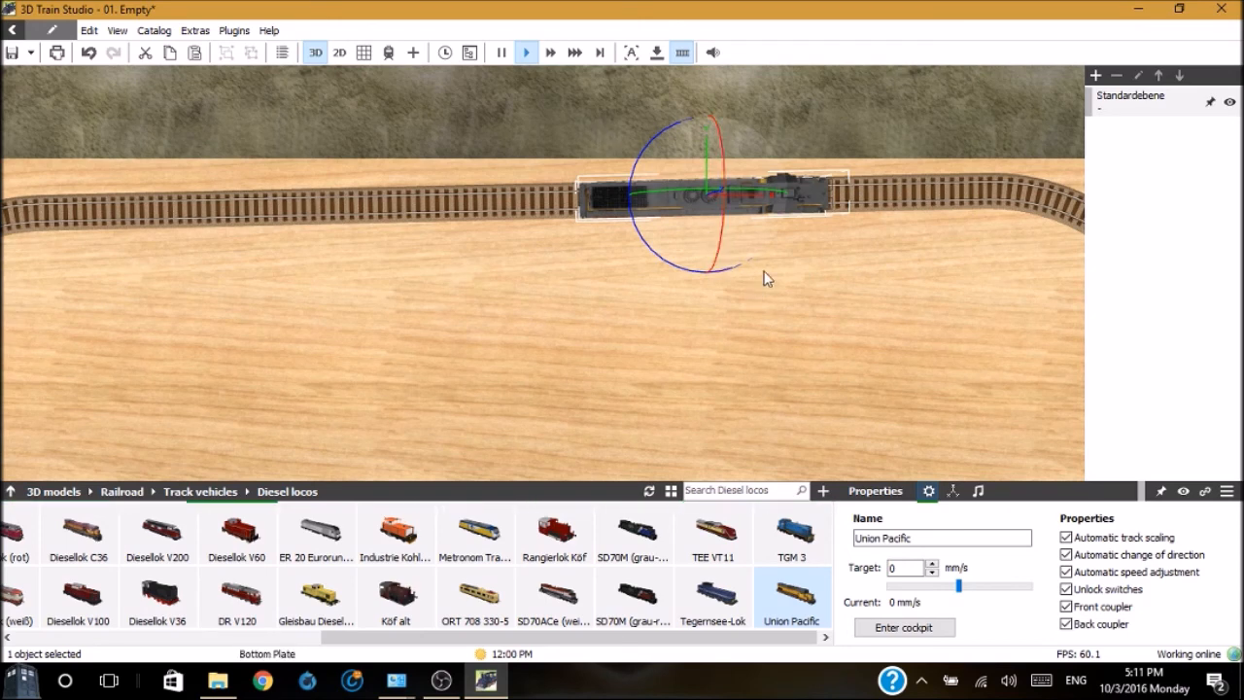
{"action": "left_click", "coordinate": [833, 135]}
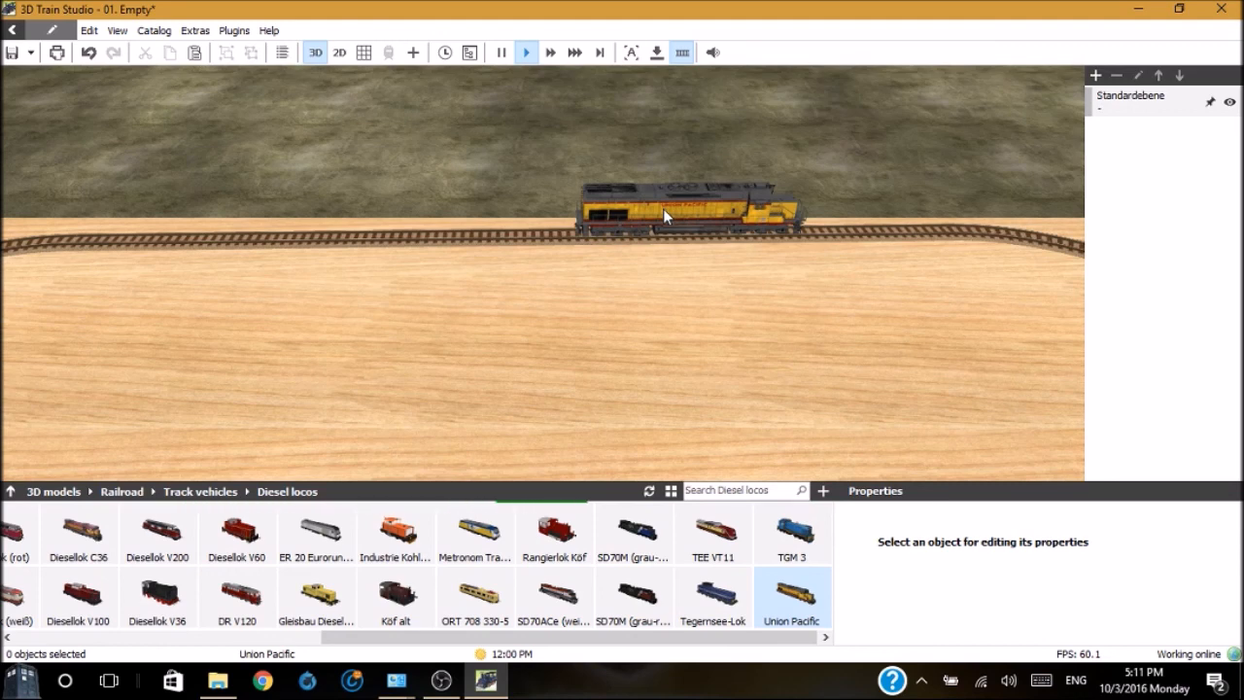
{"action": "mouse_move", "coordinate": [407, 431]}
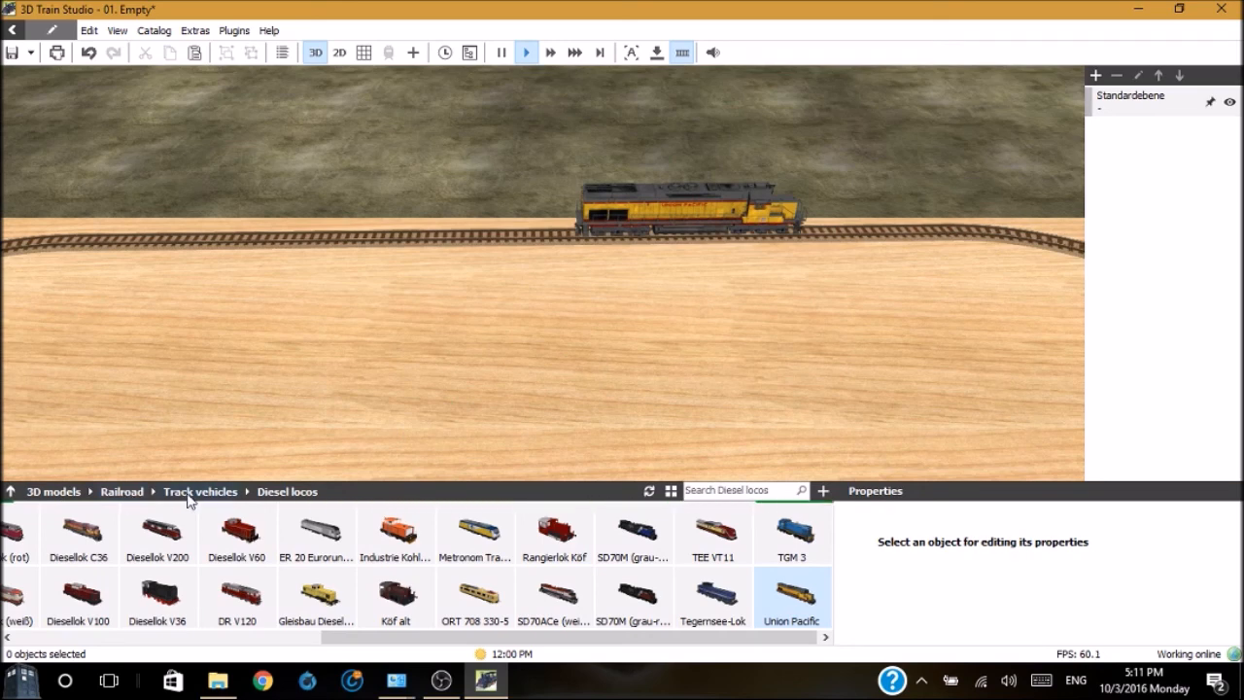
Open the Van freight cars and add the brown Union Pacific van behind the loco
{"action": "left_click", "coordinate": [199, 491]}
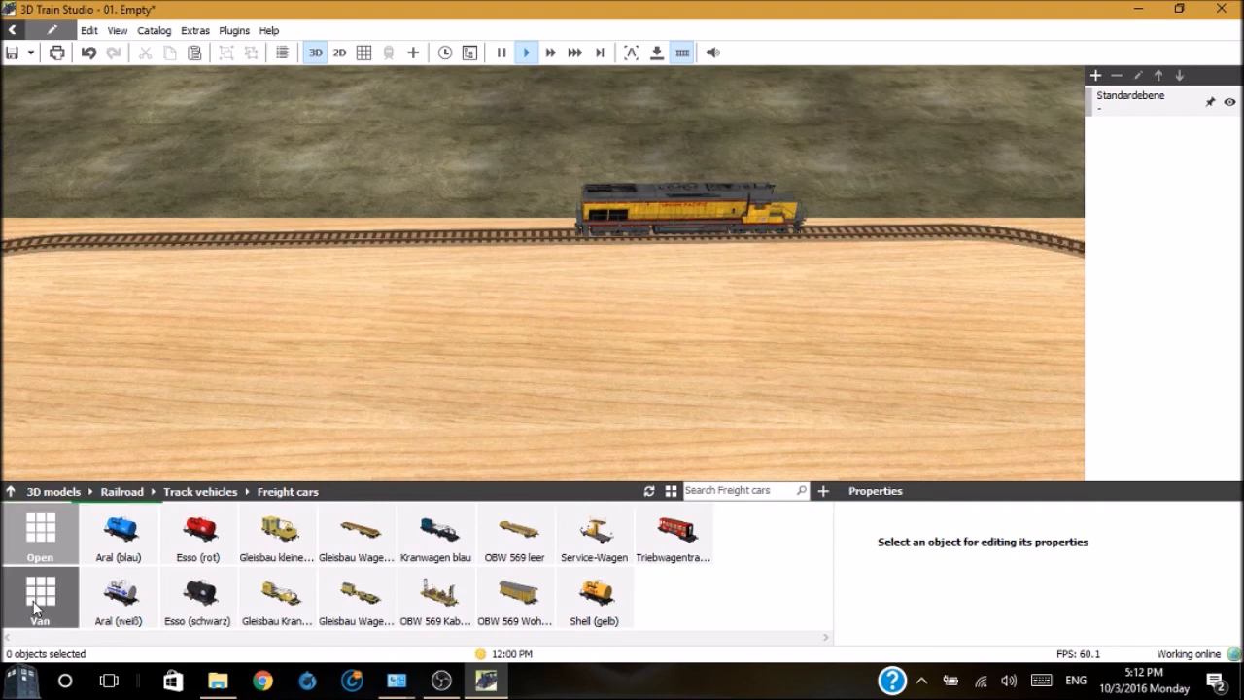
{"action": "left_click", "coordinate": [40, 596]}
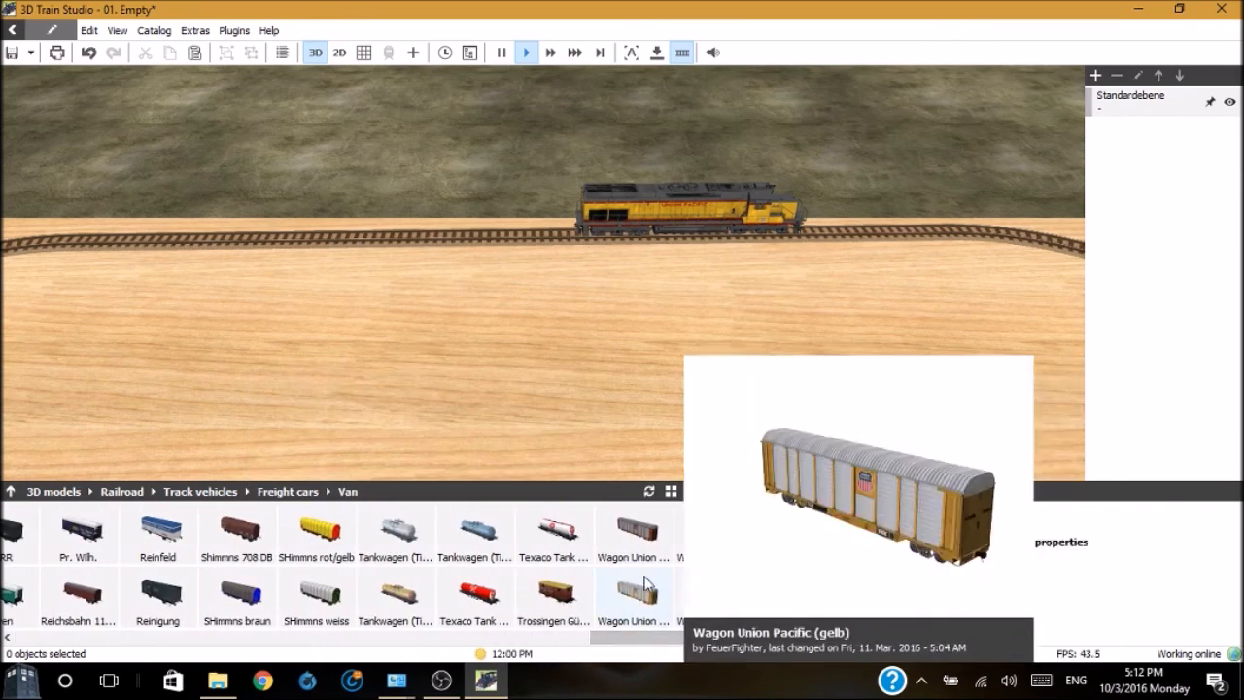
{"action": "mouse_move", "coordinate": [633, 529]}
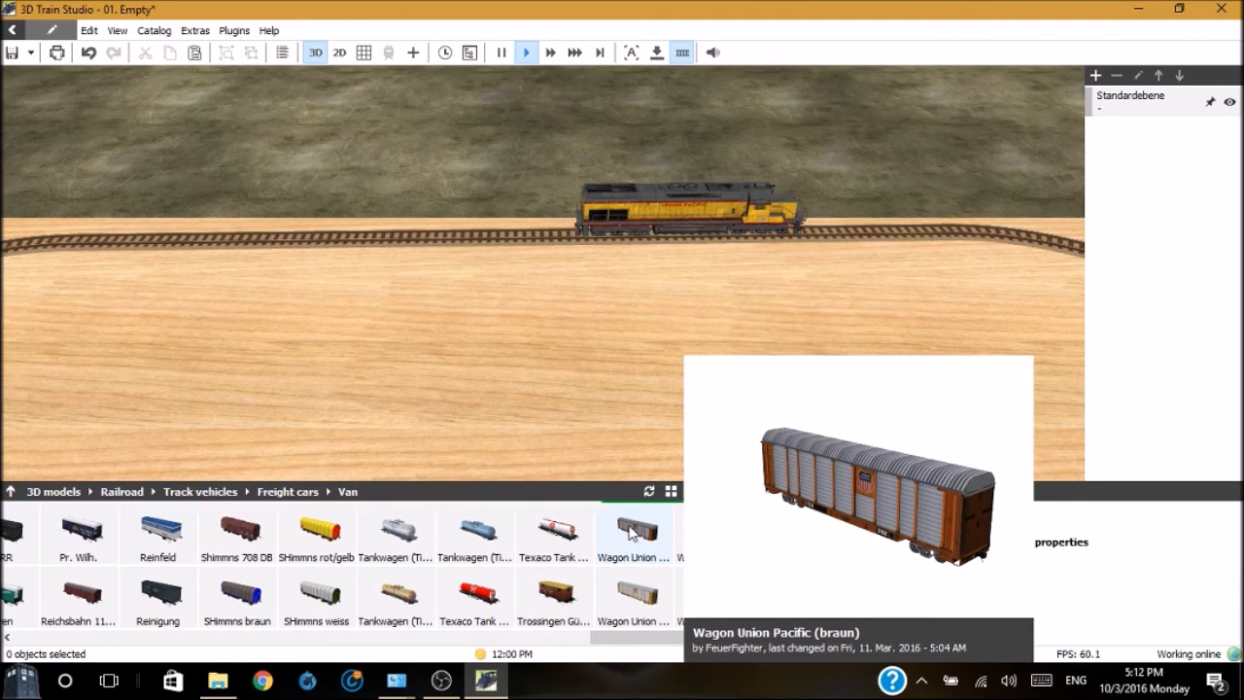
{"action": "double_click", "coordinate": [632, 527]}
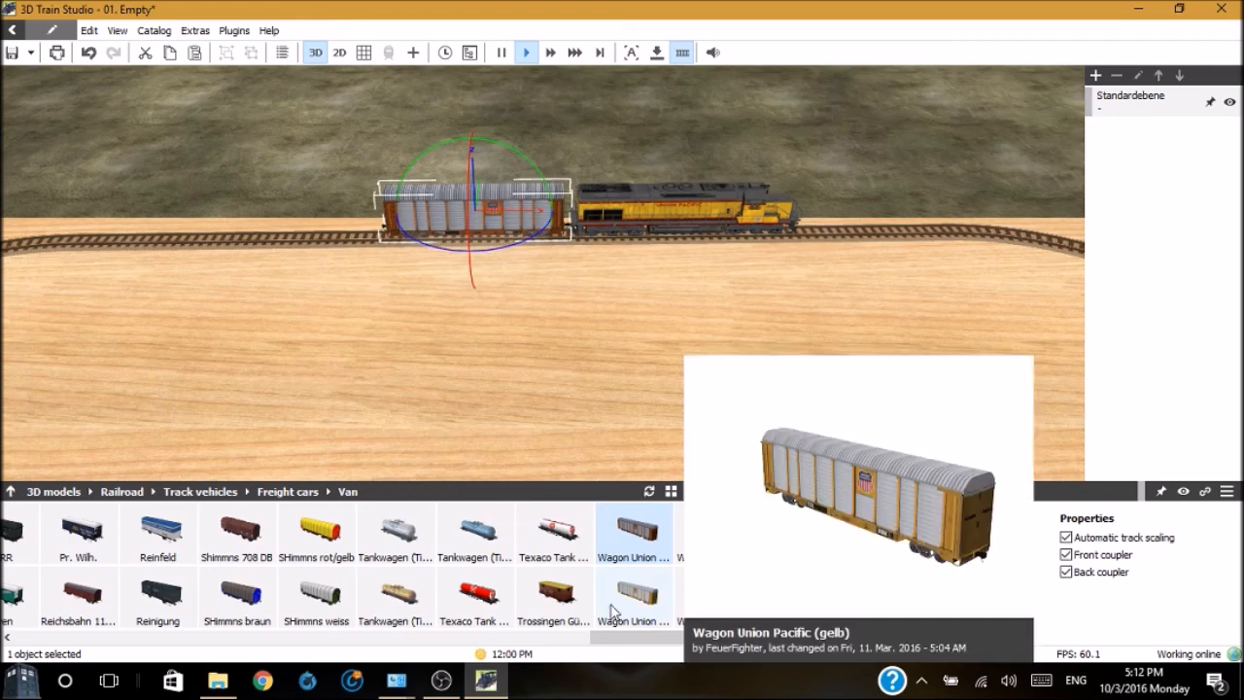
{"action": "mouse_move", "coordinate": [632, 604]}
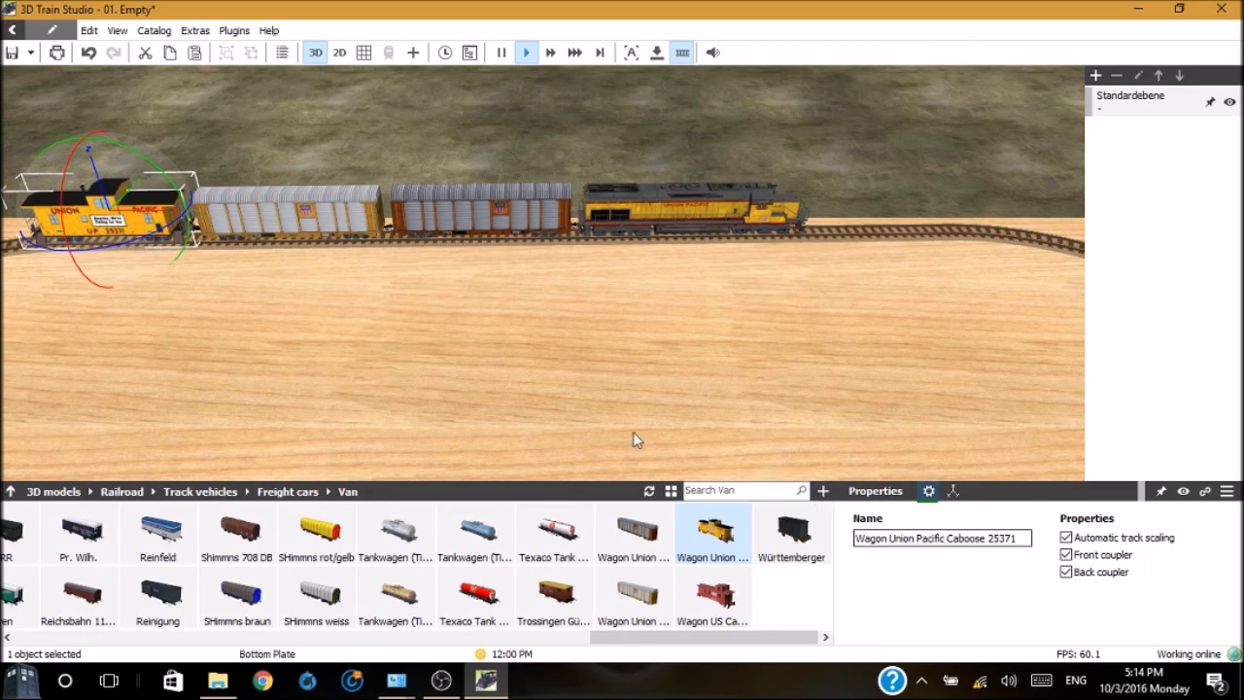
{"action": "left_click", "coordinate": [286, 204]}
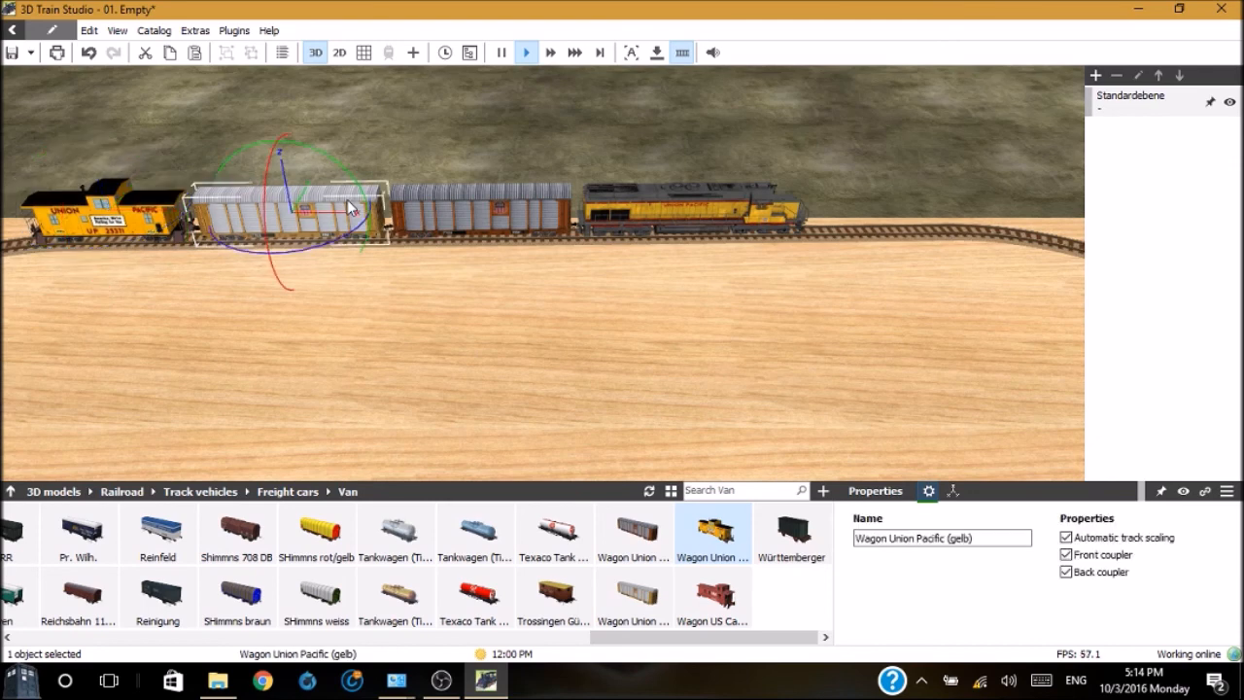
{"action": "mouse_move", "coordinate": [941, 512]}
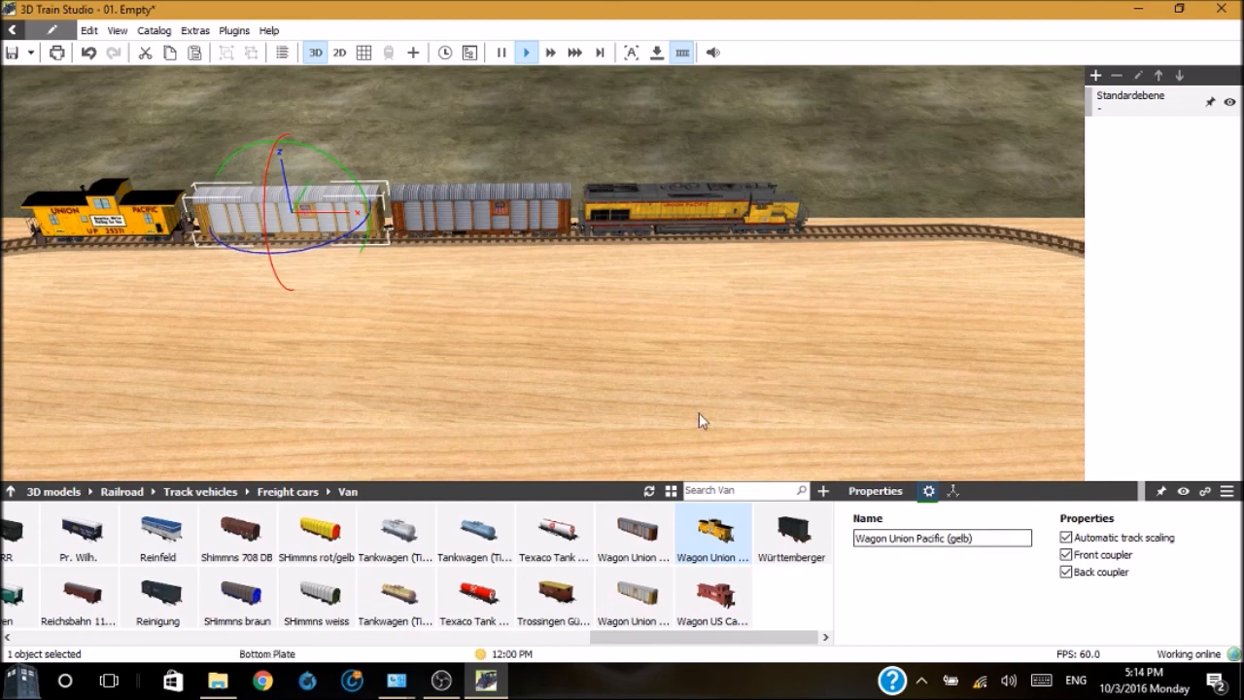
{"action": "left_click", "coordinate": [506, 207]}
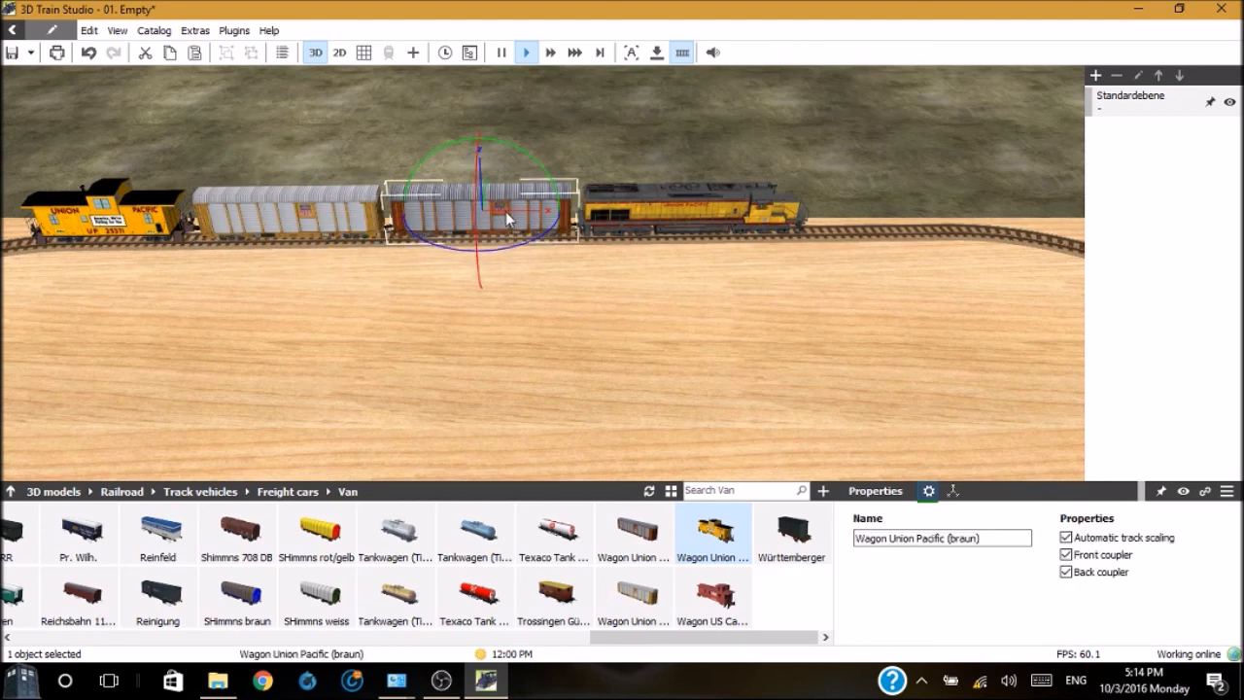
{"action": "left_click", "coordinate": [941, 538]}
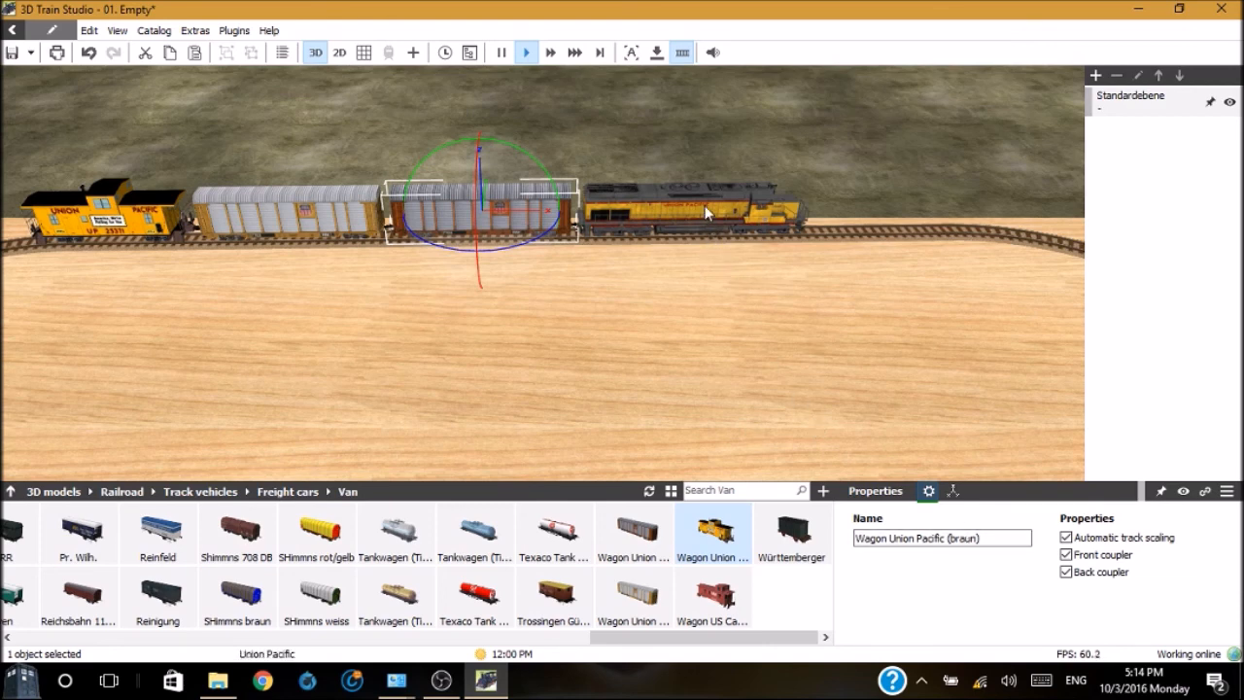
{"action": "left_click", "coordinate": [690, 204]}
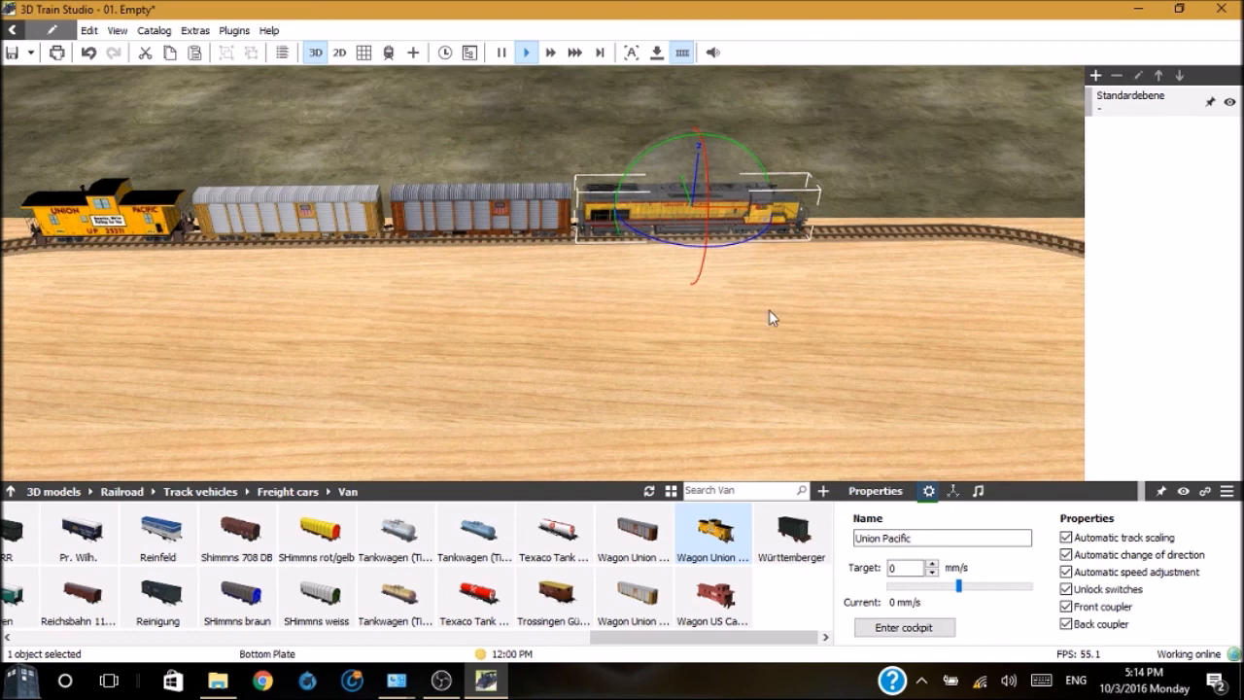
Select the Union Pacific locomotive to show its properties
{"action": "left_click", "coordinate": [943, 537]}
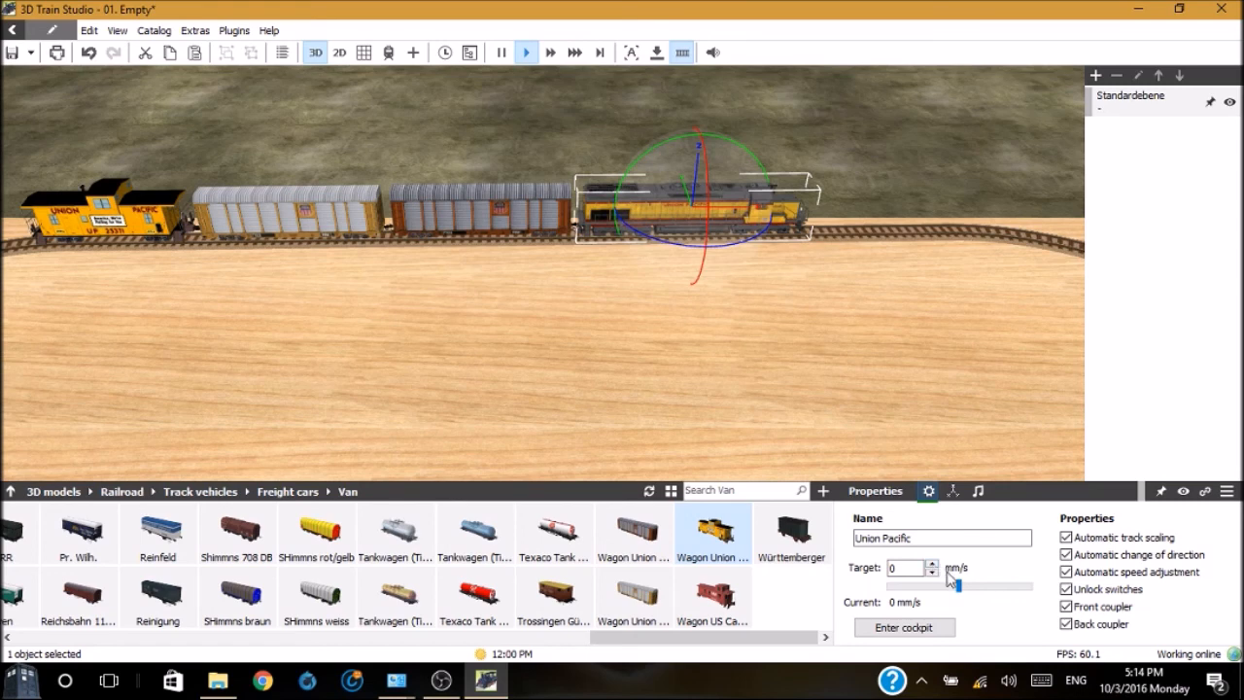
{"action": "mouse_move", "coordinate": [957, 583]}
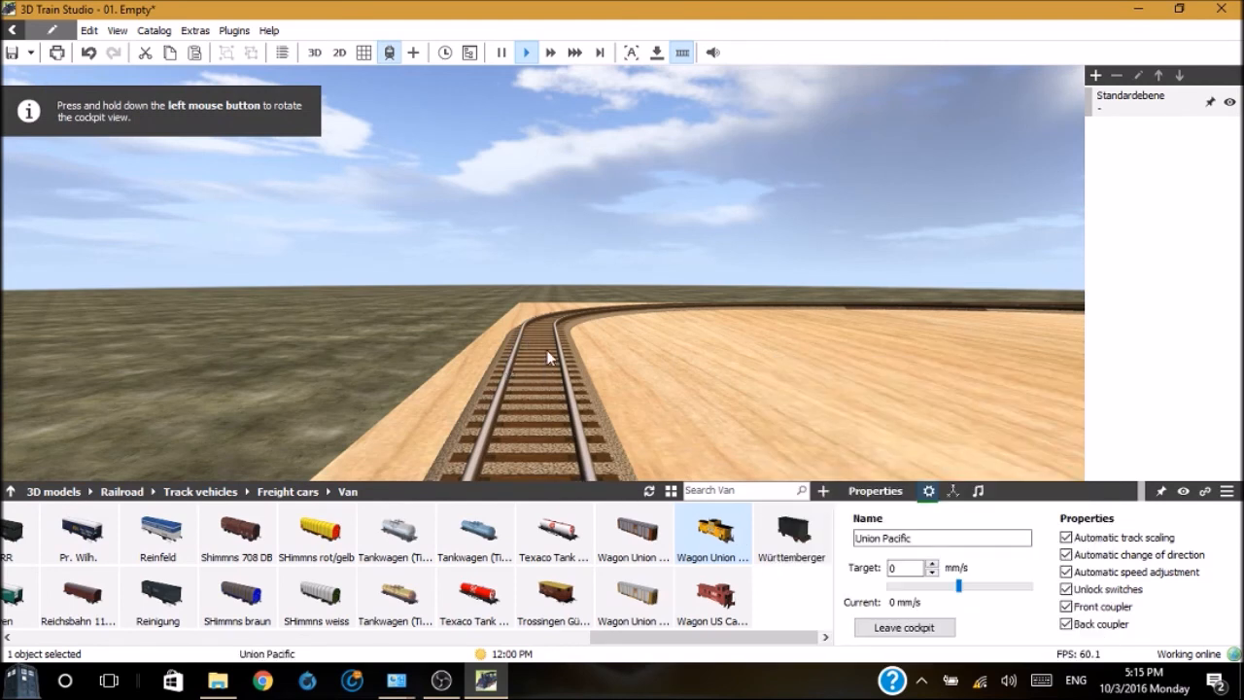
{"action": "mouse_move", "coordinate": [621, 381]}
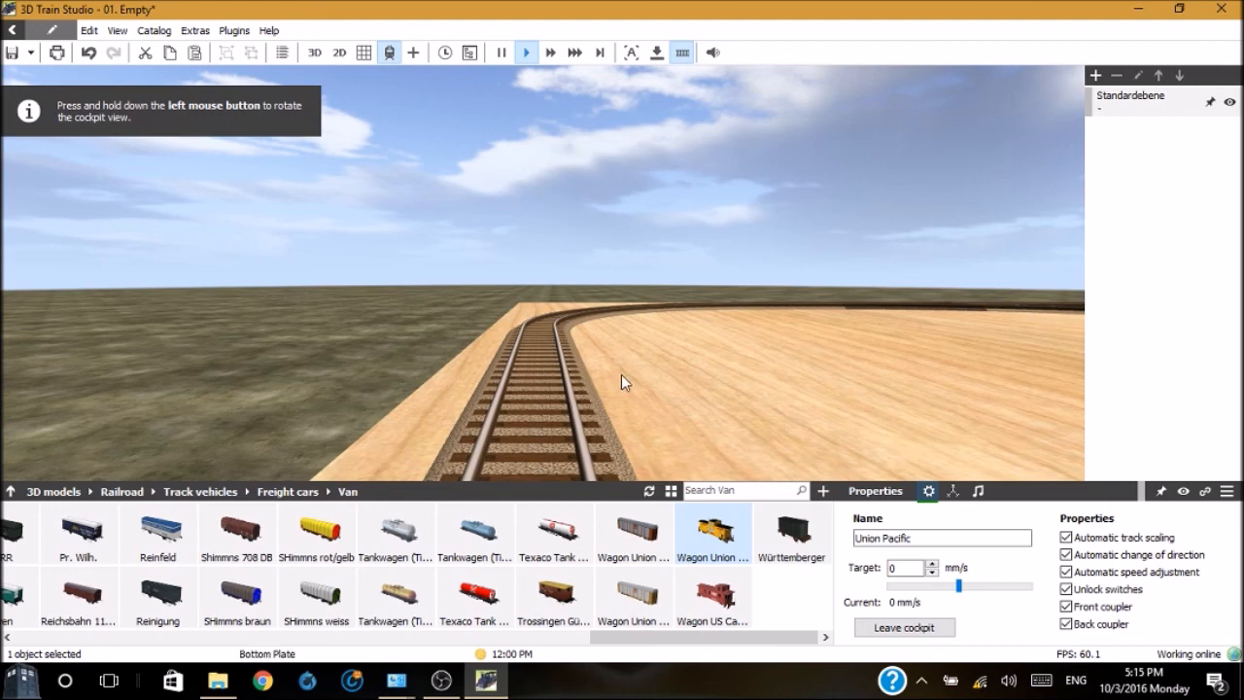
Turn the cockpit view along the track and raise the target speed to 40 mm/s
{"action": "left_click_drag", "start_coordinate": [622, 381], "coordinate": [629, 447]}
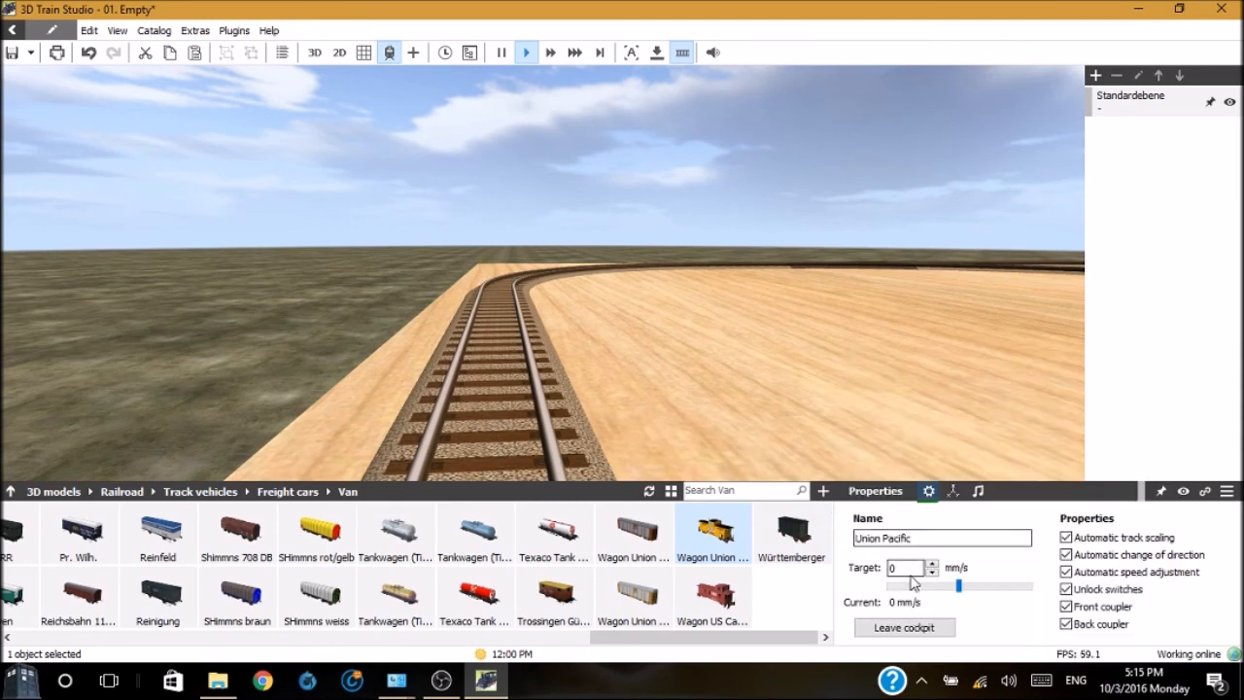
{"action": "left_click", "coordinate": [932, 565]}
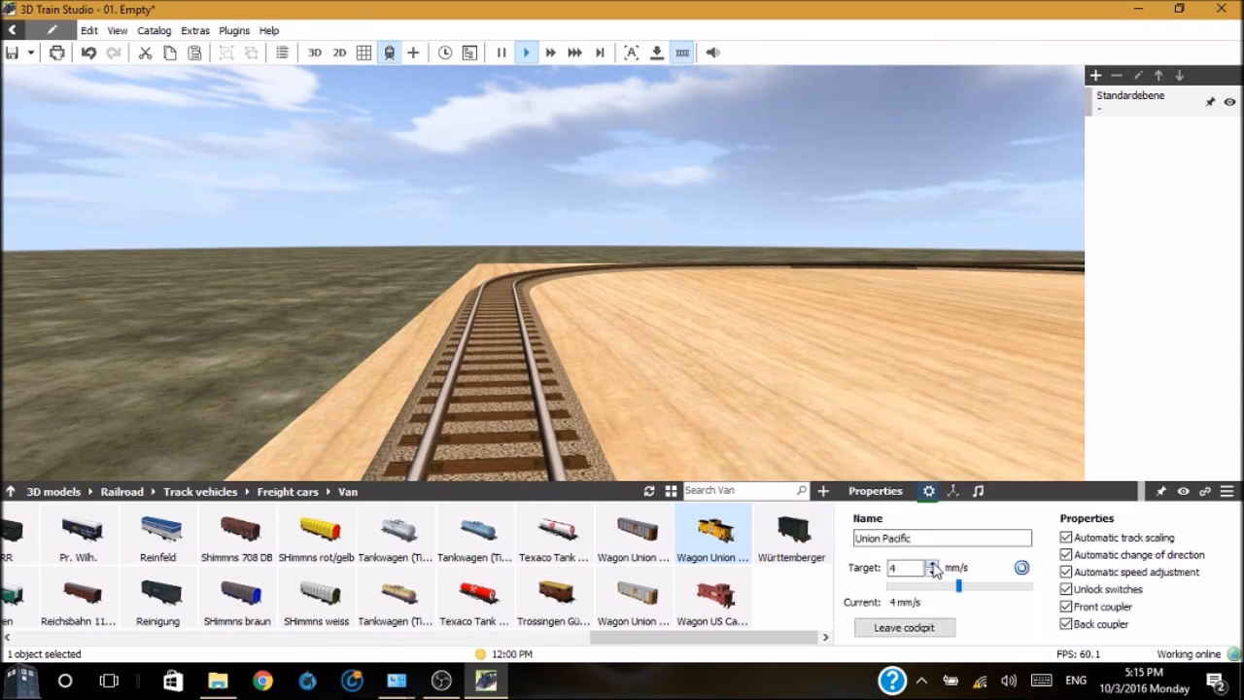
{"action": "left_click", "coordinate": [933, 564]}
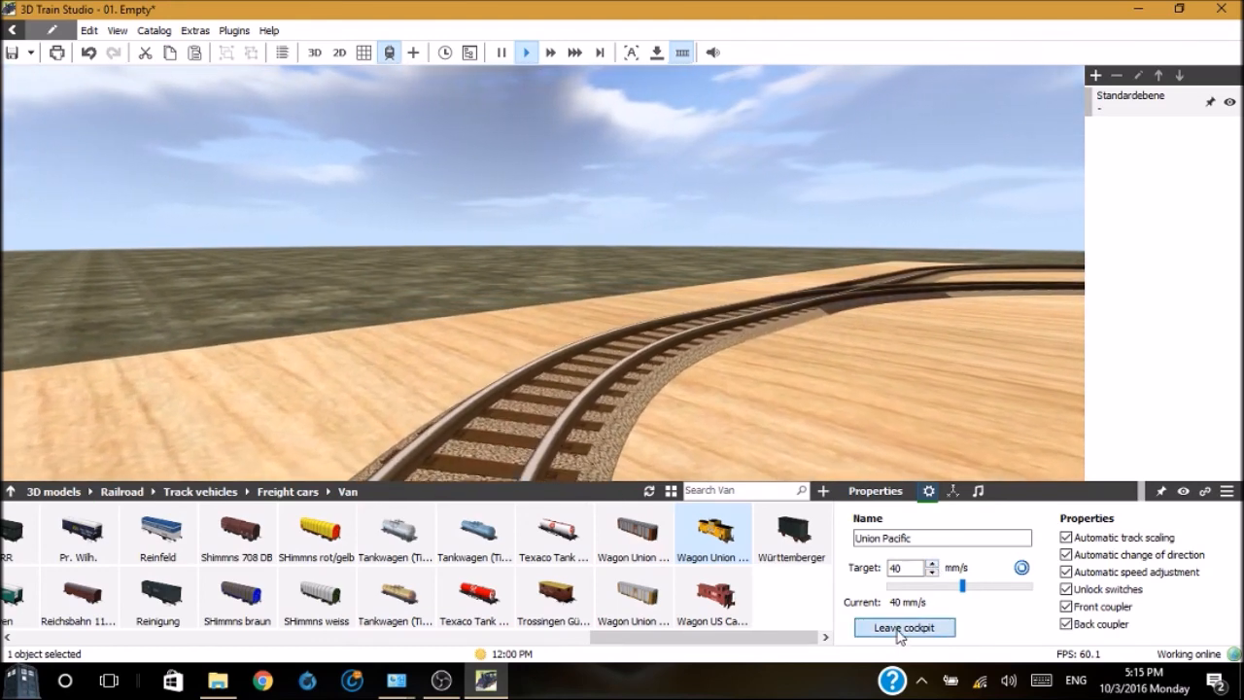
Leave the cockpit, select the Union Pacific locomotive, and raise its target speed to 76 mm/s
{"action": "left_click", "coordinate": [903, 627]}
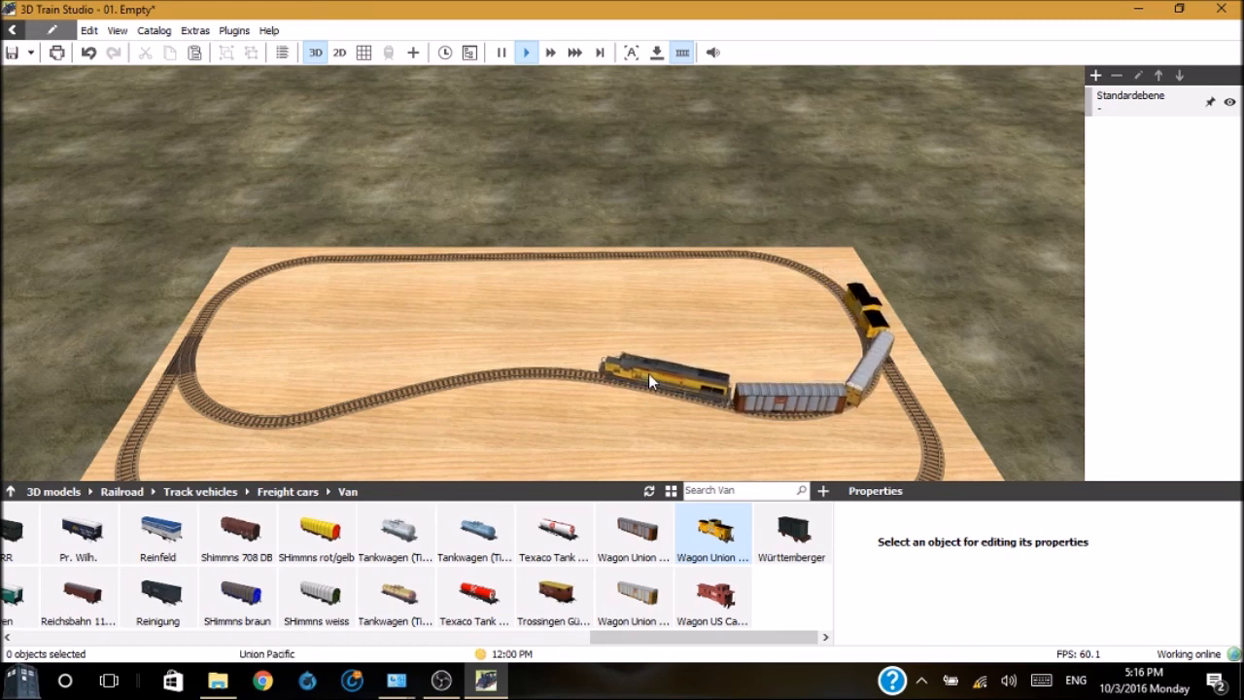
{"action": "left_click", "coordinate": [651, 379]}
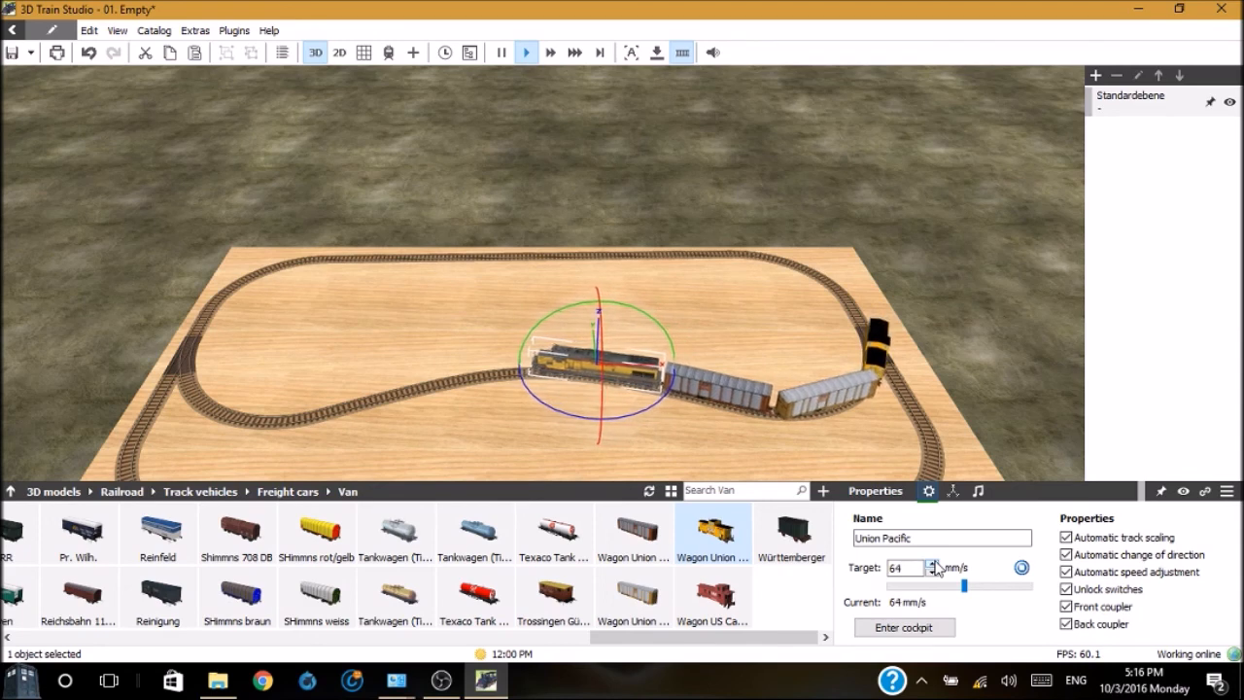
{"action": "left_click", "coordinate": [935, 565]}
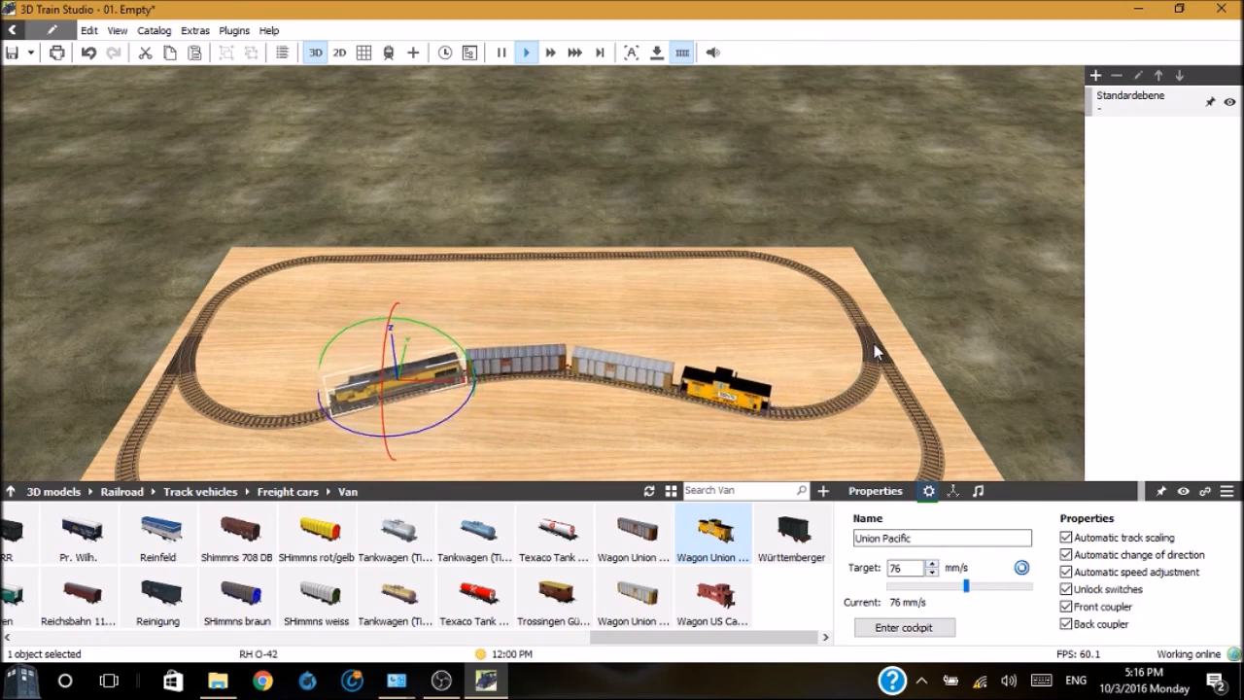
Deselect the locomotive to view the right-hand O-42 switch at the loop junction
{"action": "left_click", "coordinate": [875, 350]}
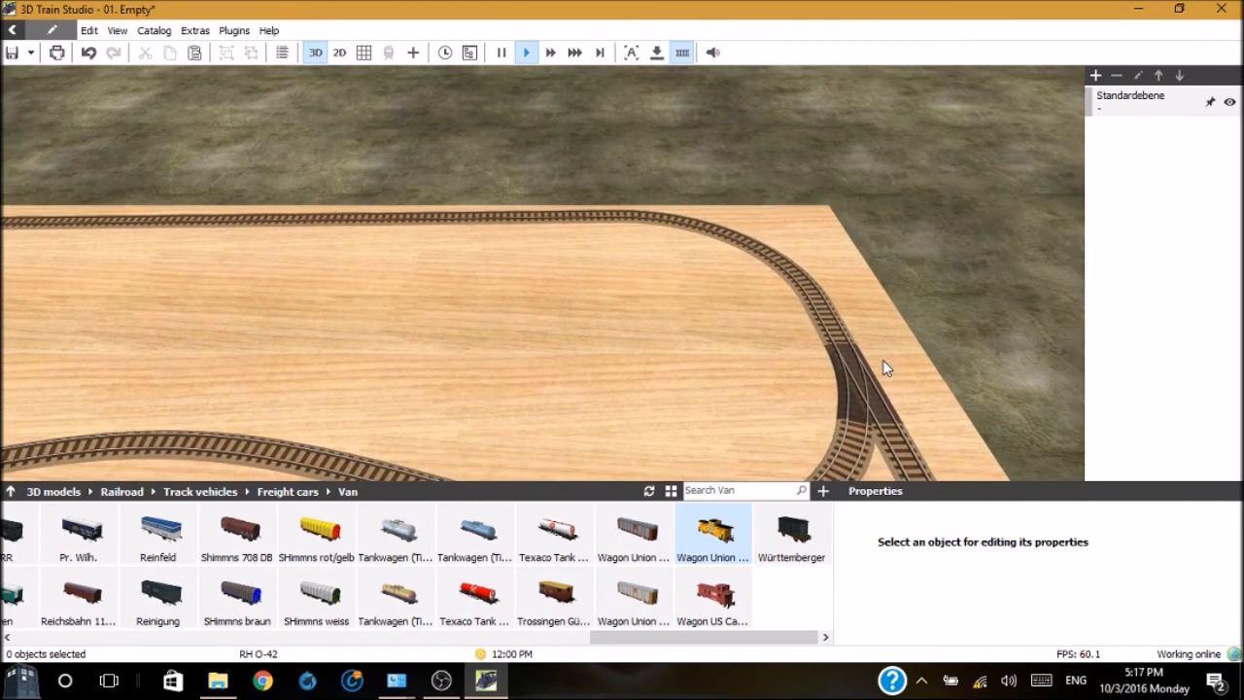
{"action": "left_click", "coordinate": [855, 372]}
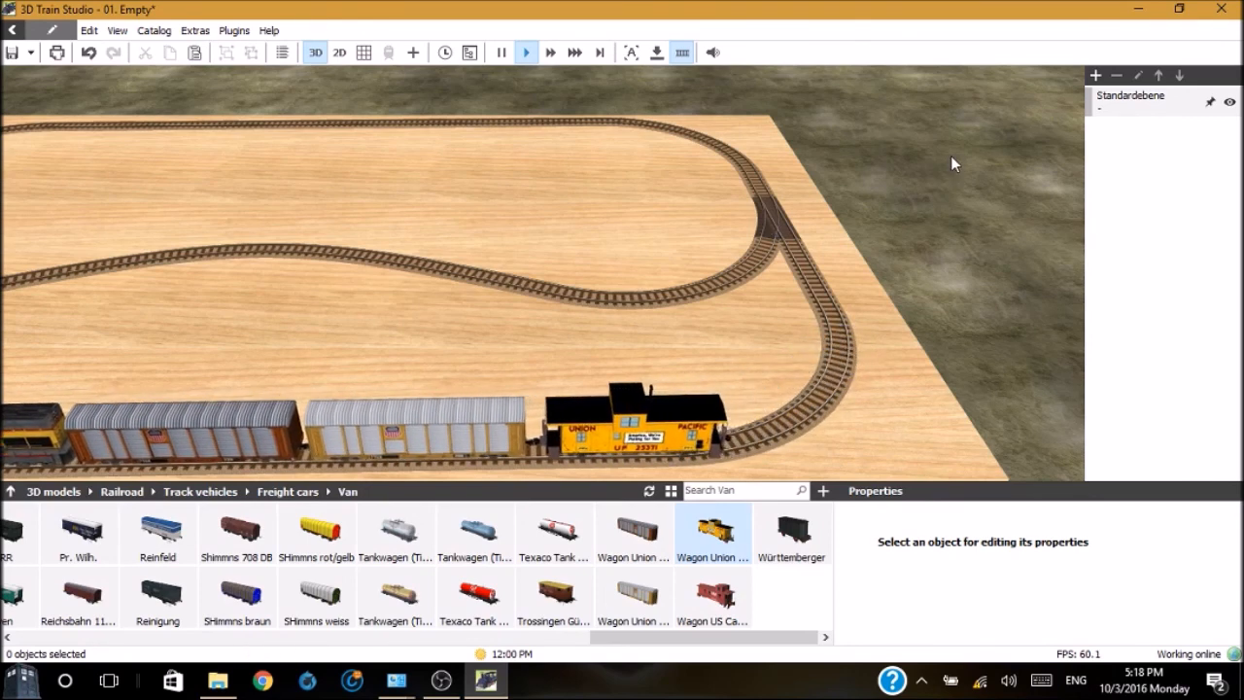
{"action": "mouse_move", "coordinate": [486, 679]}
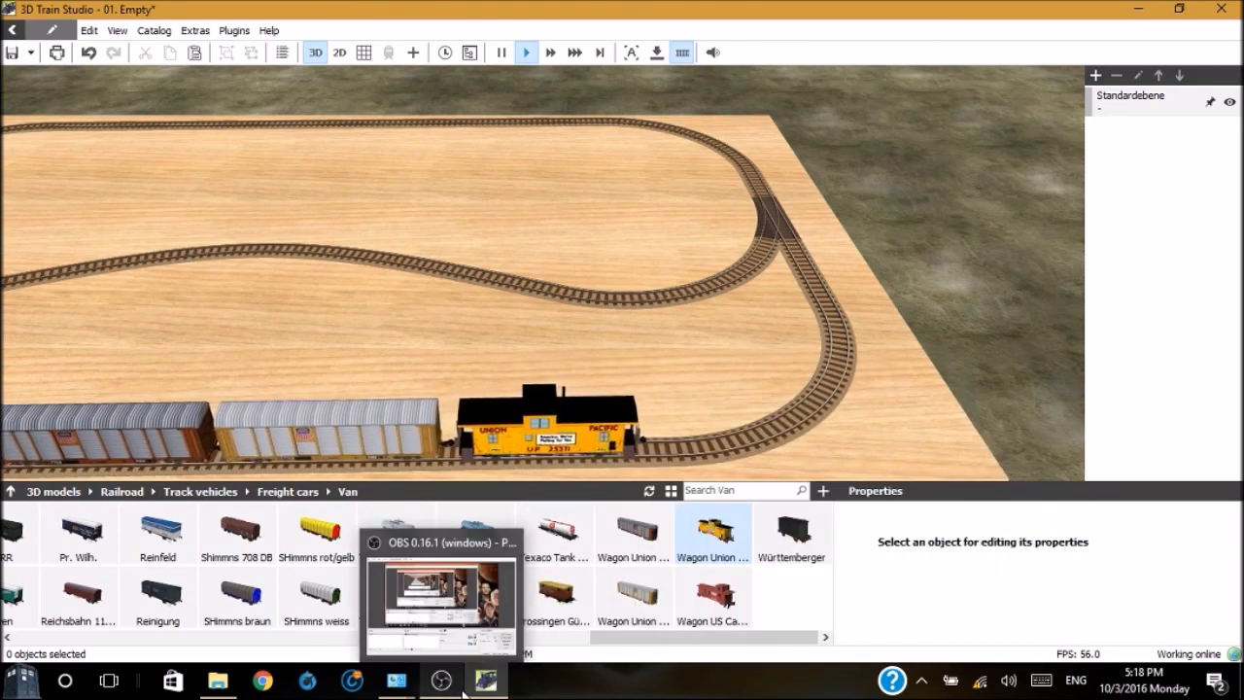